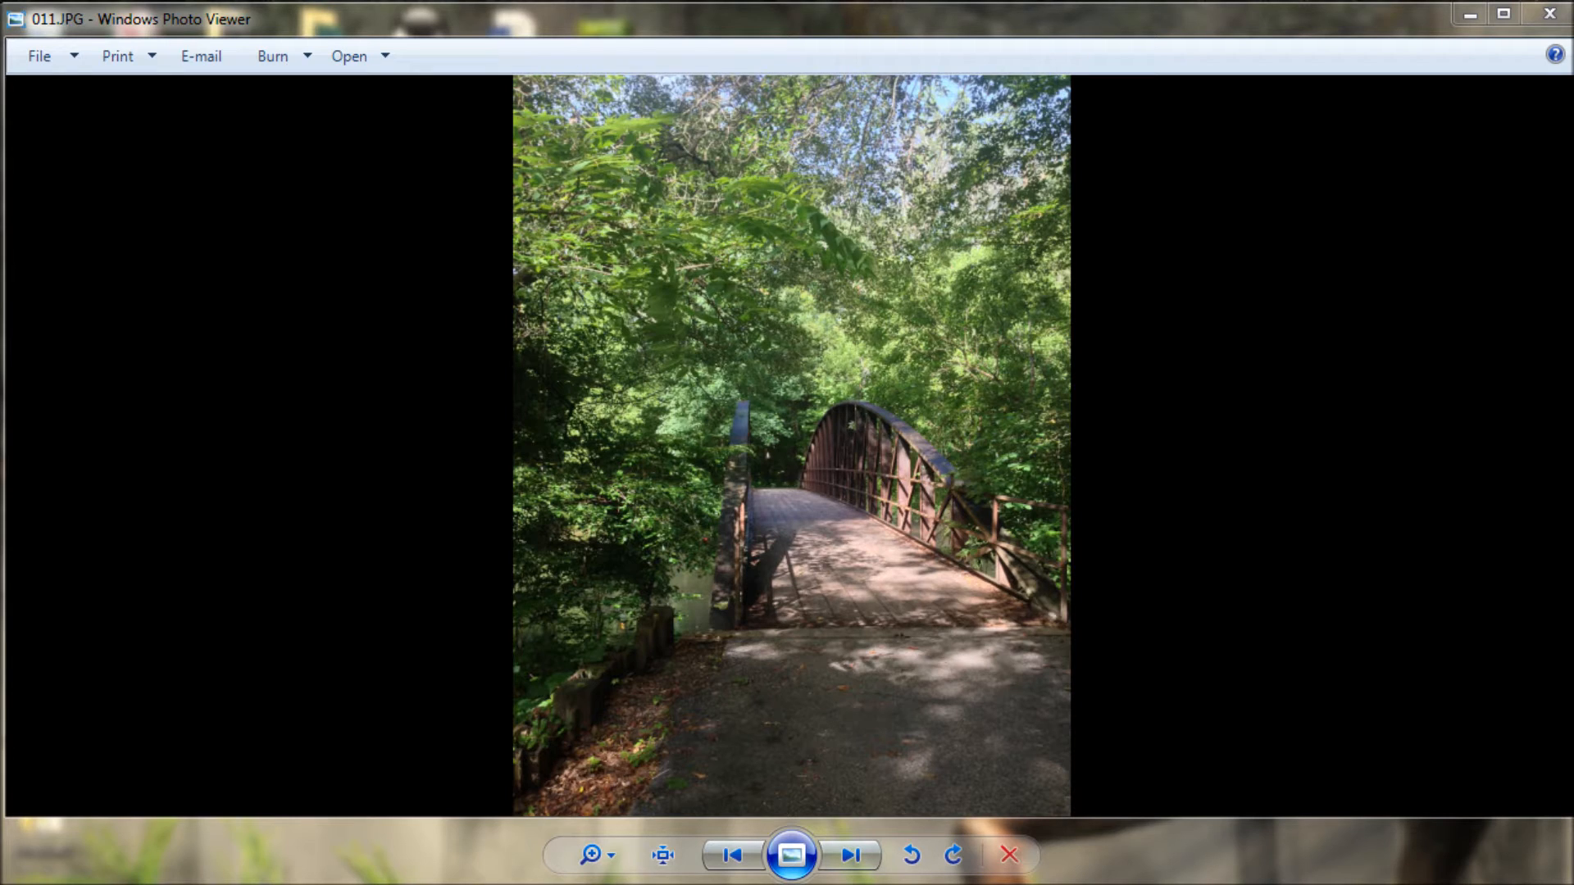
{"action": "mouse_move", "coordinate": [773, 562]}
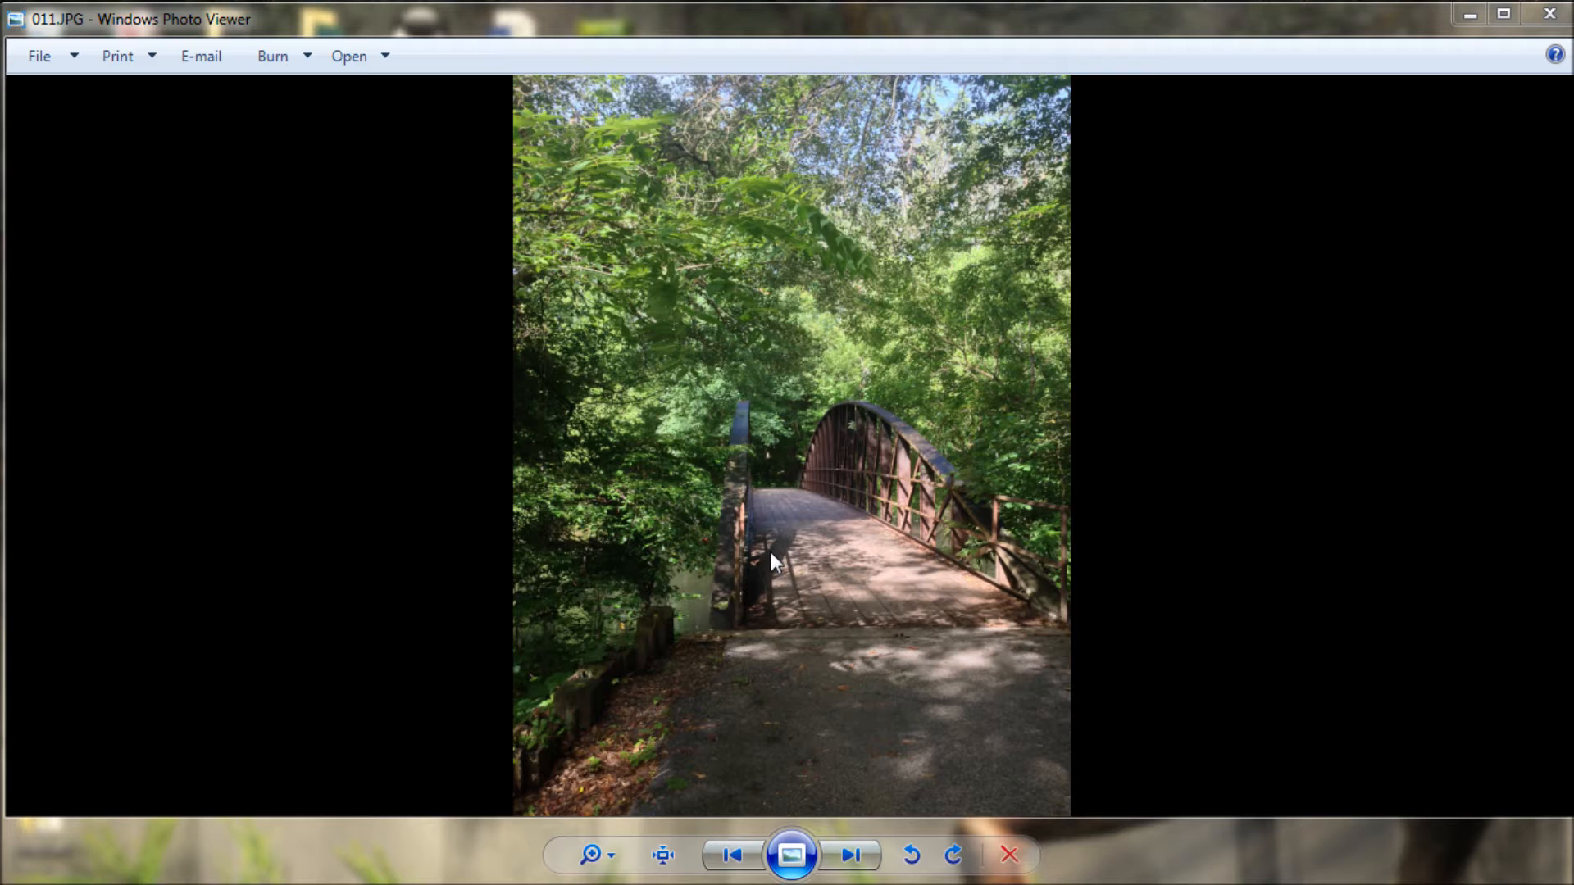
{"action": "mouse_move", "coordinate": [841, 501]}
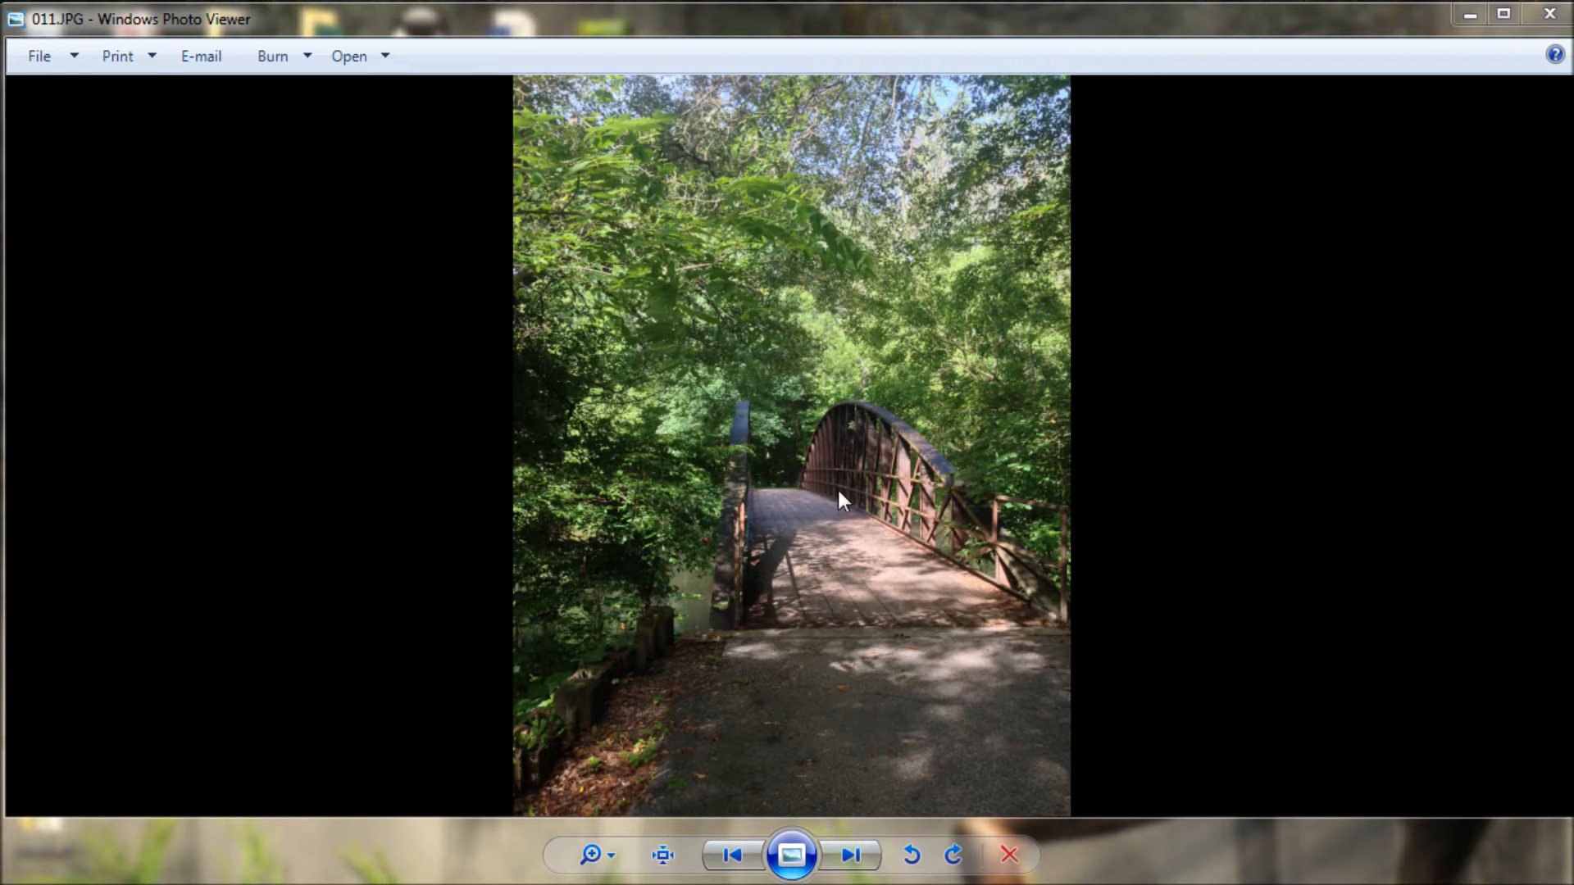
{"action": "mouse_move", "coordinate": [907, 564]}
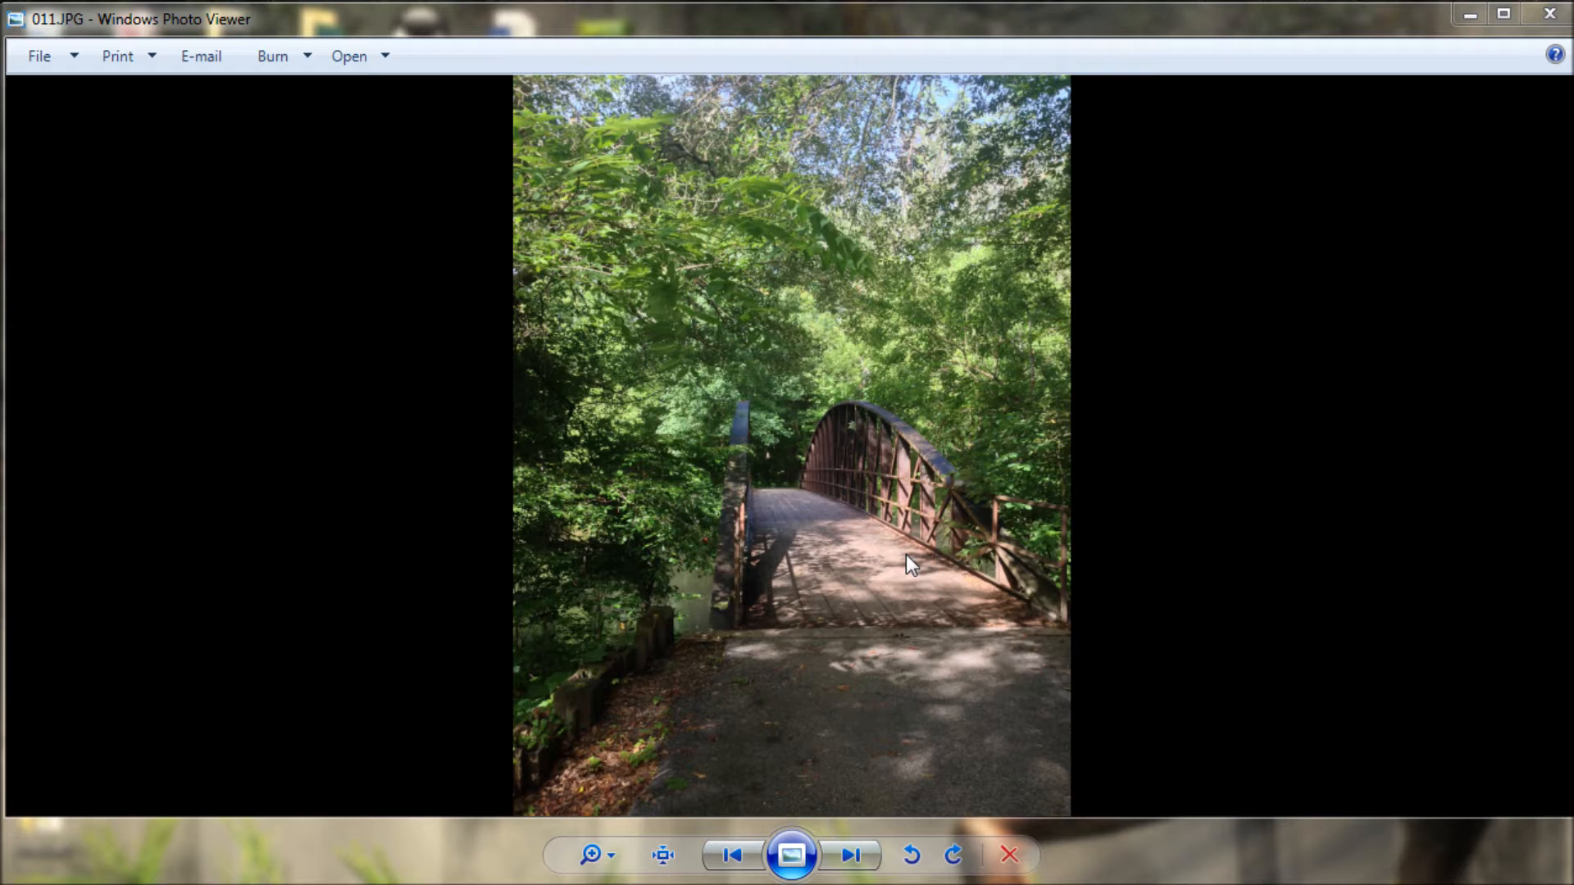
{"action": "mouse_move", "coordinate": [763, 495]}
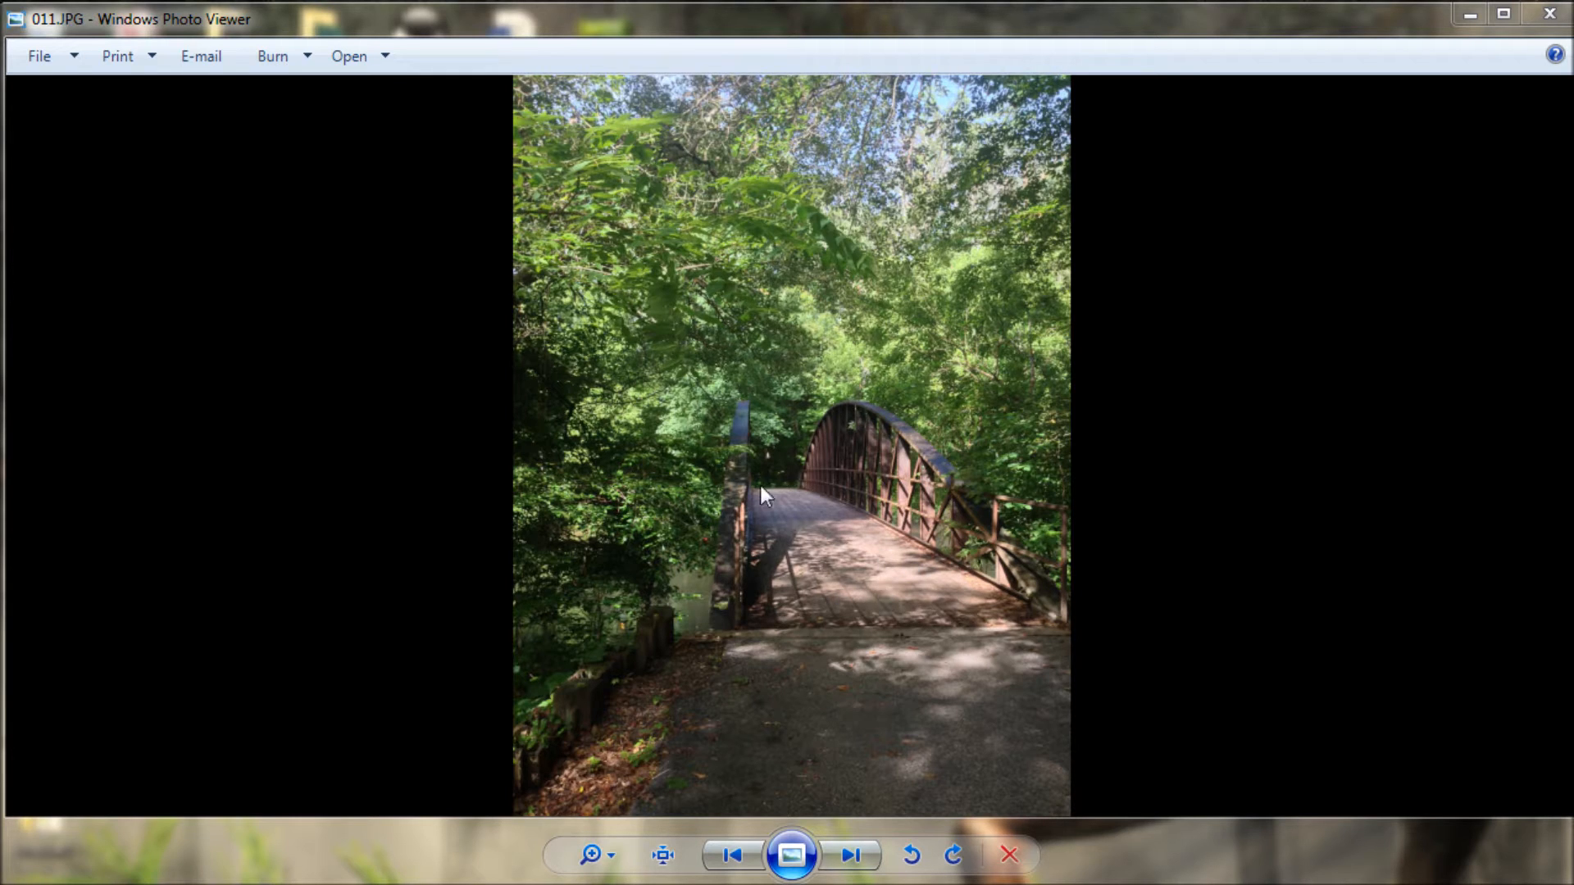
{"action": "mouse_move", "coordinate": [813, 622]}
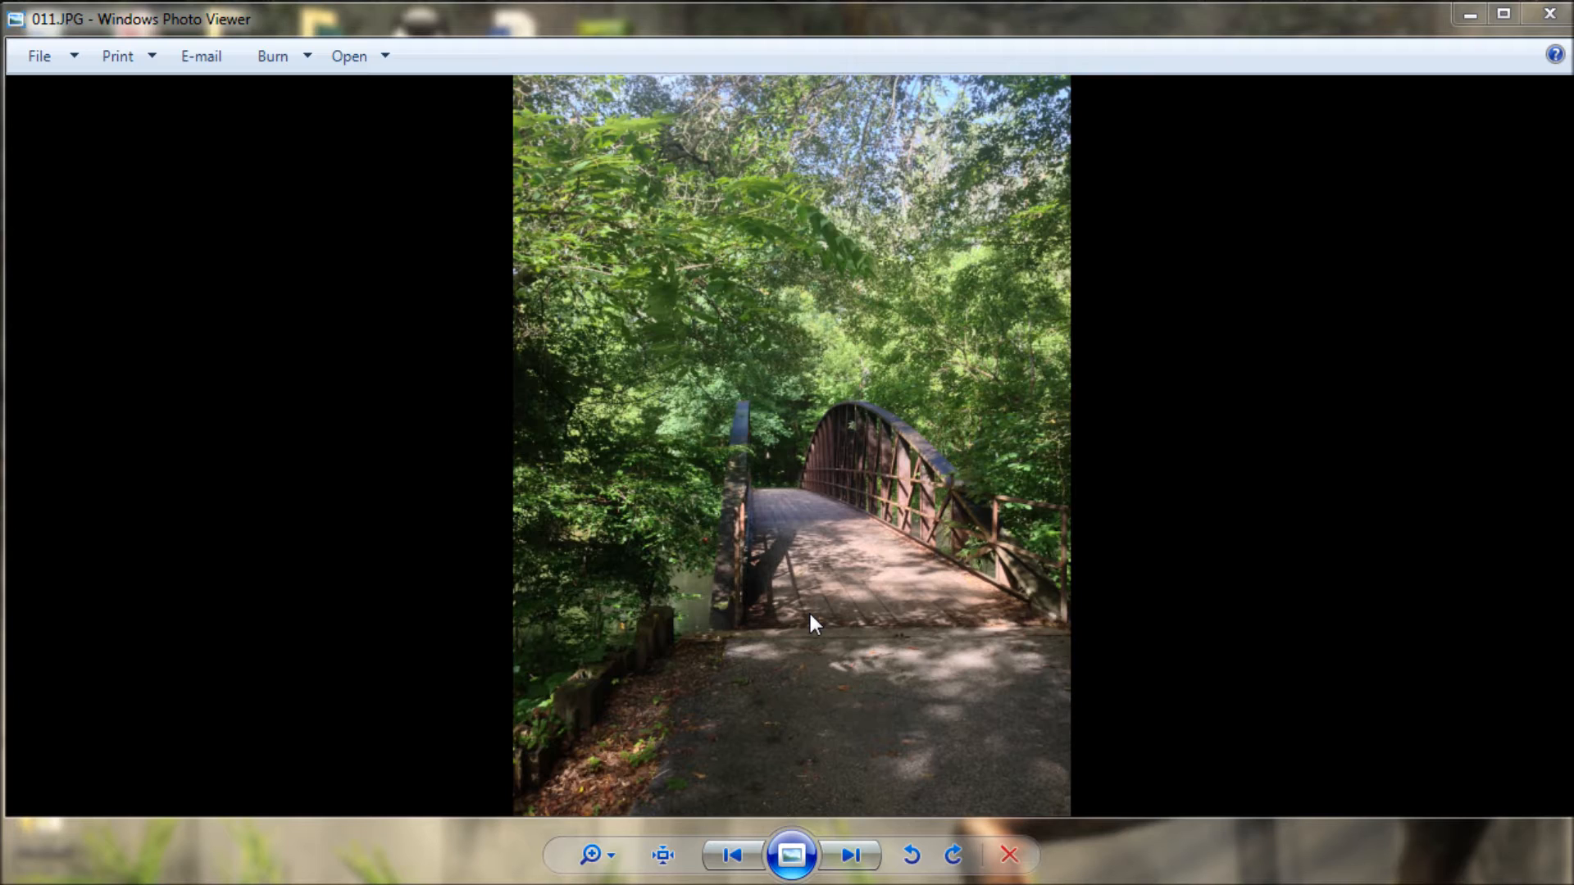
{"action": "mouse_move", "coordinate": [796, 439]}
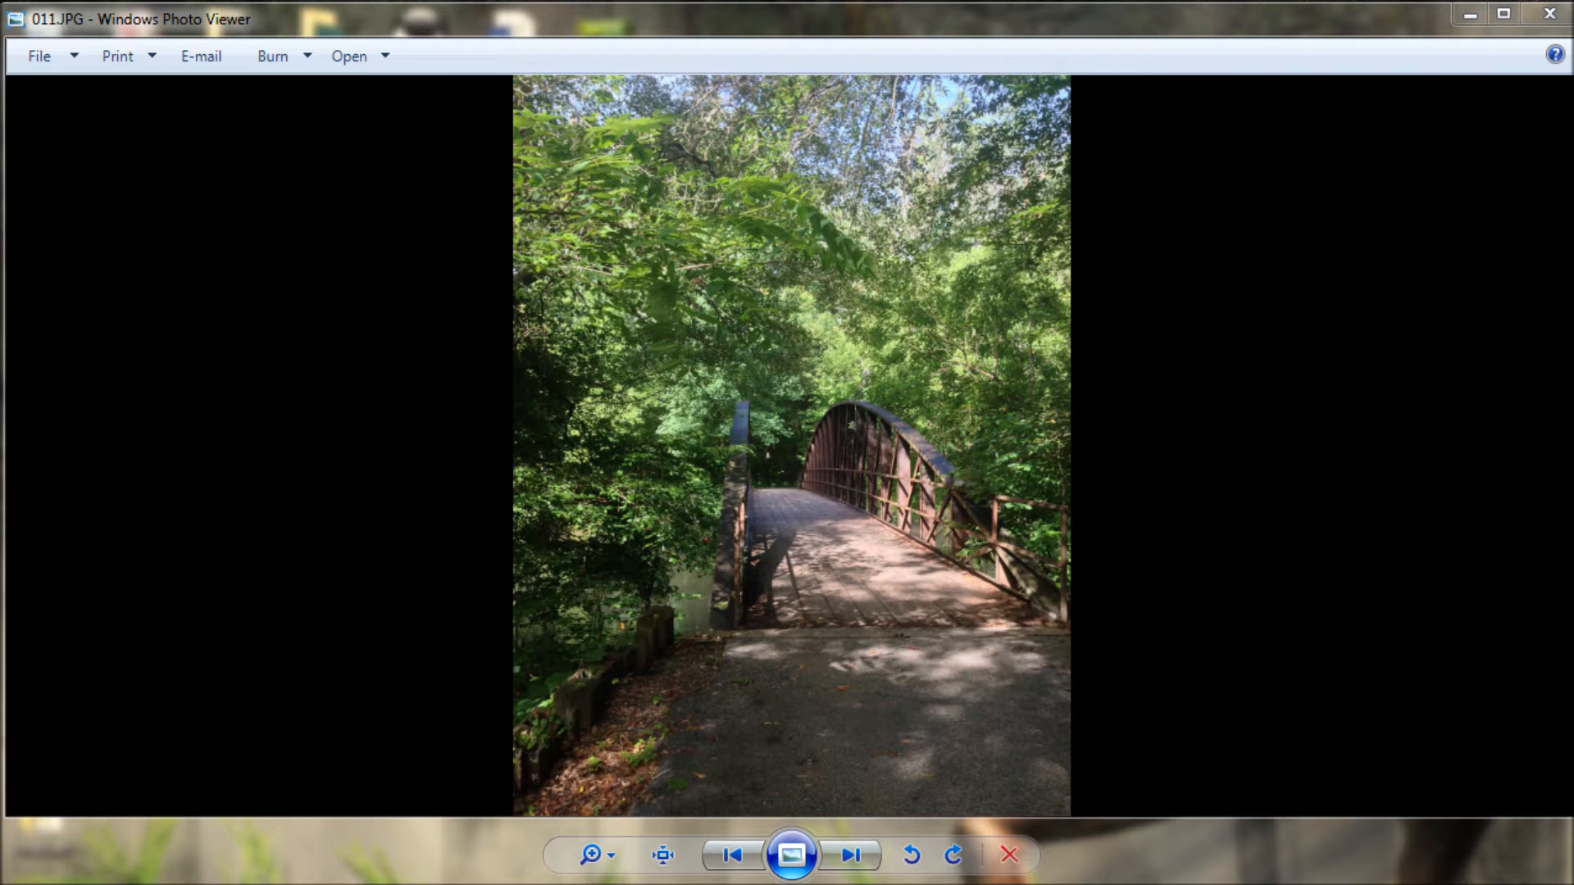
- Close the camera screenshot window and begin opening a photo in Topaz Impression
{"action": "left_click", "coordinate": [849, 854]}
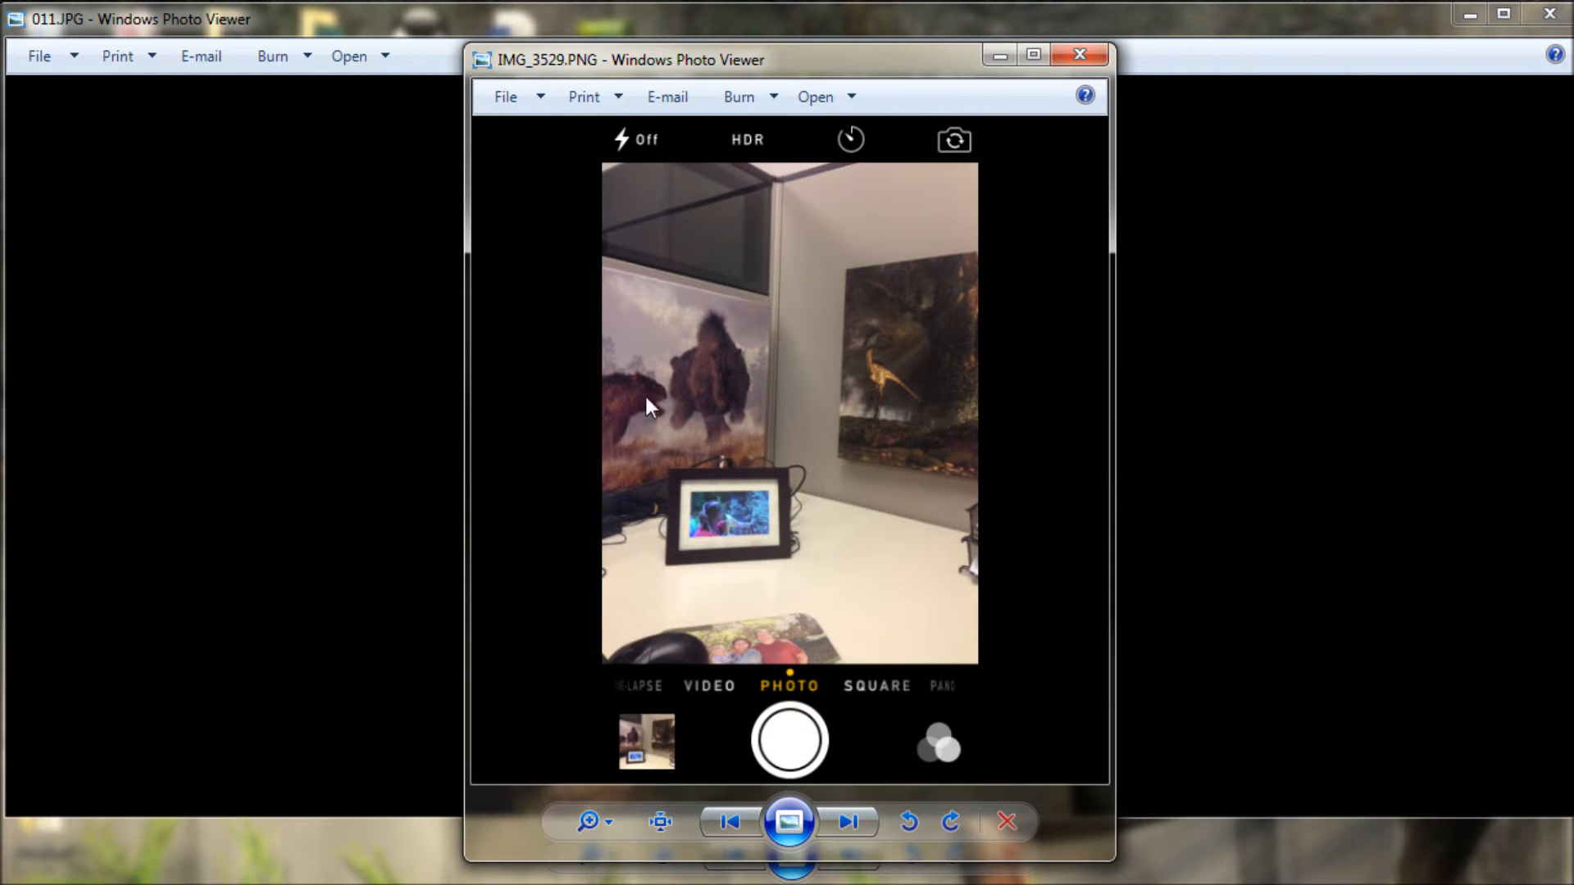
{"action": "mouse_move", "coordinate": [781, 284]}
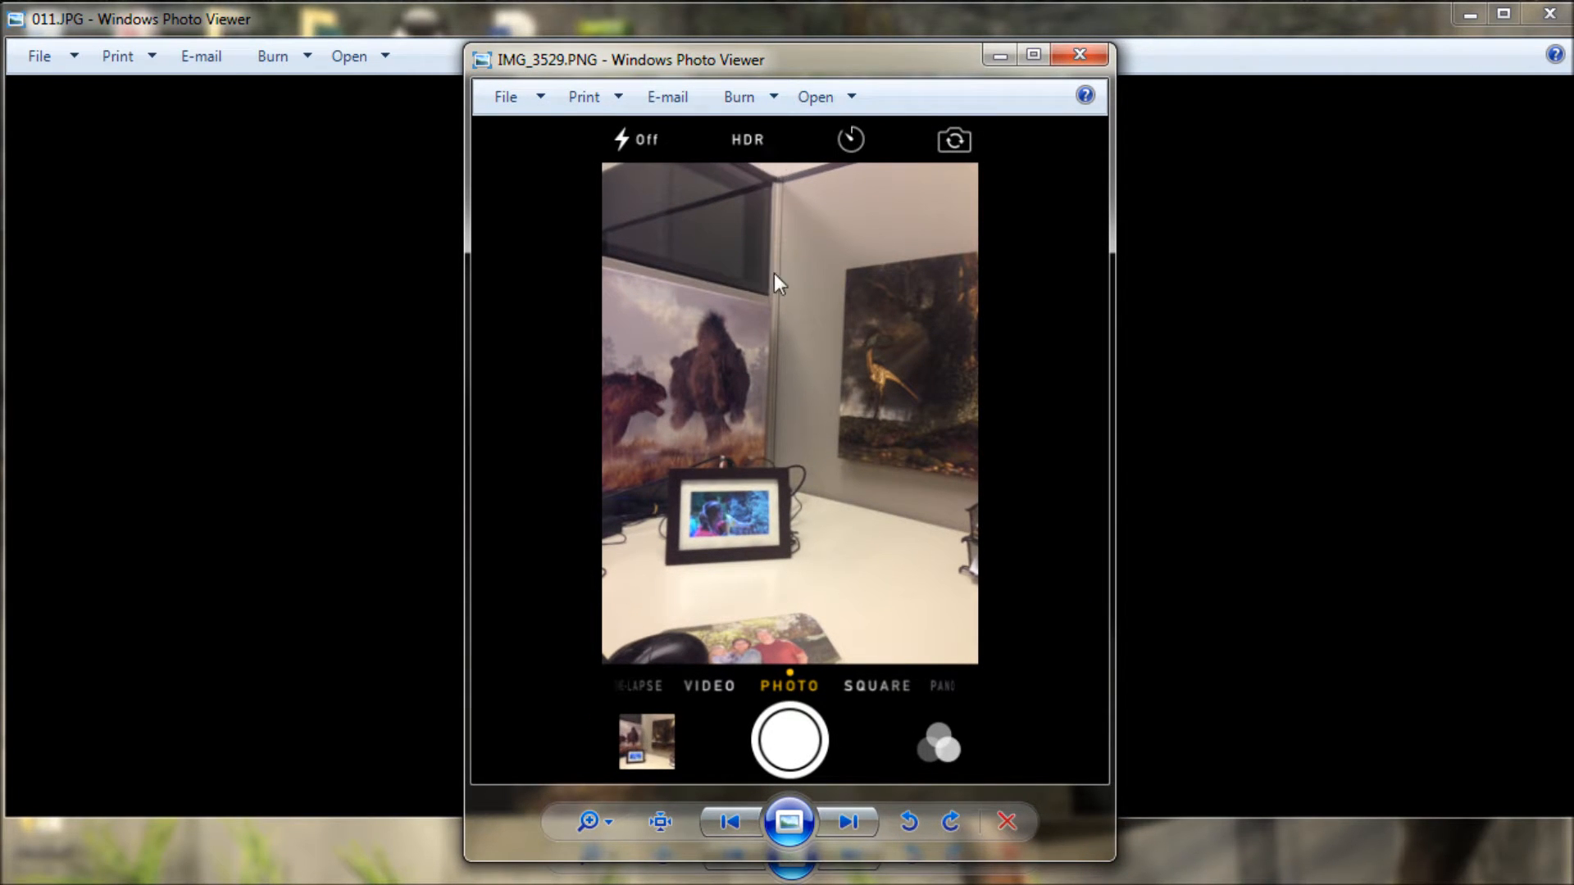
{"action": "mouse_move", "coordinate": [786, 424]}
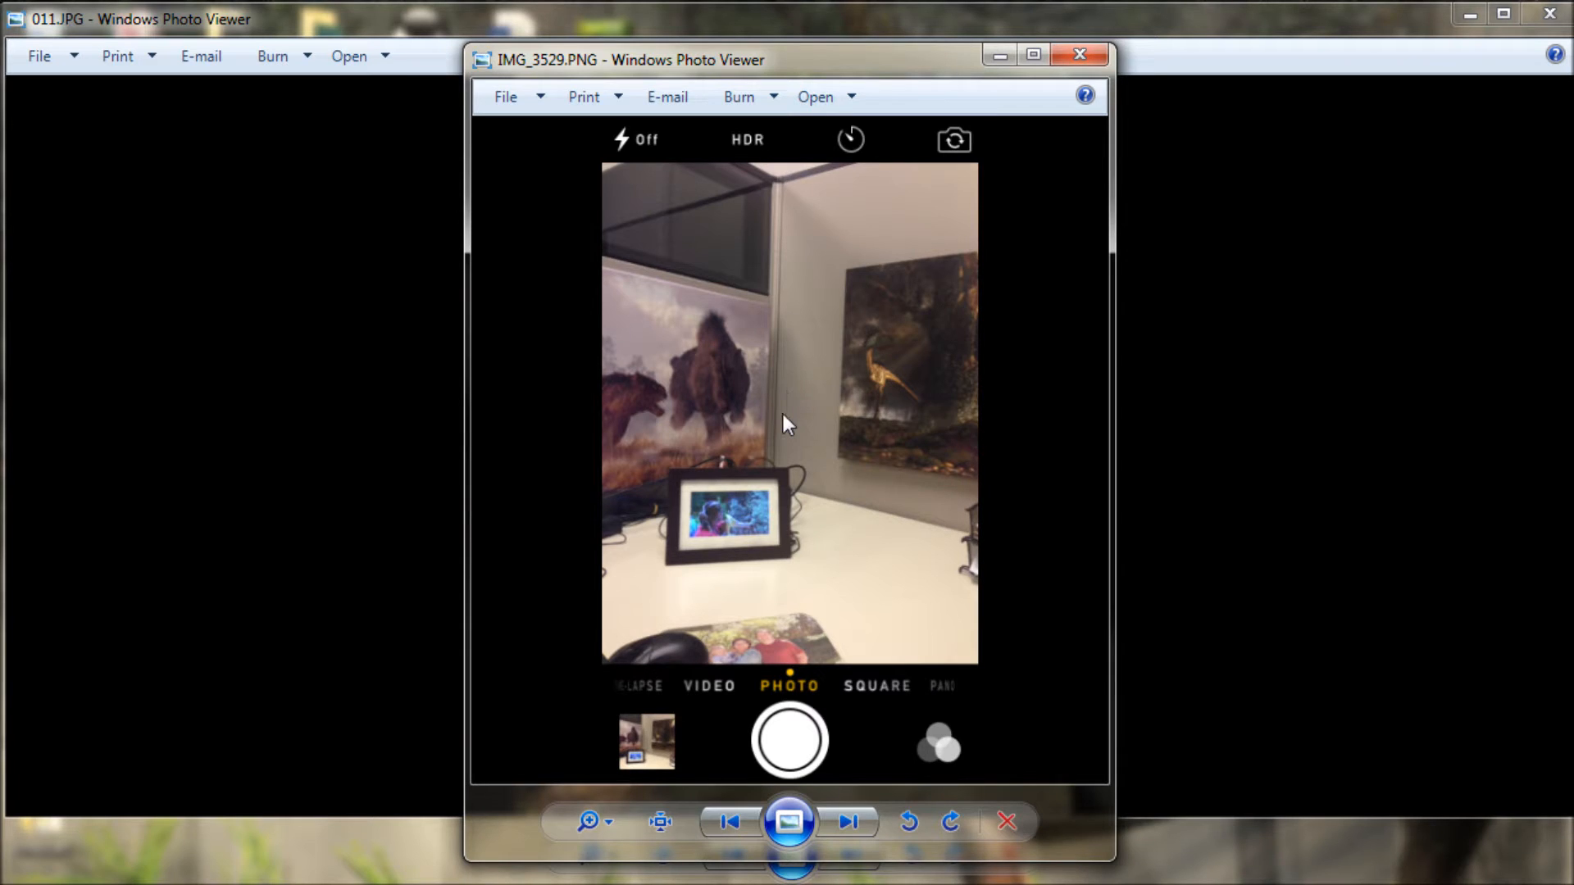
{"action": "mouse_move", "coordinate": [750, 155]}
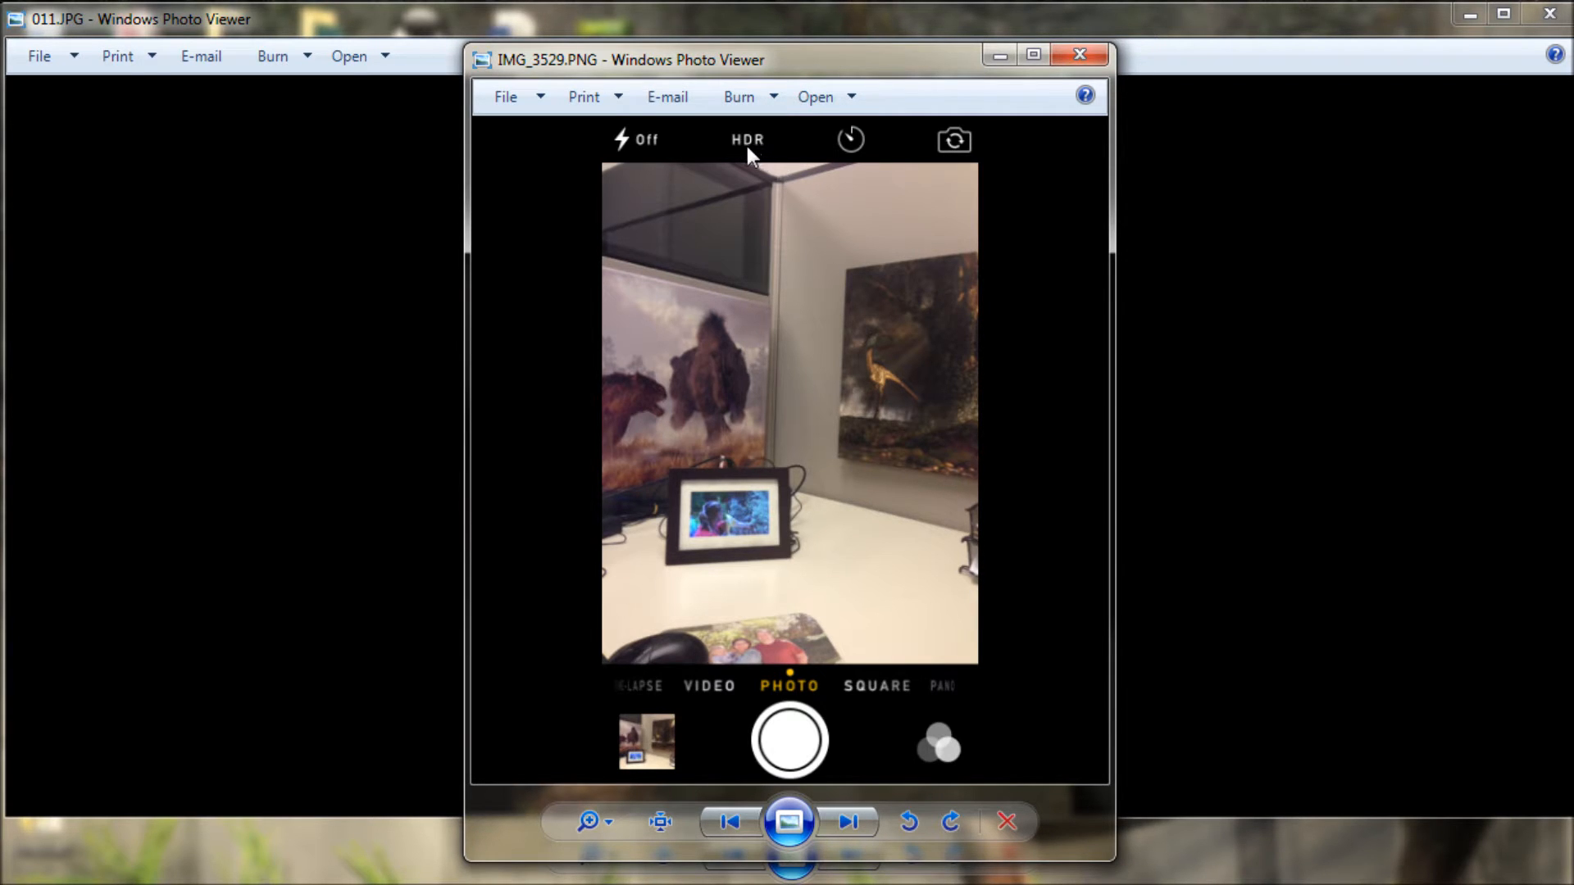
{"action": "mouse_move", "coordinate": [756, 168]}
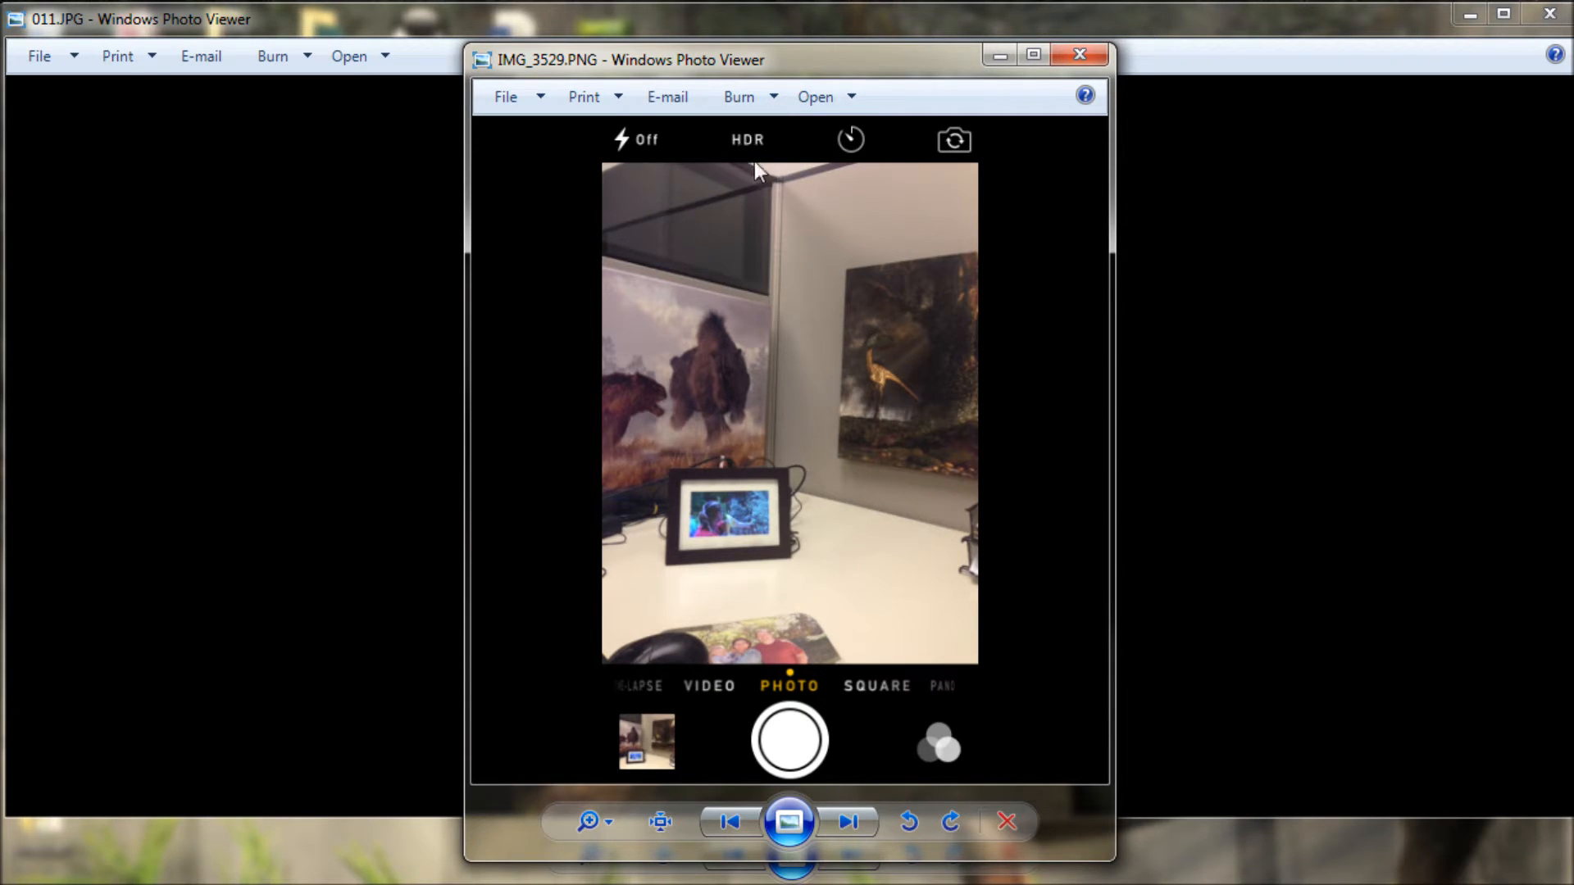
{"action": "mouse_move", "coordinate": [795, 128]}
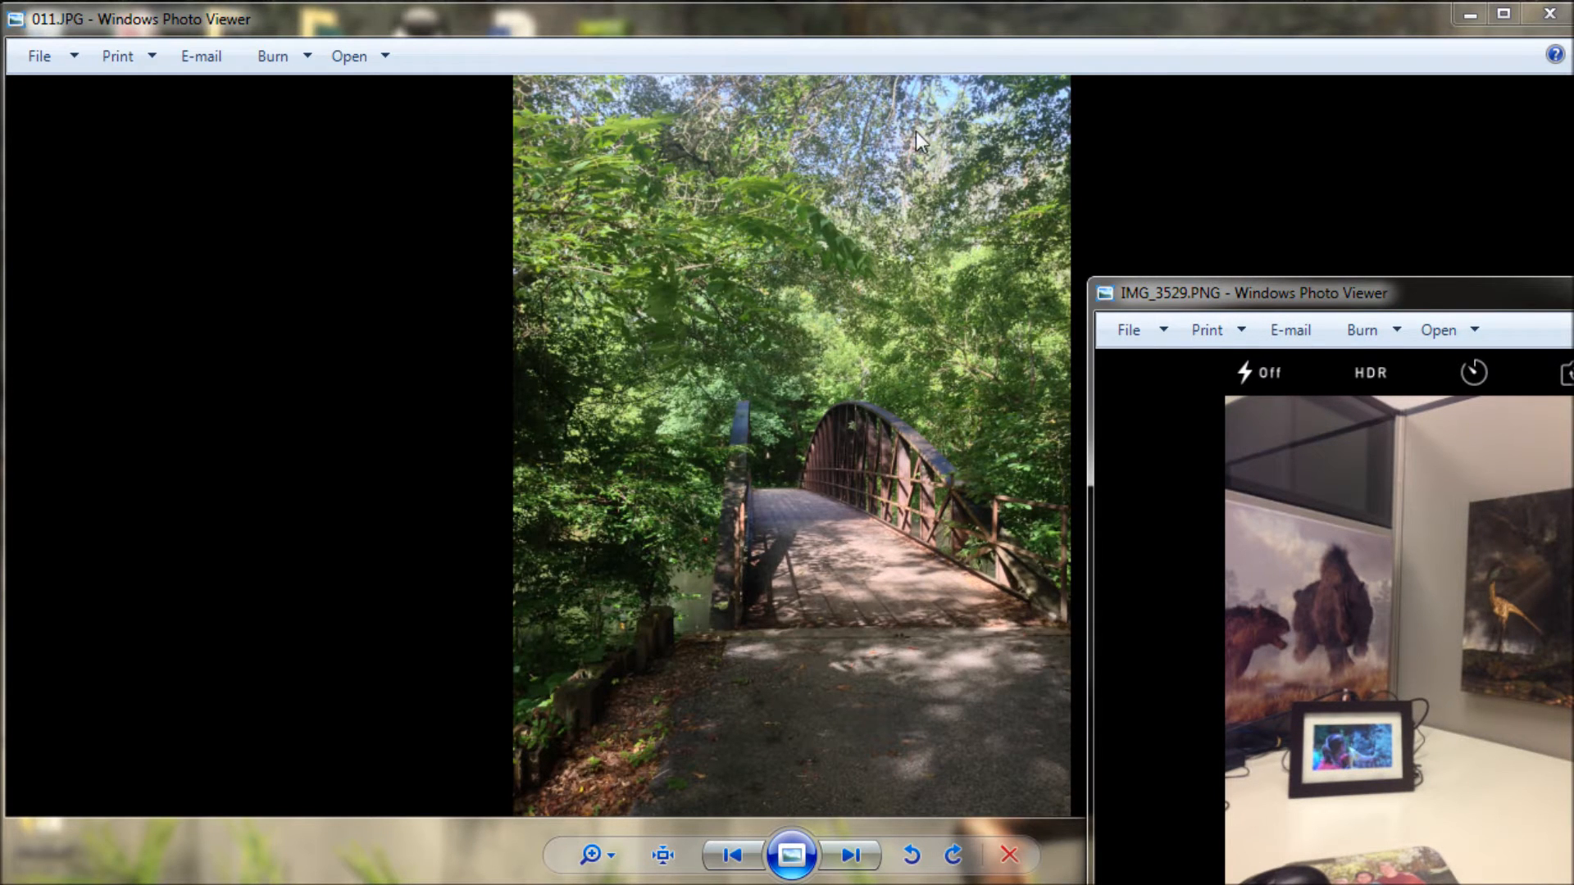
{"action": "mouse_move", "coordinate": [662, 79]}
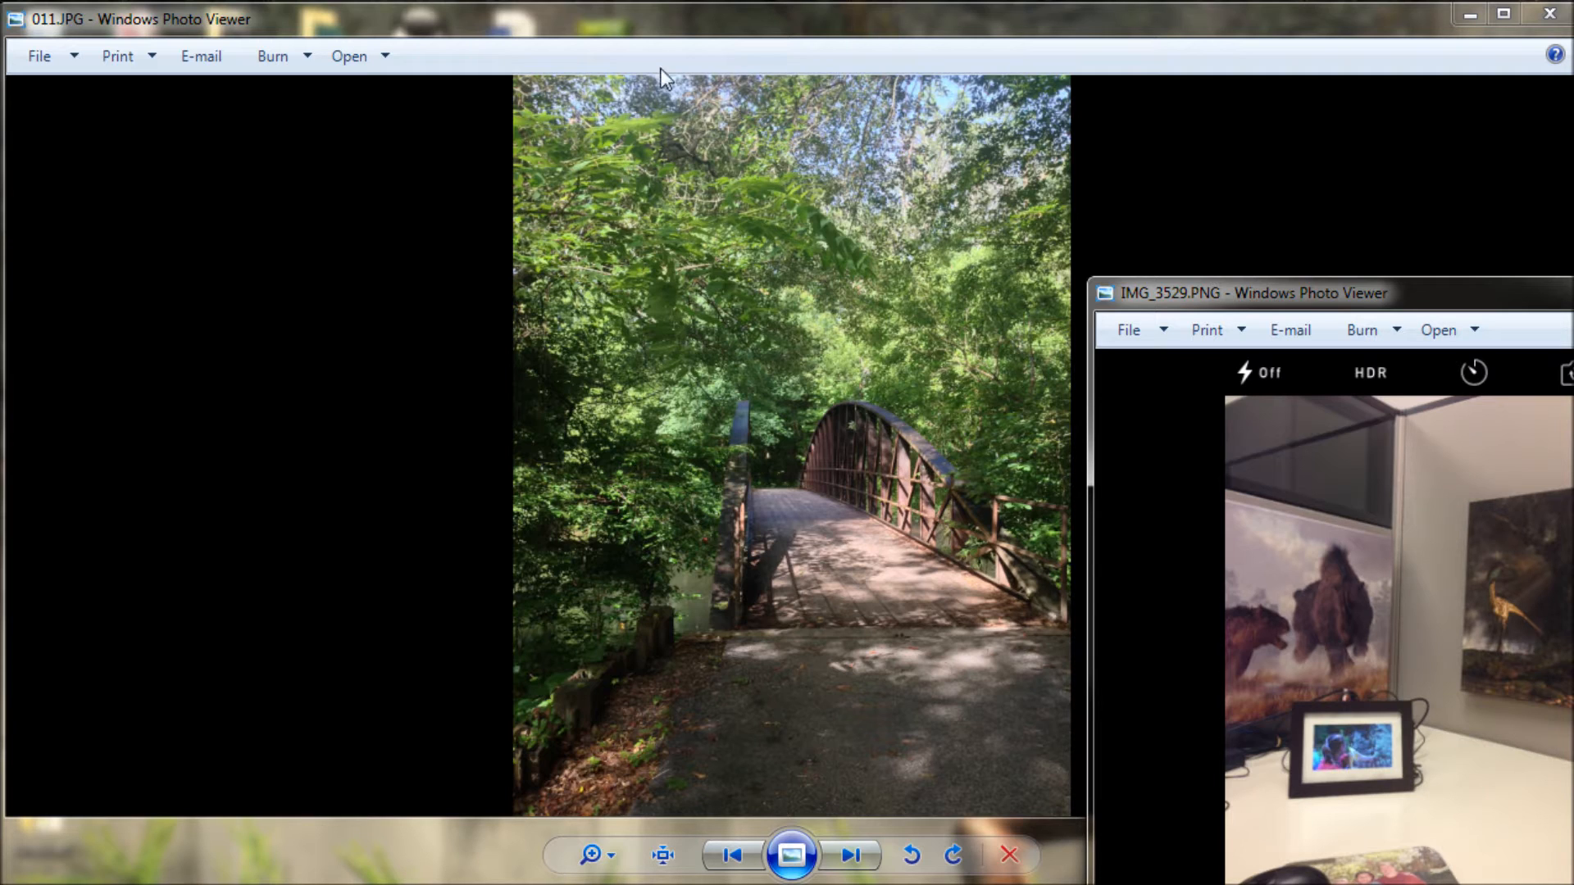
{"action": "mouse_move", "coordinate": [868, 226]}
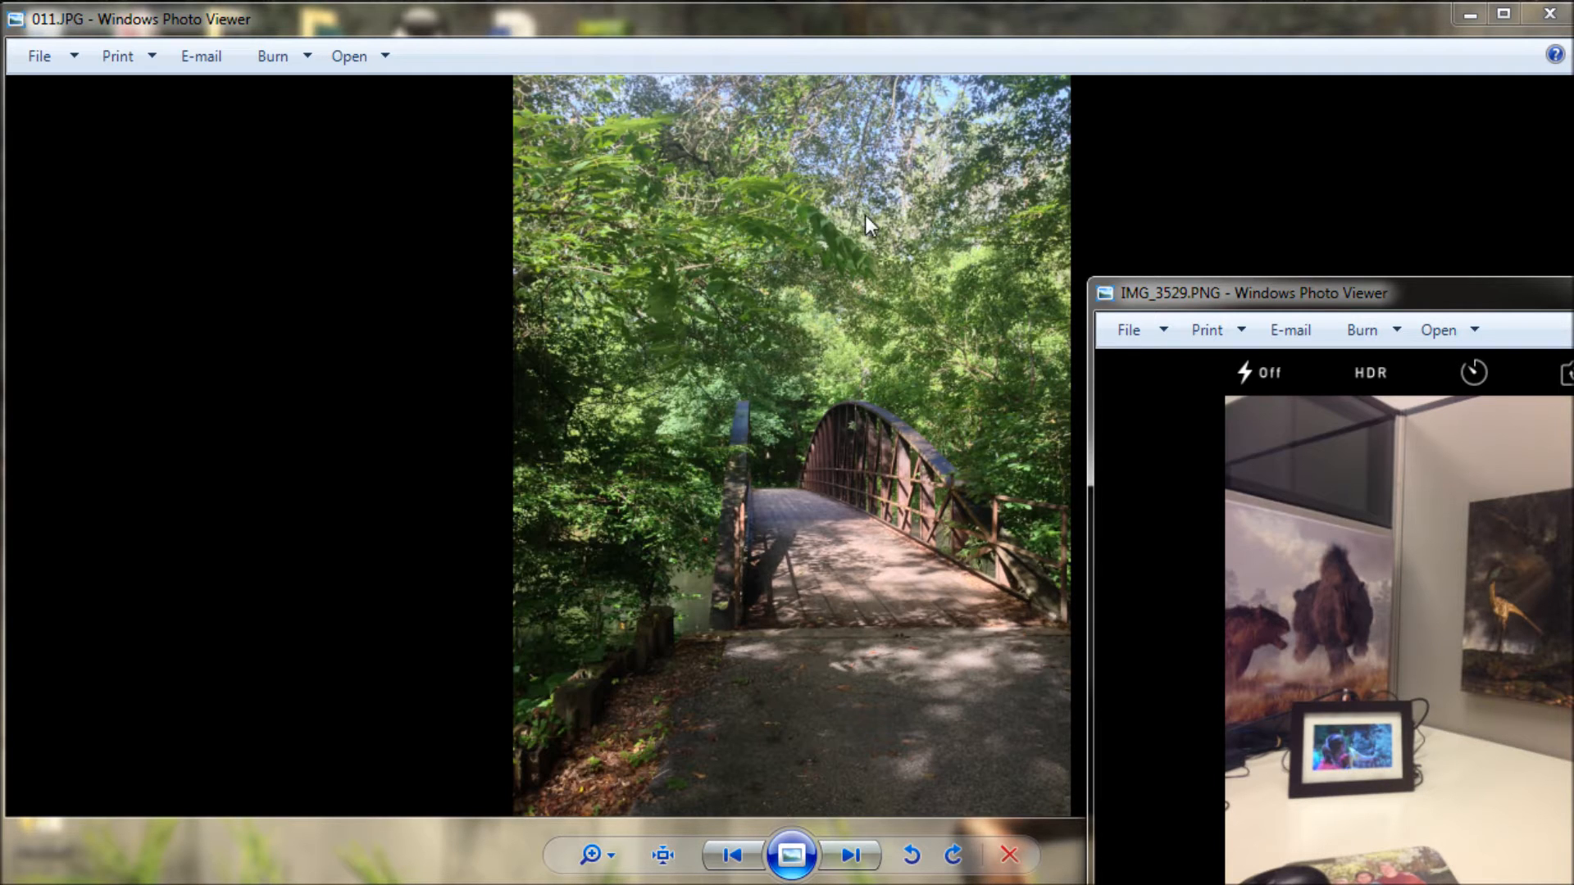
{"action": "mouse_move", "coordinate": [705, 647]}
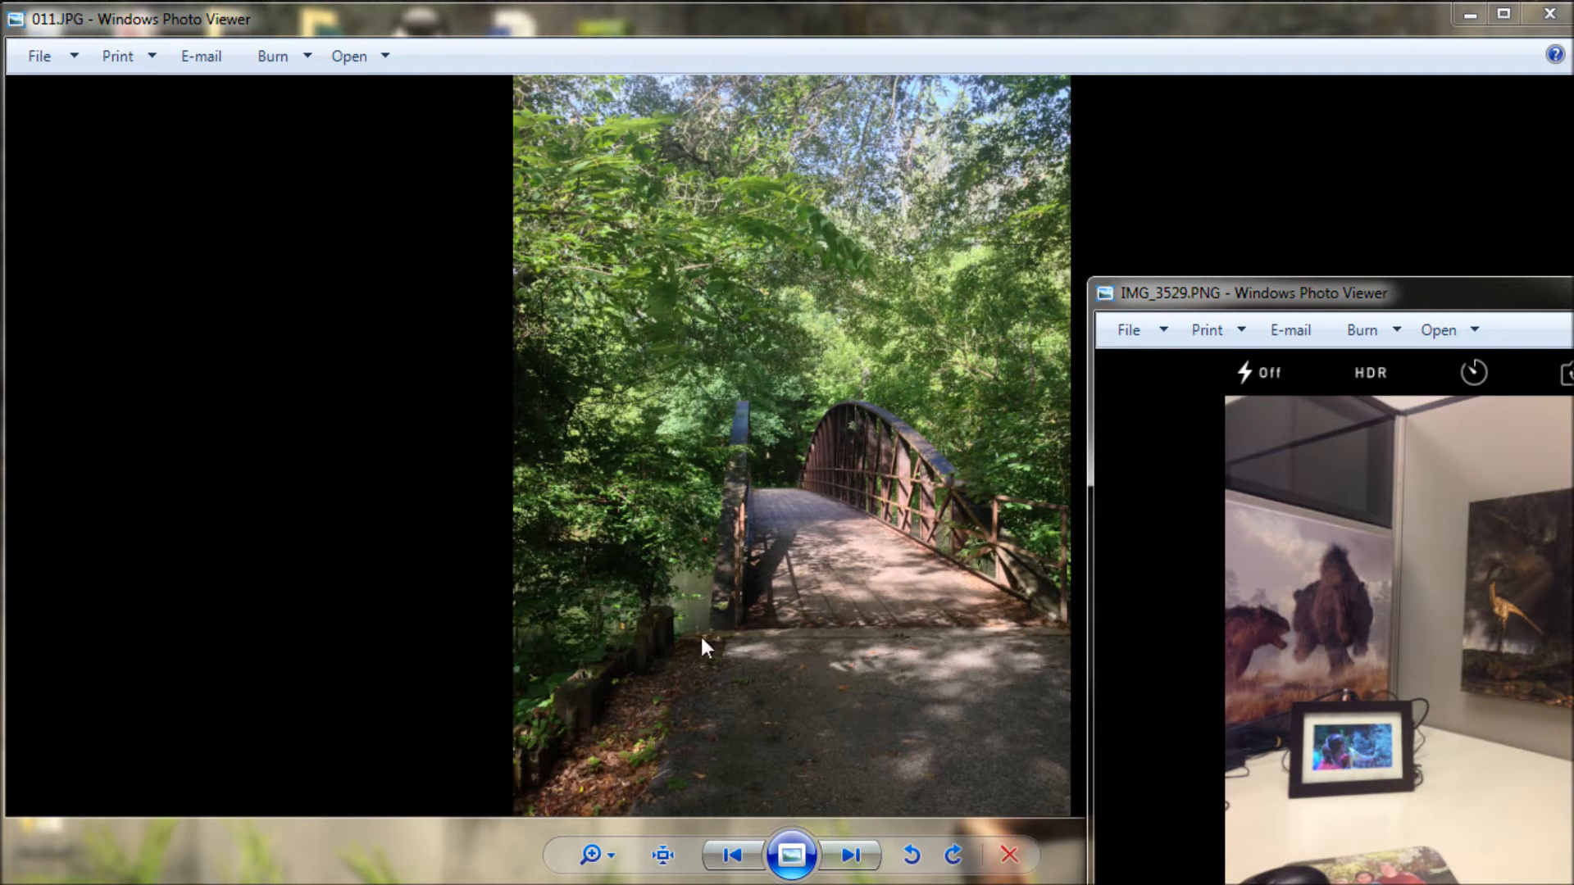
{"action": "mouse_move", "coordinate": [1263, 529]}
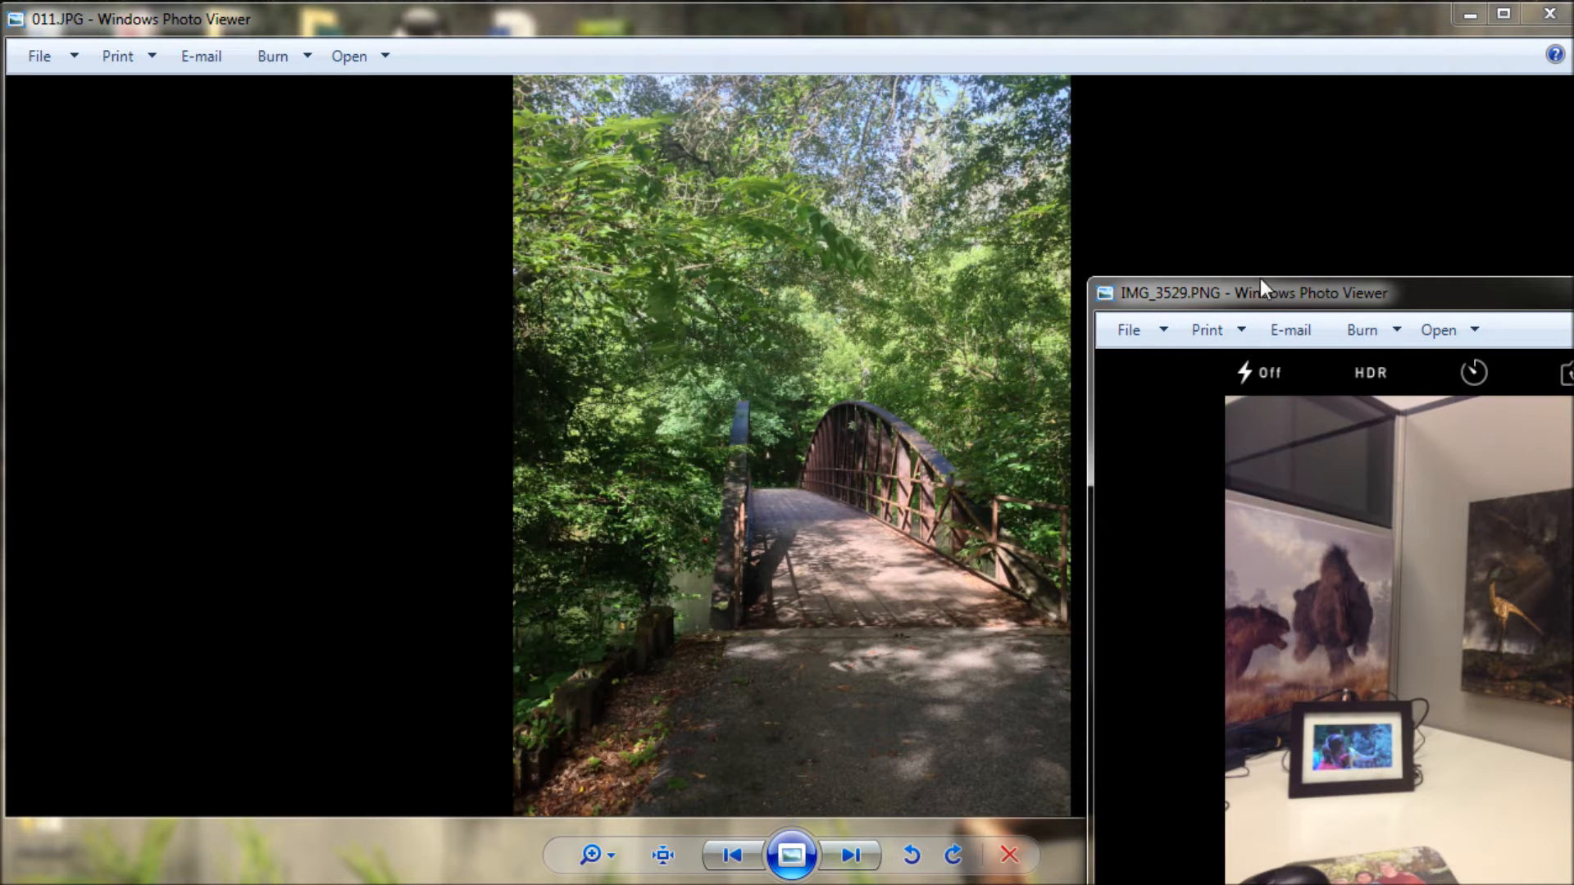
{"action": "left_click_drag", "start_coordinate": [1234, 294], "coordinate": [914, 263]}
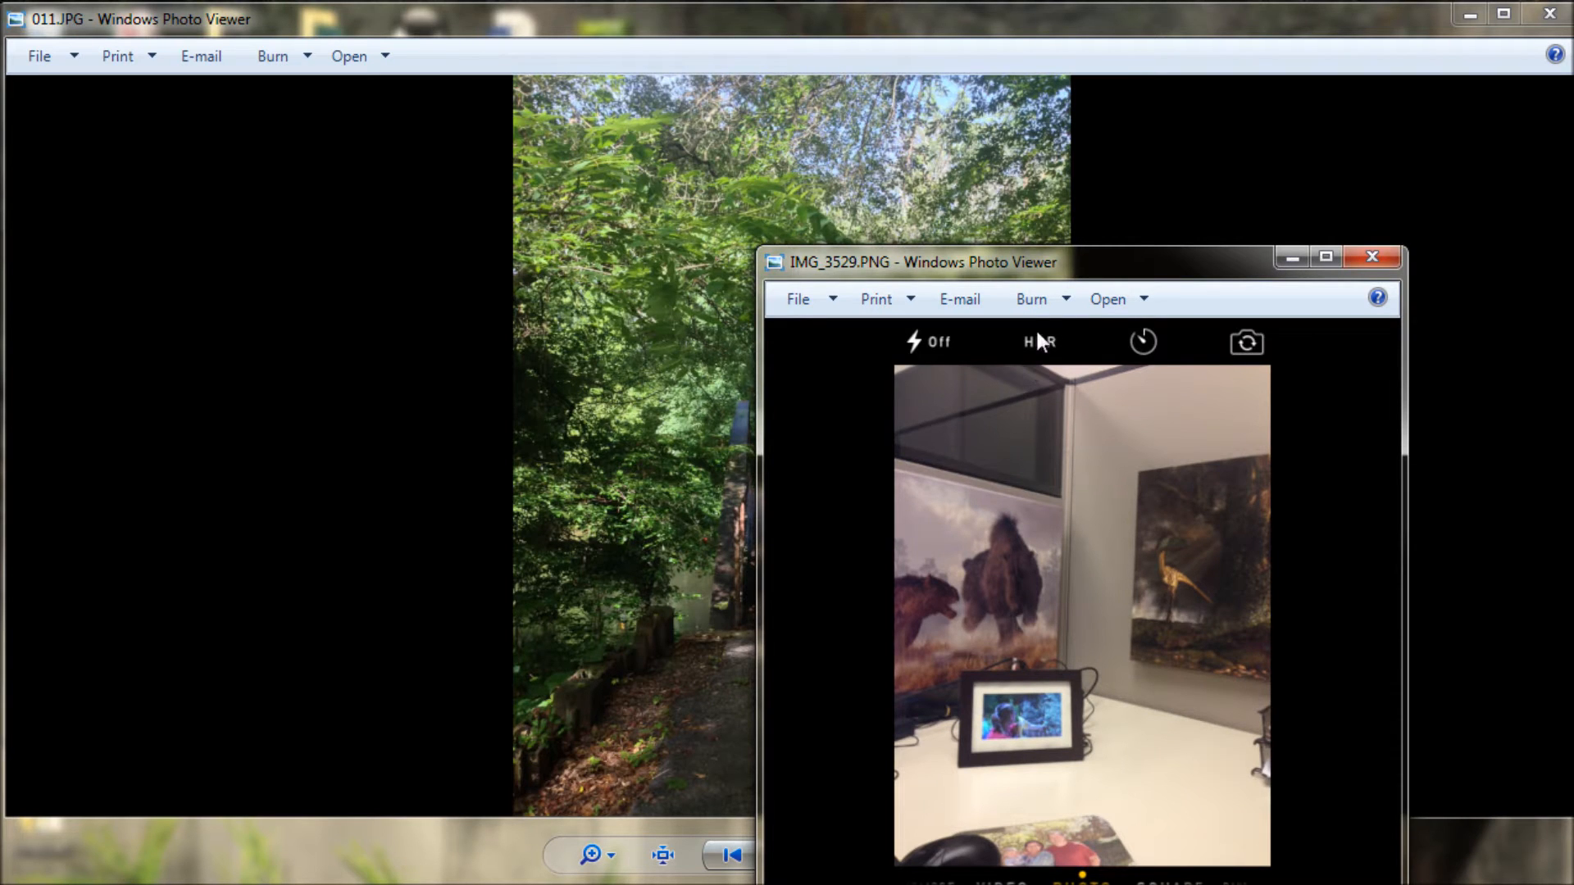
{"action": "left_click", "coordinate": [1371, 257]}
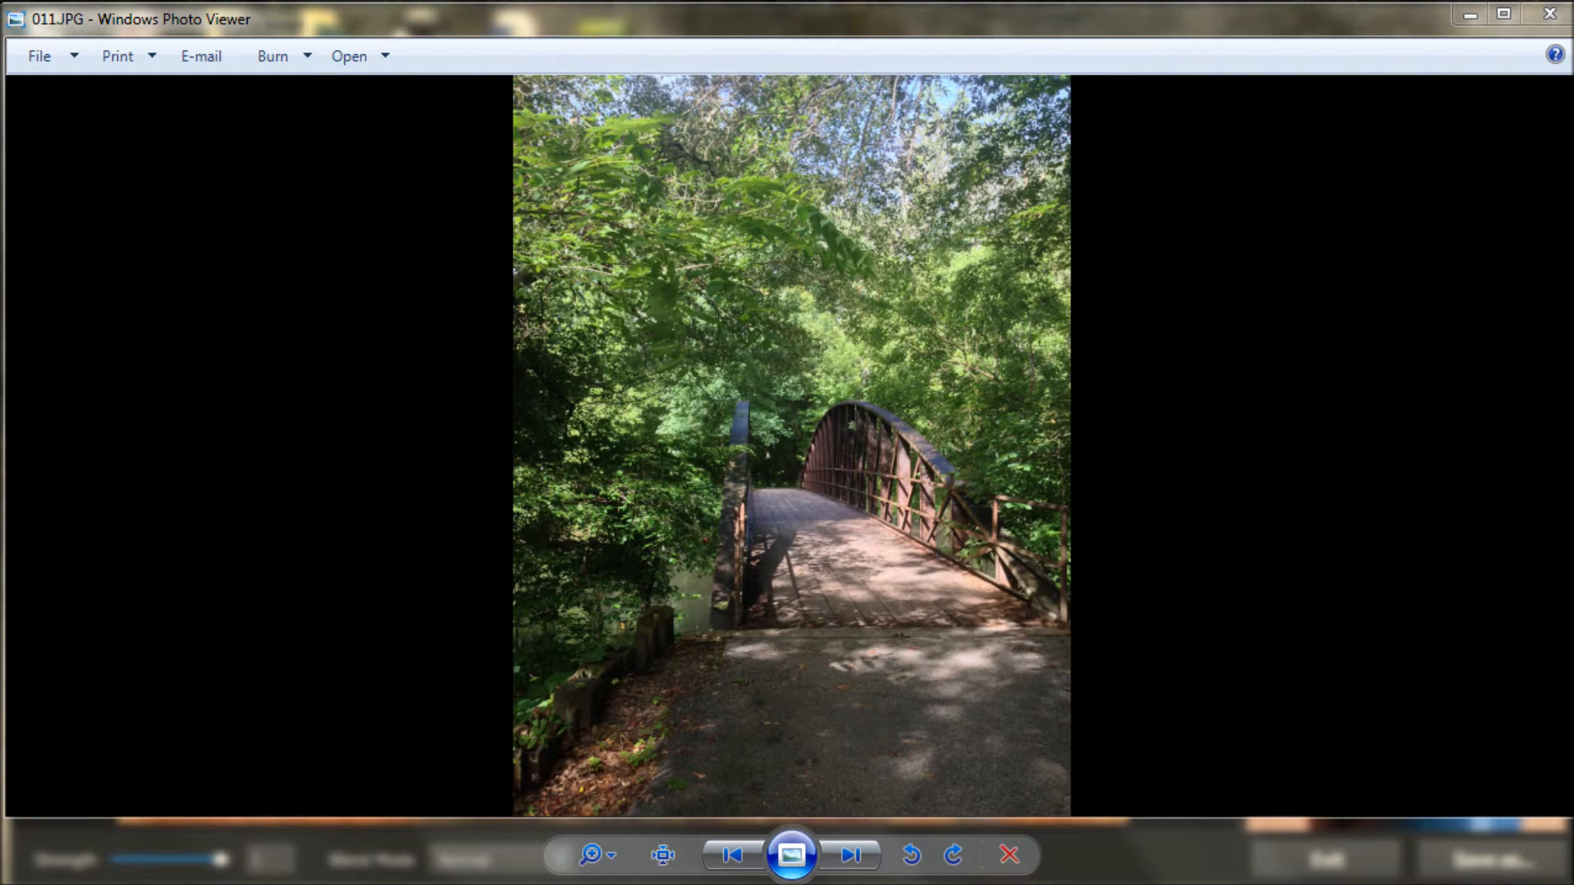
{"action": "mouse_move", "coordinate": [791, 390]}
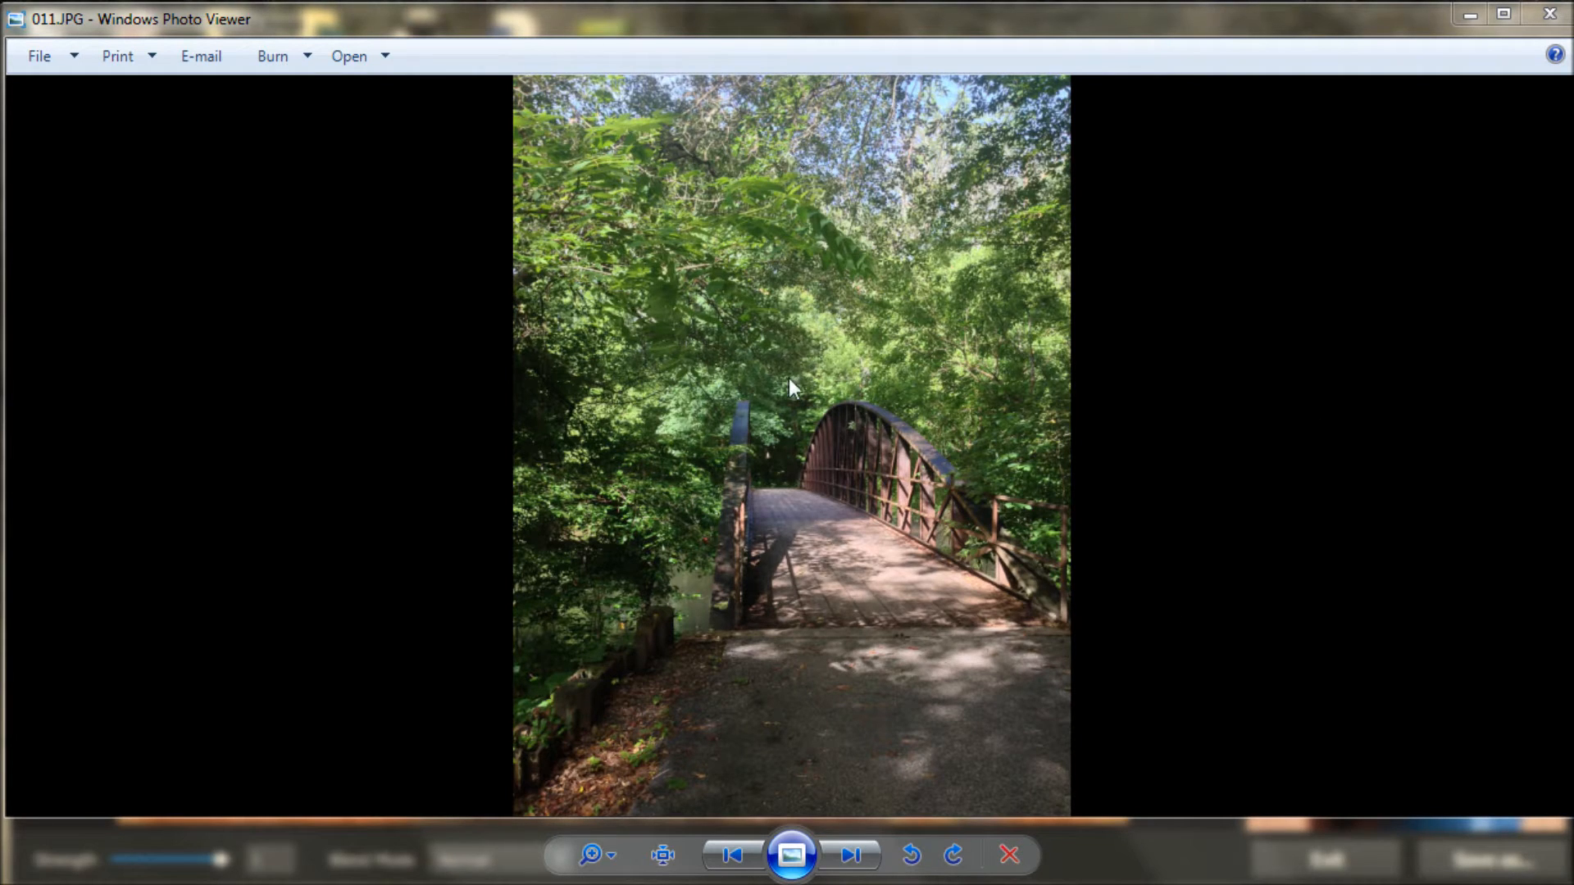
{"action": "mouse_move", "coordinate": [785, 389]}
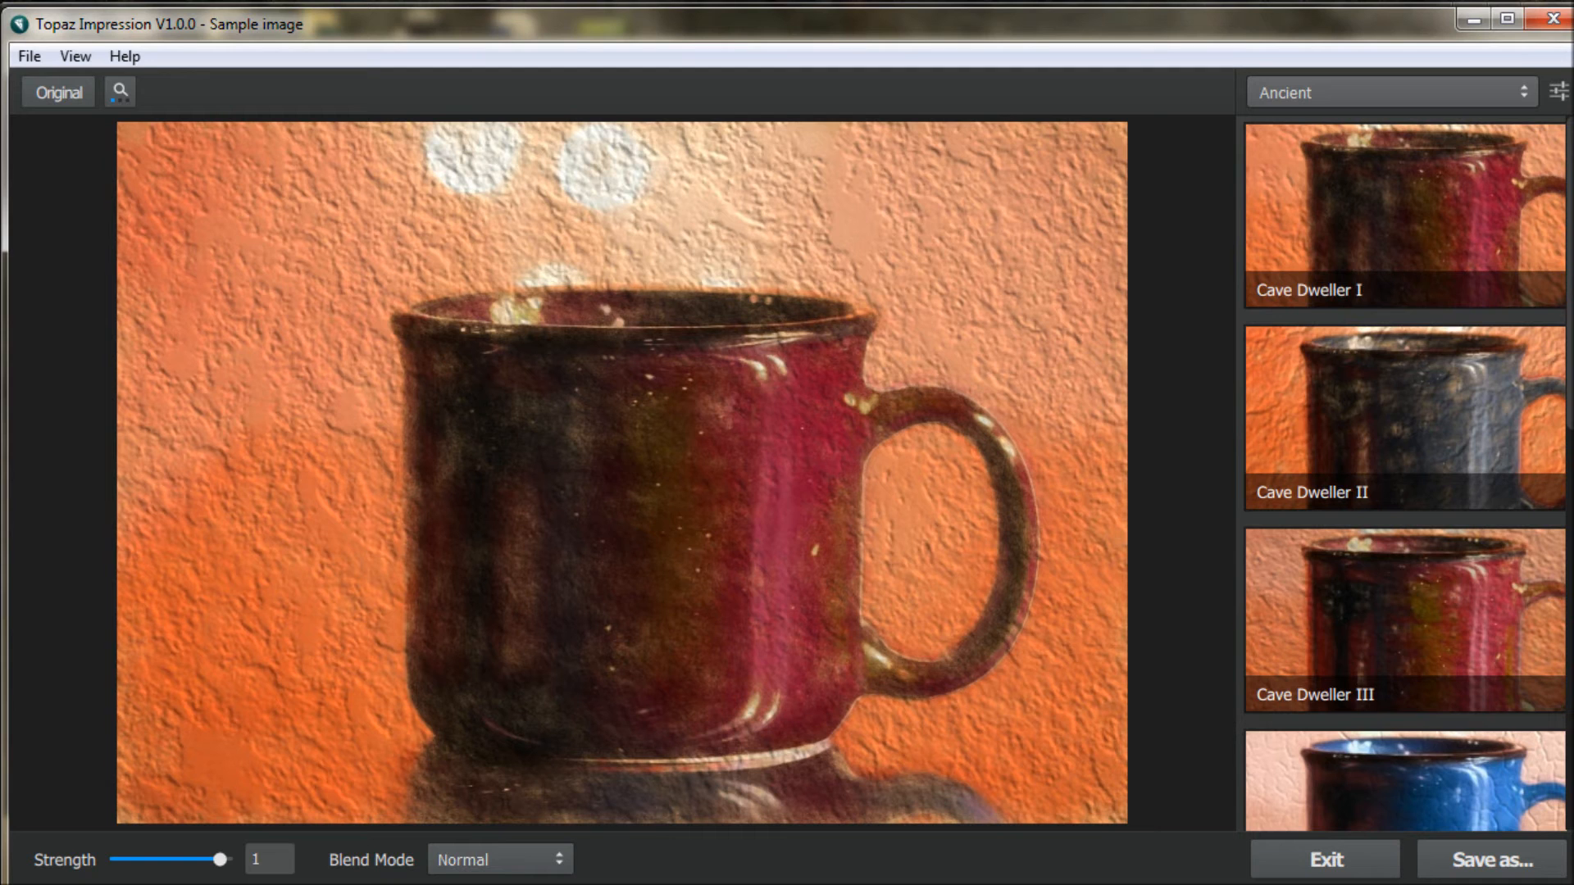
{"action": "mouse_move", "coordinate": [1091, 650]}
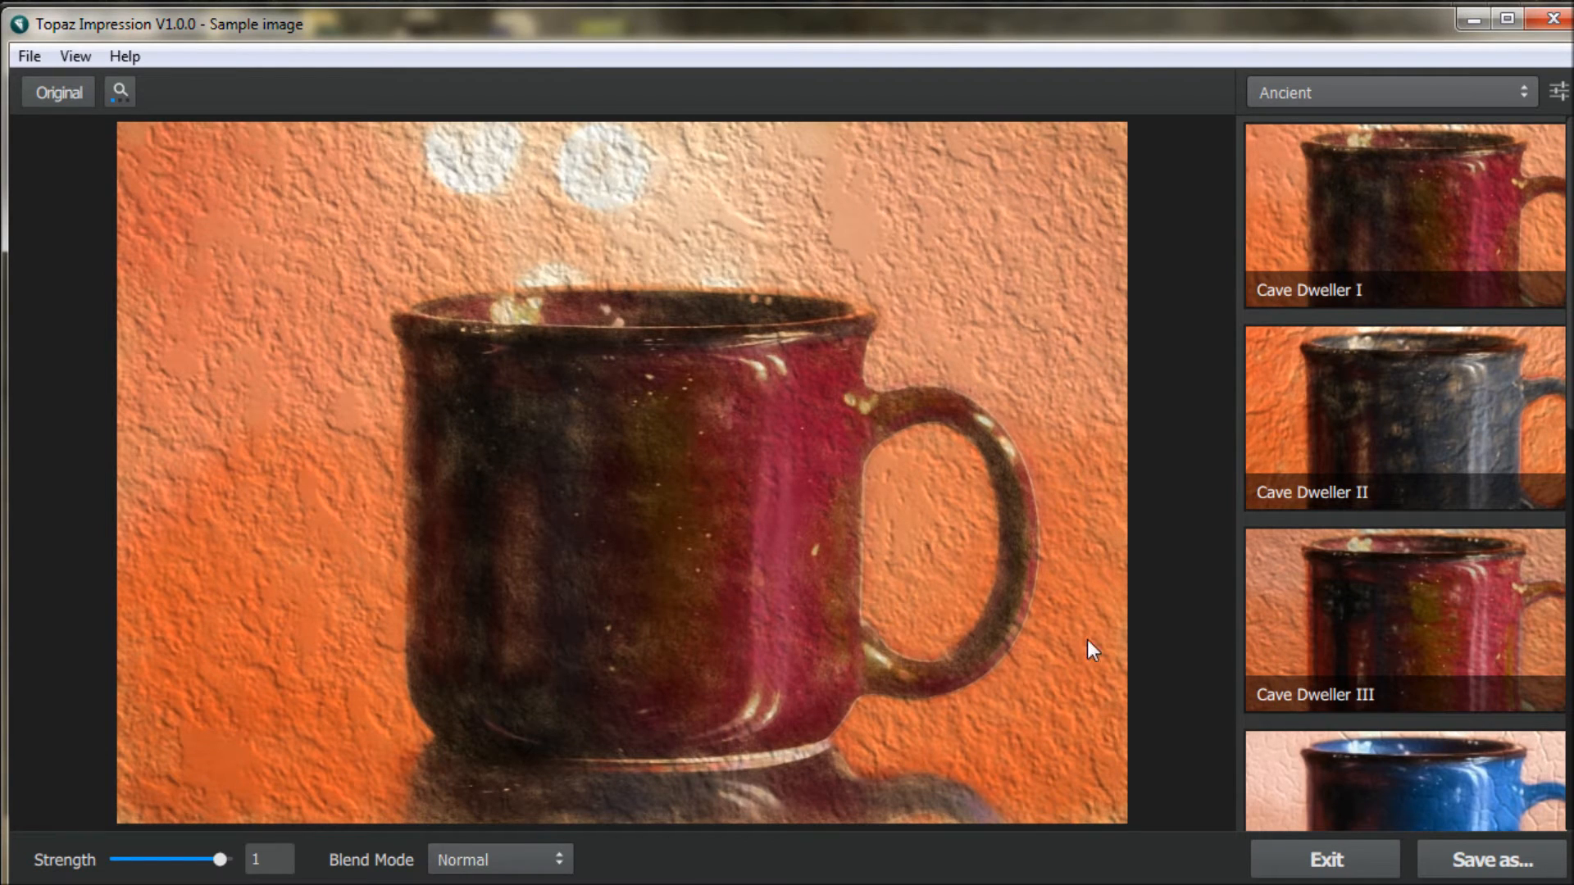
{"action": "mouse_move", "coordinate": [674, 520]}
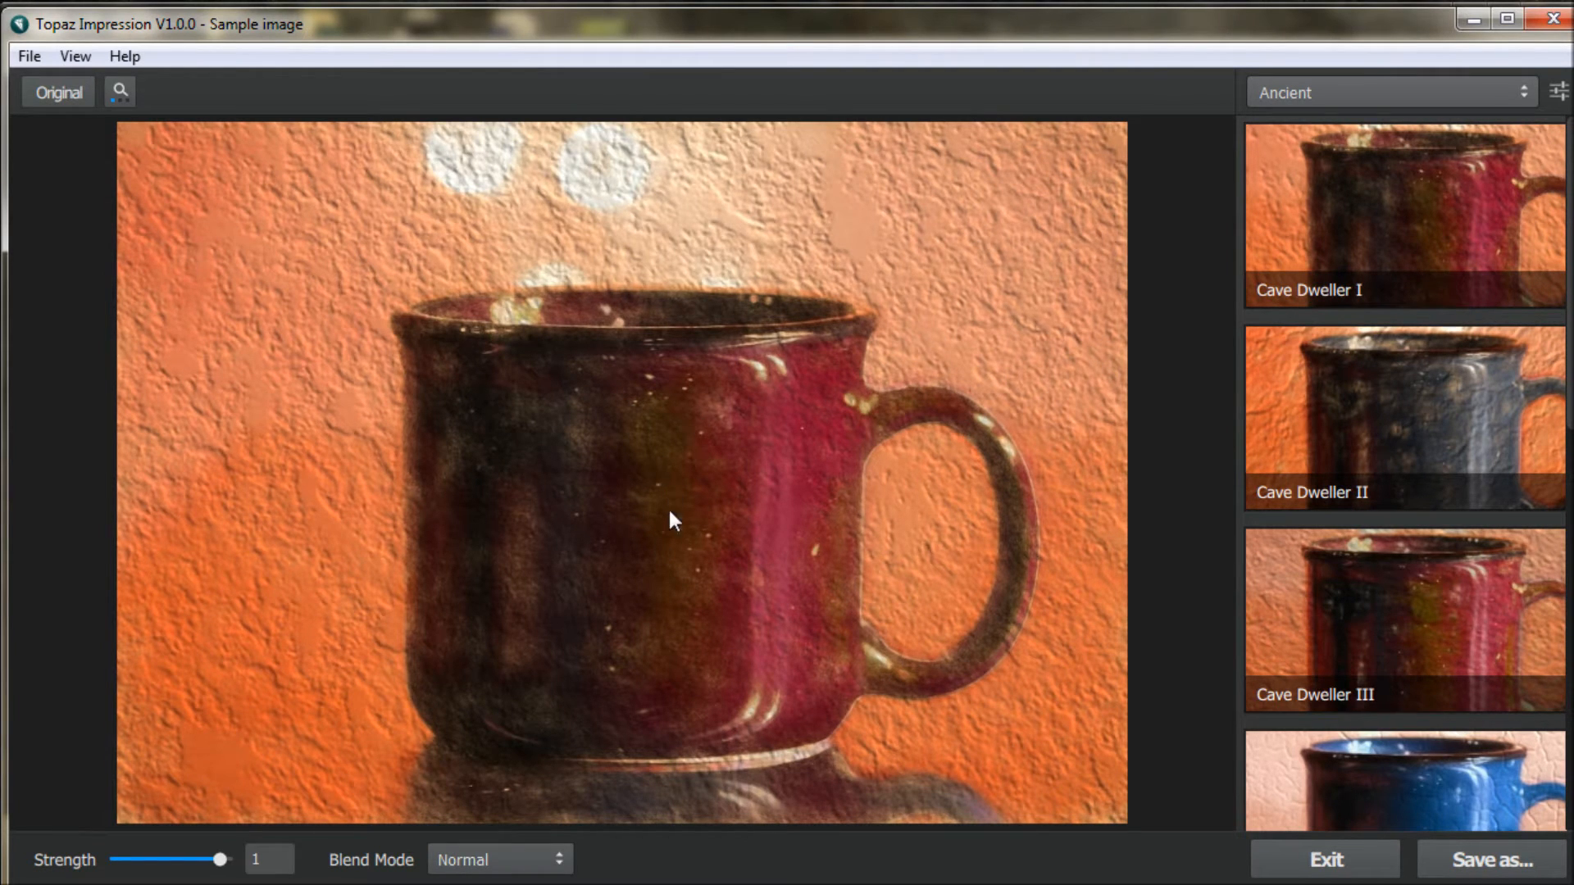
{"action": "left_click", "coordinate": [28, 57]}
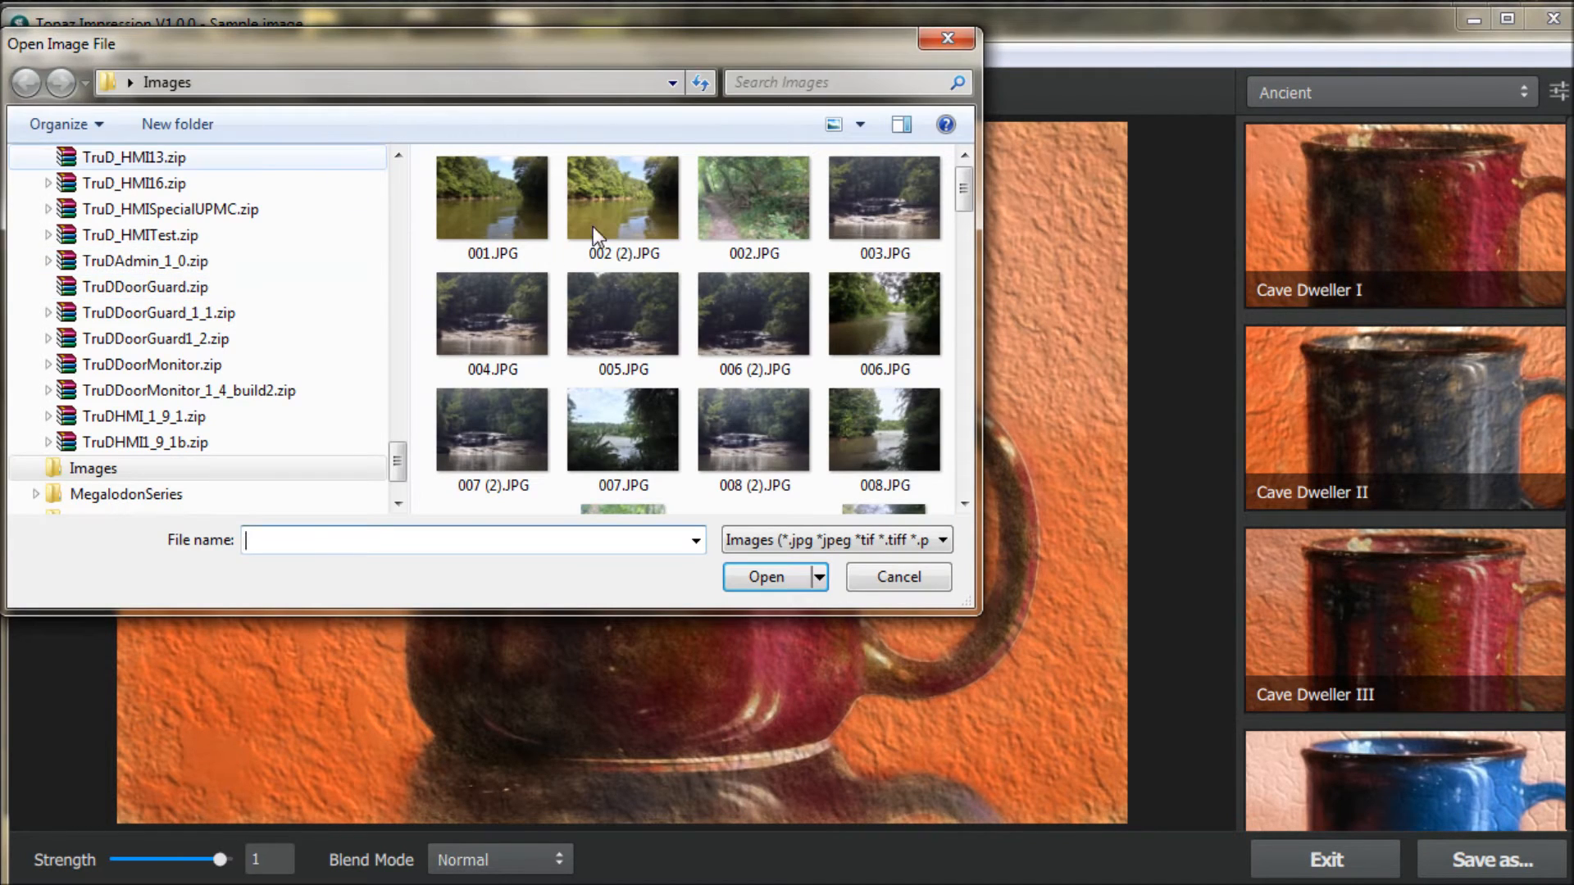
- Load the bridge photo into Topaz Impression with the Ancient Cave Dweller previews
{"action": "left_click", "coordinate": [765, 576]}
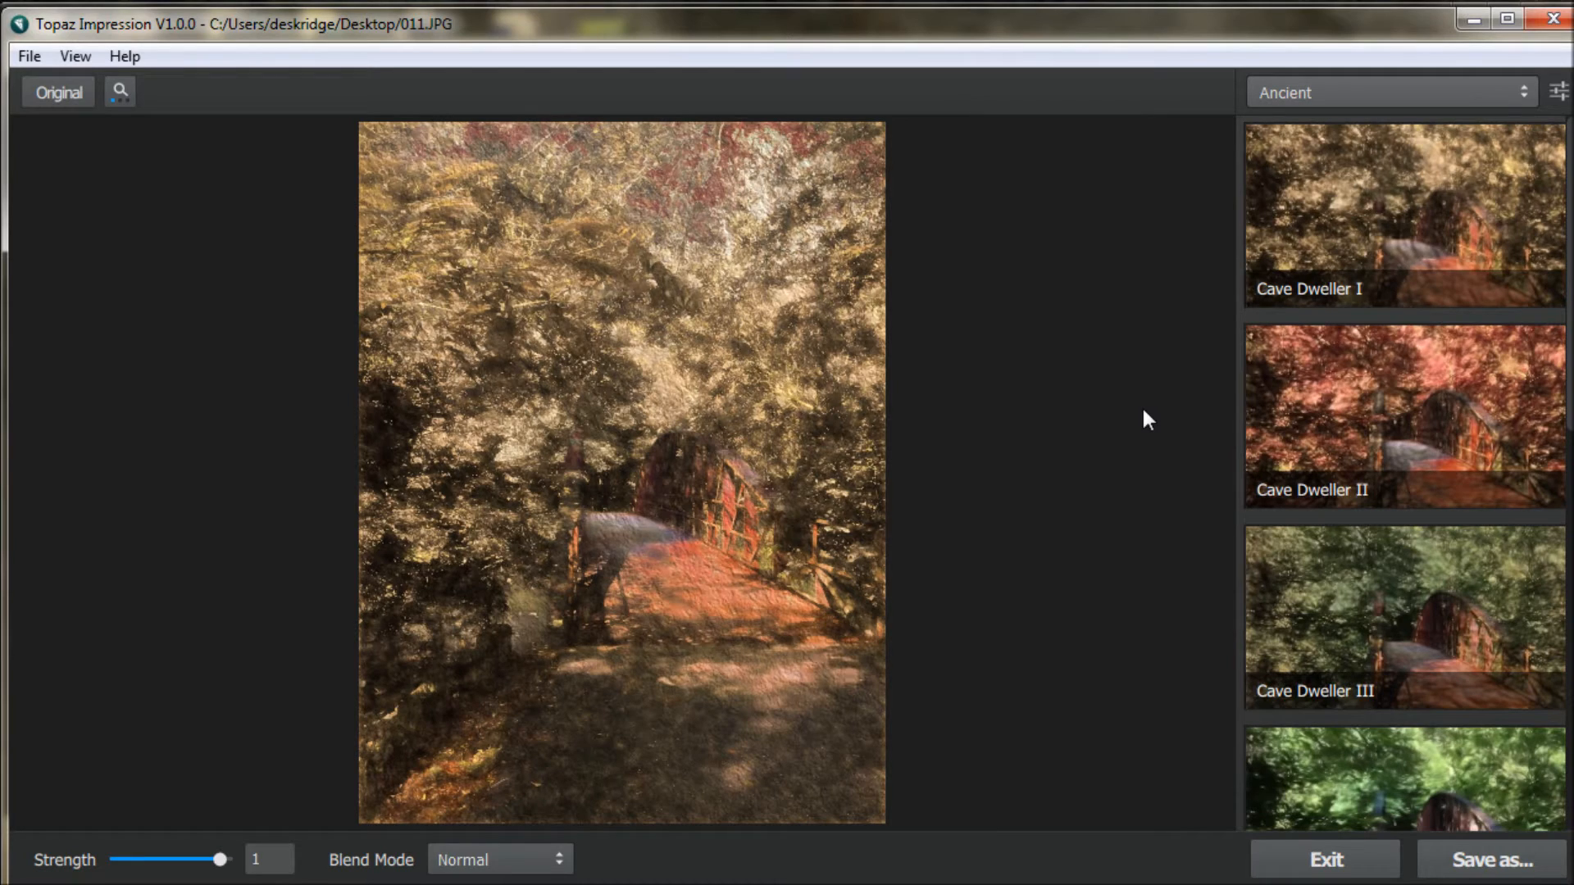
{"action": "mouse_move", "coordinate": [846, 478]}
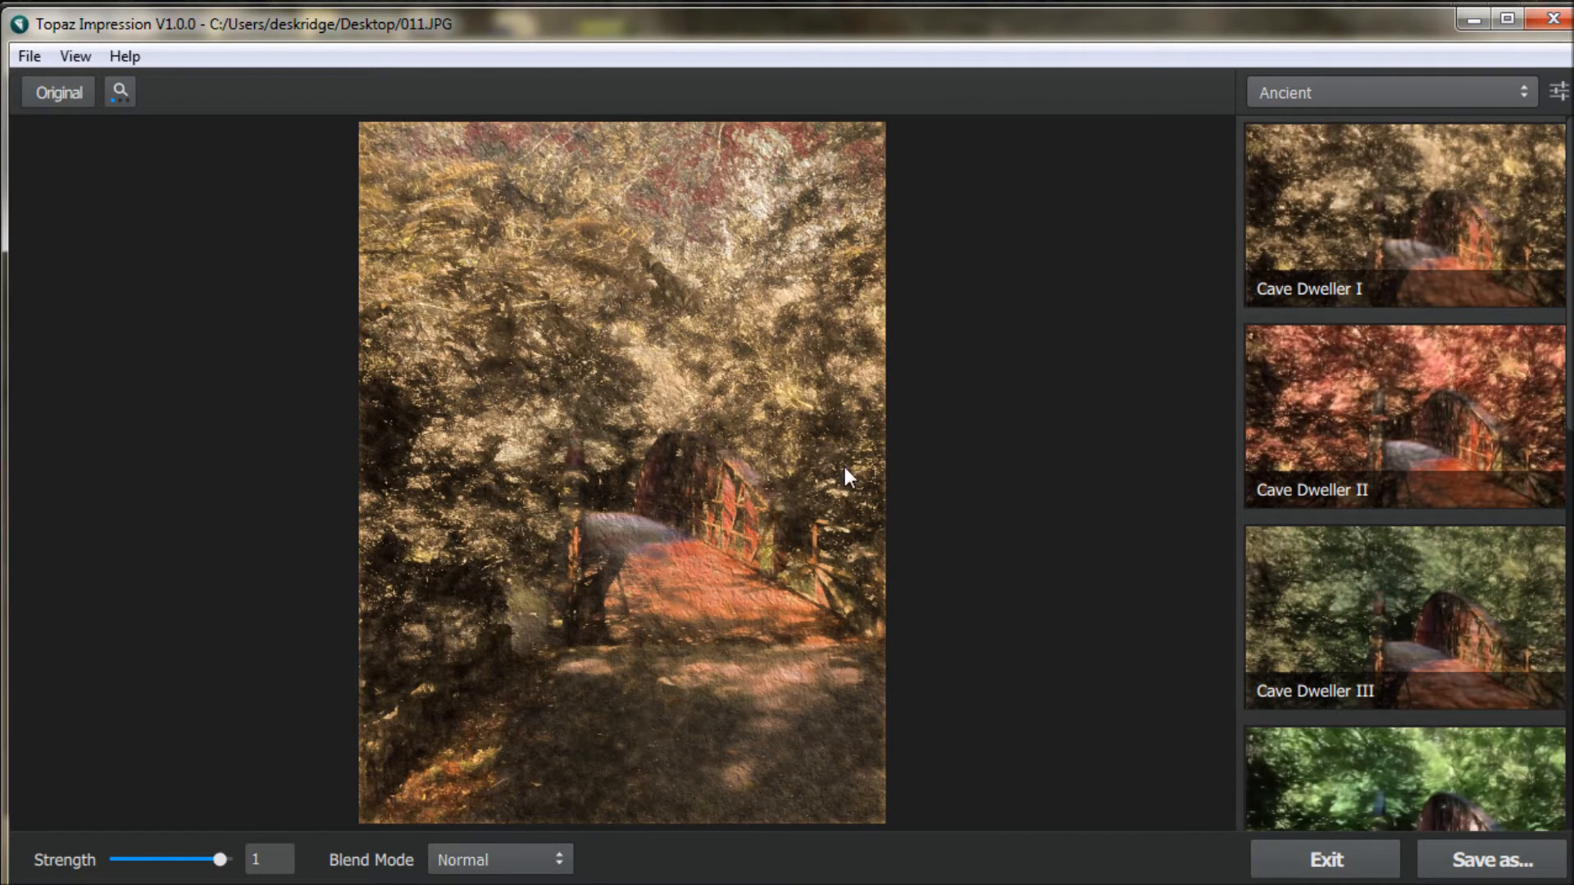
{"action": "mouse_move", "coordinate": [1521, 281]}
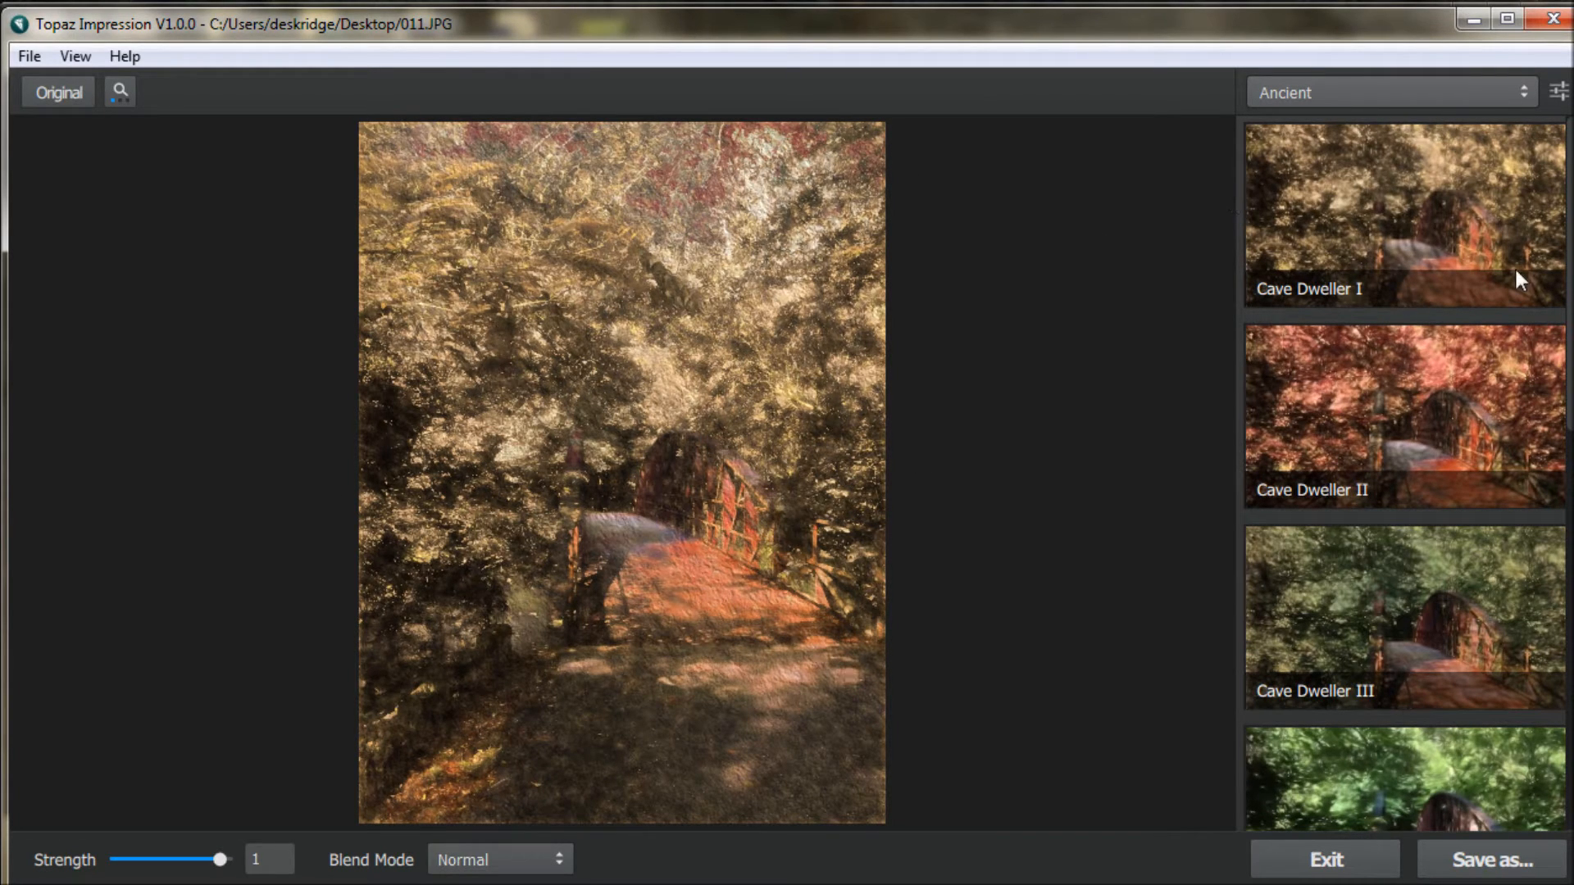
{"action": "mouse_move", "coordinate": [926, 400]}
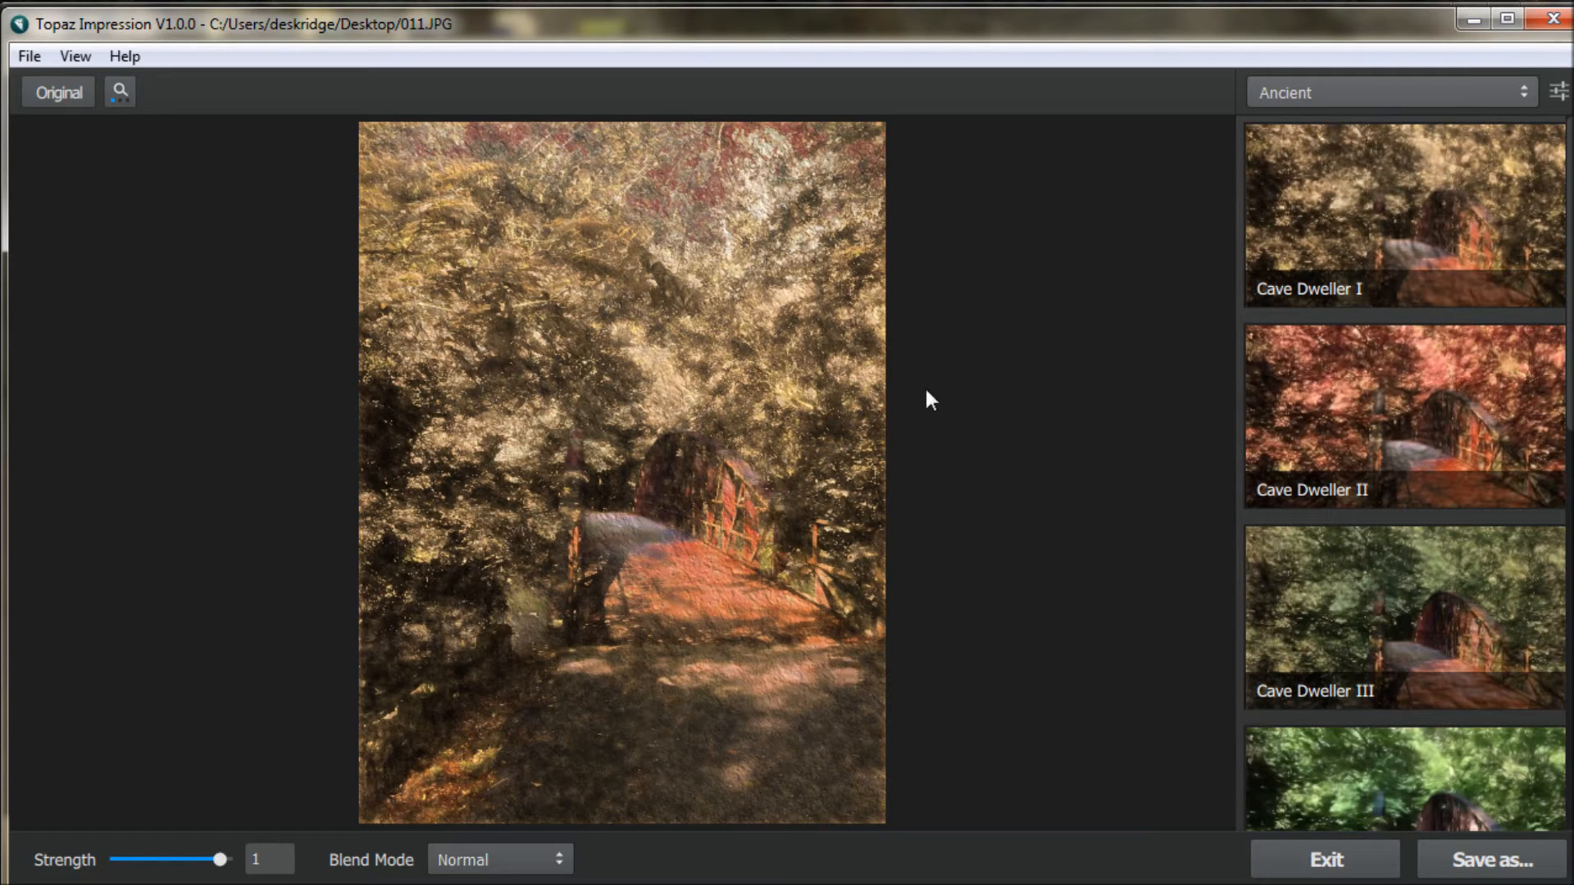
{"action": "mouse_move", "coordinate": [761, 519]}
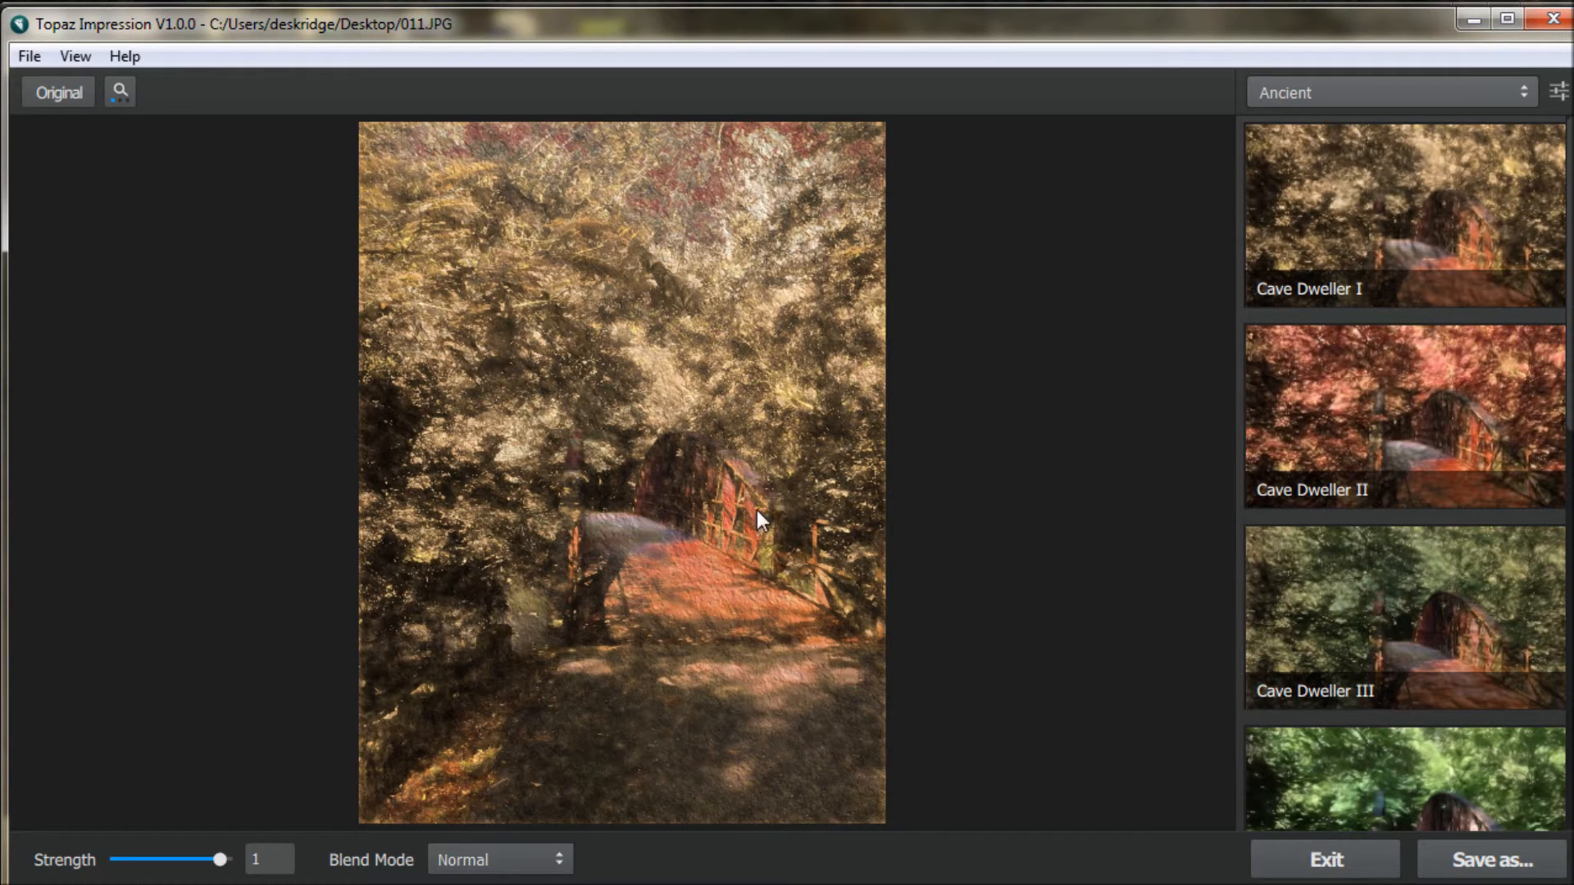
{"action": "mouse_move", "coordinate": [1522, 110]}
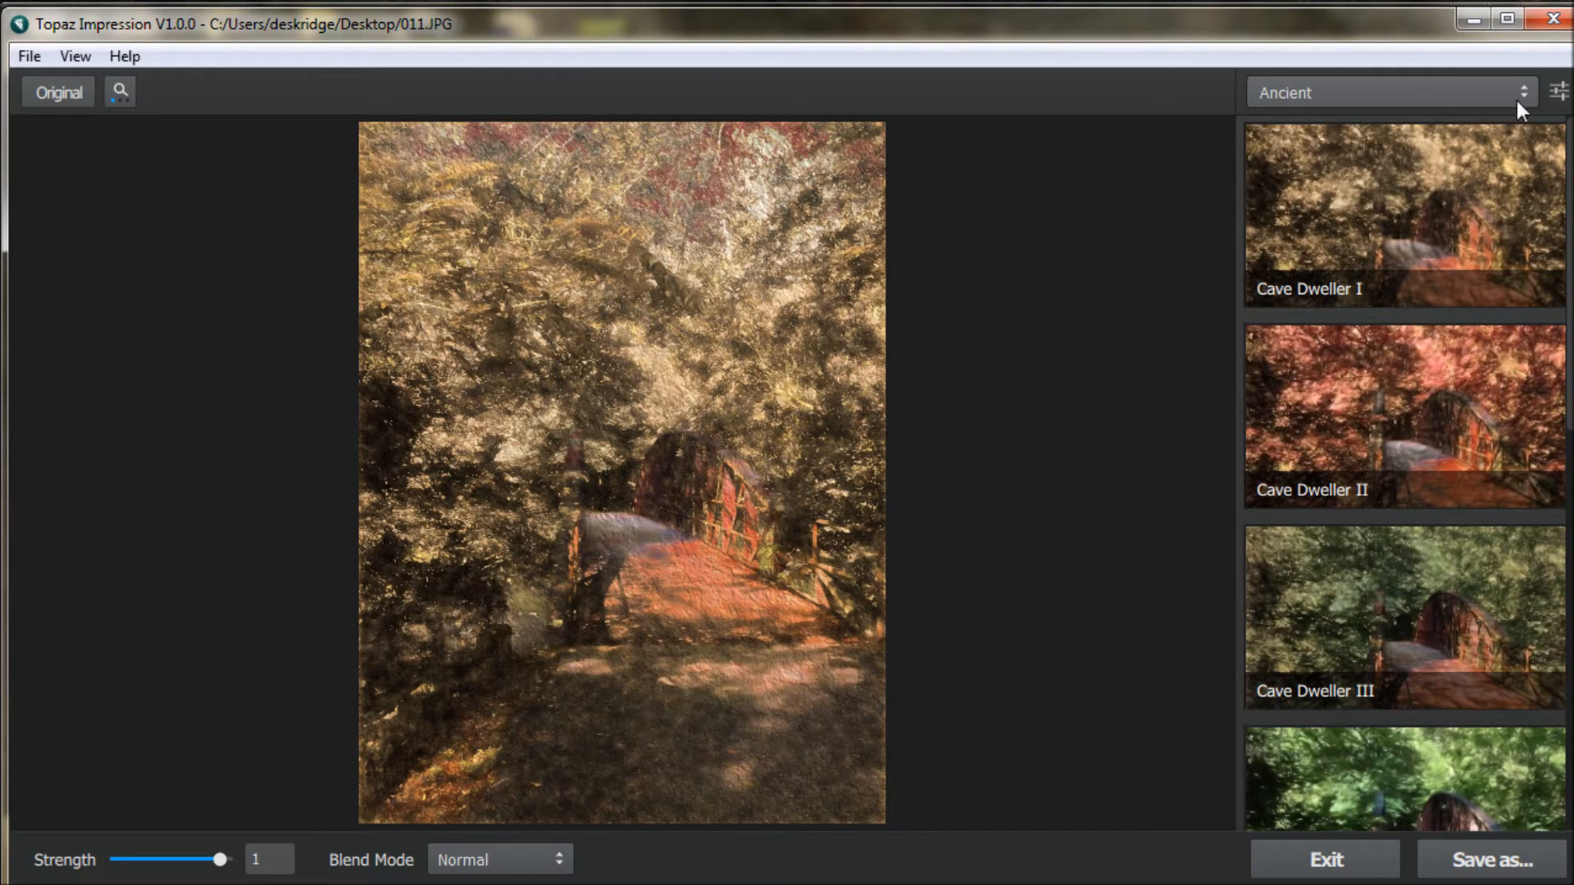
{"action": "mouse_move", "coordinate": [1400, 652]}
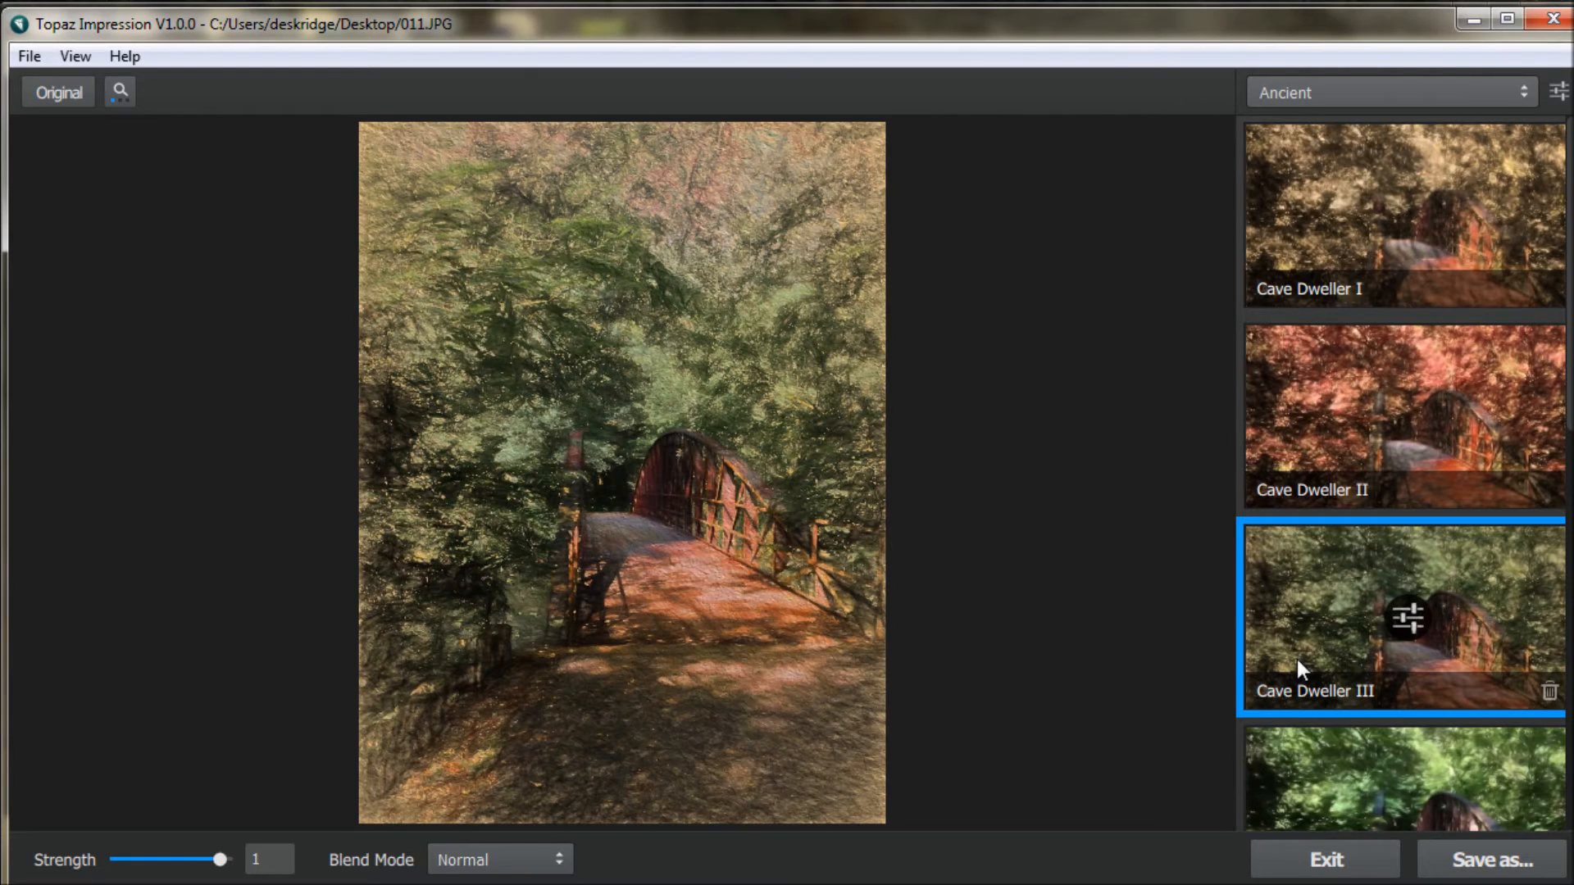
{"action": "mouse_move", "coordinate": [1318, 694]}
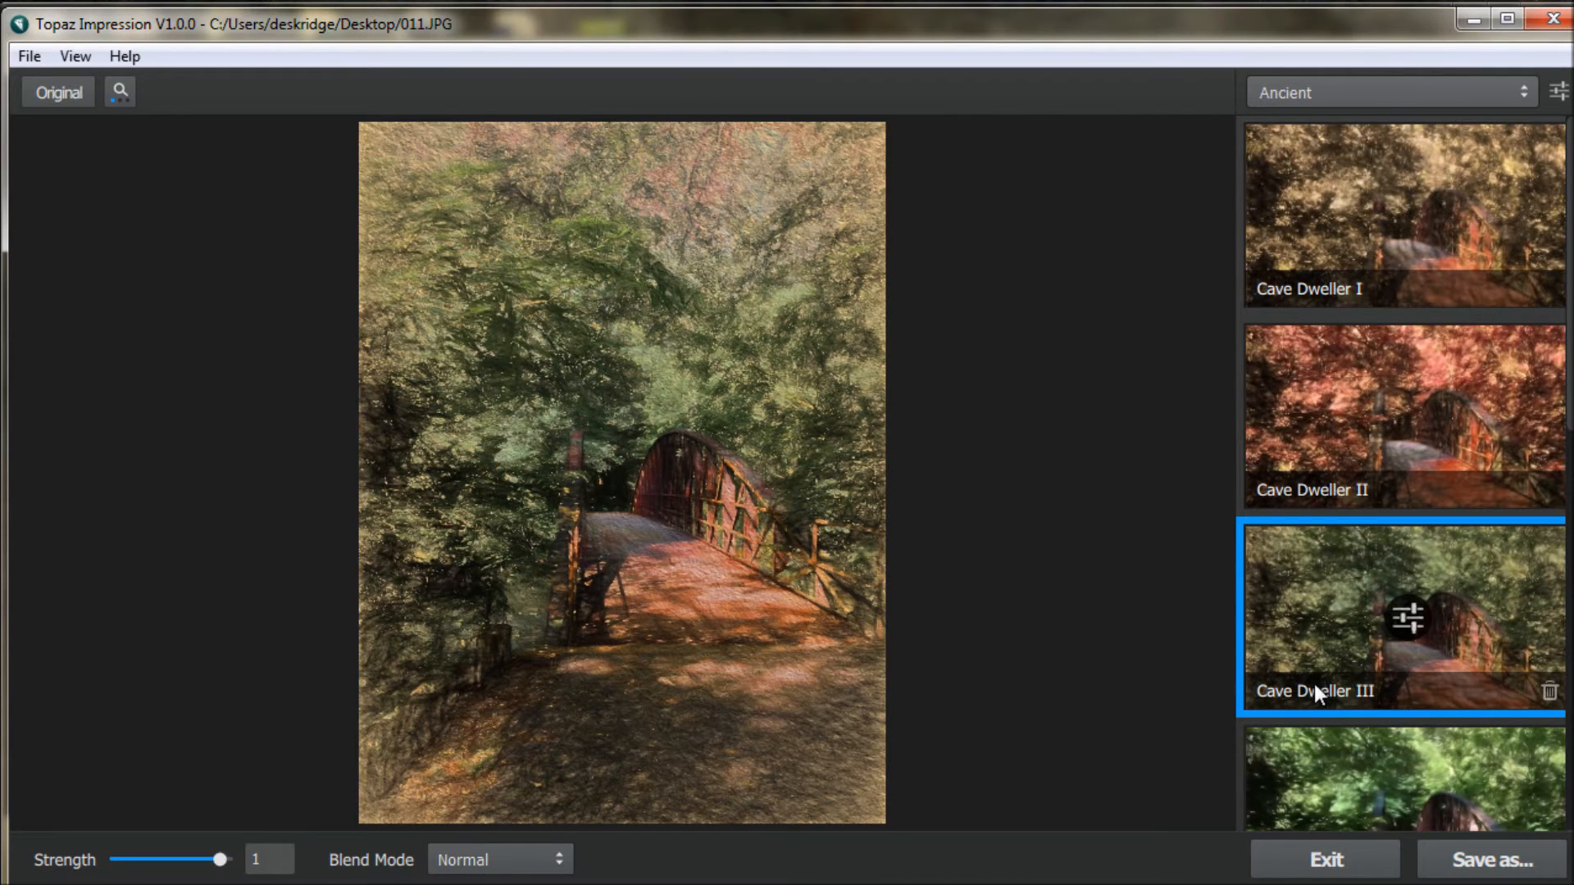
- Switch to the Impressionistic category, preview Monet II, then apply Monet I to the bridge
{"action": "left_click", "coordinate": [1391, 91]}
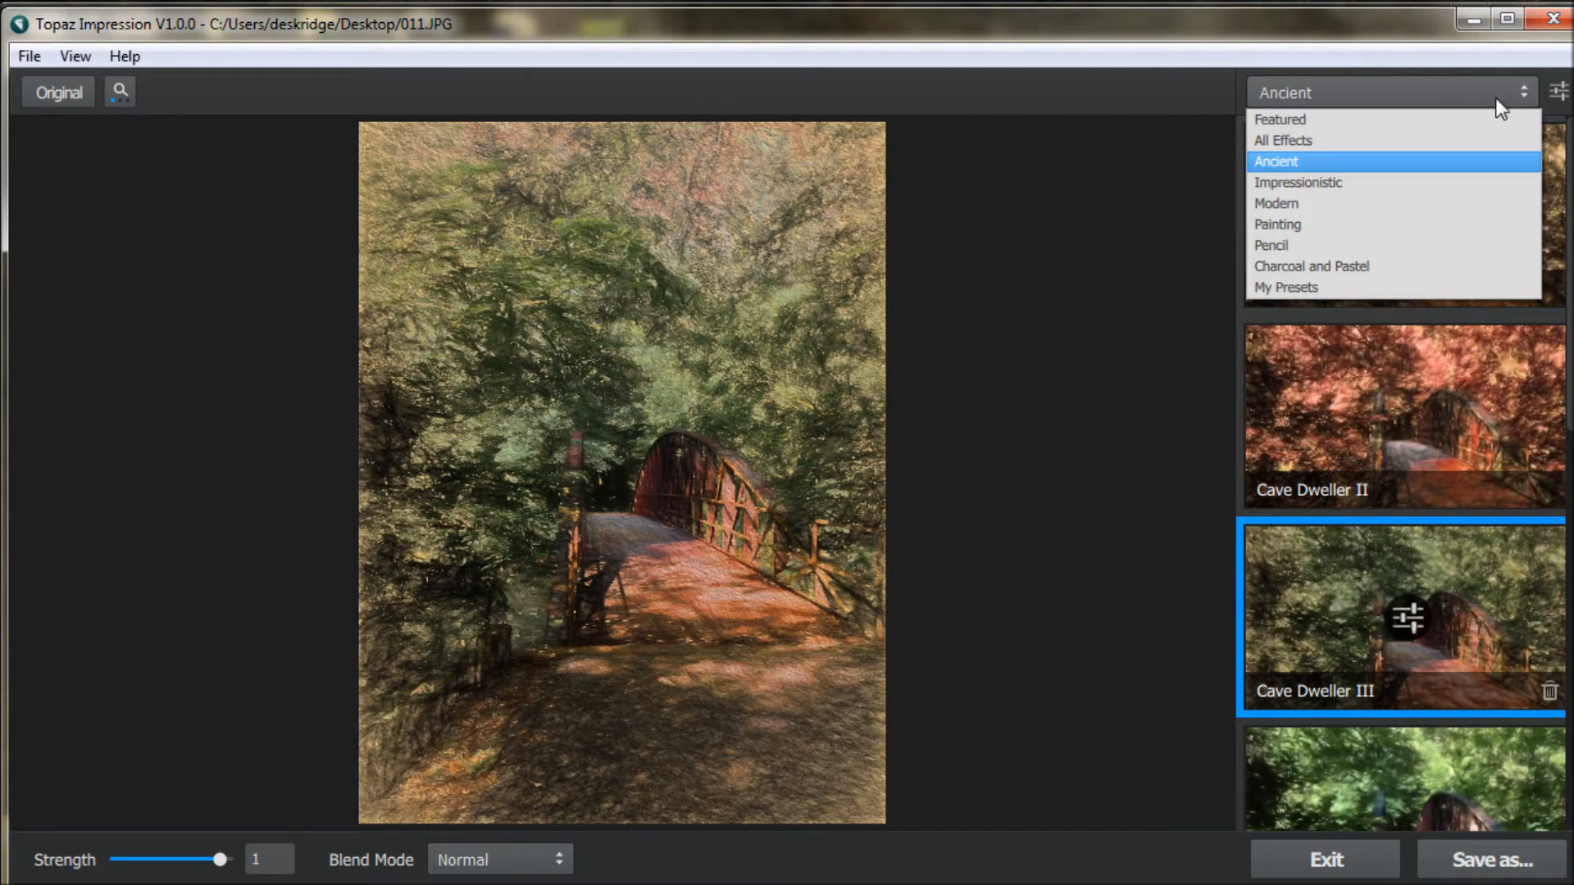
{"action": "left_click", "coordinate": [1297, 182]}
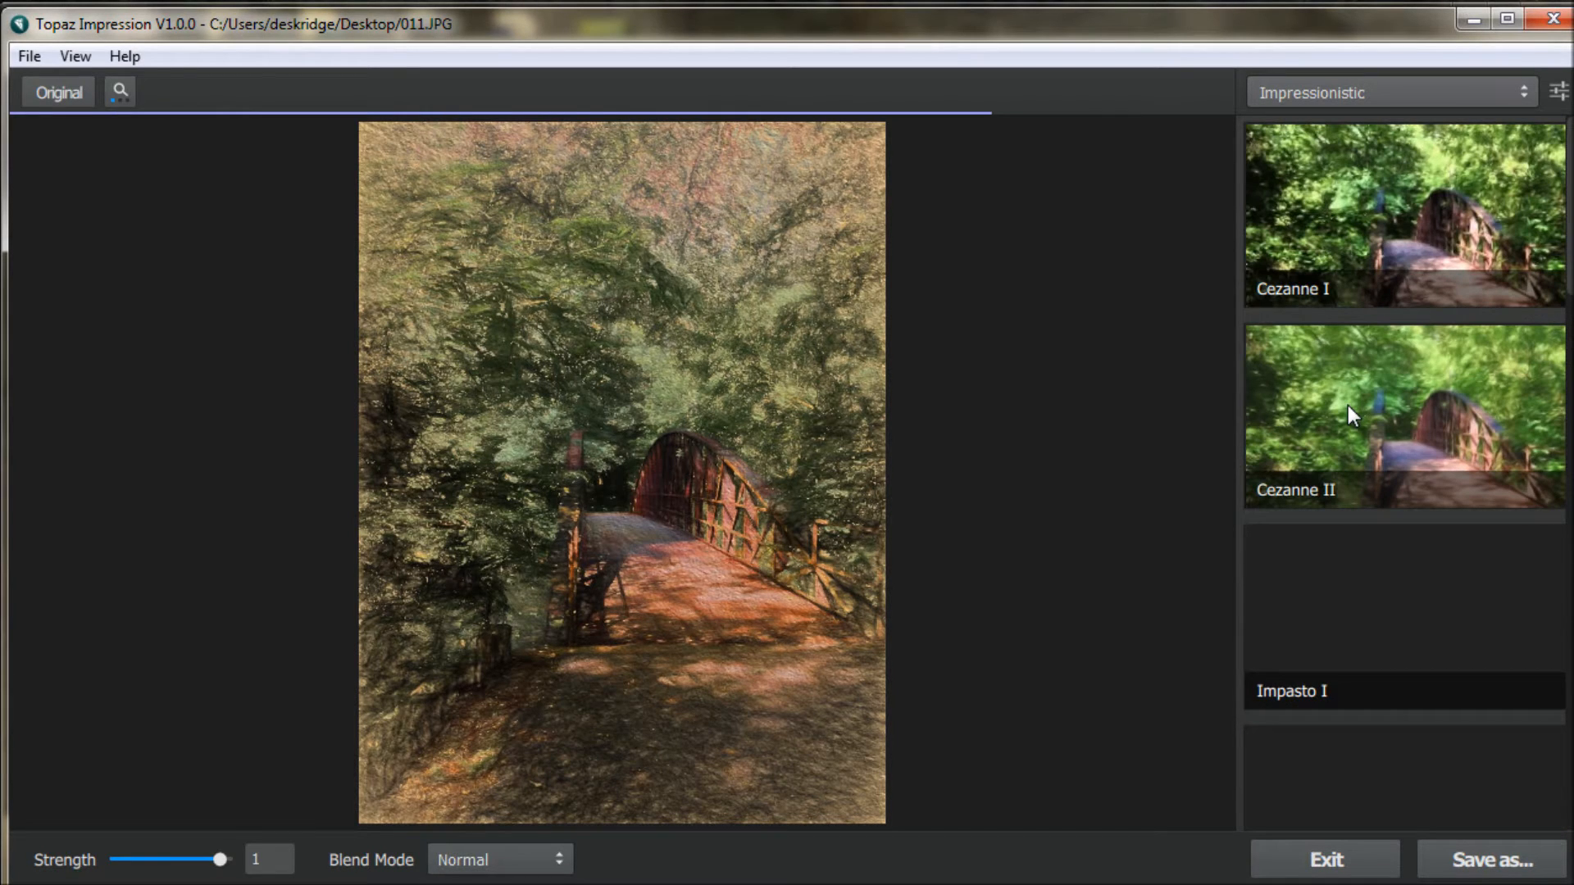
{"action": "scroll", "scroll_direction": "down", "scroll_amount": 3}
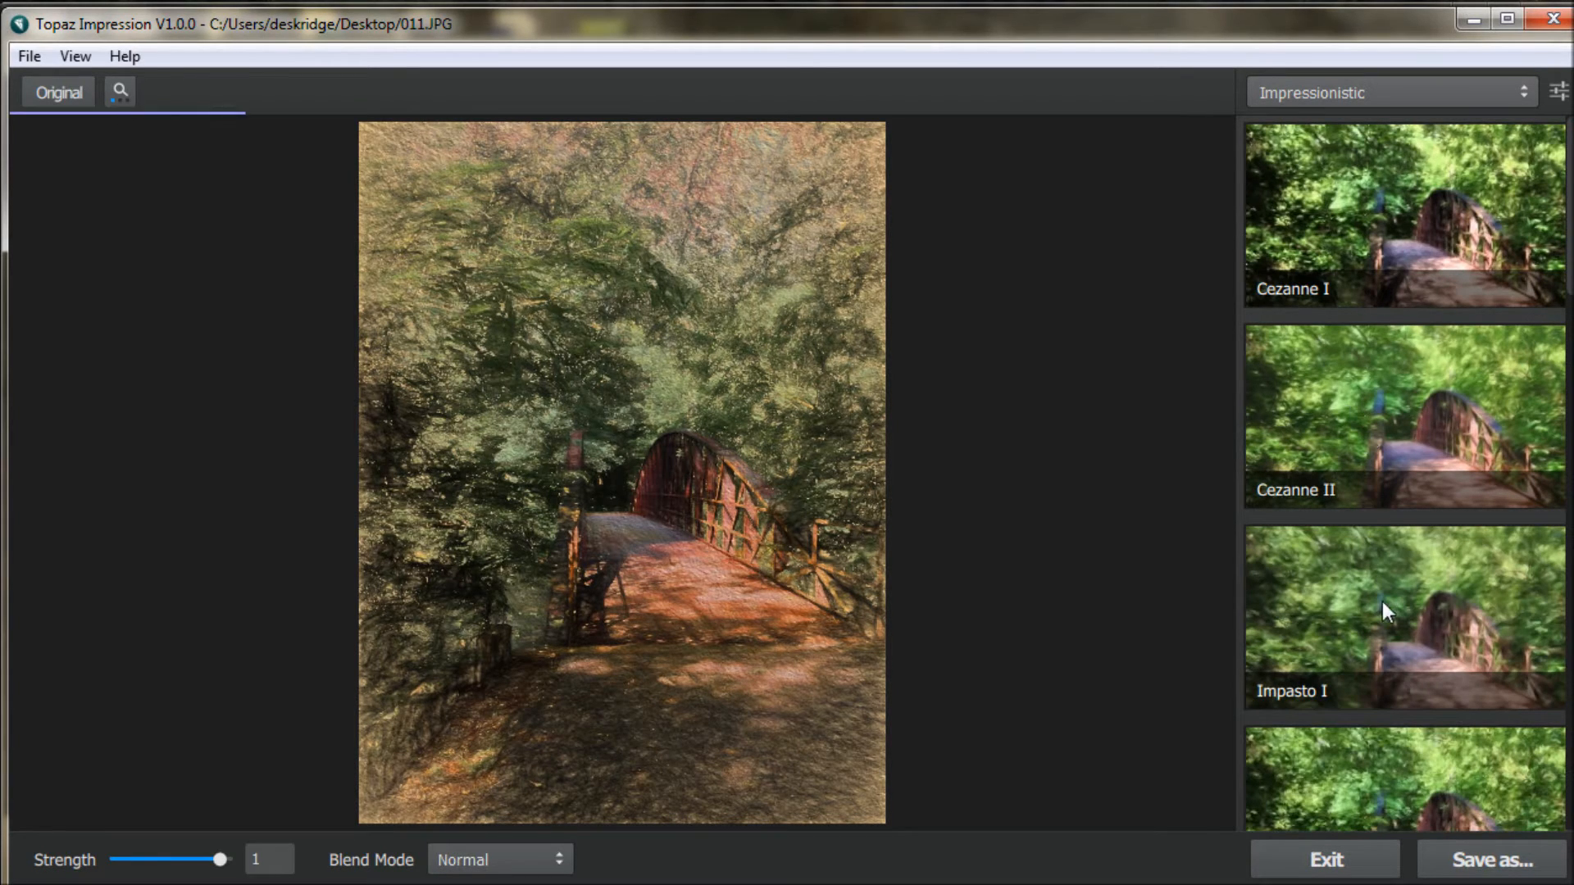
{"action": "scroll", "scroll_direction": "down", "scroll_amount": 3}
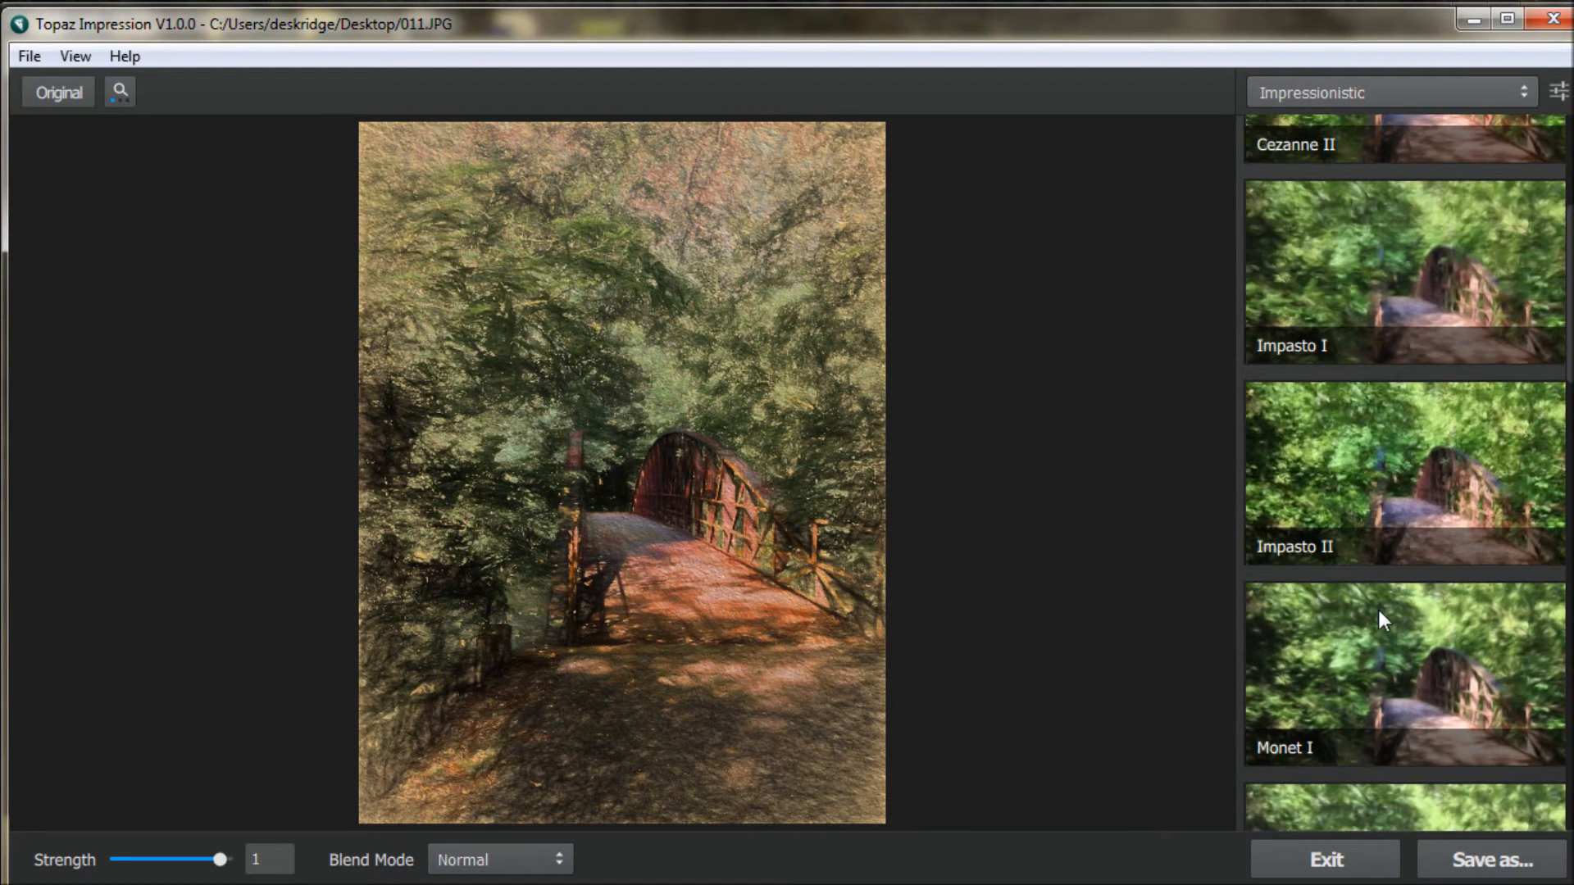
{"action": "left_click", "coordinate": [1395, 723]}
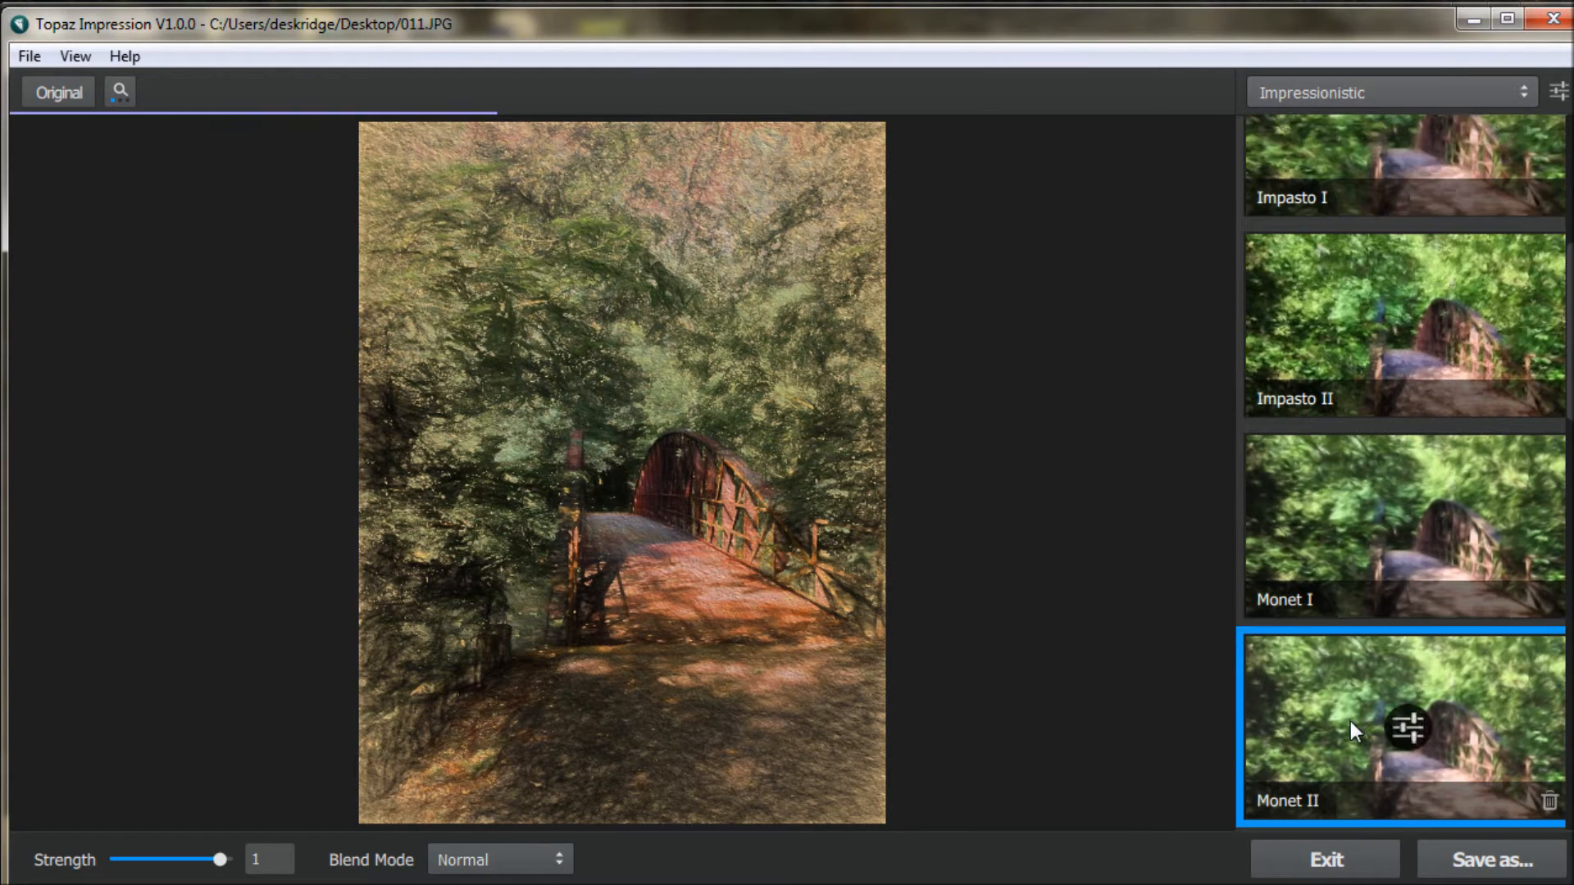
{"action": "left_click", "coordinate": [1404, 524]}
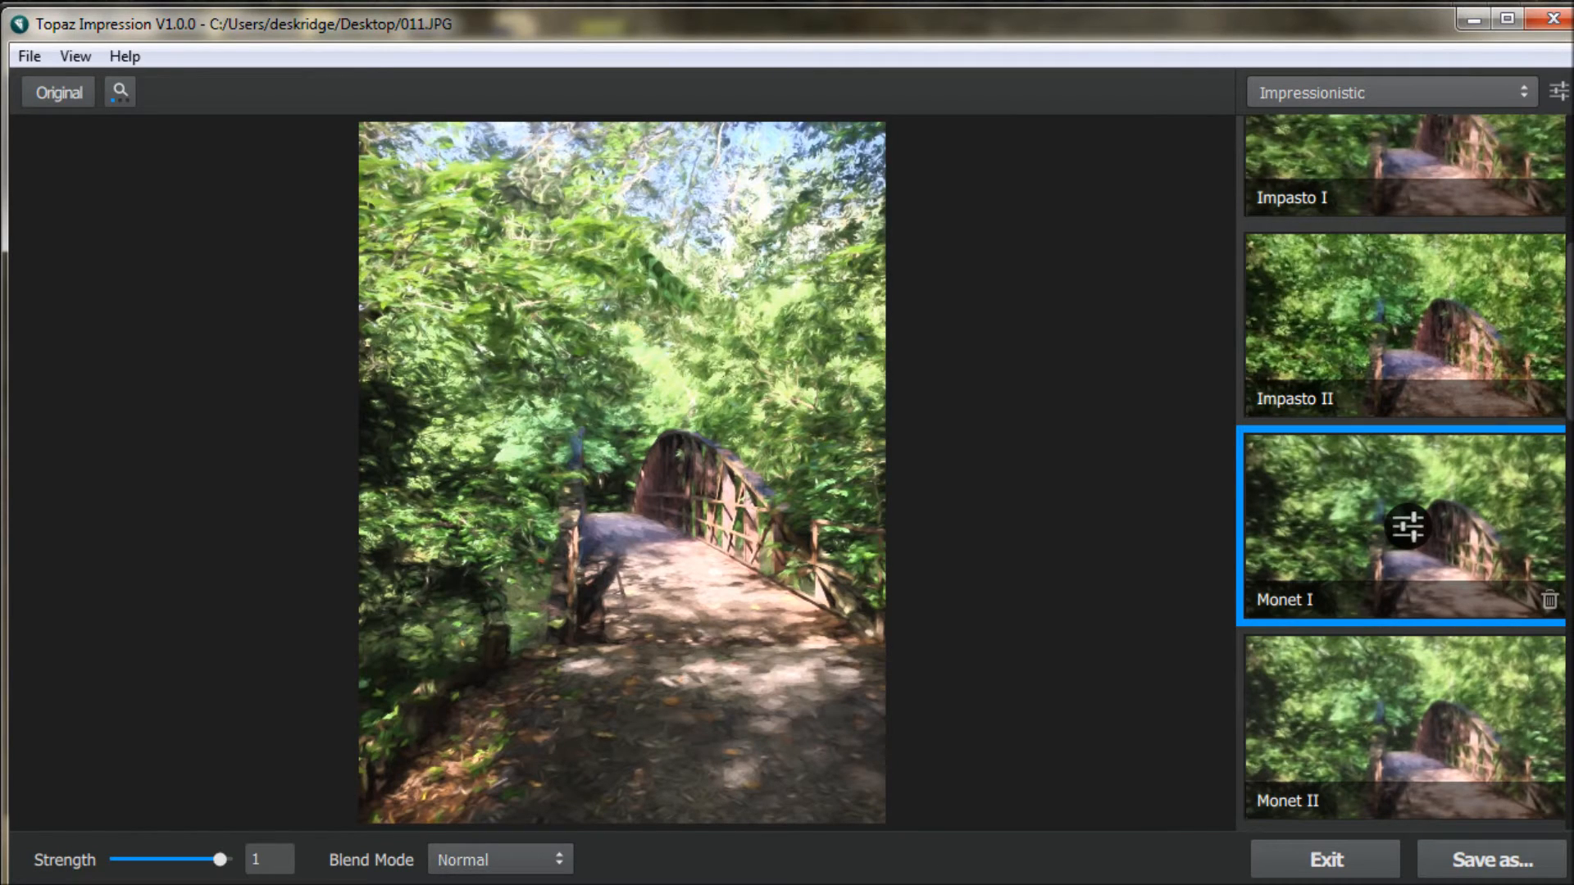
- Give Monet I a slightly larger TYPE11 brush, maximum paint volume, full opacity, less spill
{"action": "left_click", "coordinate": [1406, 526]}
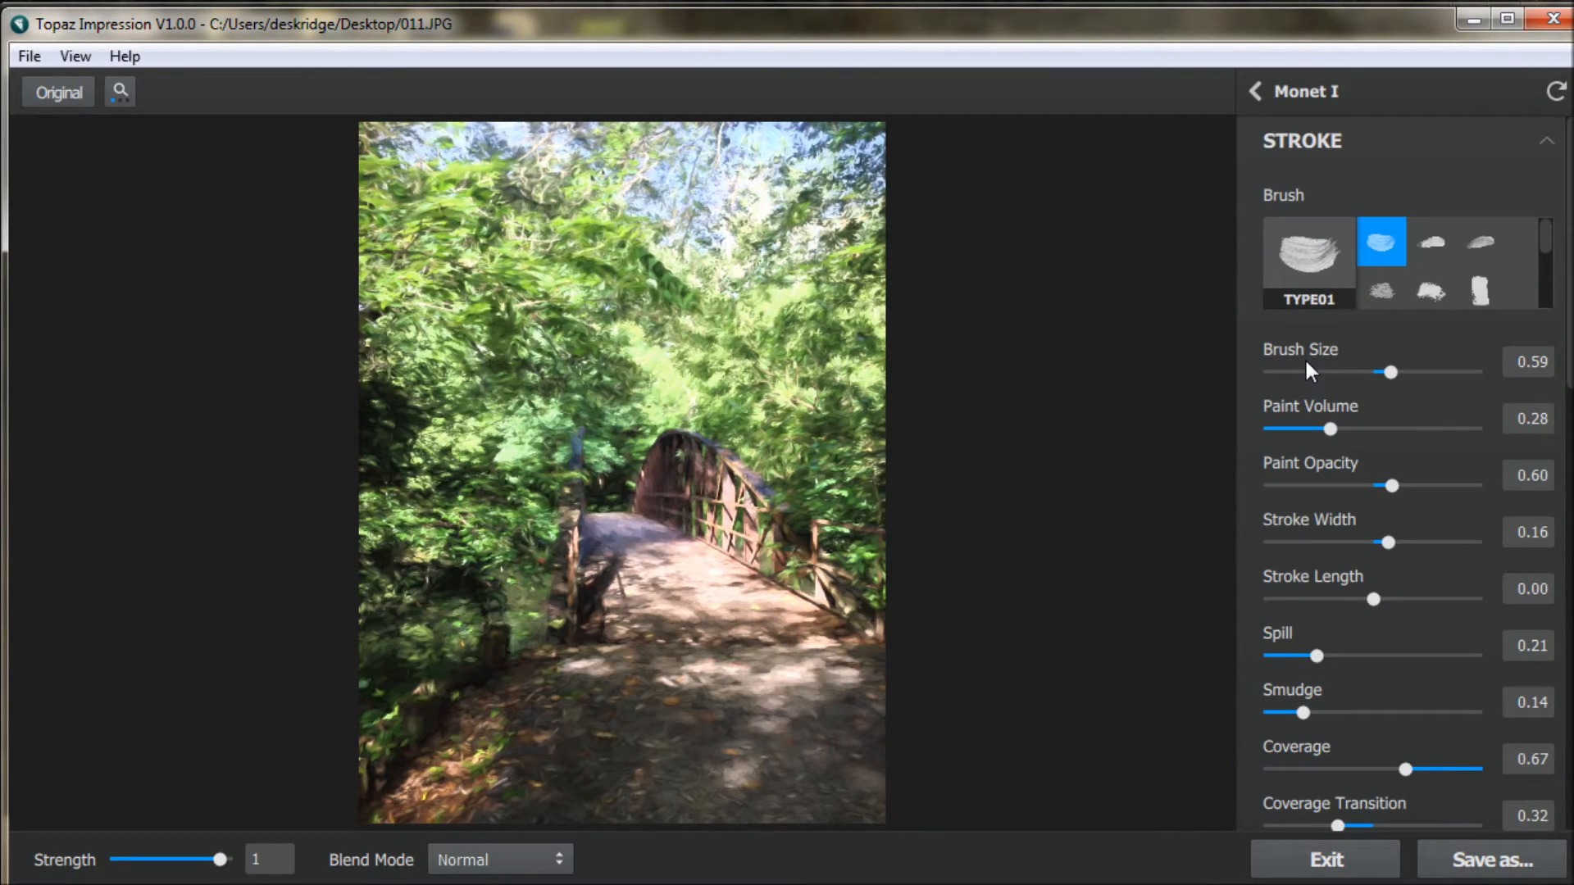
{"action": "mouse_move", "coordinate": [1429, 291]}
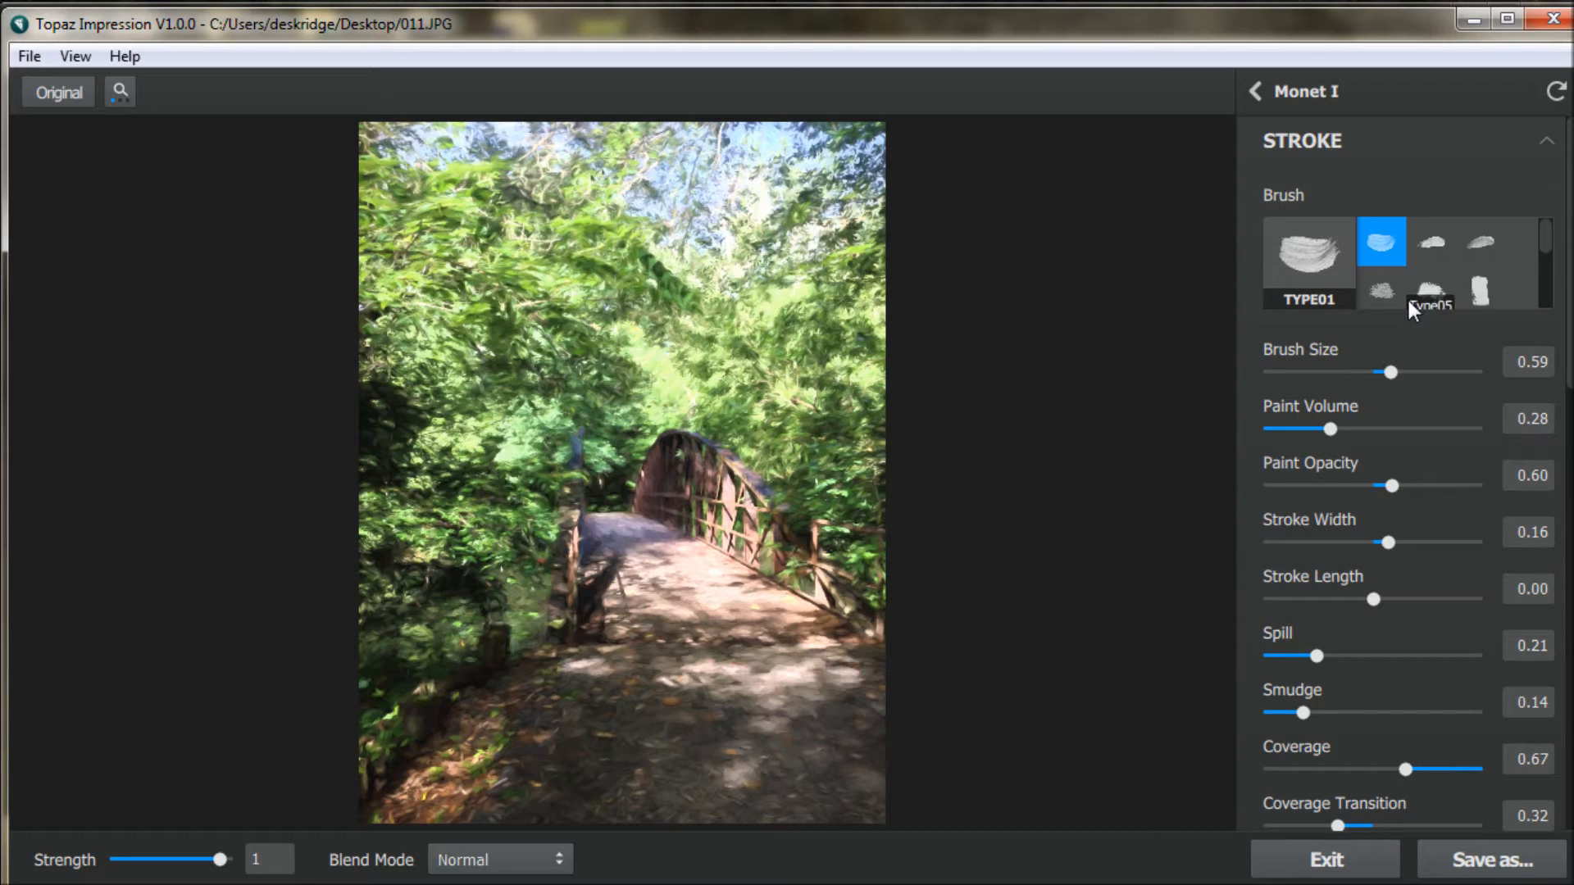
{"action": "mouse_move", "coordinate": [1386, 353]}
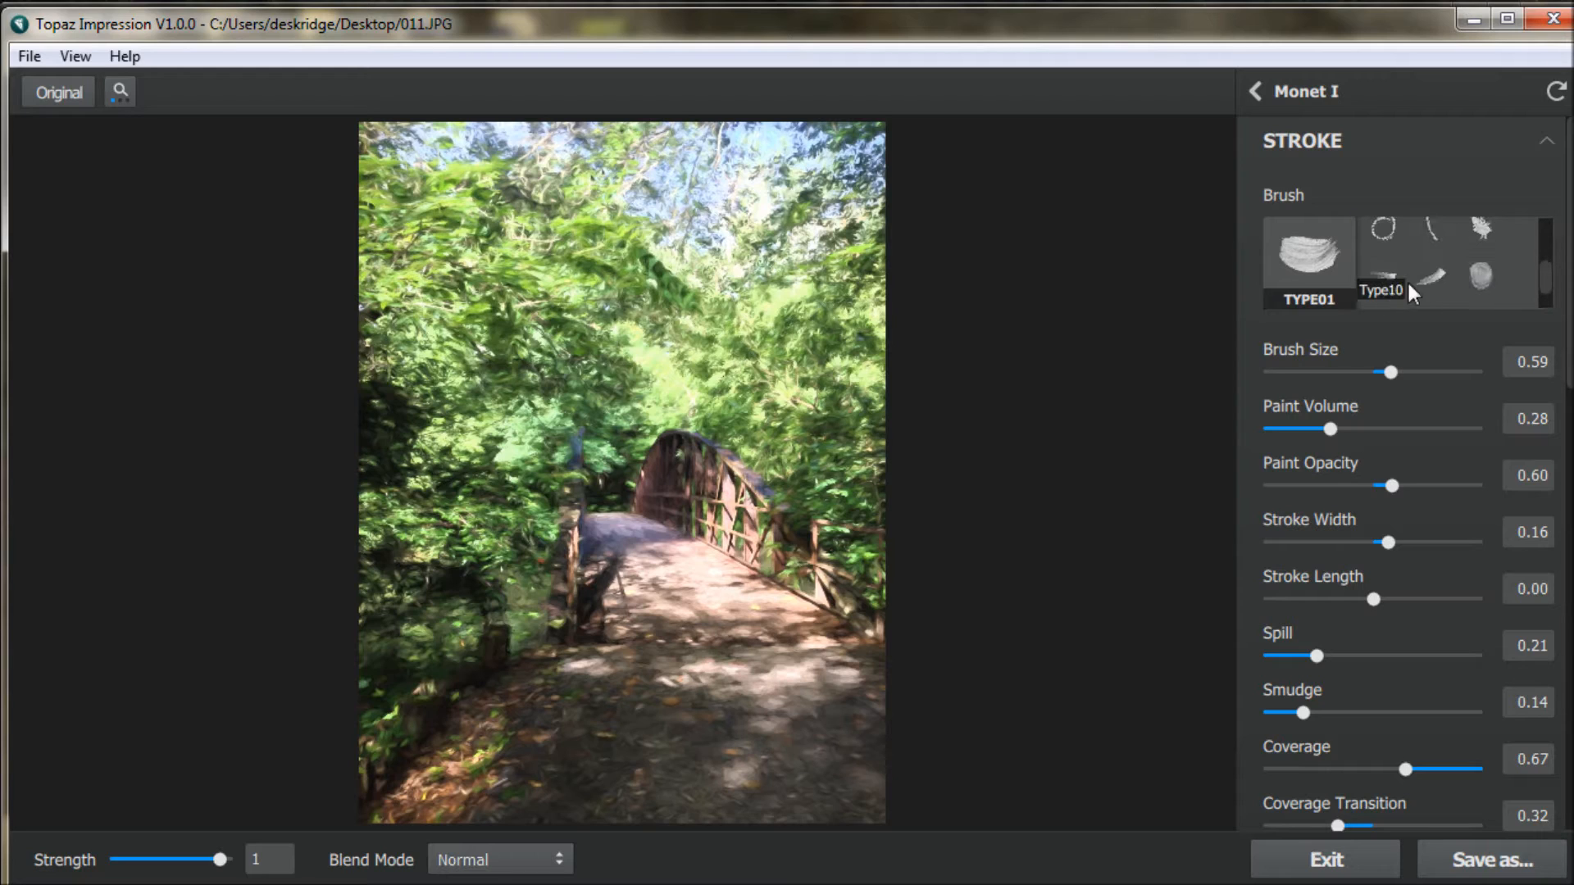
{"action": "left_click", "coordinate": [1430, 274]}
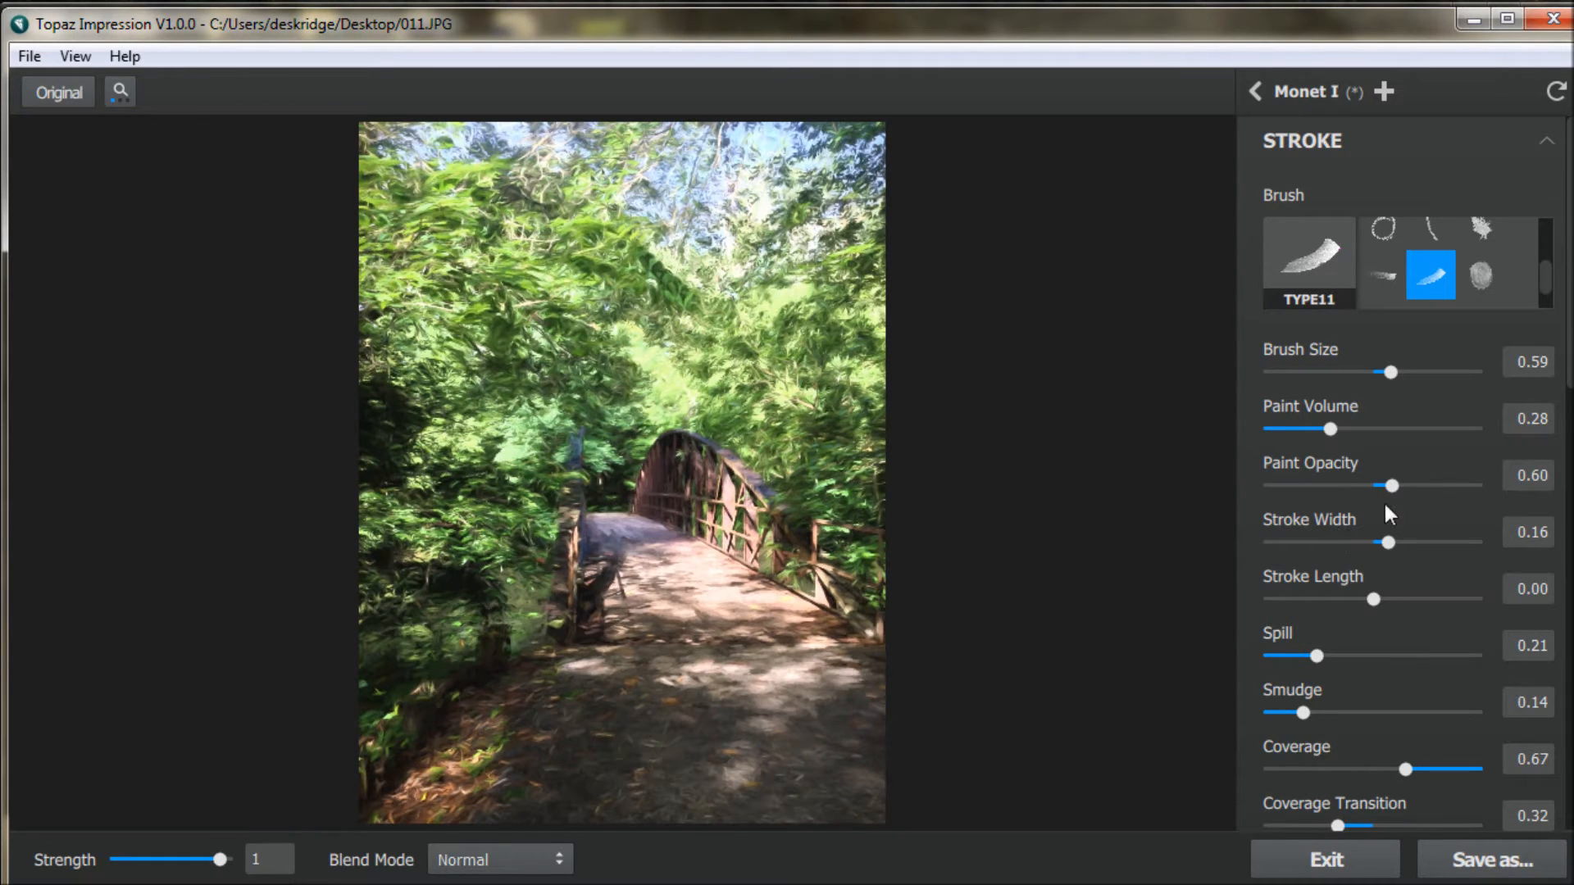
{"action": "mouse_move", "coordinate": [1400, 386]}
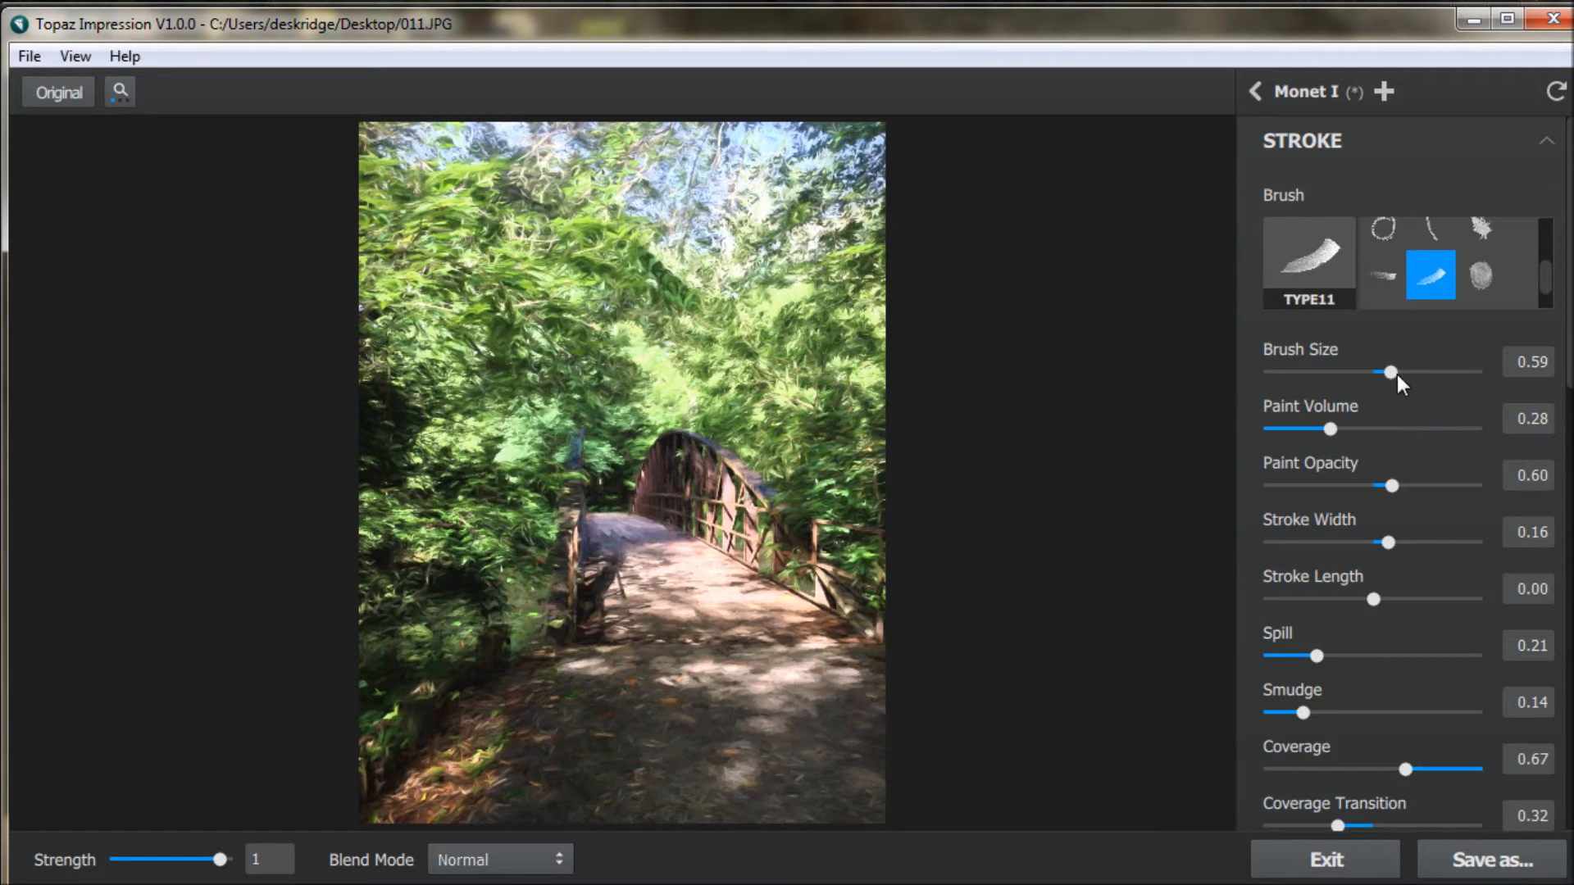
{"action": "left_click_drag", "start_coordinate": [1391, 372], "coordinate": [1402, 372]}
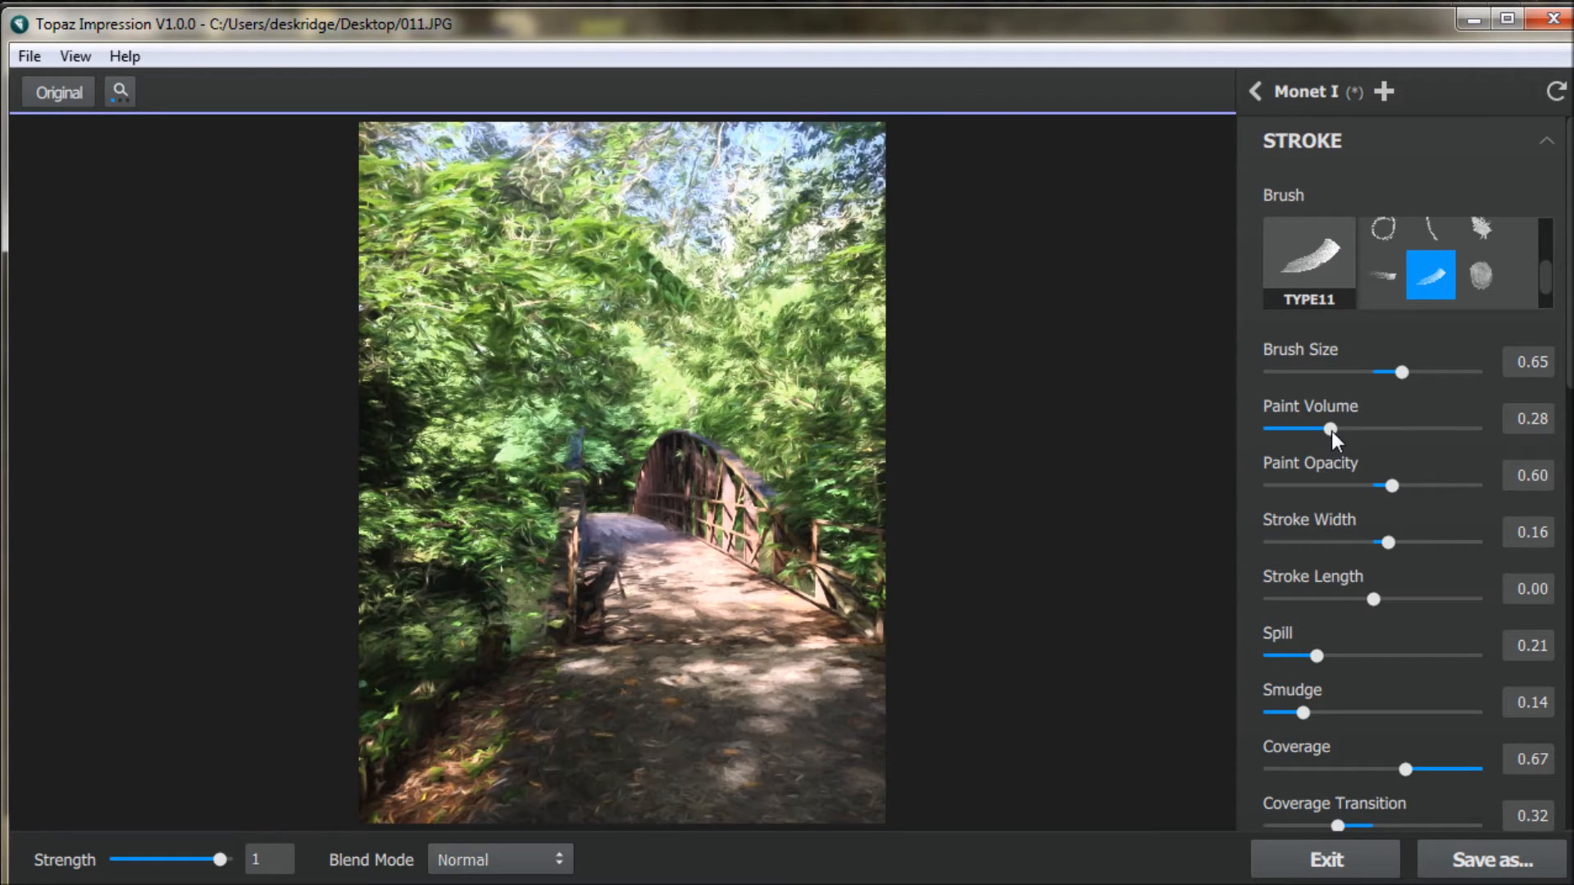
{"action": "left_click_drag", "start_coordinate": [1332, 429], "coordinate": [1472, 428]}
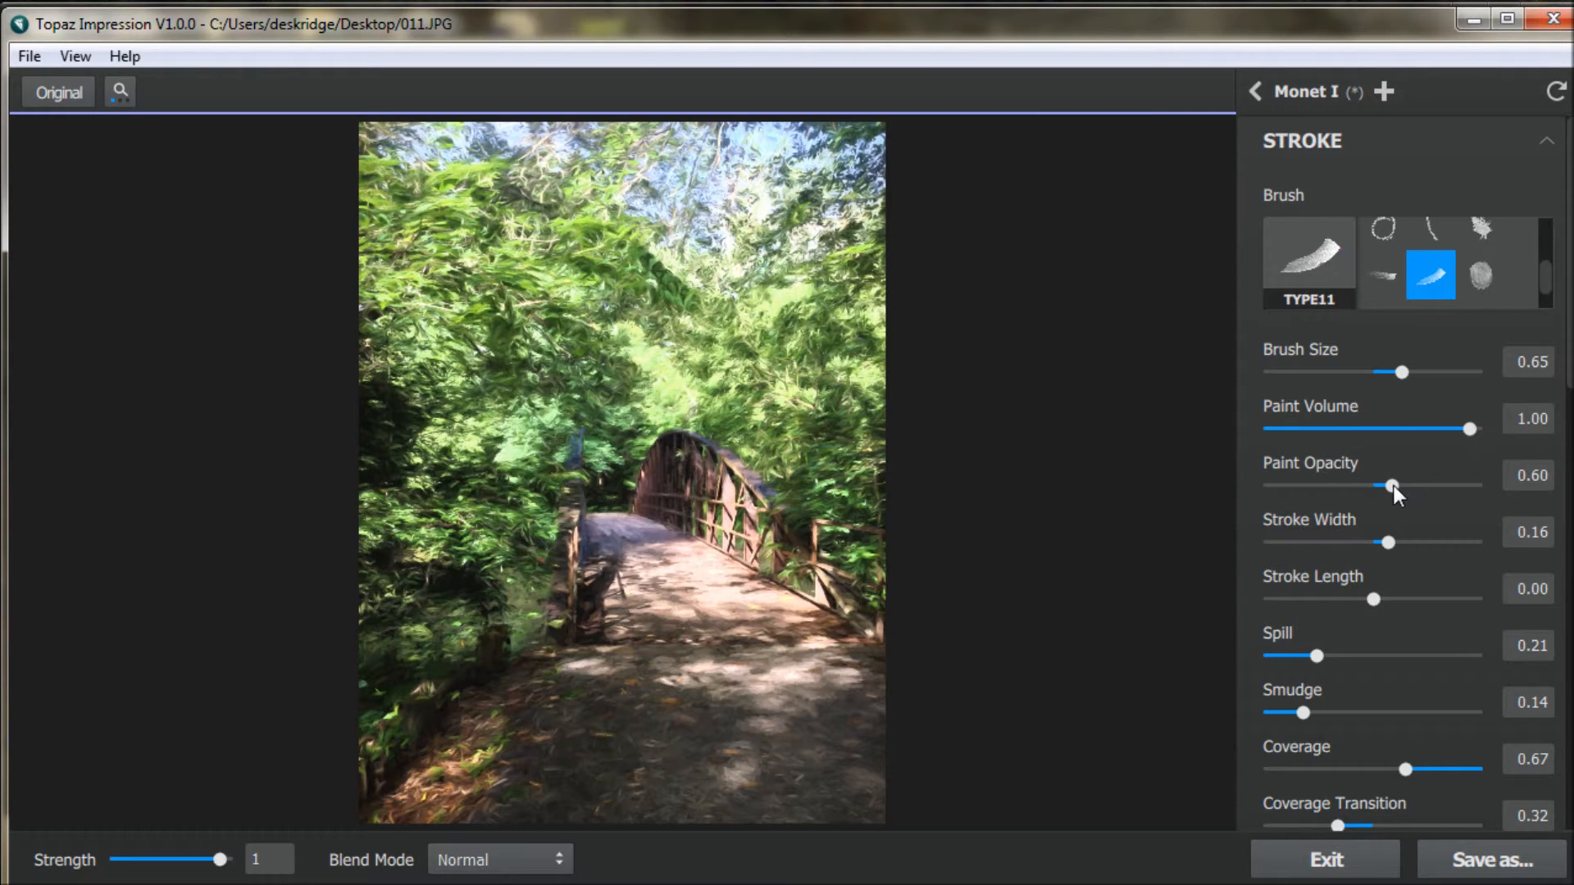
{"action": "left_click_drag", "start_coordinate": [1394, 486], "coordinate": [1474, 486]}
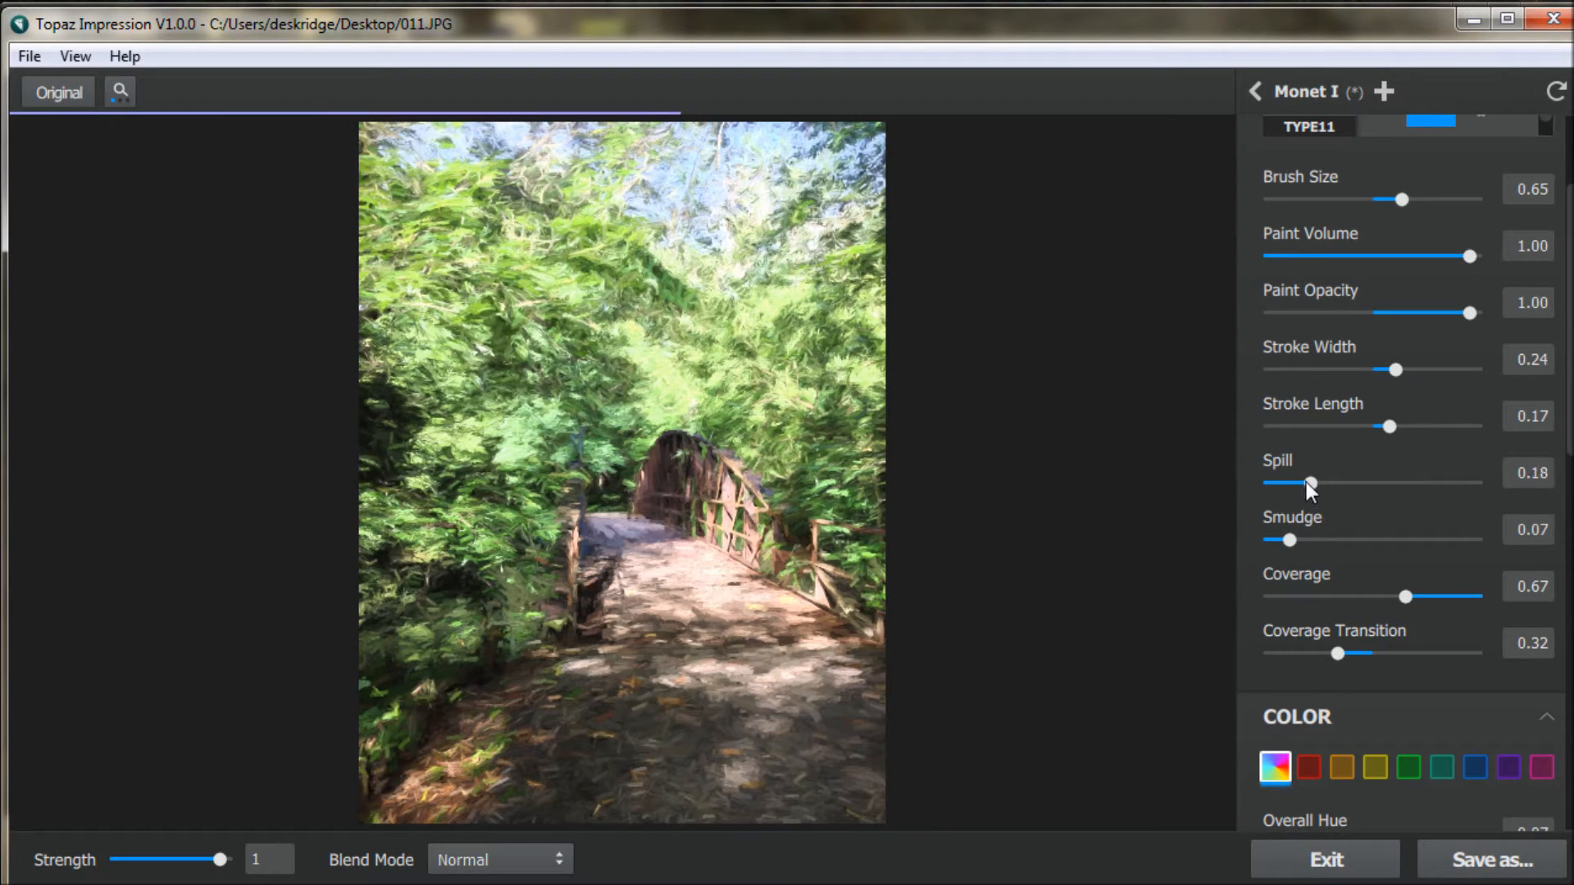
{"action": "left_click_drag", "start_coordinate": [1310, 484], "coordinate": [1305, 484]}
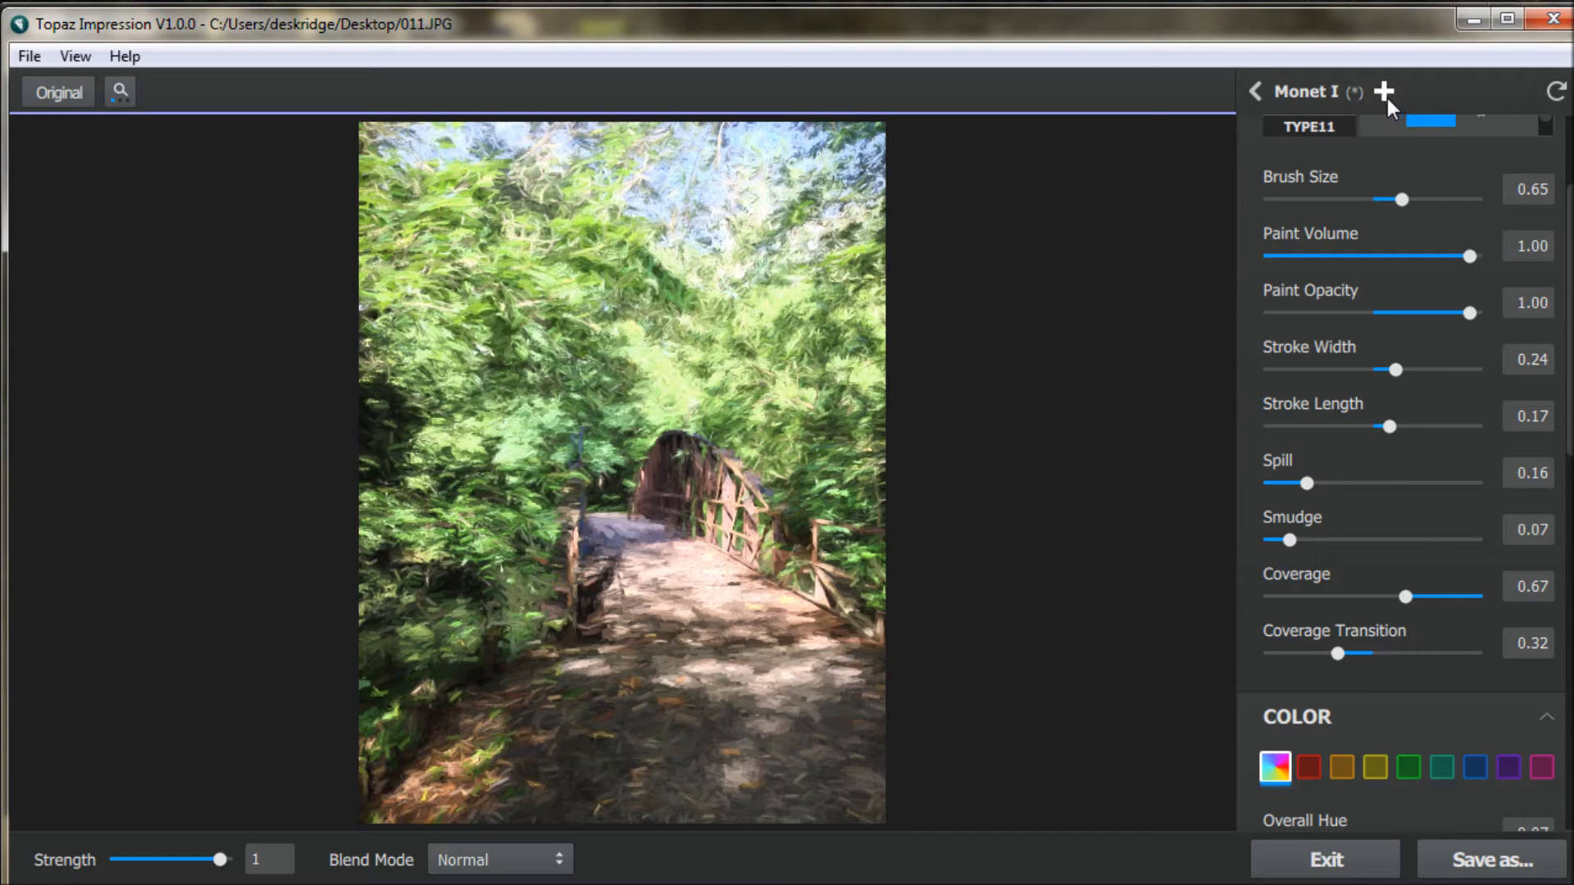
{"action": "mouse_move", "coordinate": [1385, 91]}
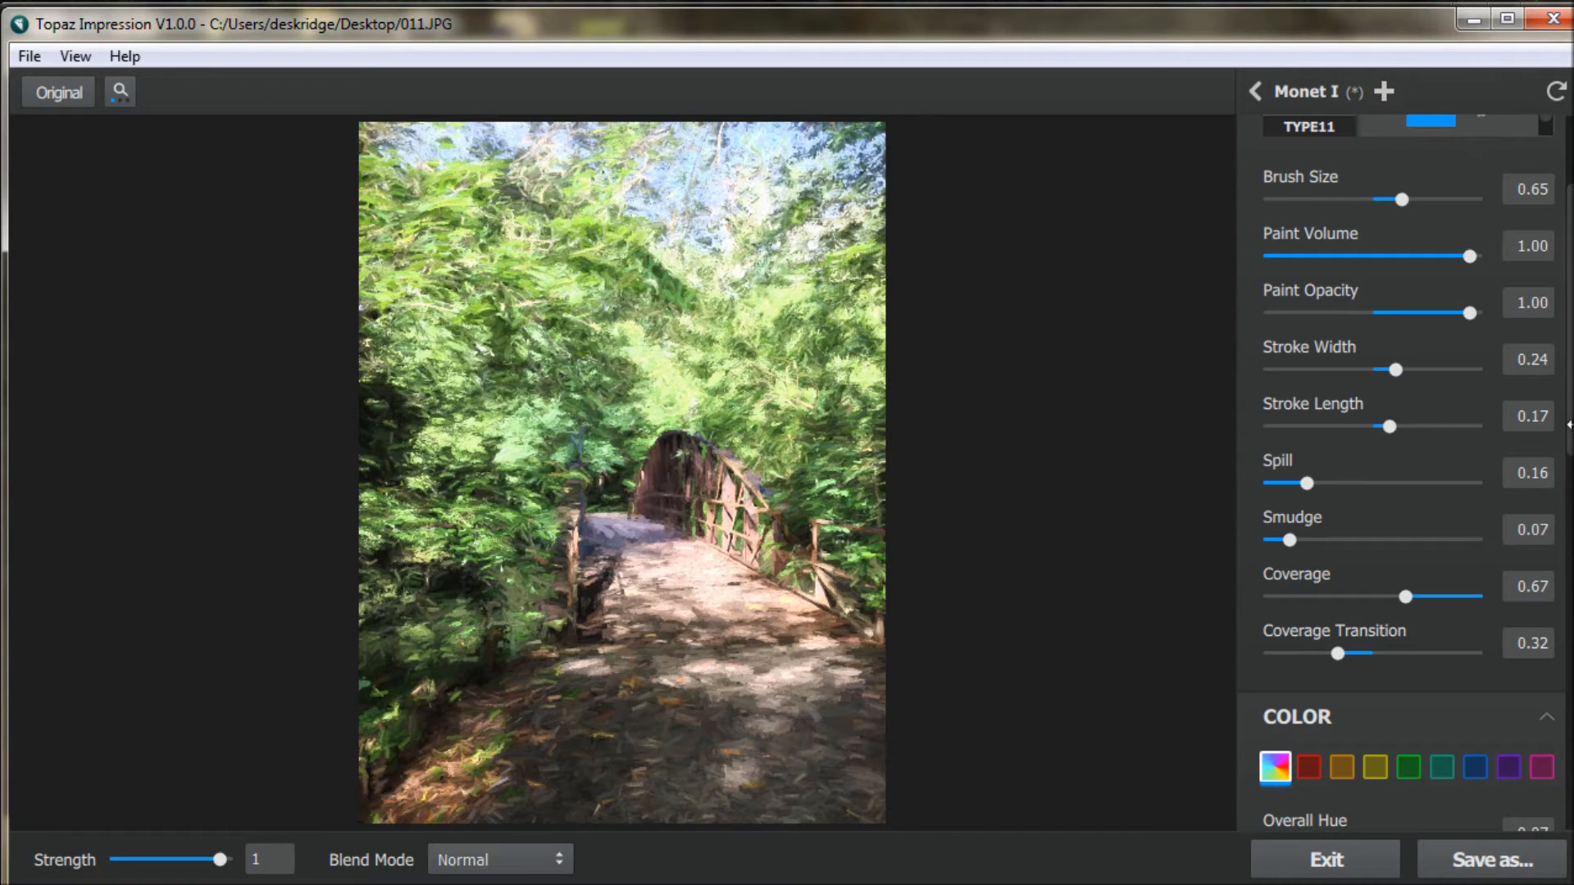
- Shift the light direction and apply Canvas III texture at maximum strength with fine grain
{"action": "scroll", "scroll_direction": "down", "scroll_amount": 3}
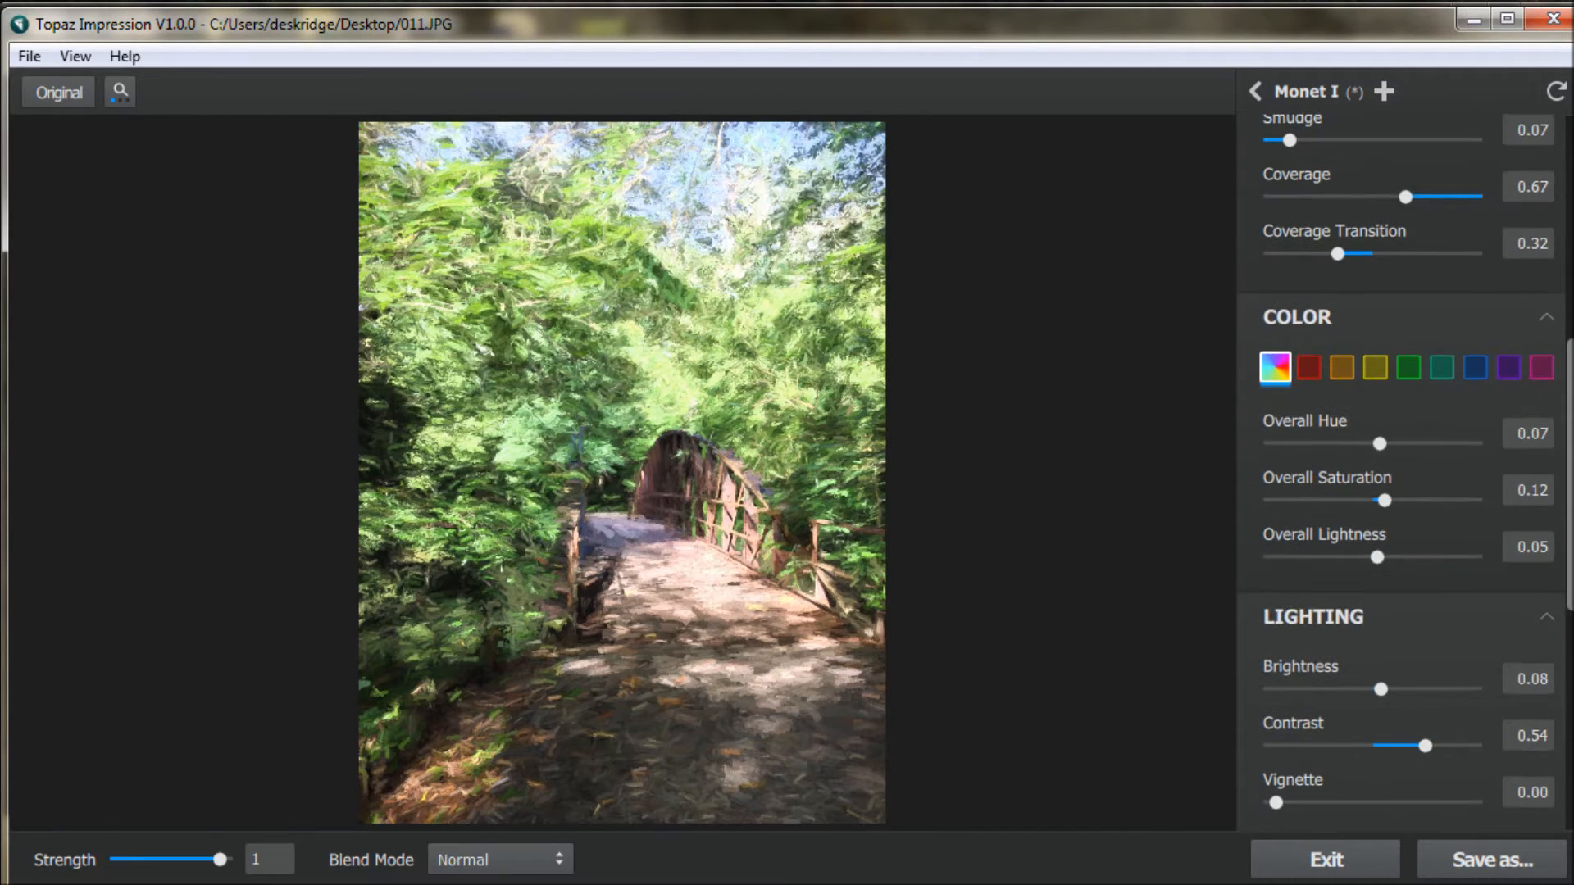
{"action": "scroll", "scroll_direction": "down", "scroll_amount": 3}
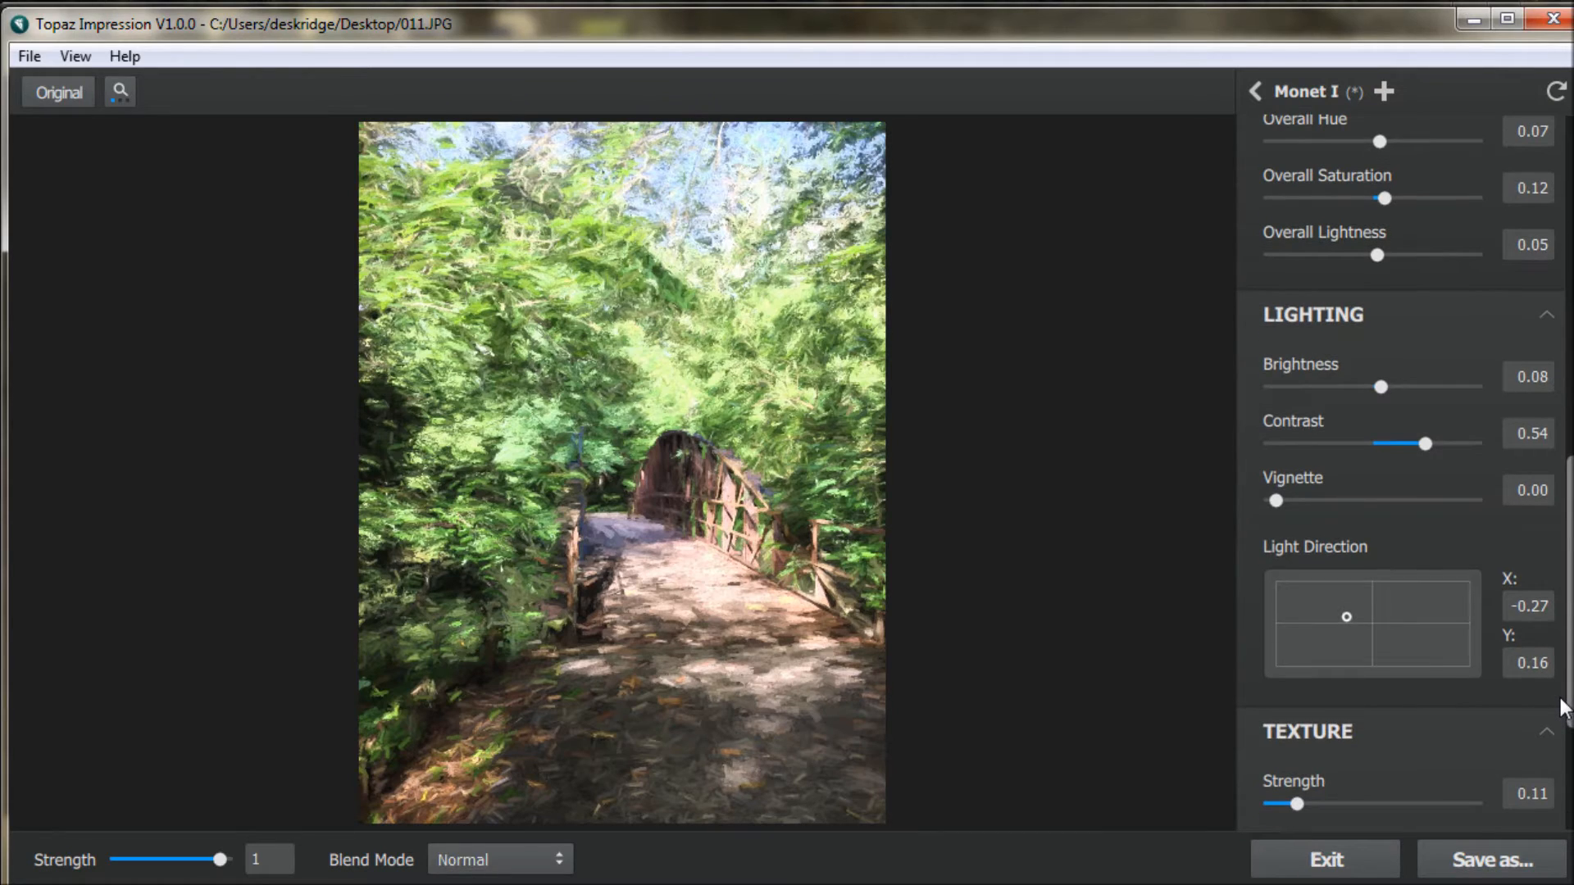
{"action": "scroll", "scroll_direction": "down", "scroll_amount": 3}
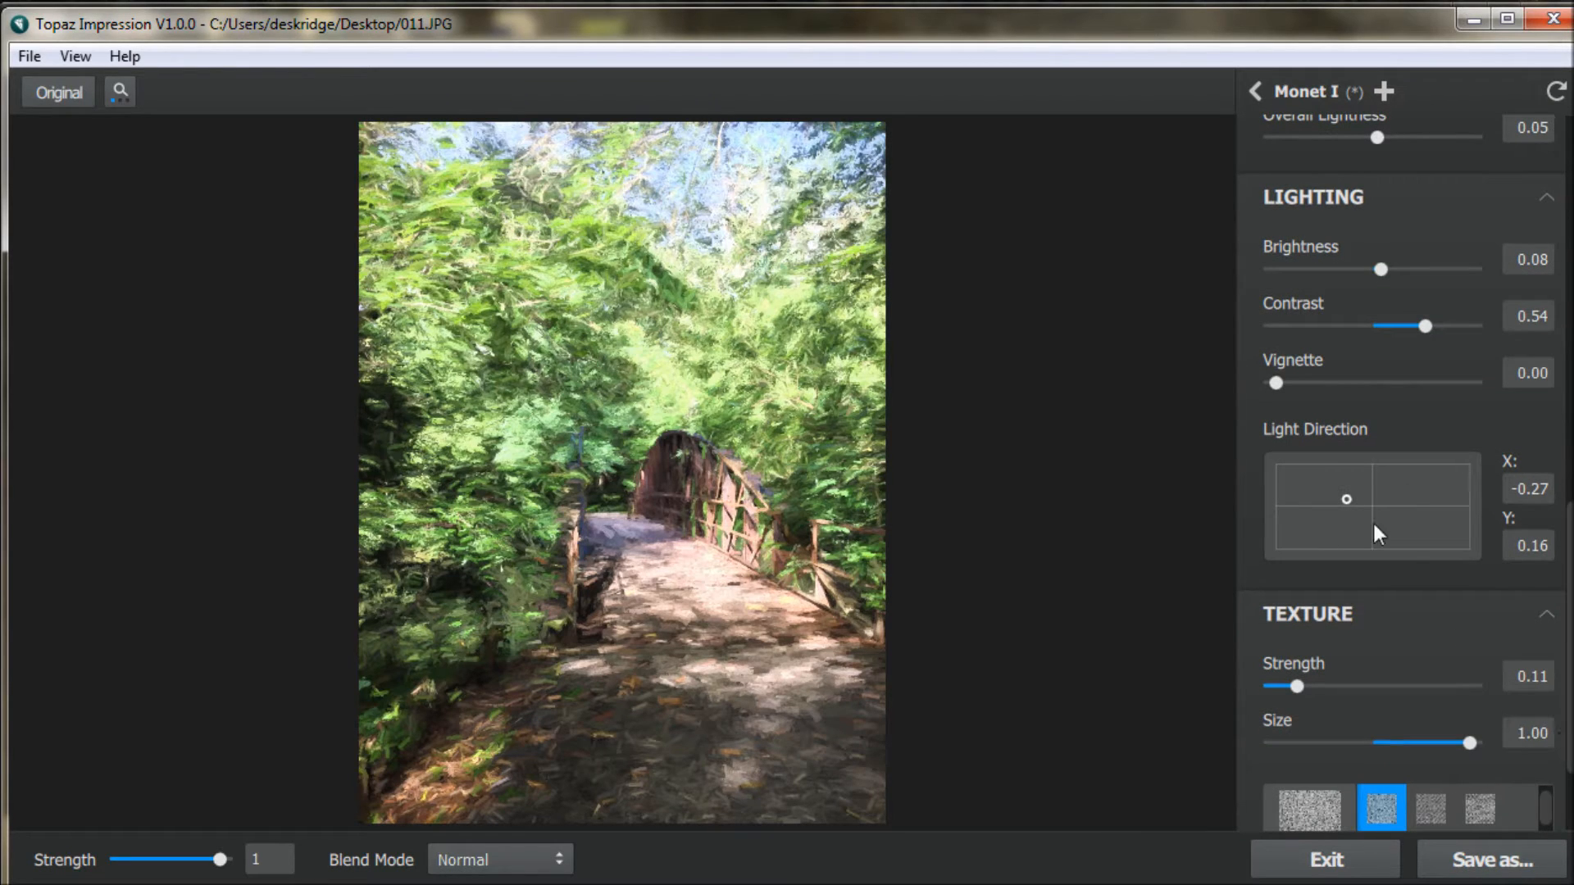
{"action": "left_click_drag", "start_coordinate": [1346, 499], "coordinate": [1342, 486]}
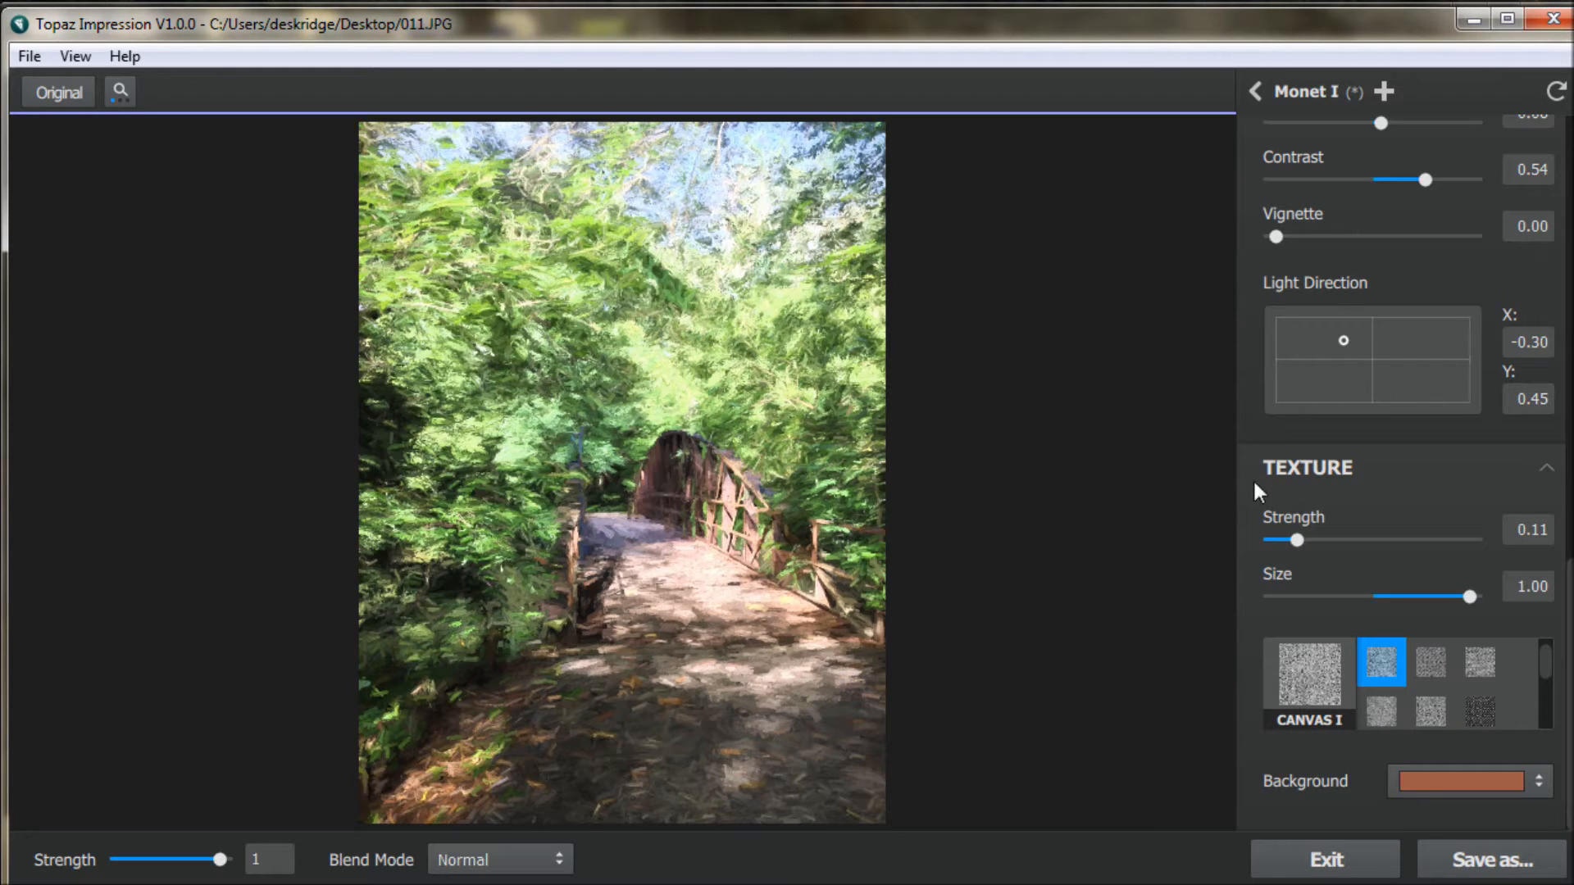
{"action": "mouse_move", "coordinate": [1247, 520]}
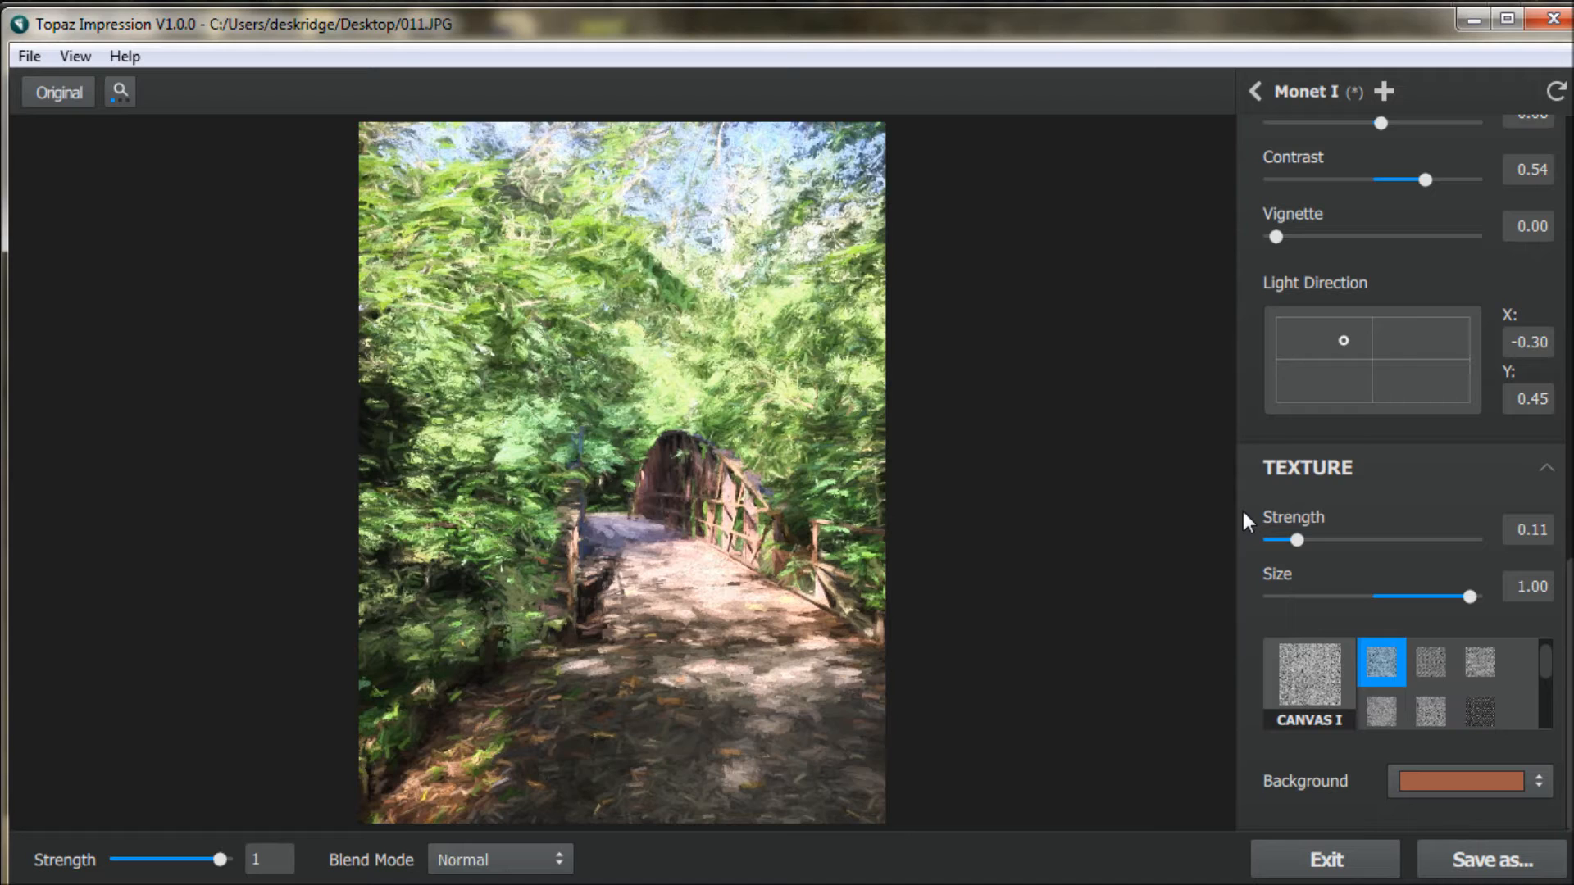
{"action": "mouse_move", "coordinate": [1479, 661]}
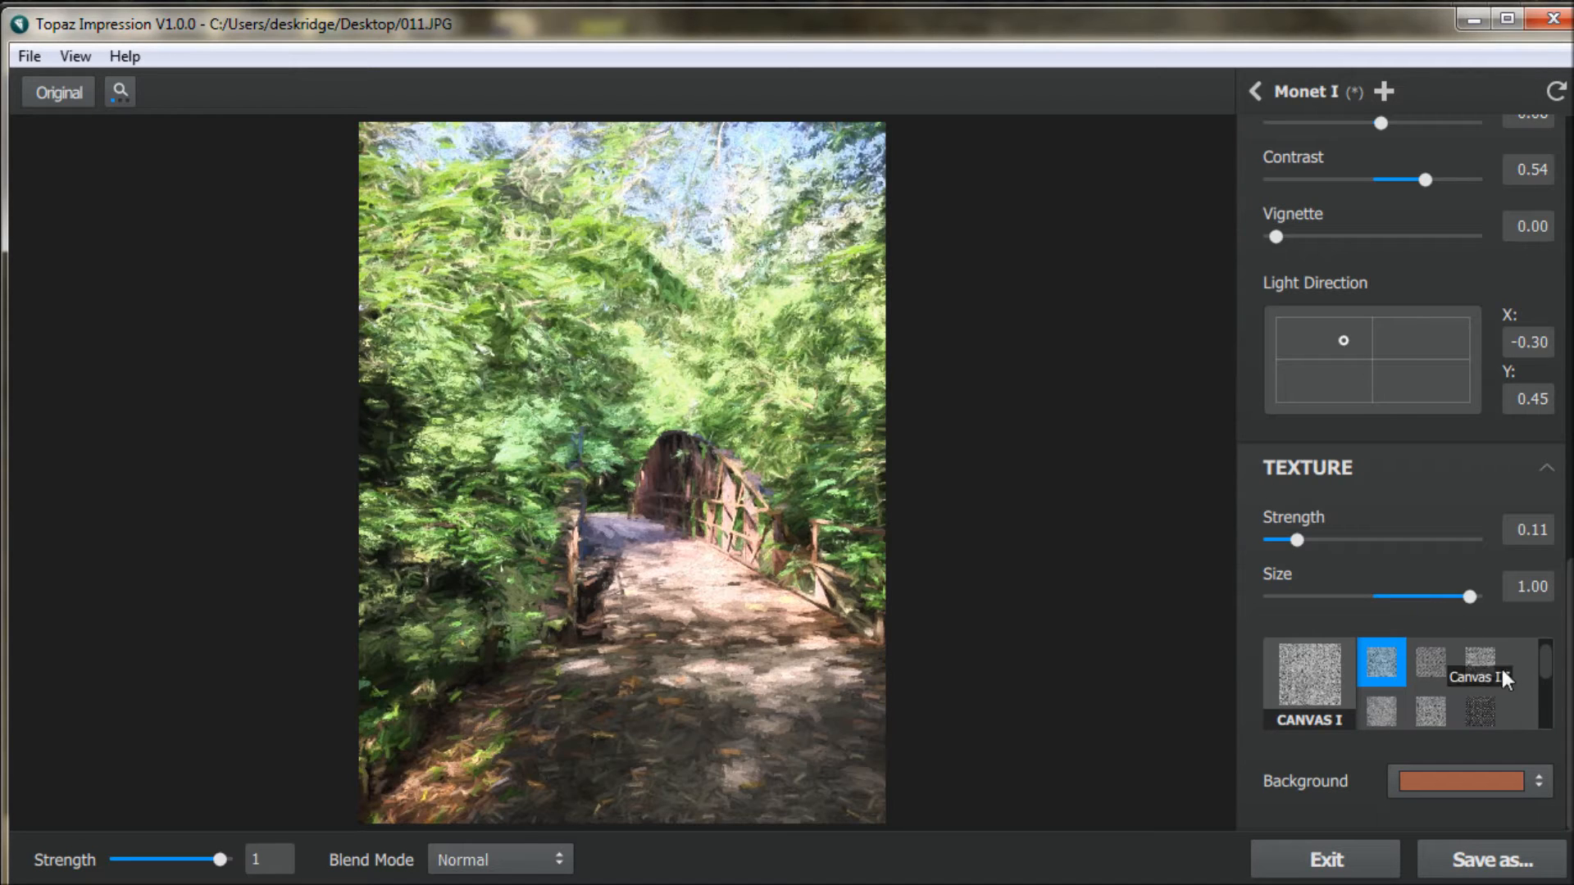
{"action": "left_click", "coordinate": [1480, 663]}
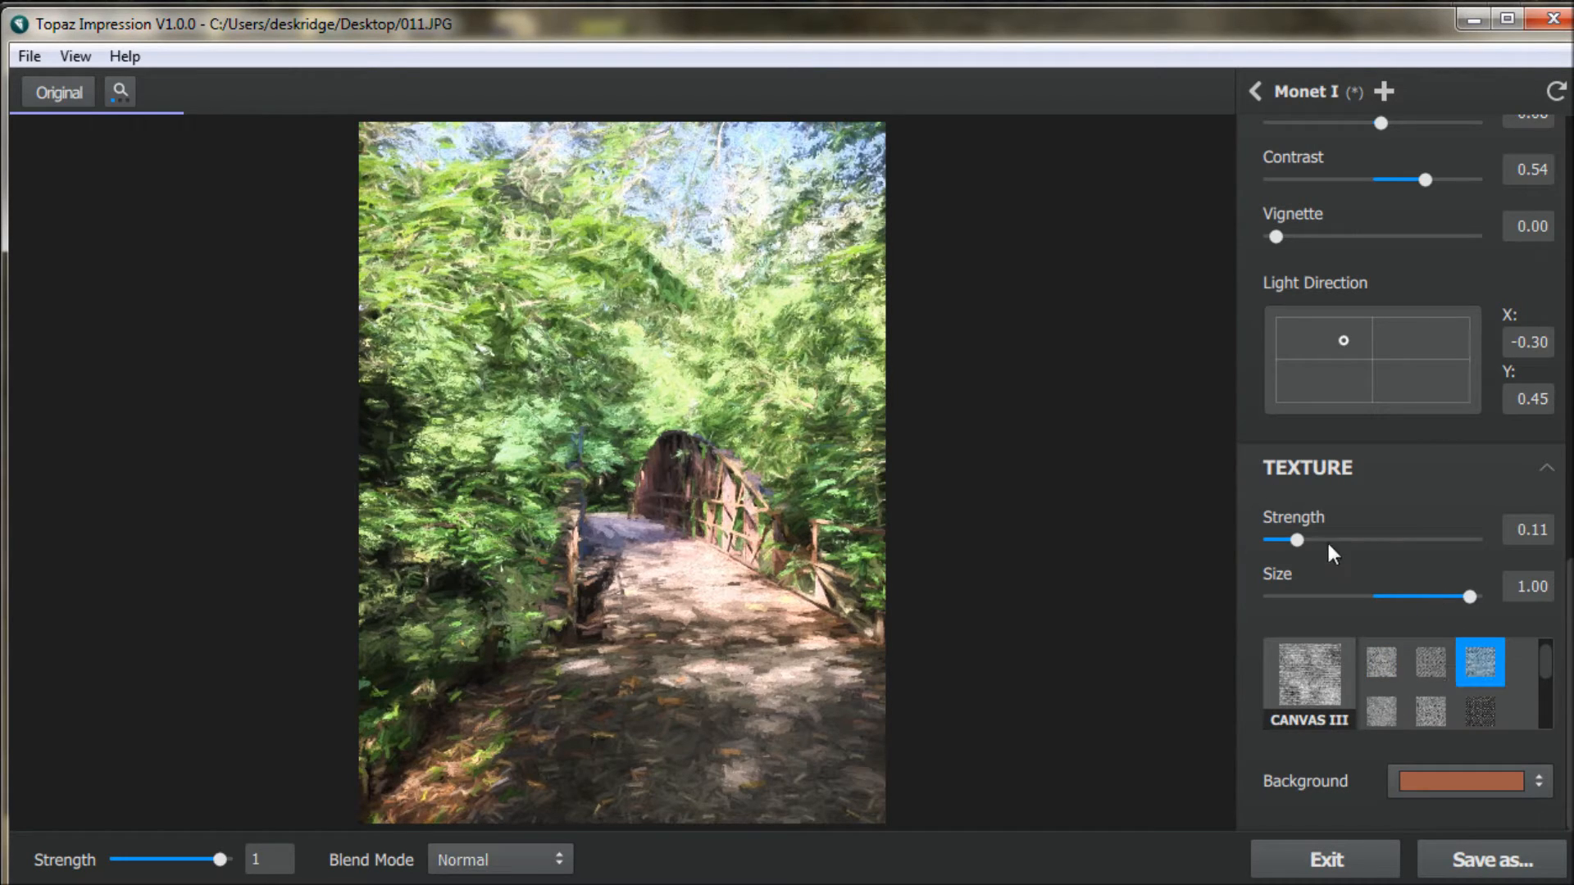
{"action": "left_click_drag", "start_coordinate": [1297, 541], "coordinate": [1472, 540]}
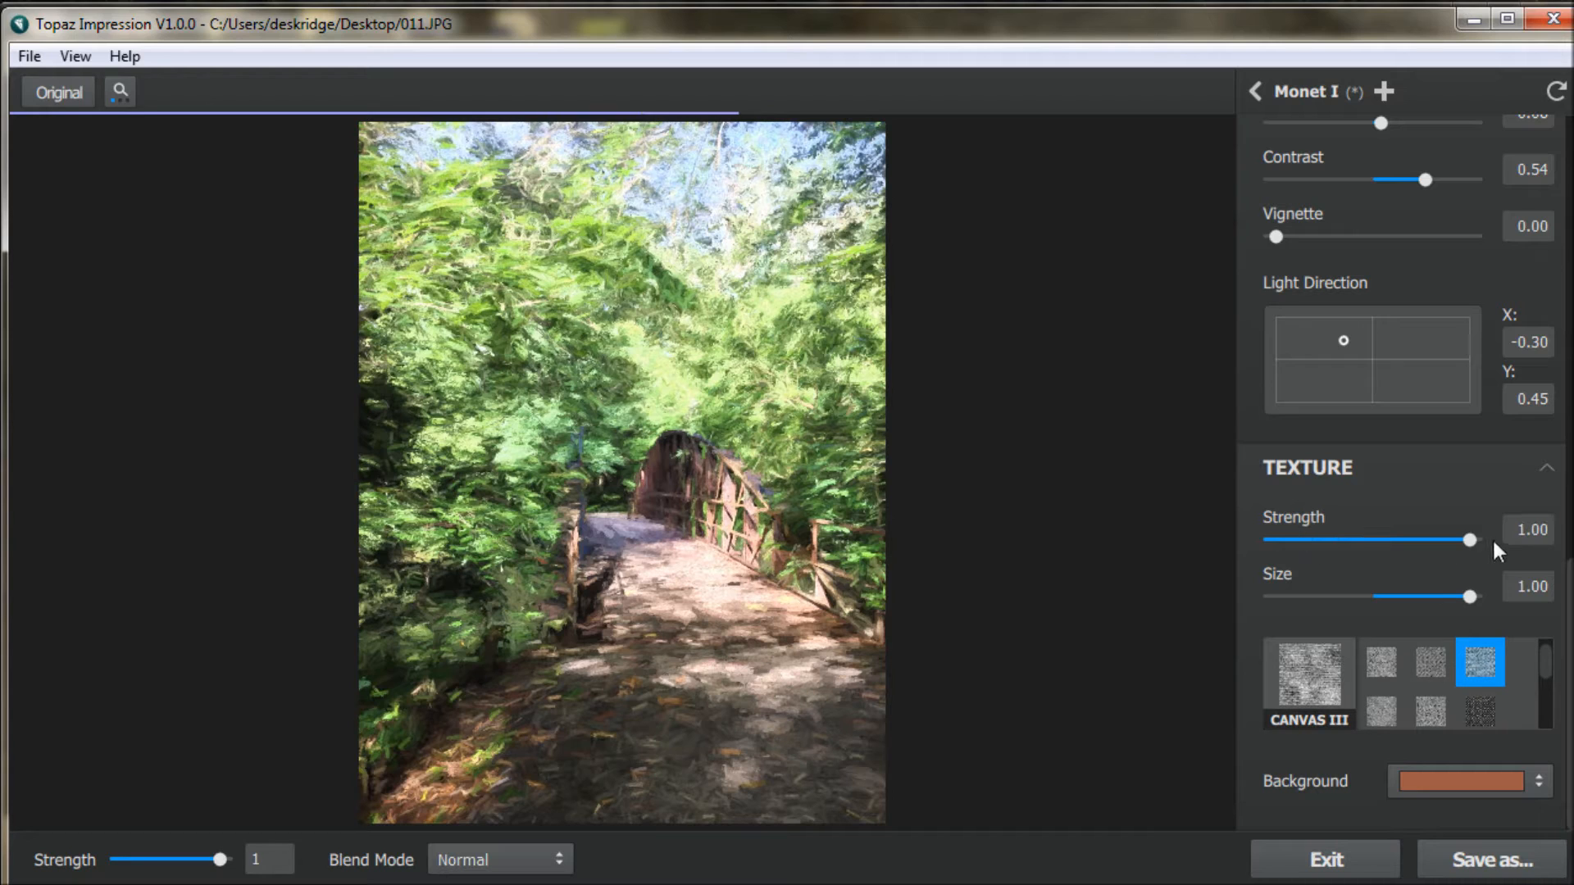
{"action": "left_click_drag", "start_coordinate": [1472, 596], "coordinate": [1339, 596]}
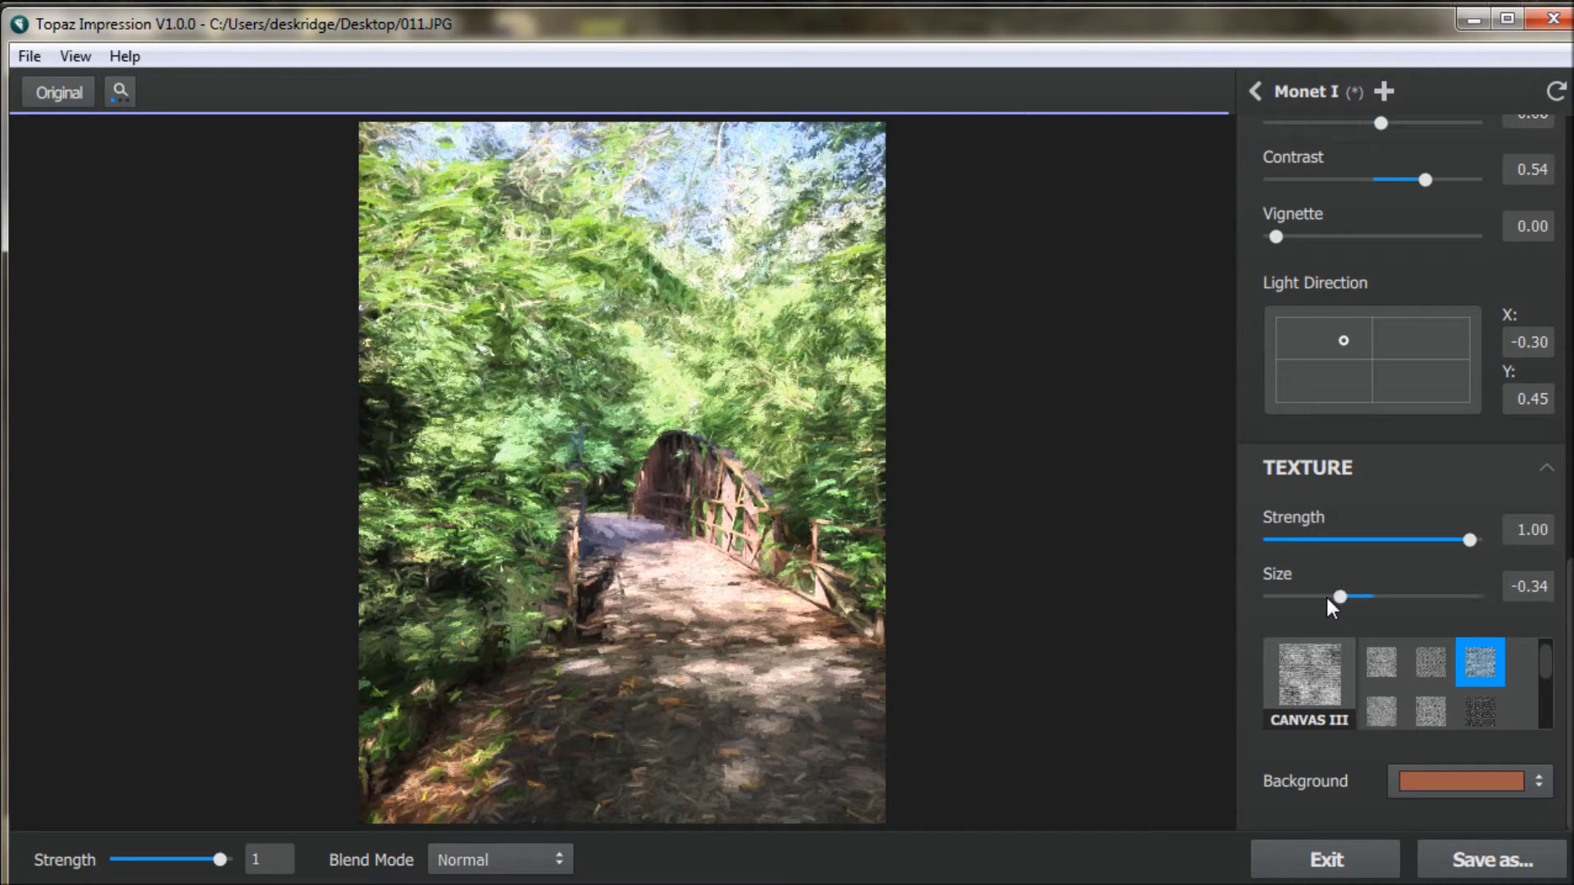
{"action": "left_click_drag", "start_coordinate": [1340, 596], "coordinate": [1282, 596]}
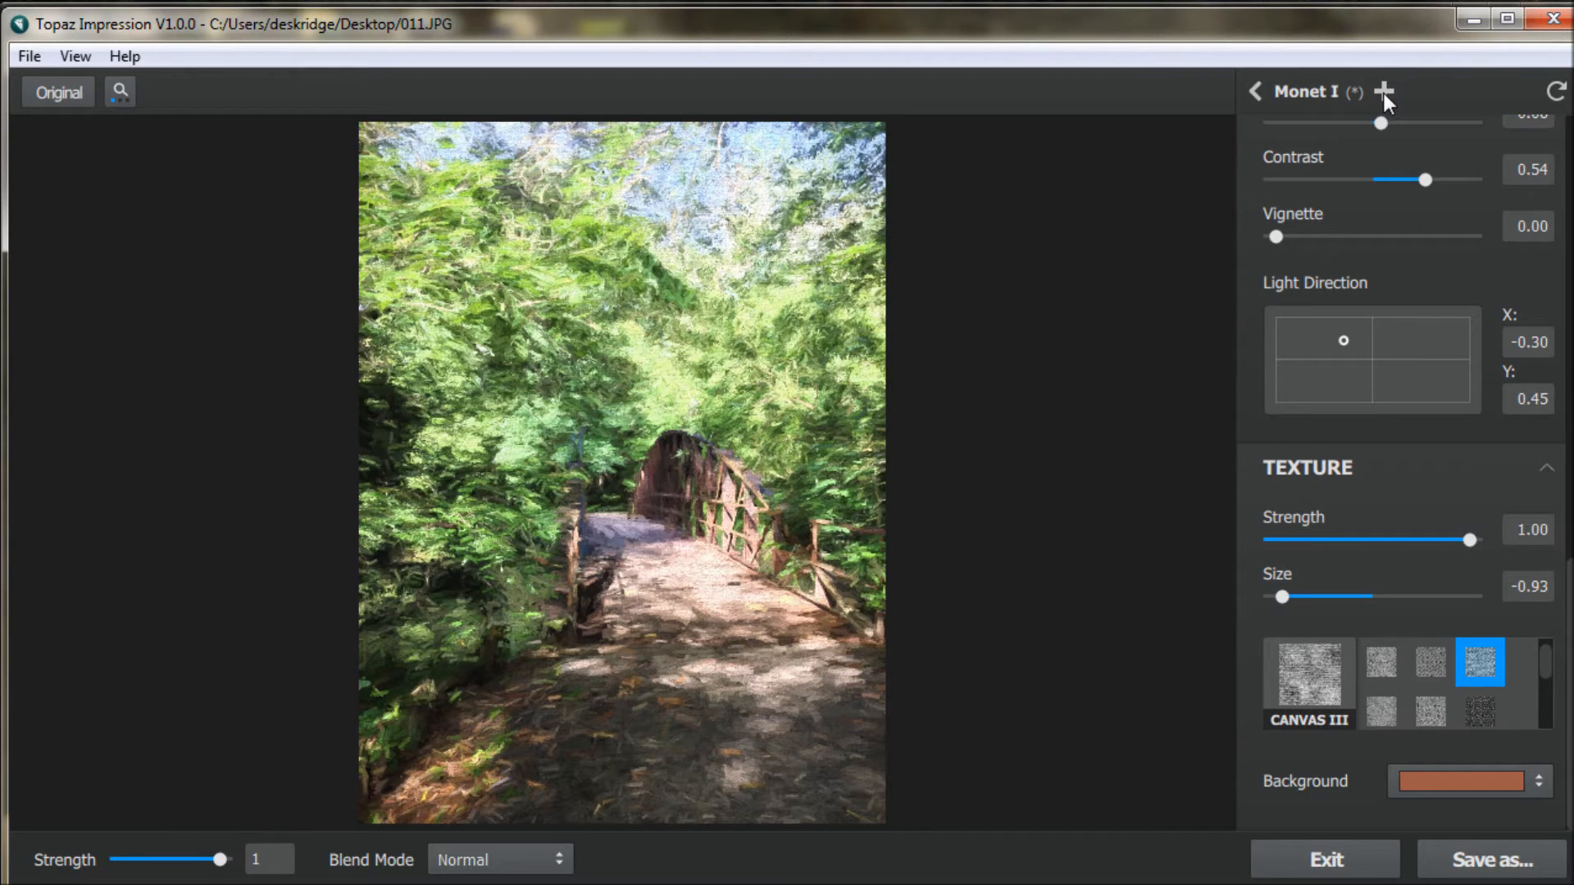
- Name the customised Monet I effect 'Danie' and close the naming window
{"action": "left_click", "coordinate": [1384, 91]}
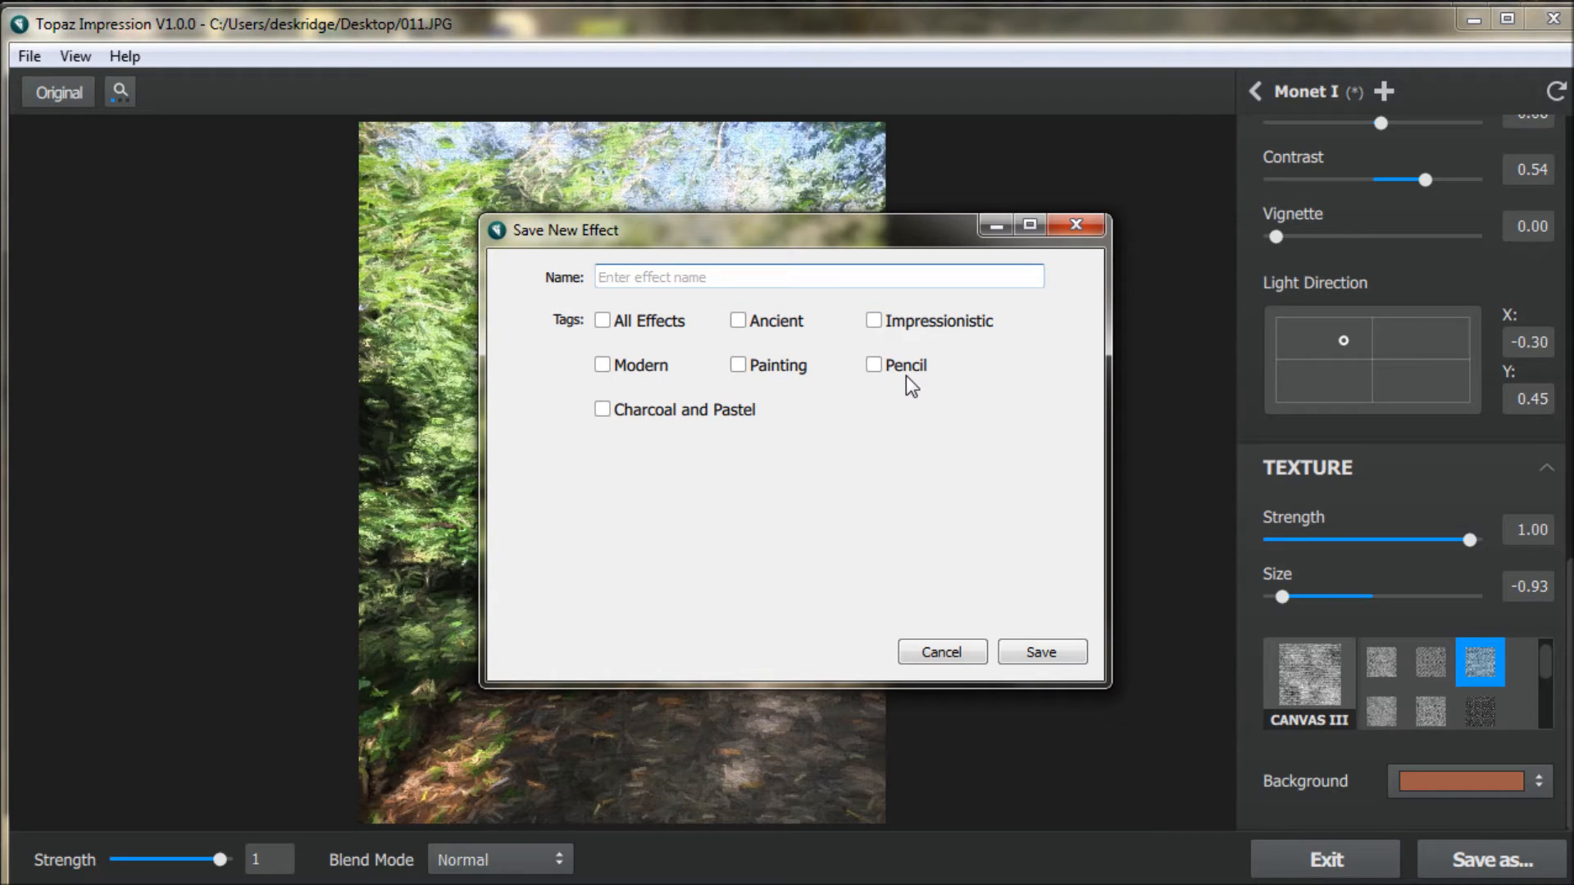
{"action": "type", "text": "Daniel1"}
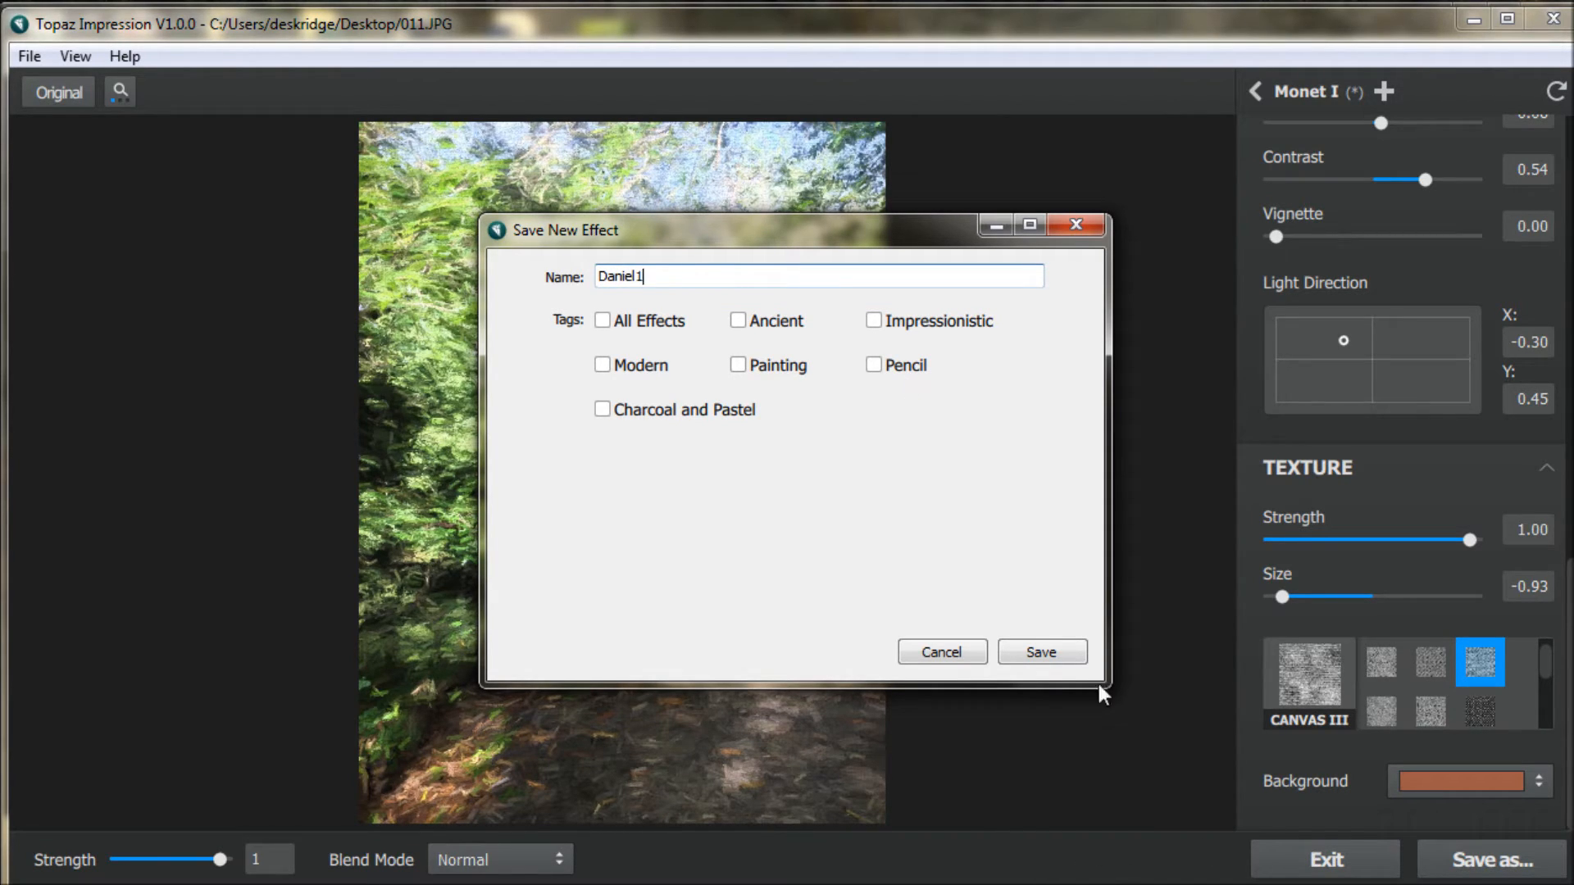
{"action": "left_click", "coordinate": [1041, 651]}
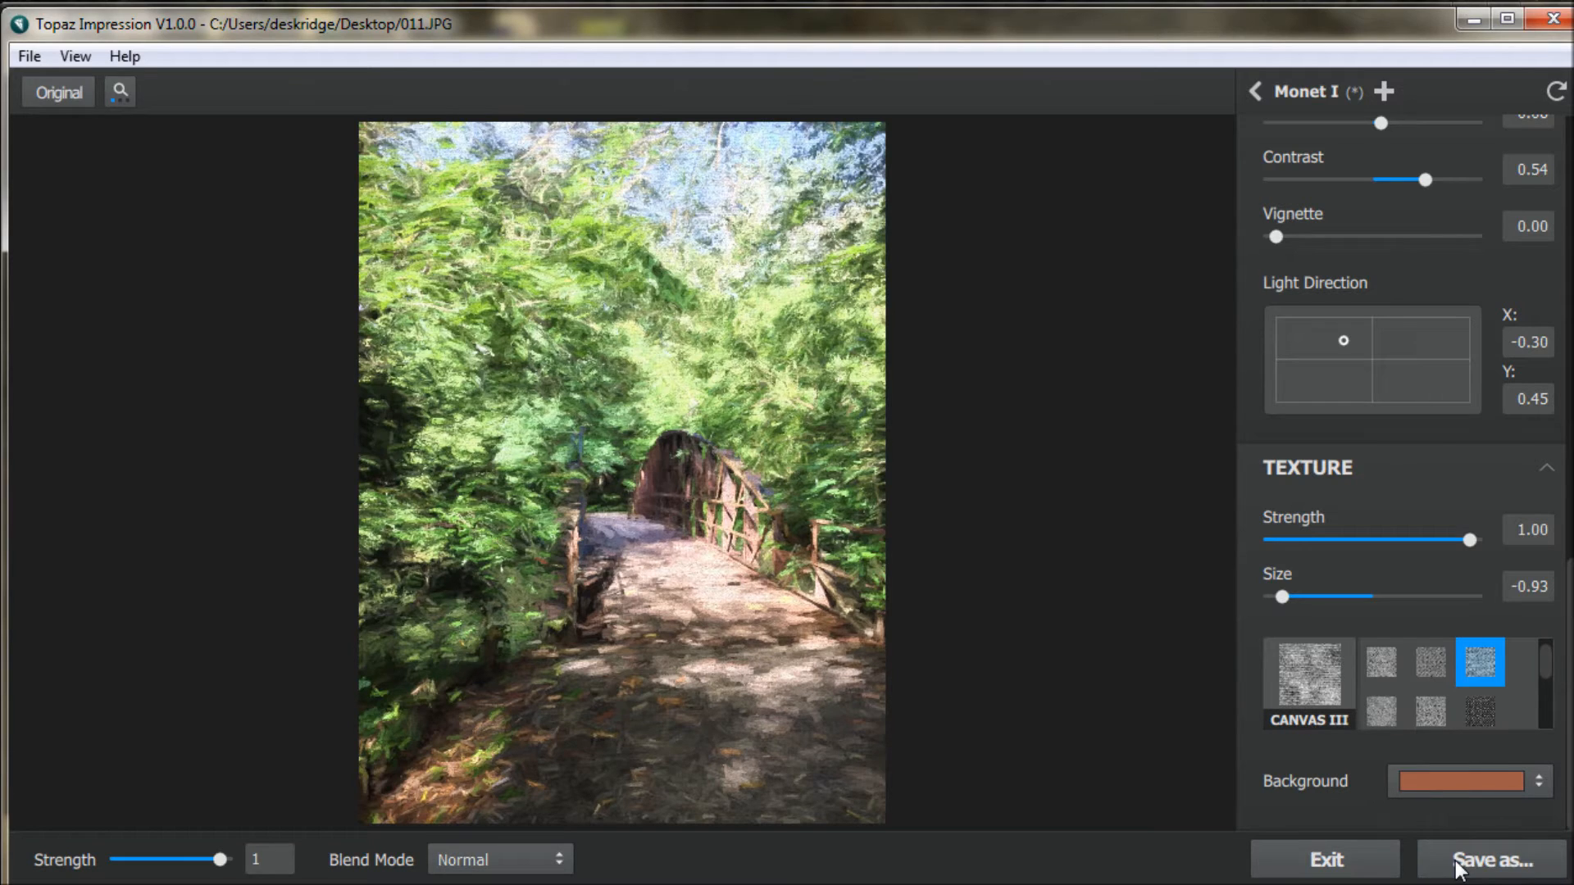
- Save the painted bridge under the name 011styed.JPG, accepting maximum JPEG quality
{"action": "left_click", "coordinate": [1493, 859]}
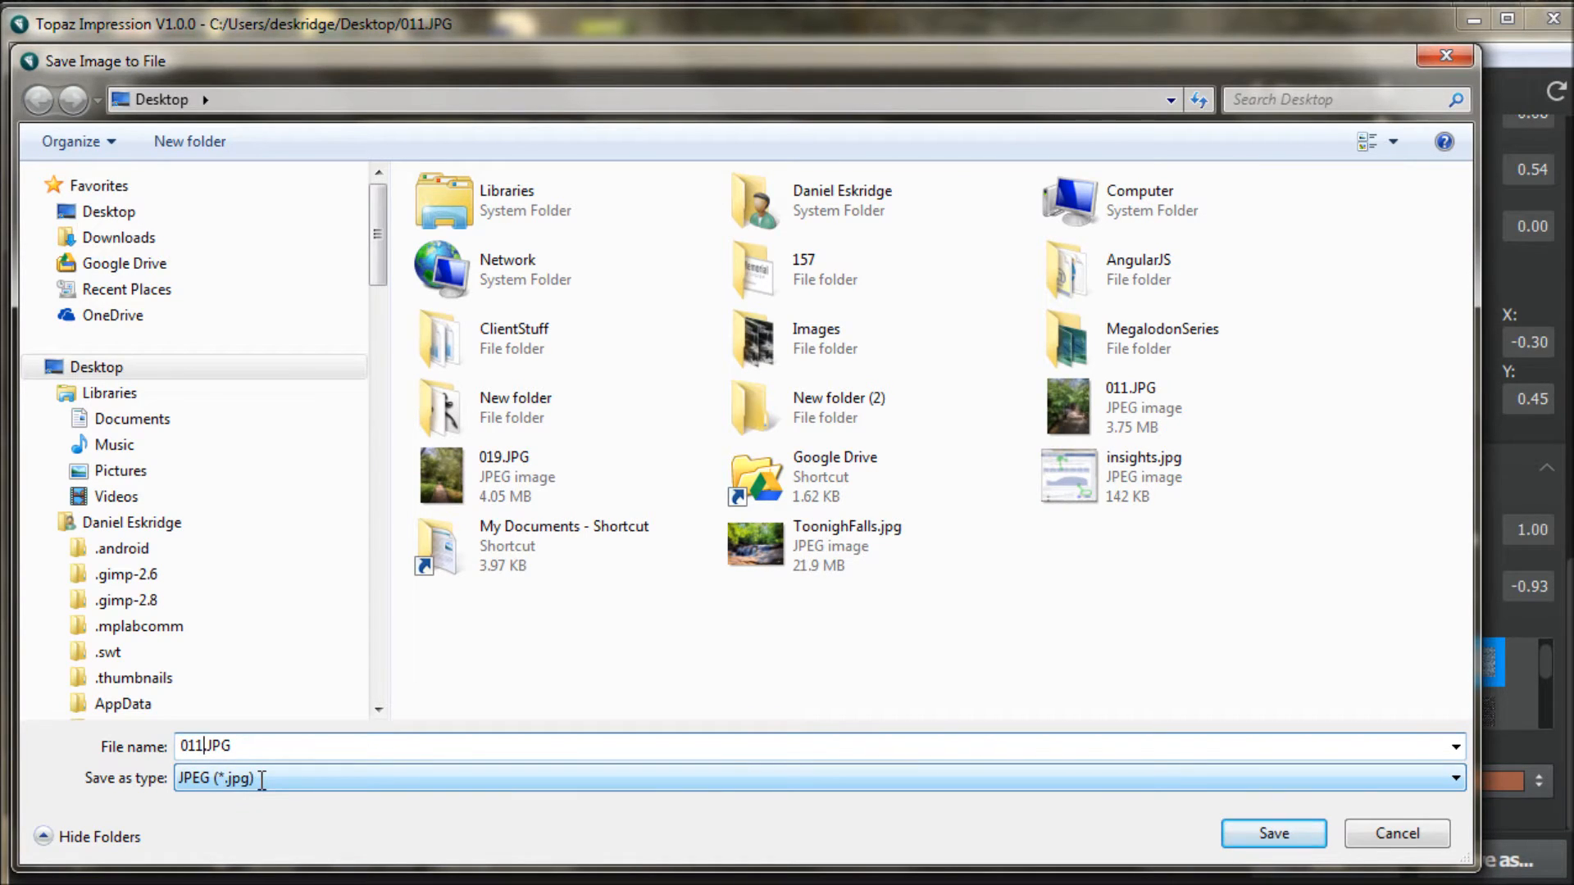
{"action": "type", "text": "s"}
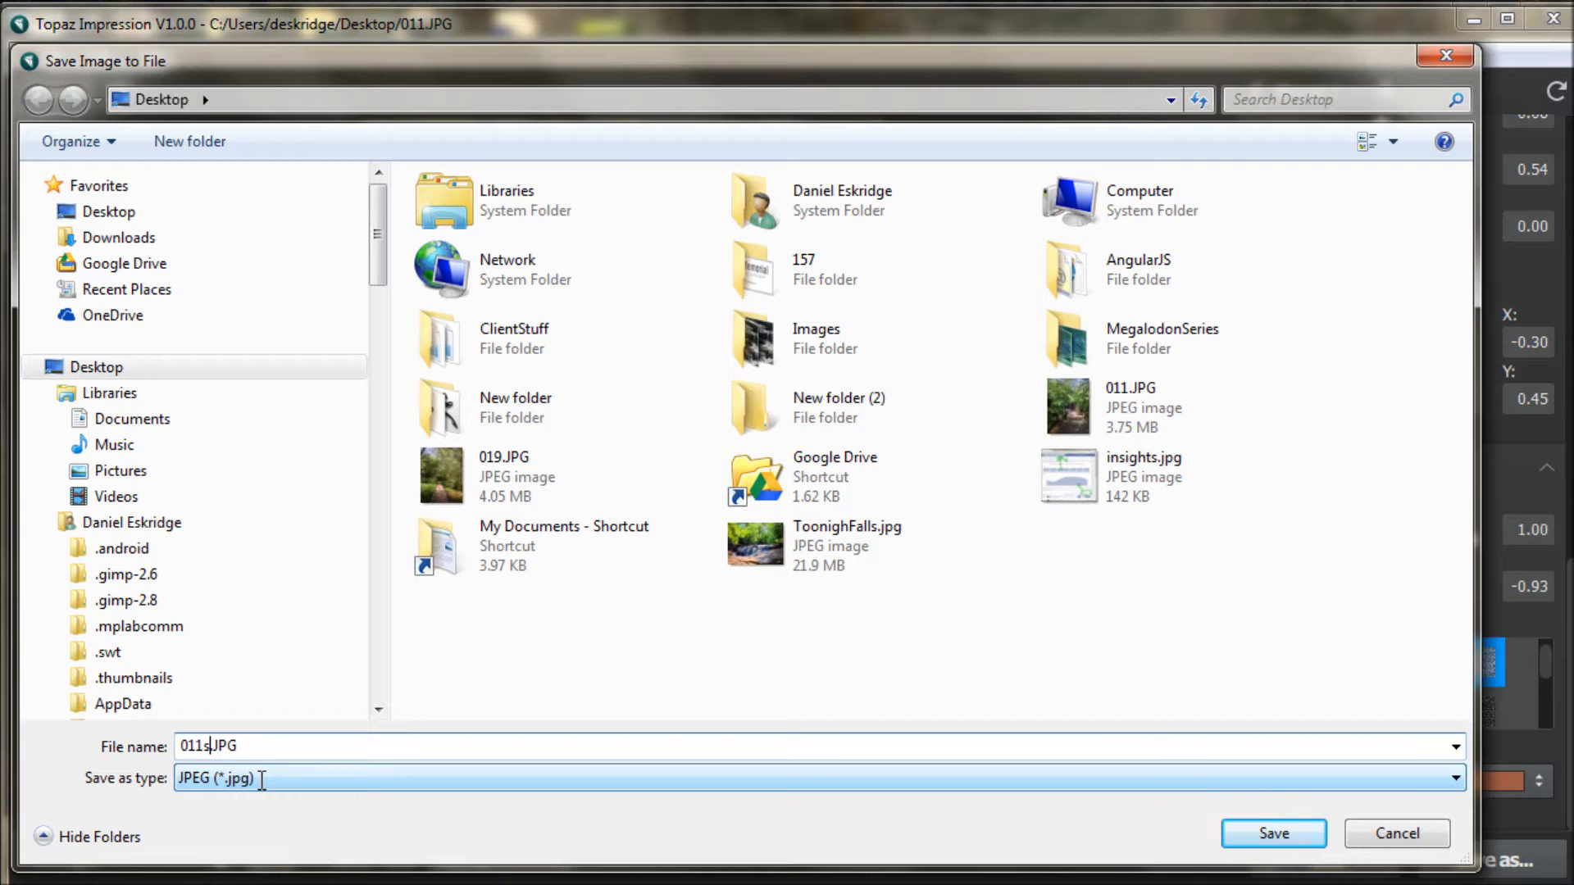
{"action": "type", "text": "tyed"}
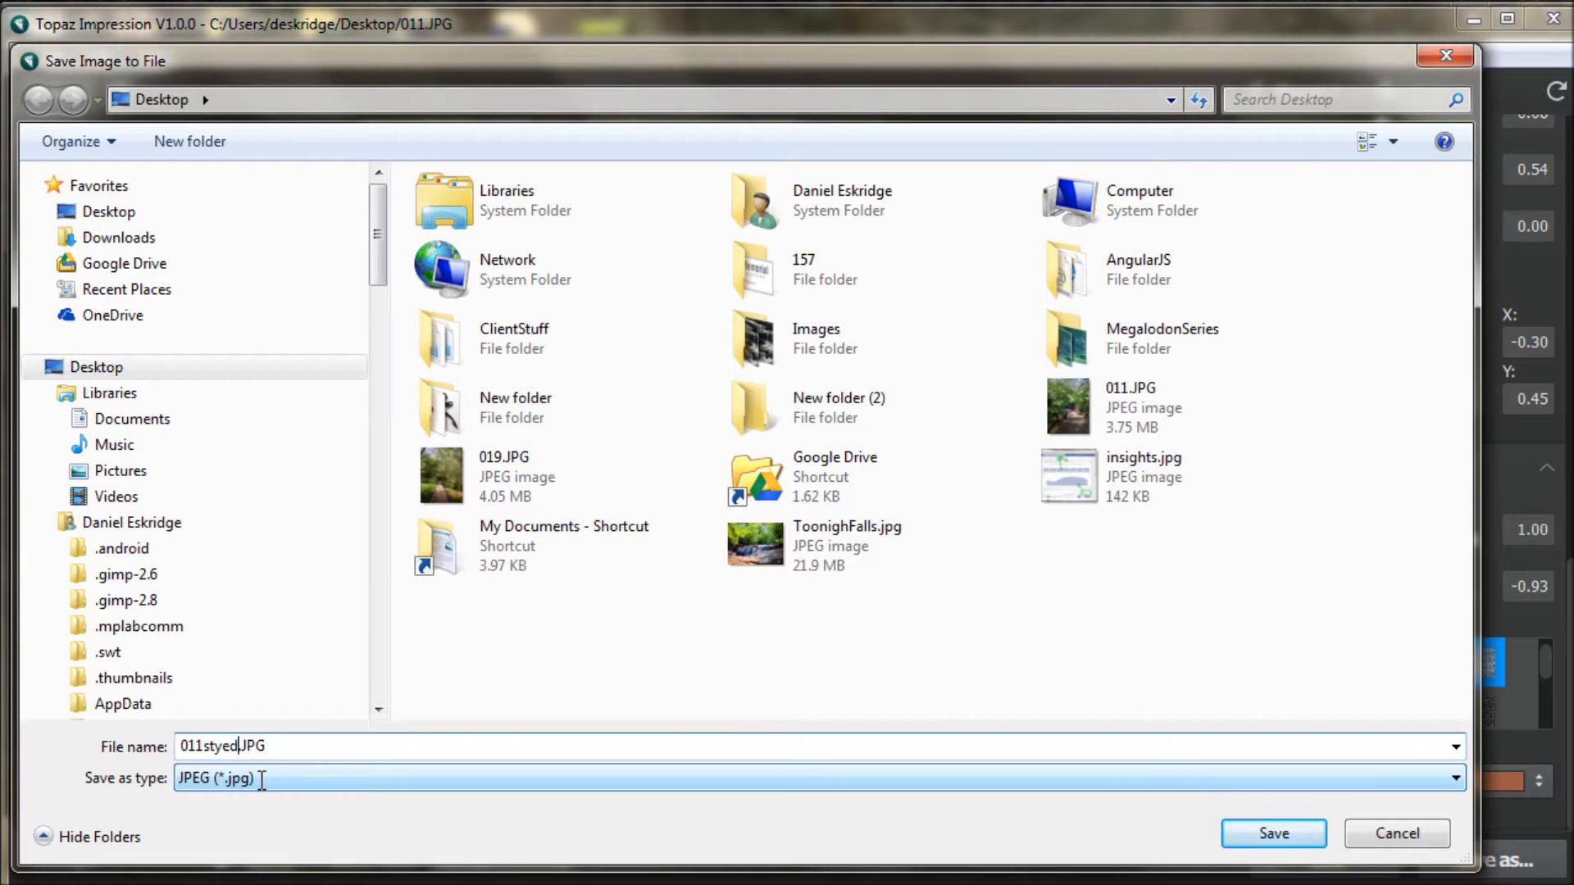
{"action": "left_click", "coordinate": [1273, 833]}
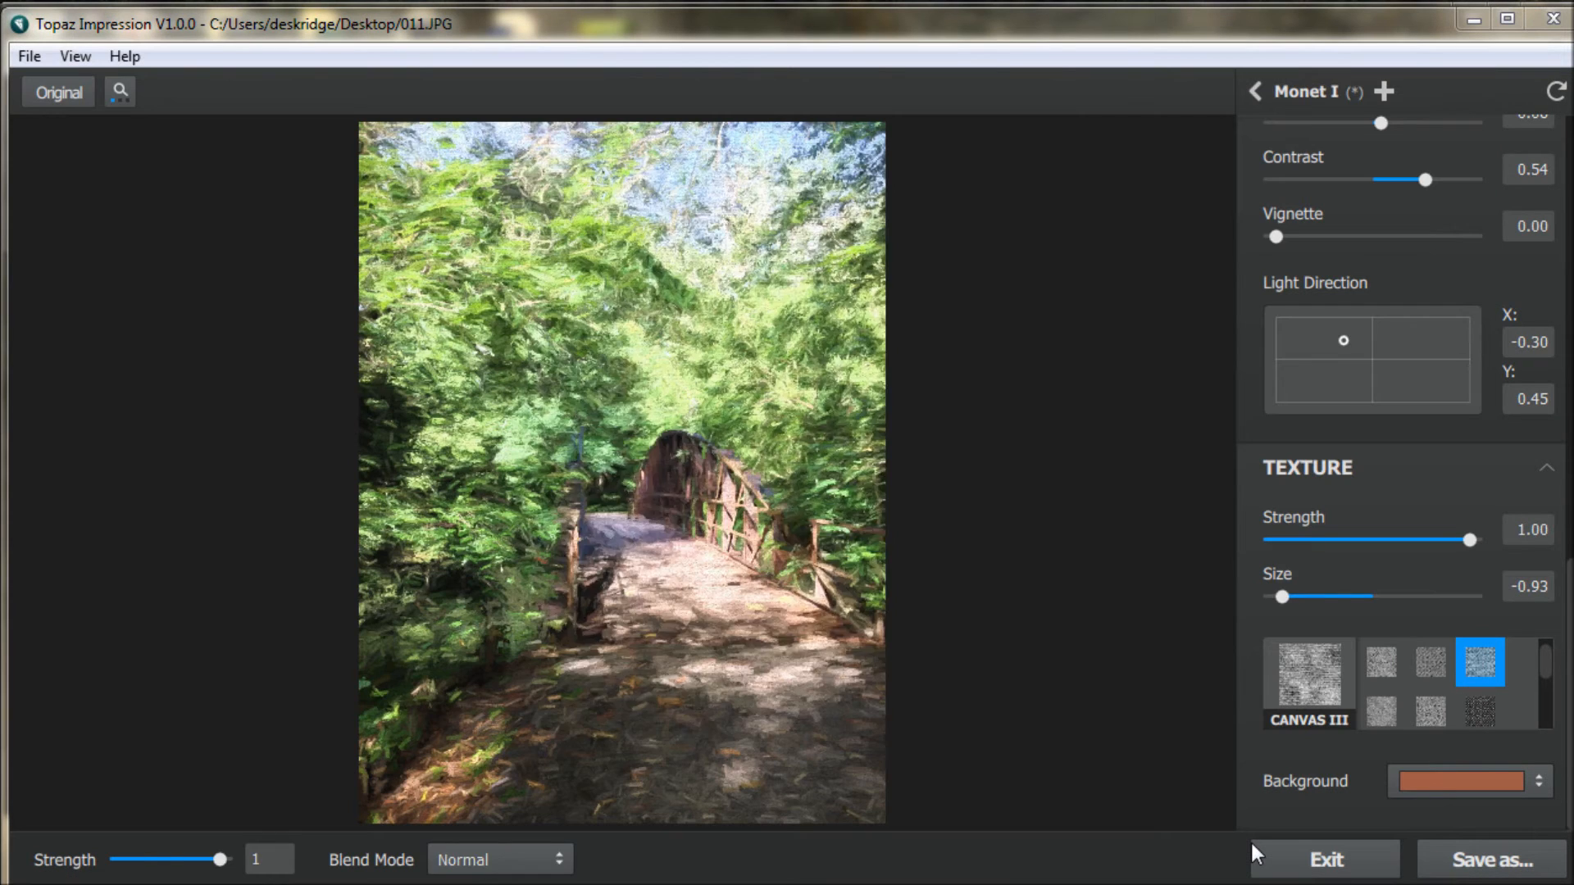
{"action": "left_click", "coordinate": [1492, 859]}
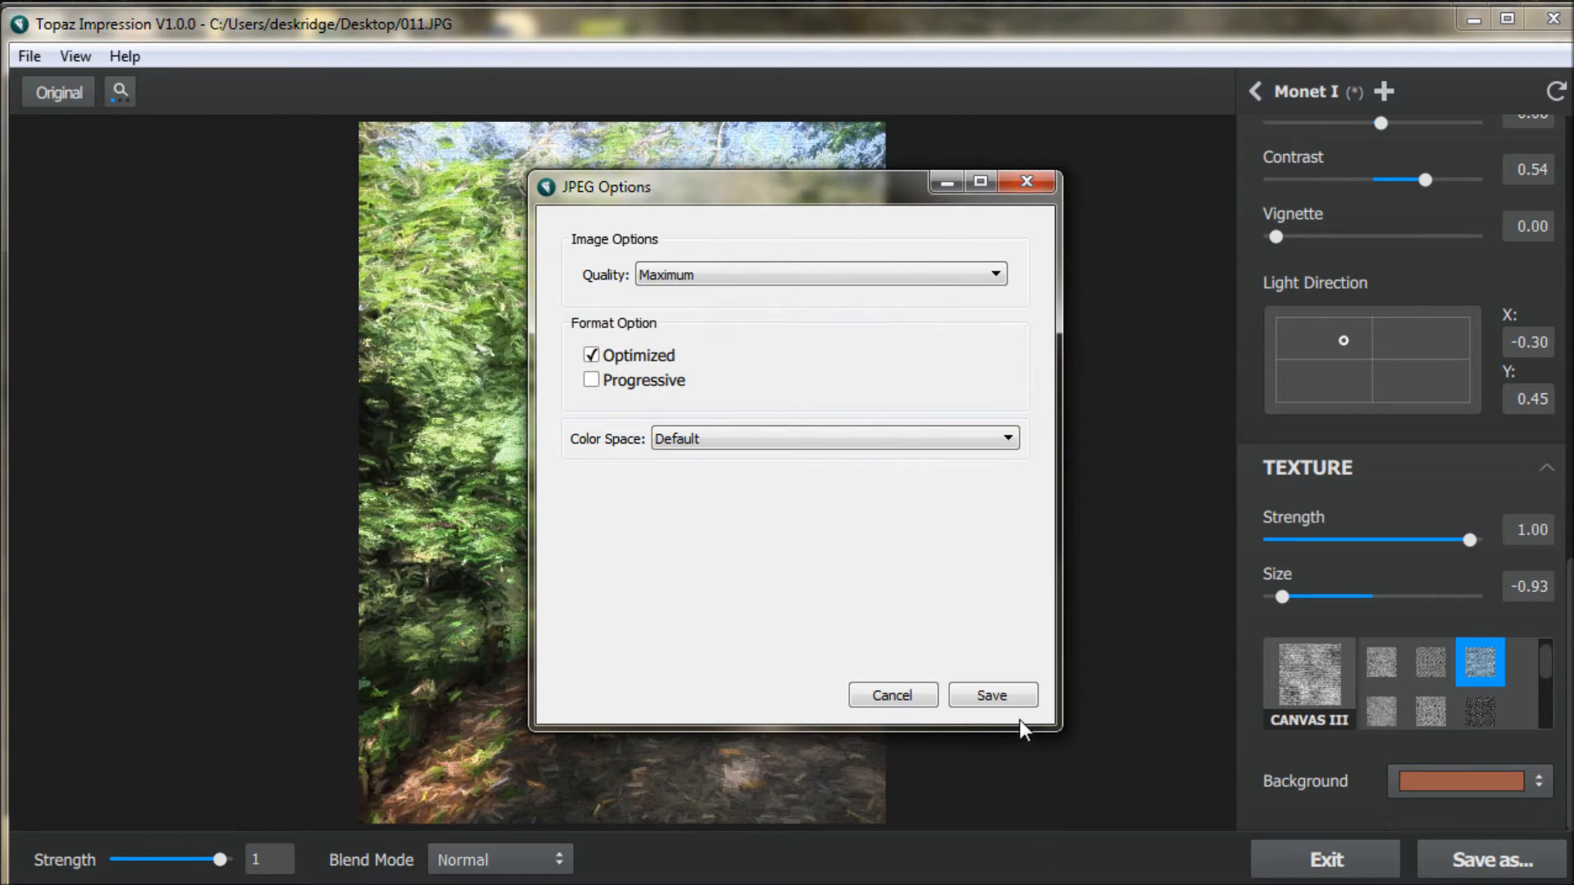
{"action": "mouse_move", "coordinate": [821, 269]}
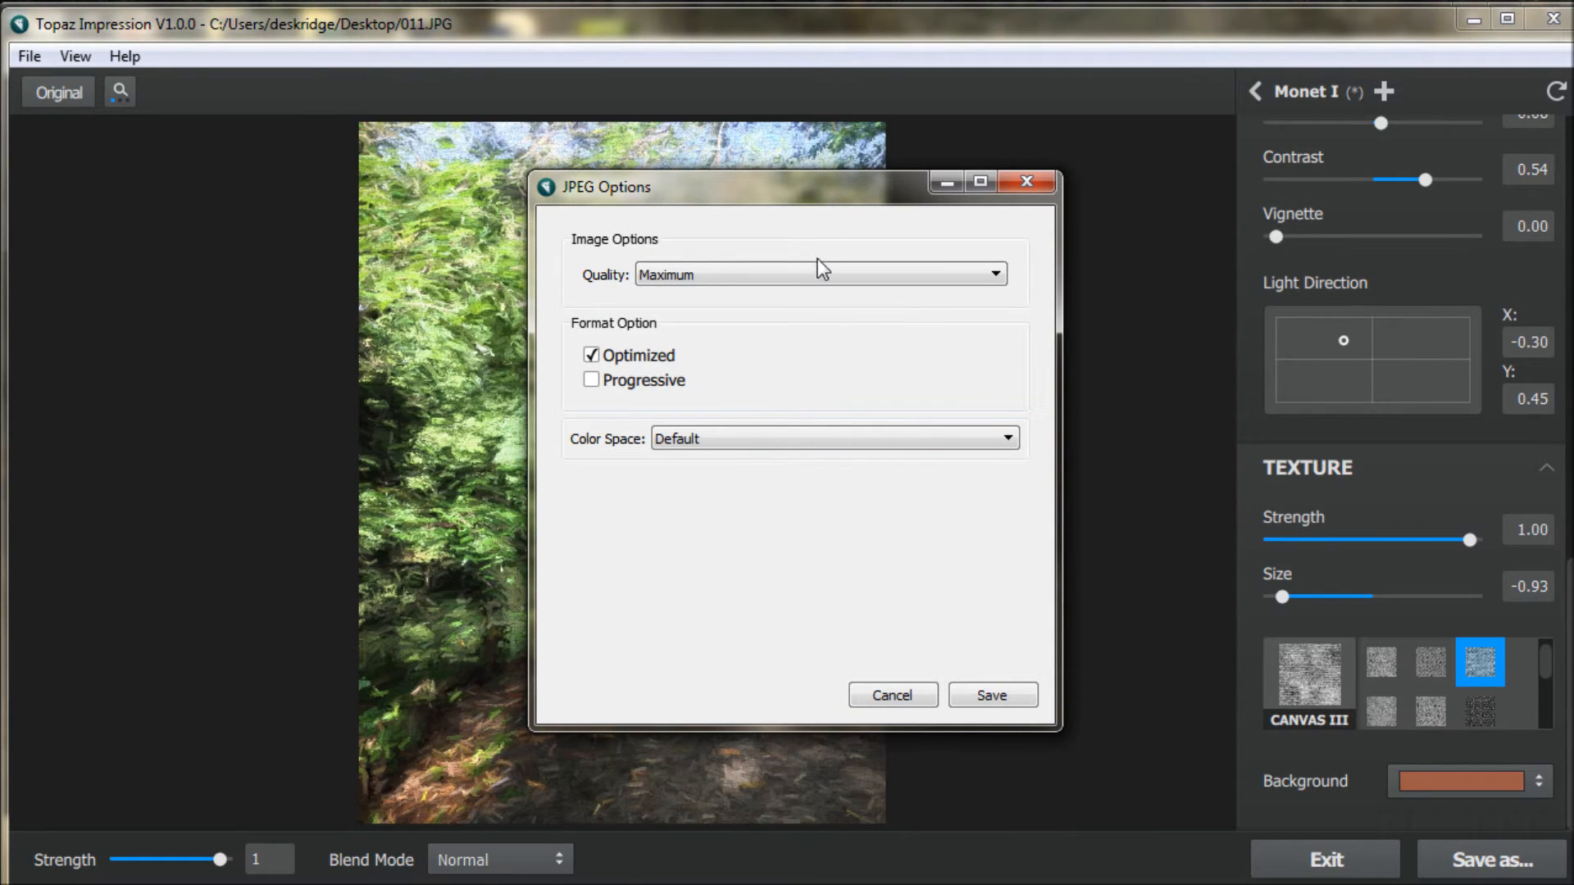
{"action": "mouse_move", "coordinate": [929, 629]}
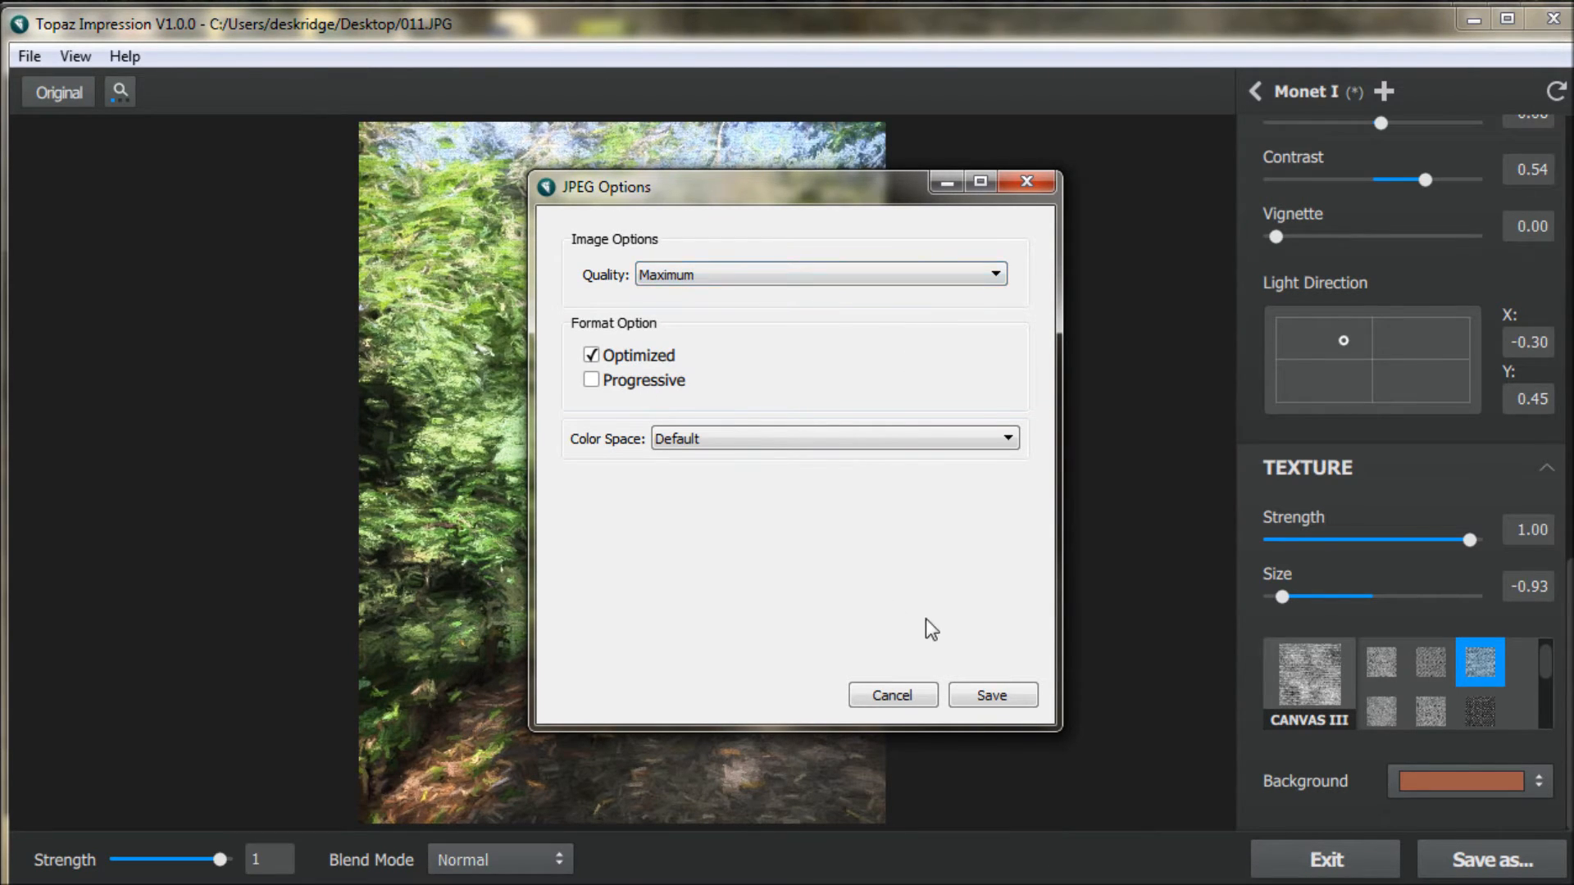
{"action": "mouse_move", "coordinate": [993, 694]}
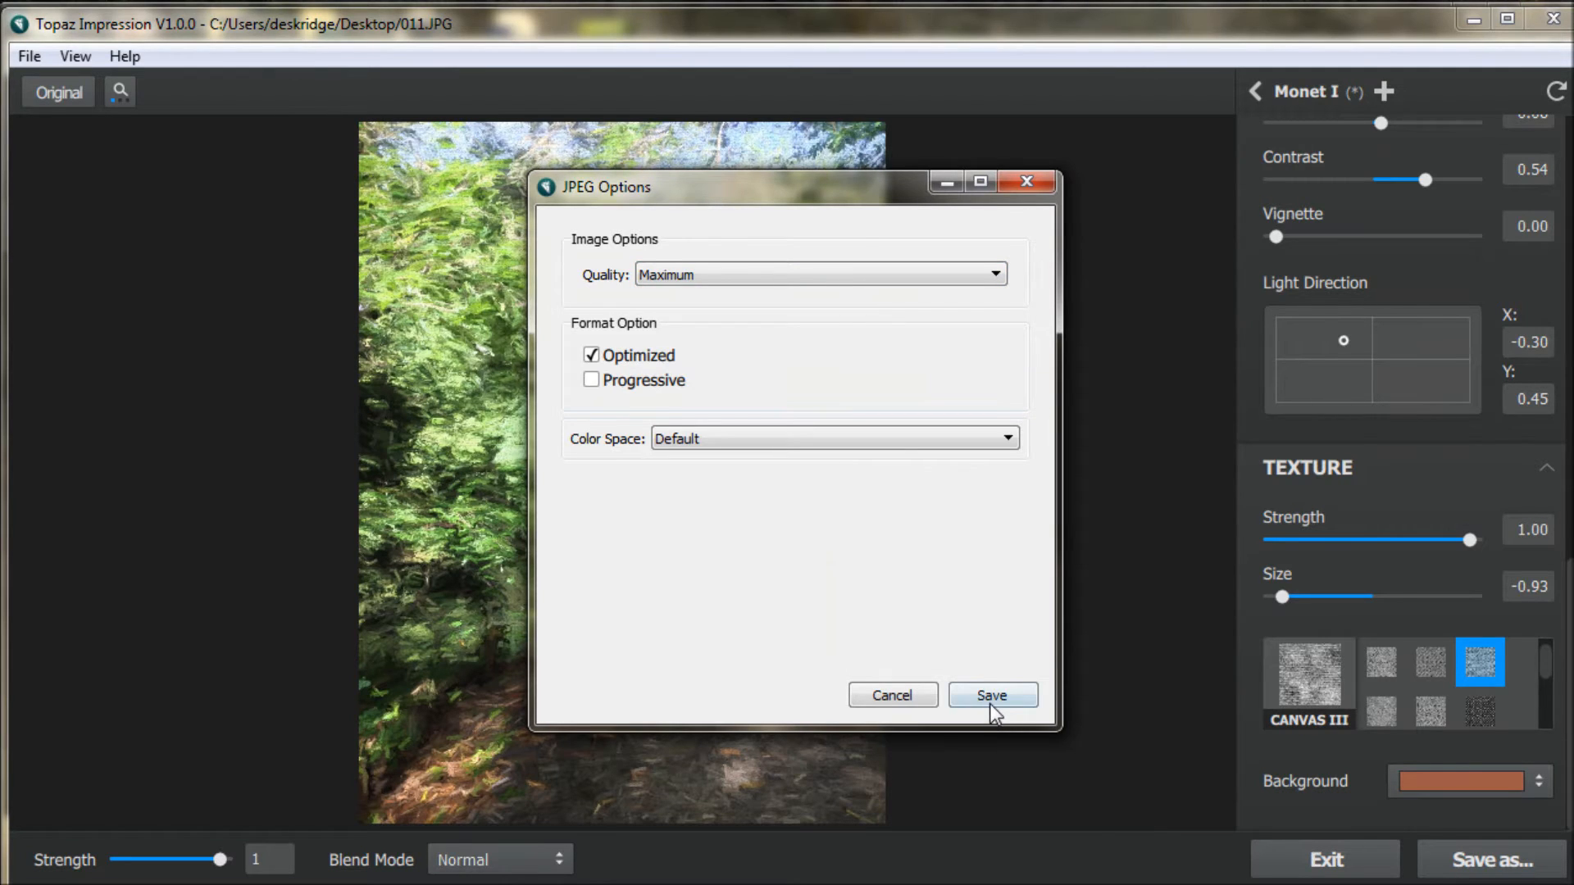
{"action": "left_click", "coordinate": [992, 696]}
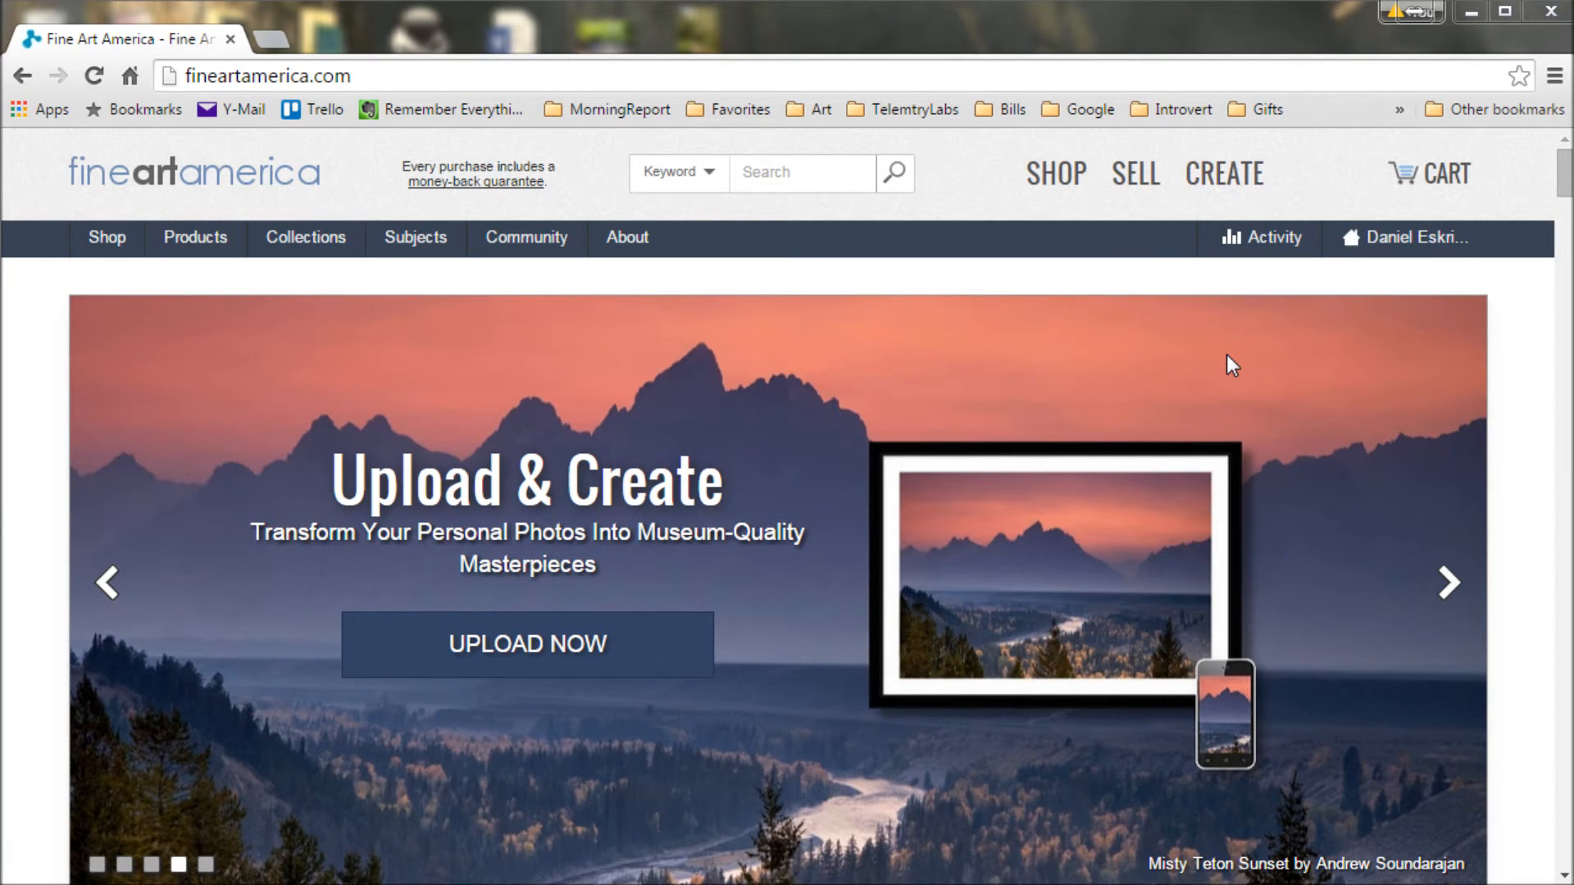
- Bring up the signed-in fineartamerica.com homepage in Chrome
{"action": "left_click", "coordinate": [1448, 583]}
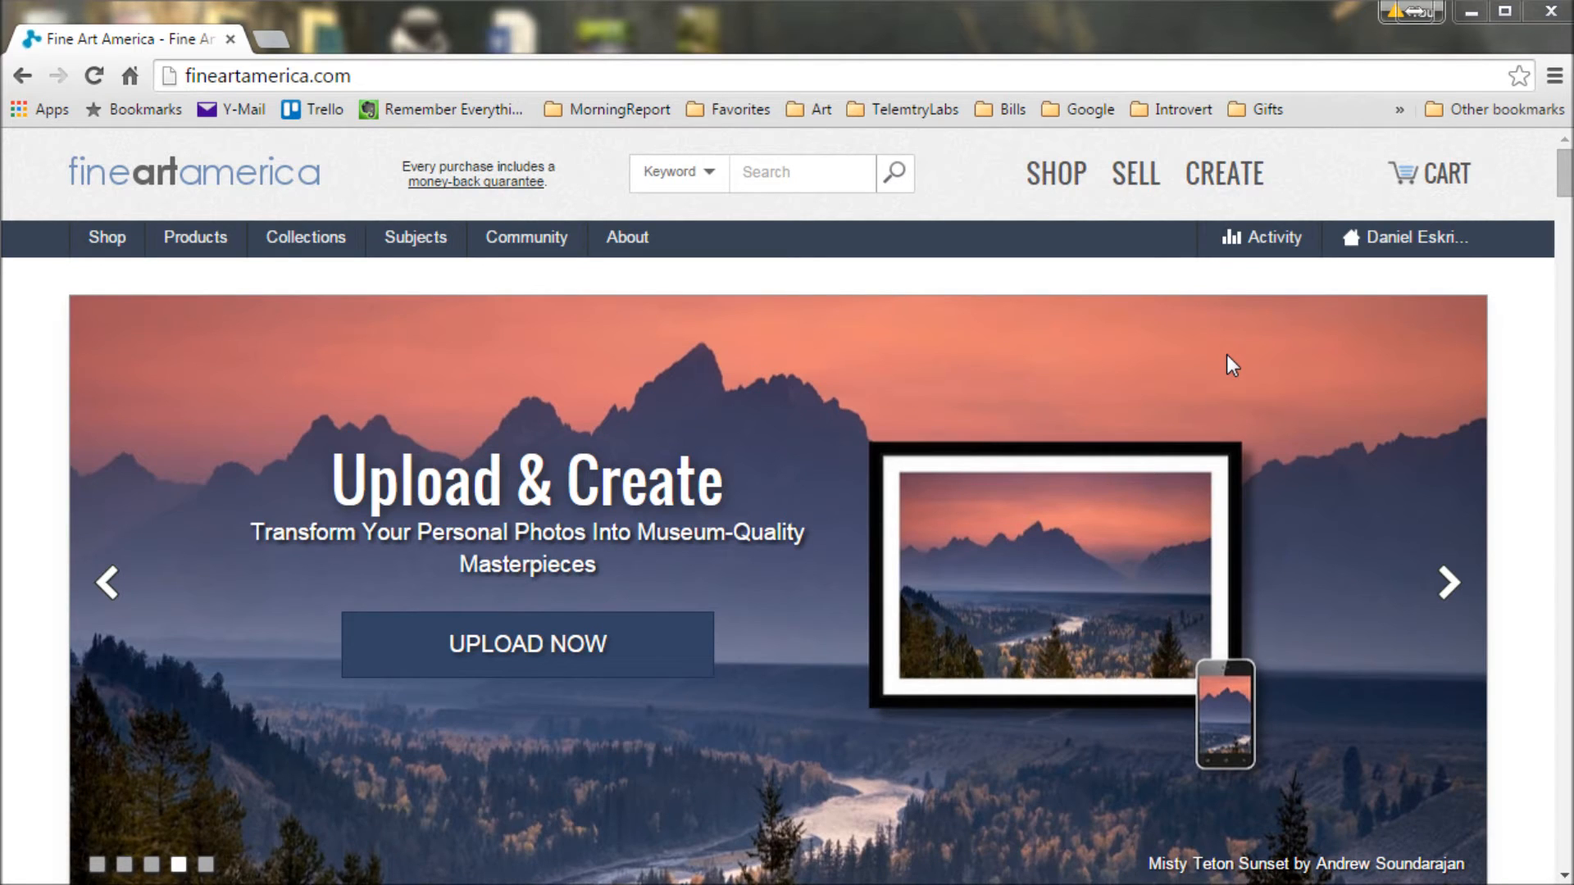
{"action": "left_click", "coordinate": [1448, 583]}
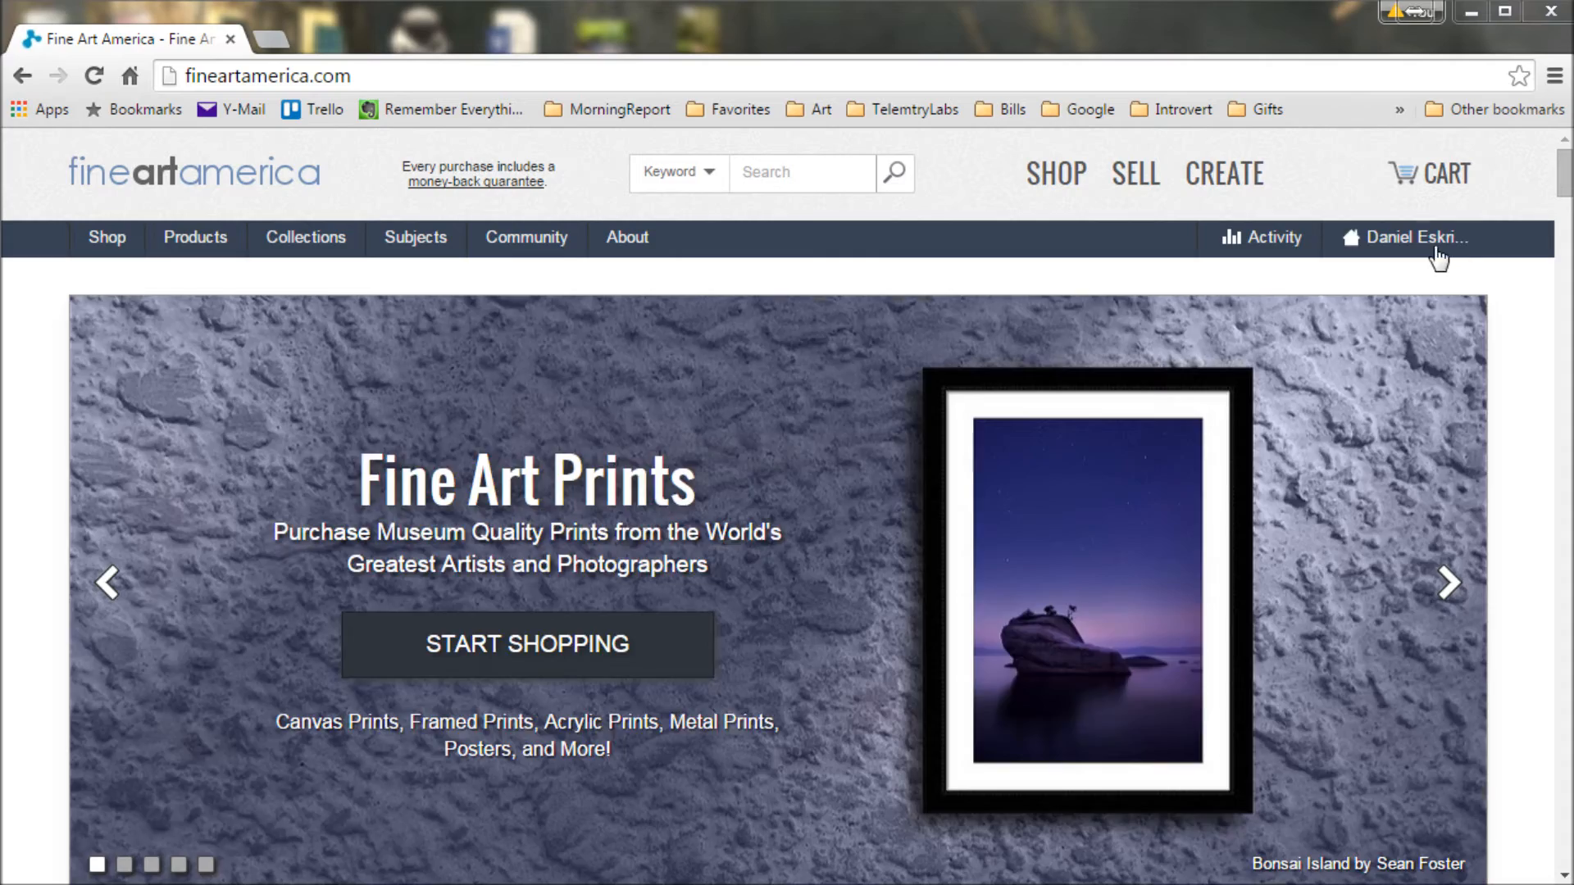
- From the profile page, choose 011styed.JPG from the Desktop and upload it
{"action": "left_click", "coordinate": [1417, 237]}
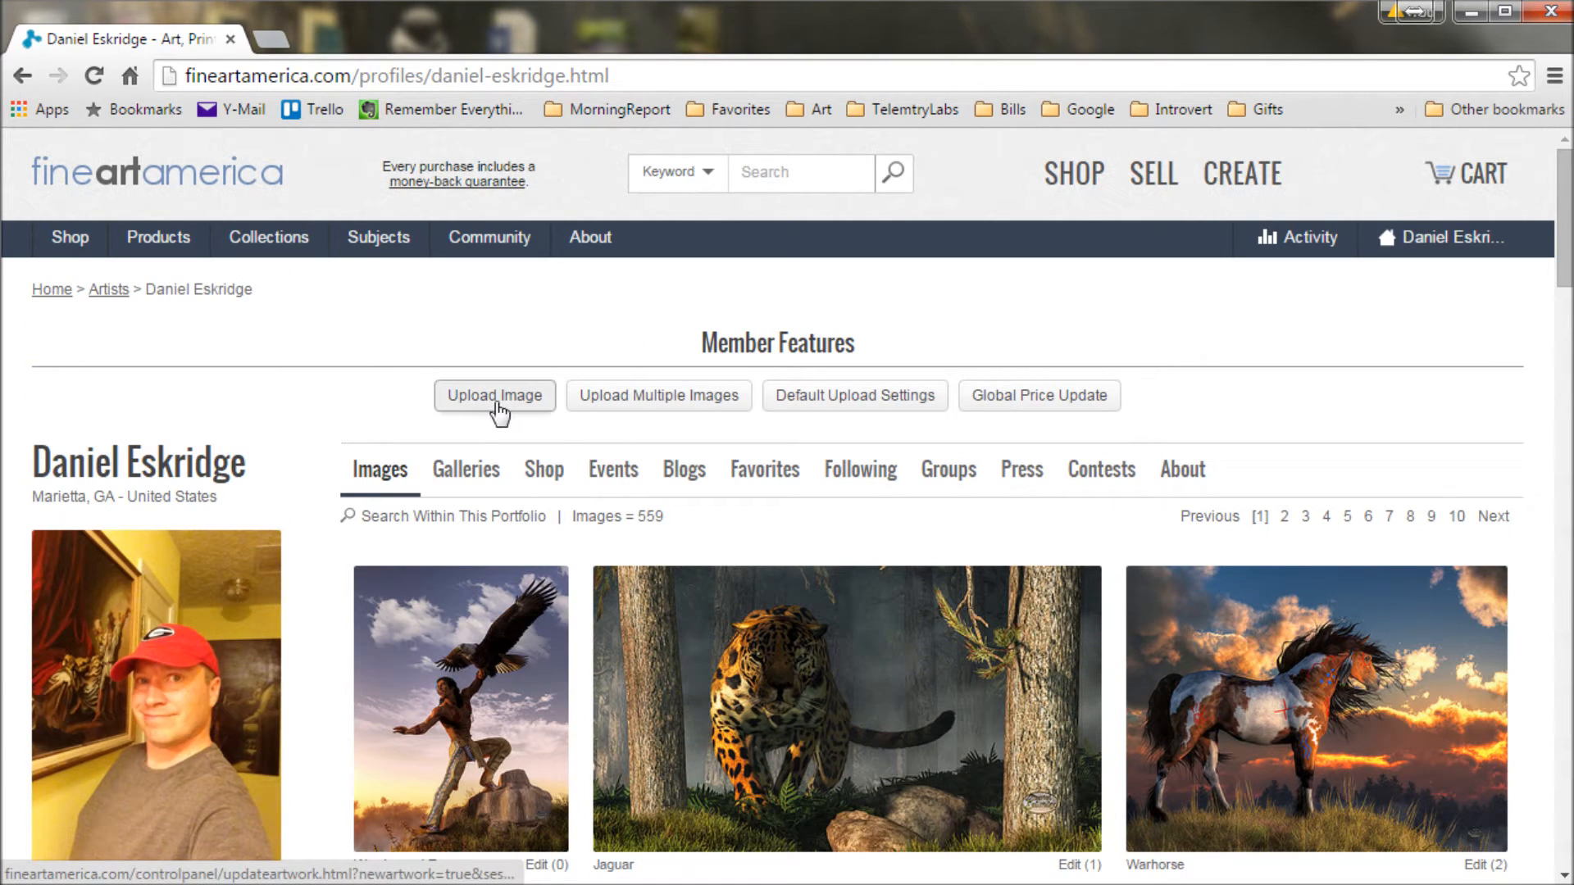
{"action": "left_click", "coordinate": [493, 394]}
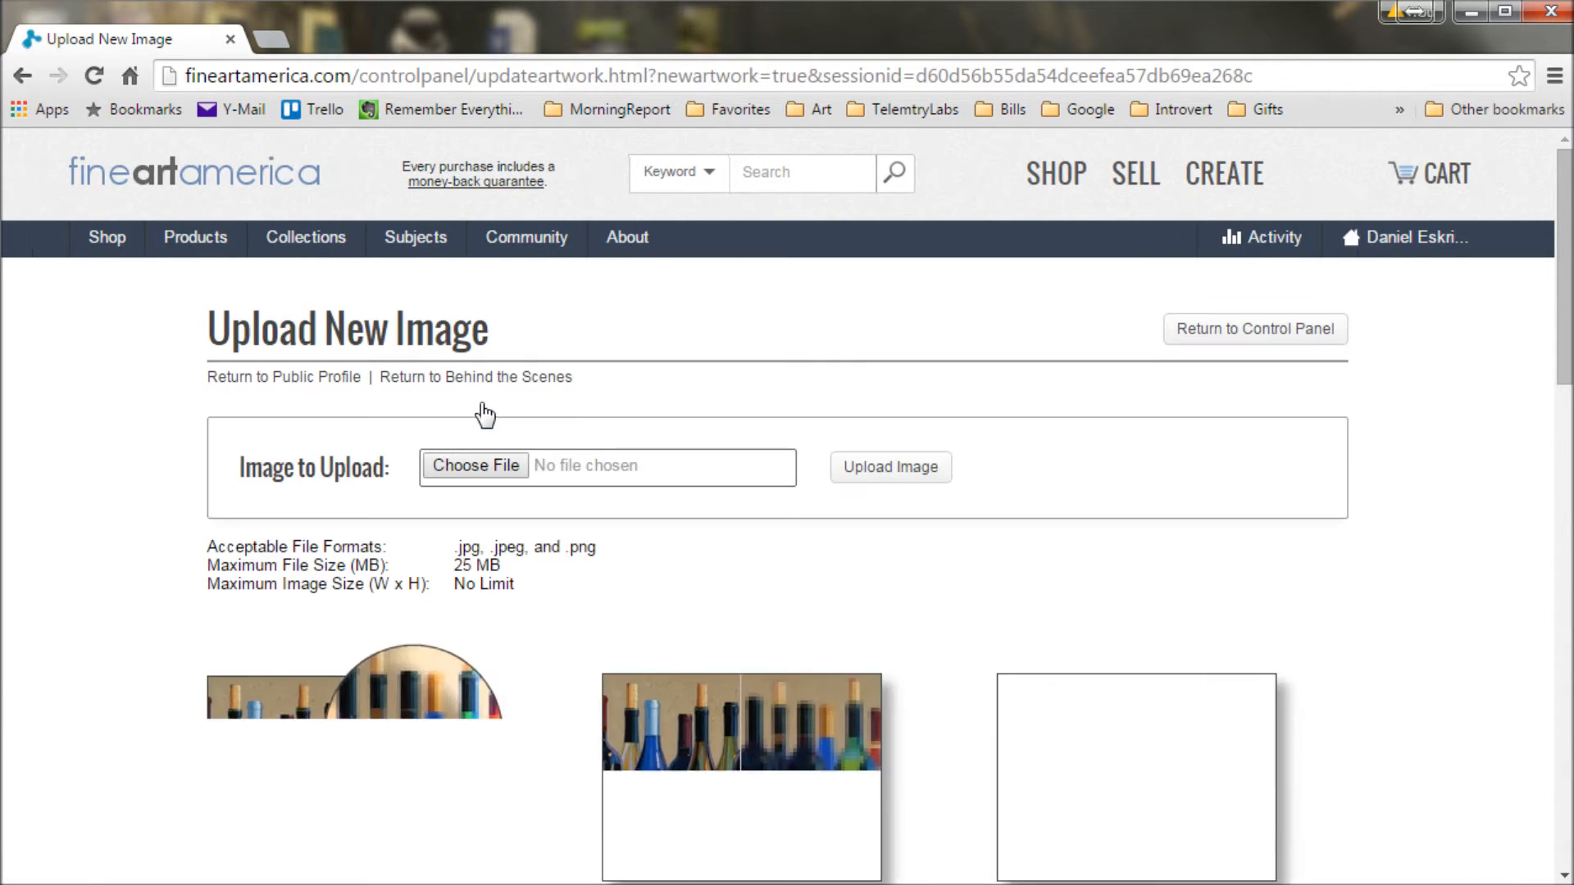
{"action": "left_click", "coordinate": [474, 464]}
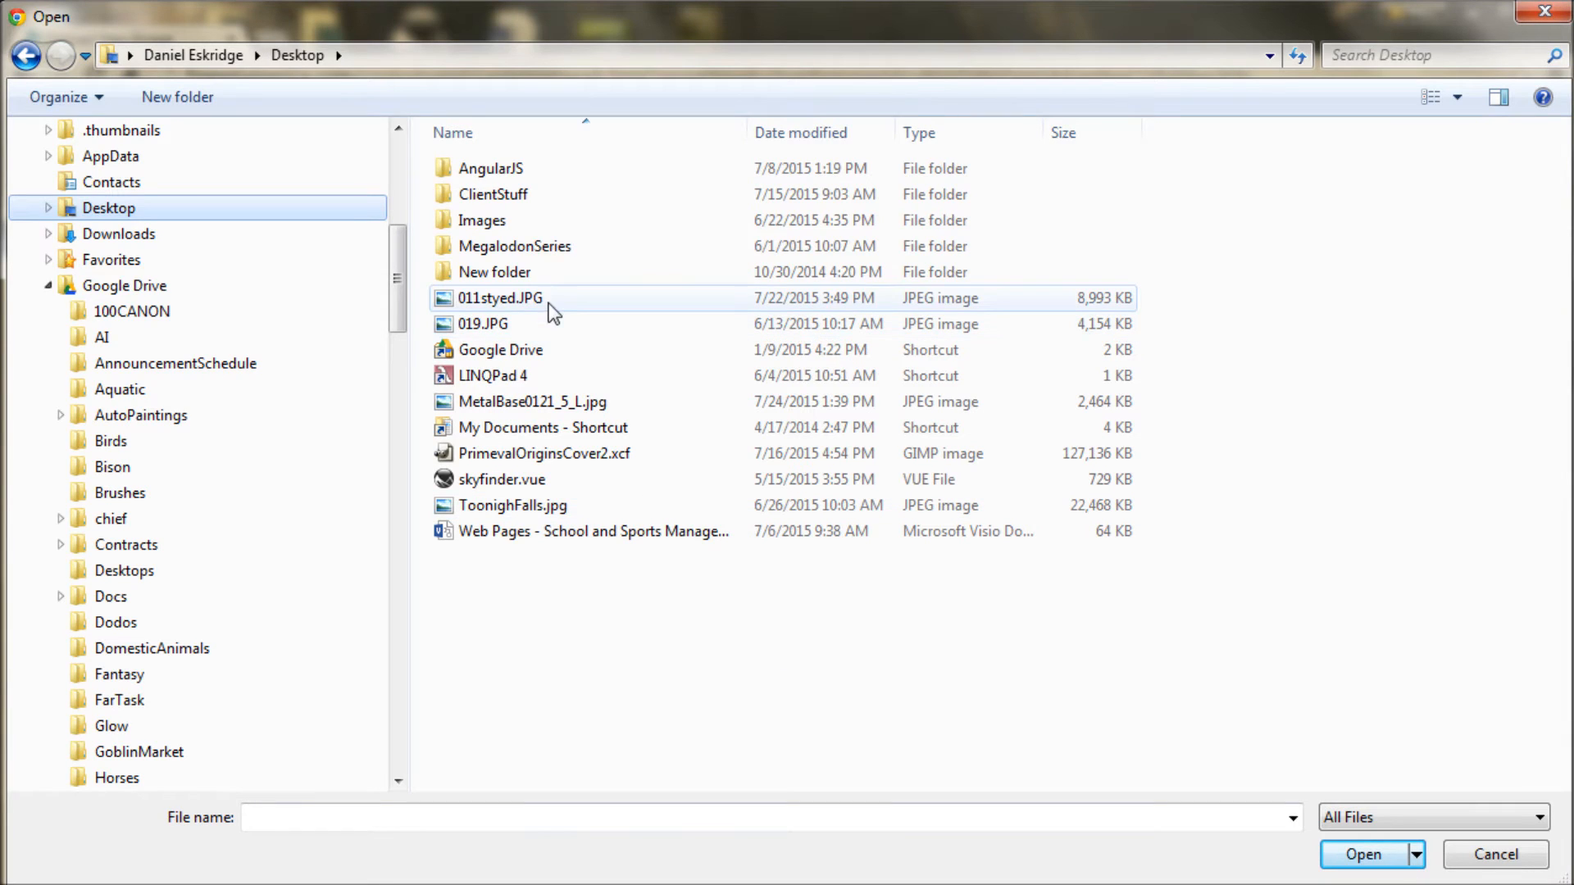
{"action": "mouse_move", "coordinate": [521, 308]}
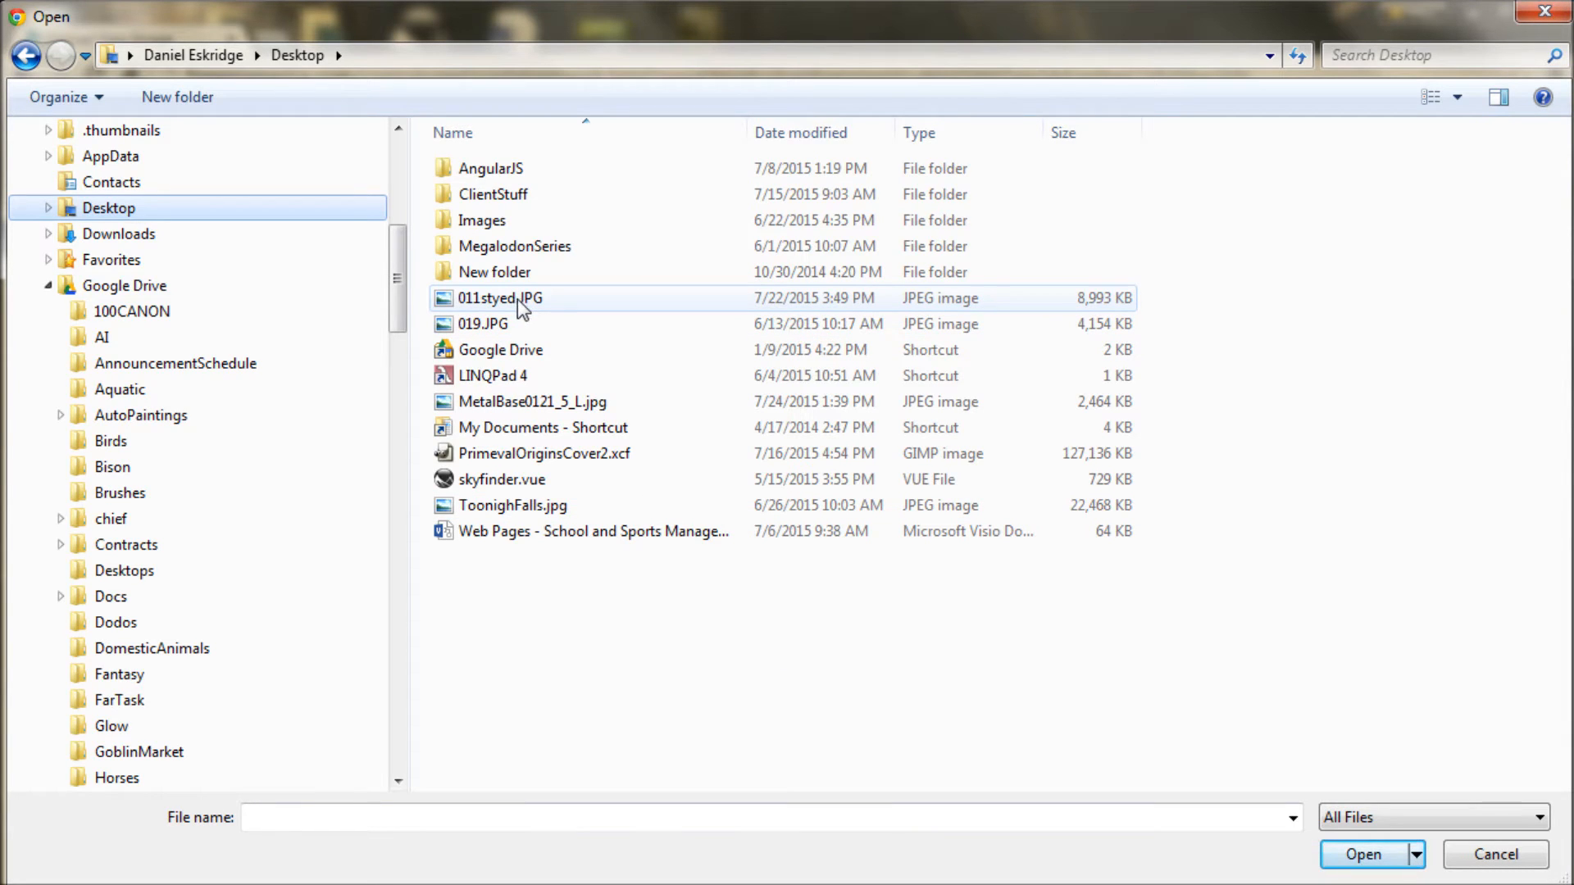
{"action": "left_click", "coordinate": [1360, 854]}
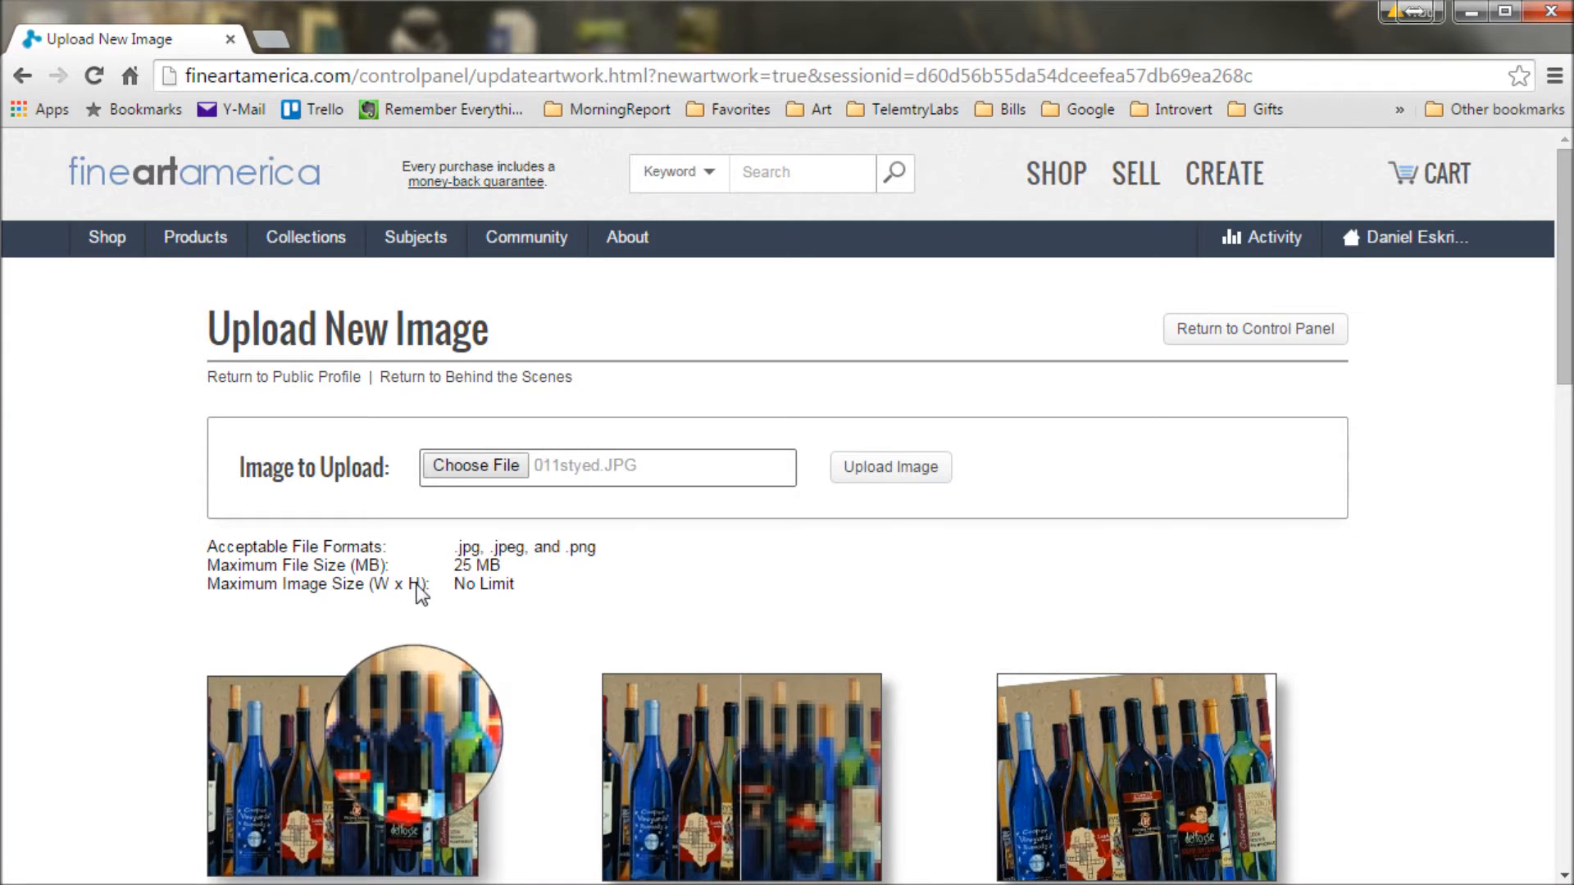
{"action": "left_click", "coordinate": [889, 466]}
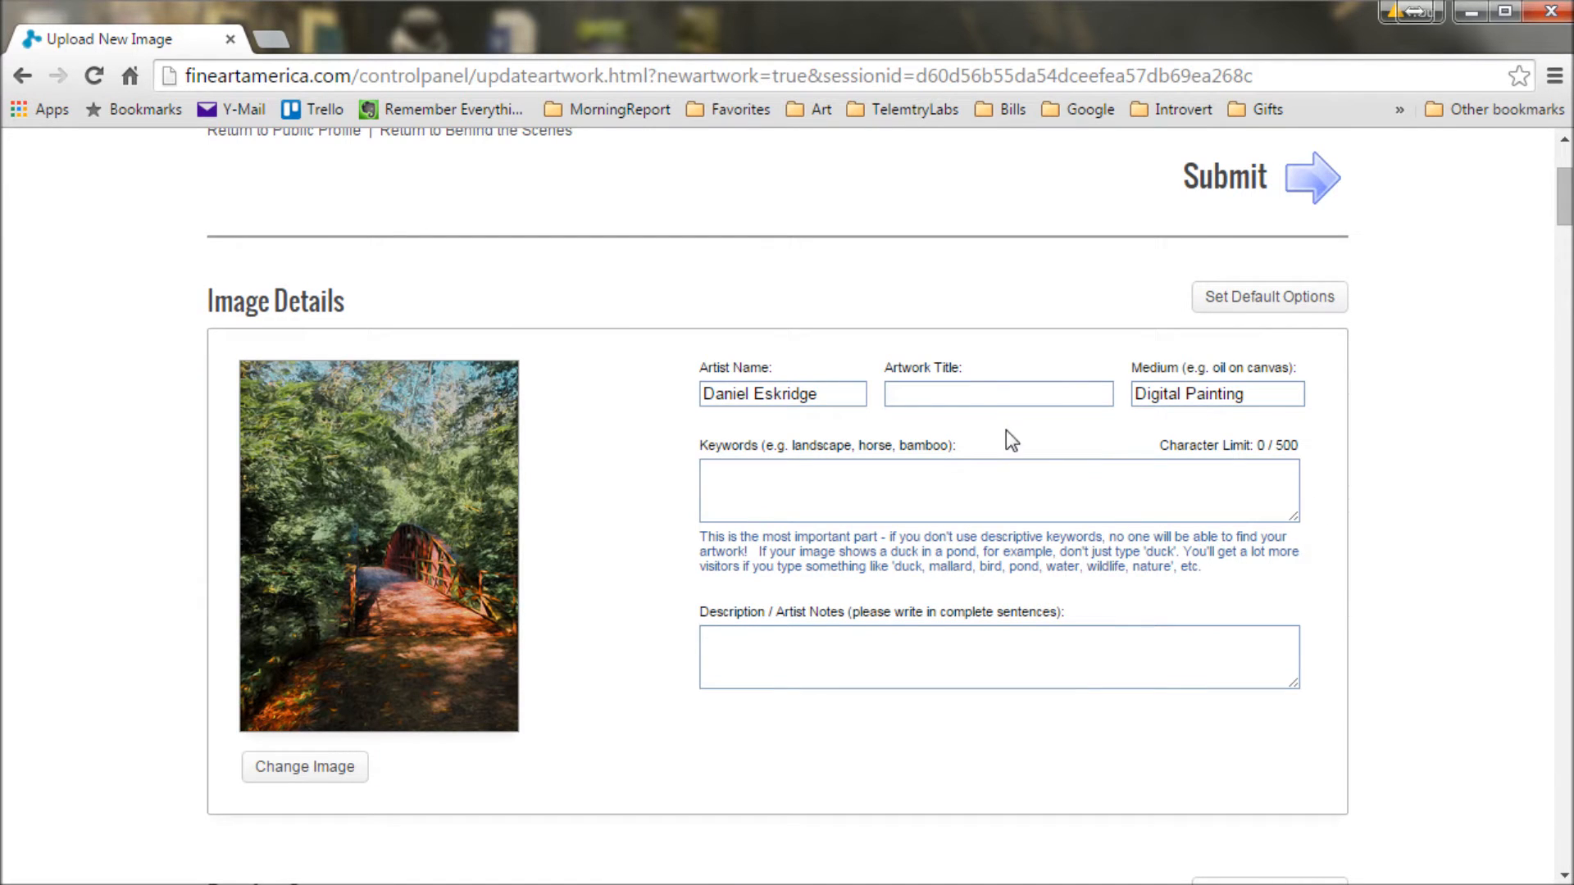
- Type 'Powers Island Bridge' into the Artwork Title field
{"action": "left_click", "coordinate": [998, 394]}
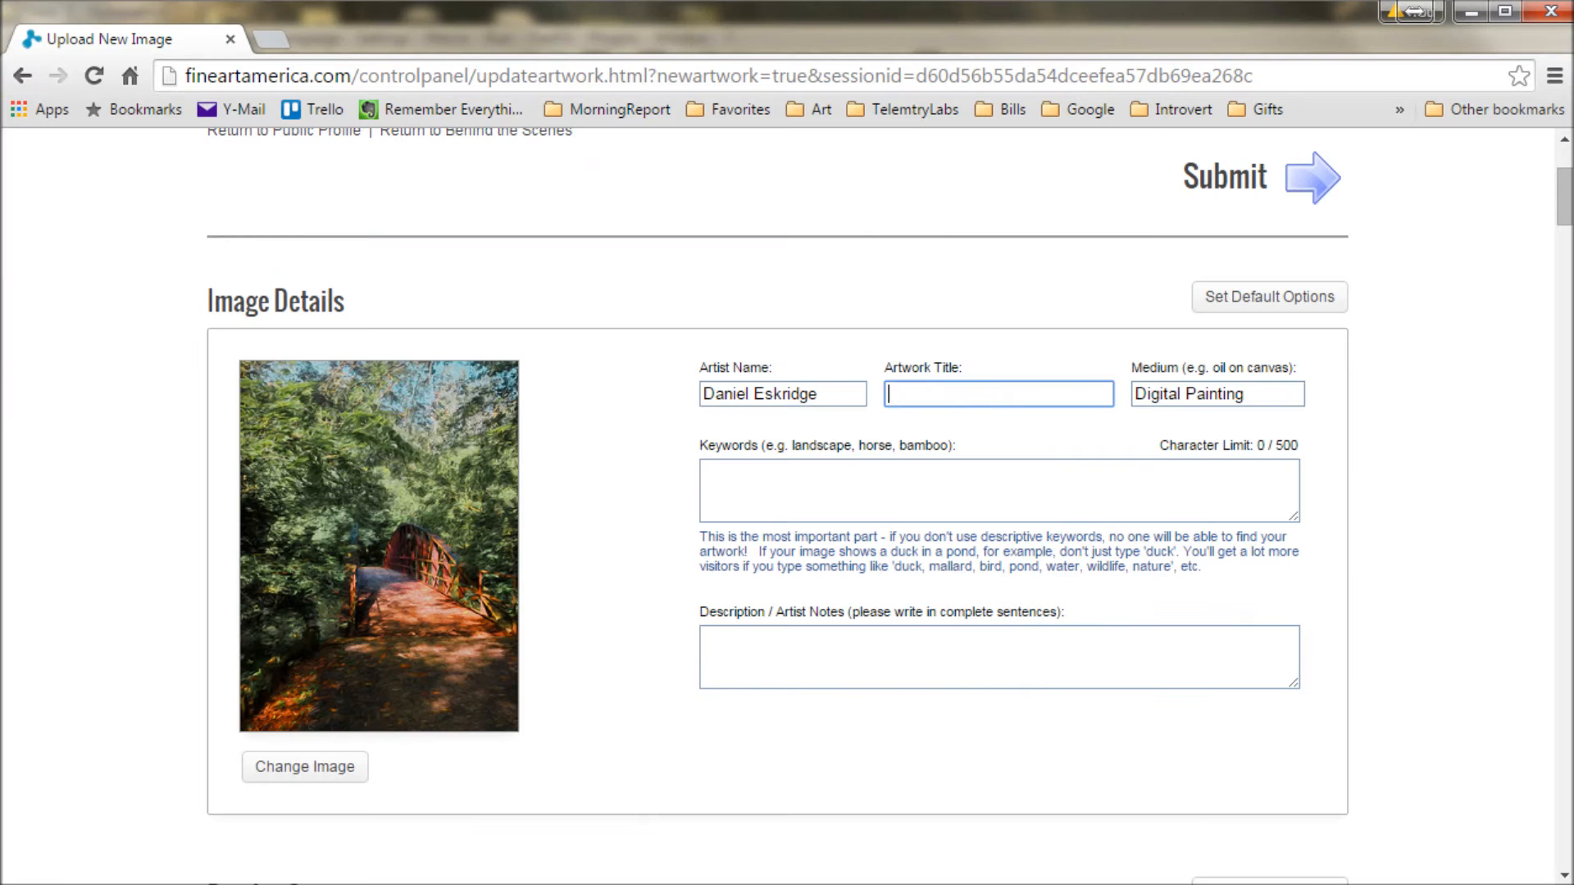
{"action": "type", "text": "Powers Island Bridge"}
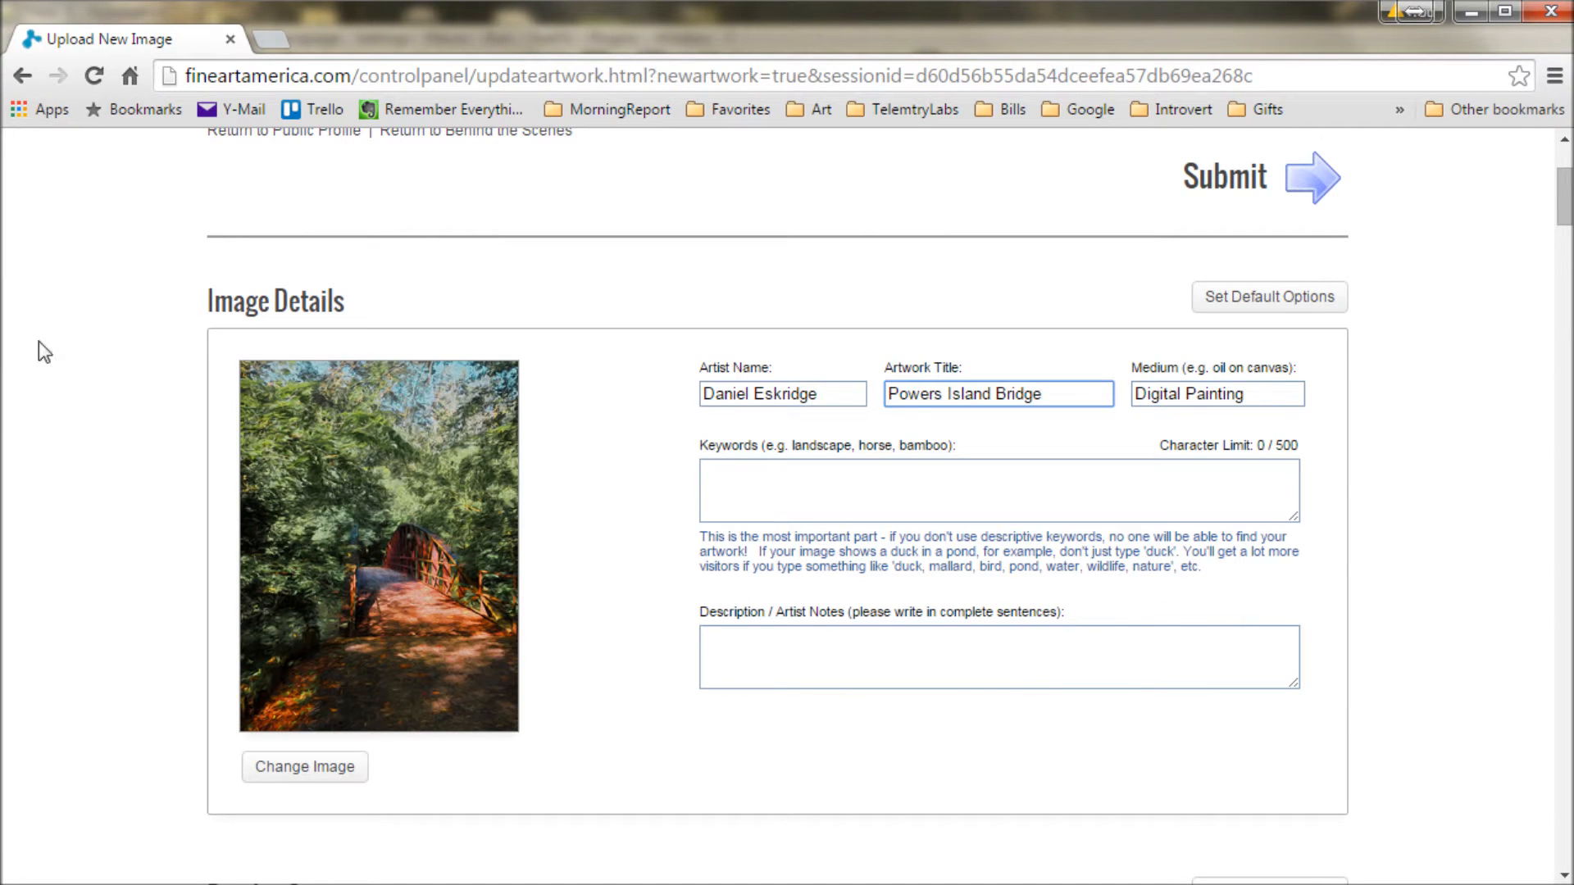
{"action": "left_click", "coordinate": [998, 490]}
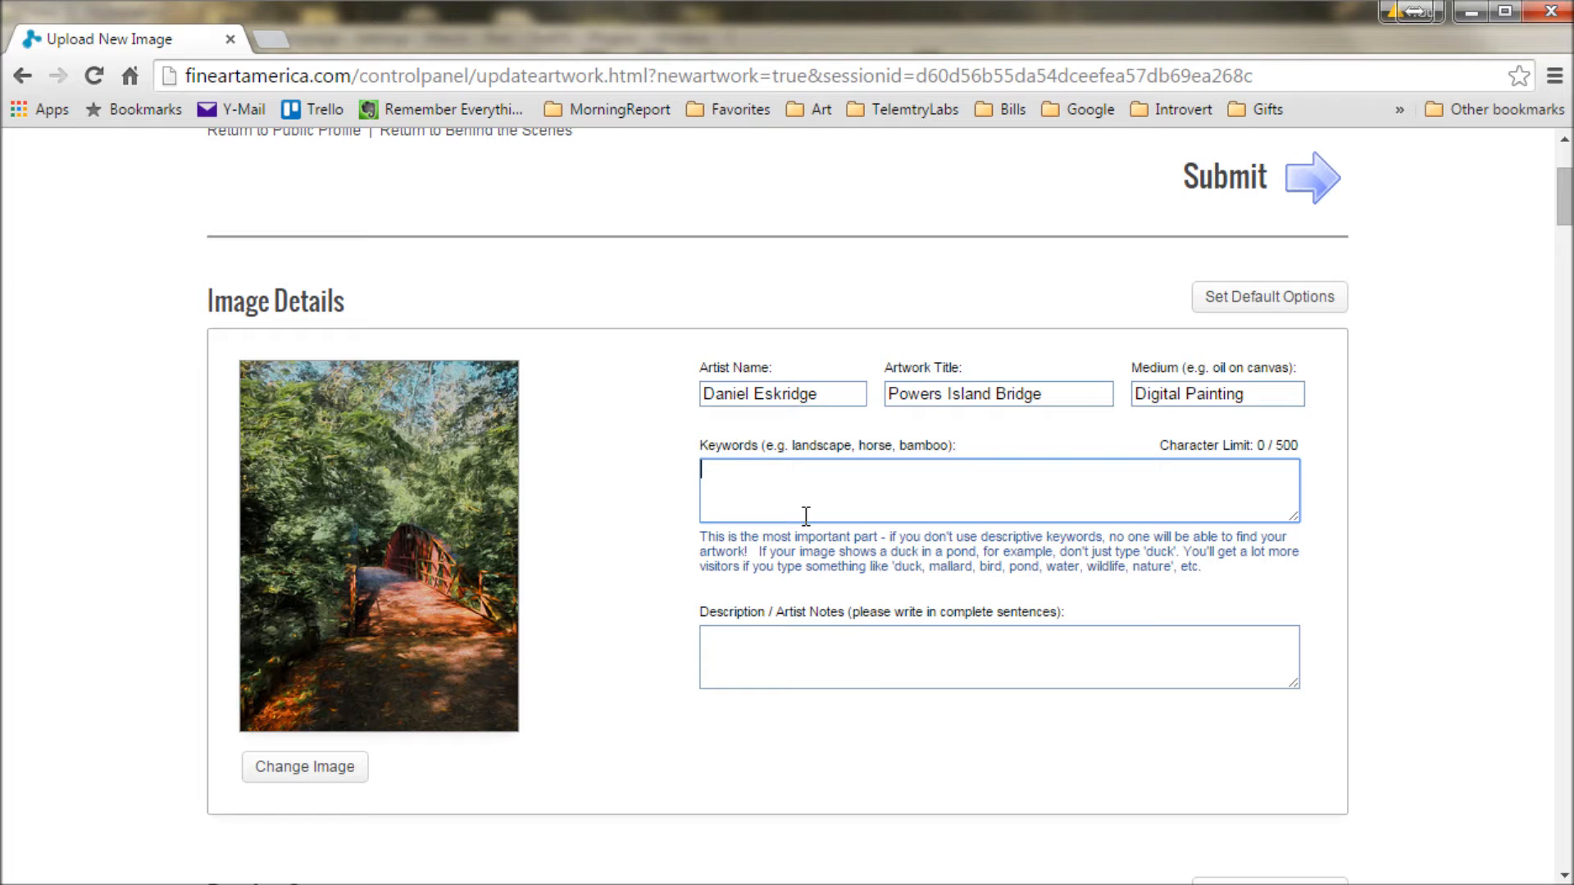
{"action": "mouse_move", "coordinate": [379, 671]}
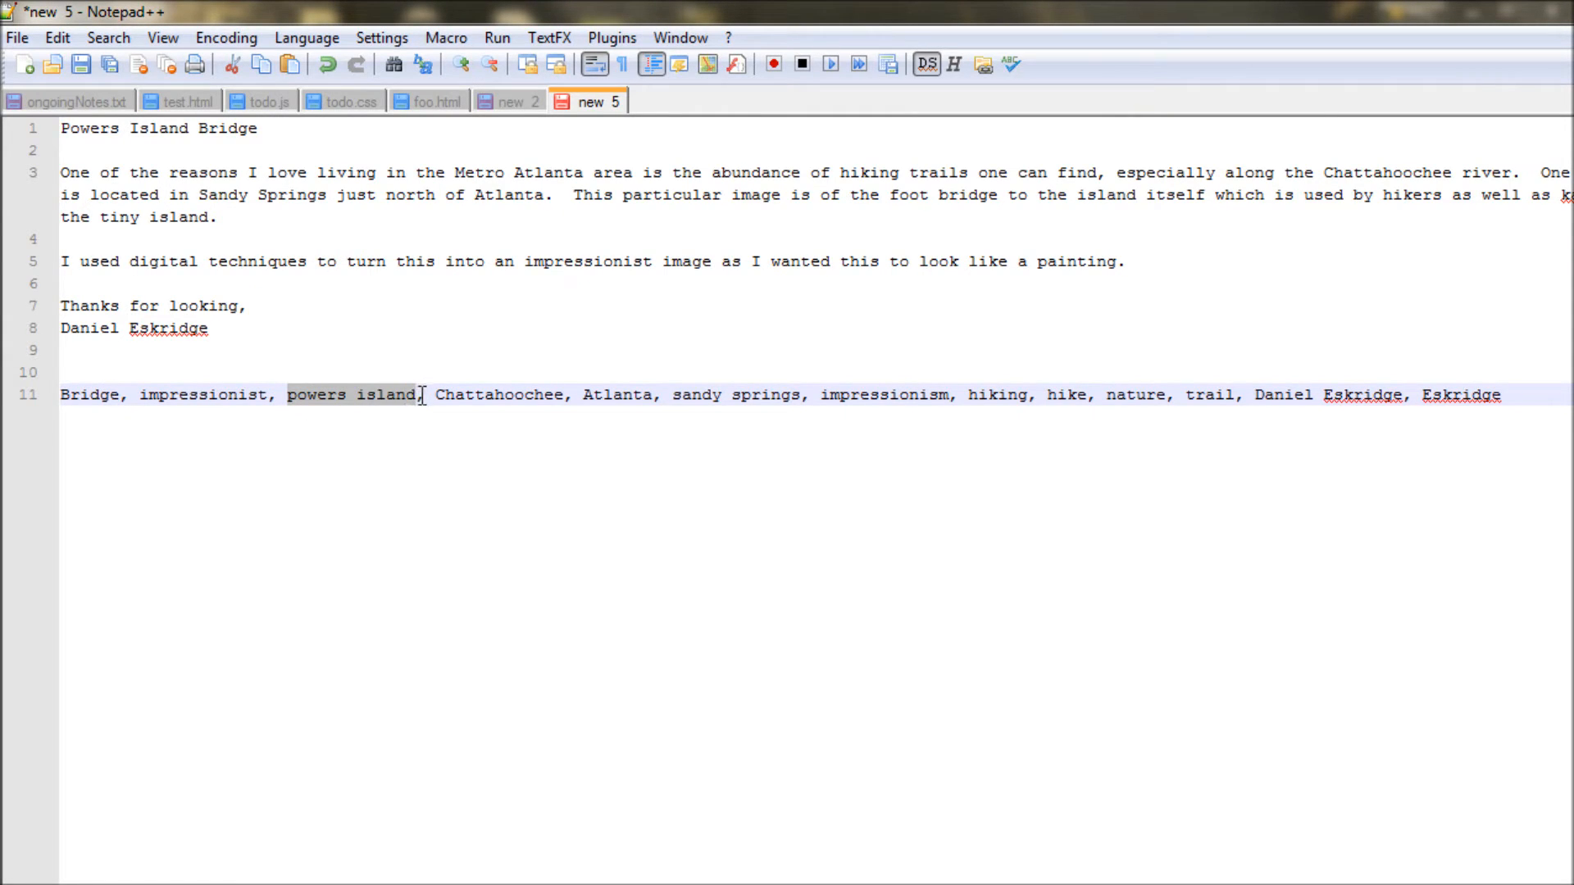
- Select words such as Chattahoochee, copy the keyword line, and add a quotation mark
{"action": "left_click", "coordinate": [477, 393]}
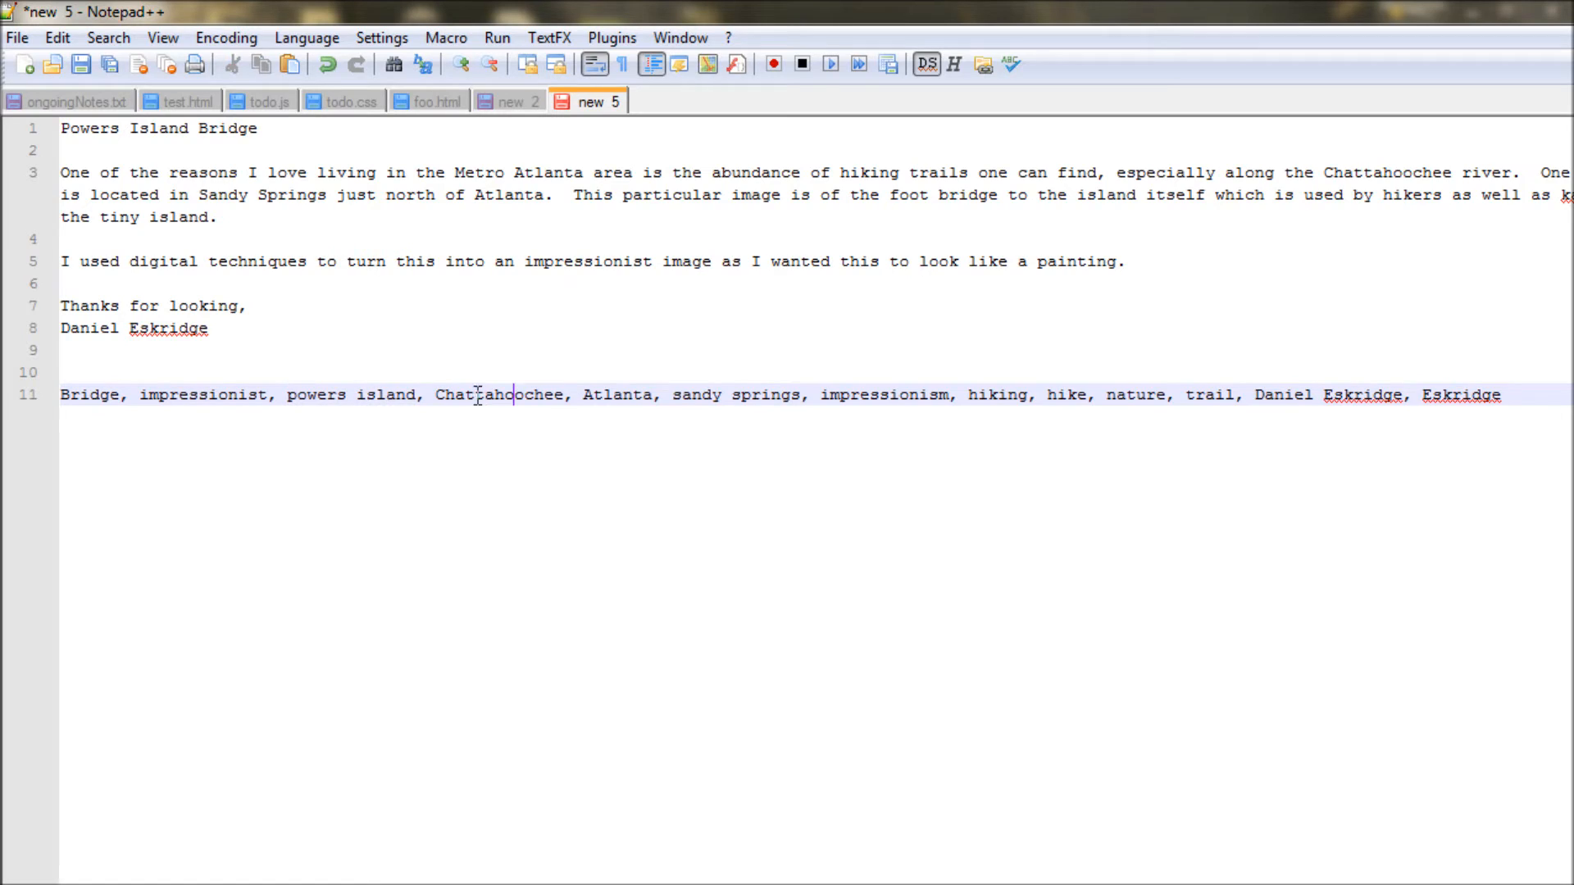
{"action": "double_click", "coordinate": [498, 394]}
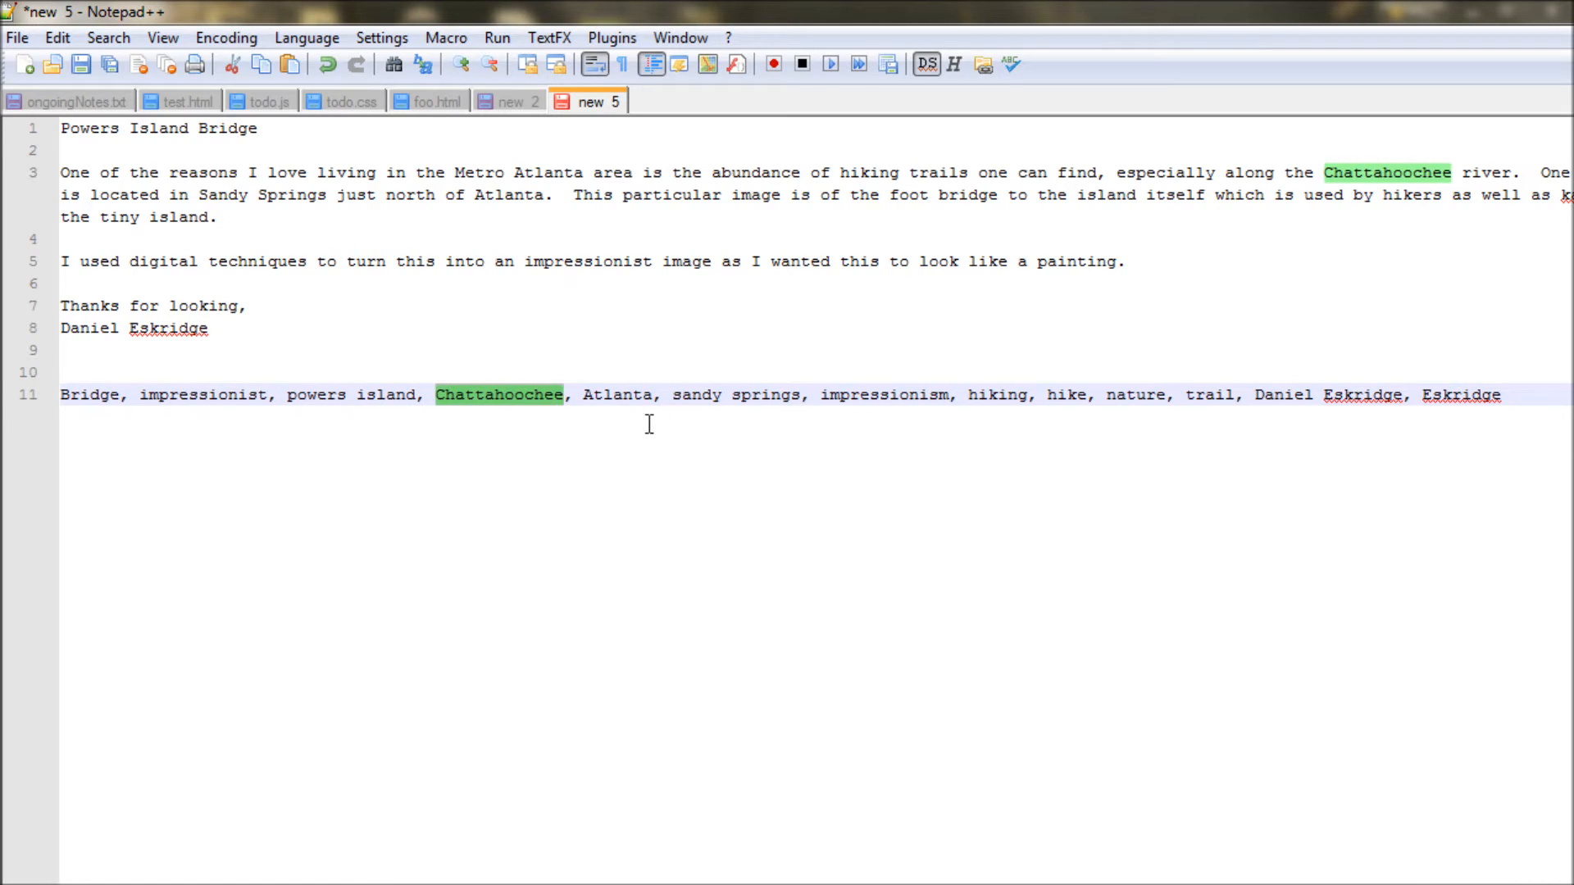
{"action": "double_click", "coordinate": [616, 394]}
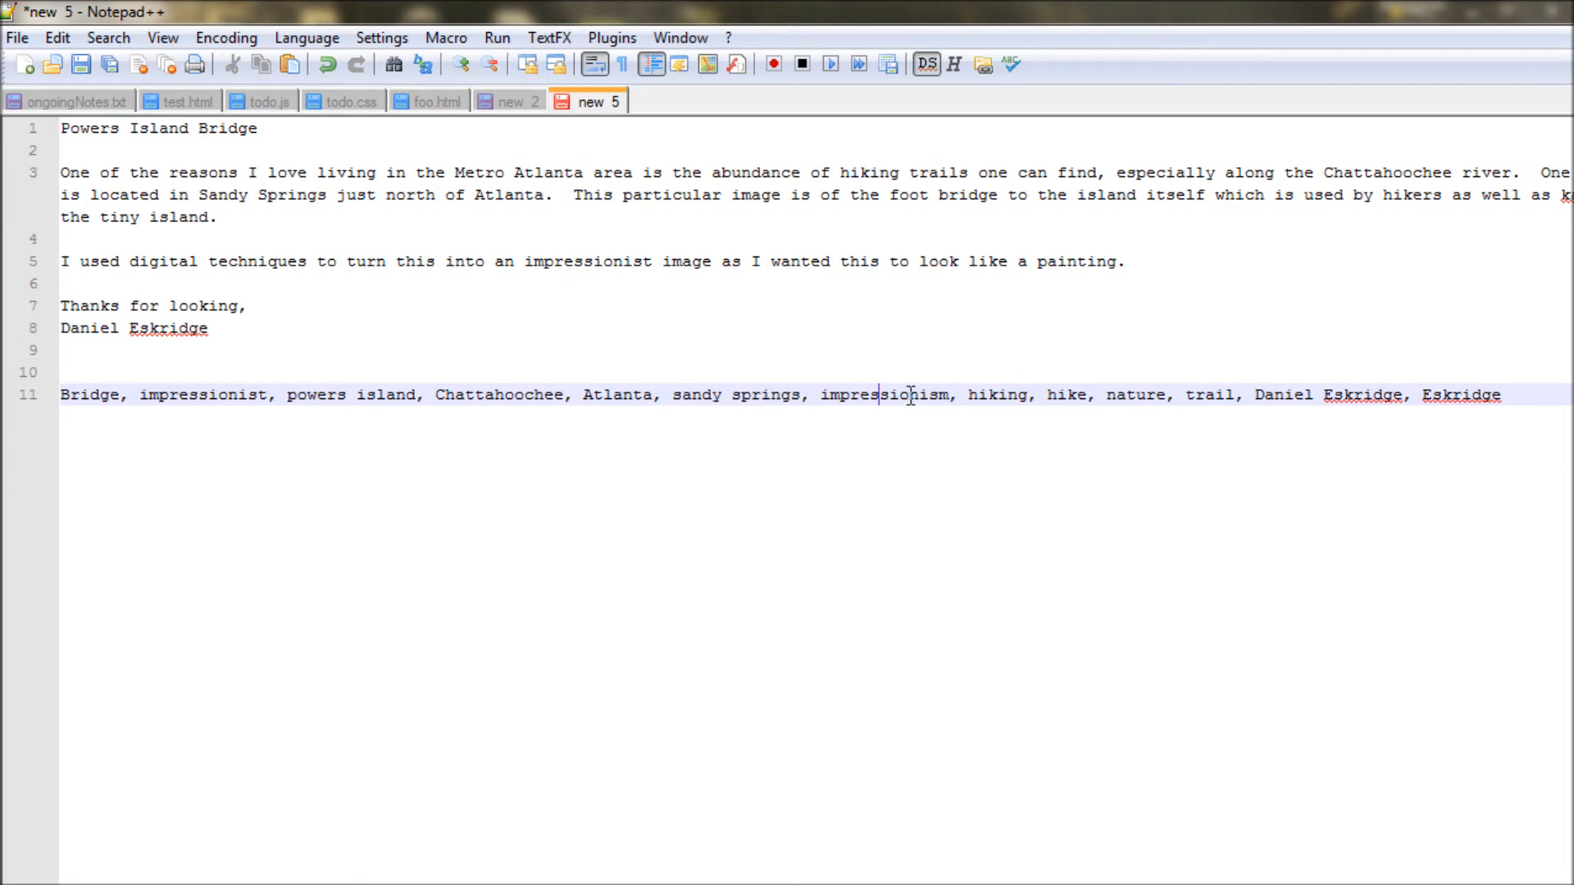
{"action": "double_click", "coordinate": [884, 394]}
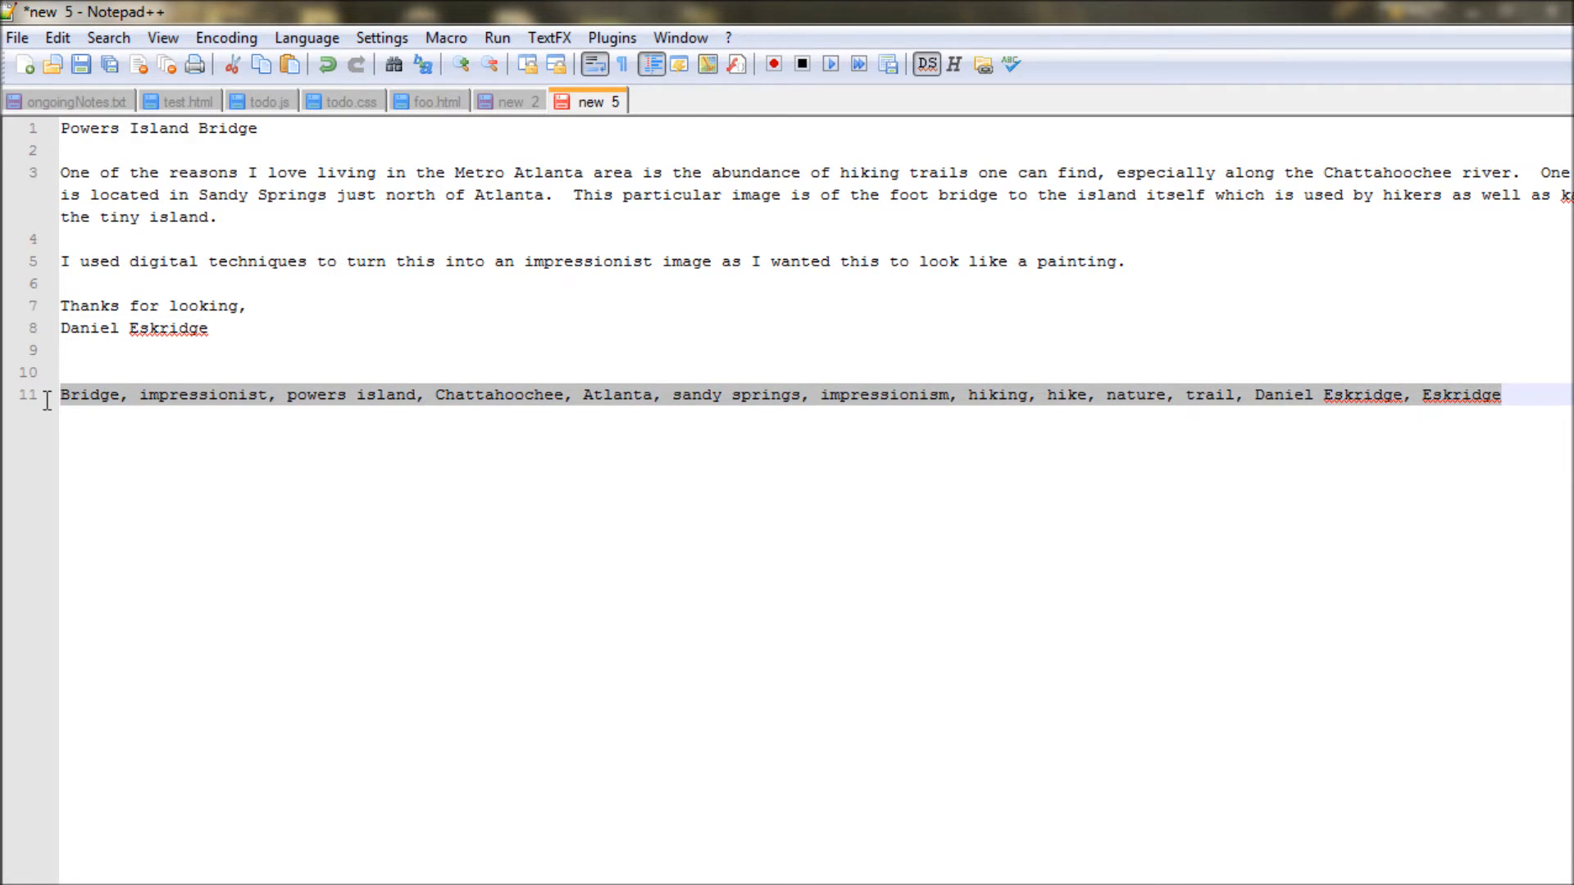
{"action": "right_click", "coordinate": [900, 490]}
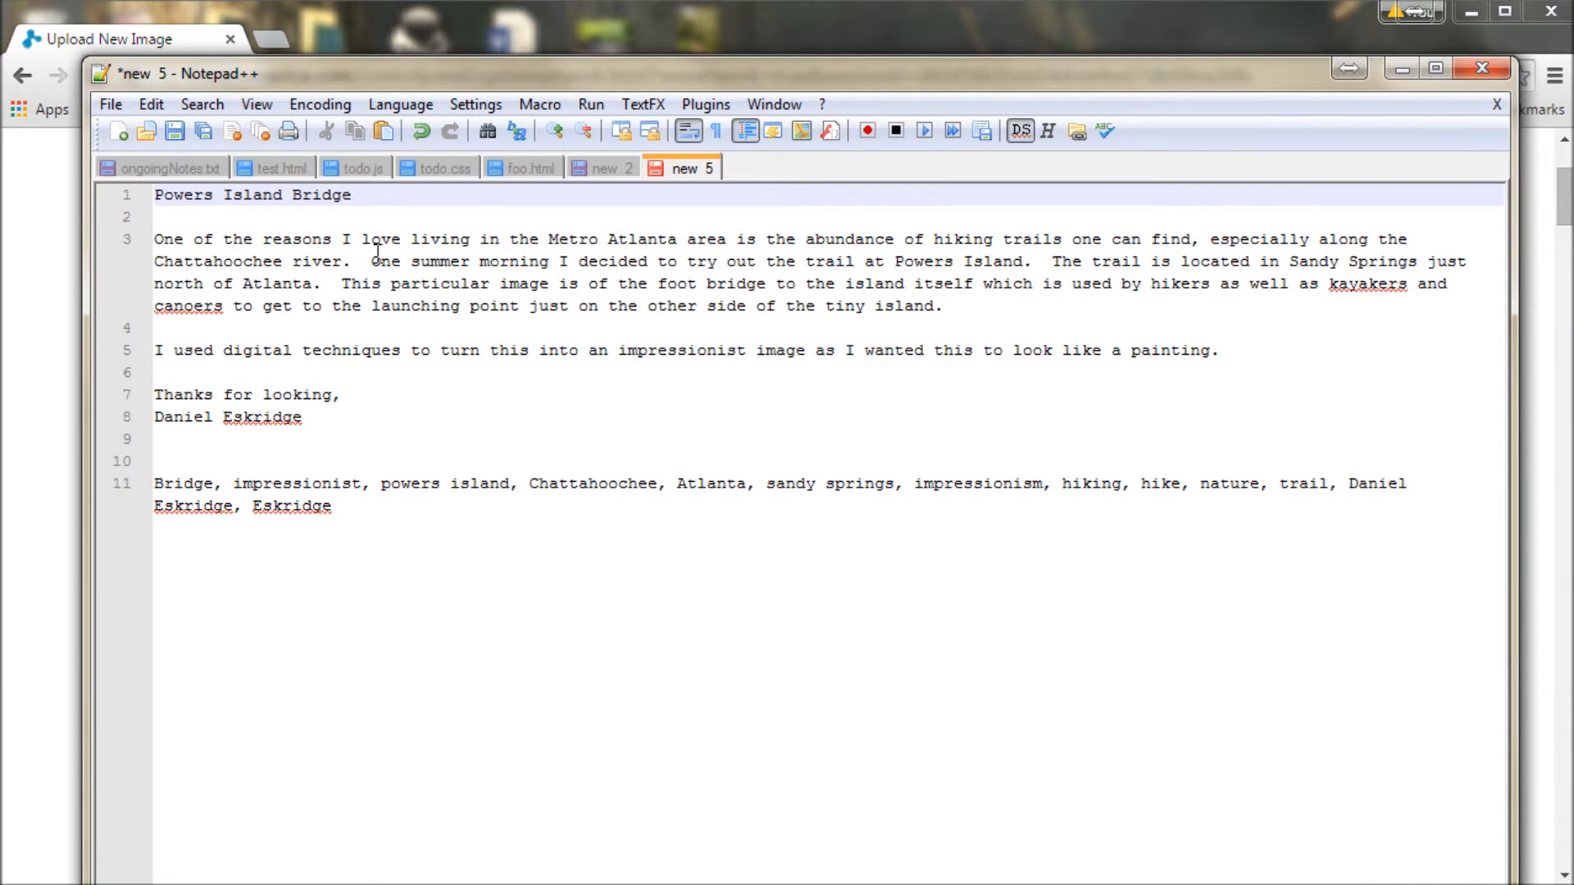
{"action": "type", "text": "\""}
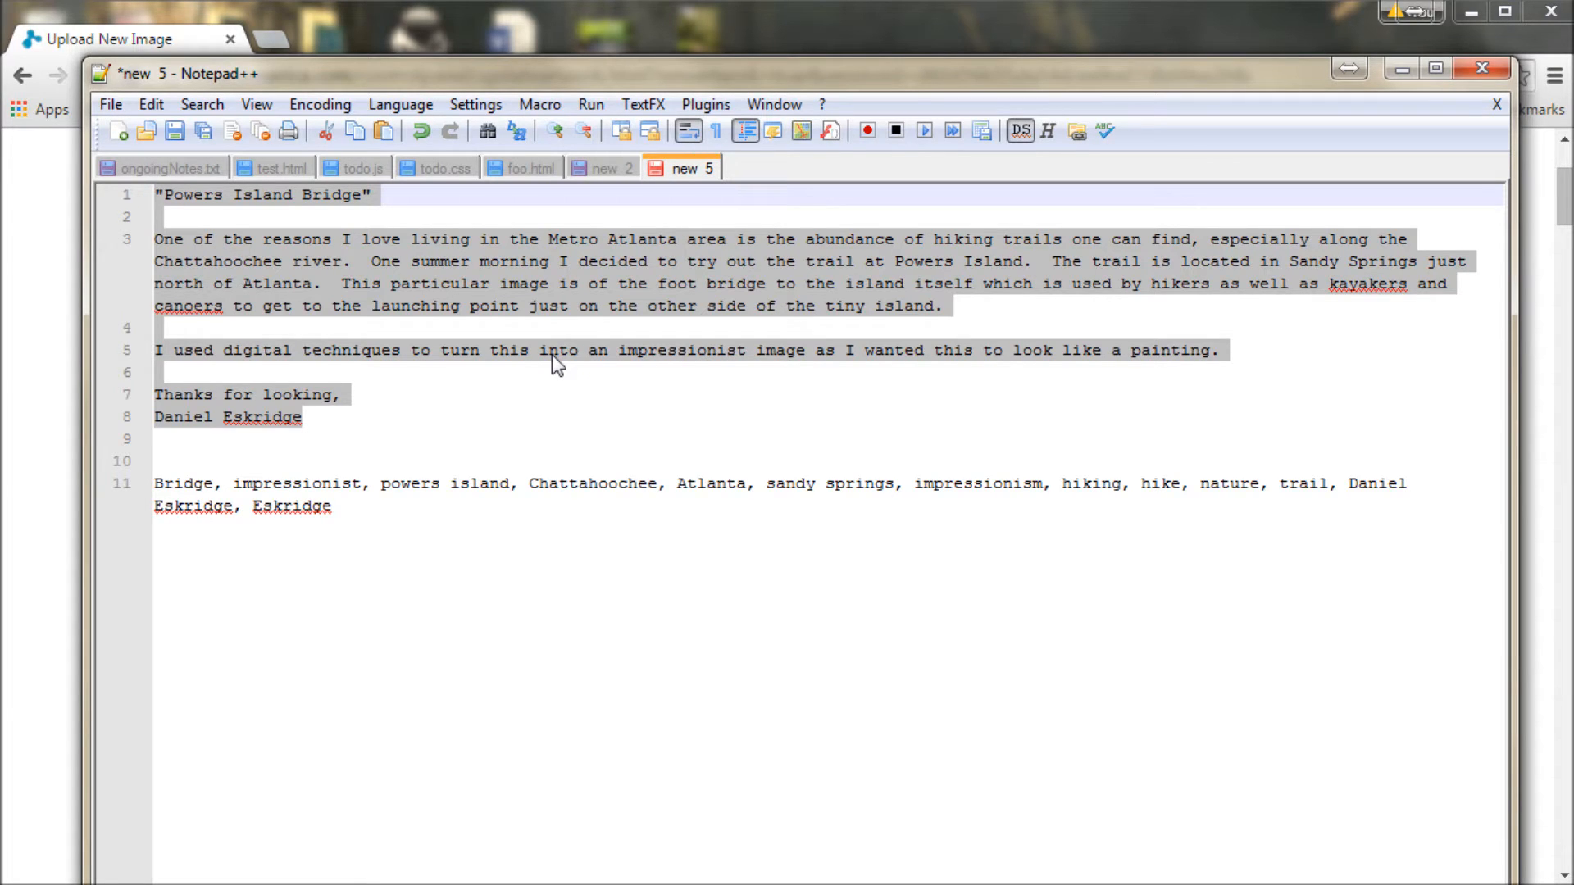
{"action": "mouse_move", "coordinate": [590, 370]}
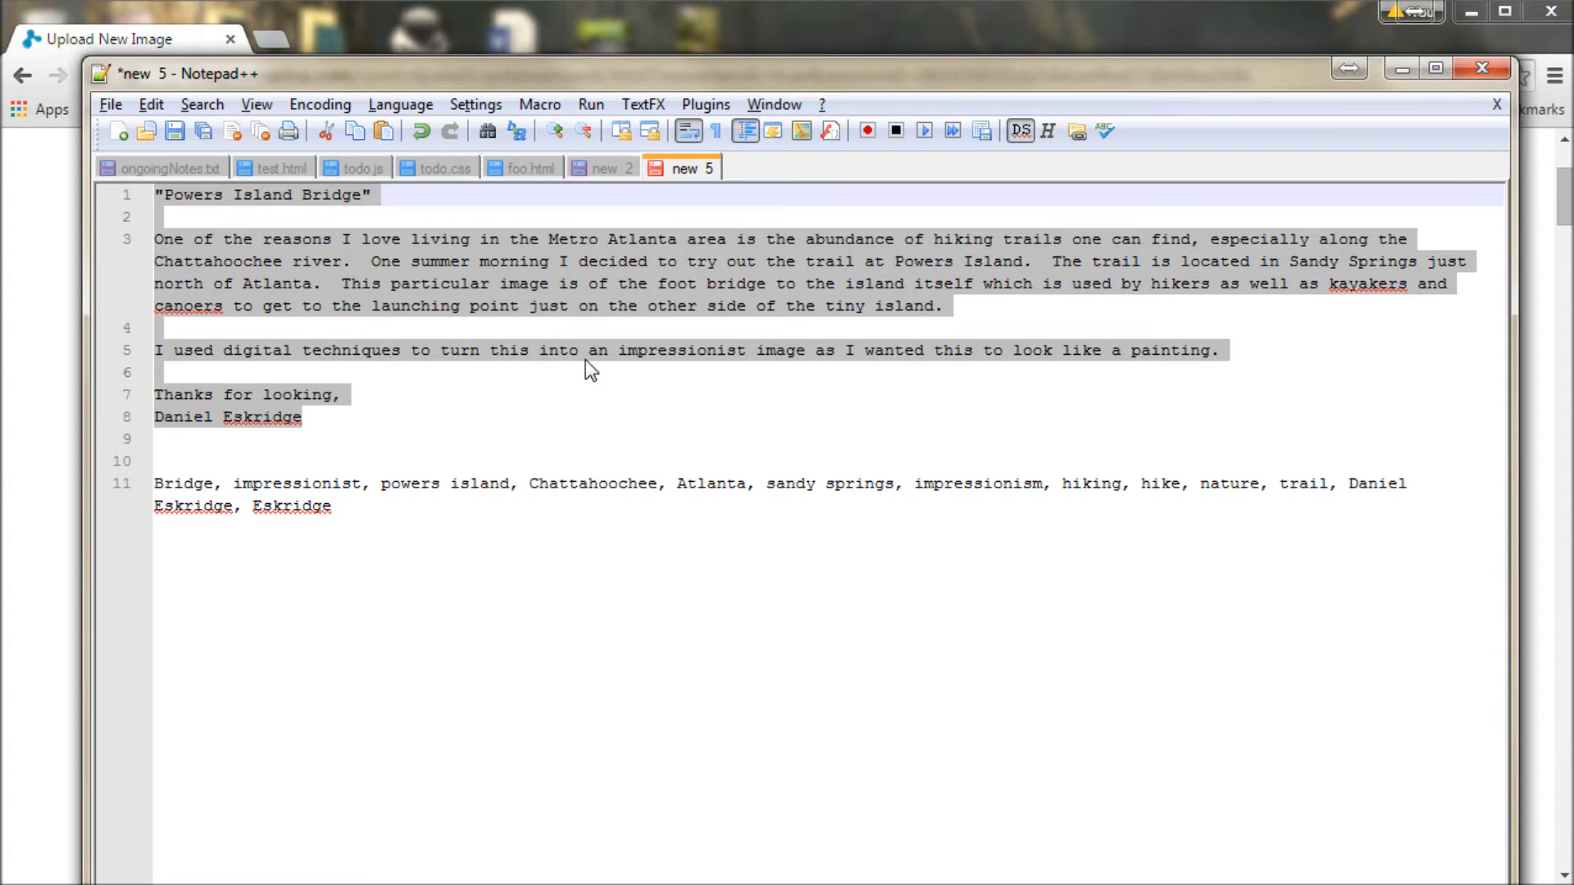
- Paste the bridge description and 'Thanks for looking,' sign-off into Artist Notes
{"action": "left_click", "coordinate": [112, 39]}
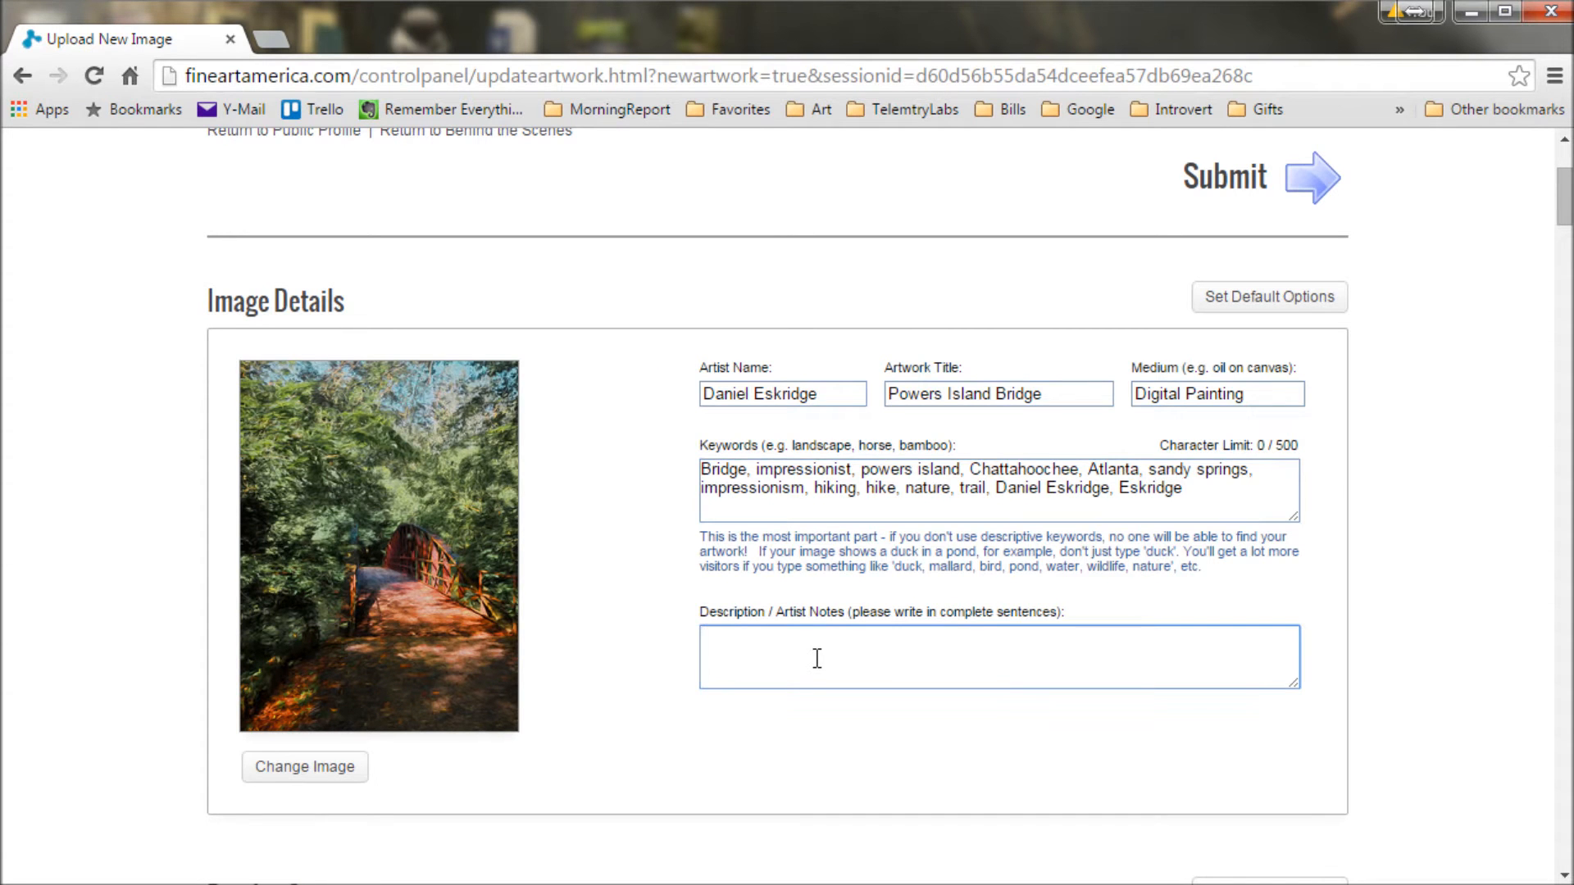
{"action": "type", "text": "Thanks for looking,"}
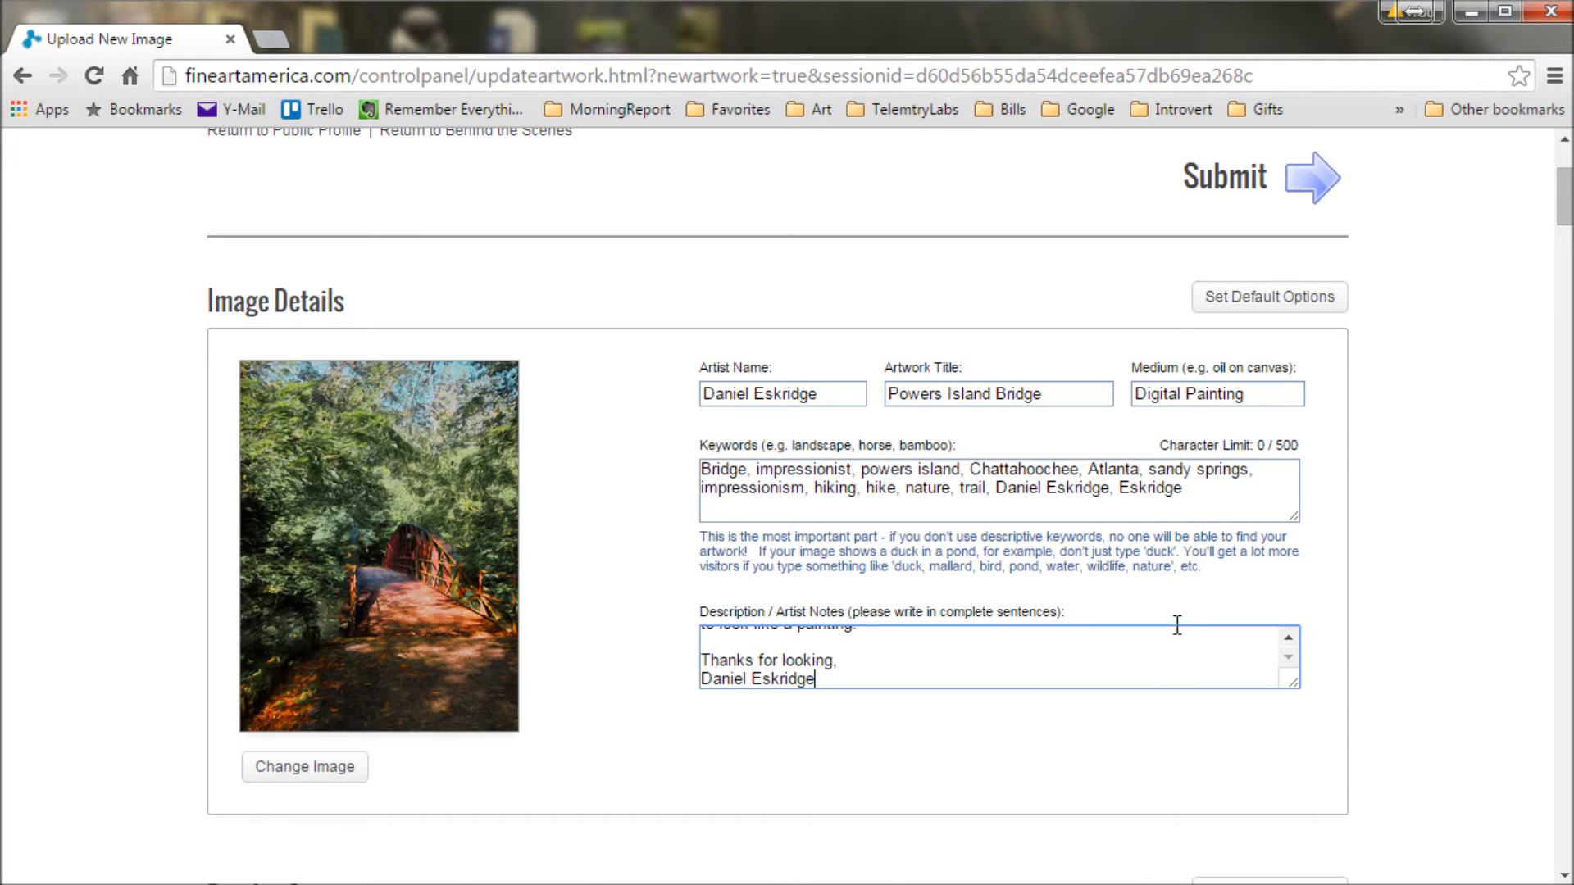
{"action": "scroll", "scroll_direction": "down", "scroll_amount": 3}
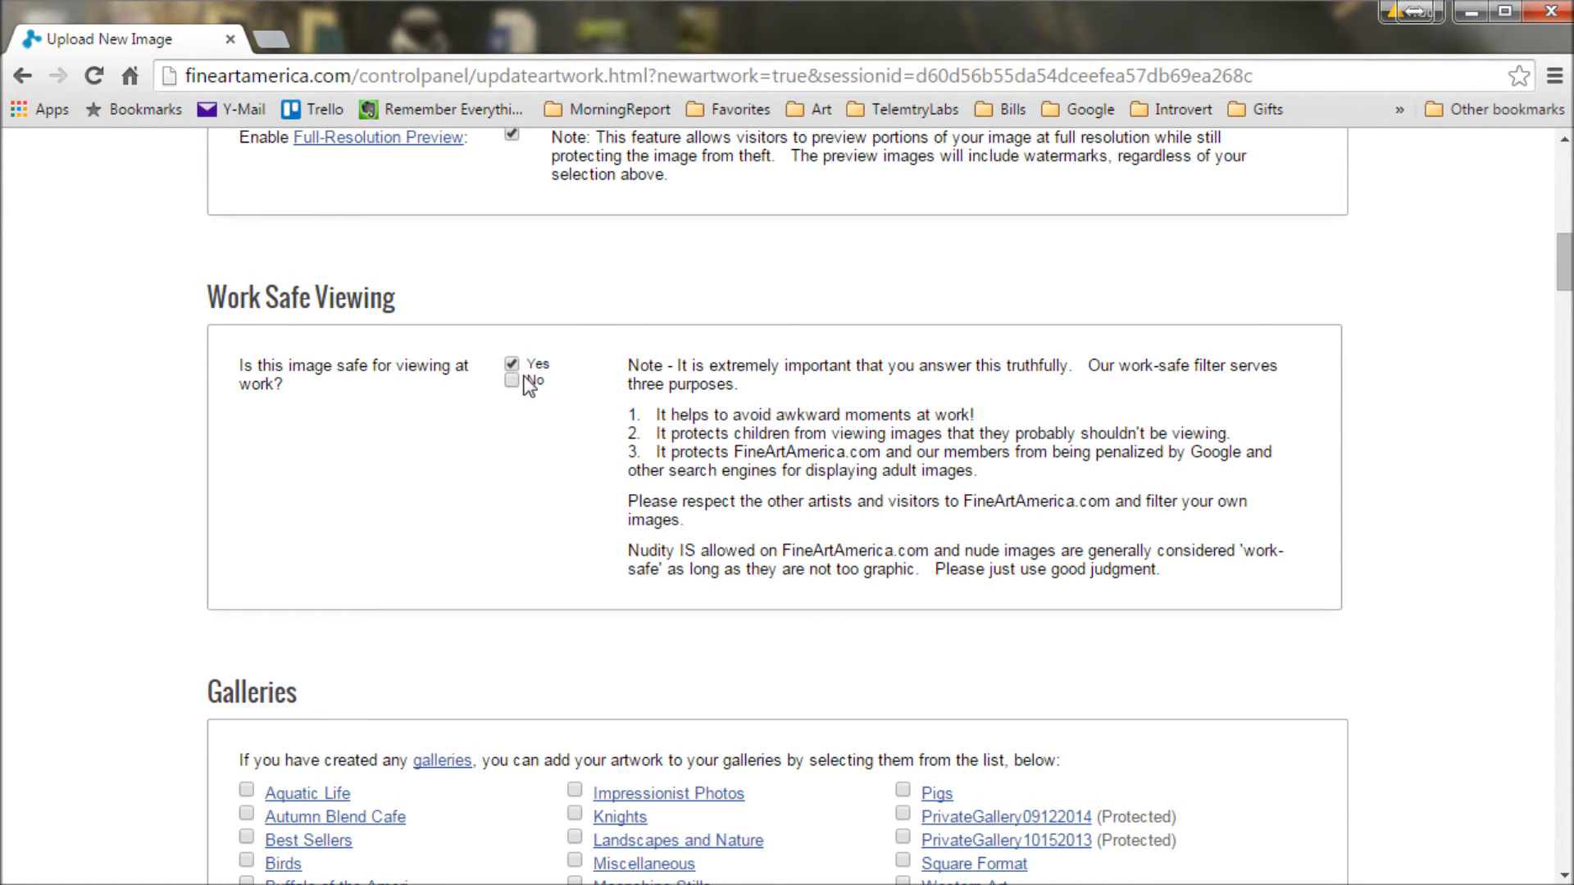
{"action": "scroll", "scroll_direction": "down", "scroll_amount": 3}
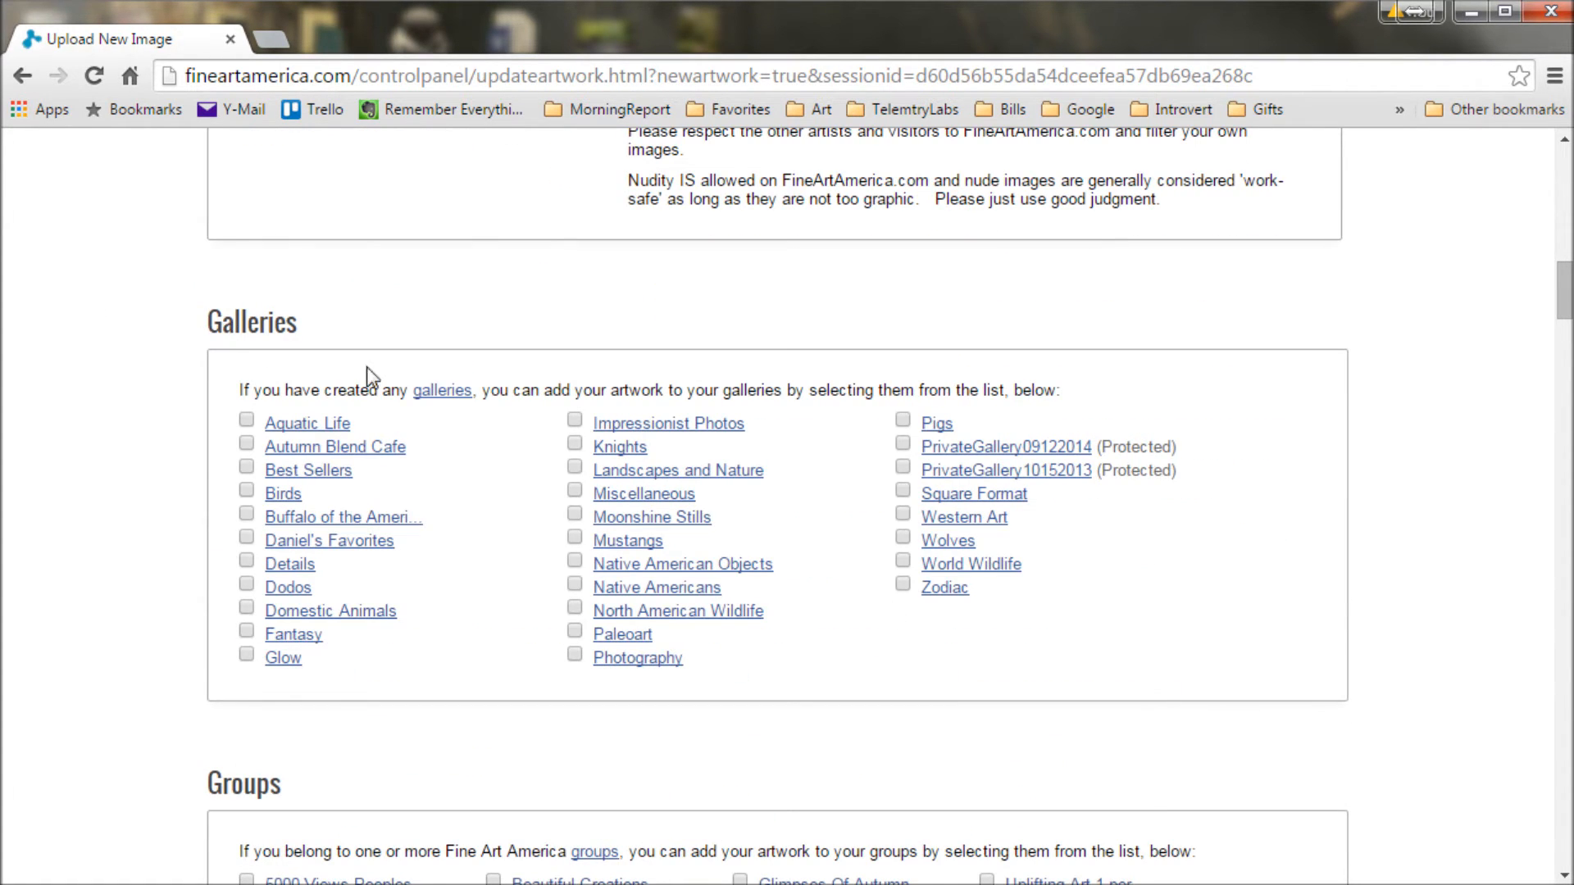
{"action": "mouse_move", "coordinate": [286, 371]}
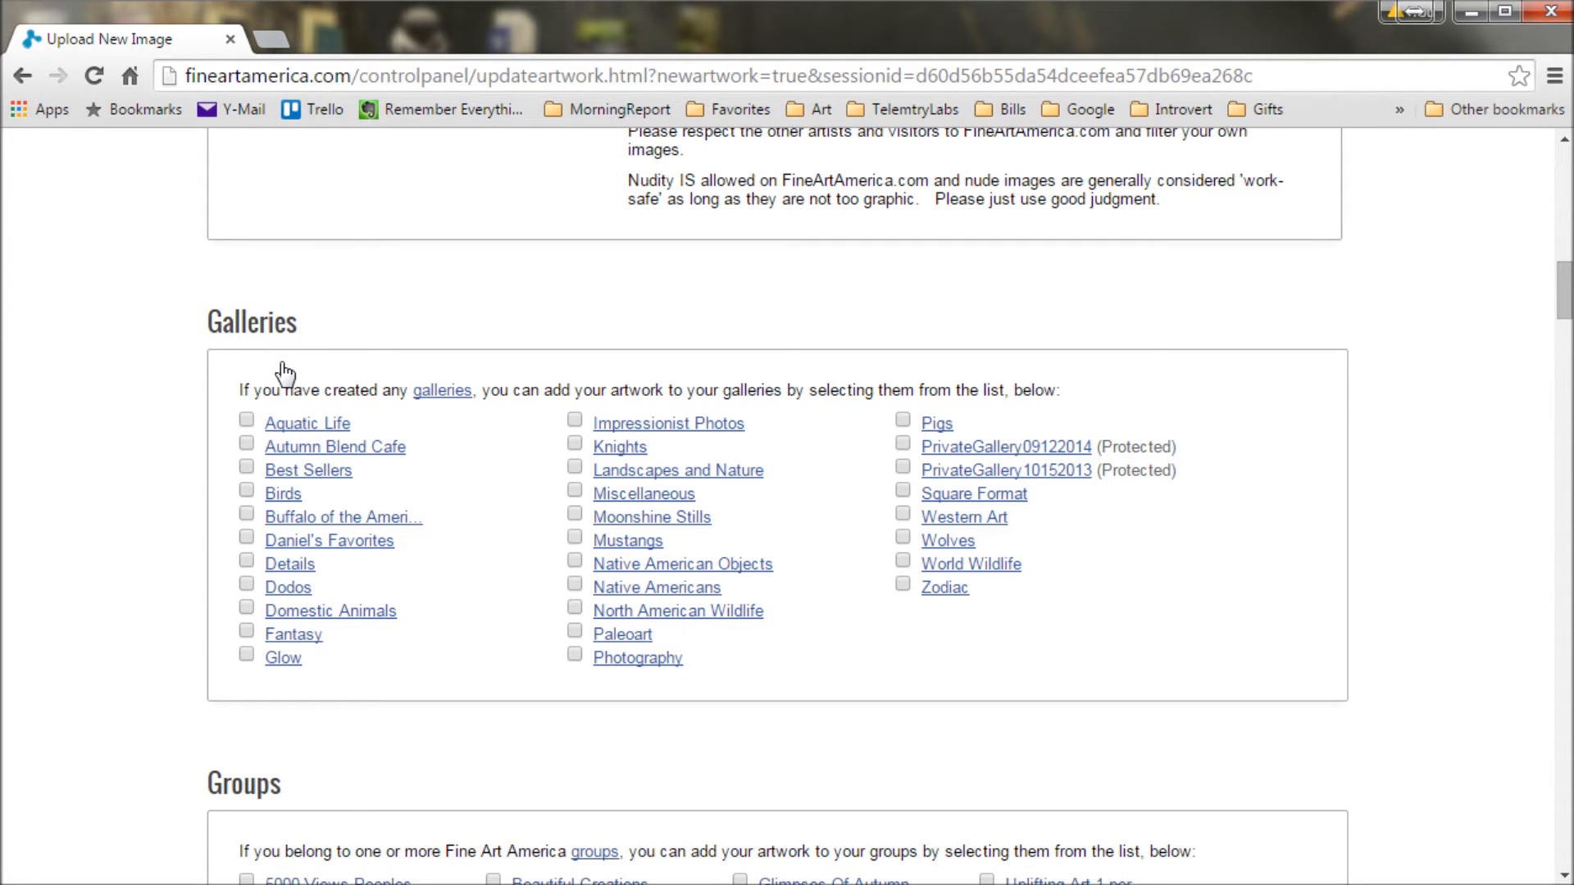
{"action": "mouse_move", "coordinate": [650, 517]}
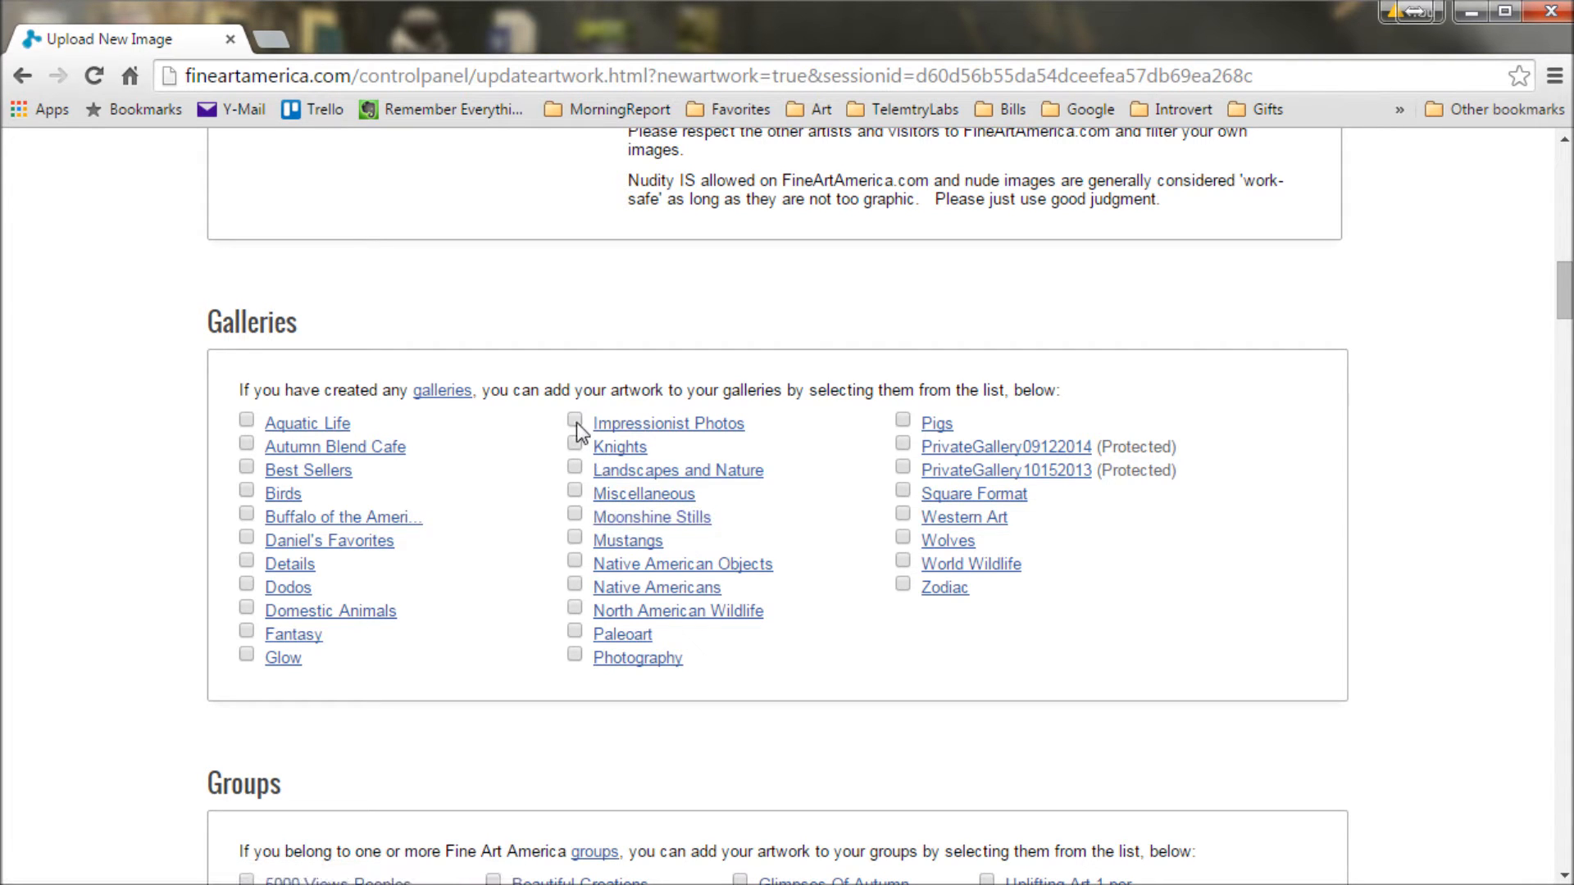
- Tick the Impressionist Photos checkbox in the Galleries section
{"action": "left_click", "coordinate": [574, 423]}
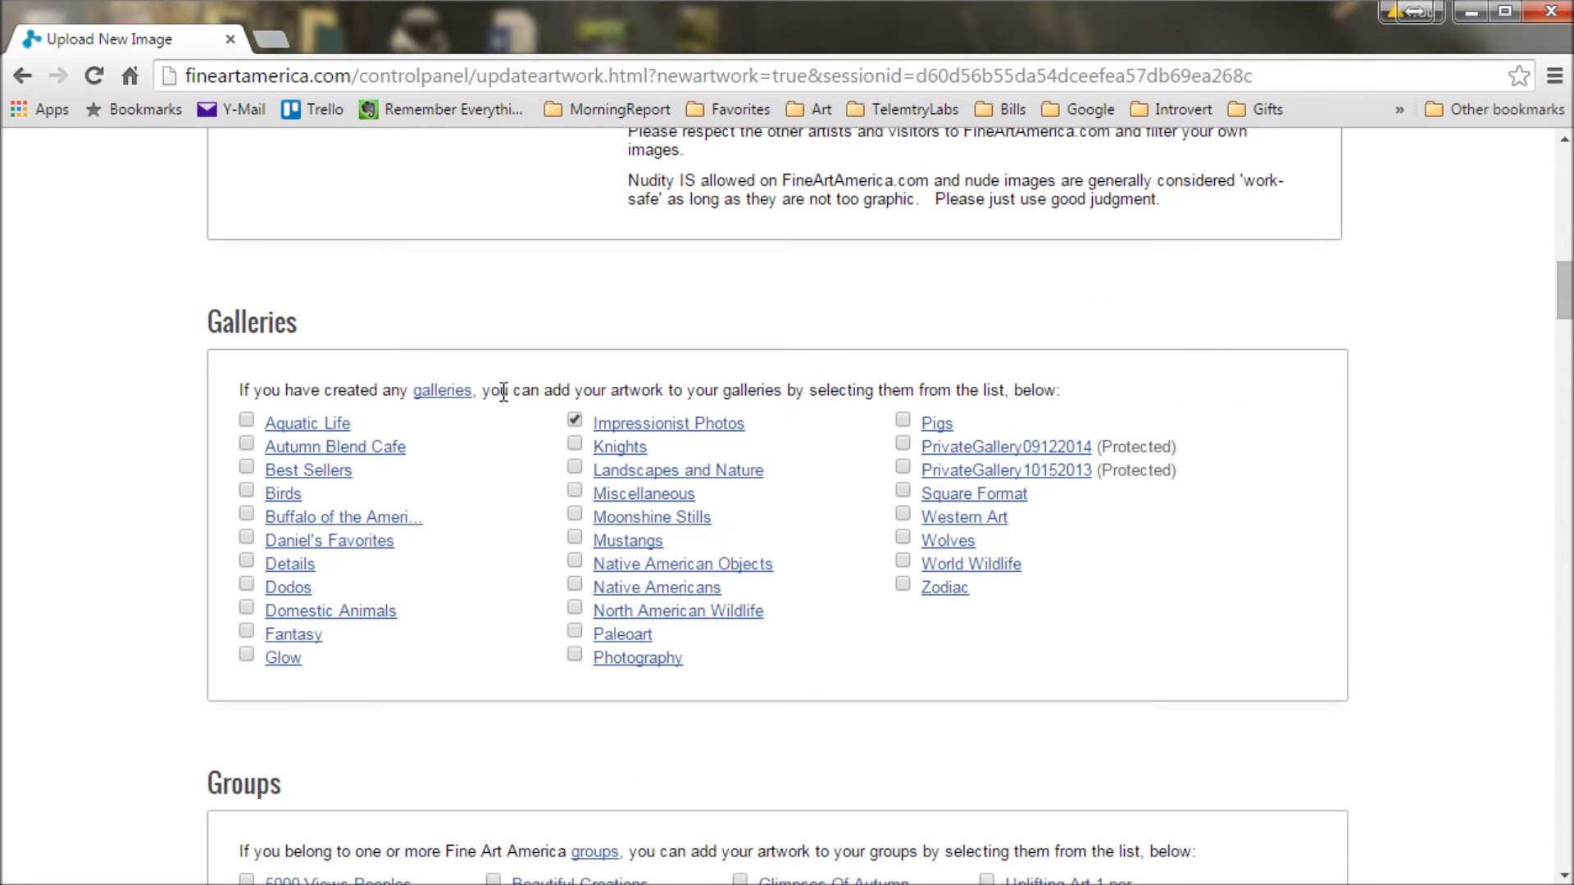
{"action": "scroll", "scroll_direction": "down", "scroll_amount": 3}
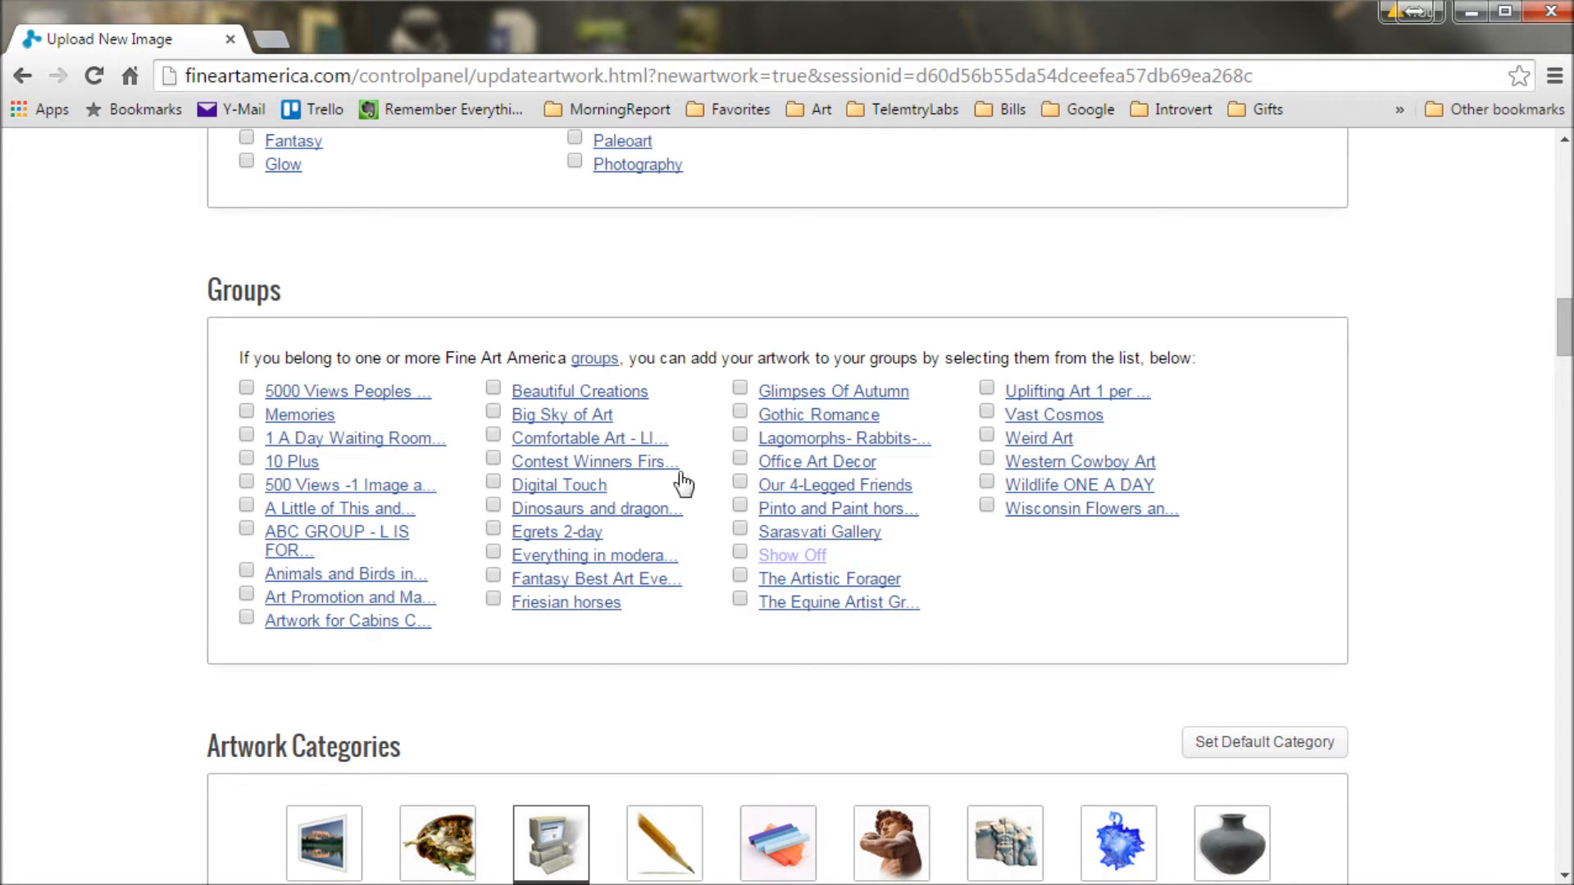
- Choose Digital Art under Artwork Categories and move past the Original section
{"action": "scroll", "scroll_direction": "down", "scroll_amount": 3}
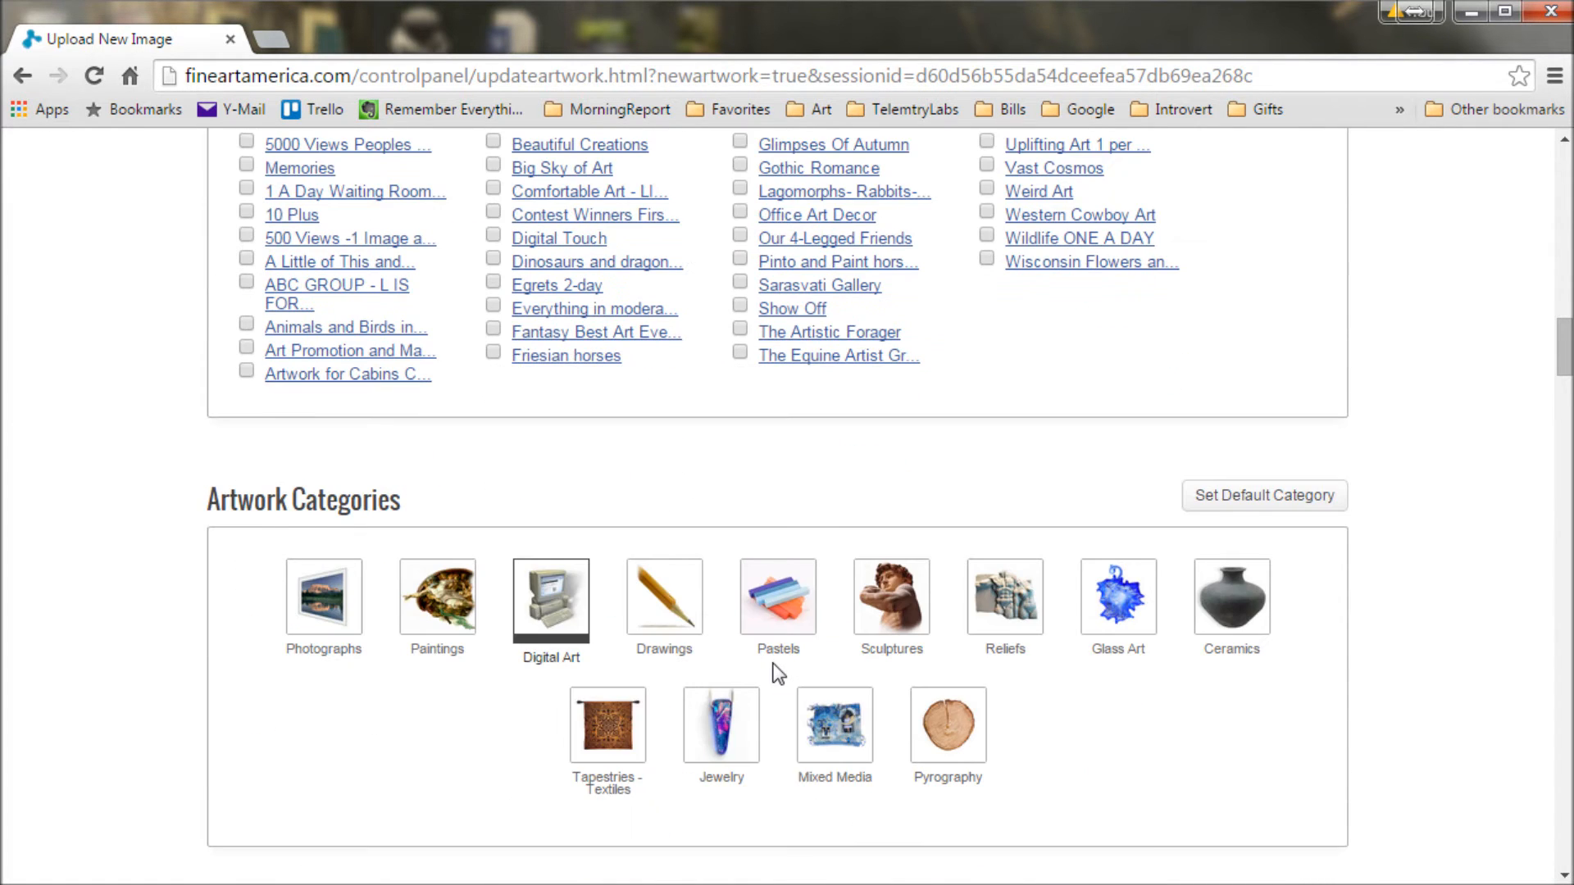
{"action": "scroll", "scroll_direction": "down", "scroll_amount": 3}
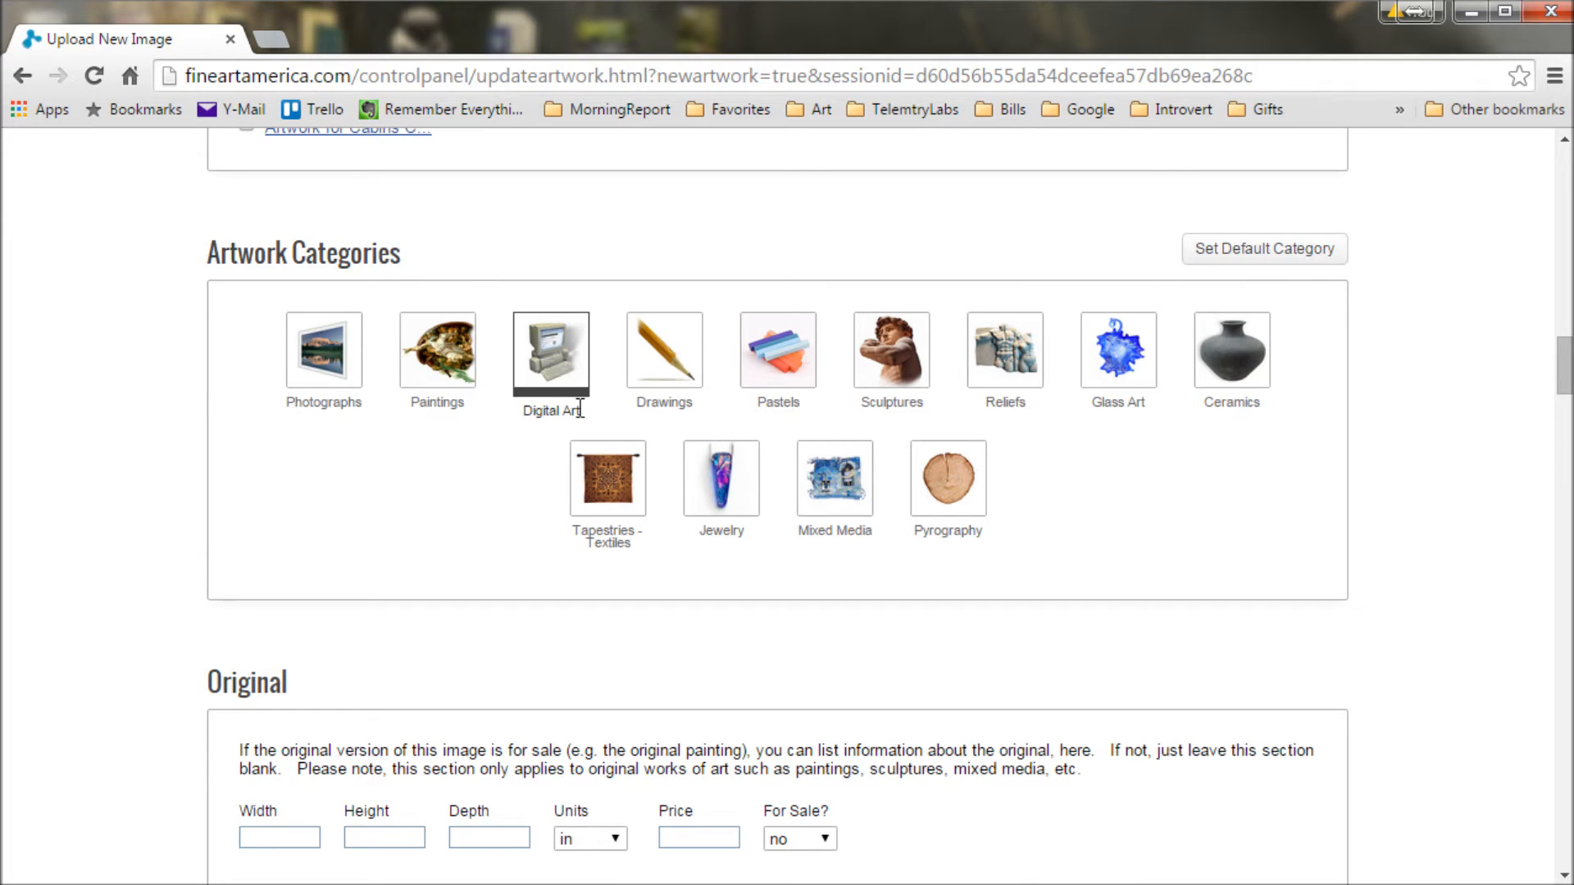
{"action": "mouse_move", "coordinate": [571, 444]}
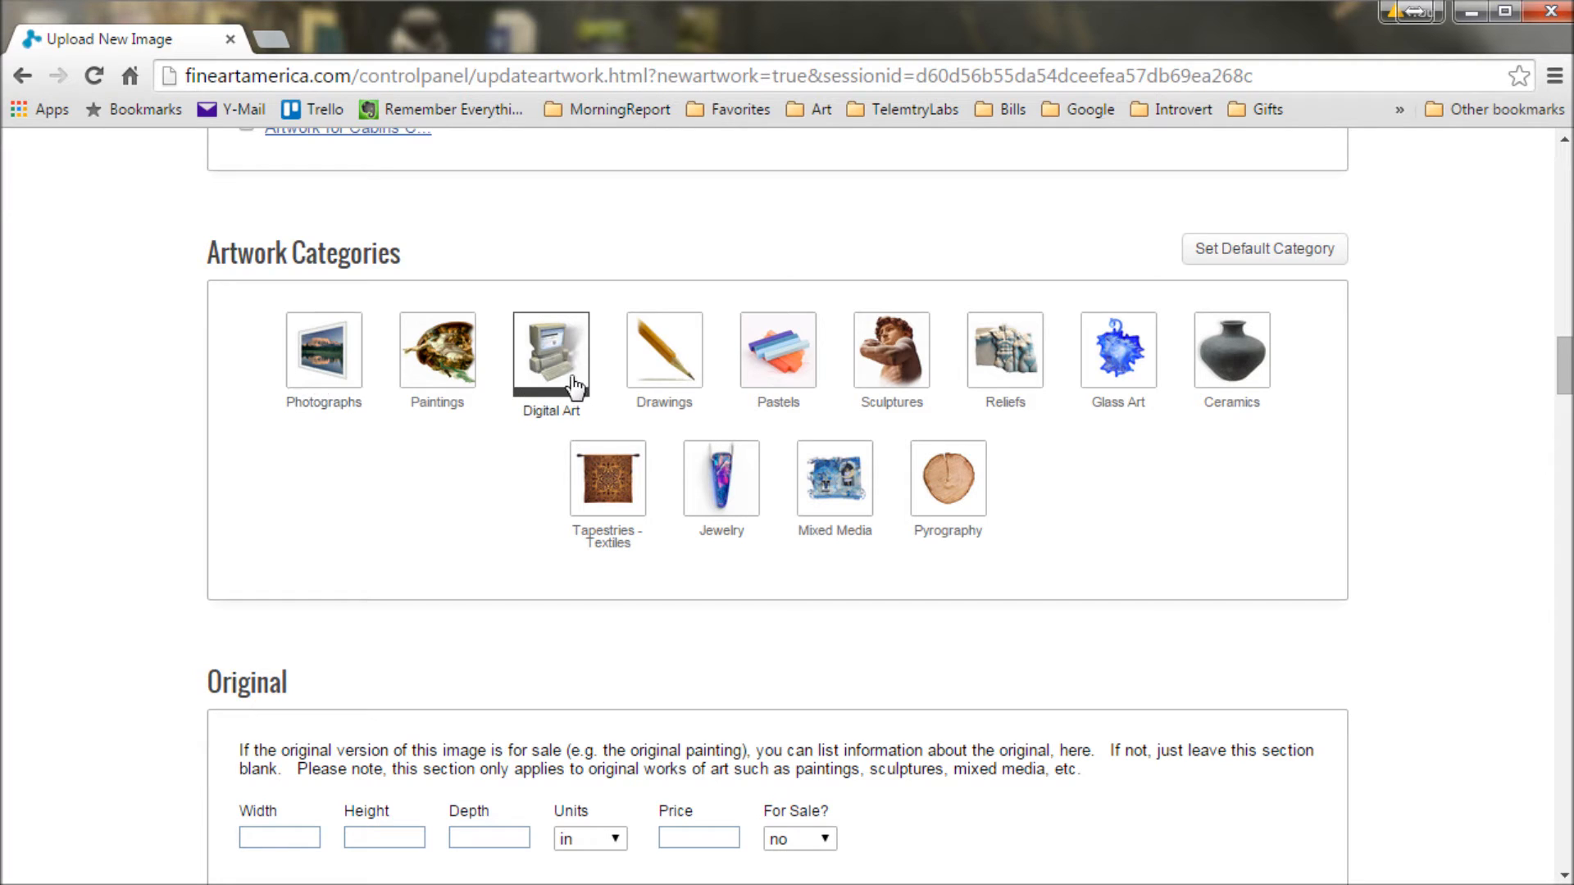
{"action": "left_click", "coordinate": [550, 350]}
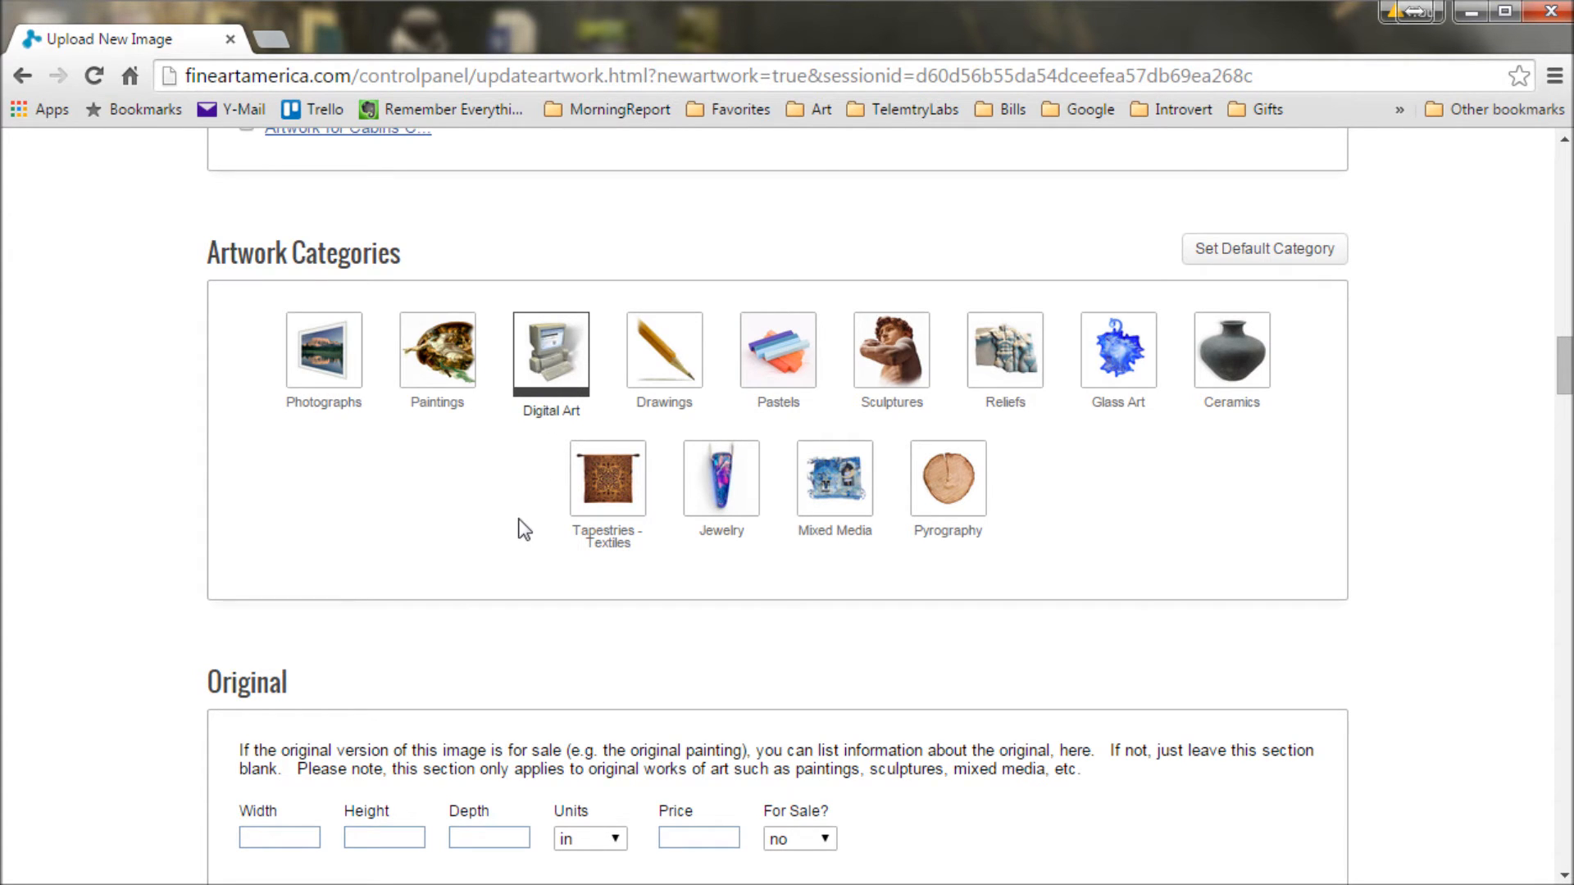
{"action": "scroll", "scroll_direction": "down", "scroll_amount": 3}
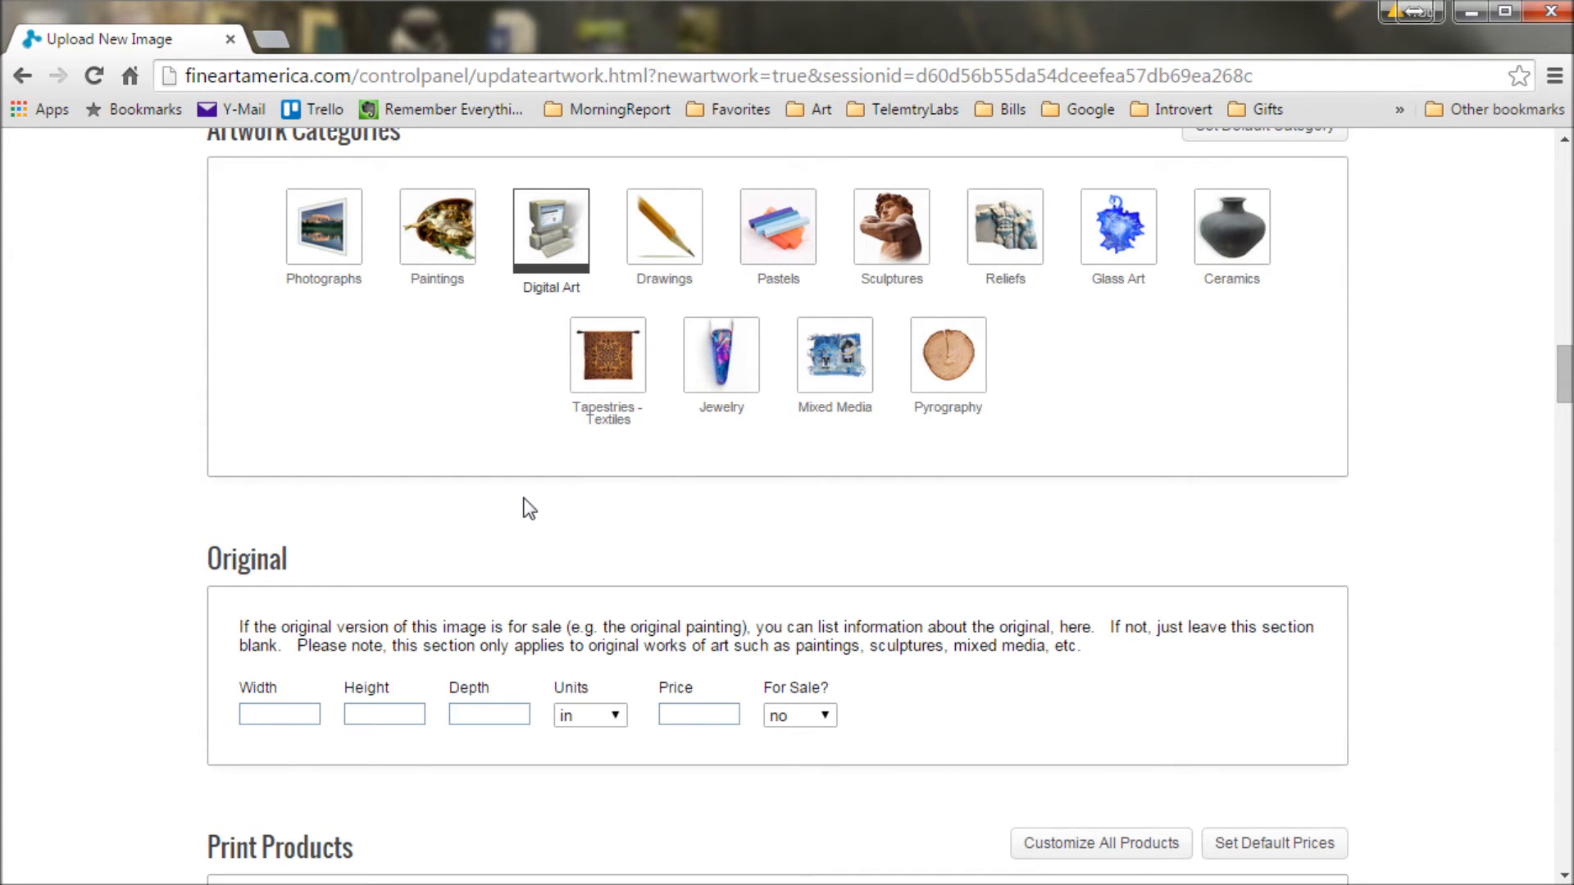
{"action": "scroll", "scroll_direction": "down", "scroll_amount": 3}
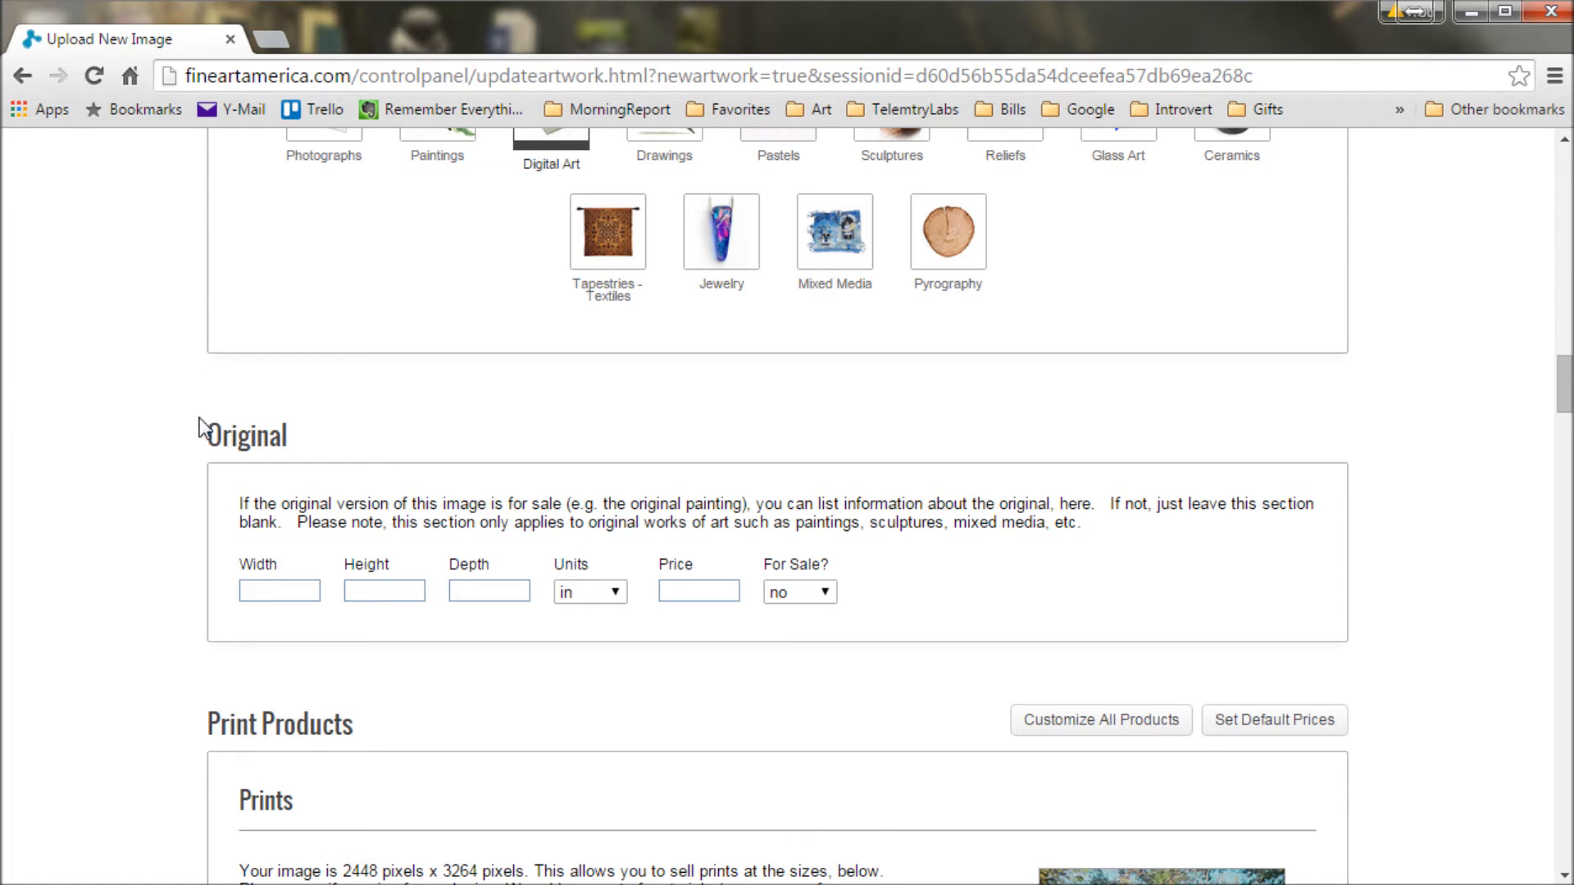
{"action": "mouse_move", "coordinate": [290, 466]}
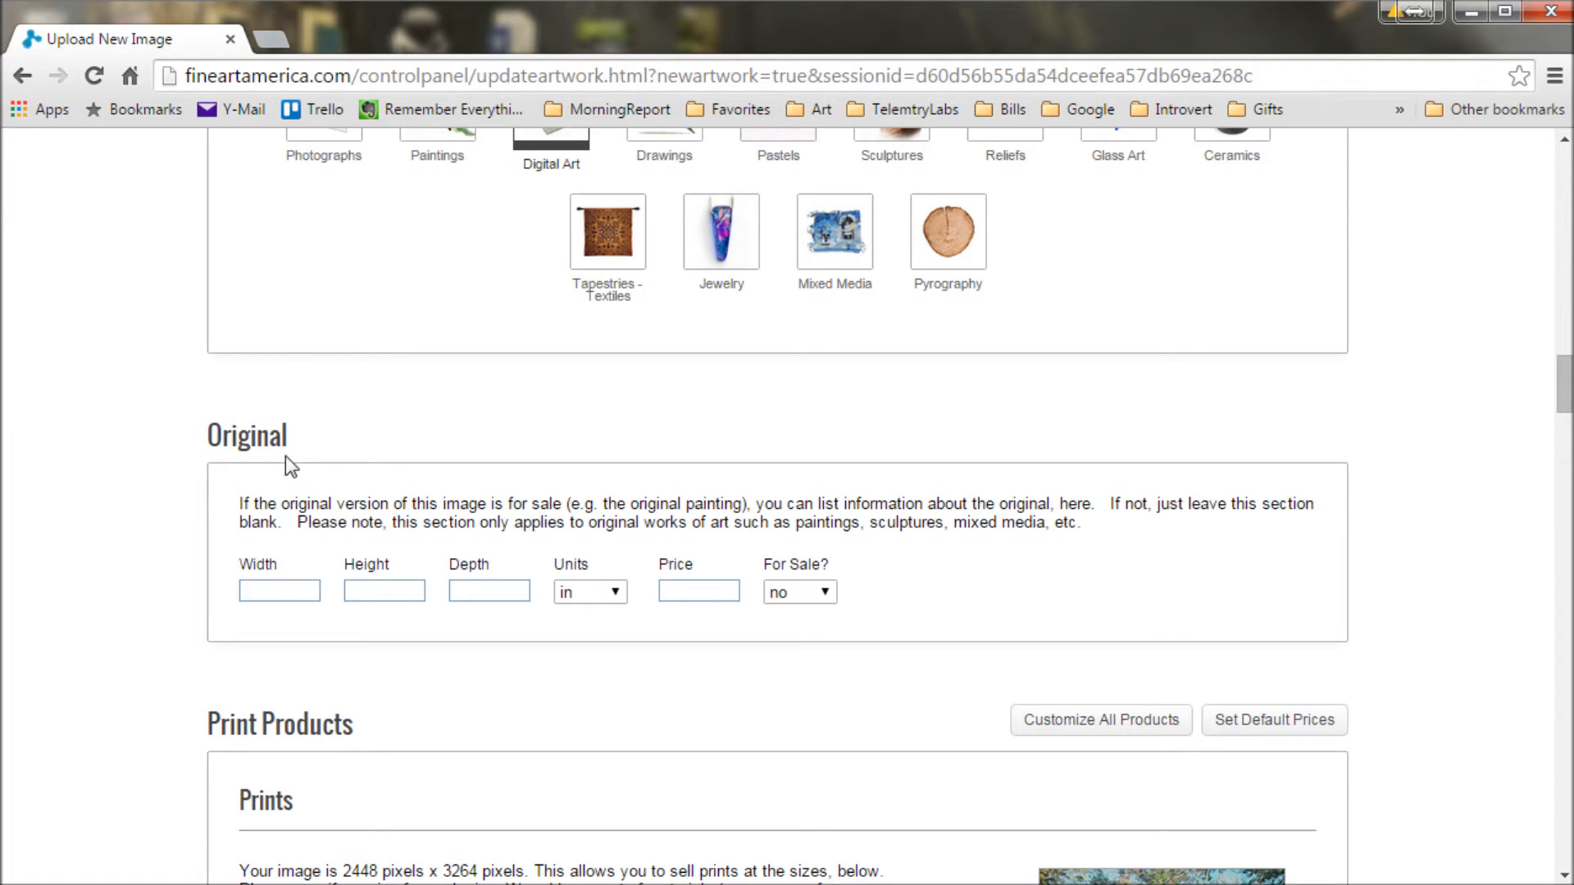
{"action": "scroll", "scroll_direction": "down", "scroll_amount": 3}
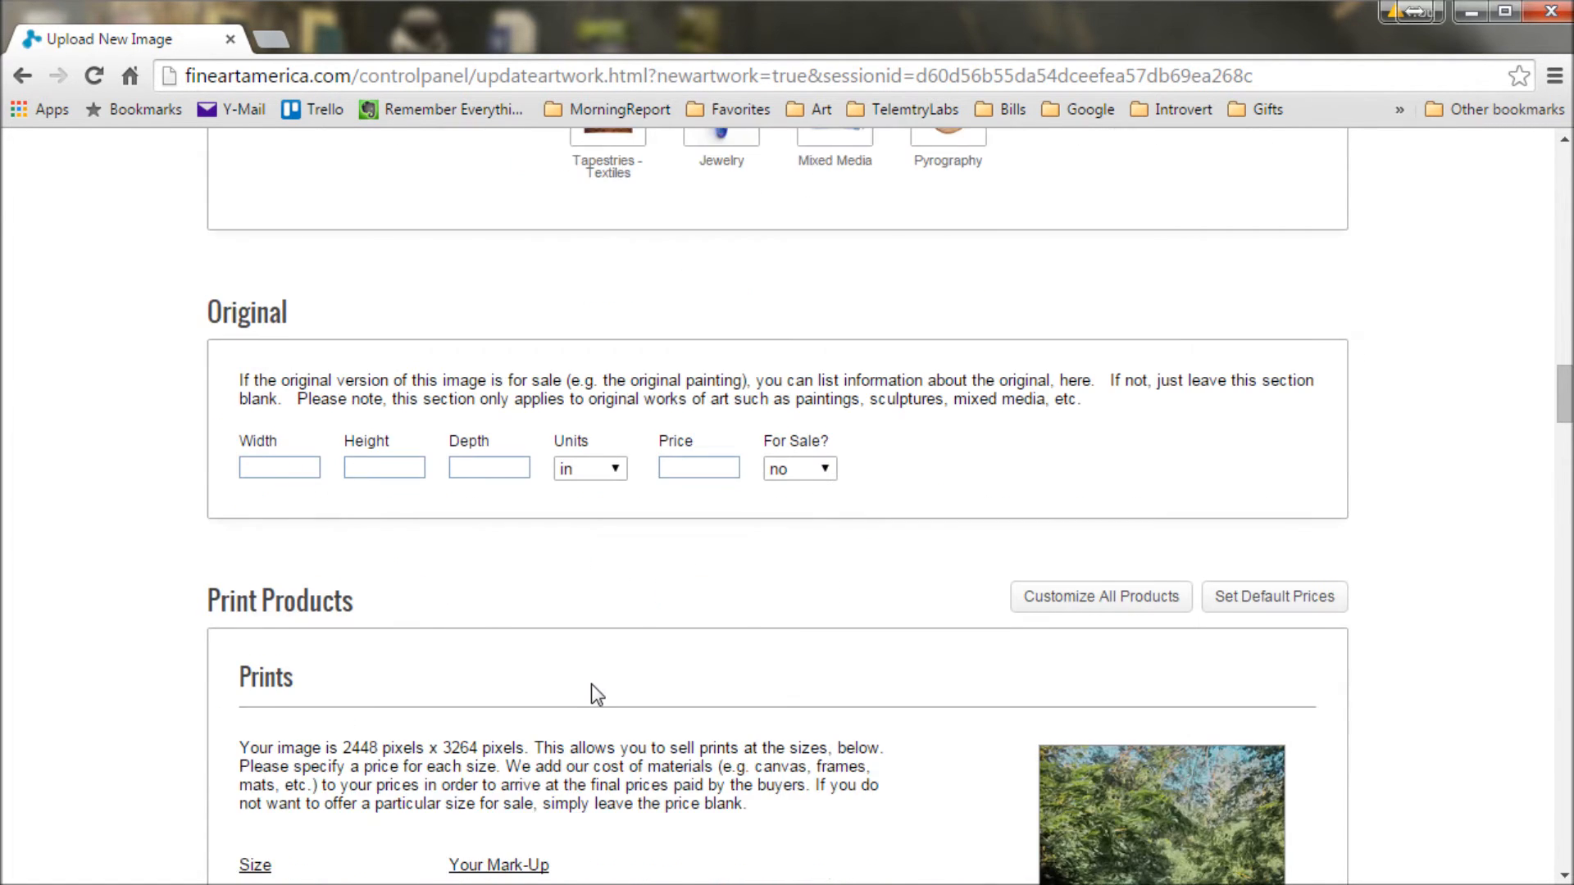
{"action": "scroll", "scroll_direction": "down", "scroll_amount": 3}
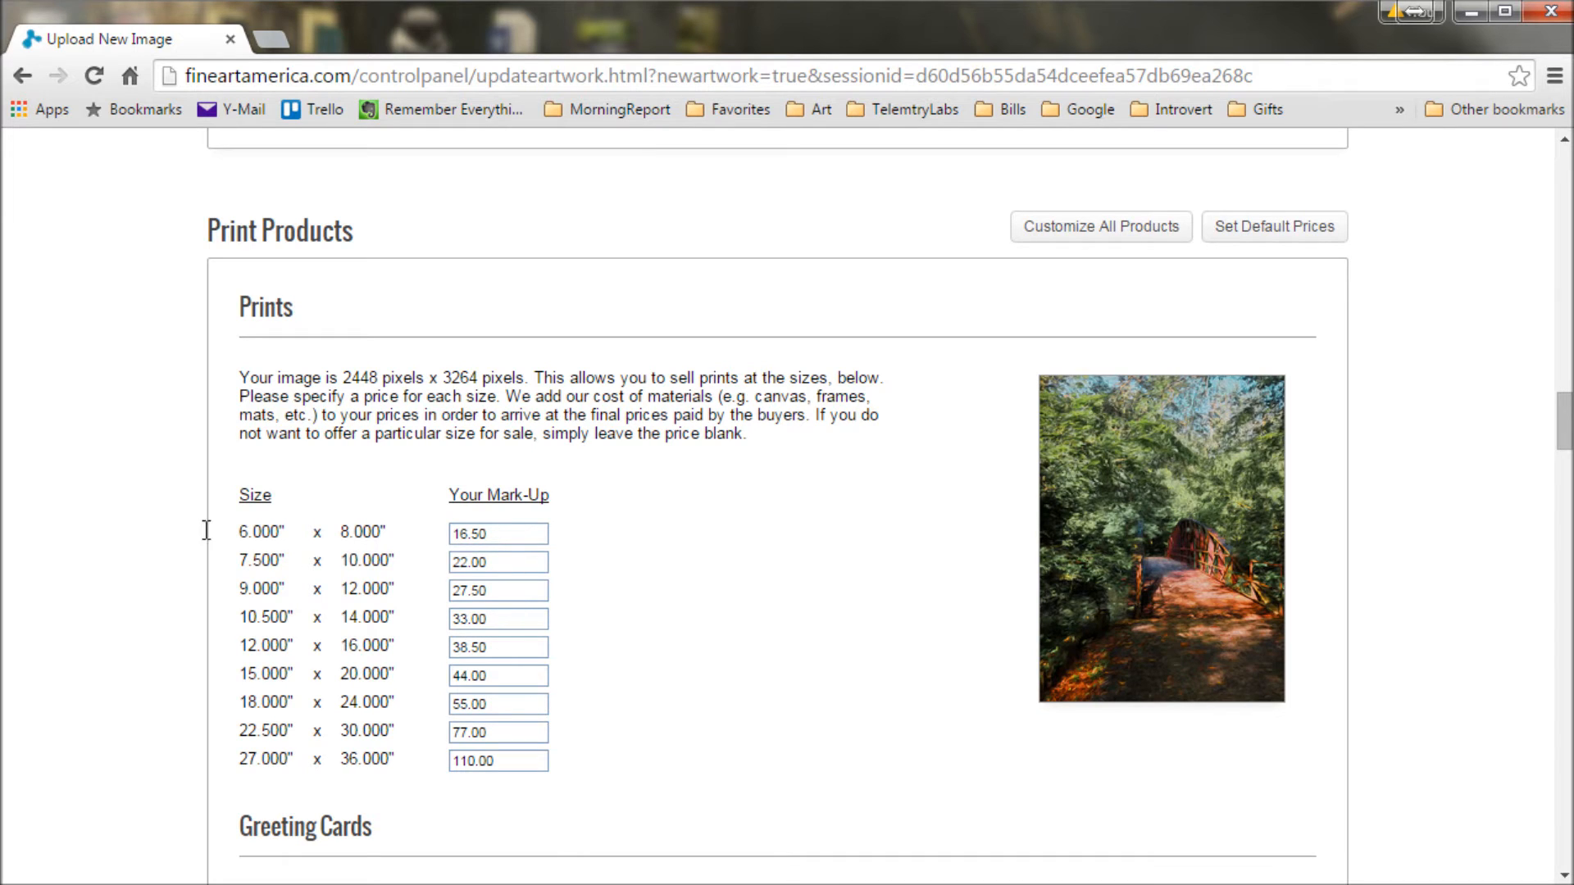
{"action": "mouse_move", "coordinate": [182, 805]}
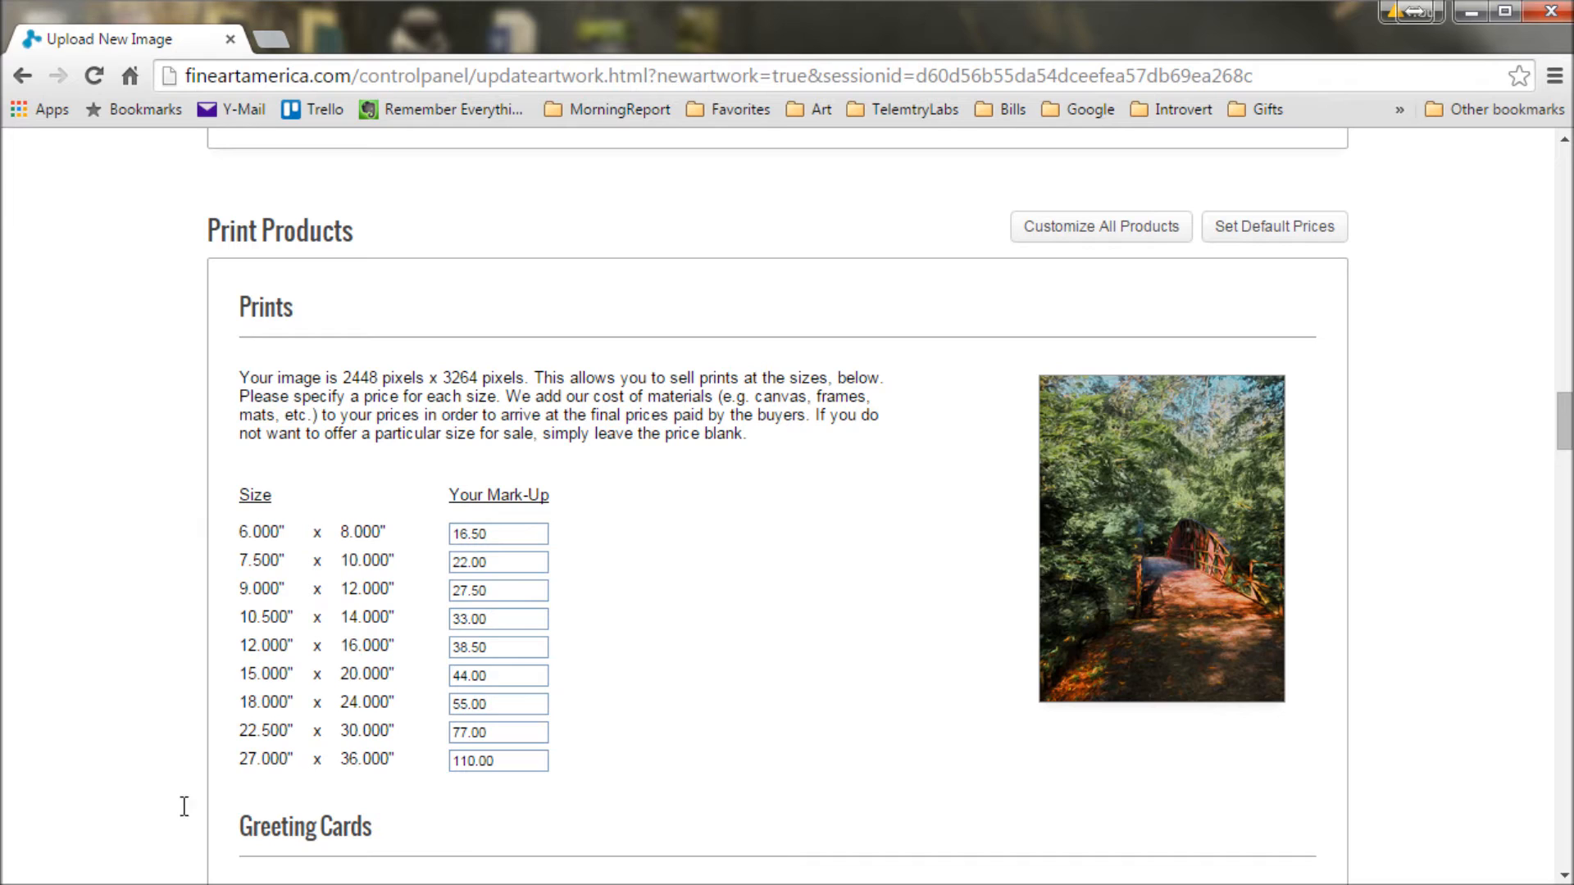
{"action": "mouse_move", "coordinate": [380, 716]}
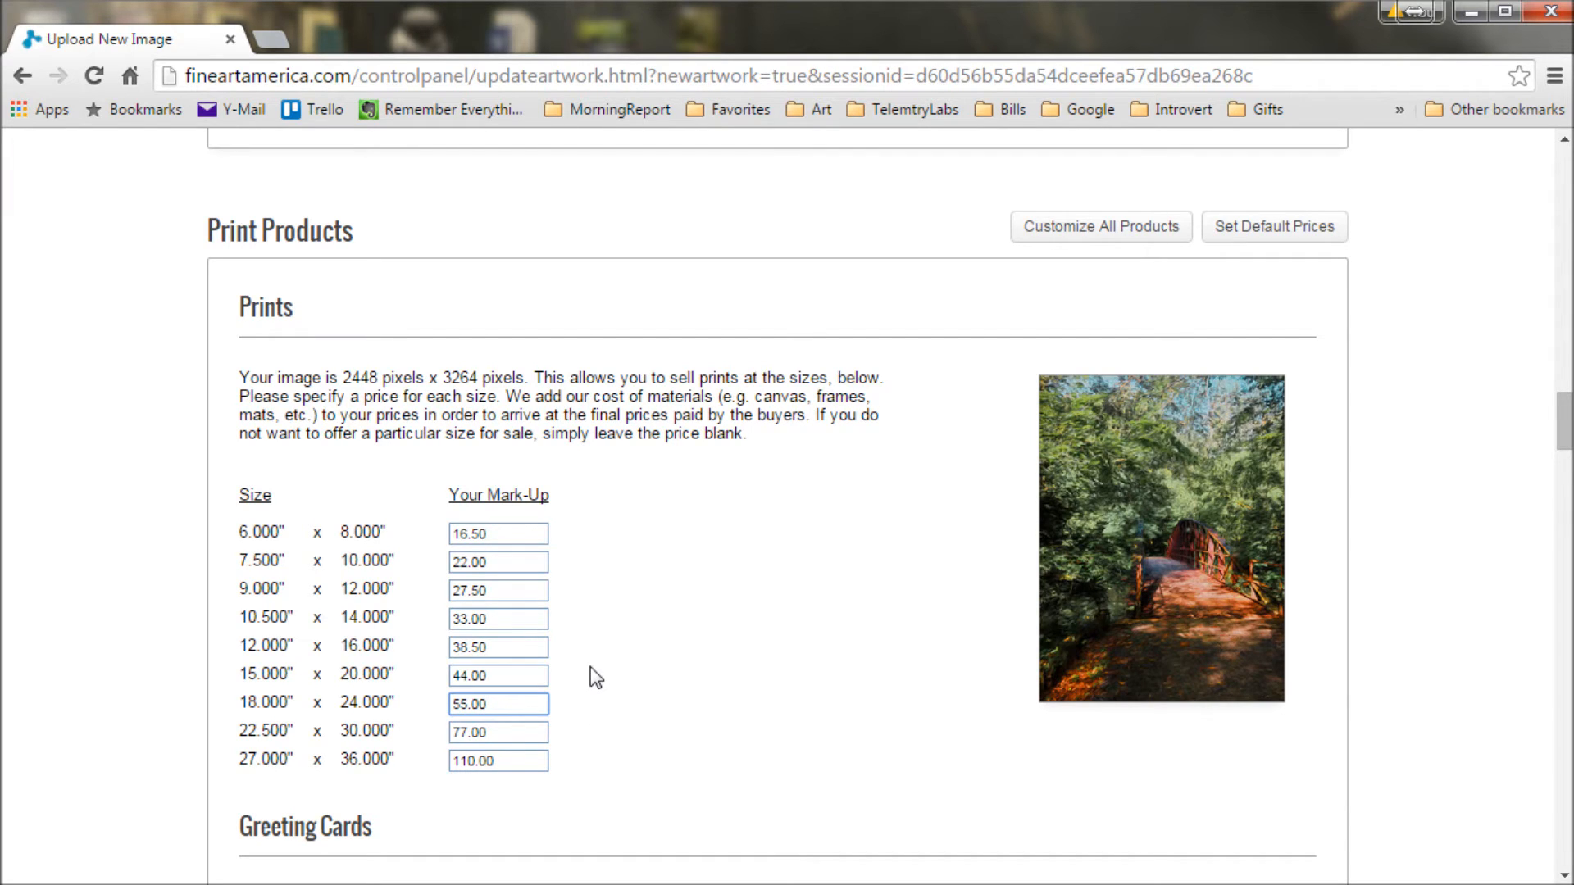
{"action": "left_click", "coordinate": [497, 703]}
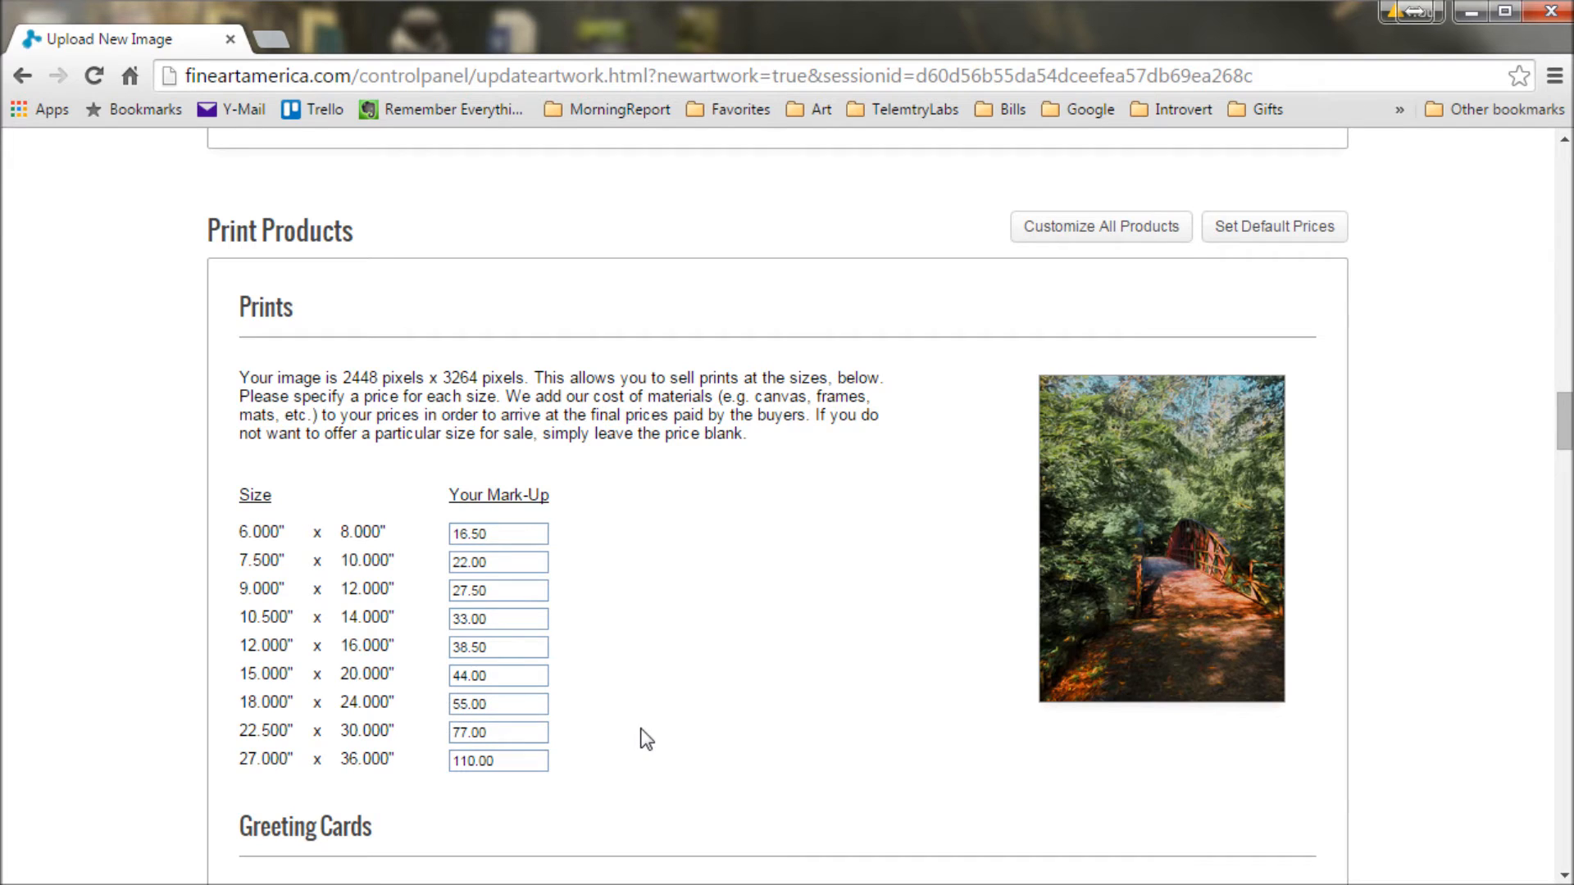
{"action": "mouse_move", "coordinate": [616, 741]}
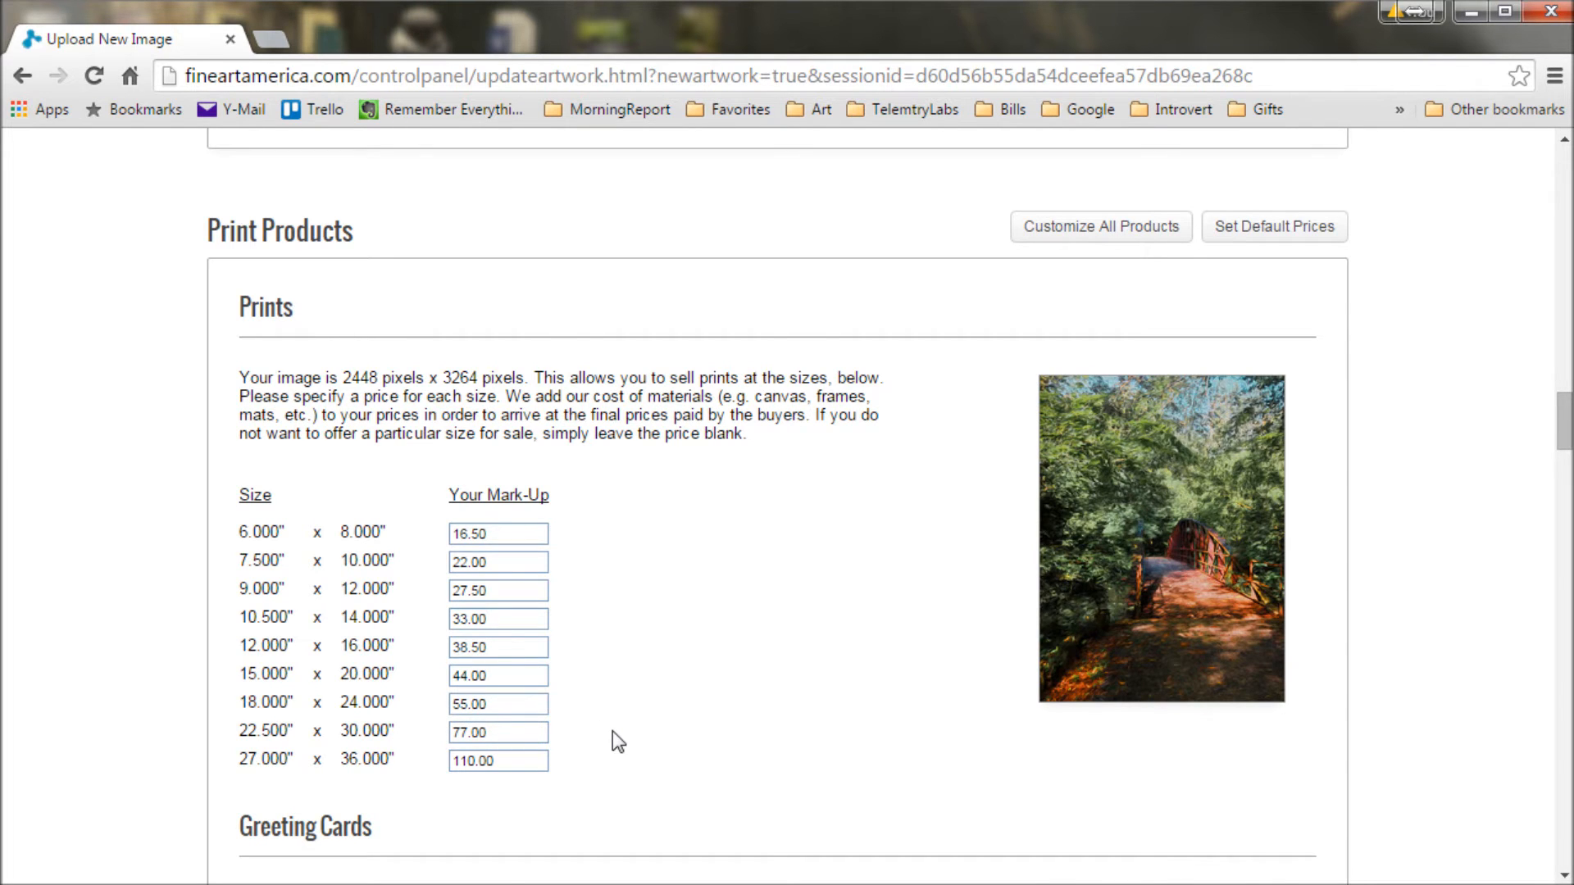
{"action": "scroll", "scroll_direction": "down", "scroll_amount": 3}
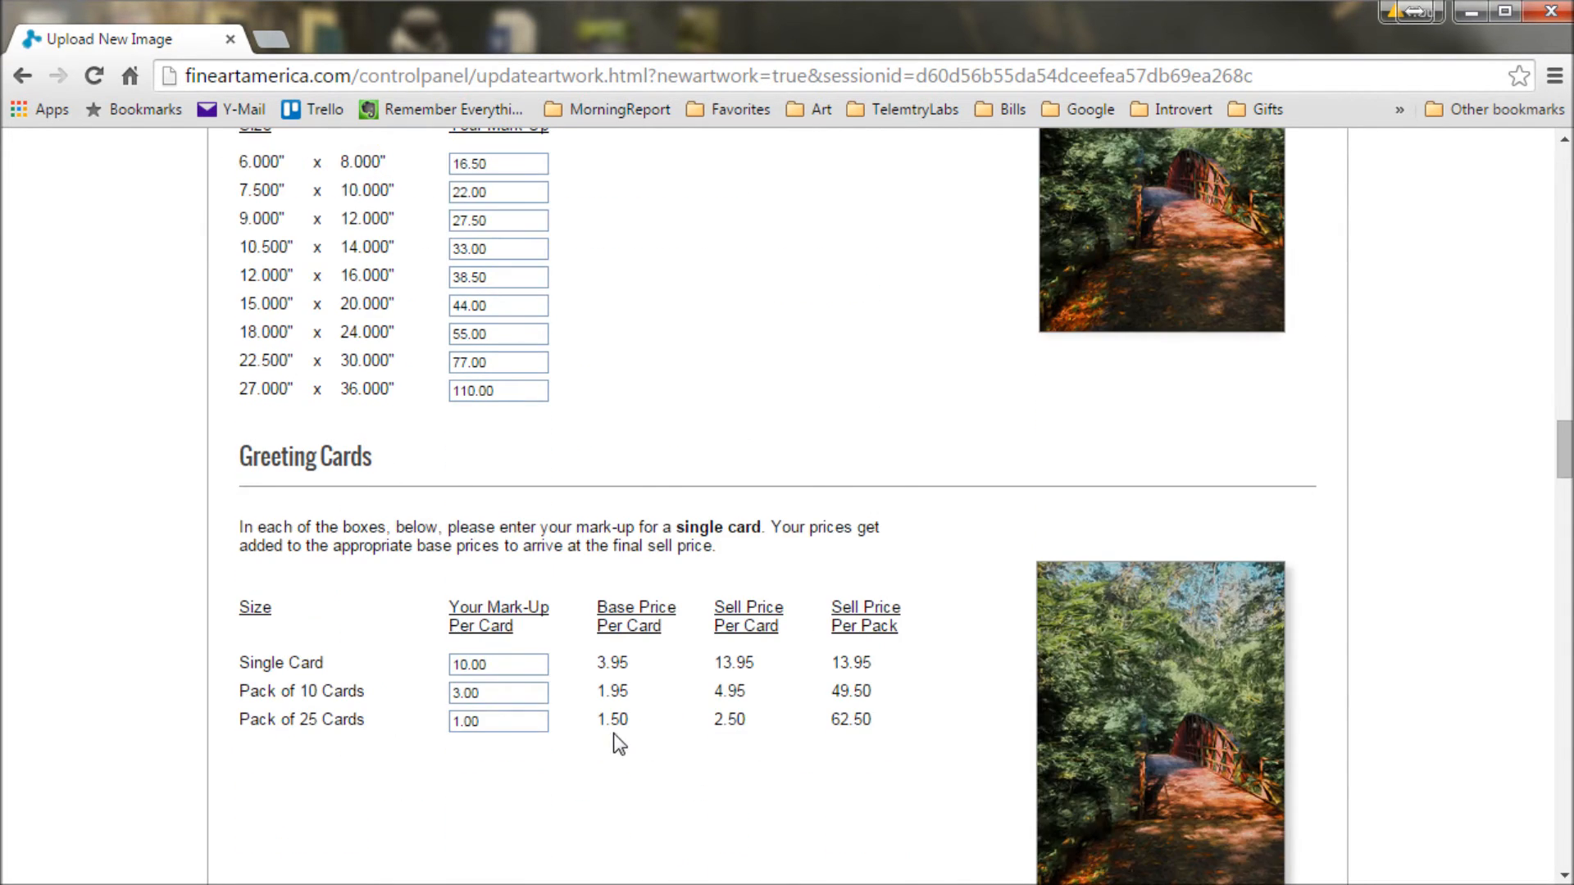
- Review duvet, shower curtain, tote bag and phone case mark-ups, previewing phone case customization
{"action": "scroll", "scroll_direction": "down", "scroll_amount": 3}
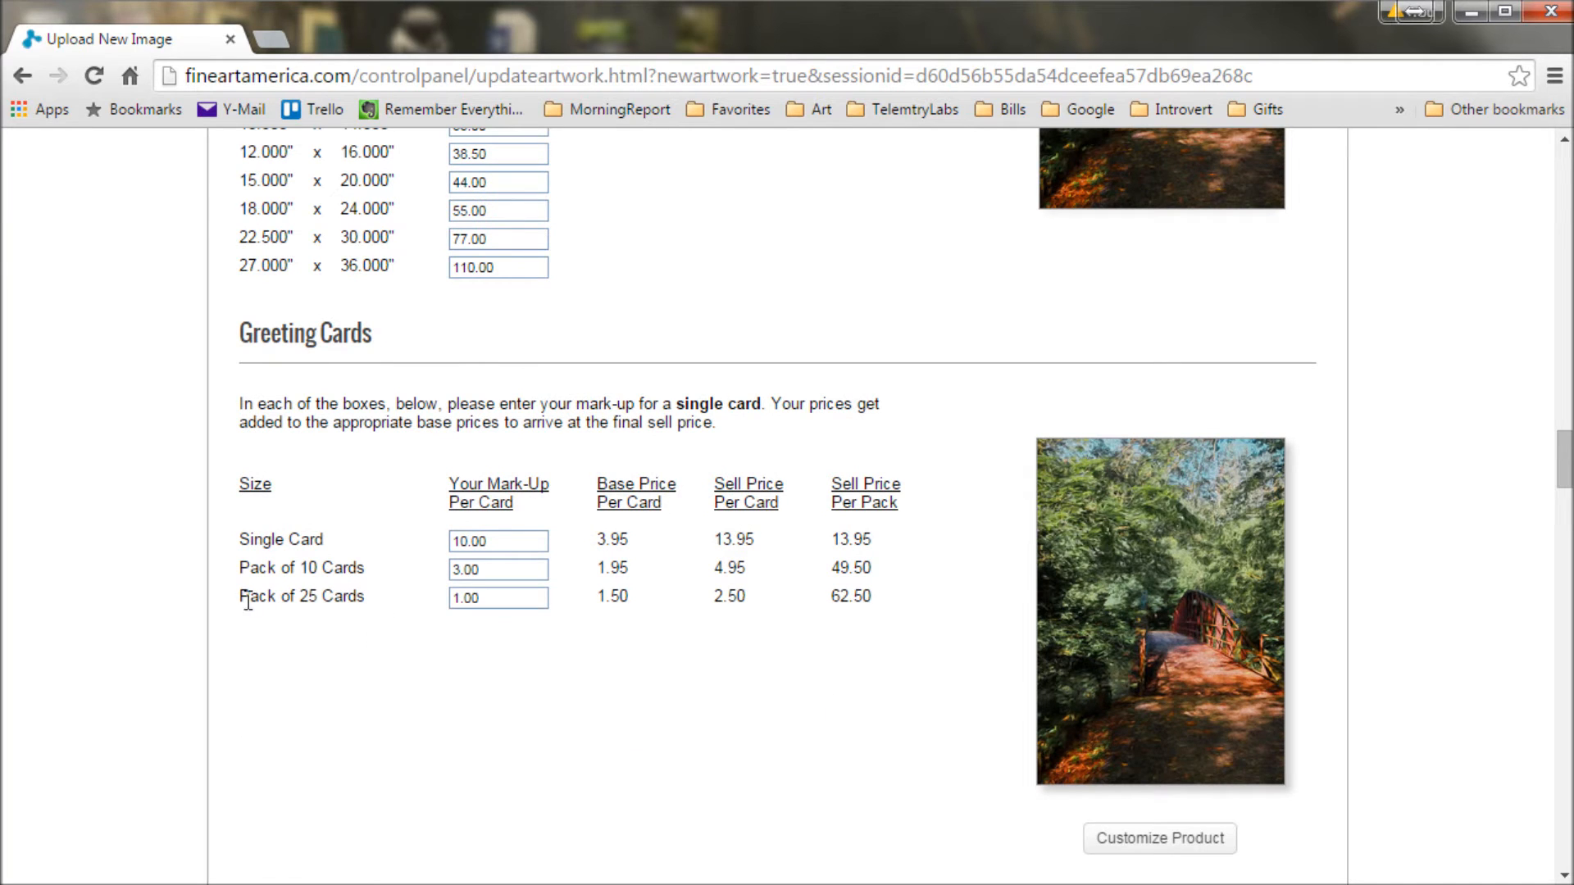
{"action": "scroll", "scroll_direction": "down", "scroll_amount": 3}
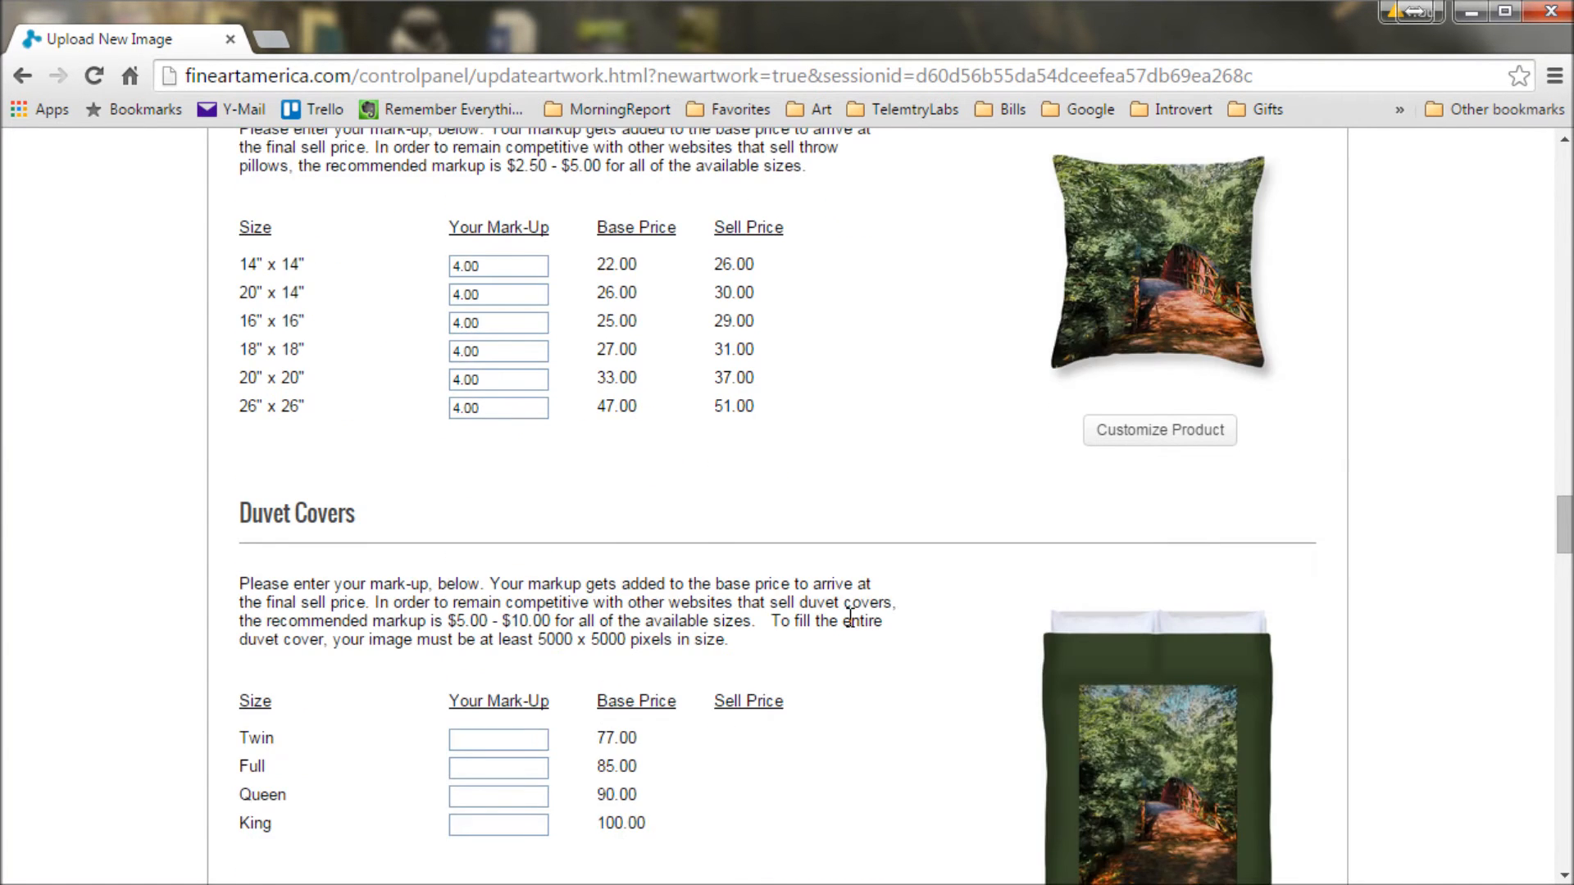
{"action": "scroll", "scroll_direction": "down", "scroll_amount": 3}
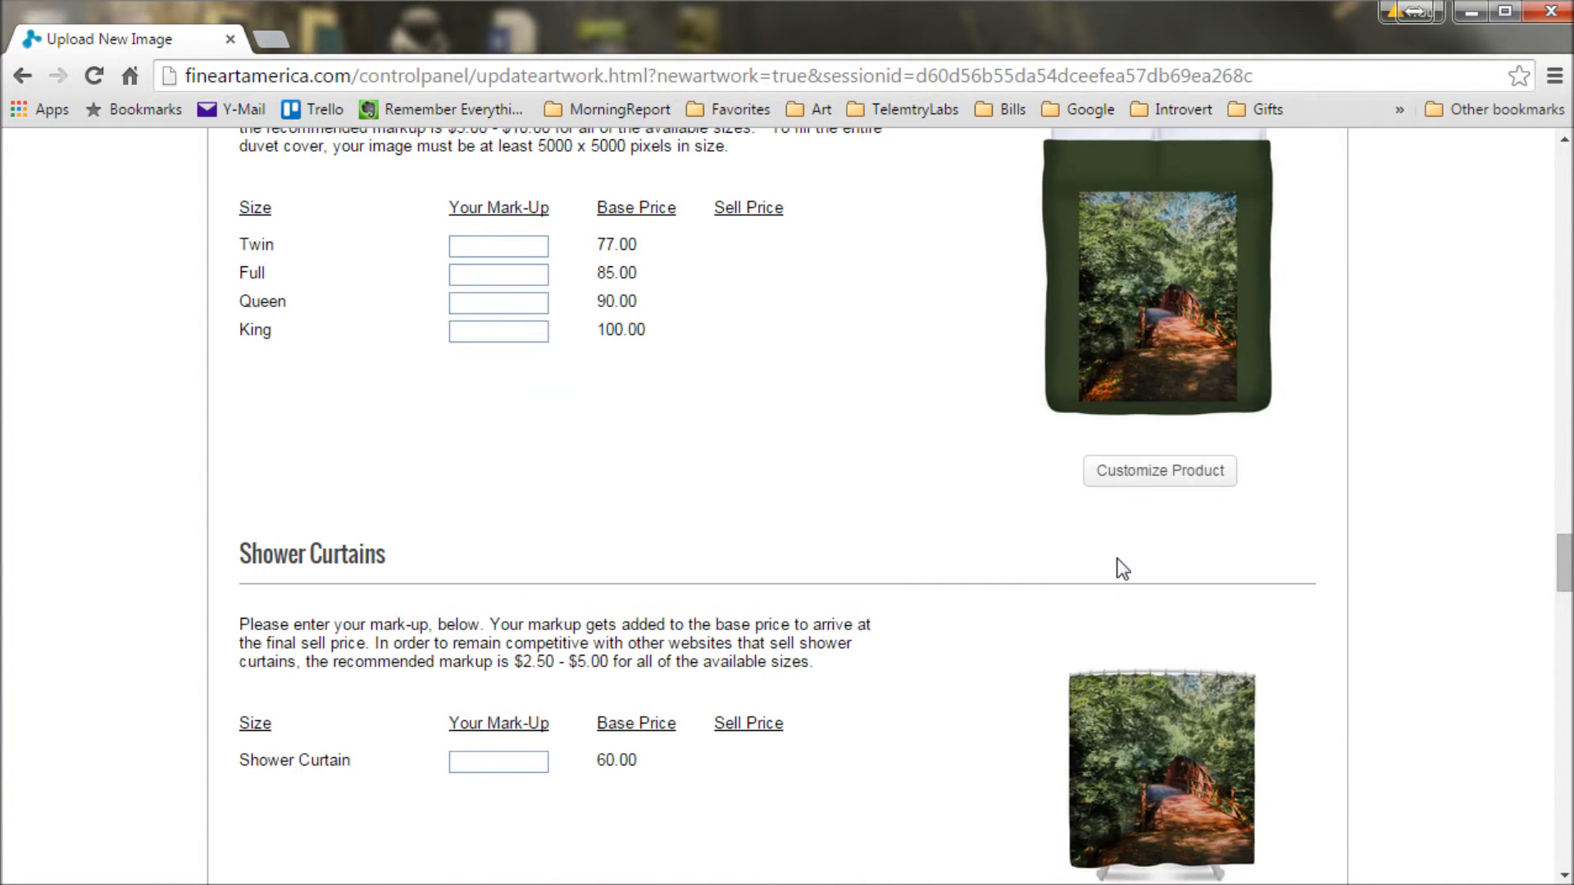
{"action": "scroll", "scroll_direction": "down", "scroll_amount": 3}
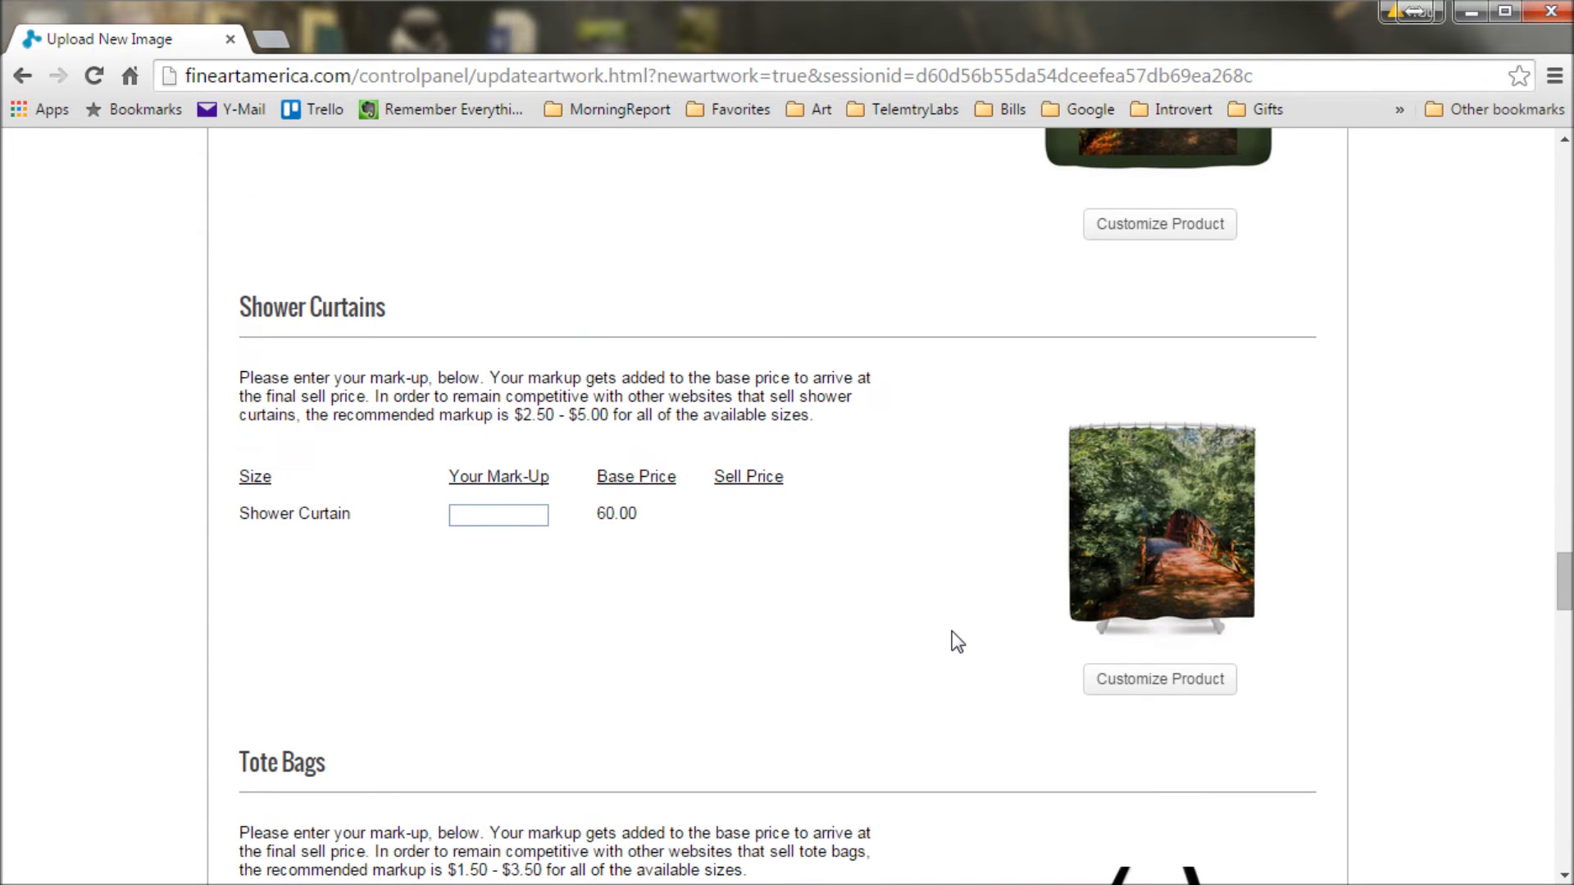
{"action": "scroll", "scroll_direction": "down", "scroll_amount": 3}
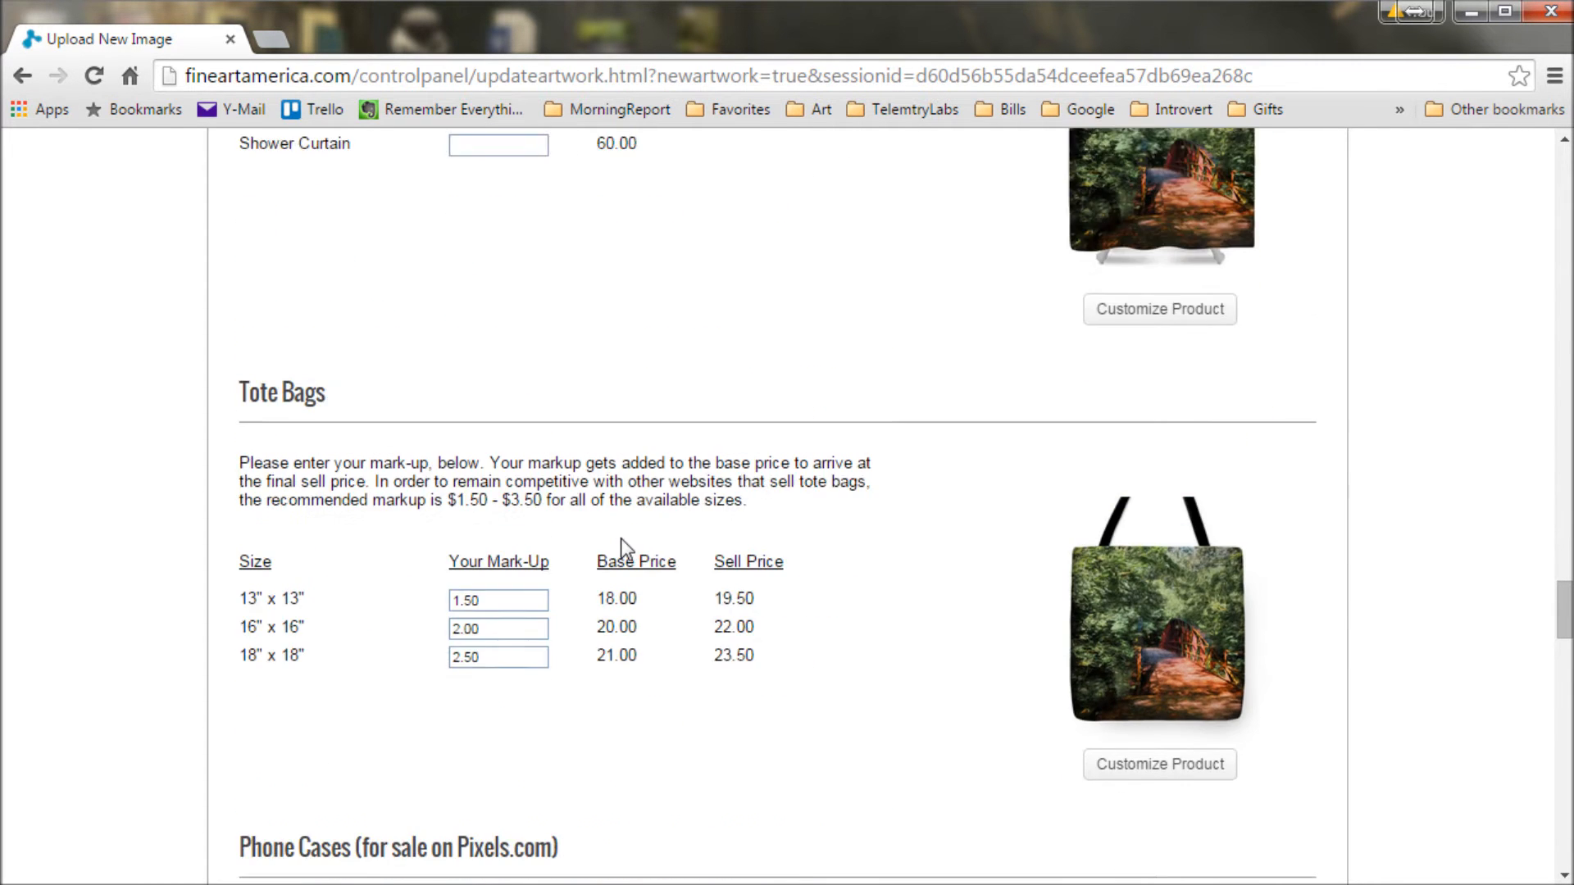
{"action": "scroll", "scroll_direction": "up", "scroll_amount": 3}
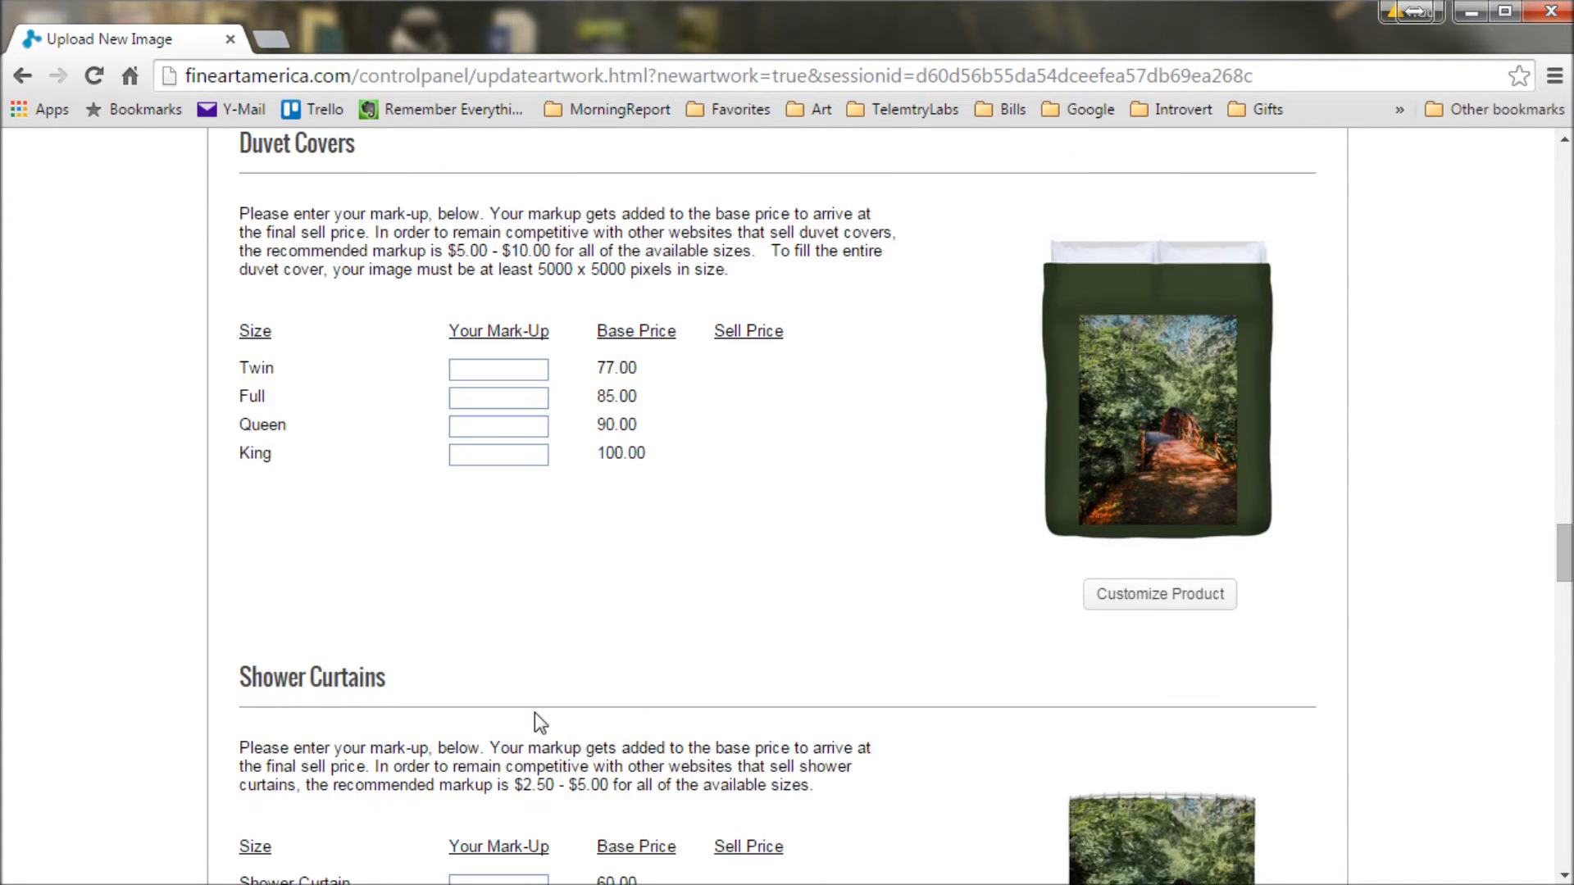
{"action": "scroll", "scroll_direction": "down", "scroll_amount": 3}
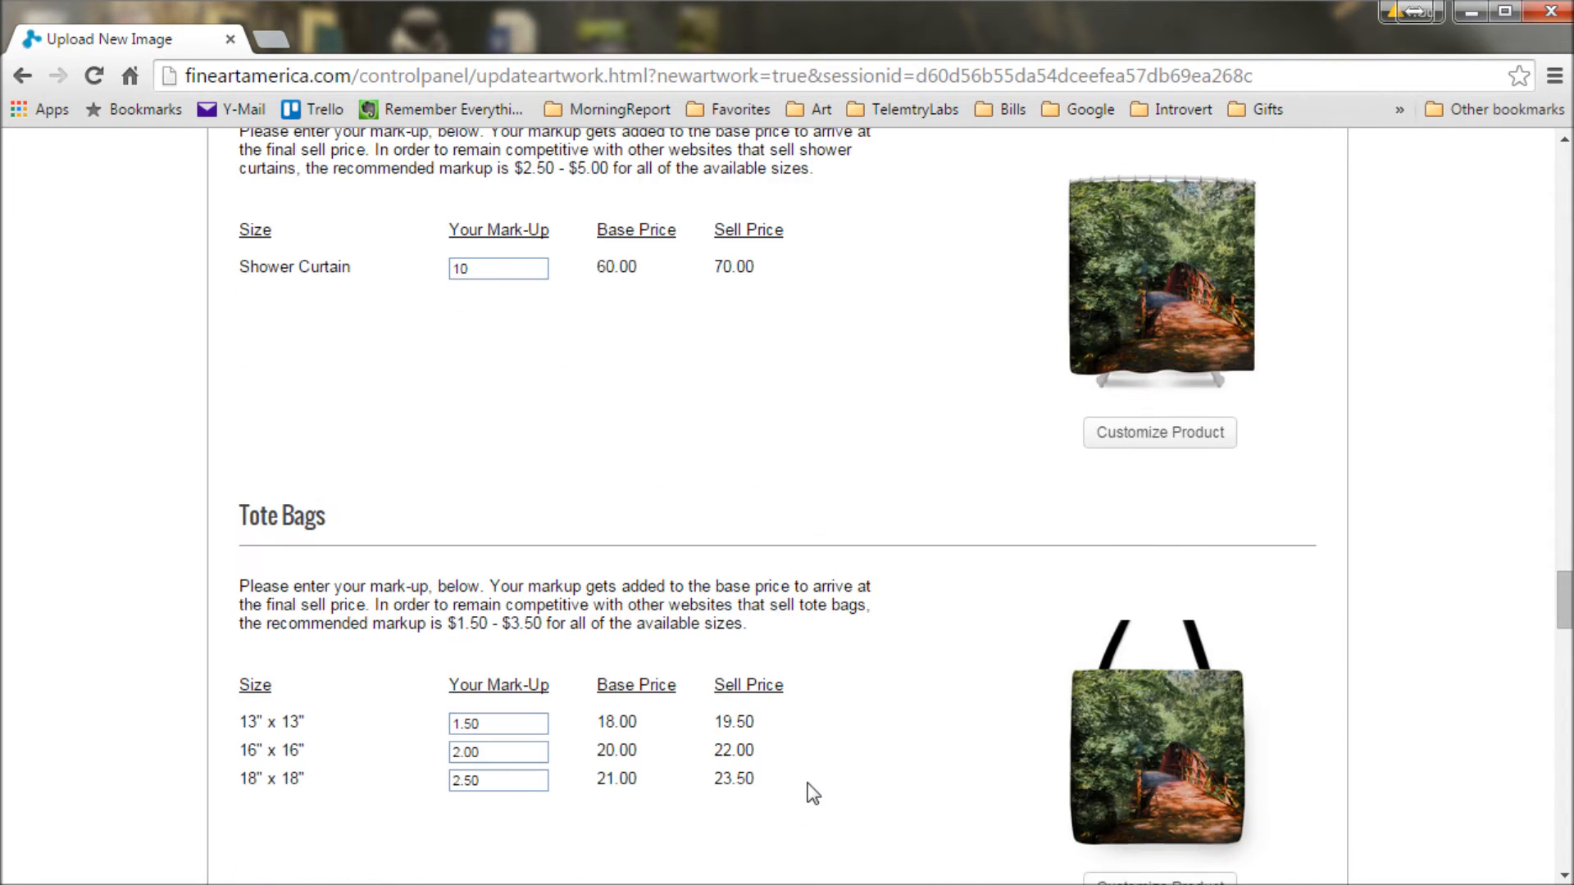
{"action": "scroll", "scroll_direction": "down", "scroll_amount": 3}
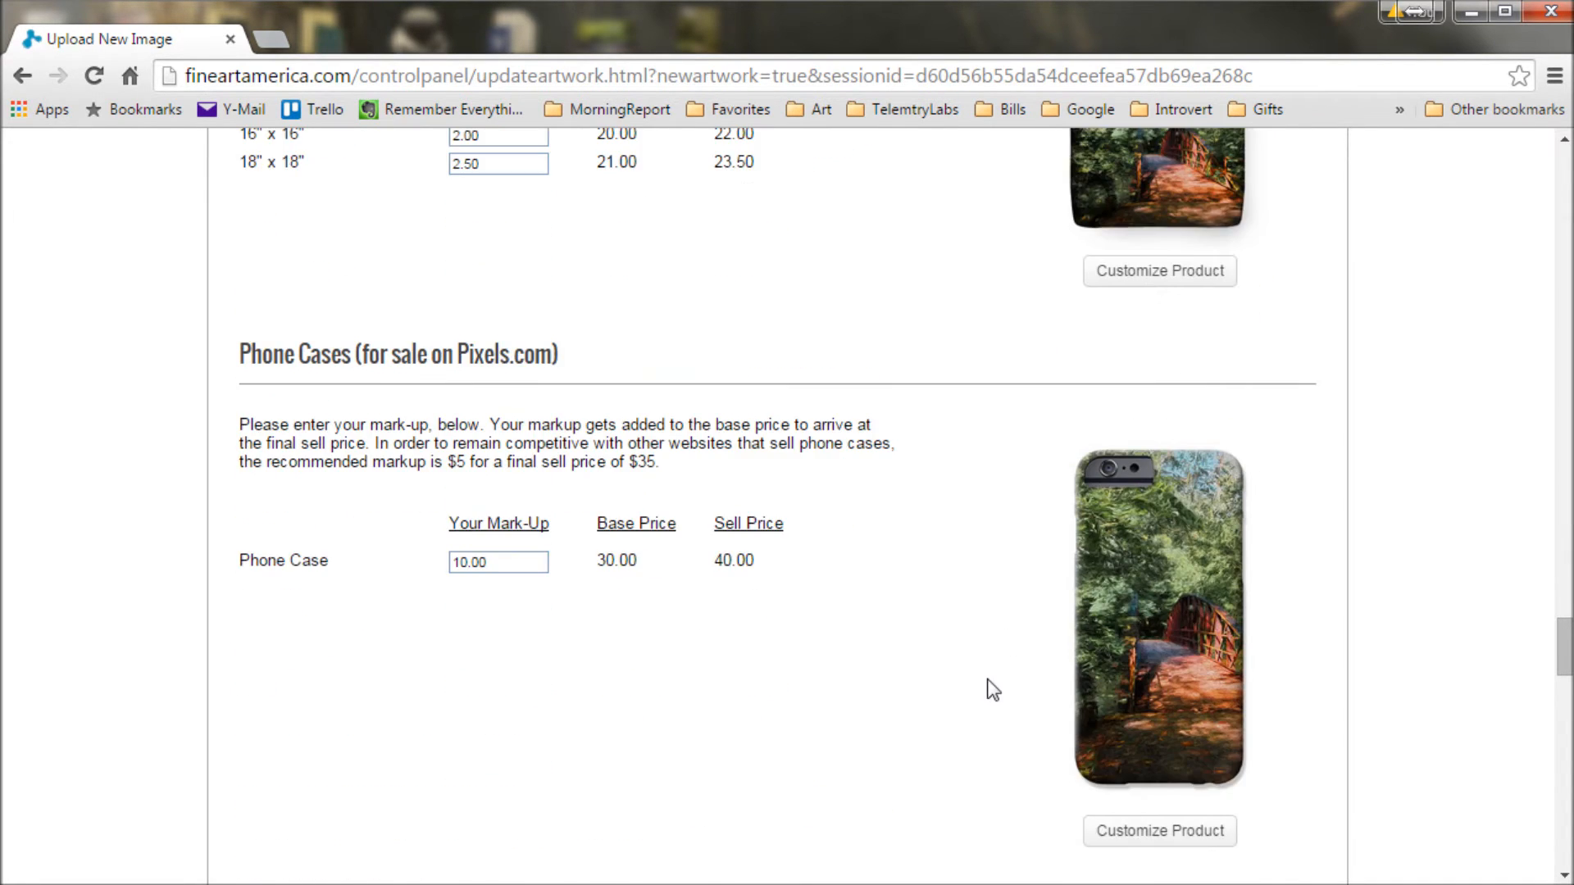
{"action": "scroll", "scroll_direction": "down", "scroll_amount": 3}
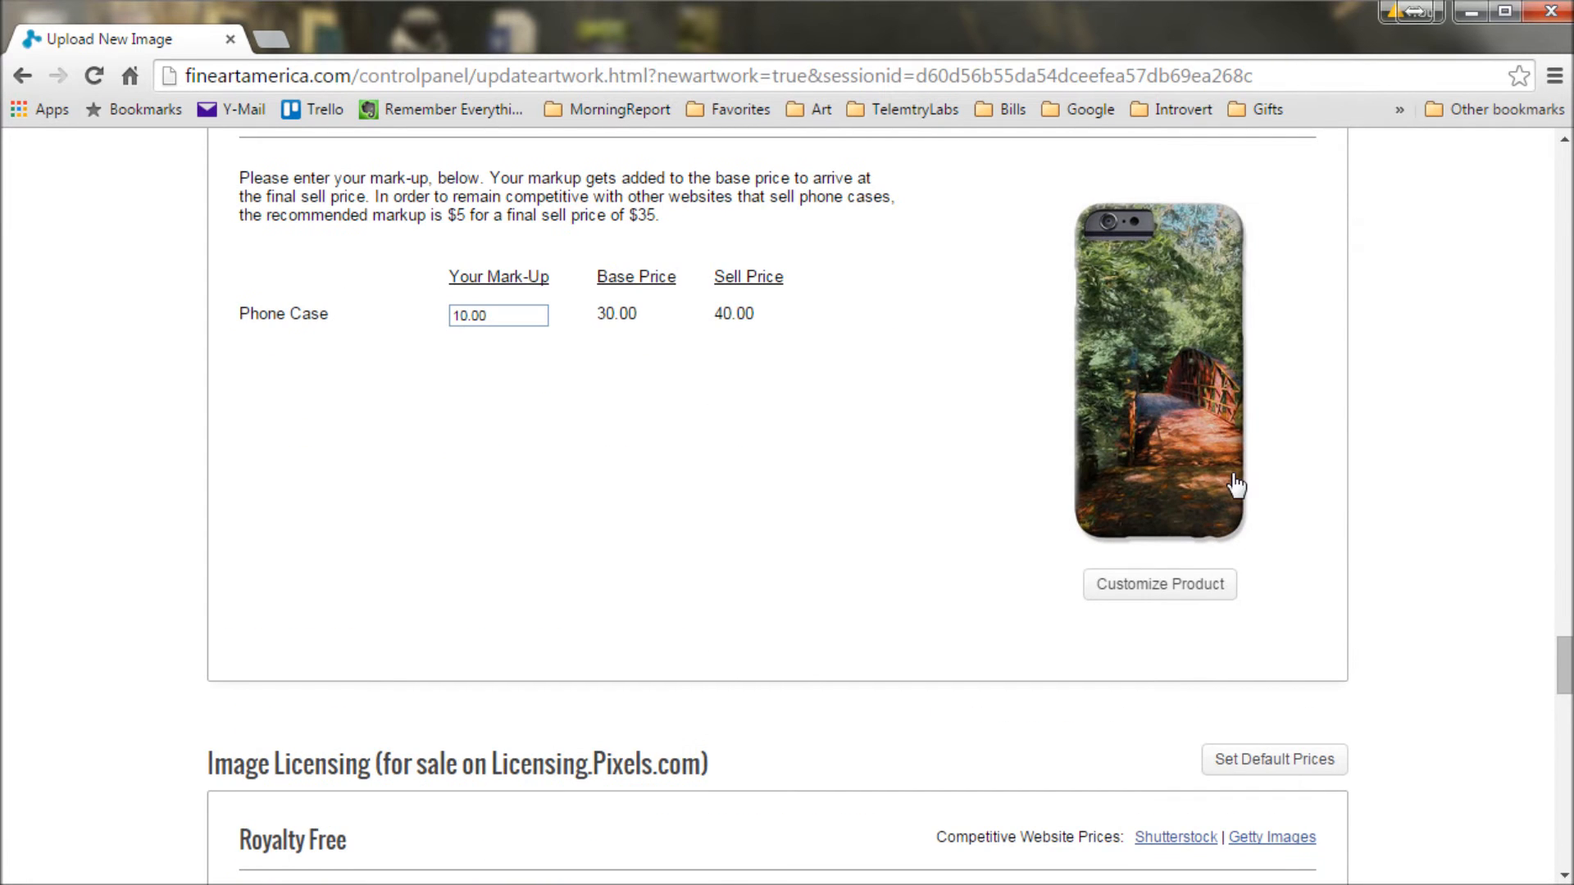
{"action": "left_click", "coordinate": [1158, 584]}
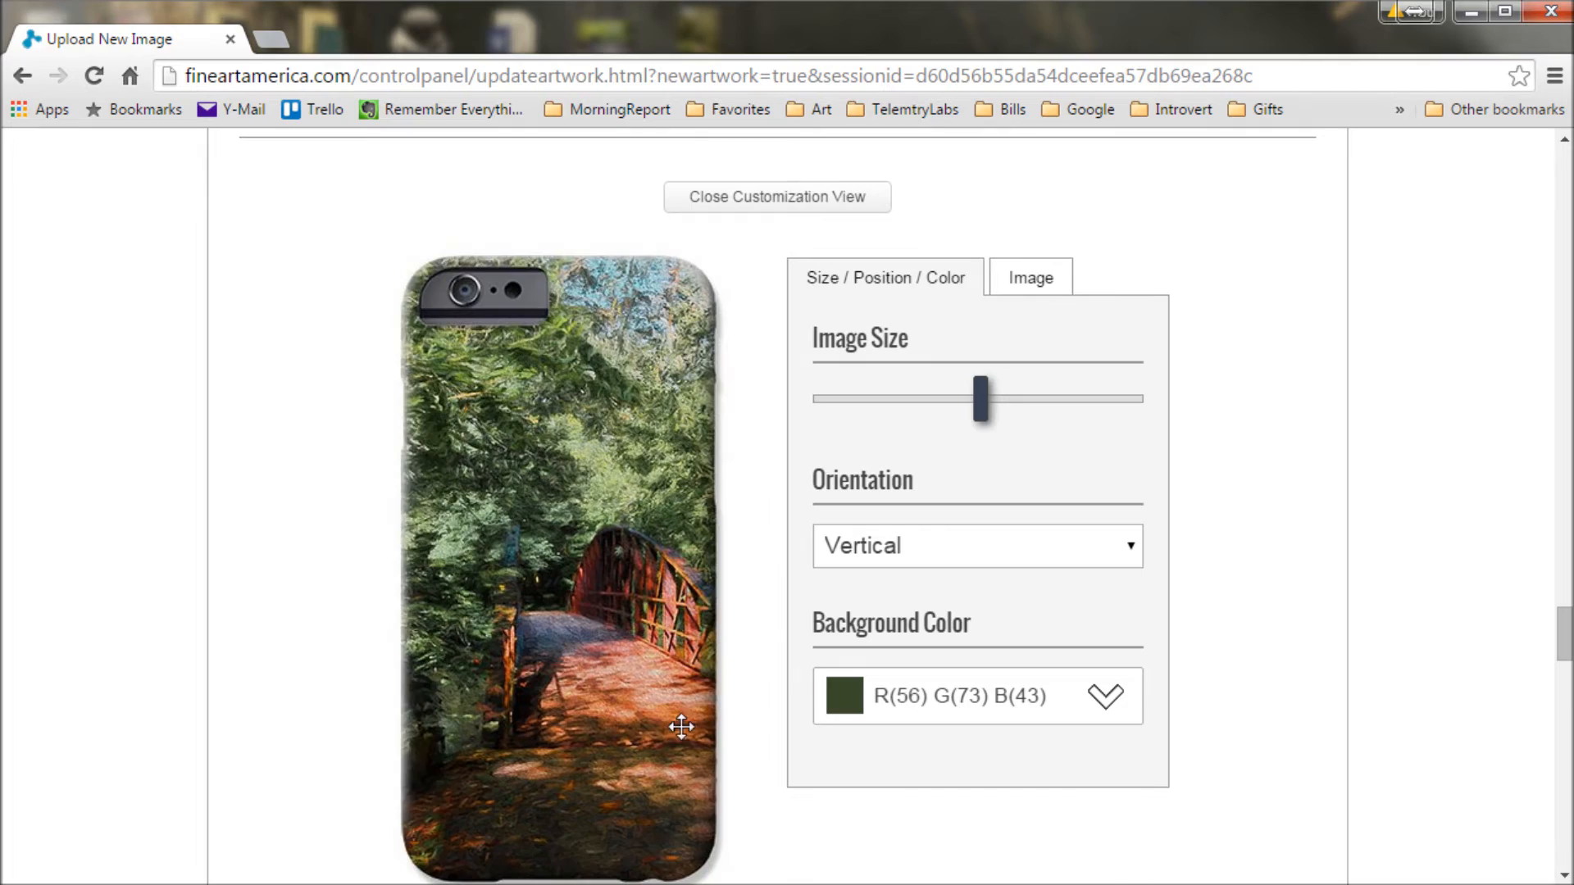
{"action": "scroll", "scroll_direction": "down", "scroll_amount": 3}
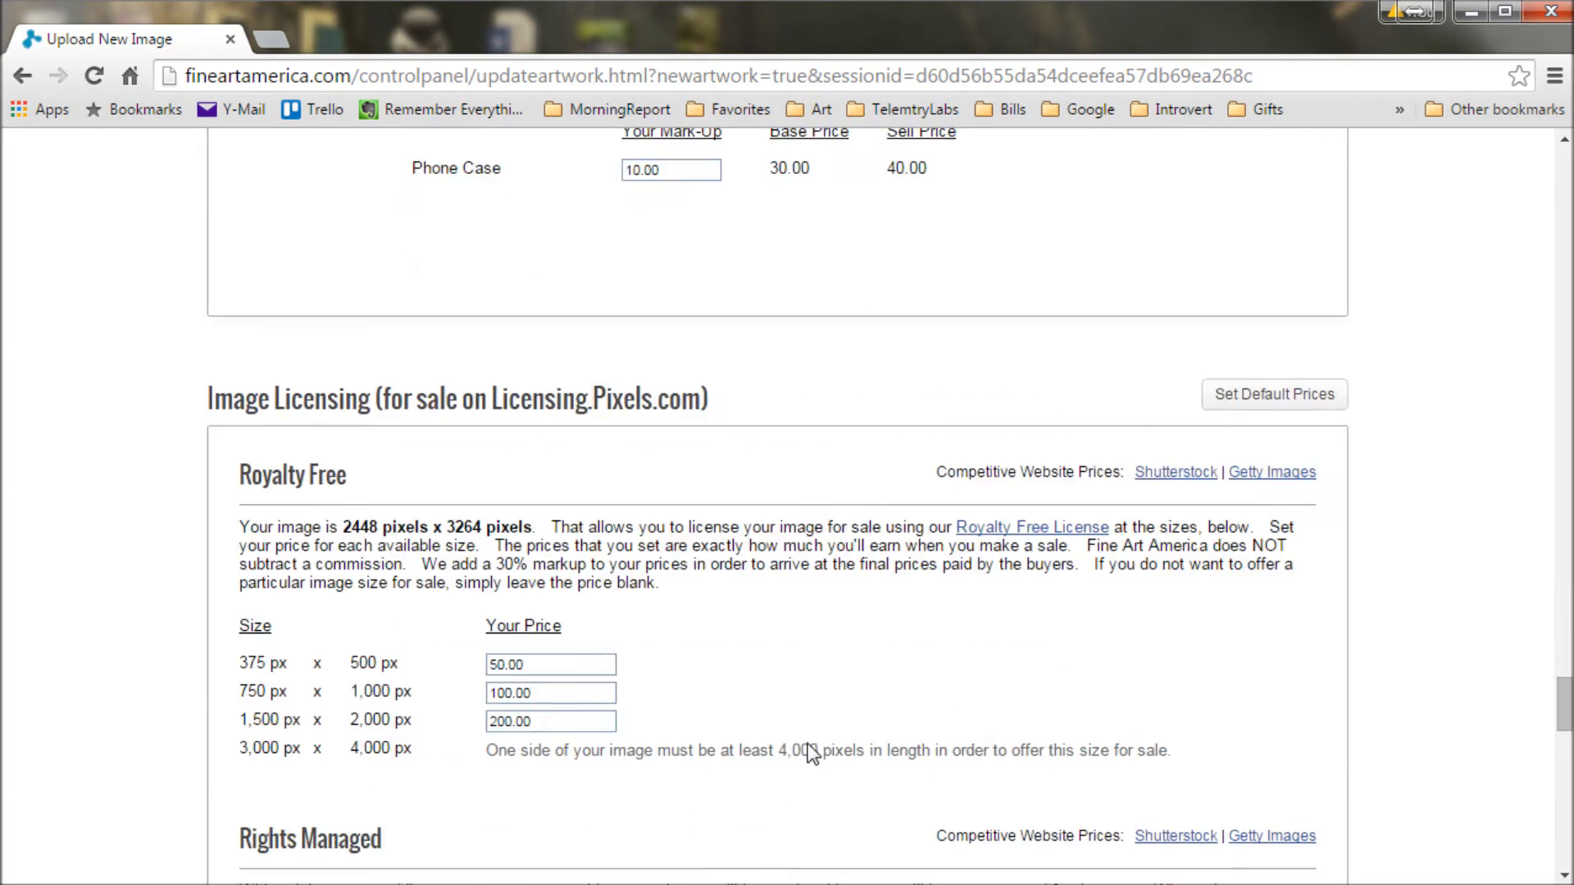
- Keep default Royalty Free and Rights Managed prices, reaching Facebook Synchronization
{"action": "scroll", "scroll_direction": "down", "scroll_amount": 3}
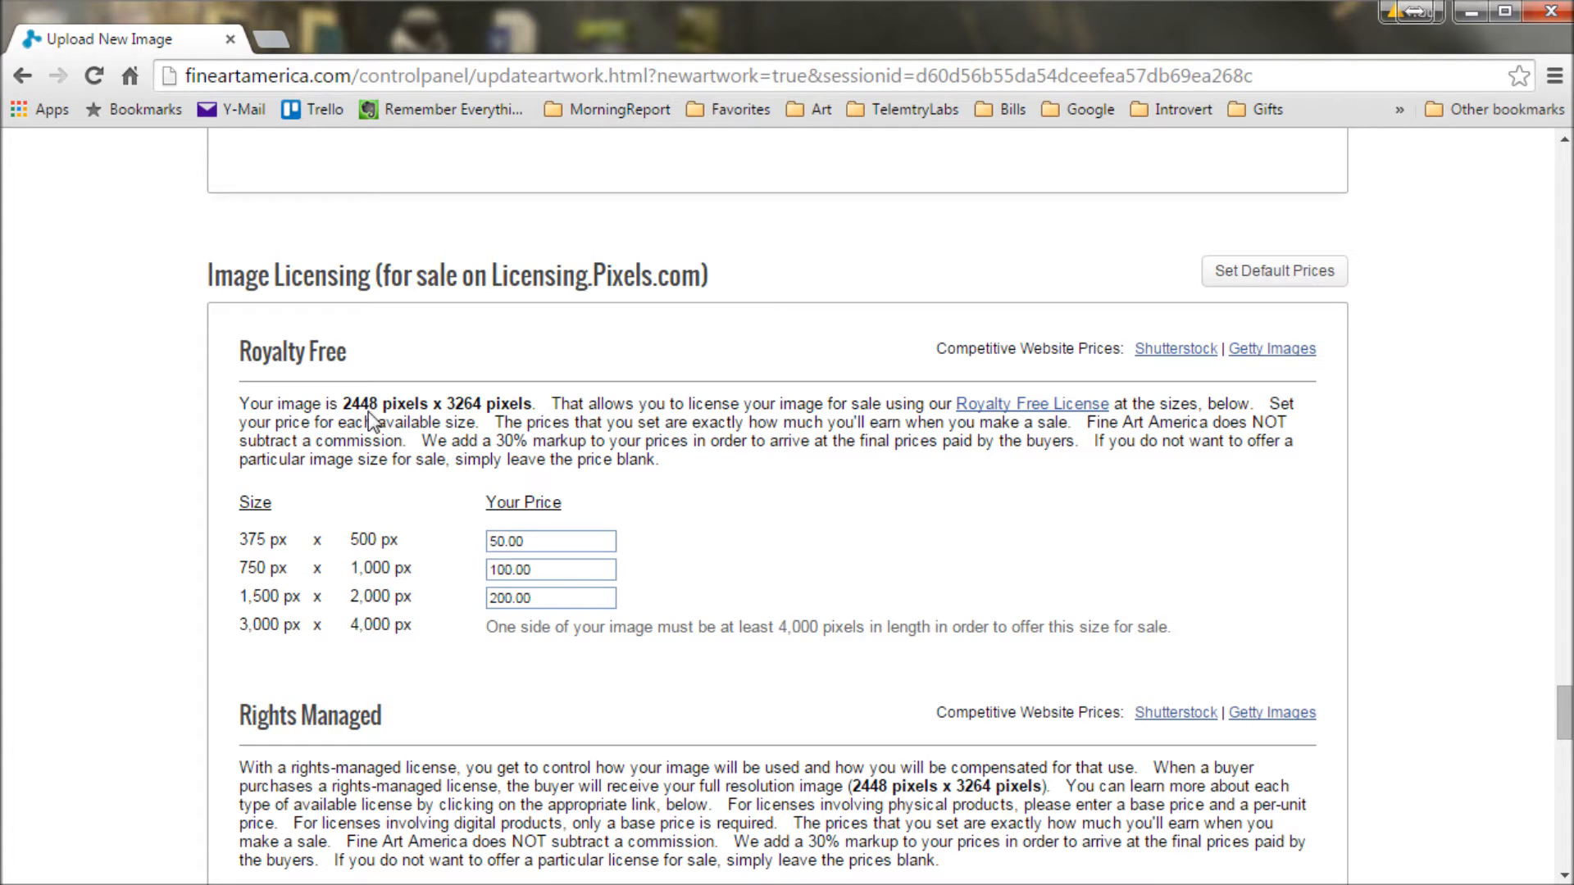
{"action": "mouse_move", "coordinate": [630, 308]}
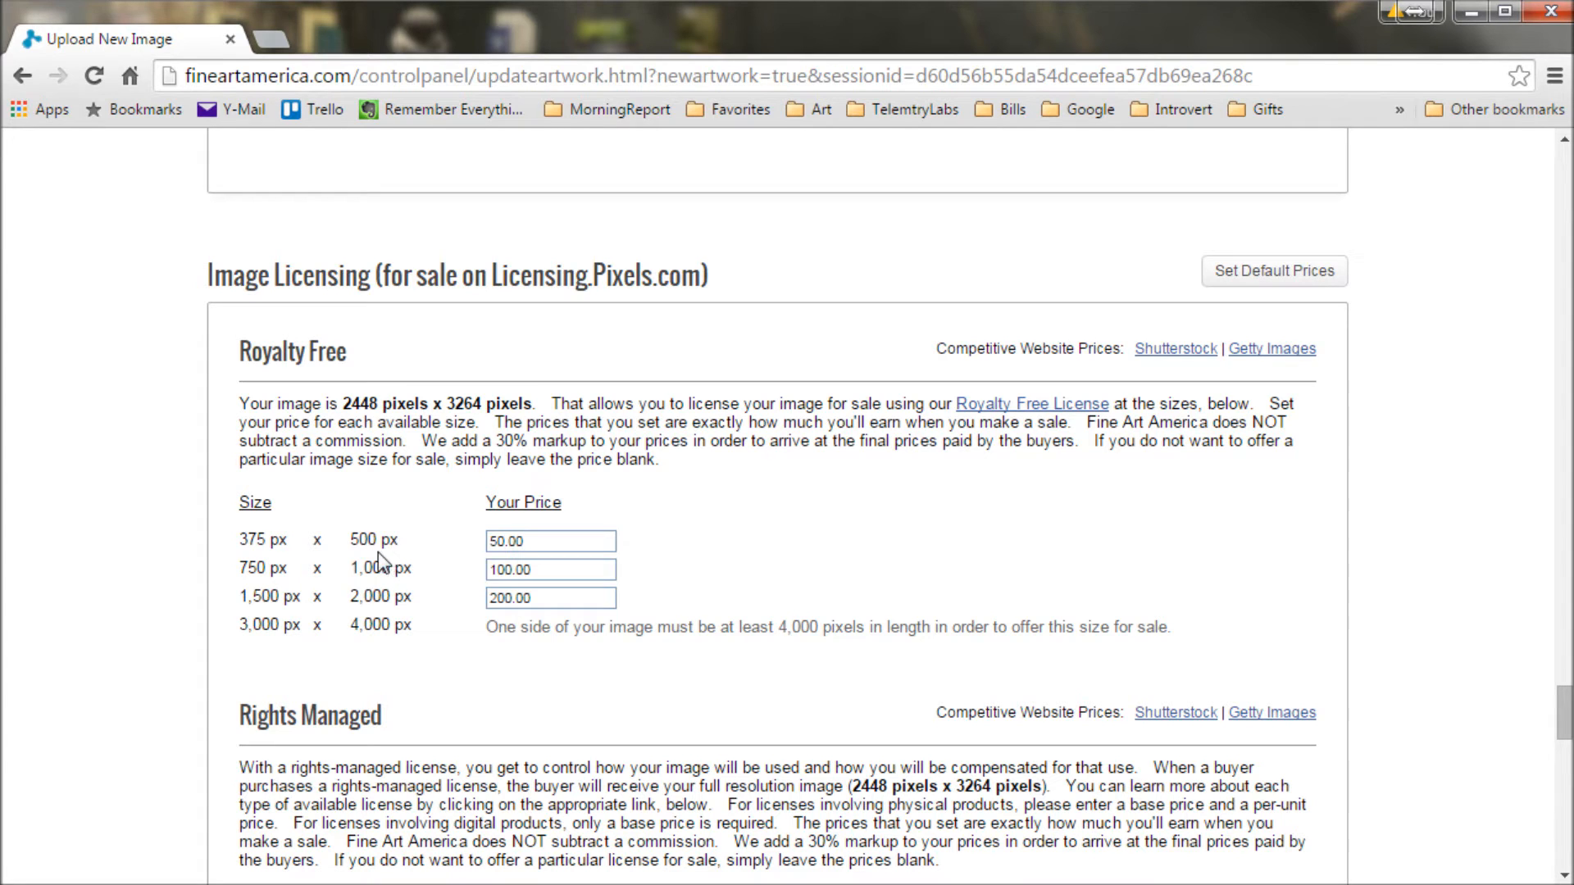
{"action": "mouse_move", "coordinate": [478, 613]}
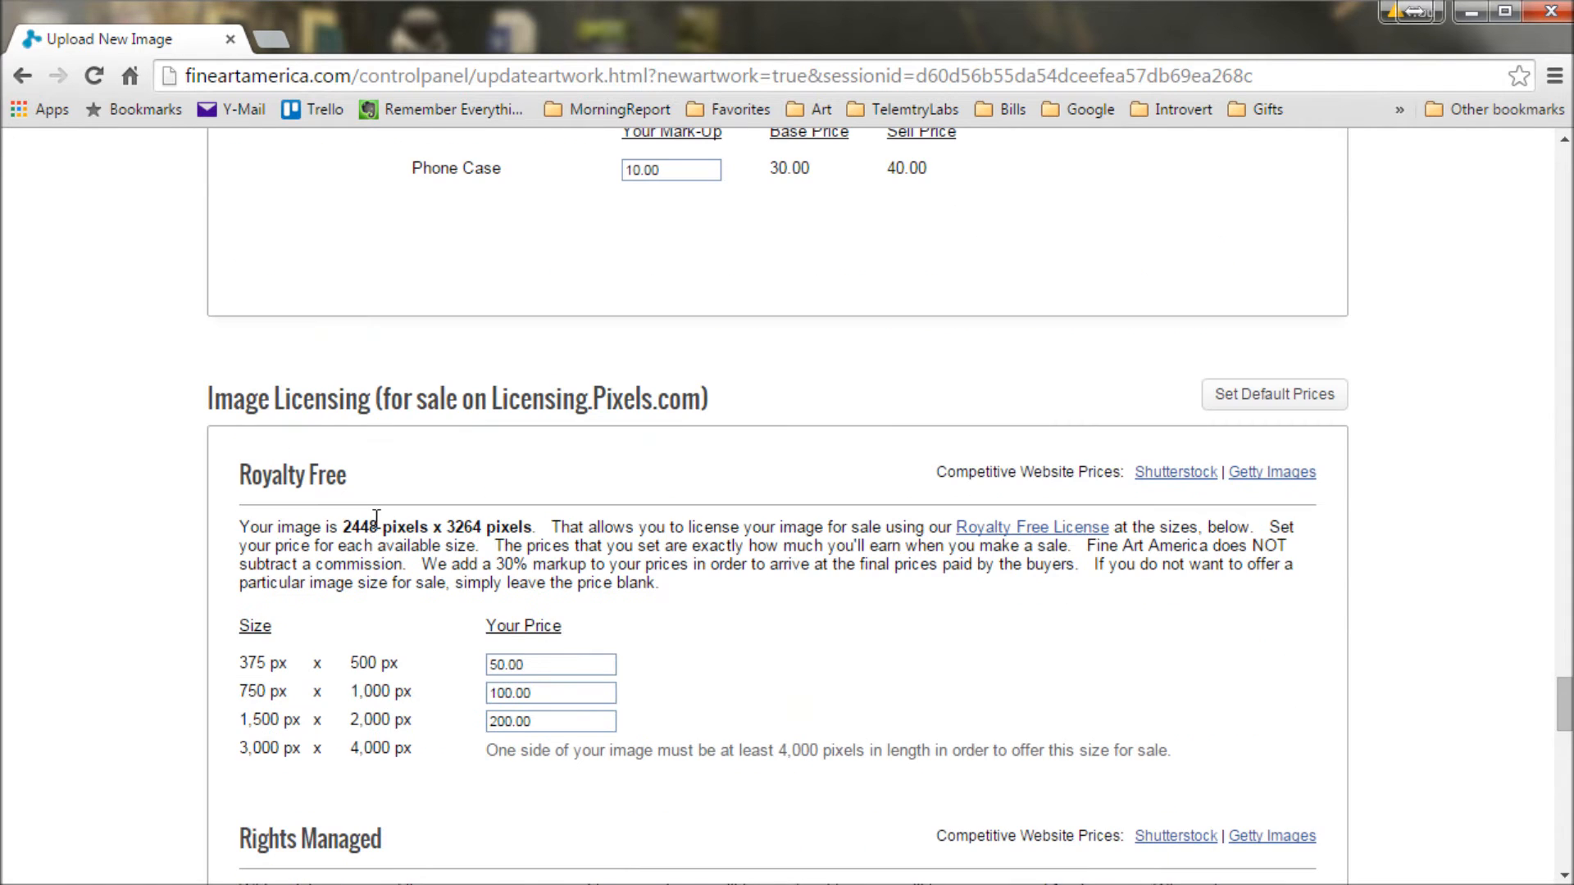
{"action": "scroll", "scroll_direction": "down", "scroll_amount": 3}
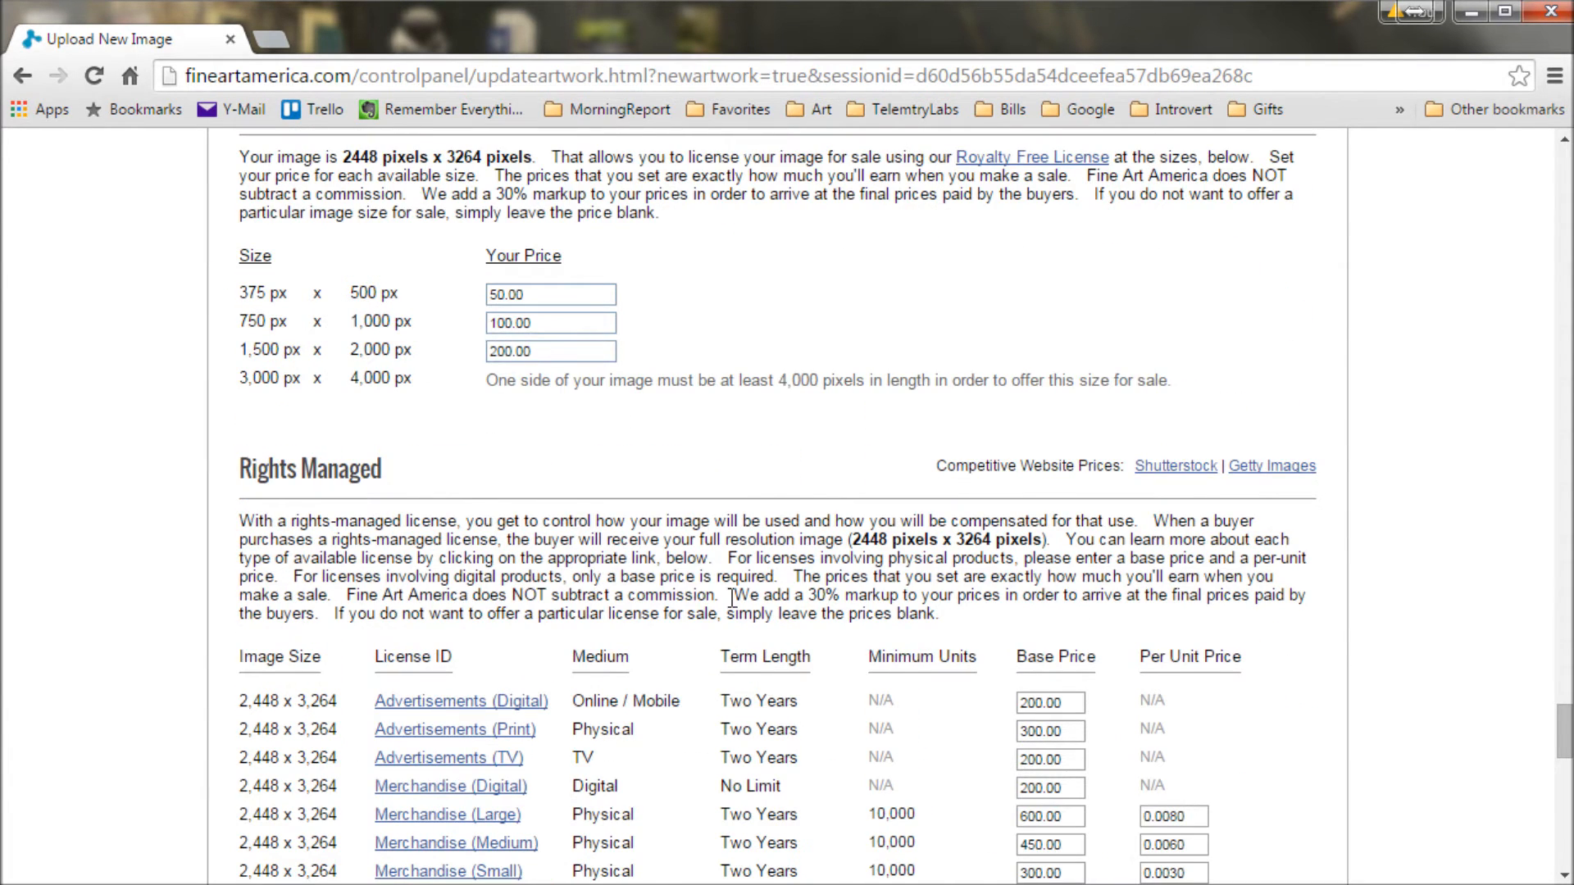
{"action": "scroll", "scroll_direction": "down", "scroll_amount": 3}
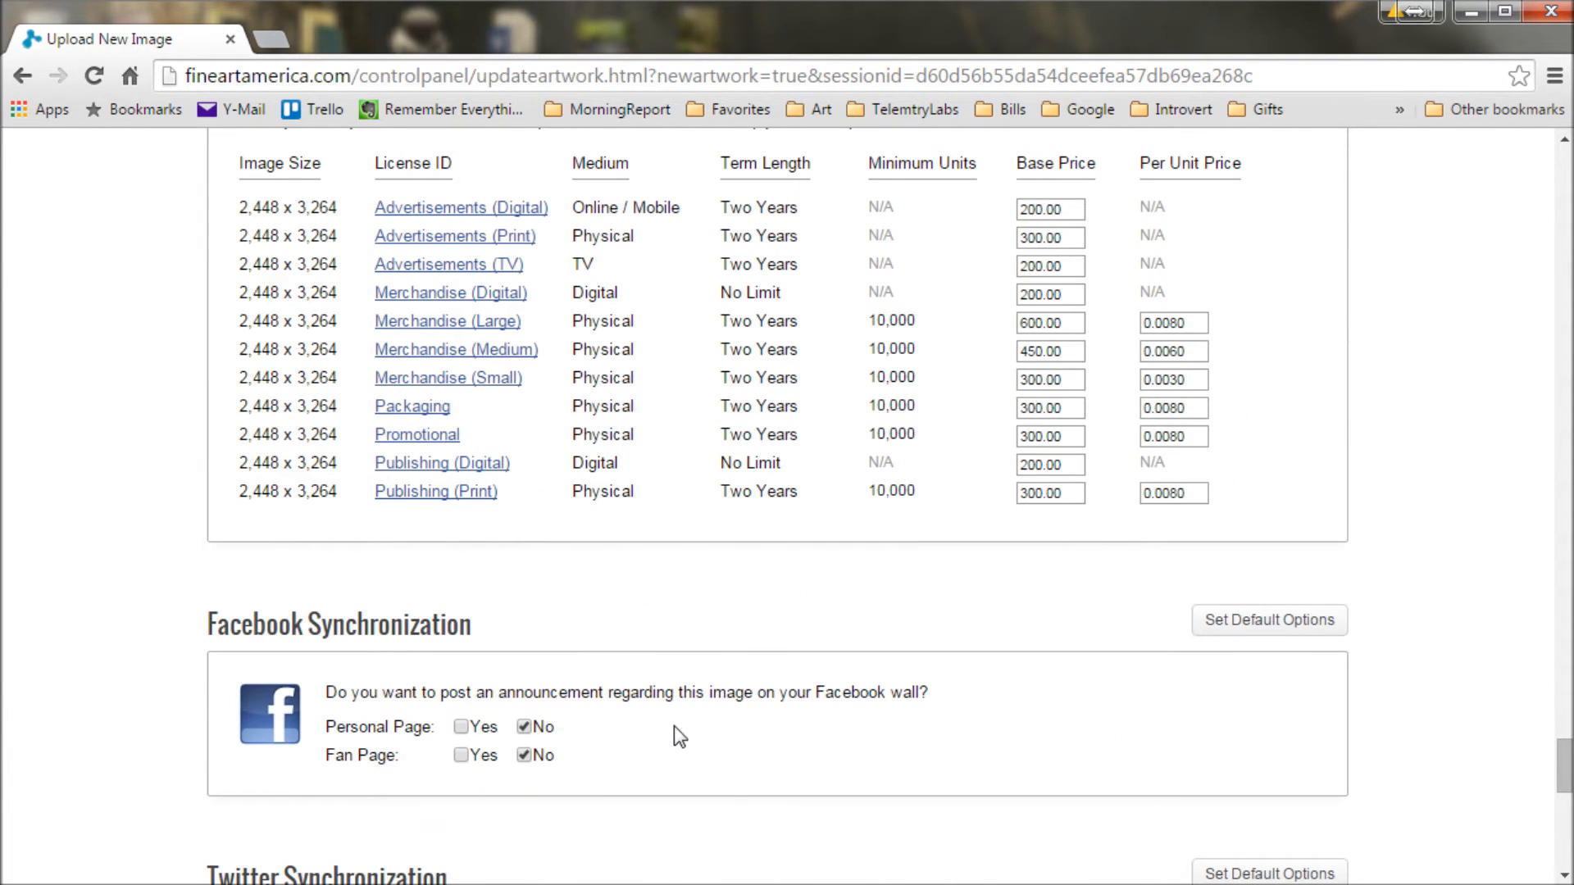
{"action": "scroll", "scroll_direction": "down", "scroll_amount": 3}
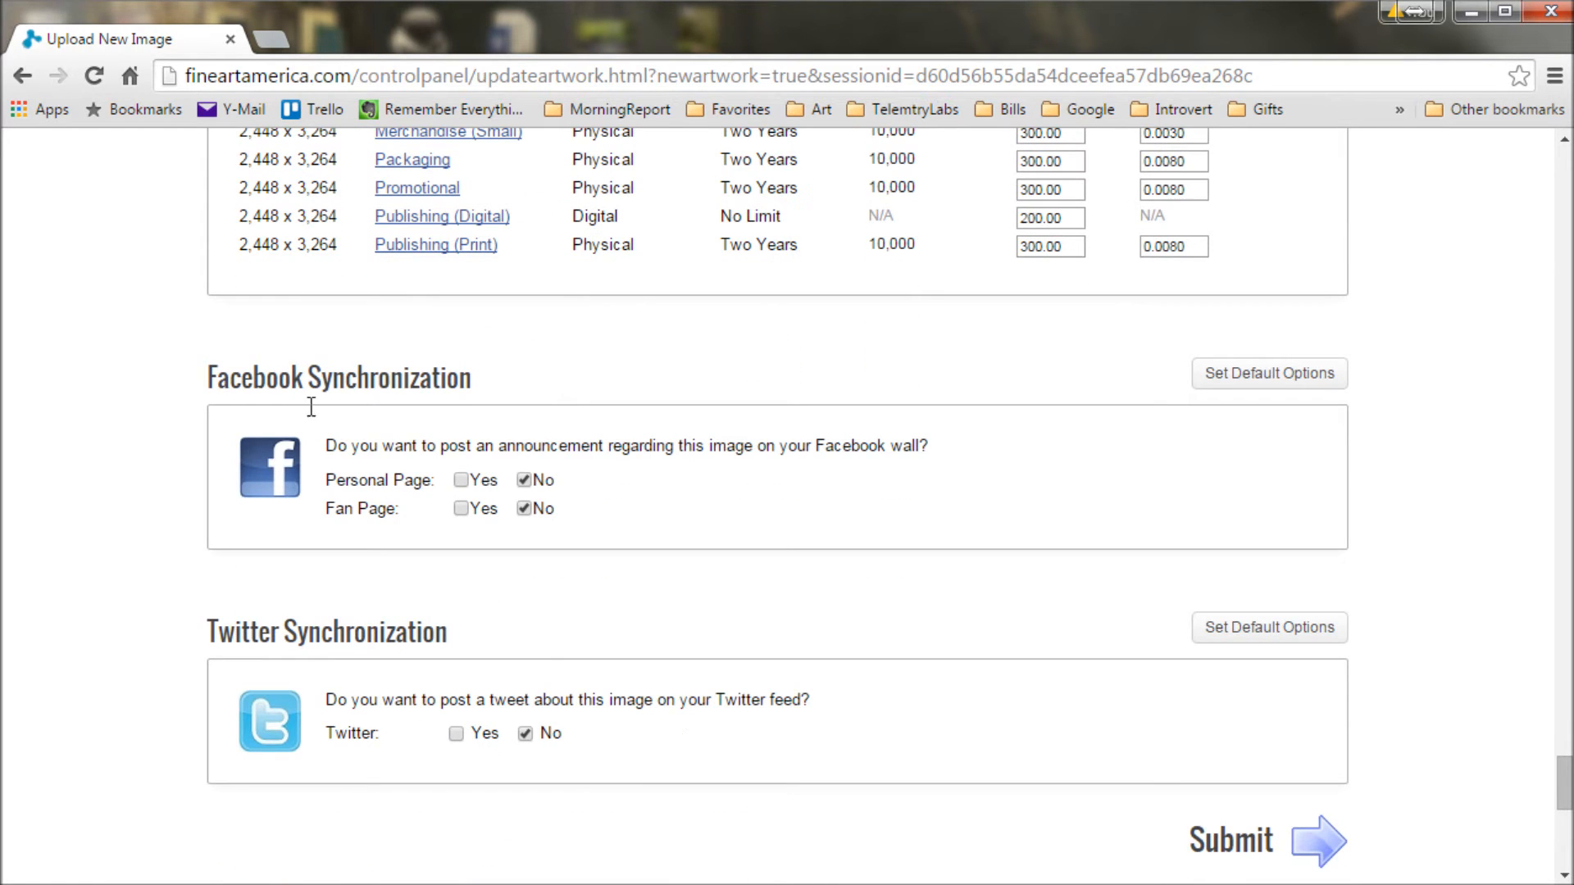
{"action": "mouse_move", "coordinate": [277, 531]}
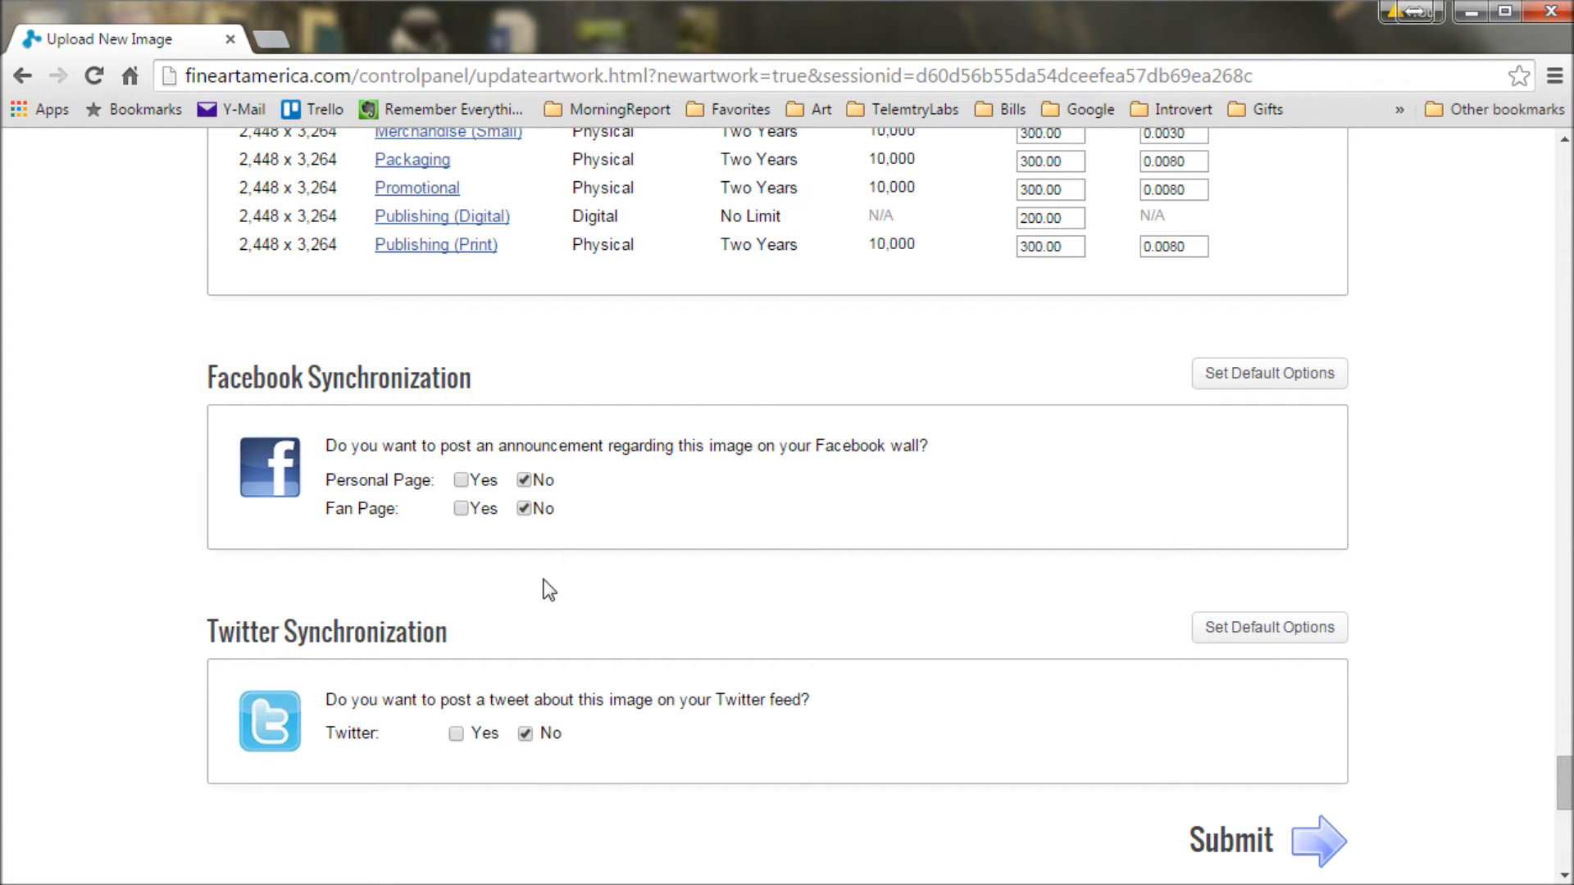
{"action": "mouse_move", "coordinate": [484, 416]}
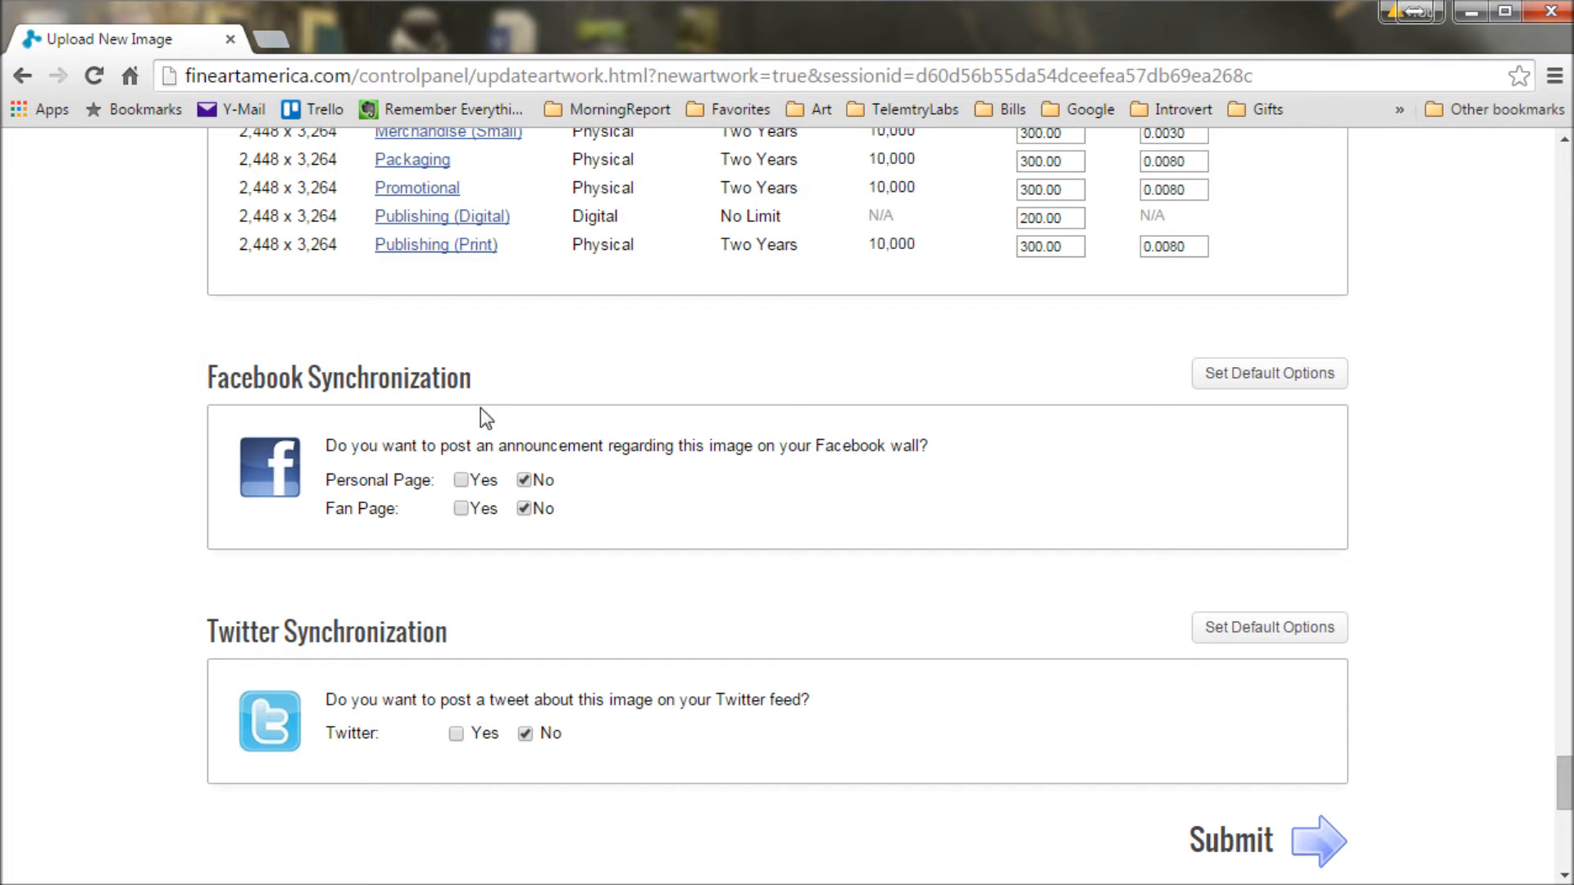
{"action": "mouse_move", "coordinate": [1139, 666]}
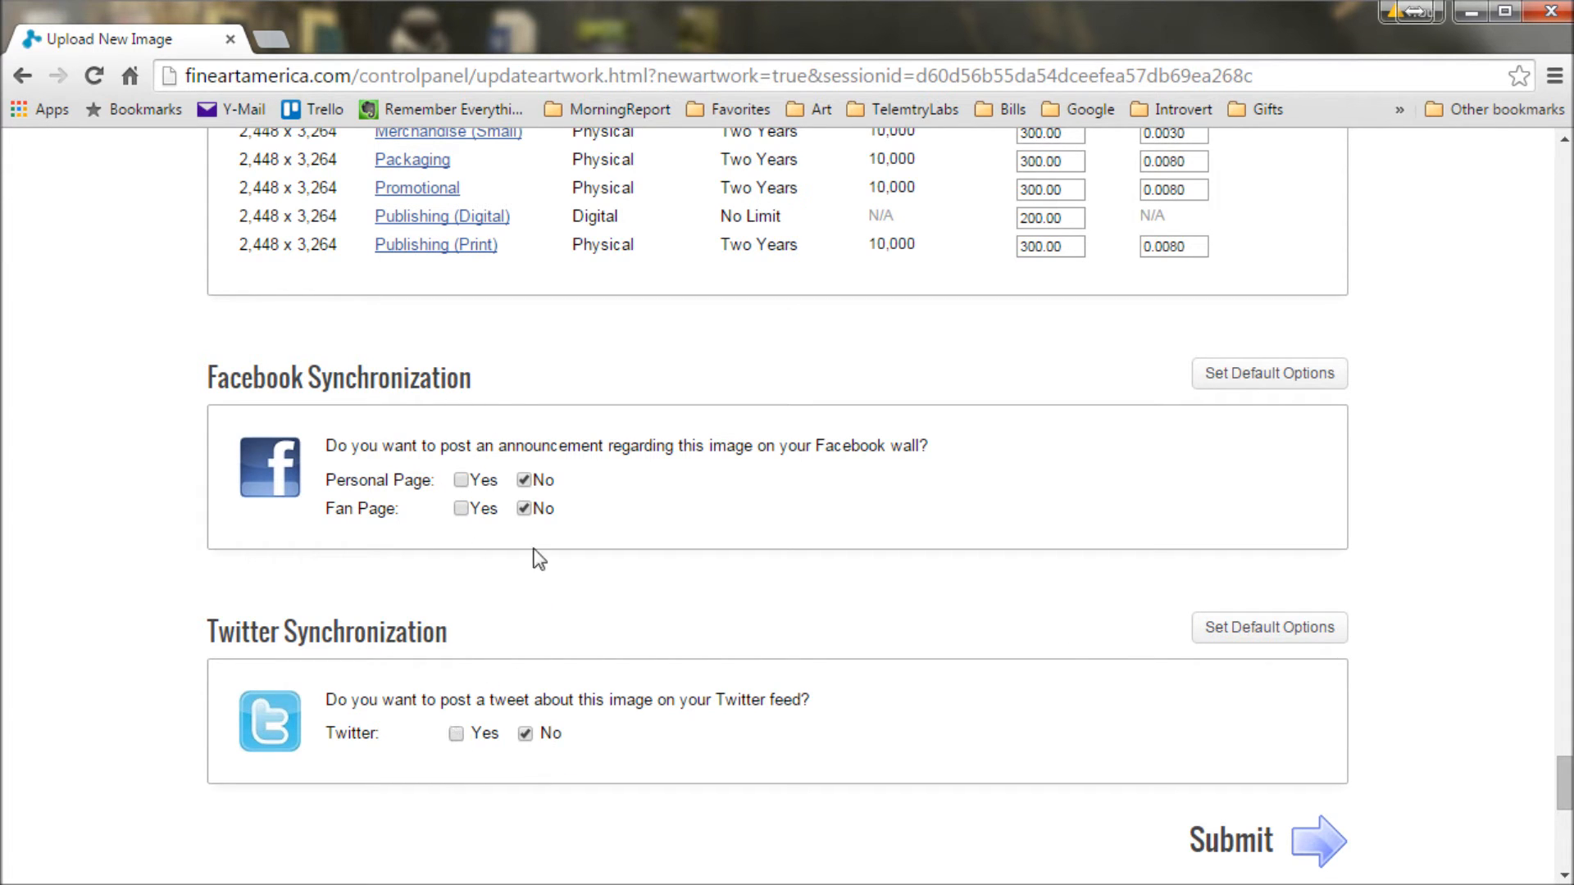
{"action": "mouse_move", "coordinate": [476, 545]}
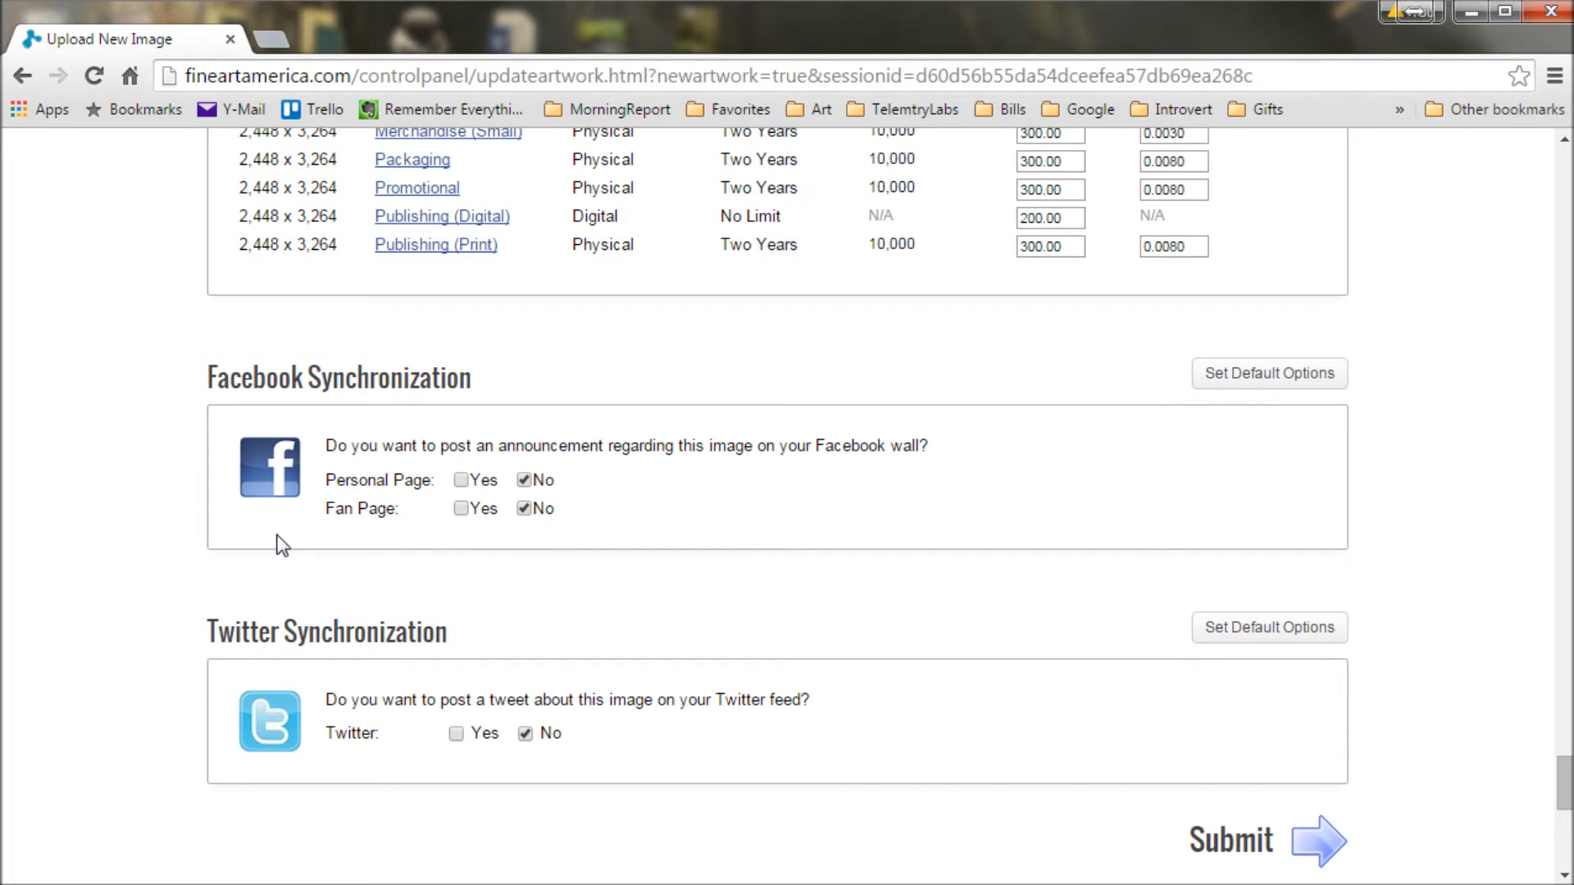
{"action": "mouse_move", "coordinate": [336, 823]}
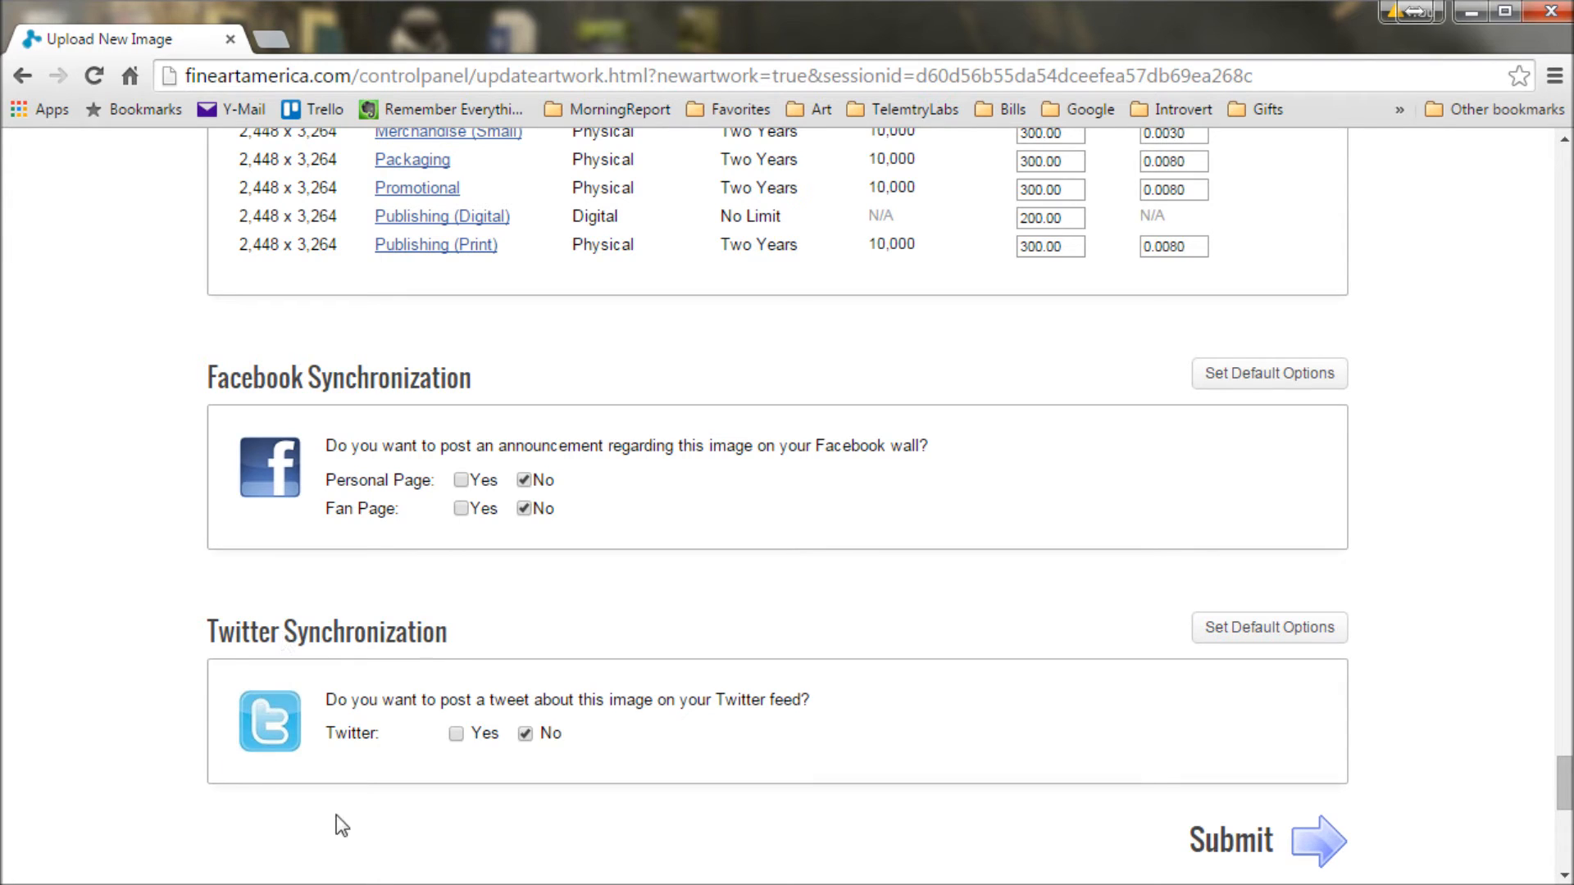
{"action": "mouse_move", "coordinate": [361, 877]}
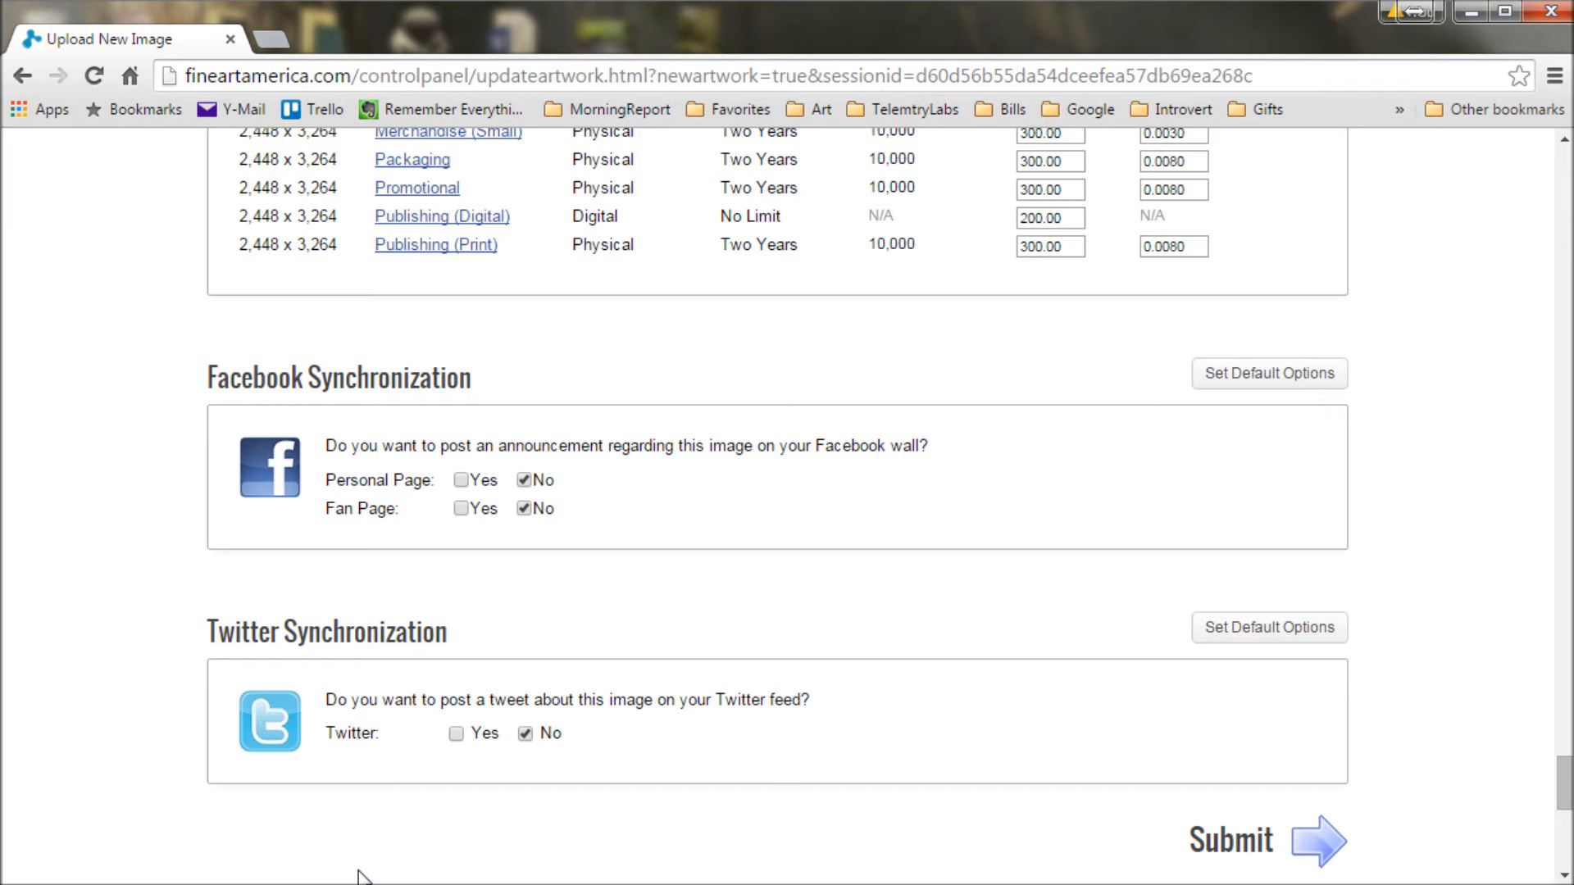
{"action": "scroll", "scroll_direction": "down", "scroll_amount": 3}
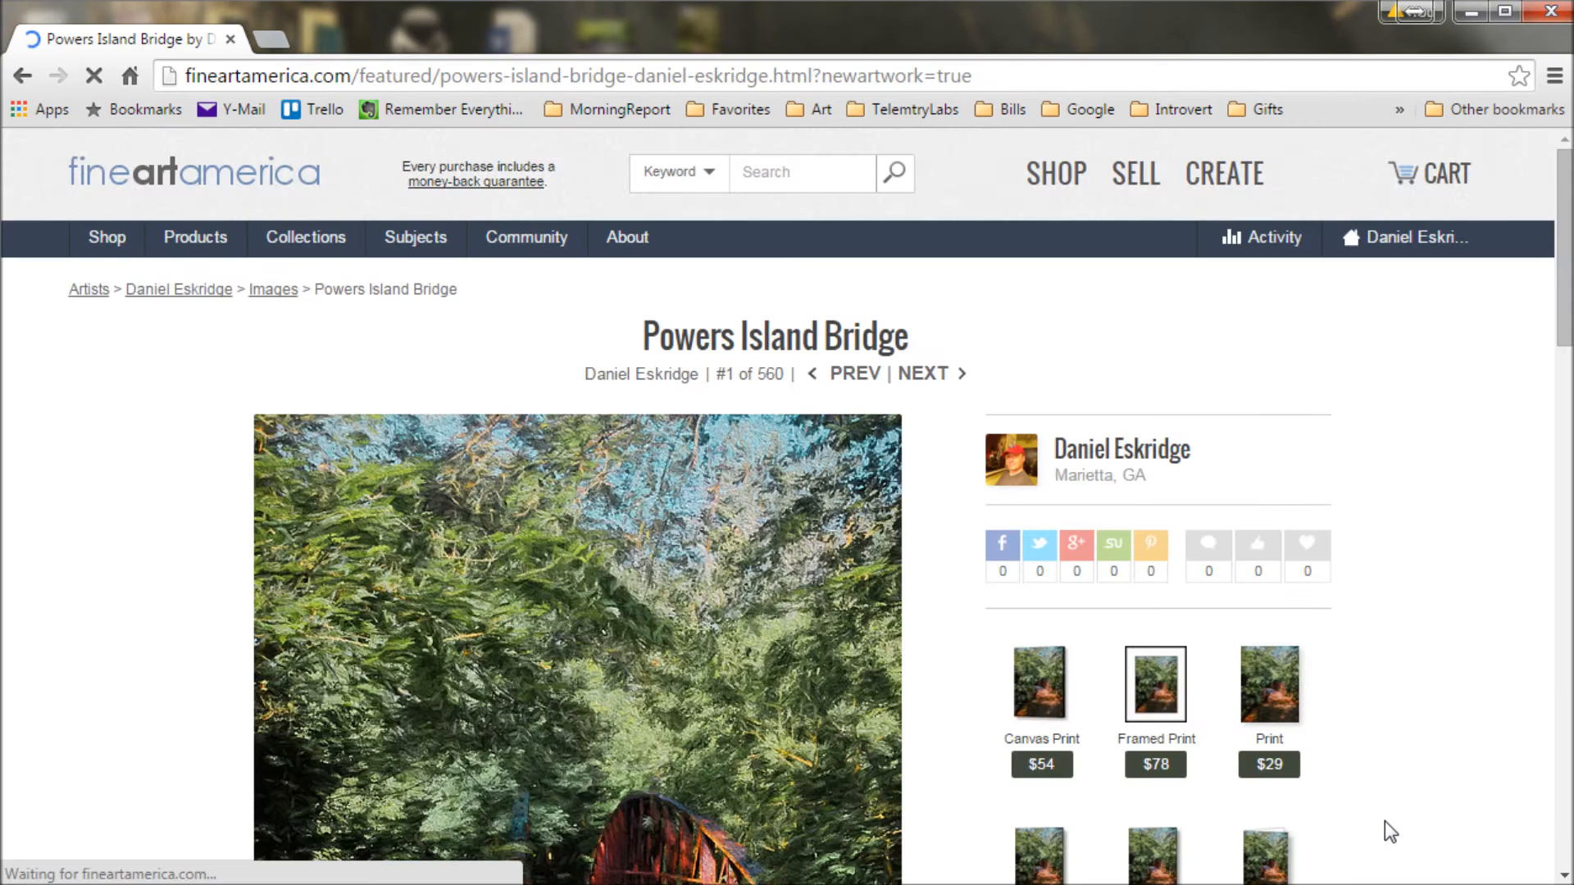
- Scroll the published Powers Island Bridge page to review products and description
{"action": "scroll", "scroll_direction": "down", "scroll_amount": 3}
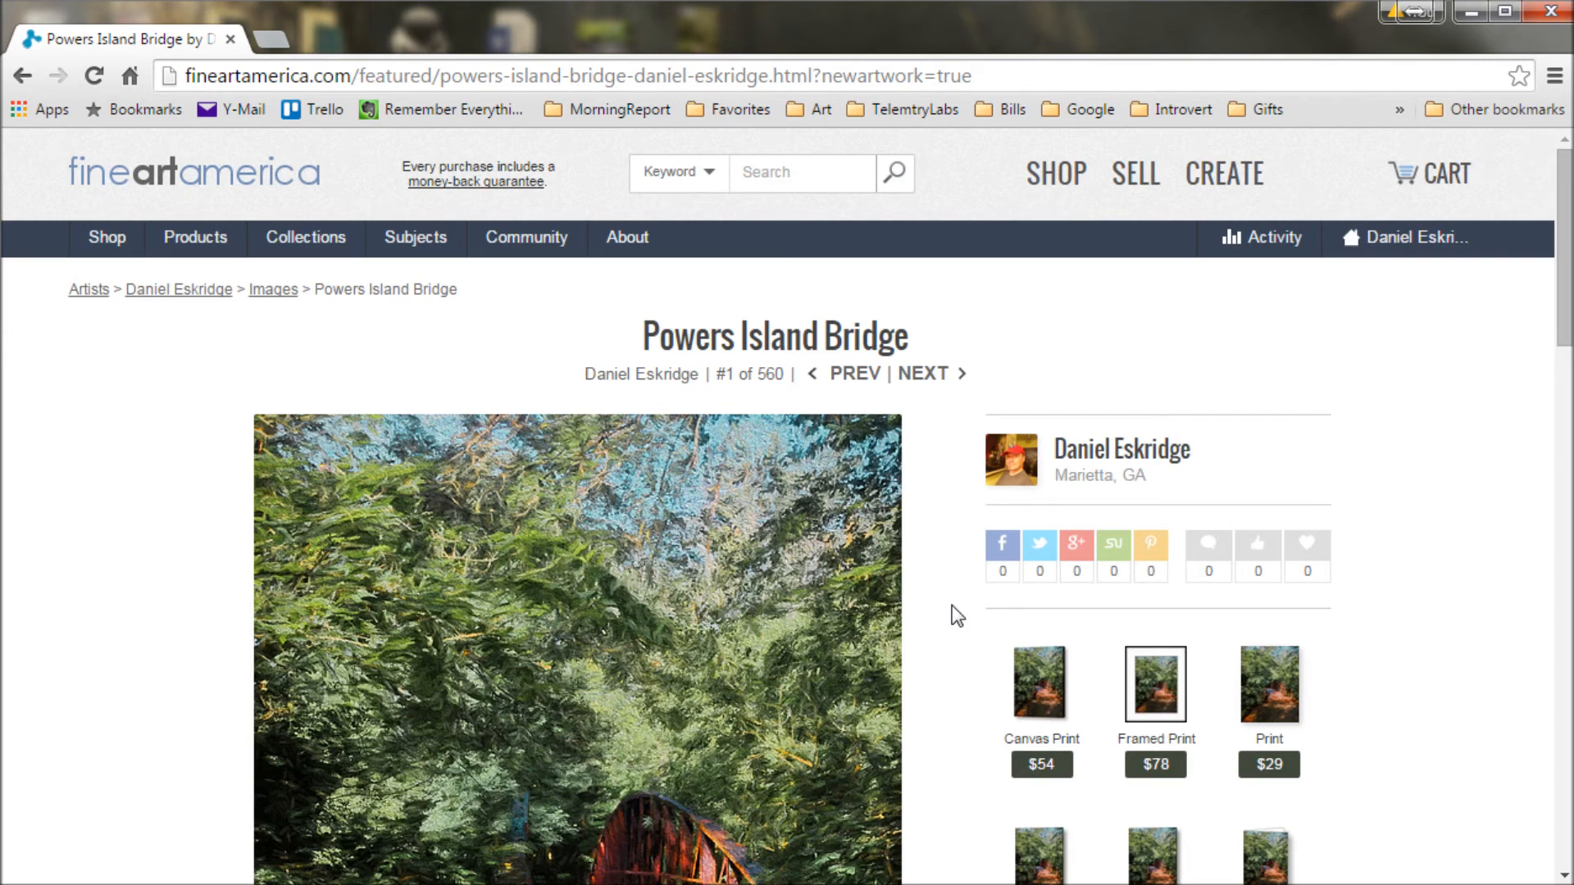
{"action": "scroll", "scroll_direction": "down", "scroll_amount": 3}
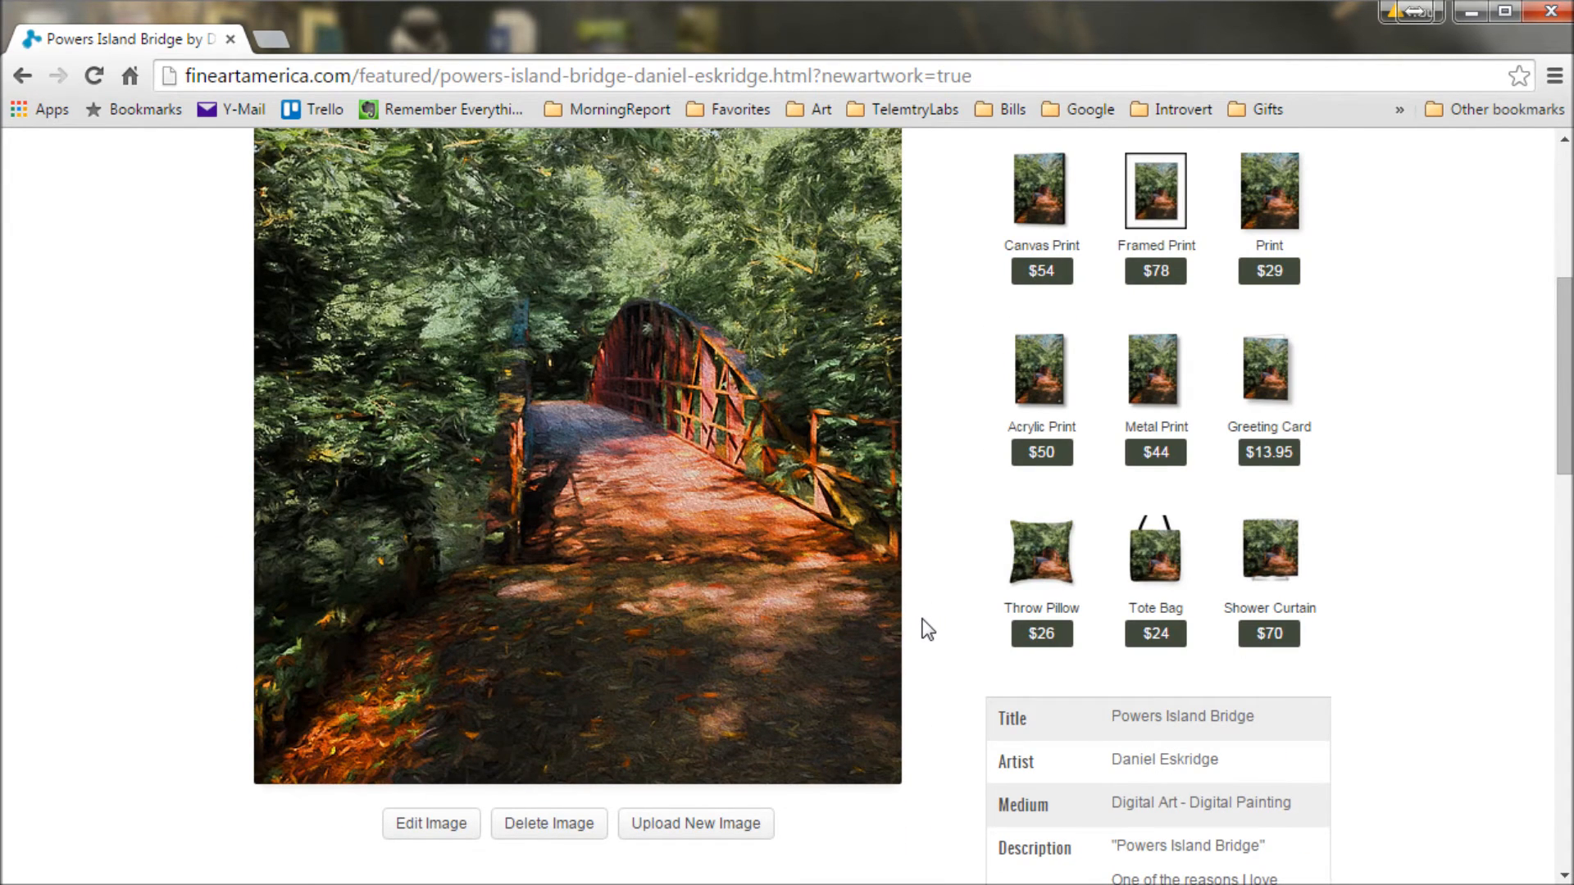
{"action": "scroll", "scroll_direction": "down", "scroll_amount": 3}
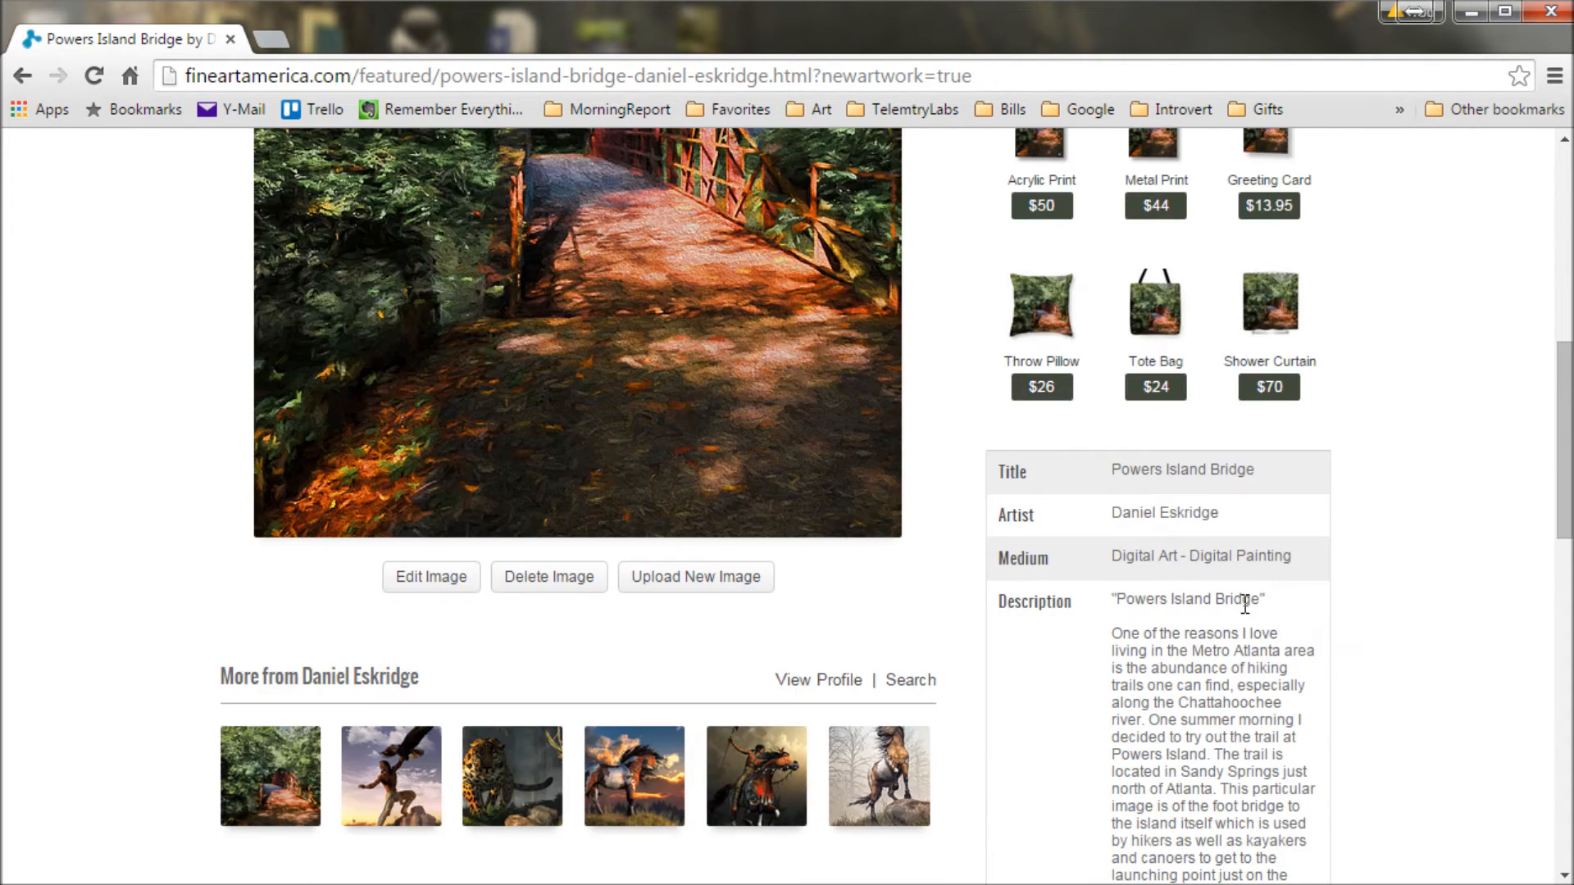
{"action": "mouse_move", "coordinate": [1186, 637]}
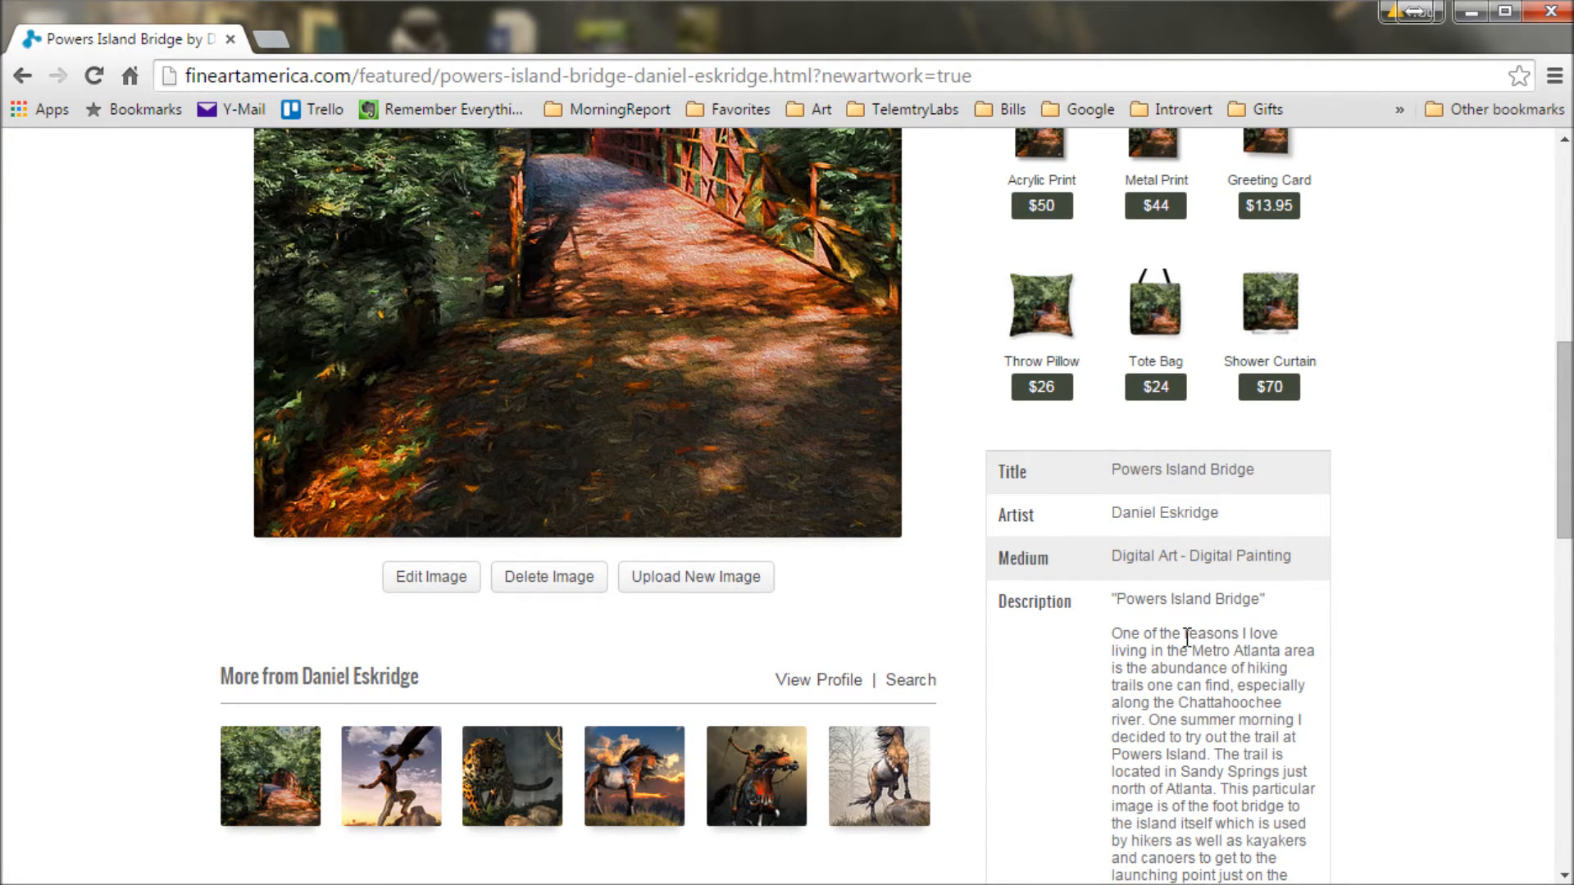
{"action": "mouse_move", "coordinate": [1050, 638]}
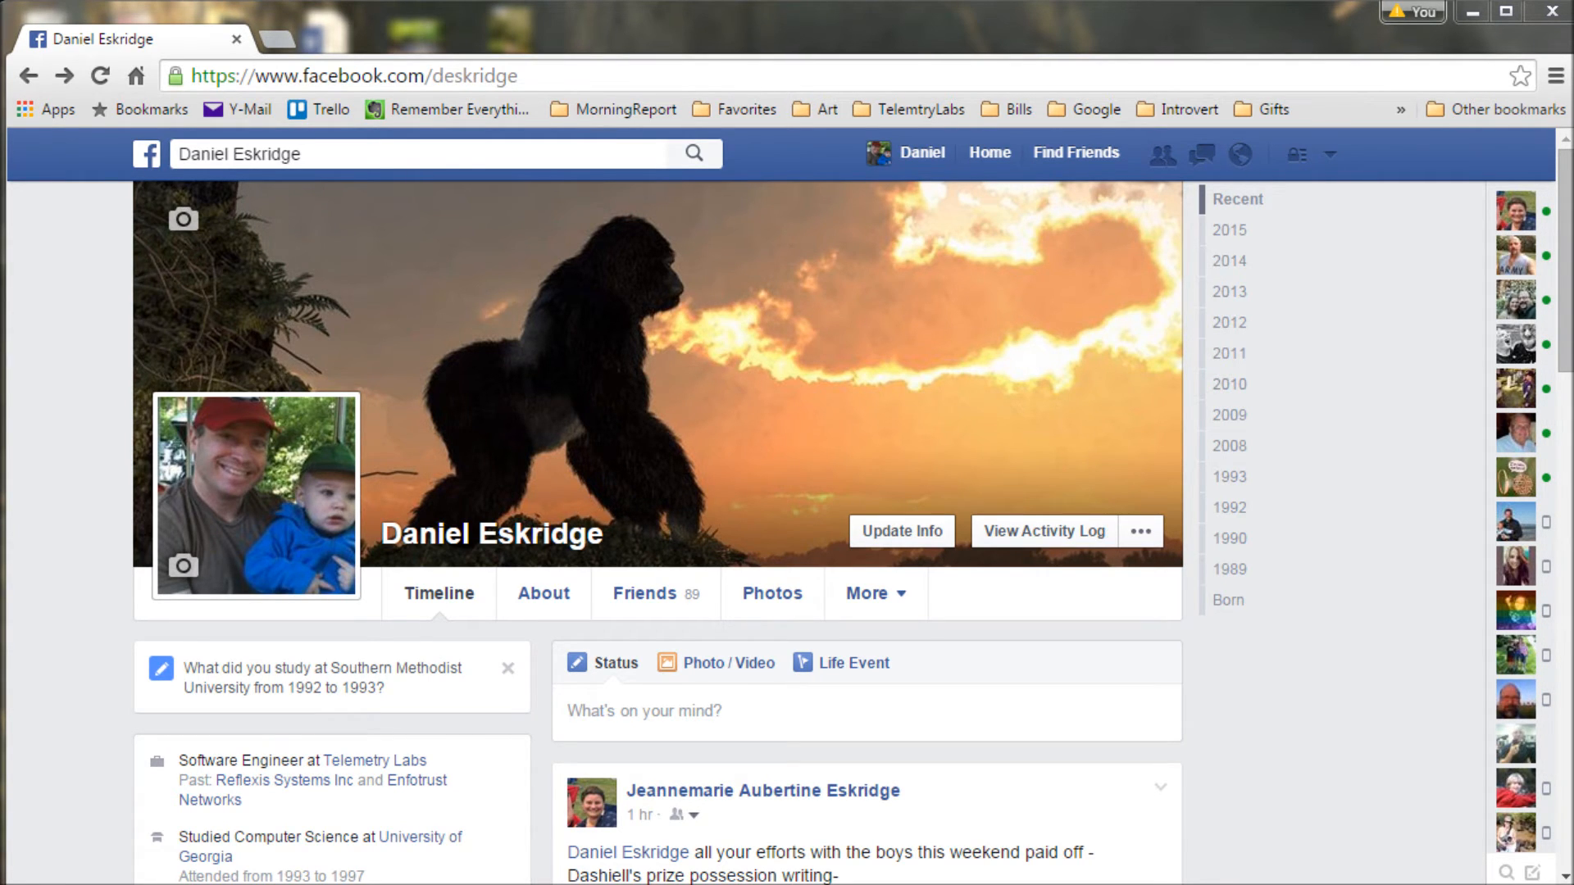
{"action": "mouse_move", "coordinate": [1348, 307]}
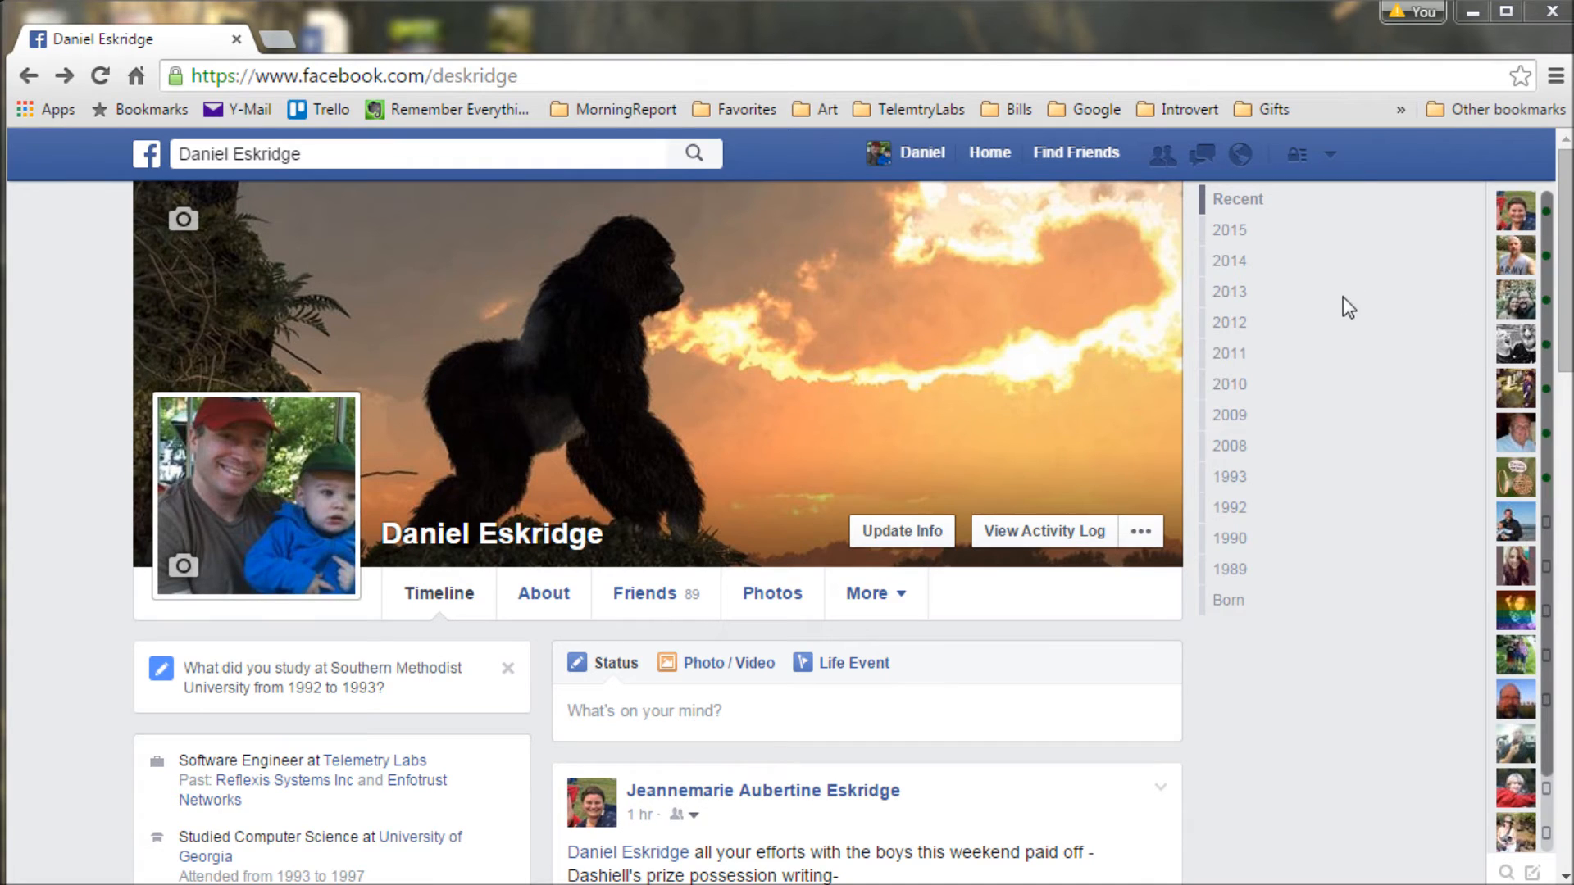
{"action": "mouse_move", "coordinate": [1084, 245]}
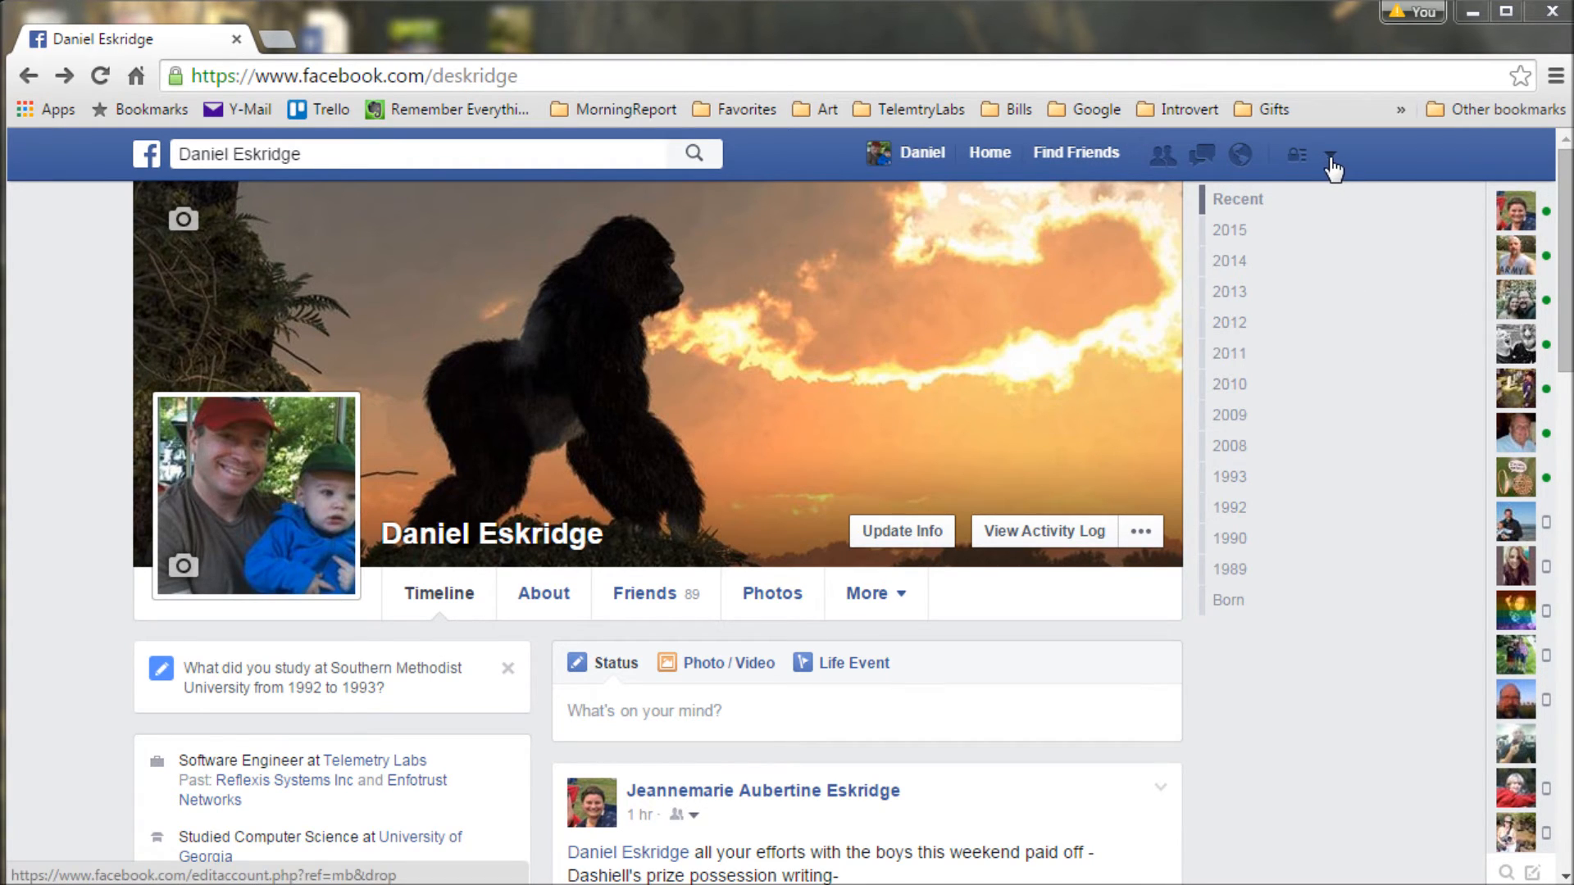
- Go to Create a Page from the account menu and browse the category tiles
{"action": "left_click", "coordinate": [1332, 154]}
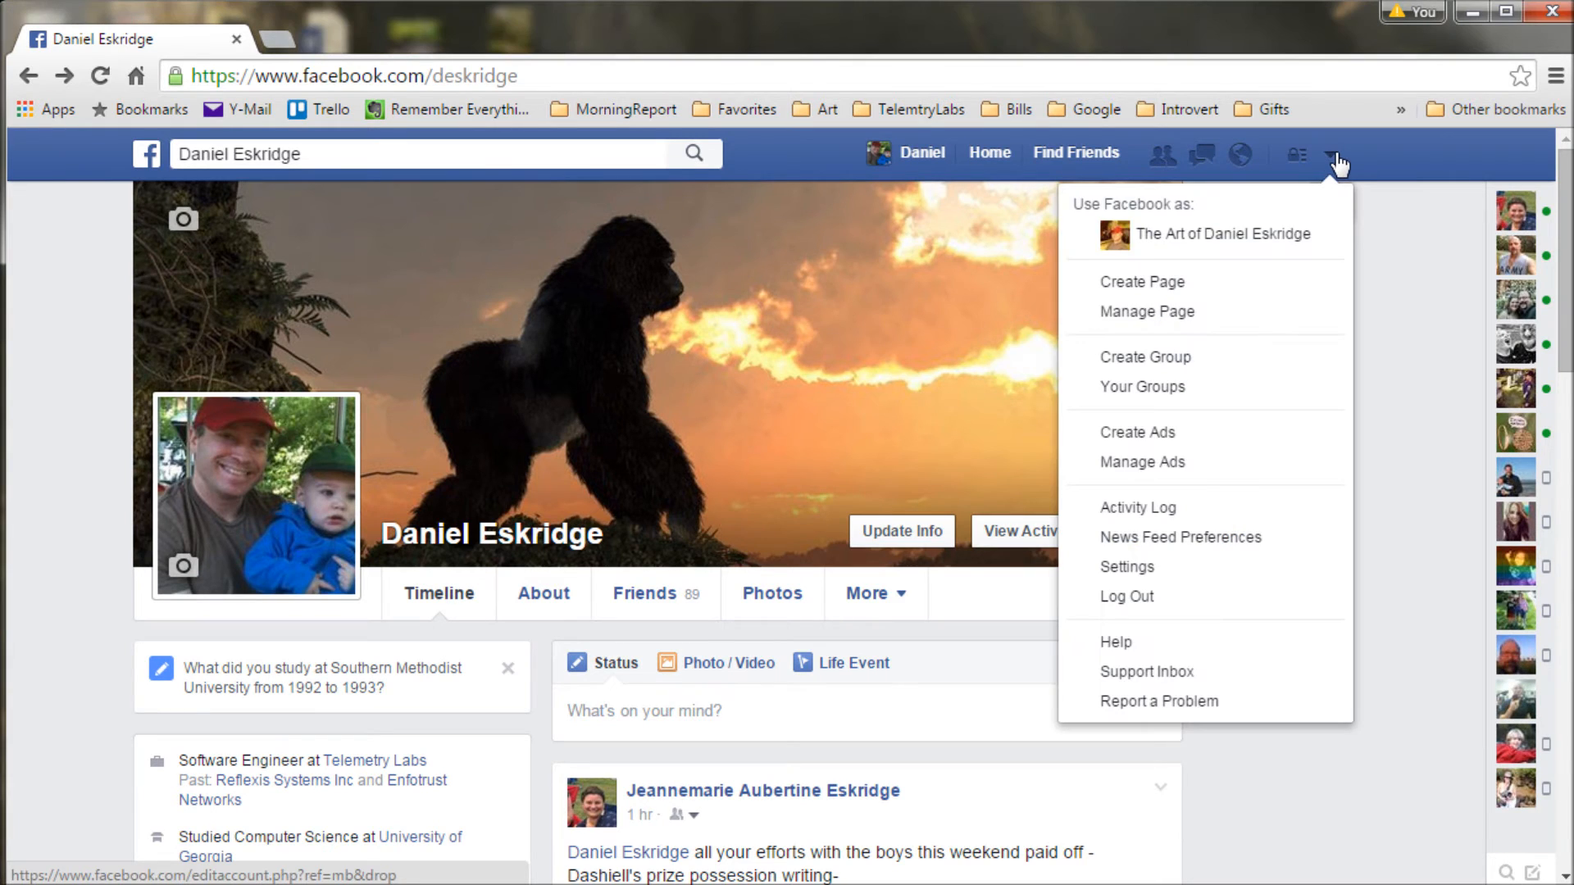
{"action": "mouse_move", "coordinate": [1141, 281]}
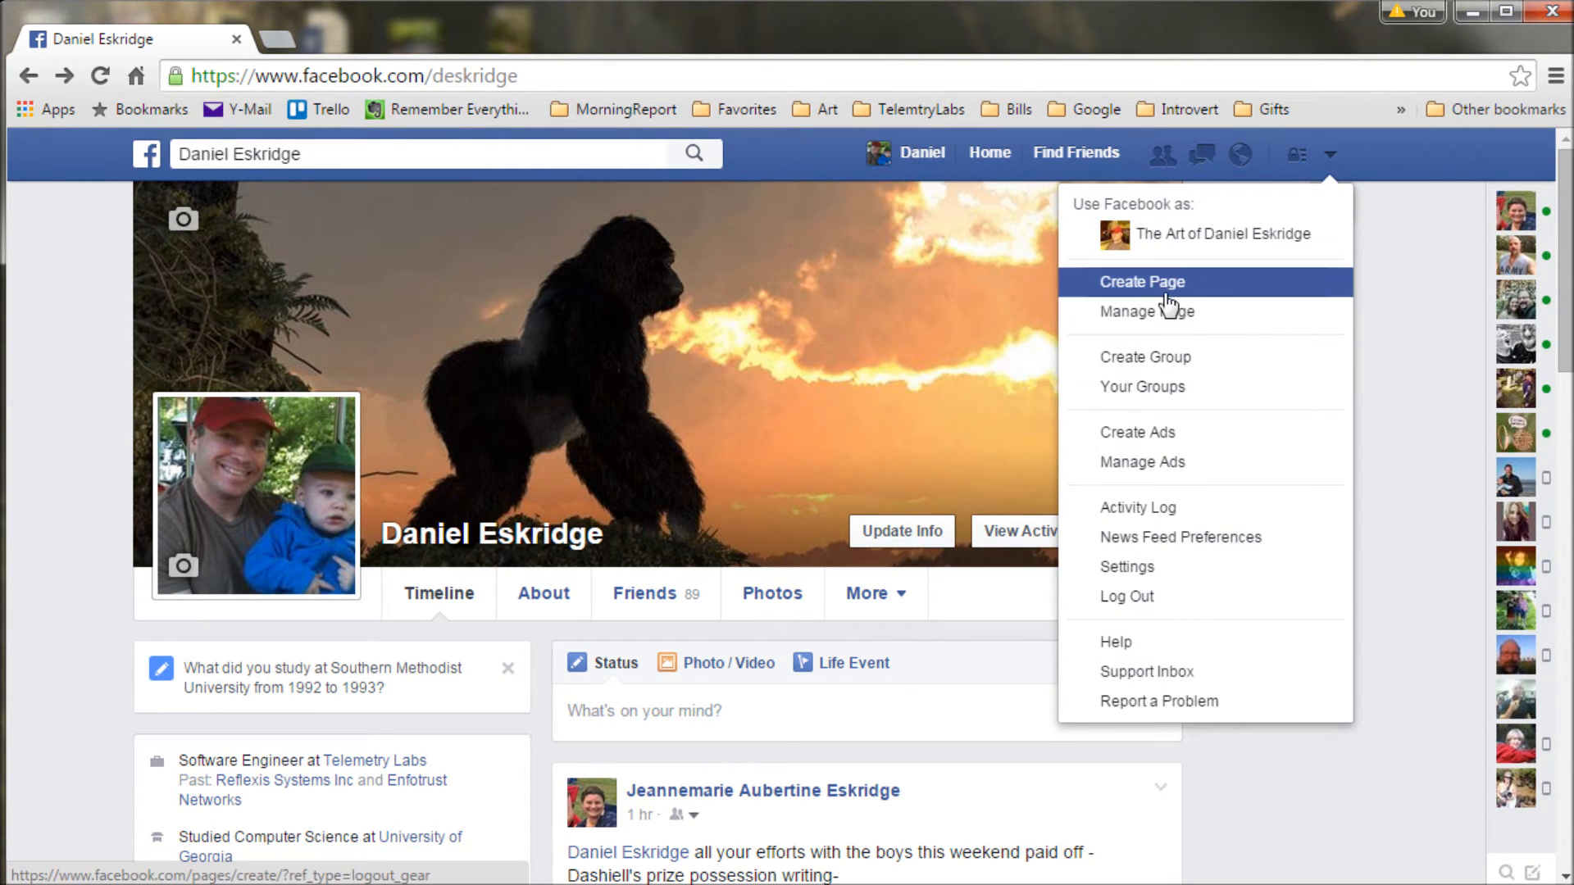
{"action": "left_click", "coordinate": [1140, 282]}
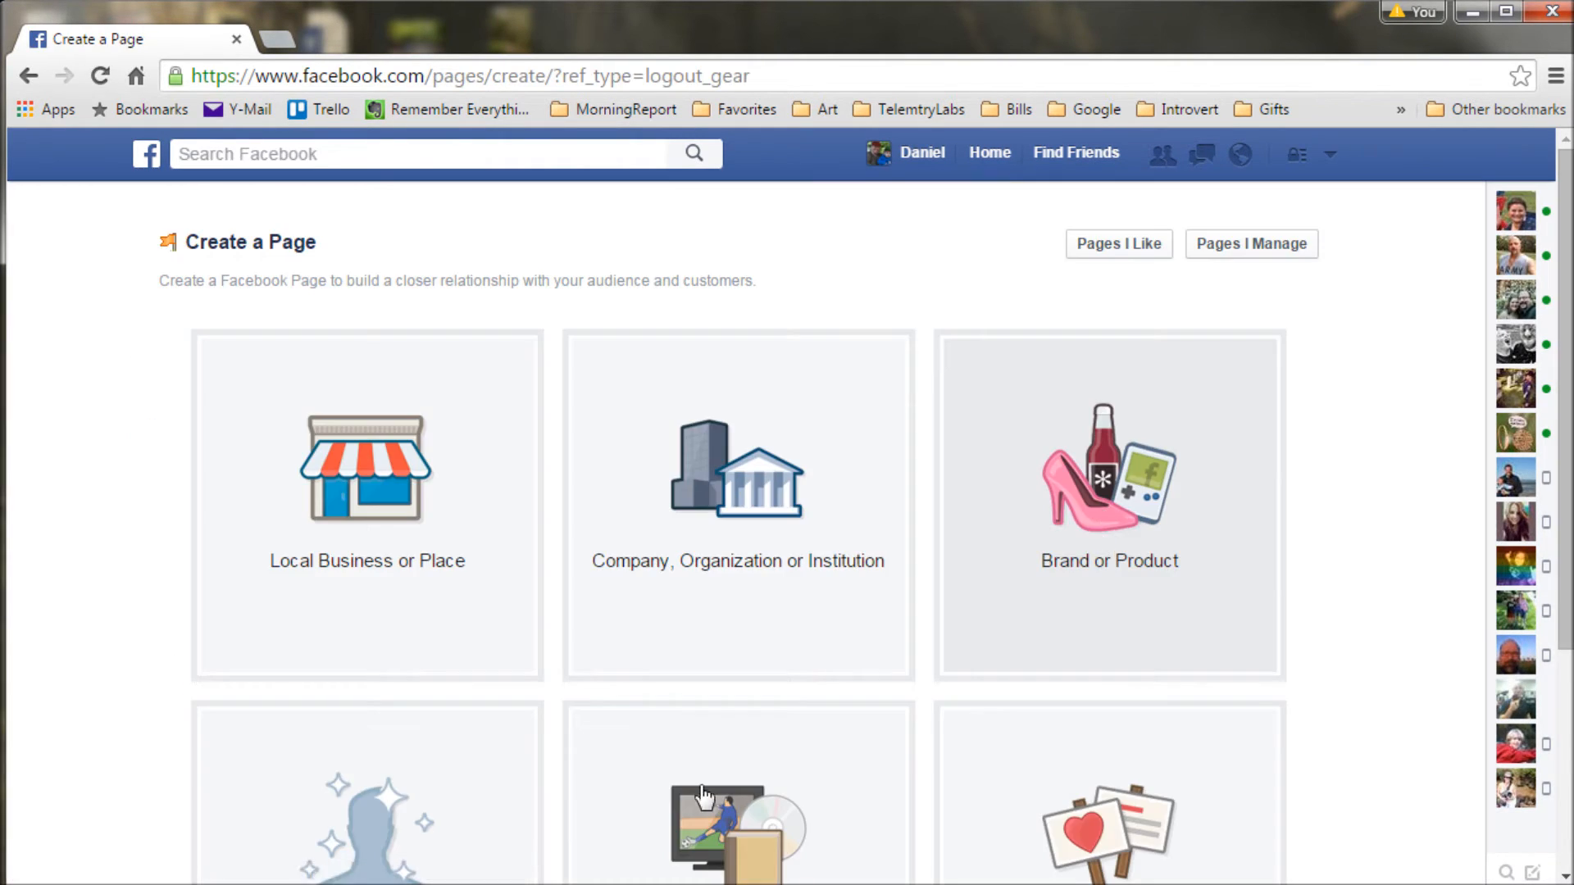
{"action": "scroll", "scroll_direction": "down", "scroll_amount": 3}
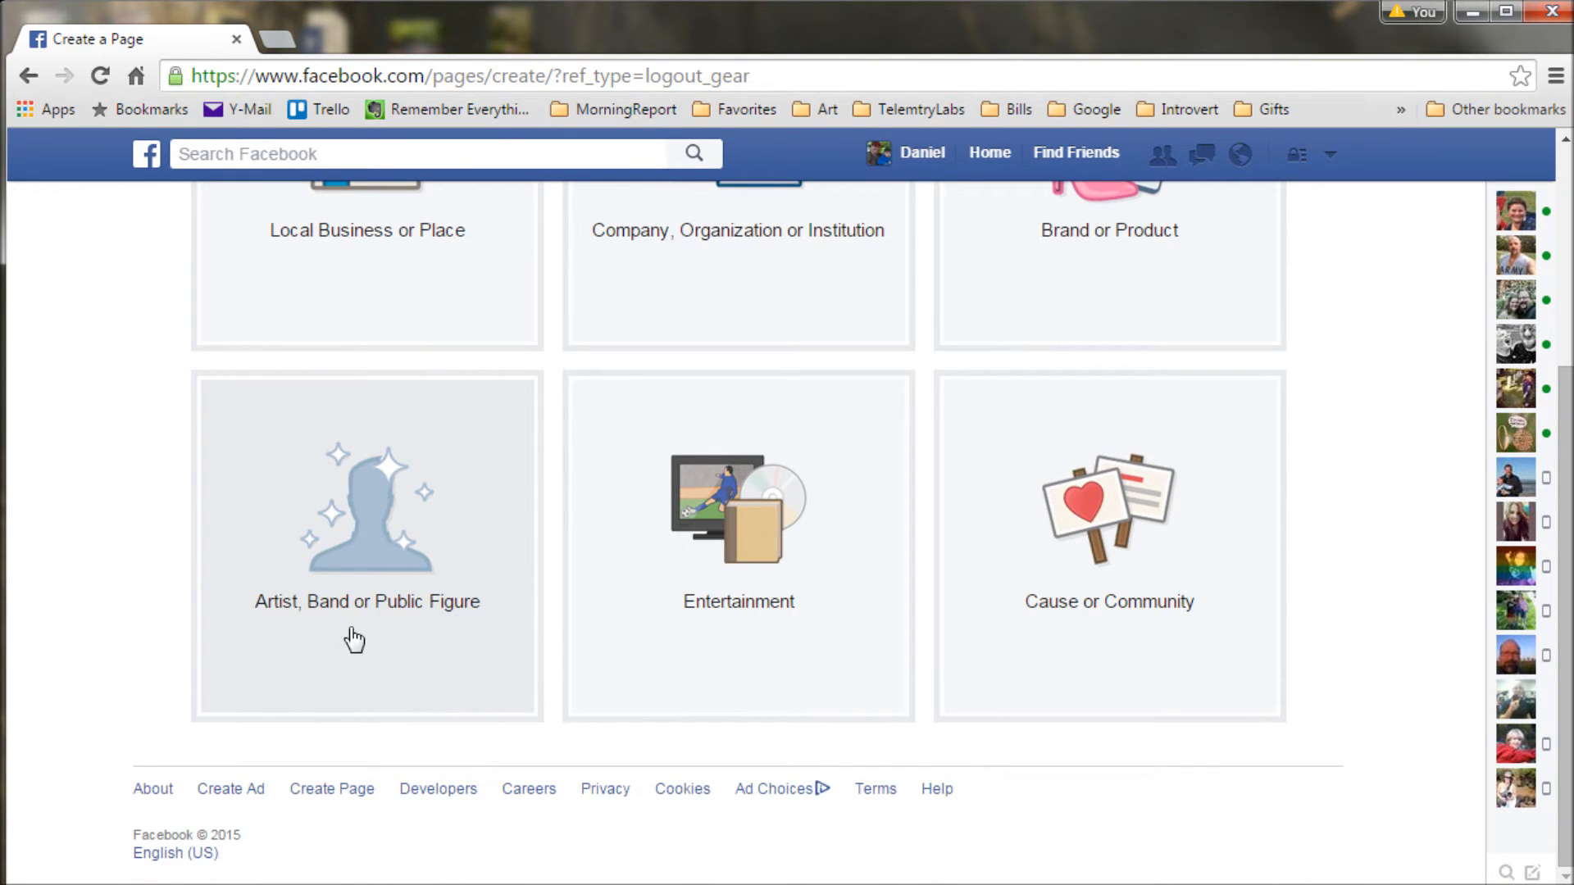
{"action": "mouse_move", "coordinate": [350, 651]}
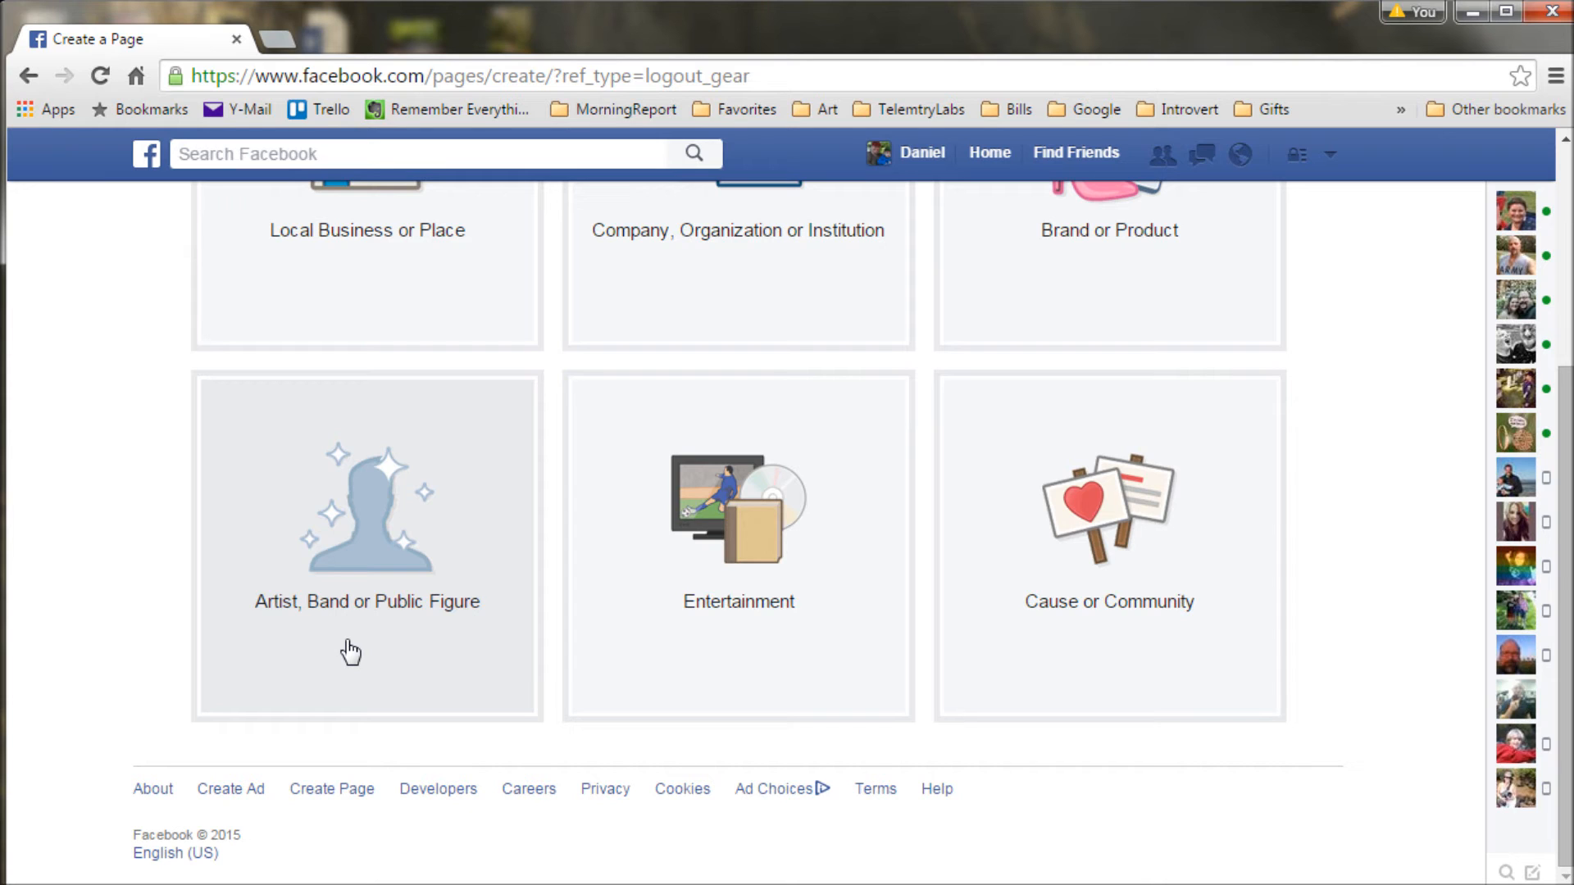
{"action": "mouse_move", "coordinate": [1330, 170]}
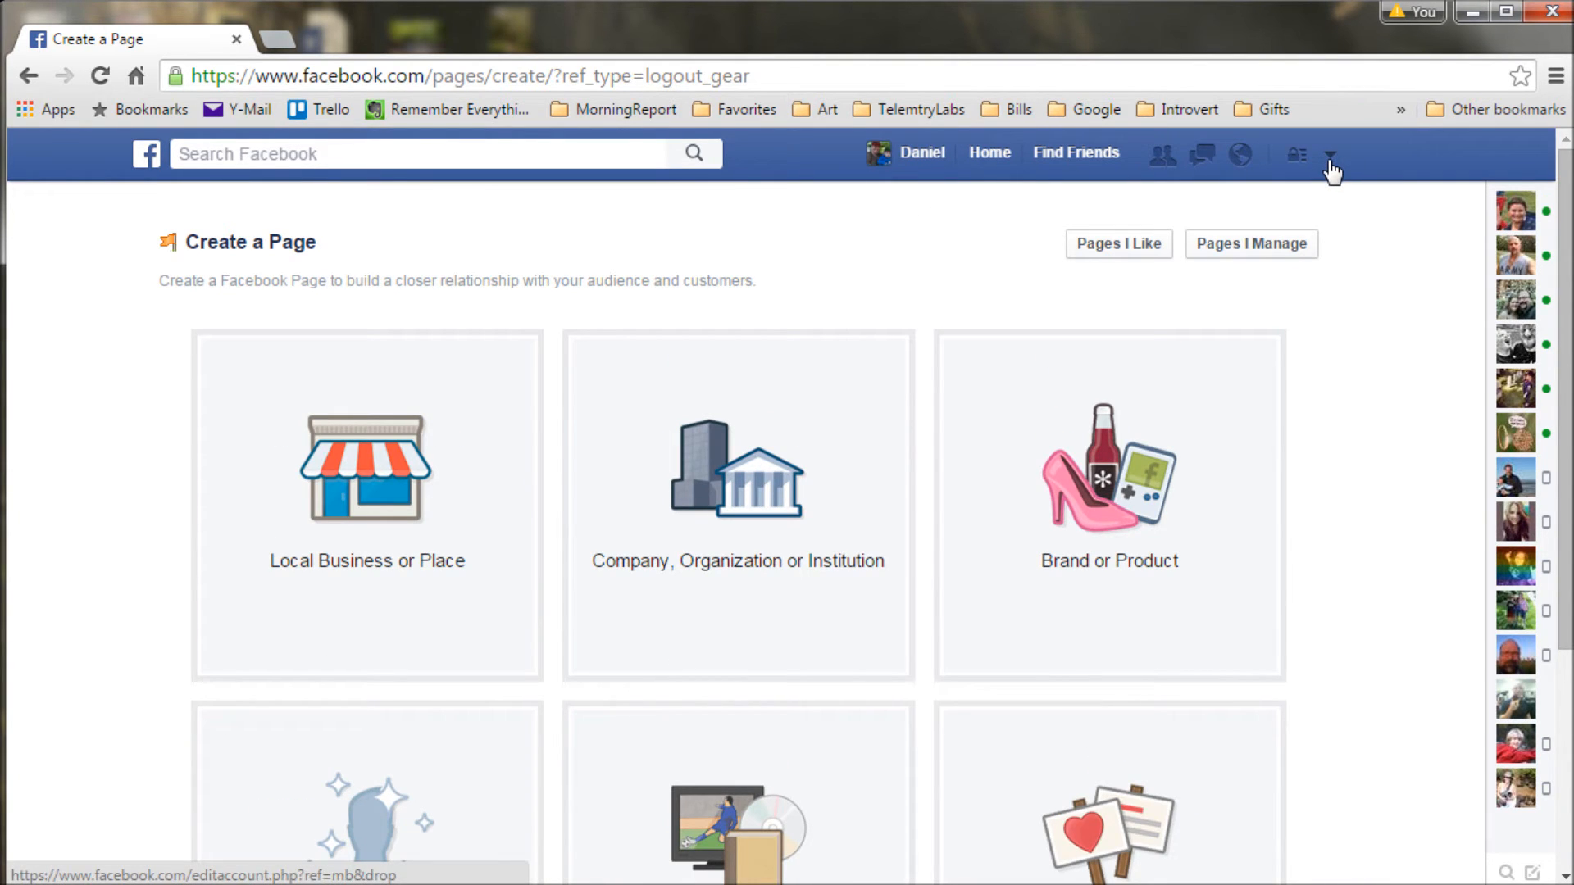
- Pick the artist page under 'Use Facebook as' from the account dropdown
{"action": "left_click", "coordinate": [1329, 154]}
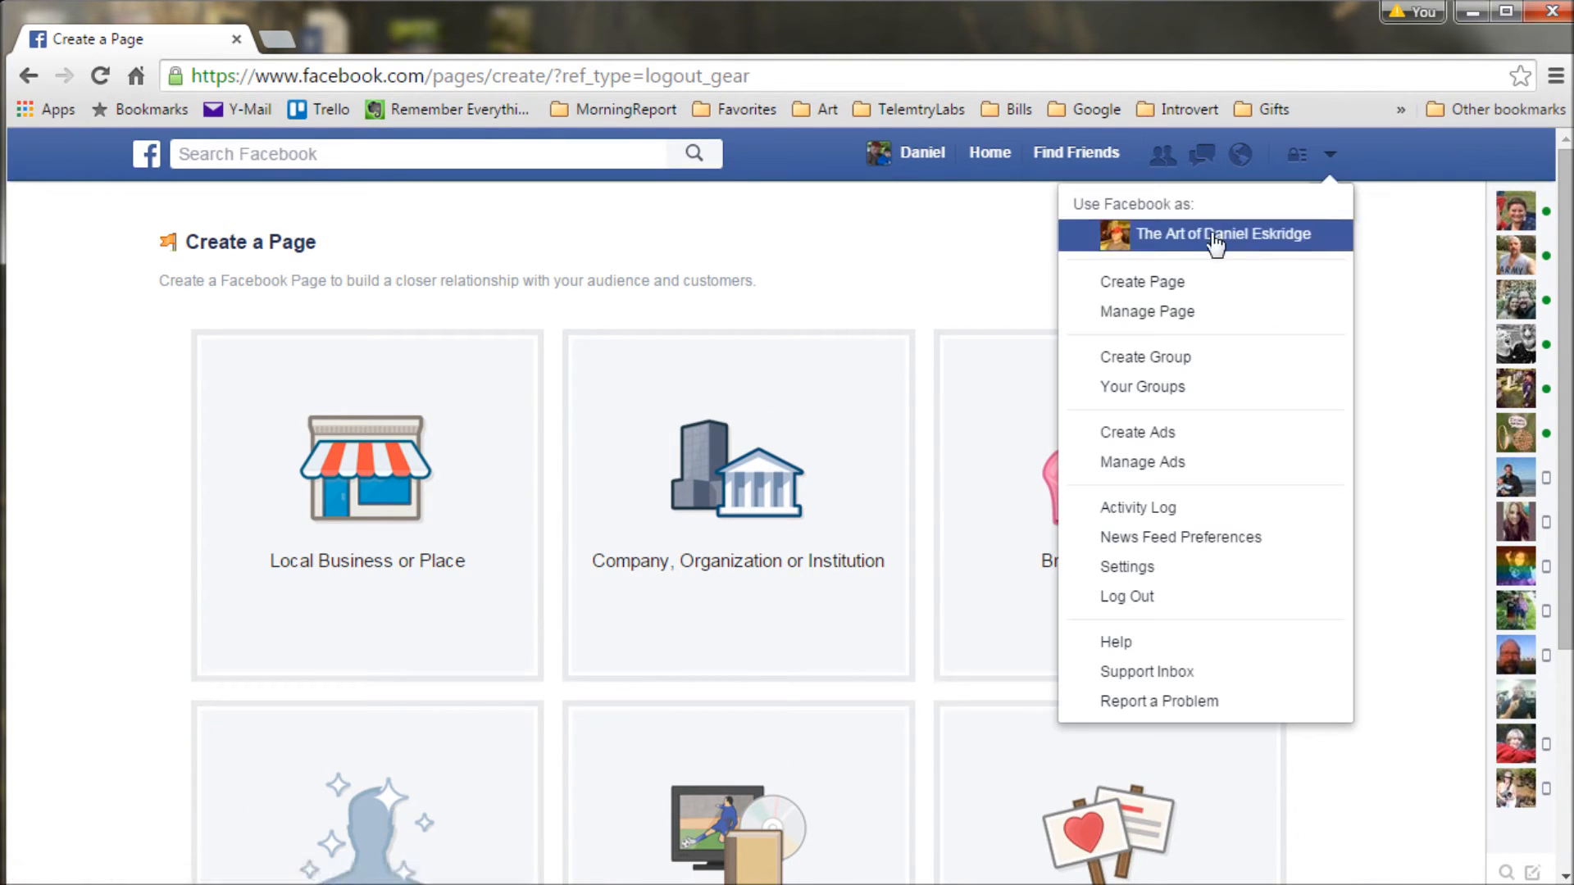
{"action": "mouse_move", "coordinate": [1200, 245]}
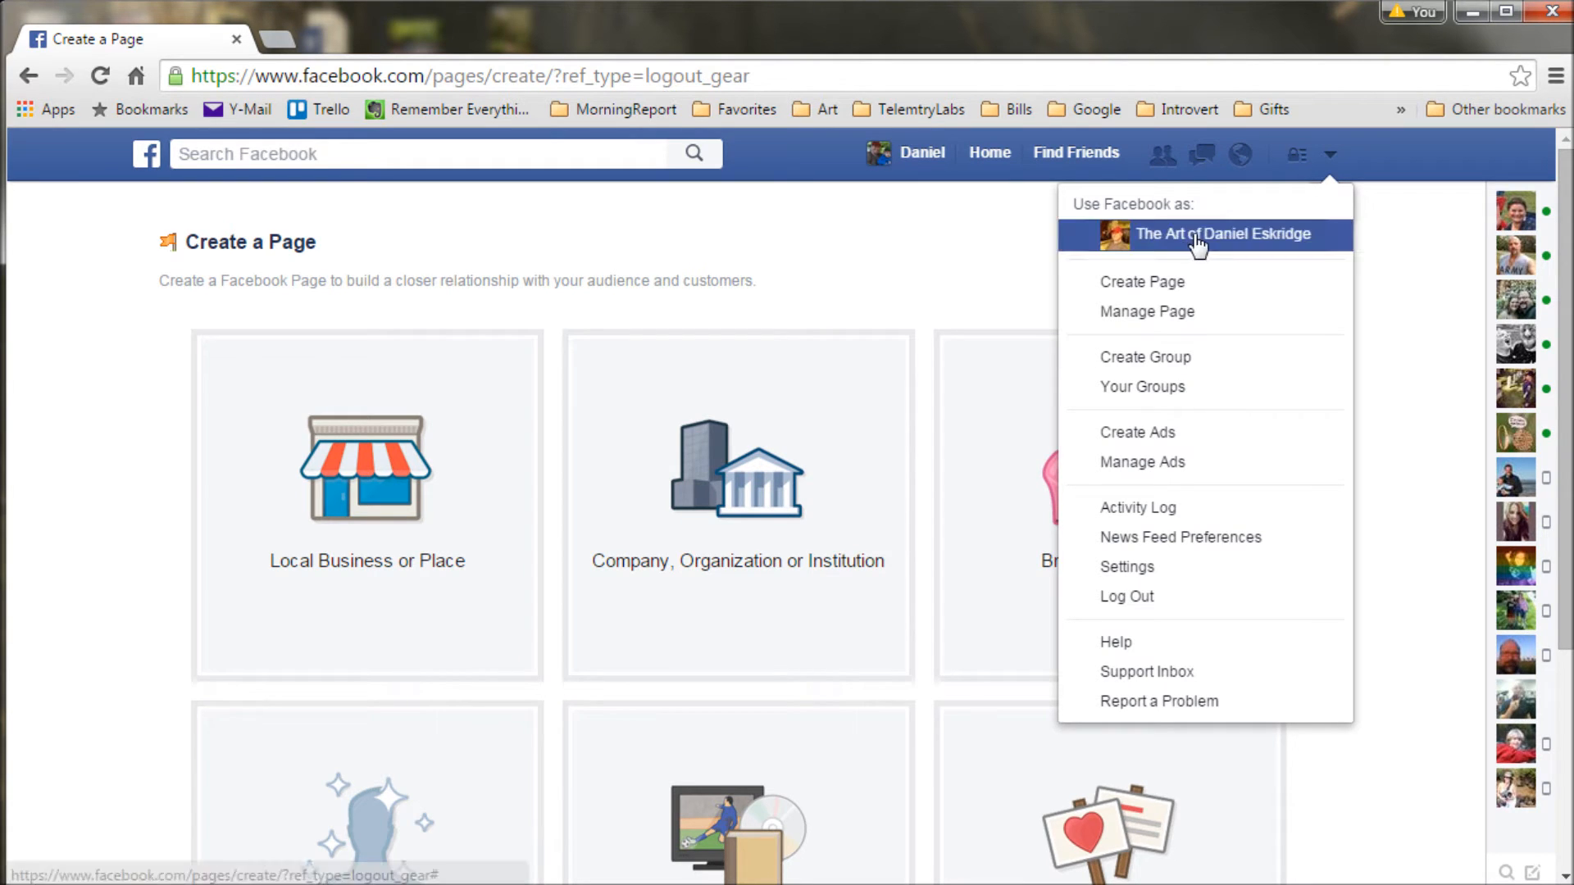
{"action": "mouse_move", "coordinate": [1204, 247]}
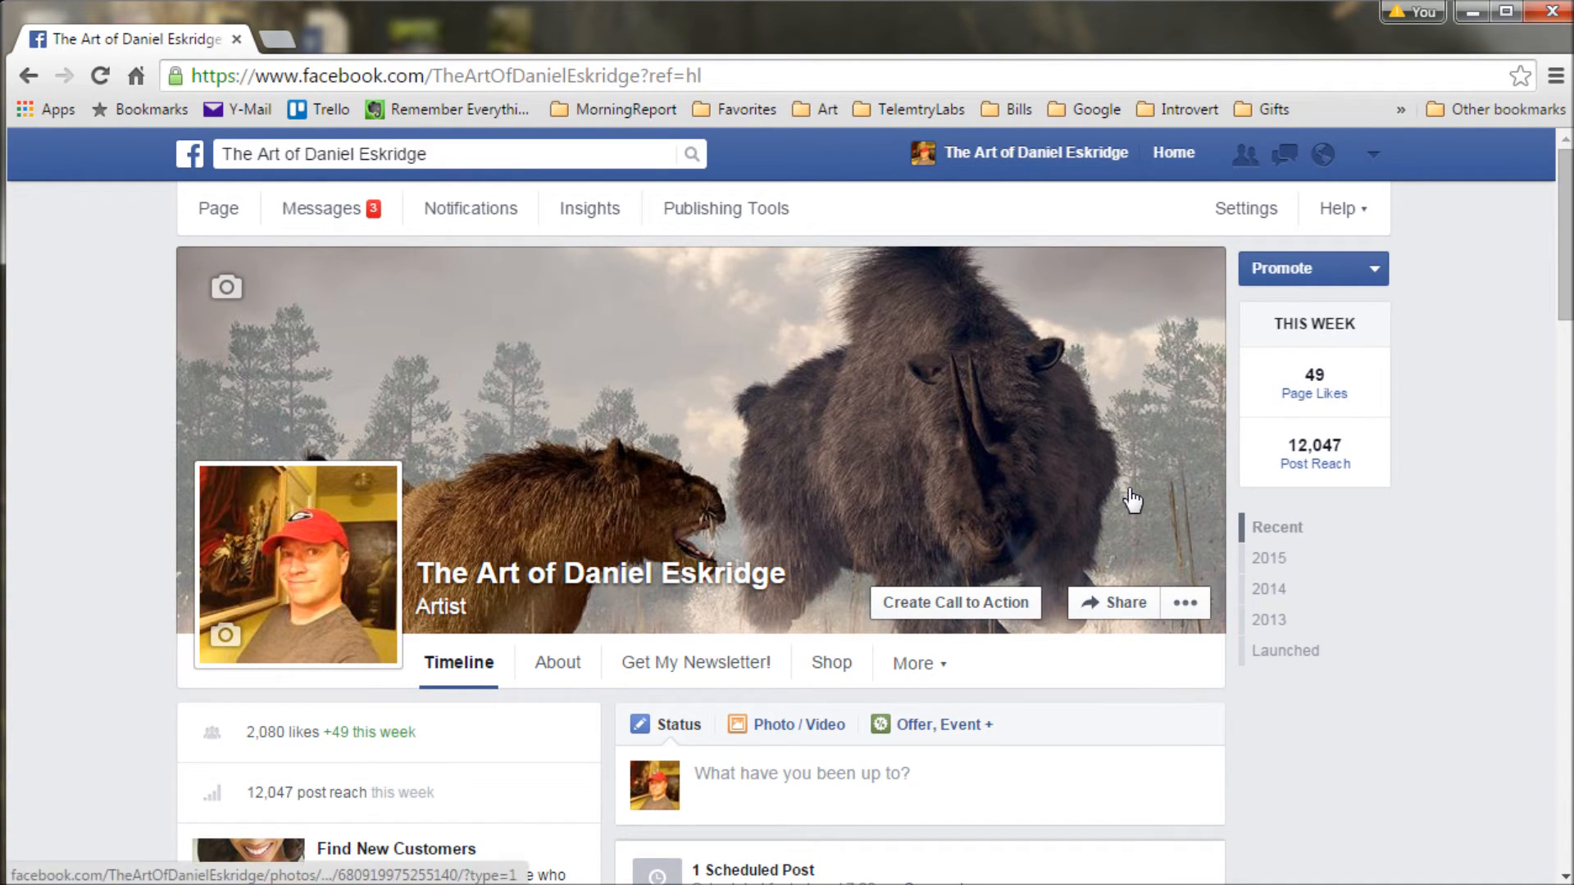
{"action": "scroll", "scroll_direction": "down", "scroll_amount": 3}
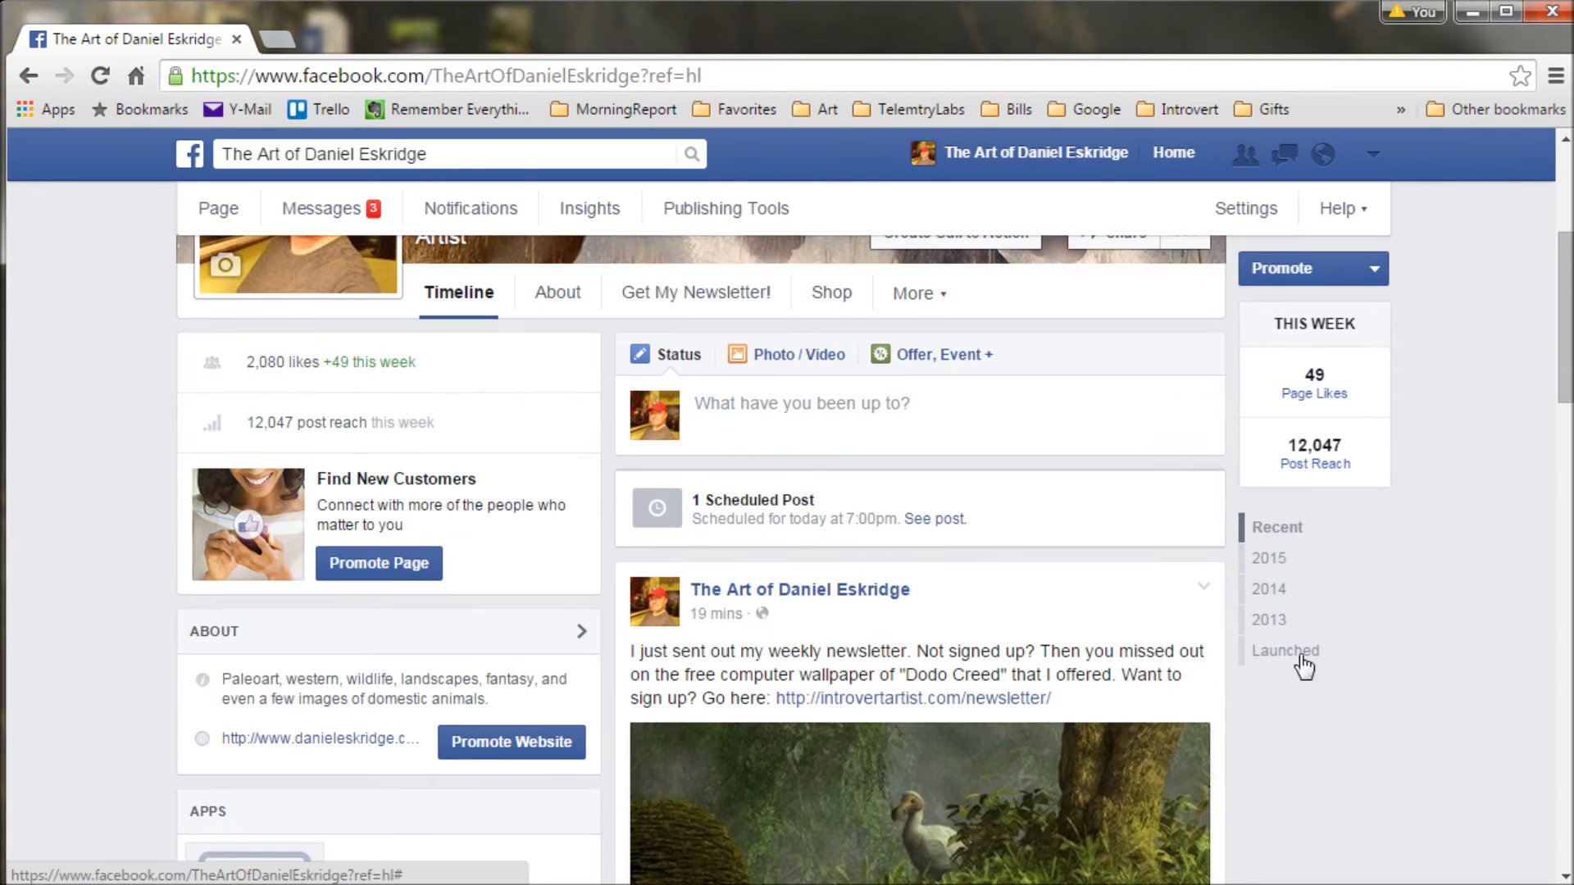
{"action": "scroll", "scroll_direction": "down", "scroll_amount": 3}
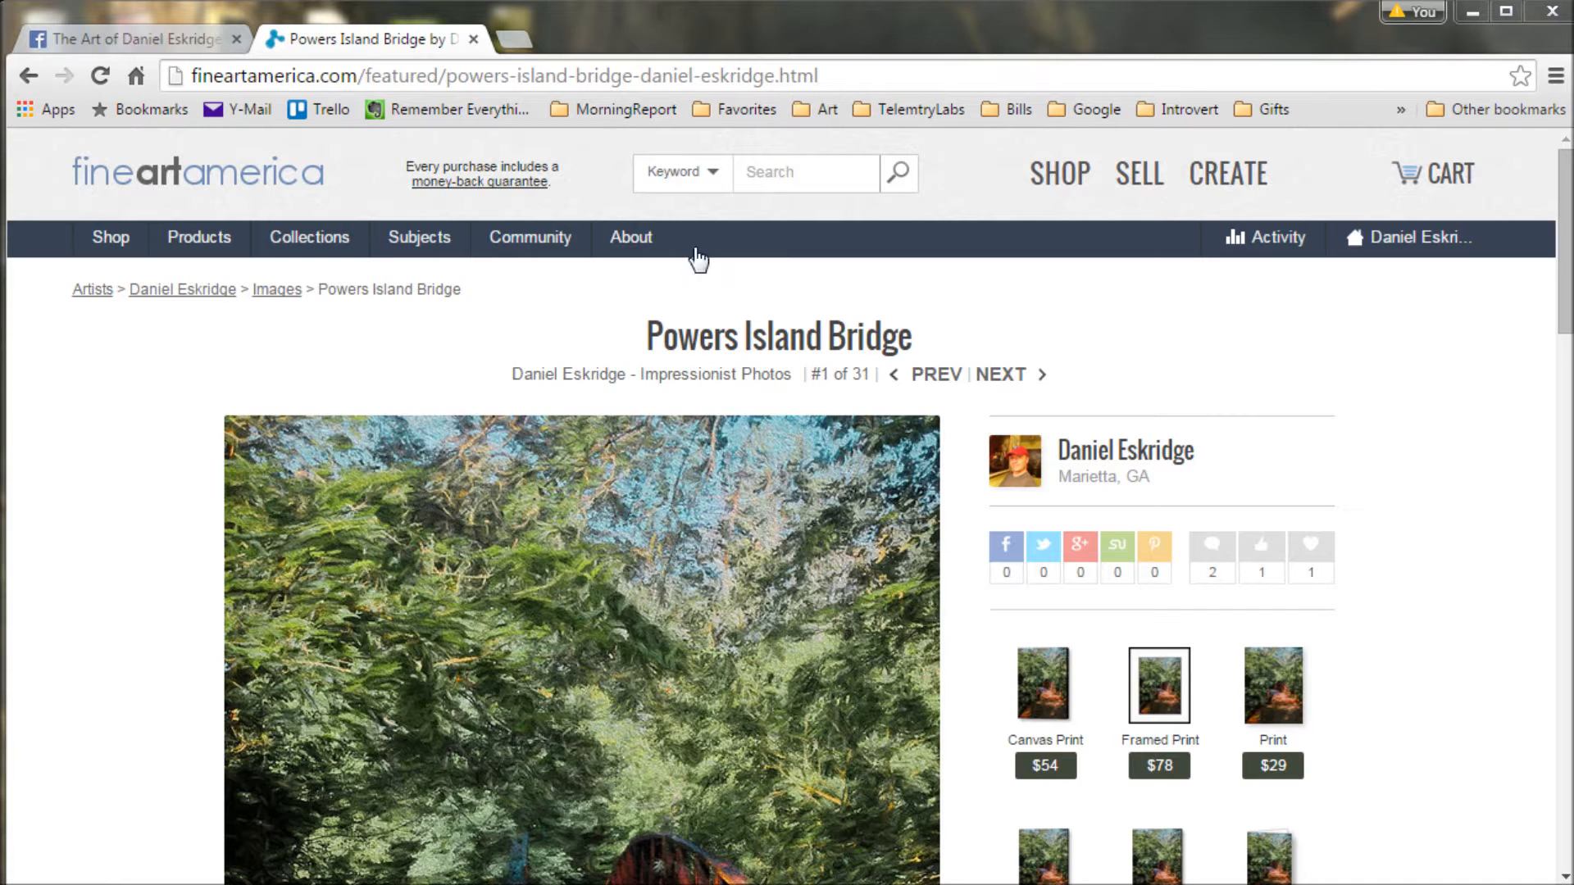
{"action": "mouse_move", "coordinate": [438, 75]}
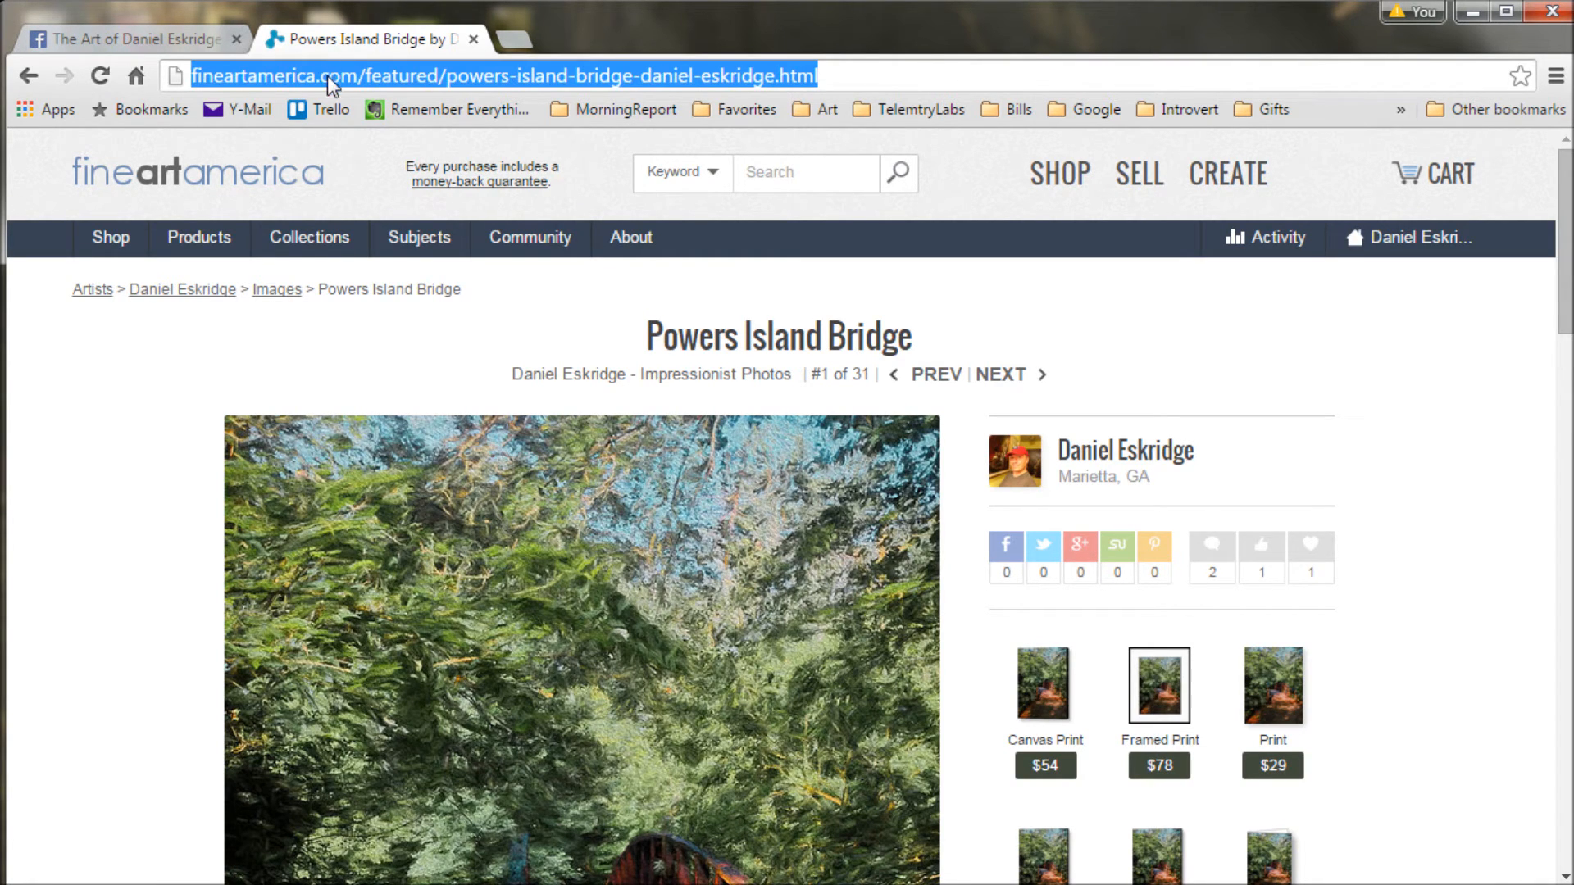
- Paste the powers-island-bridge Fine Art America link into the page's status box
{"action": "left_click", "coordinate": [131, 39]}
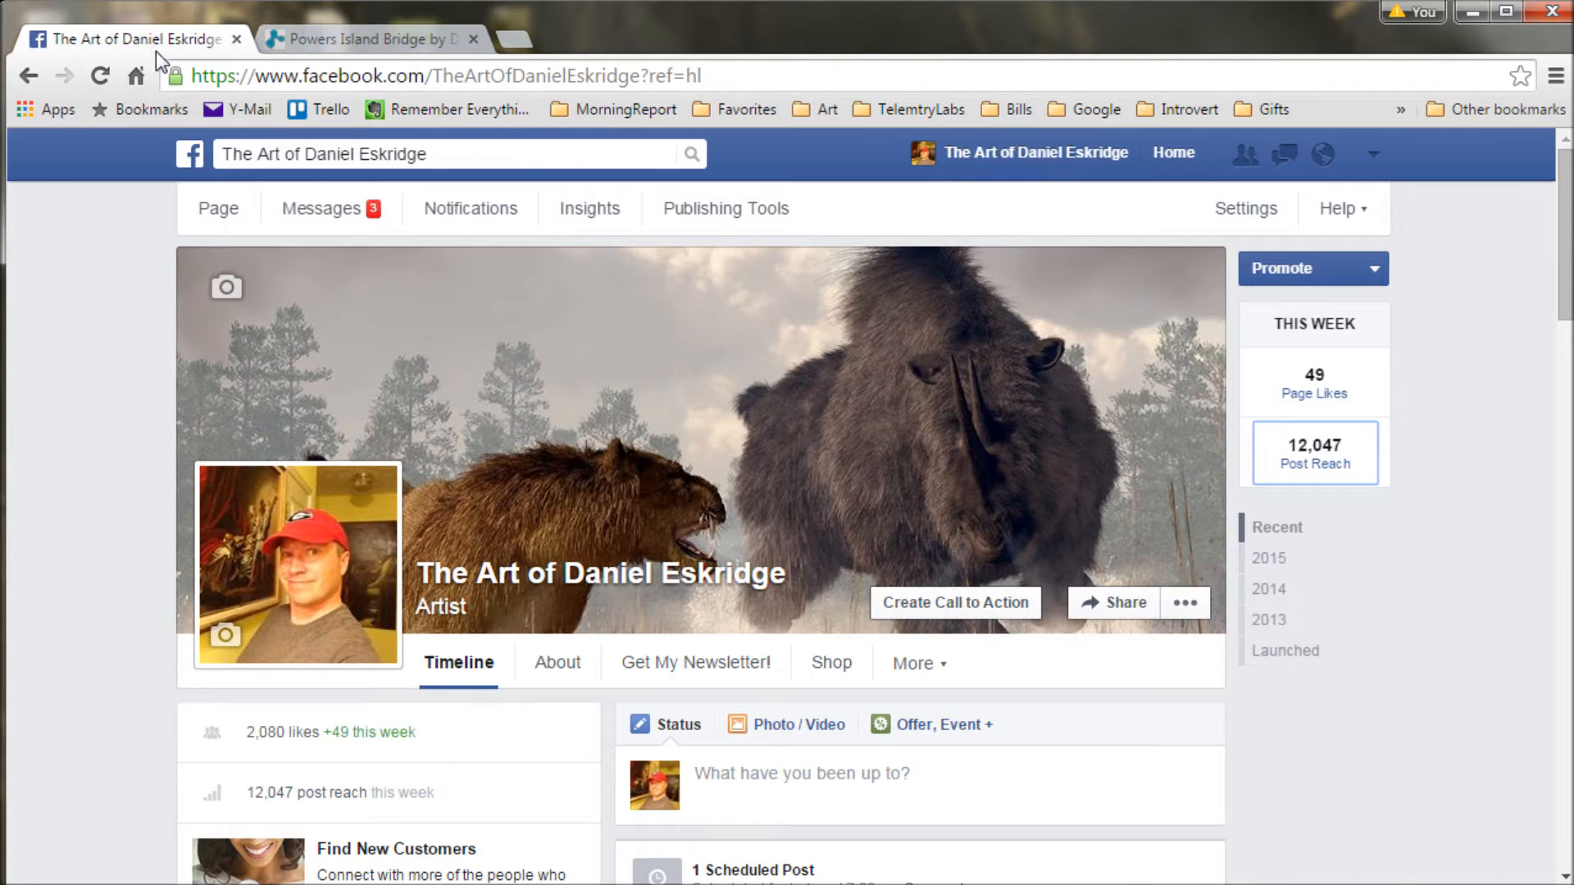
{"action": "scroll", "scroll_direction": "down", "scroll_amount": 3}
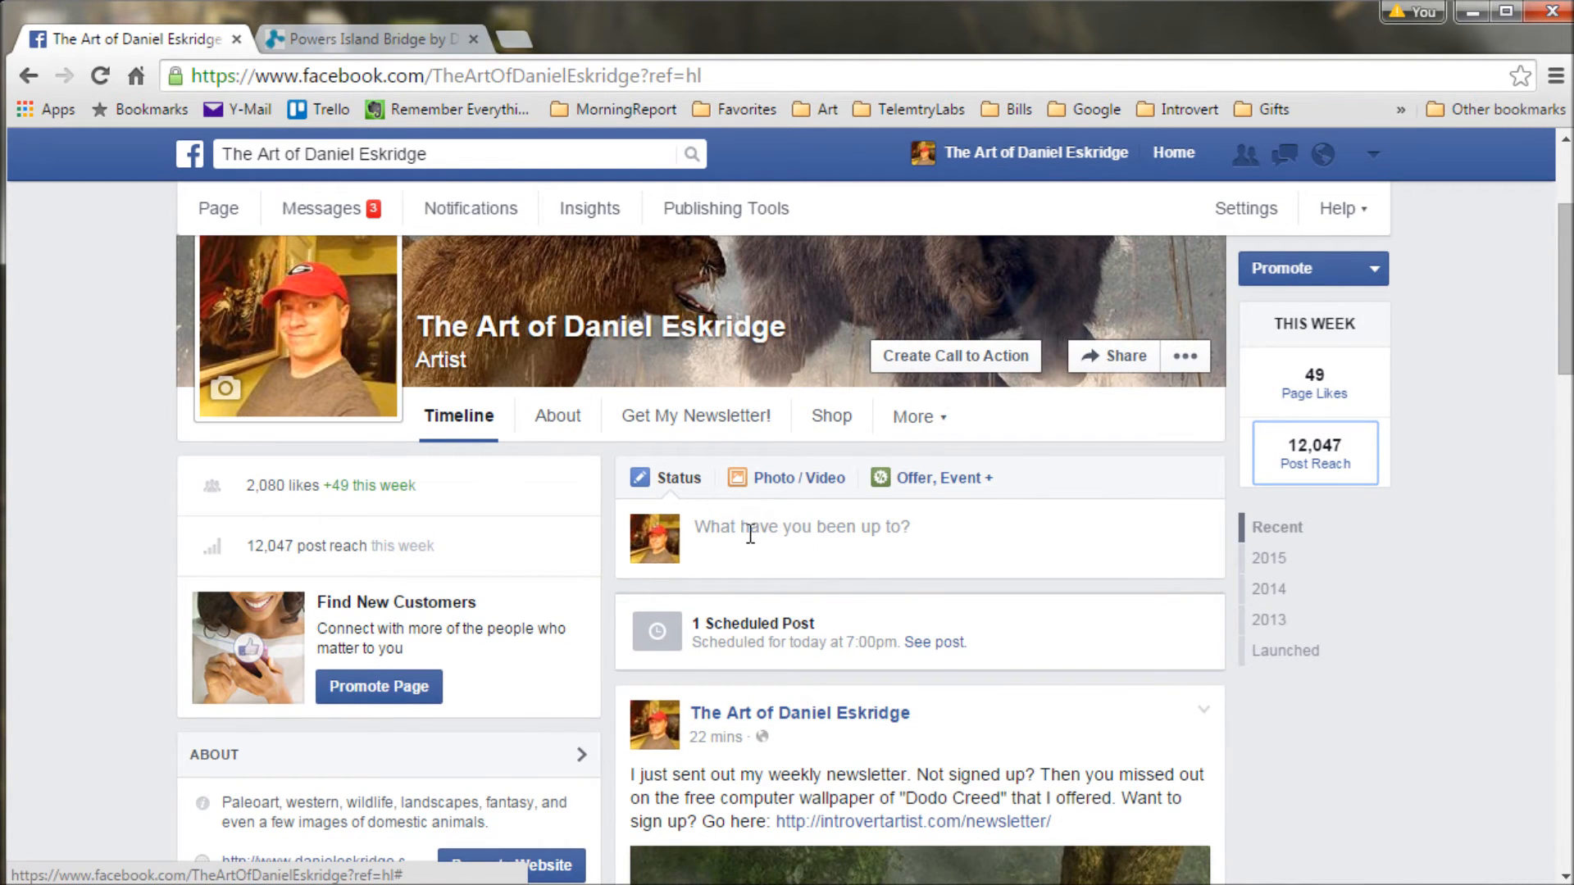
{"action": "type", "text": "http://fineartamerica.com/featured/powers-island-bridge-daniel-eskridge.html"}
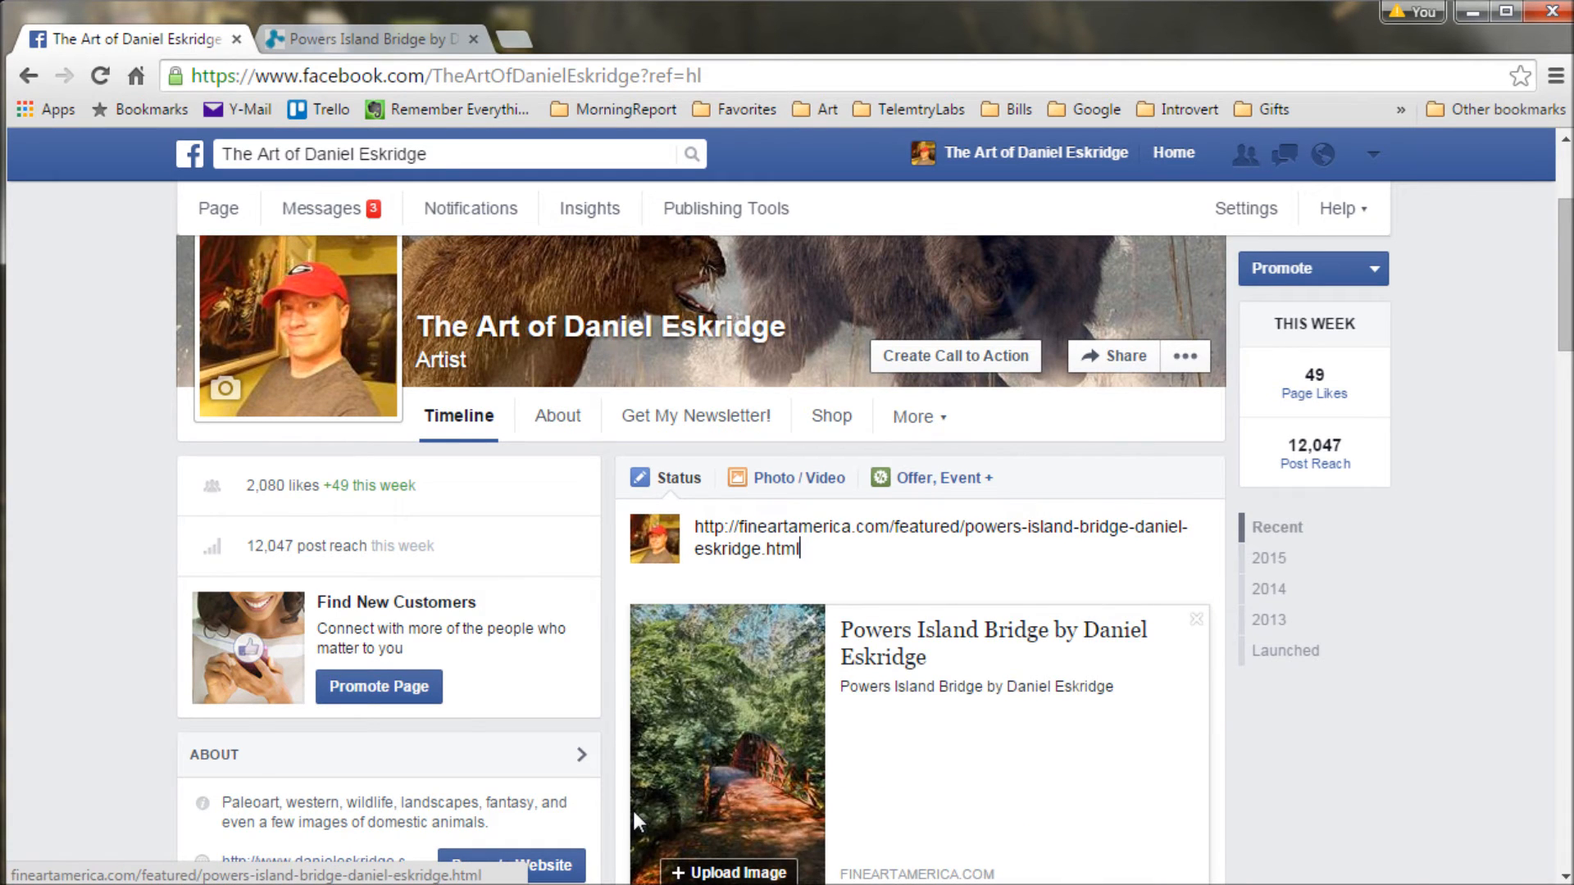
{"action": "scroll", "scroll_direction": "down", "scroll_amount": 3}
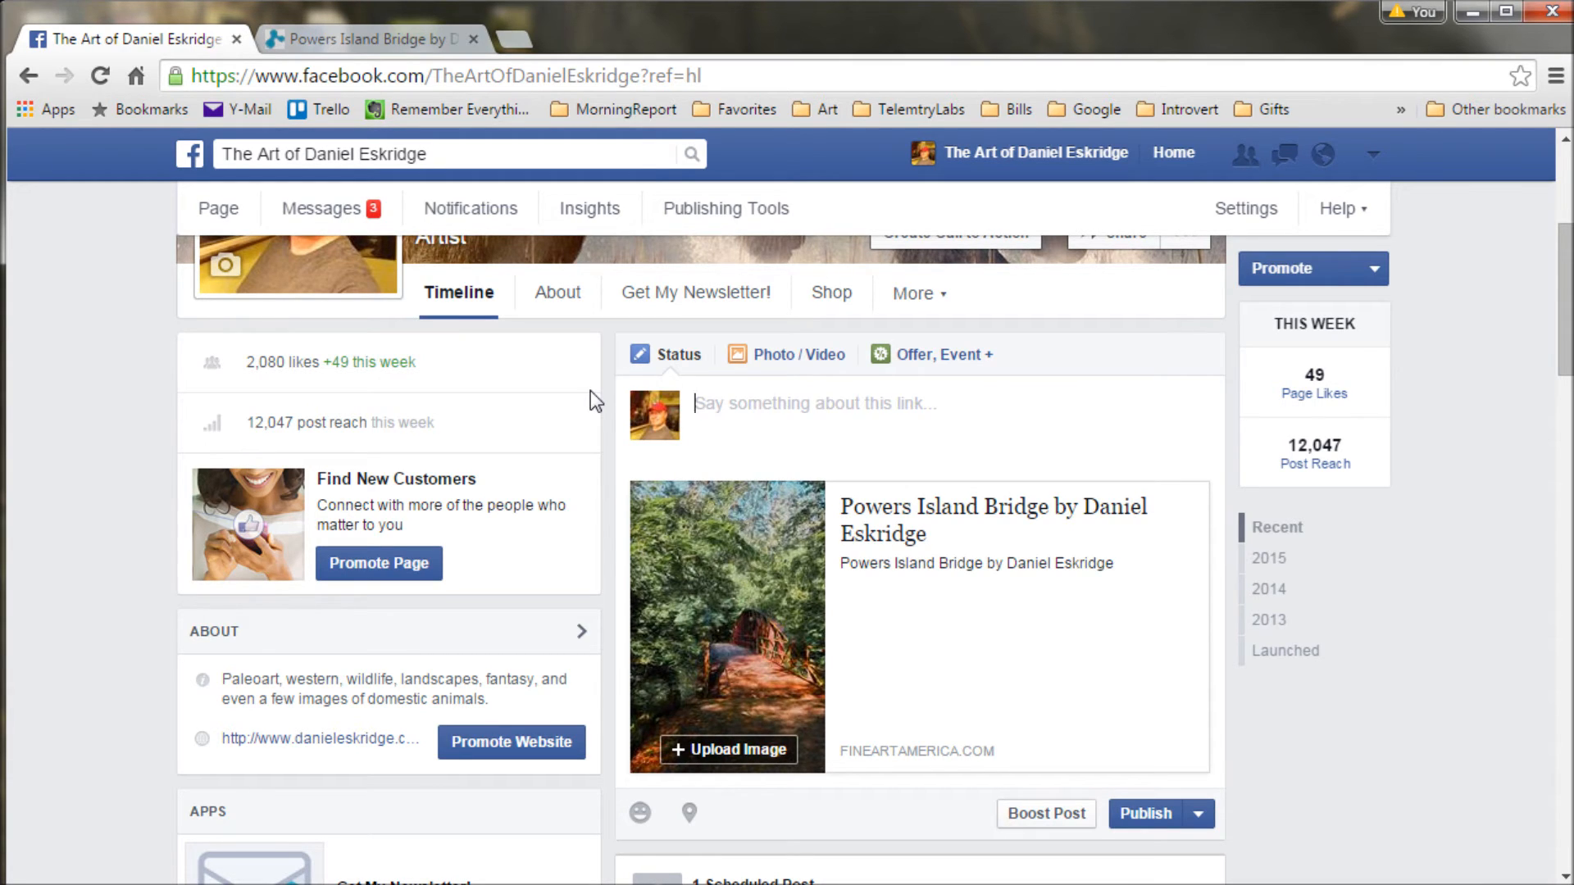
- Type the caption 'My latest #Impressionist #photo. Enjoy :)', fixing a typo
{"action": "type", "text": "My latest"}
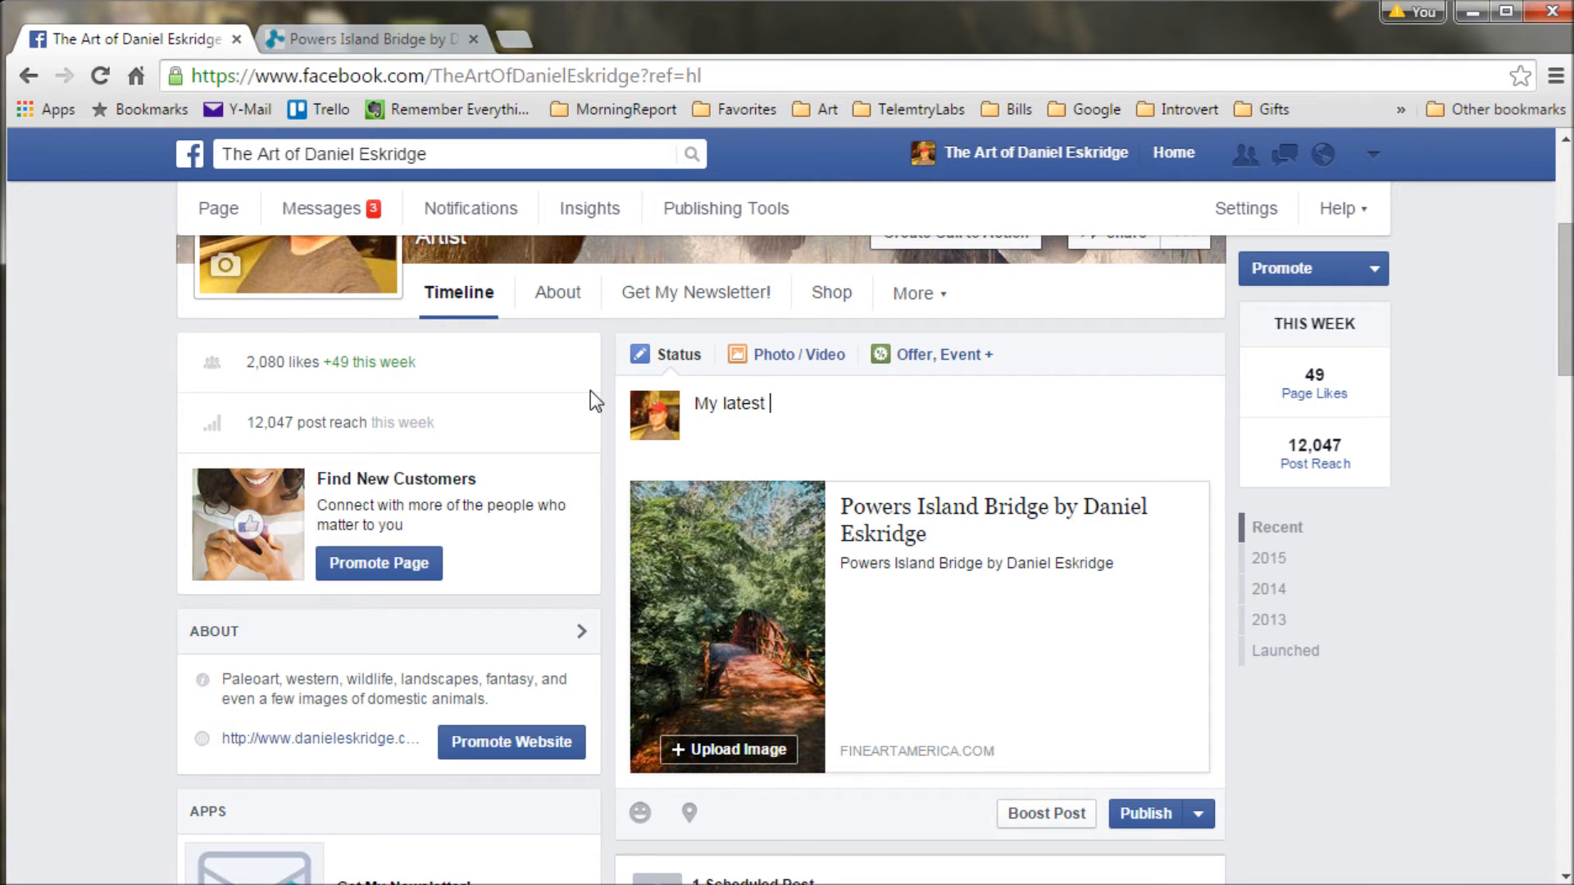
{"action": "type", "text": "Impressio"}
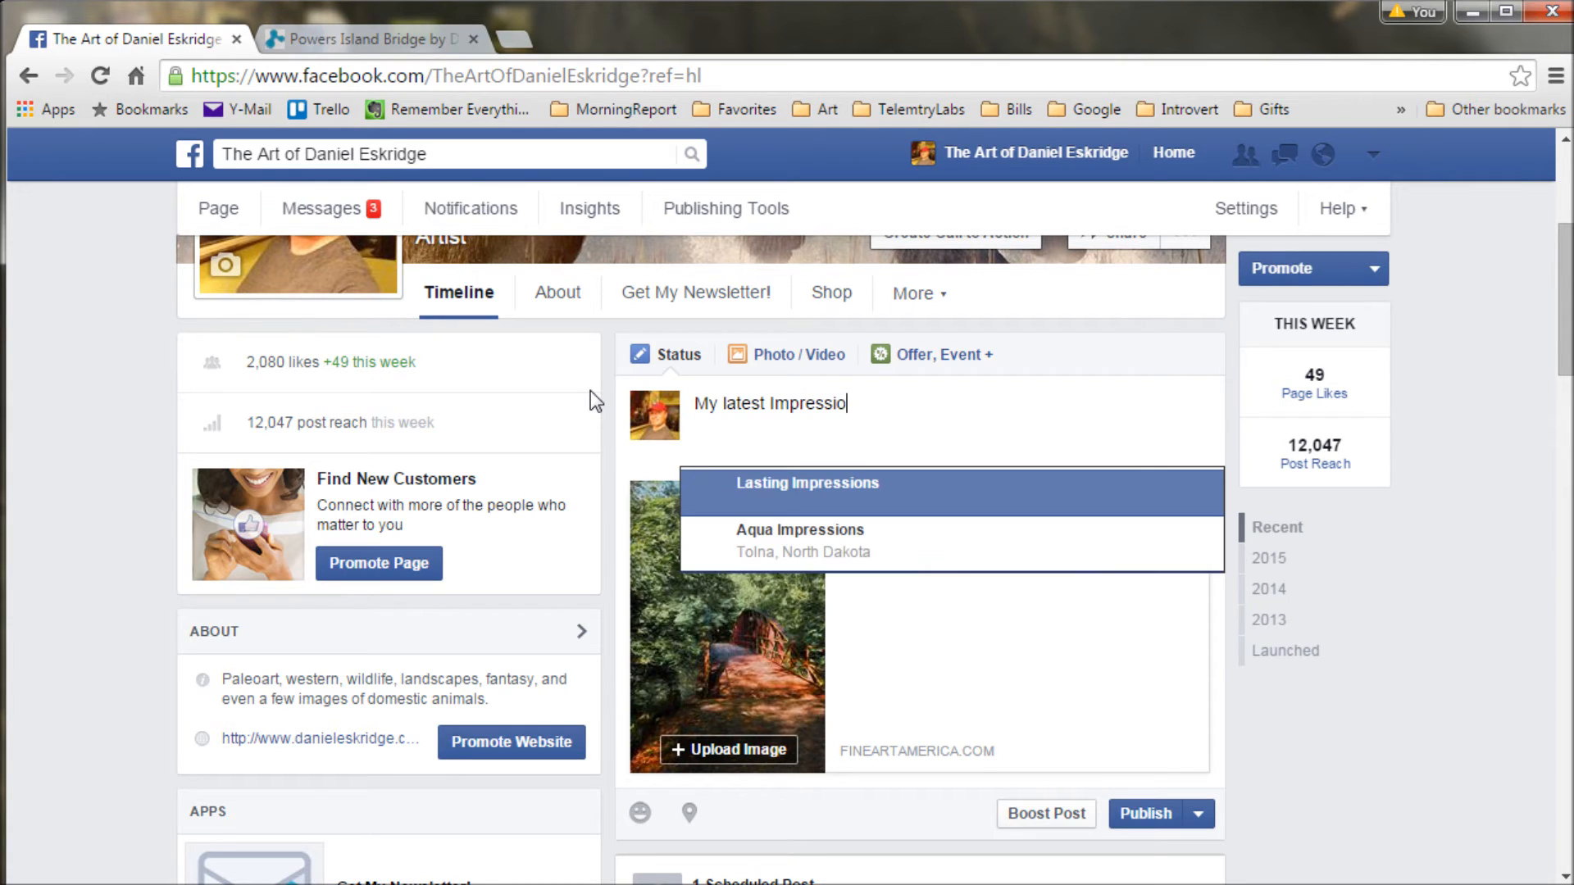
{"action": "type", "text": "ist p"}
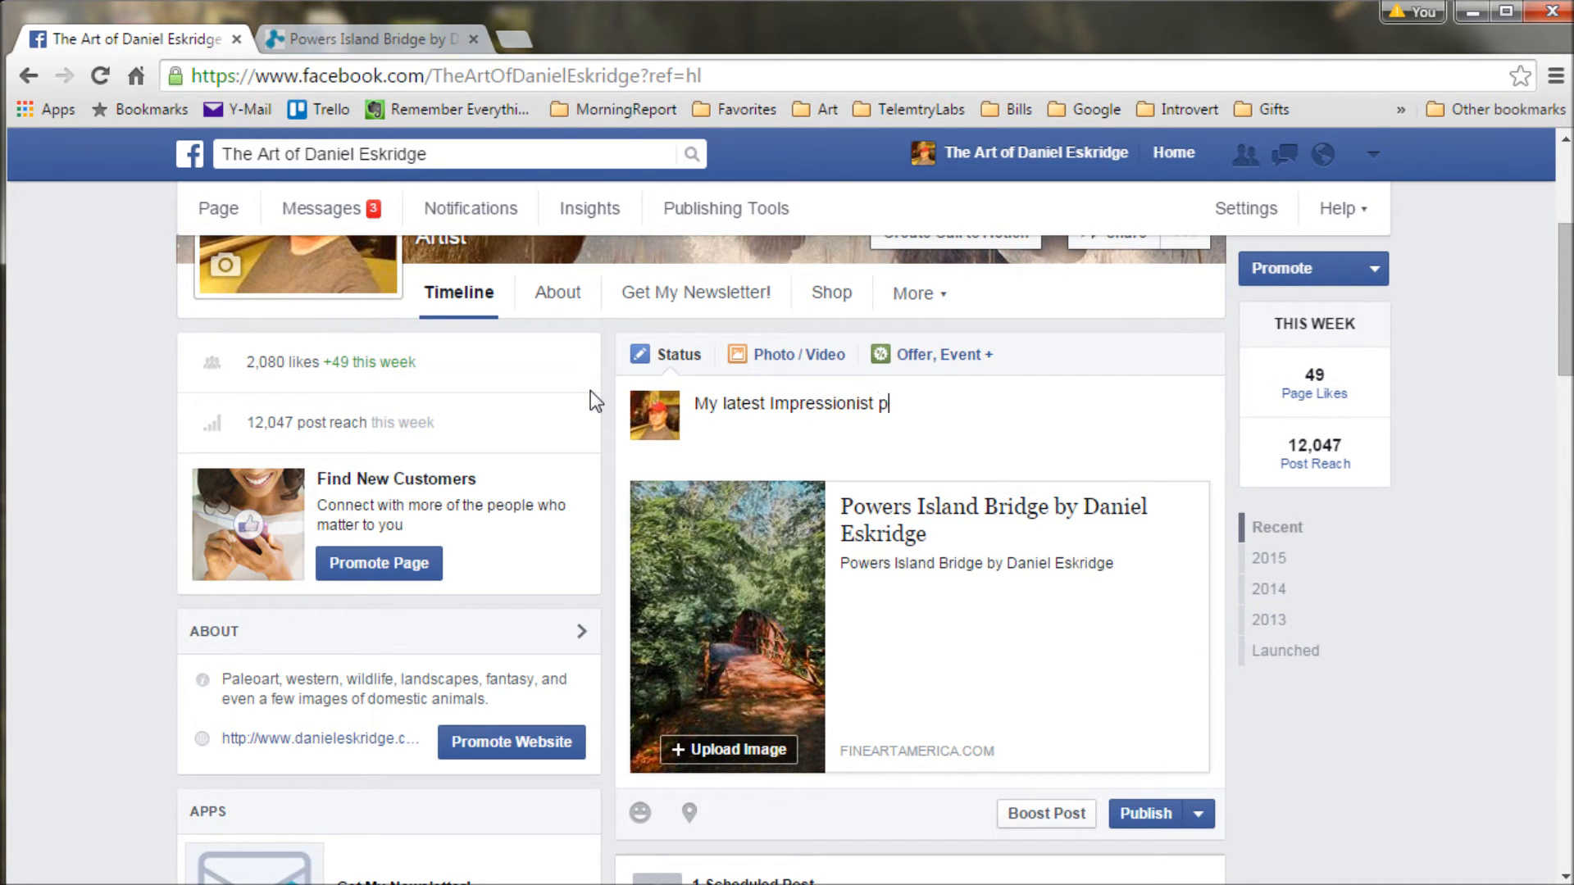
{"action": "key", "text": "Backspace"}
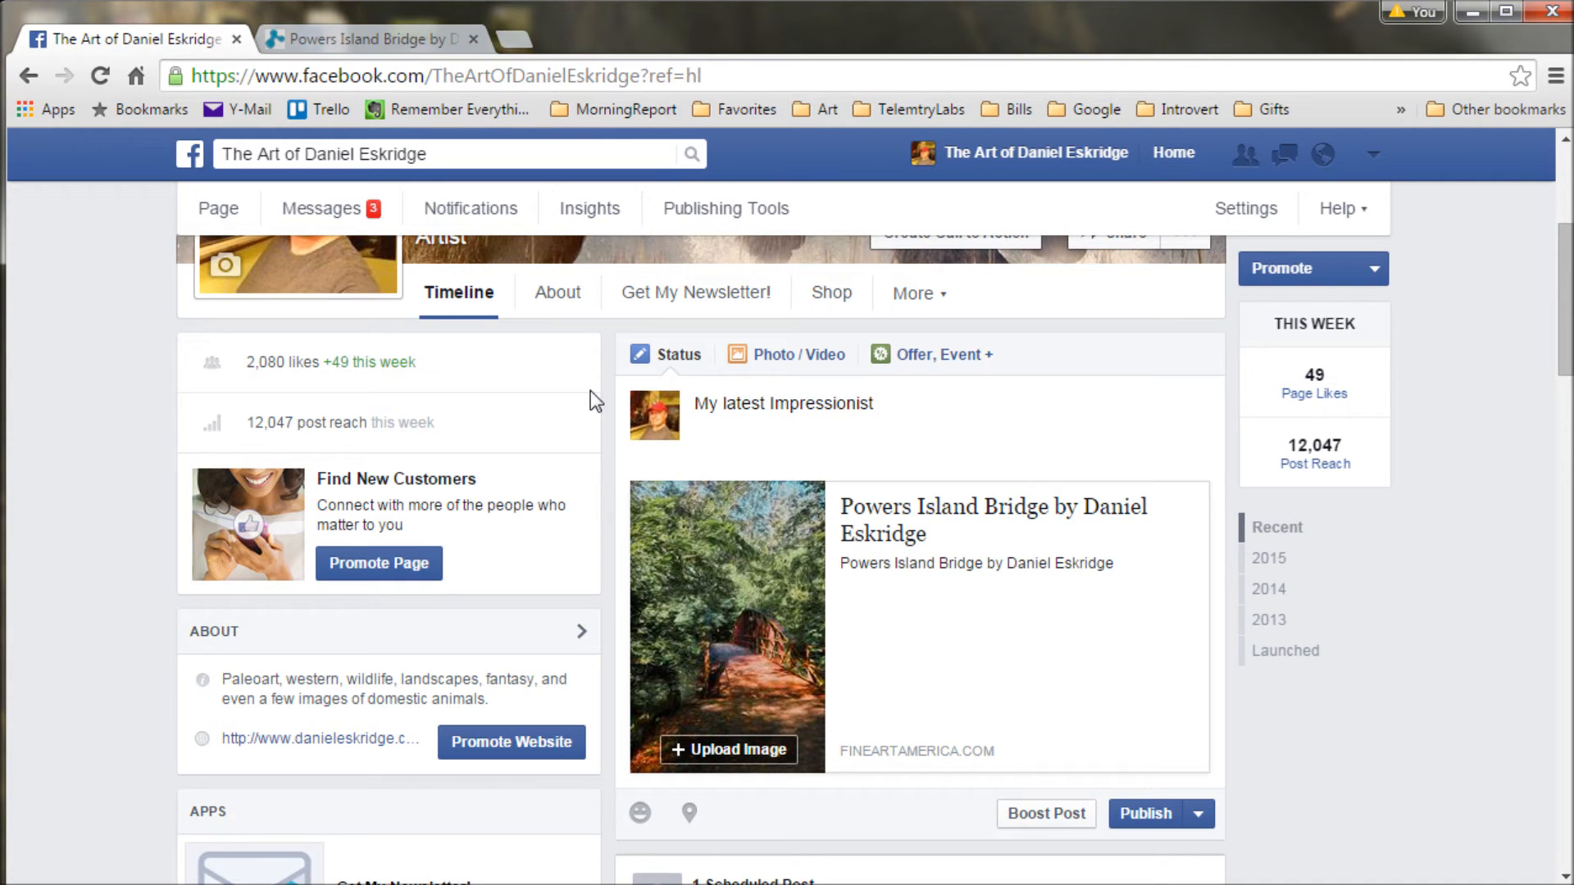
{"action": "type", "text": "pho"}
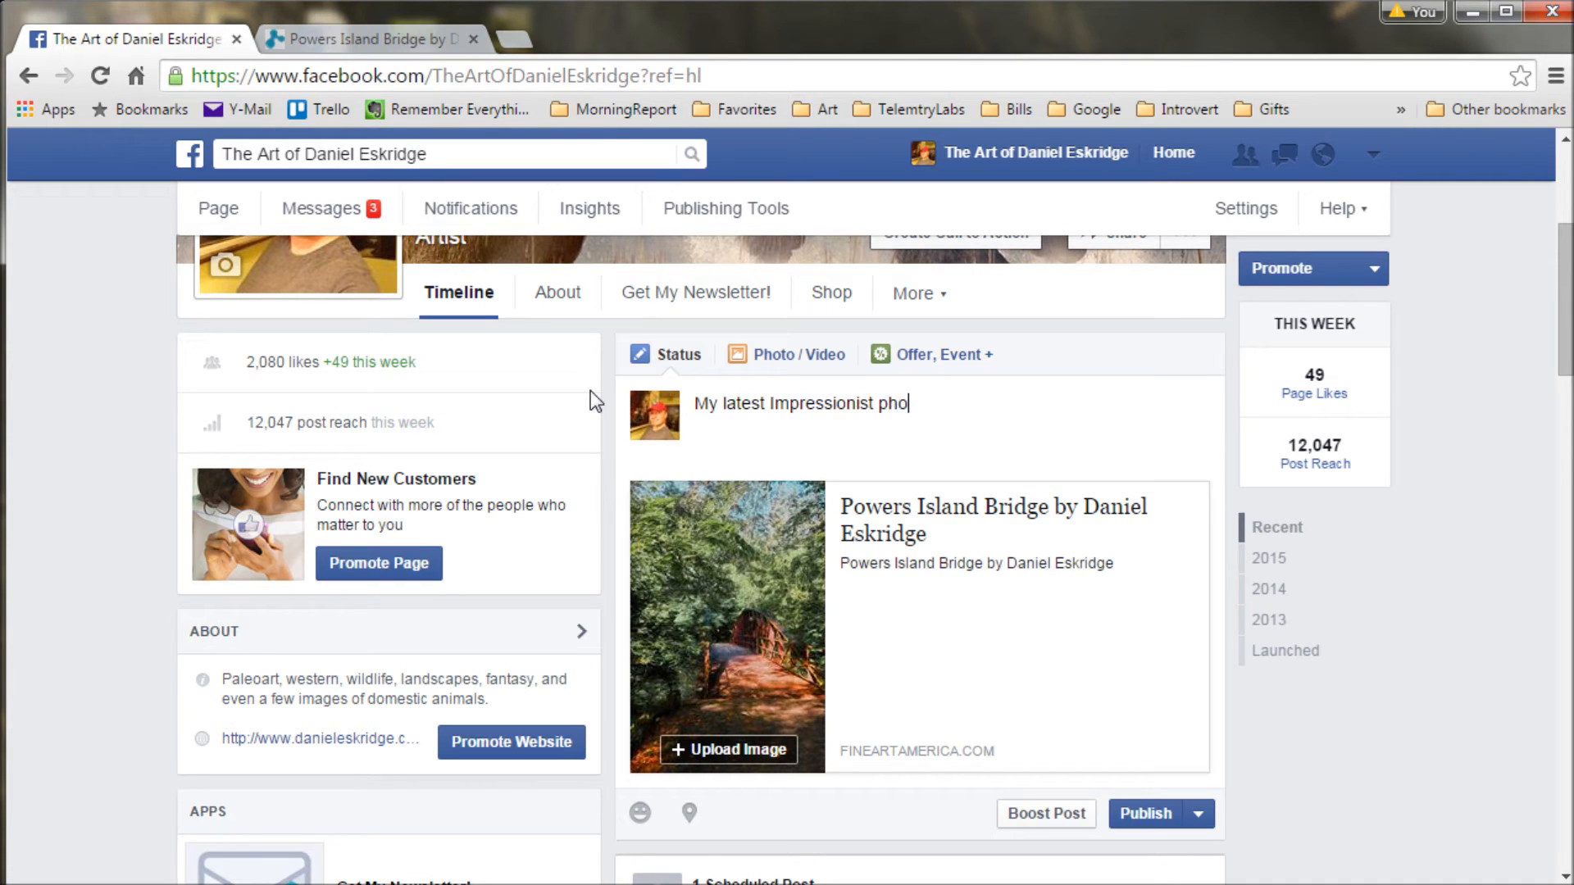
{"action": "type", "text": "to"}
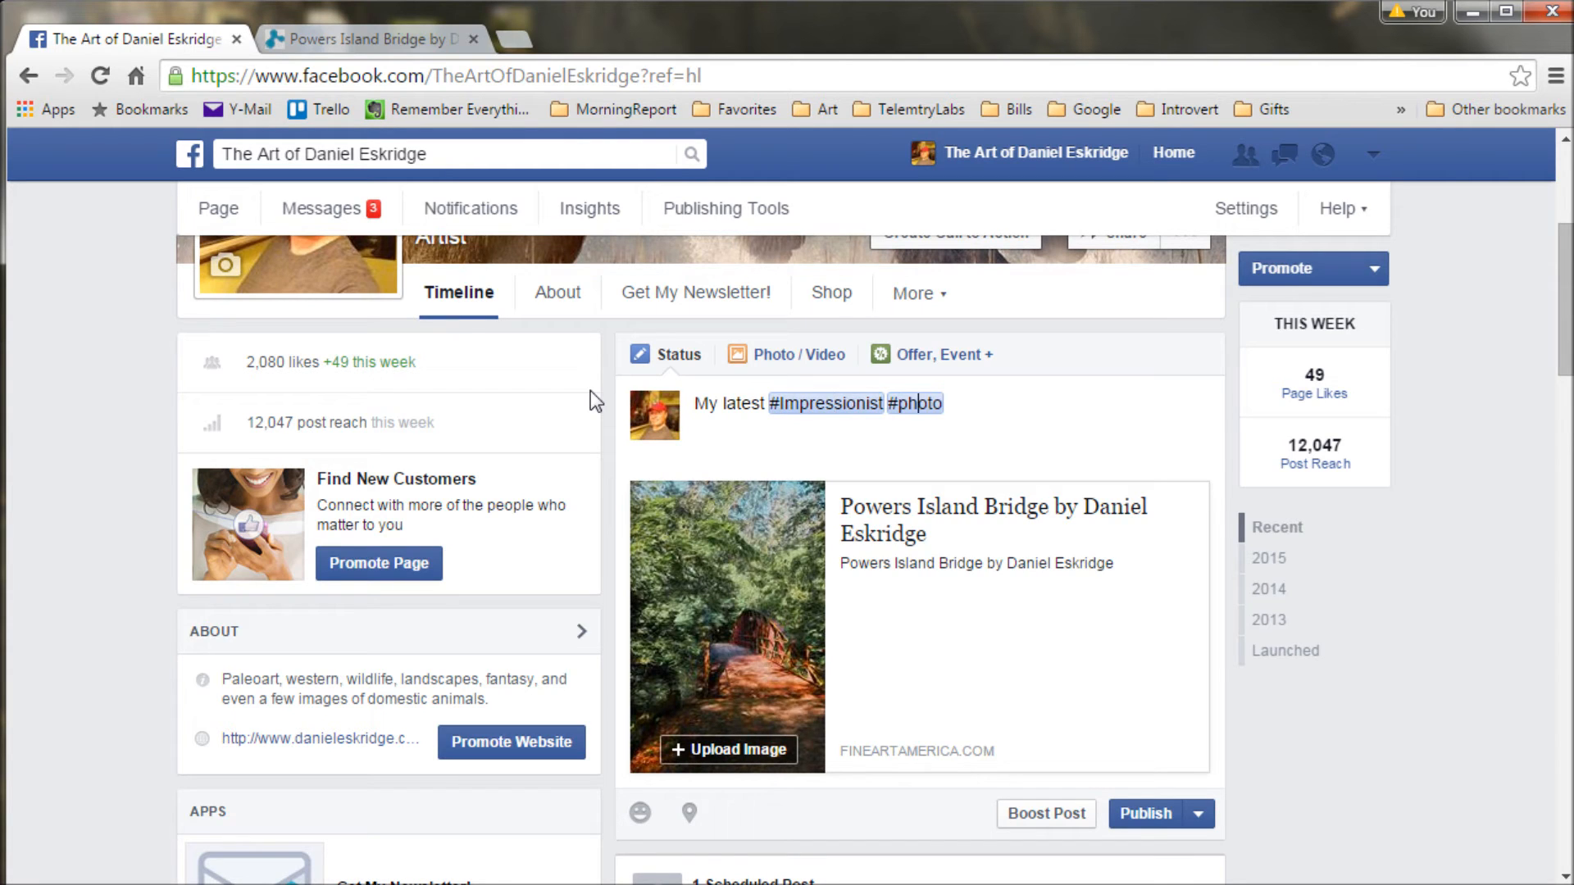
{"action": "type", "text": "."}
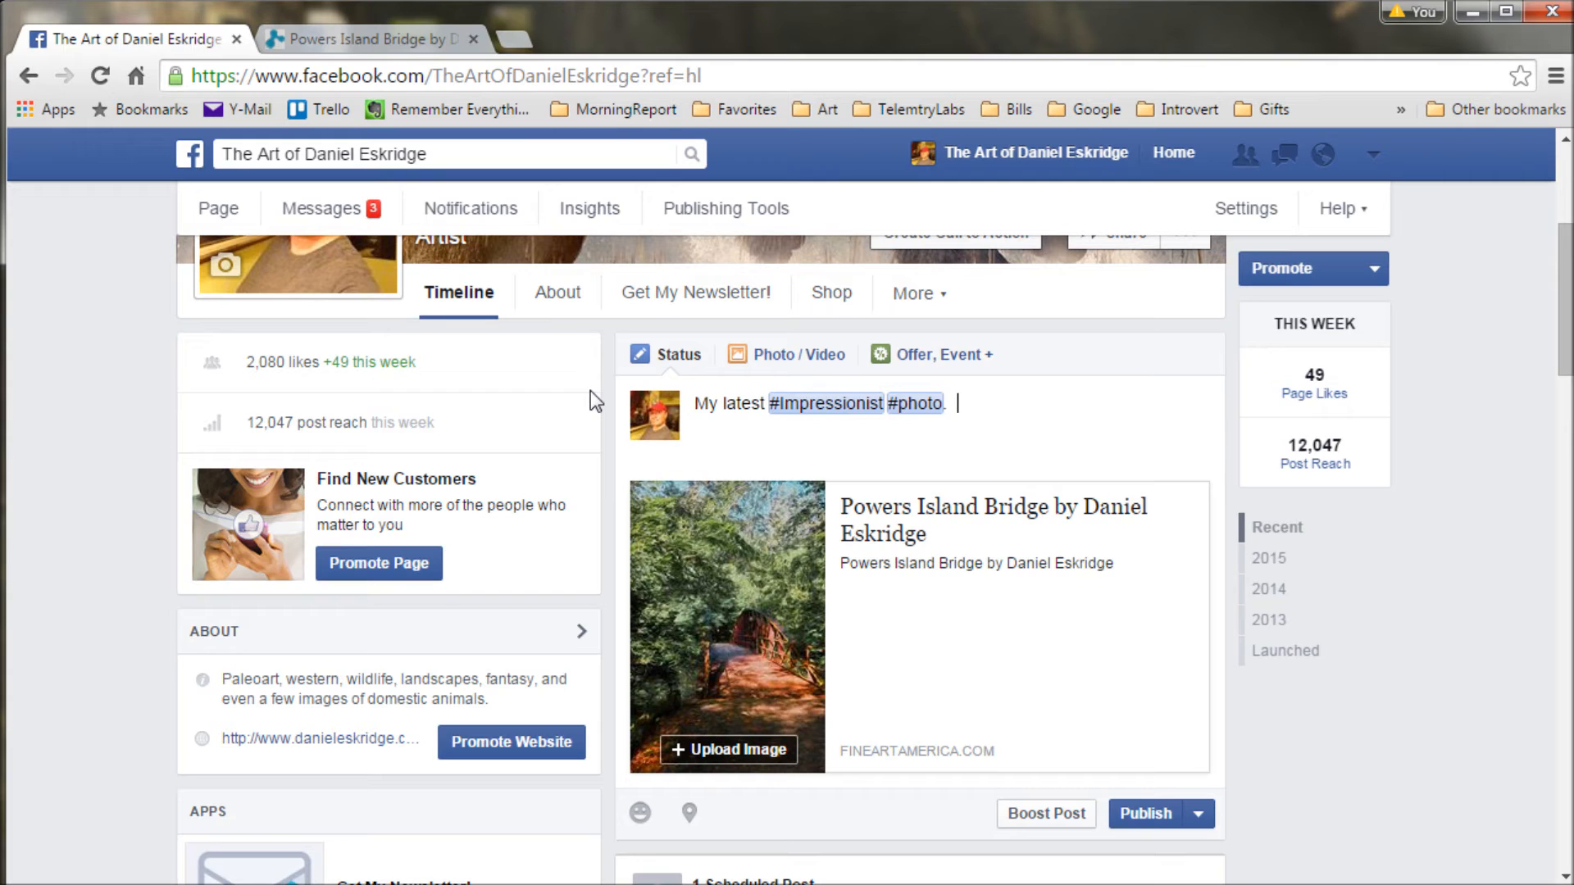
{"action": "type", "text": "Enjoy :)"}
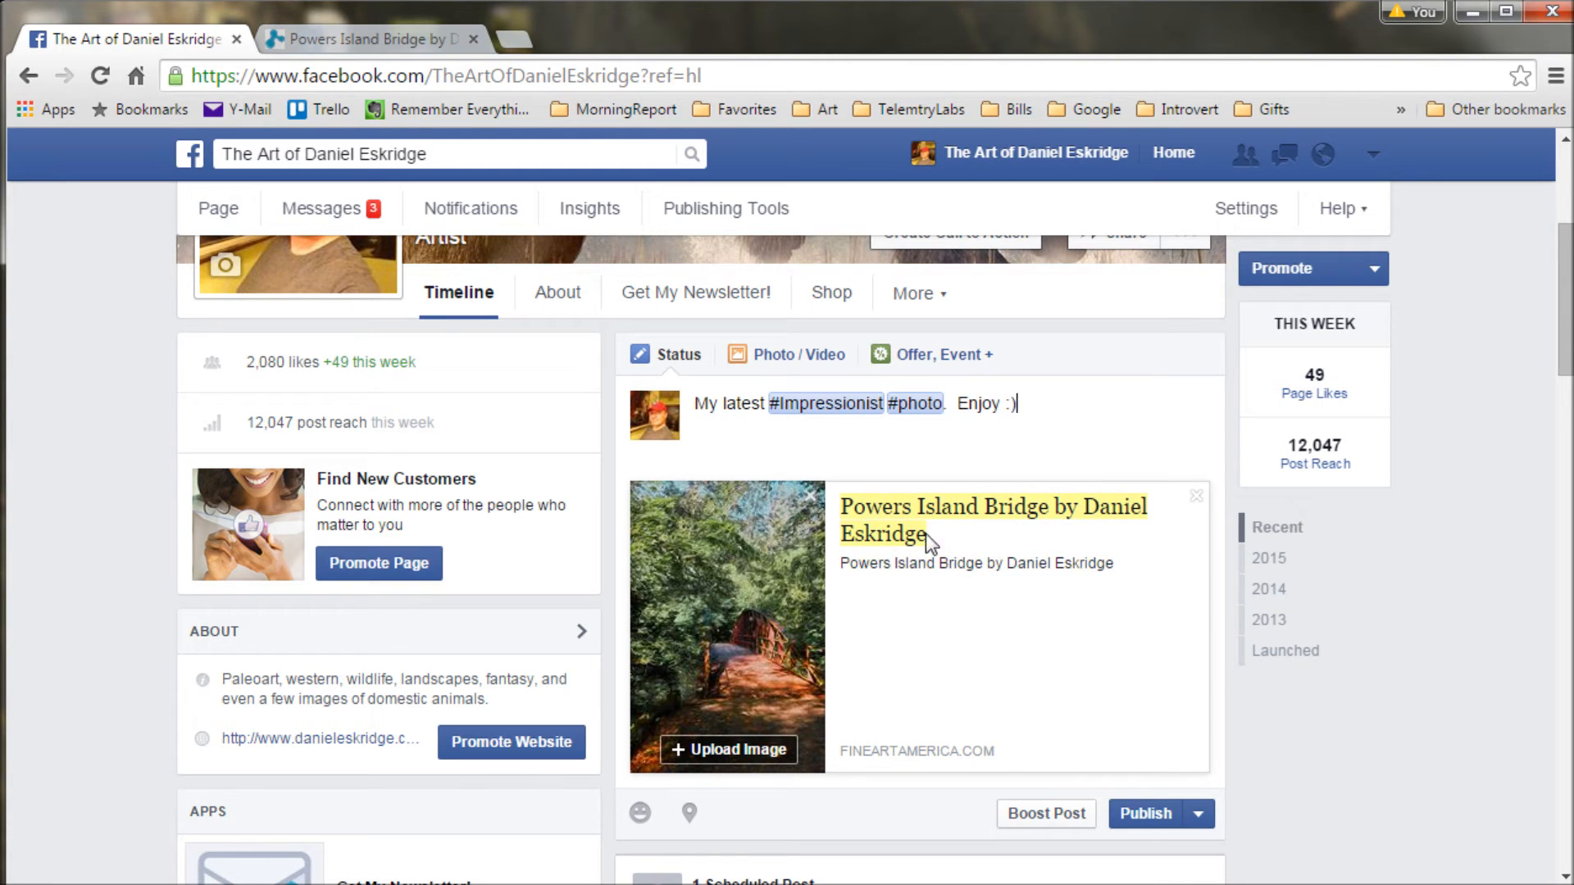
{"action": "mouse_move", "coordinate": [893, 546]}
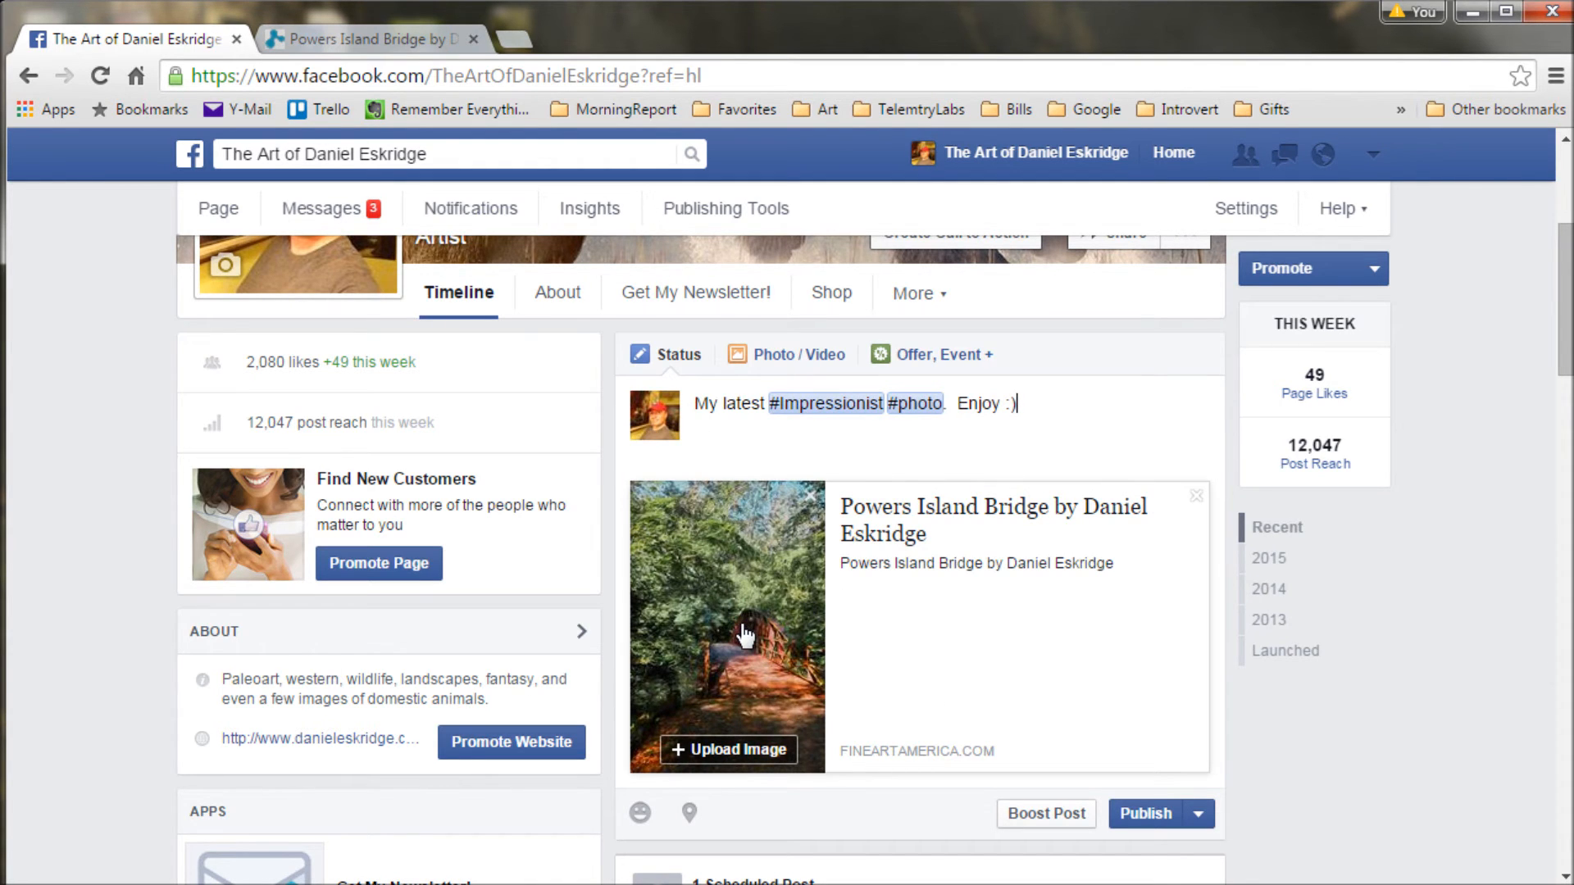
{"action": "scroll", "scroll_direction": "down", "scroll_amount": 3}
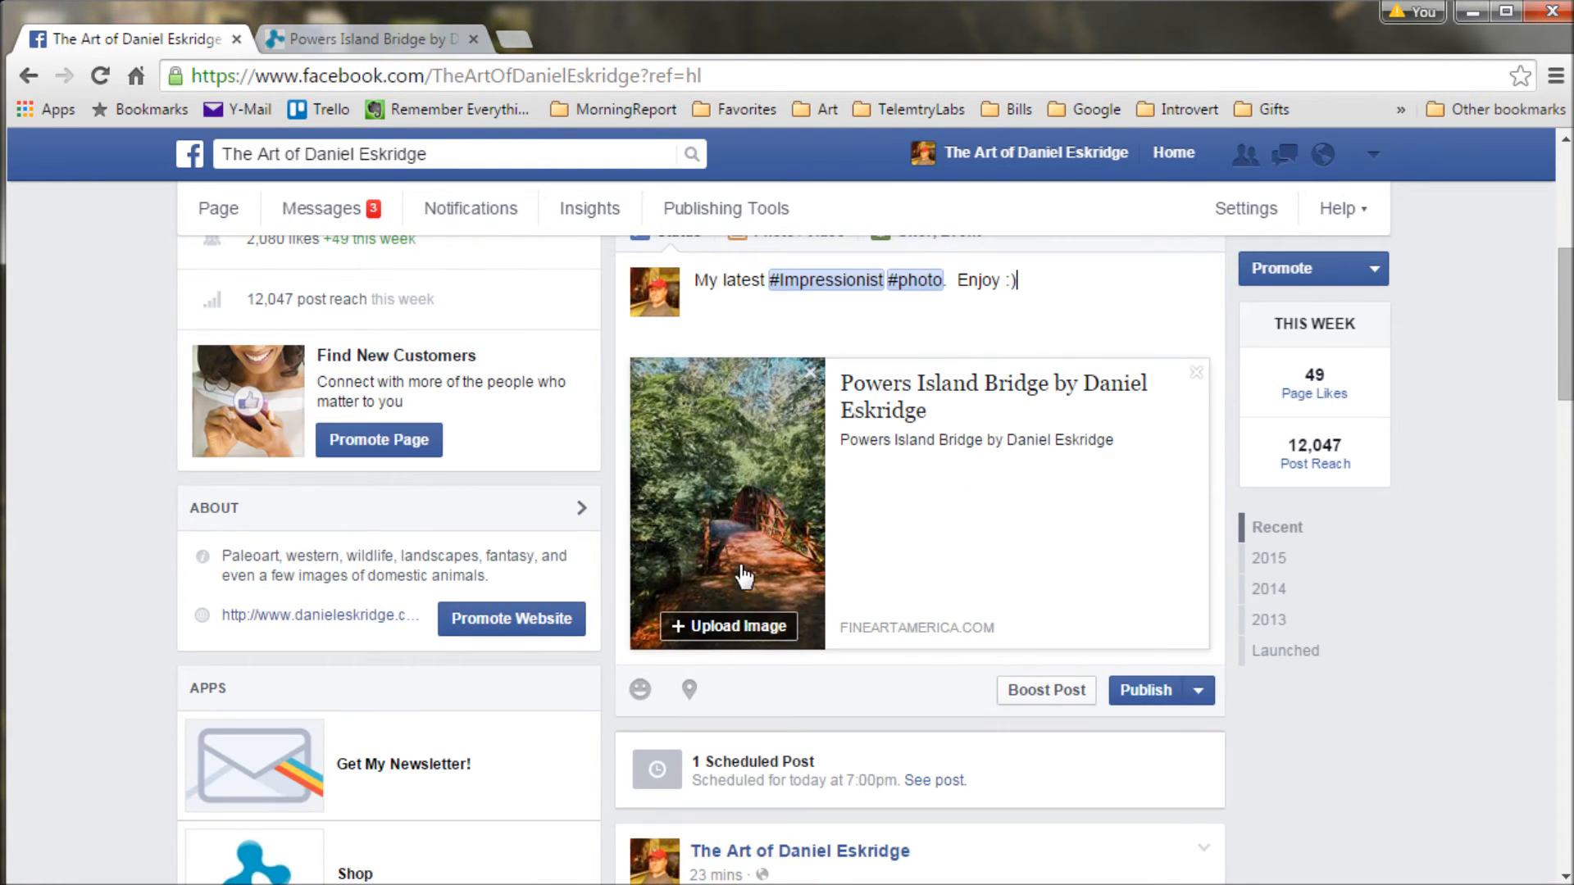
{"action": "mouse_move", "coordinate": [742, 500]}
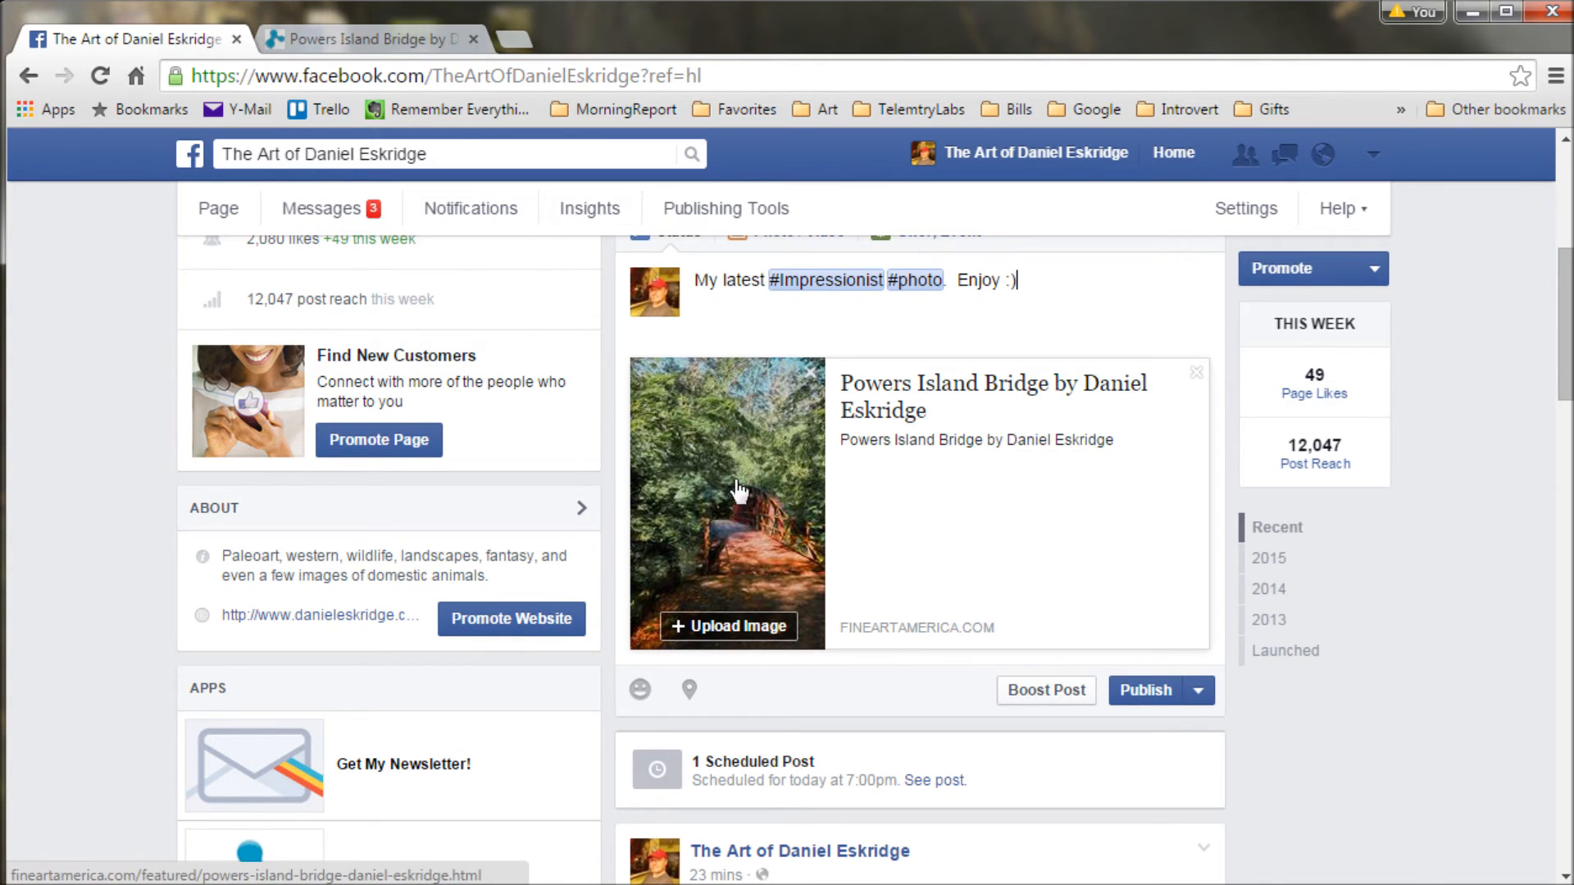
{"action": "mouse_move", "coordinate": [763, 473]}
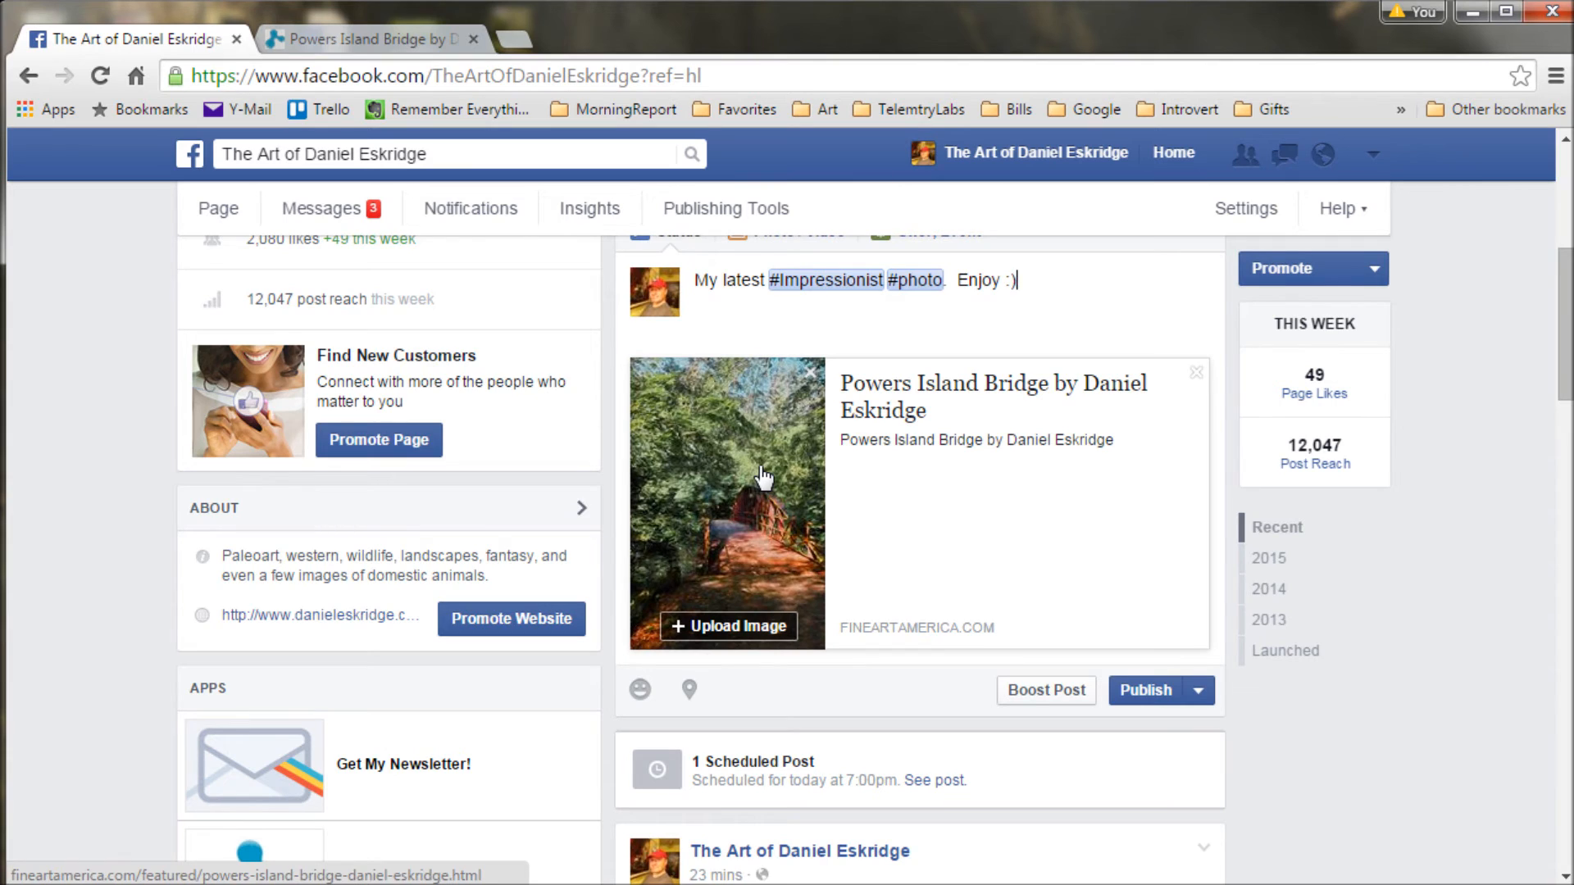
{"action": "mouse_move", "coordinate": [671, 497]}
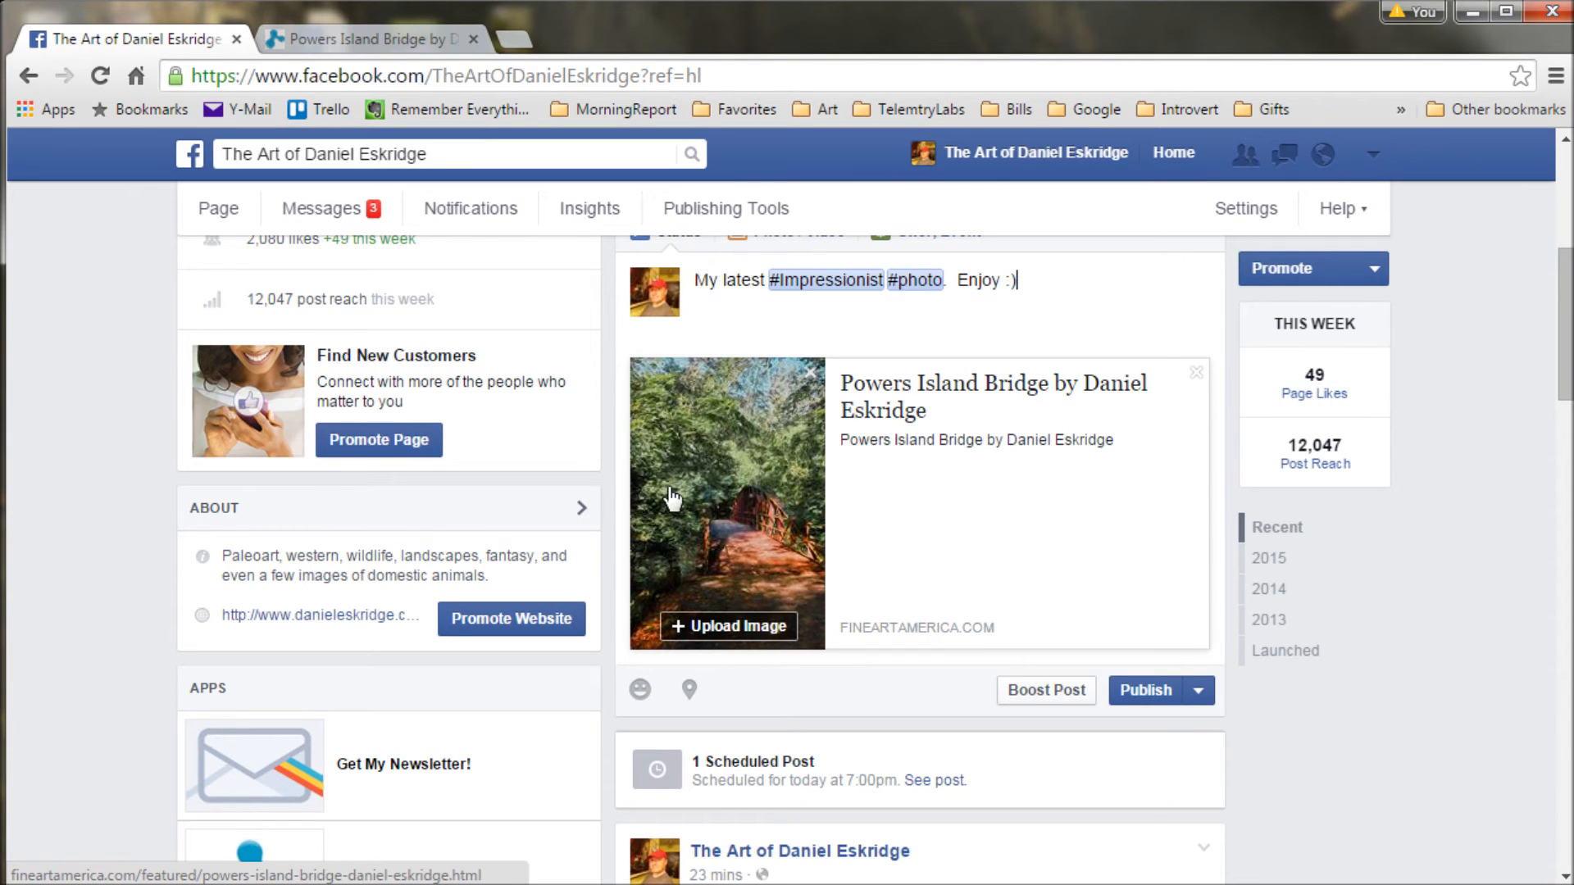
{"action": "mouse_move", "coordinate": [944, 464]}
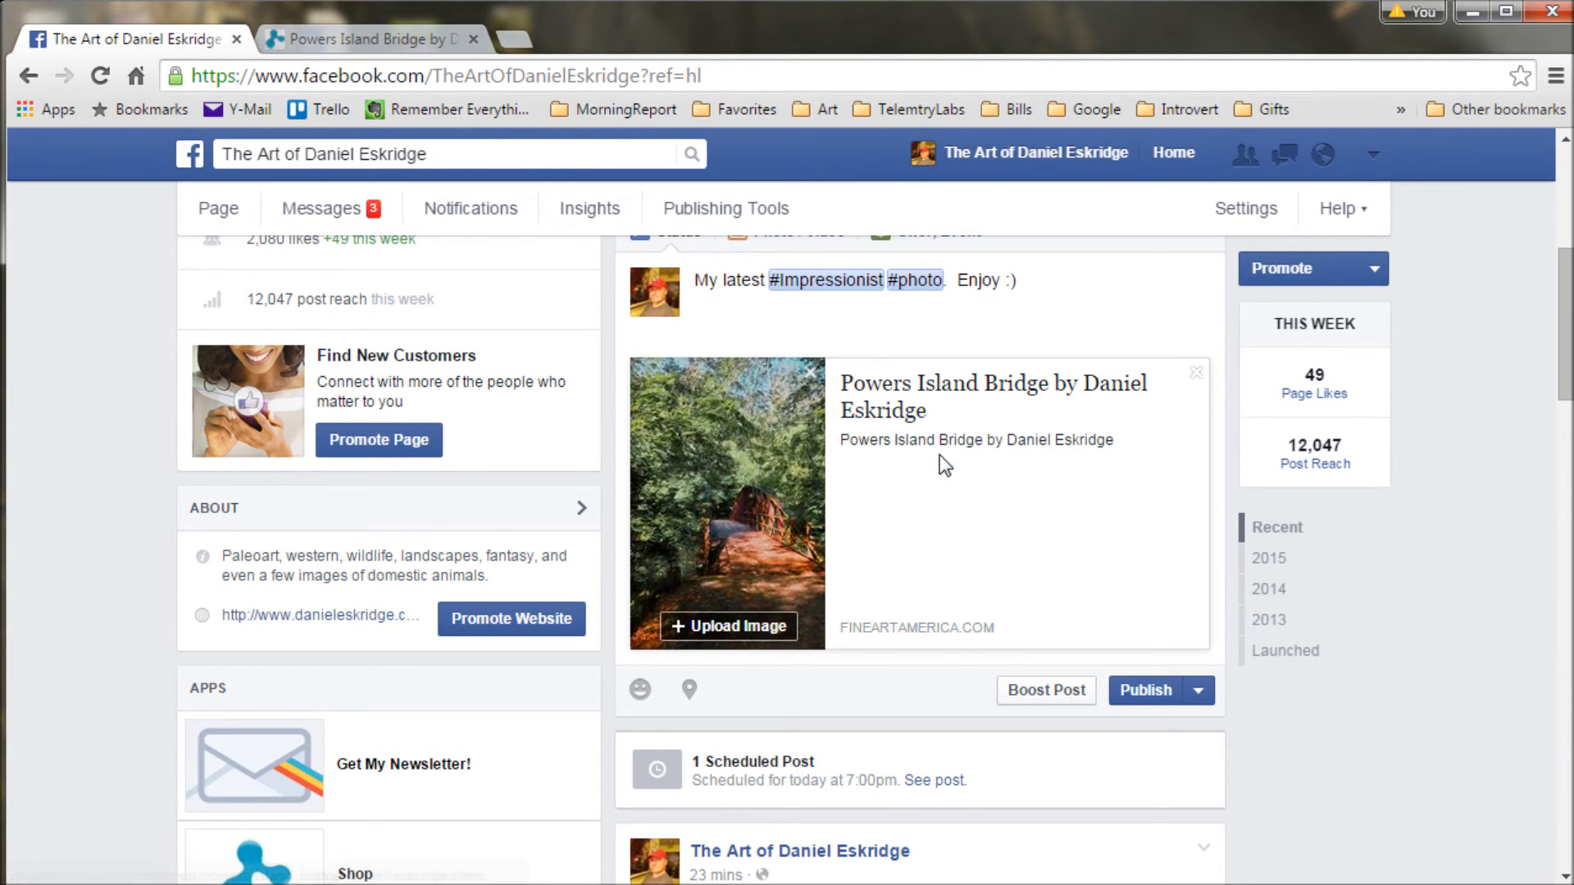
- Write the link description 'Art by Daniel Eskridge -- Click on… see the full version… order prints.'
{"action": "left_click", "coordinate": [974, 439]}
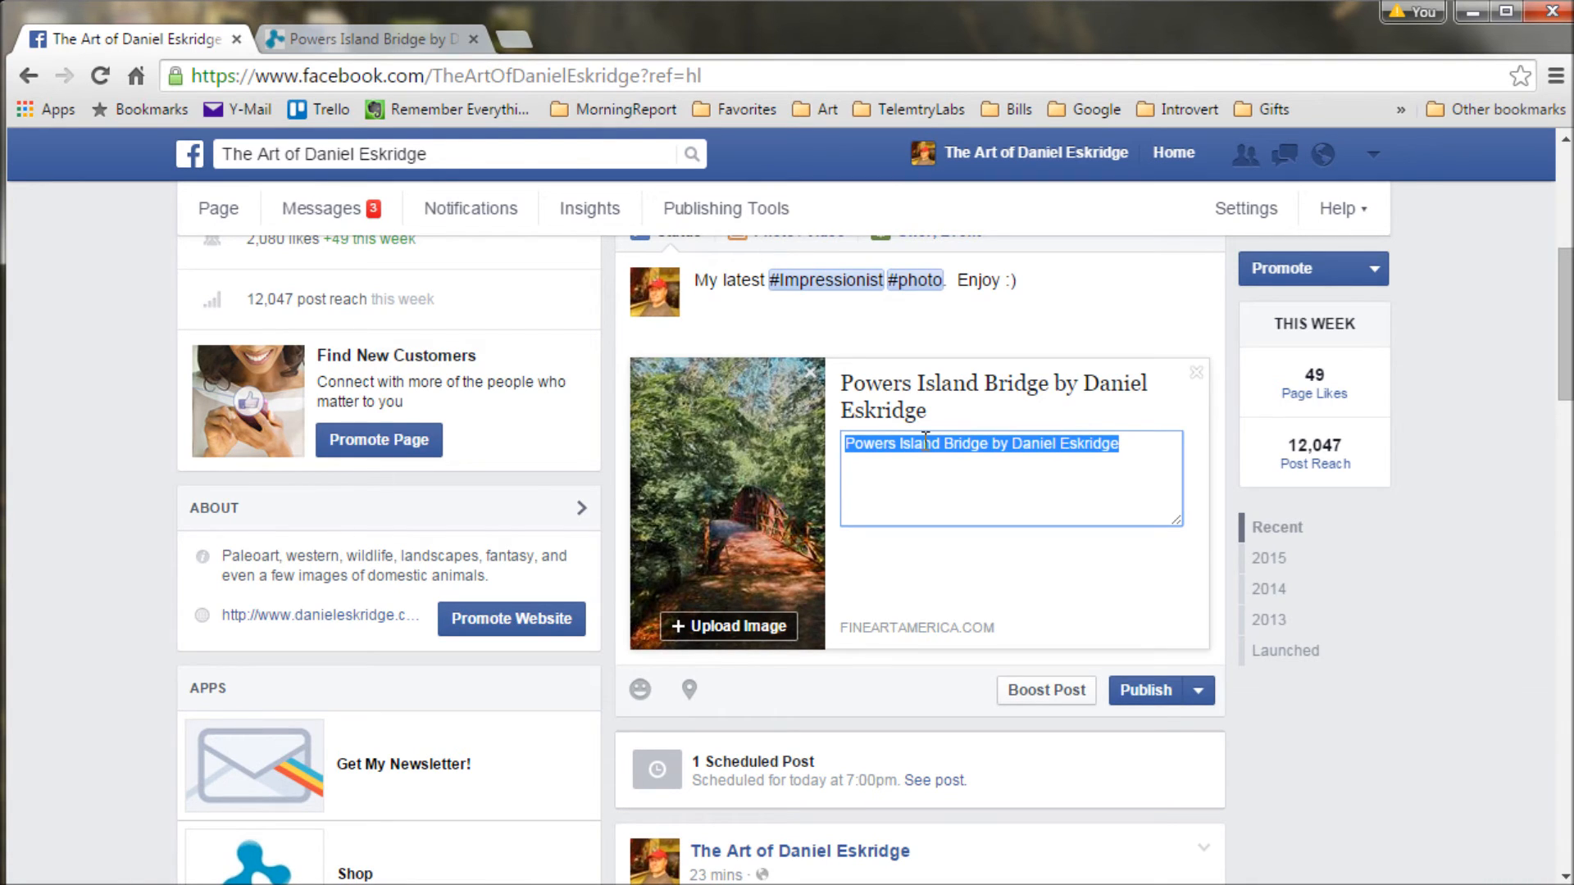
{"action": "type", "text": "Art by D"}
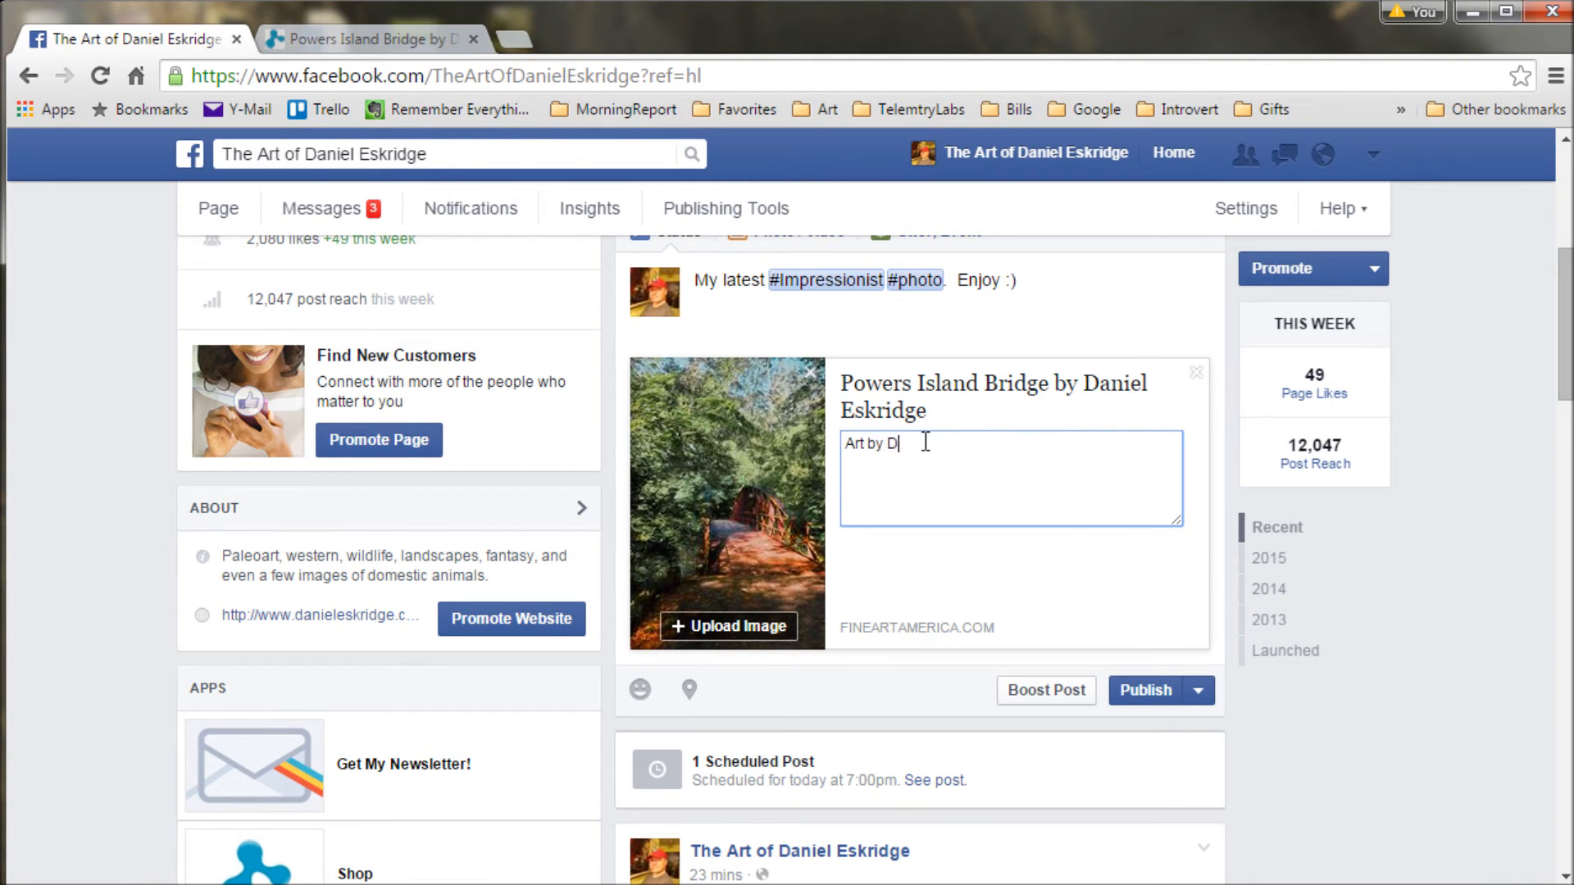
{"action": "type", "text": "aniel"}
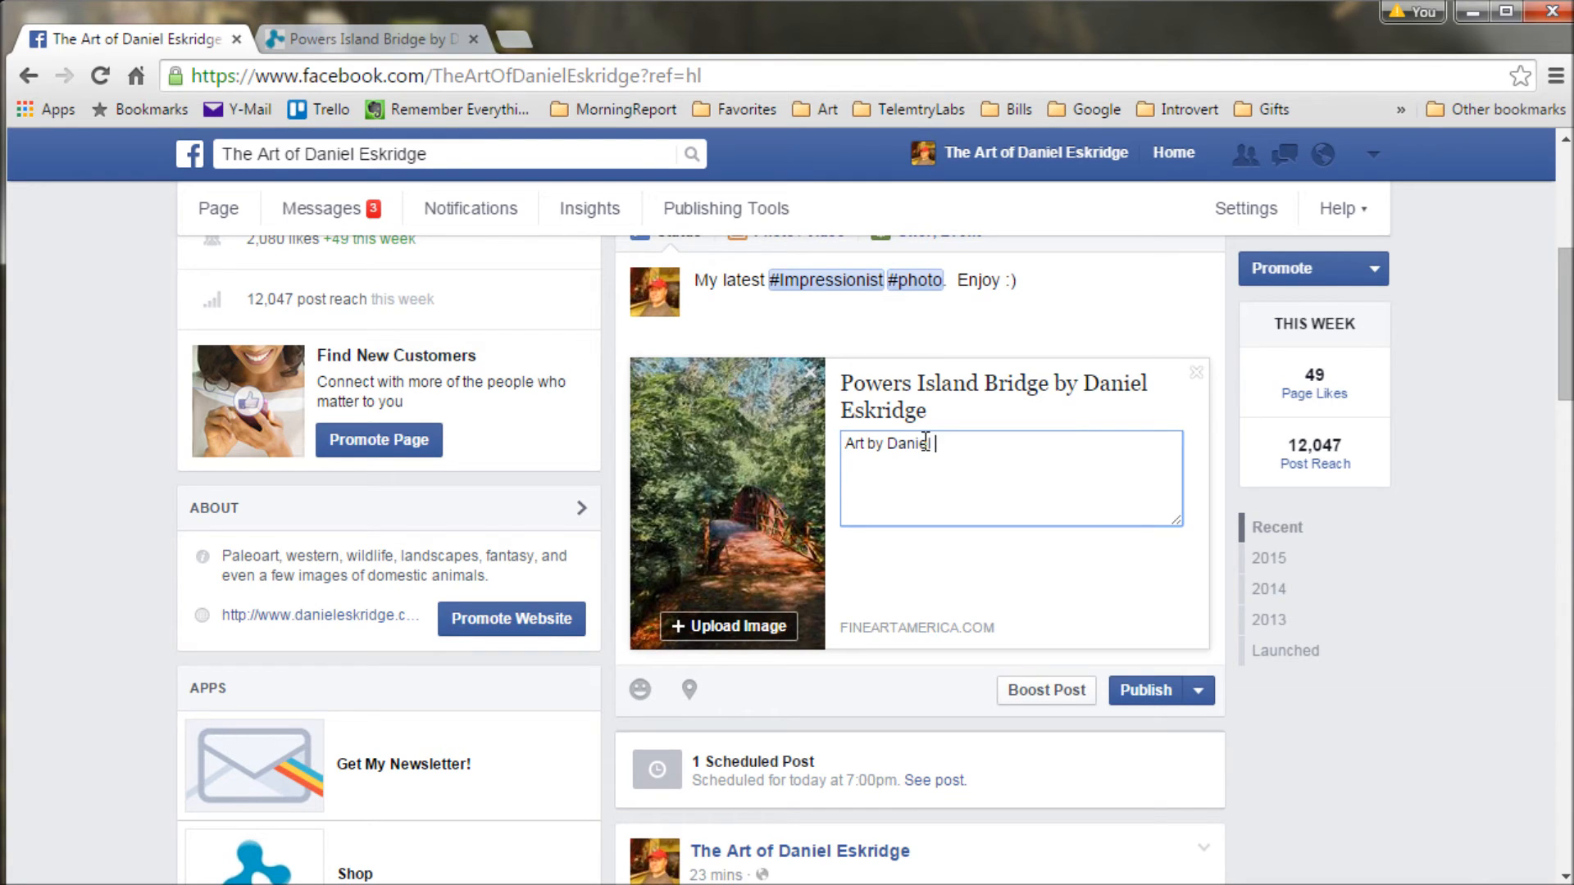
{"action": "type", "text": "Eskridge --"}
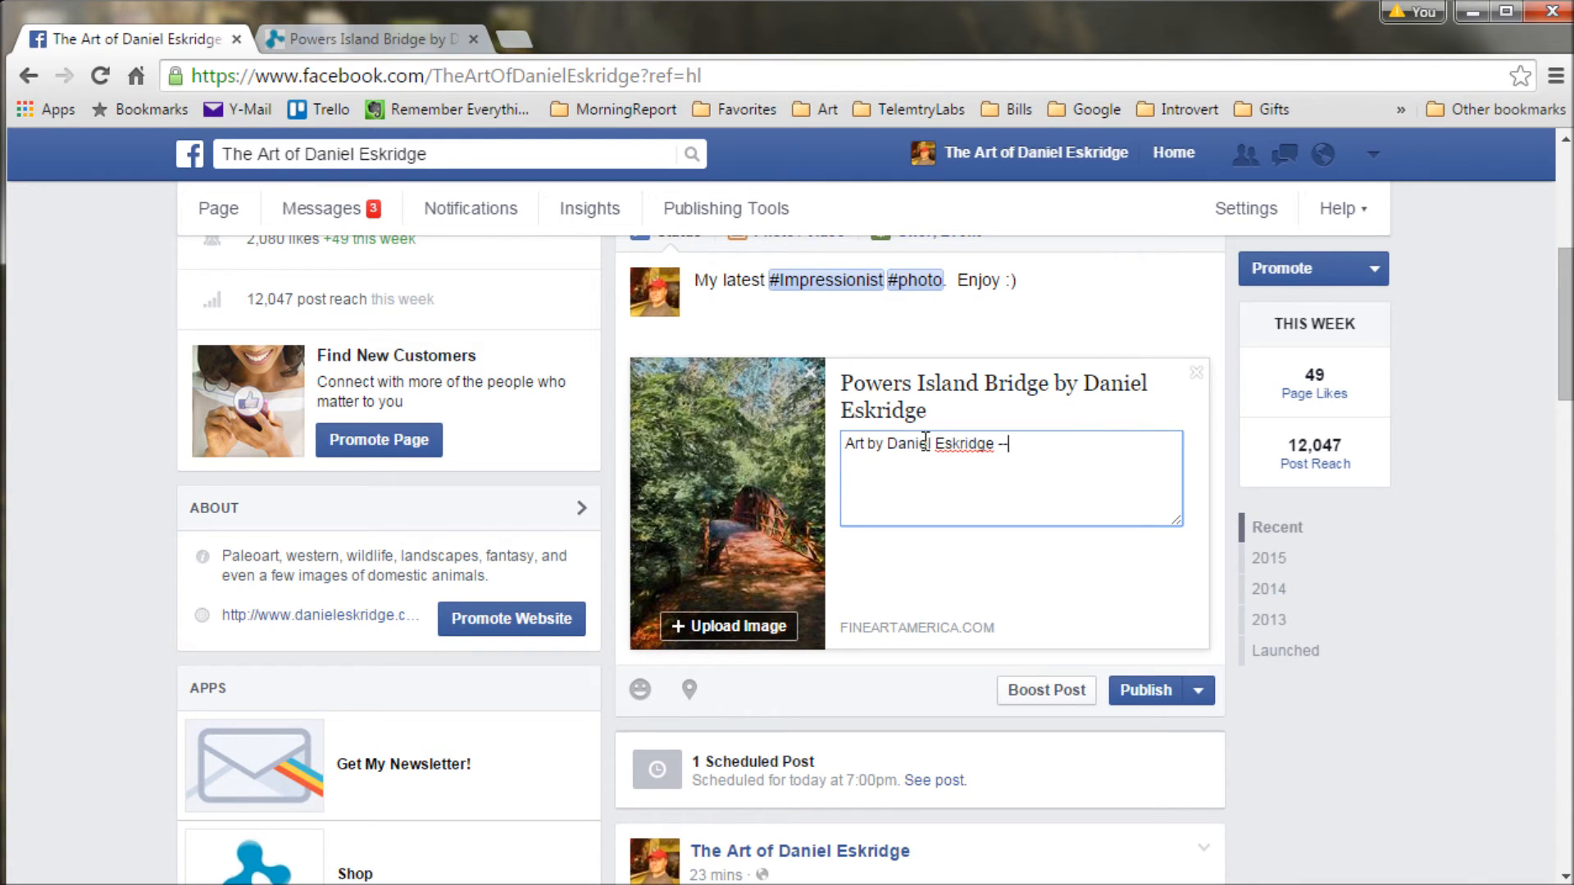
{"action": "type", "text": "C"}
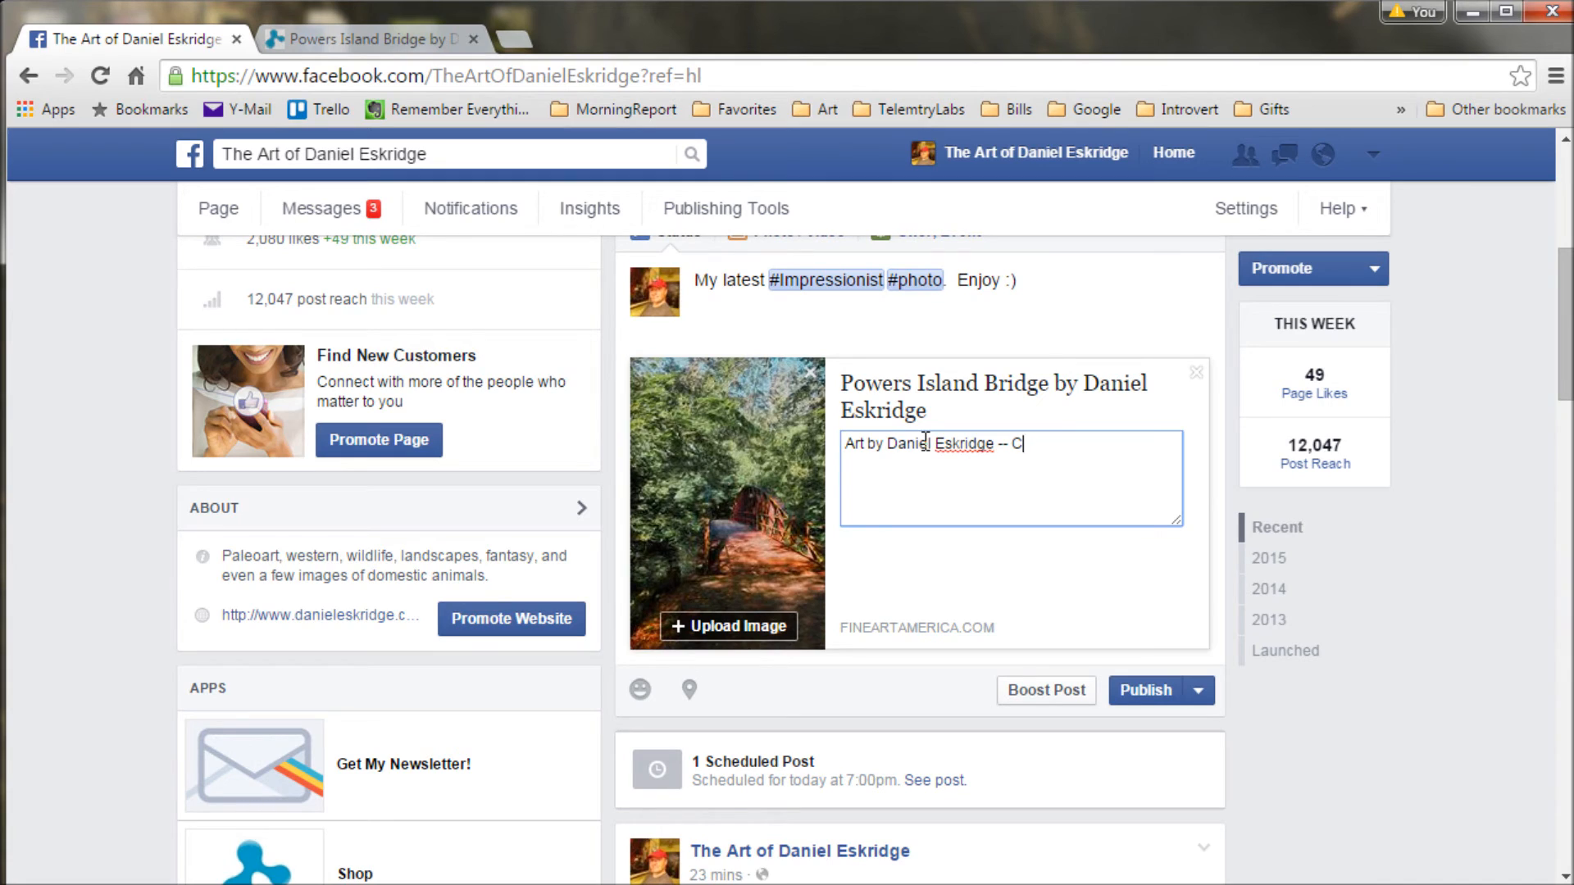
{"action": "type", "text": "lick"}
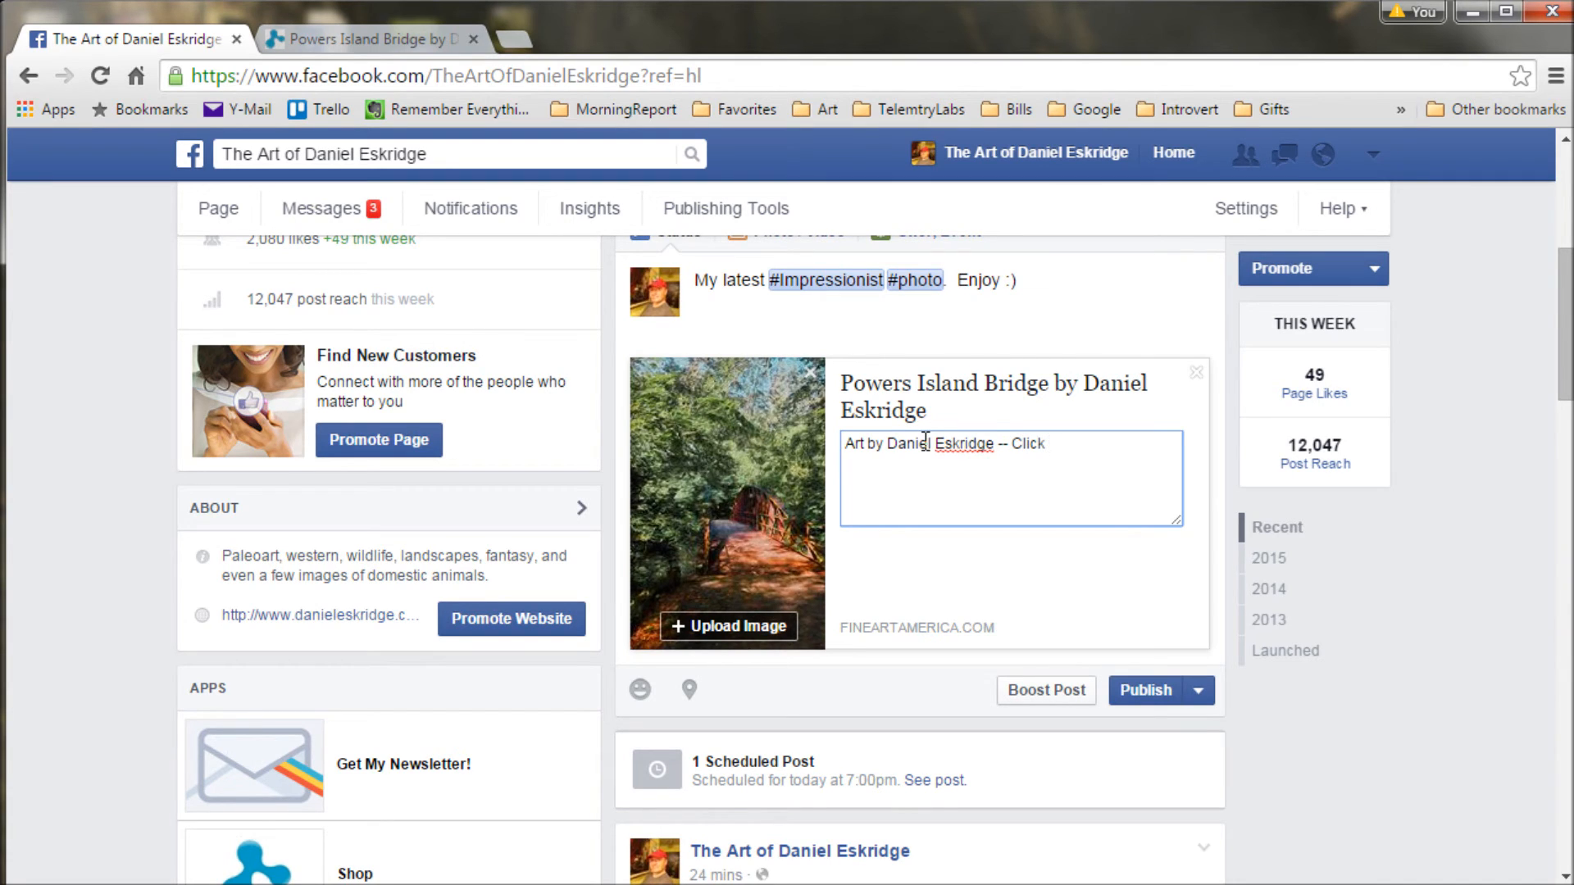
{"action": "type", "text": "on the image to"}
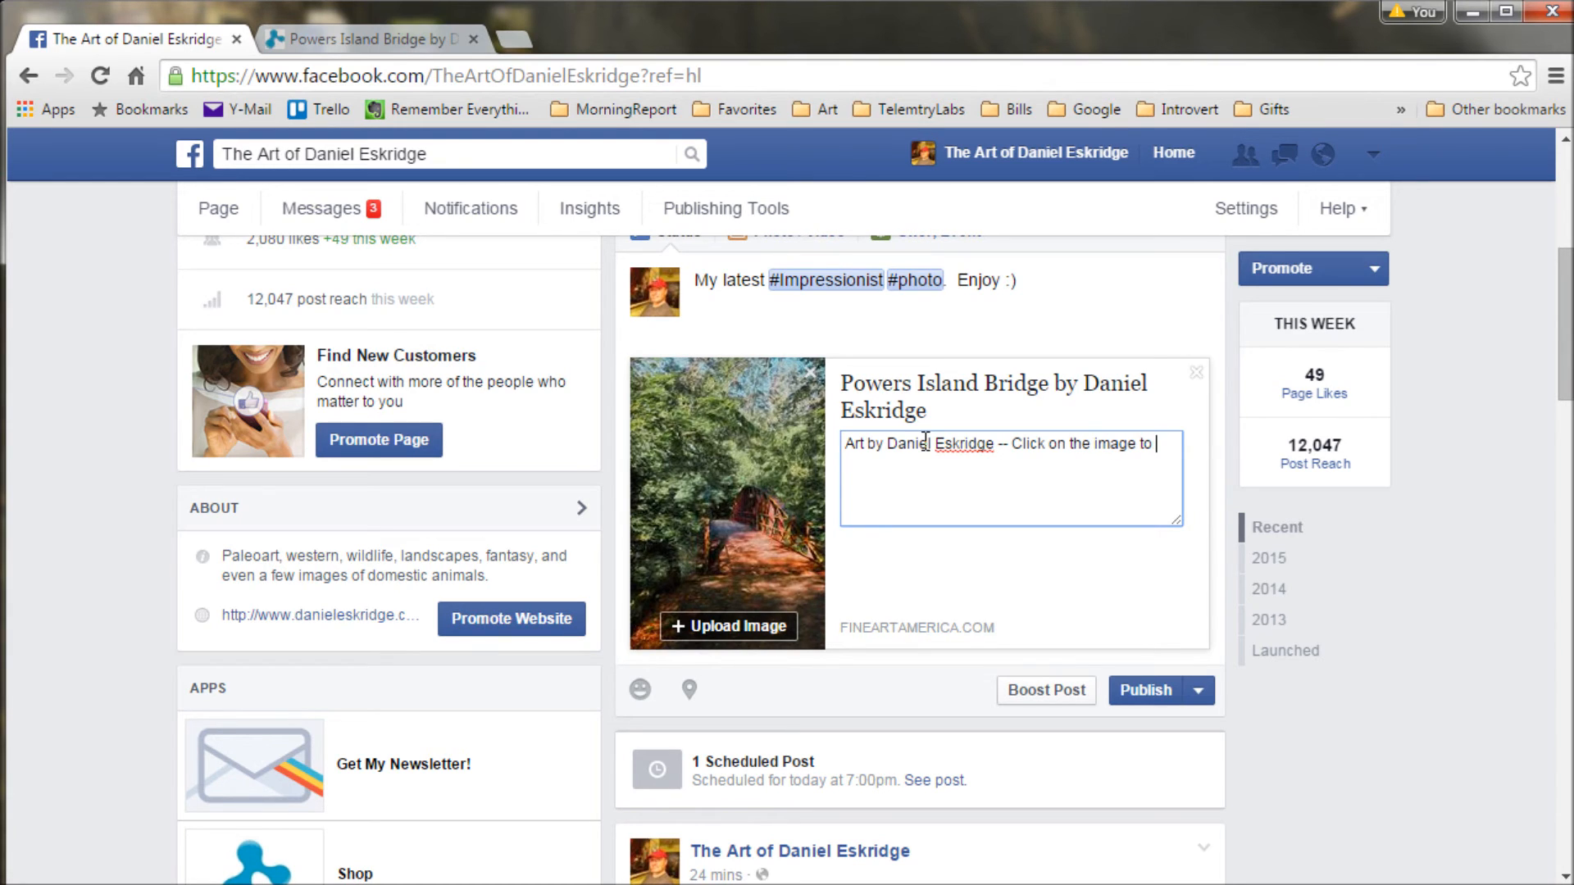
{"action": "type", "text": "see the"}
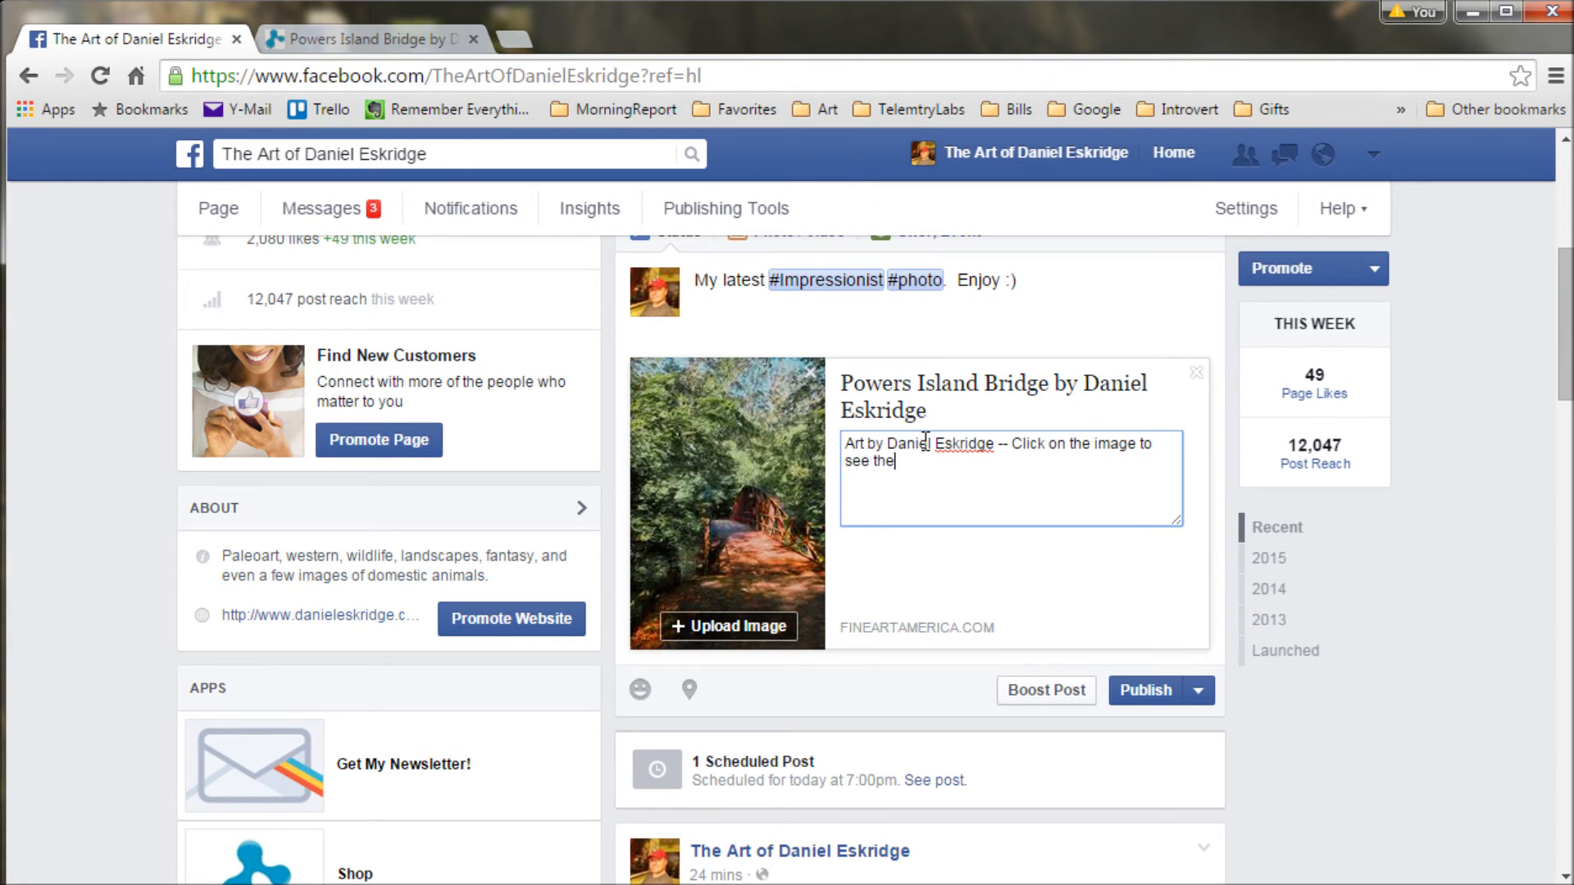
{"action": "type", "text": "full version."}
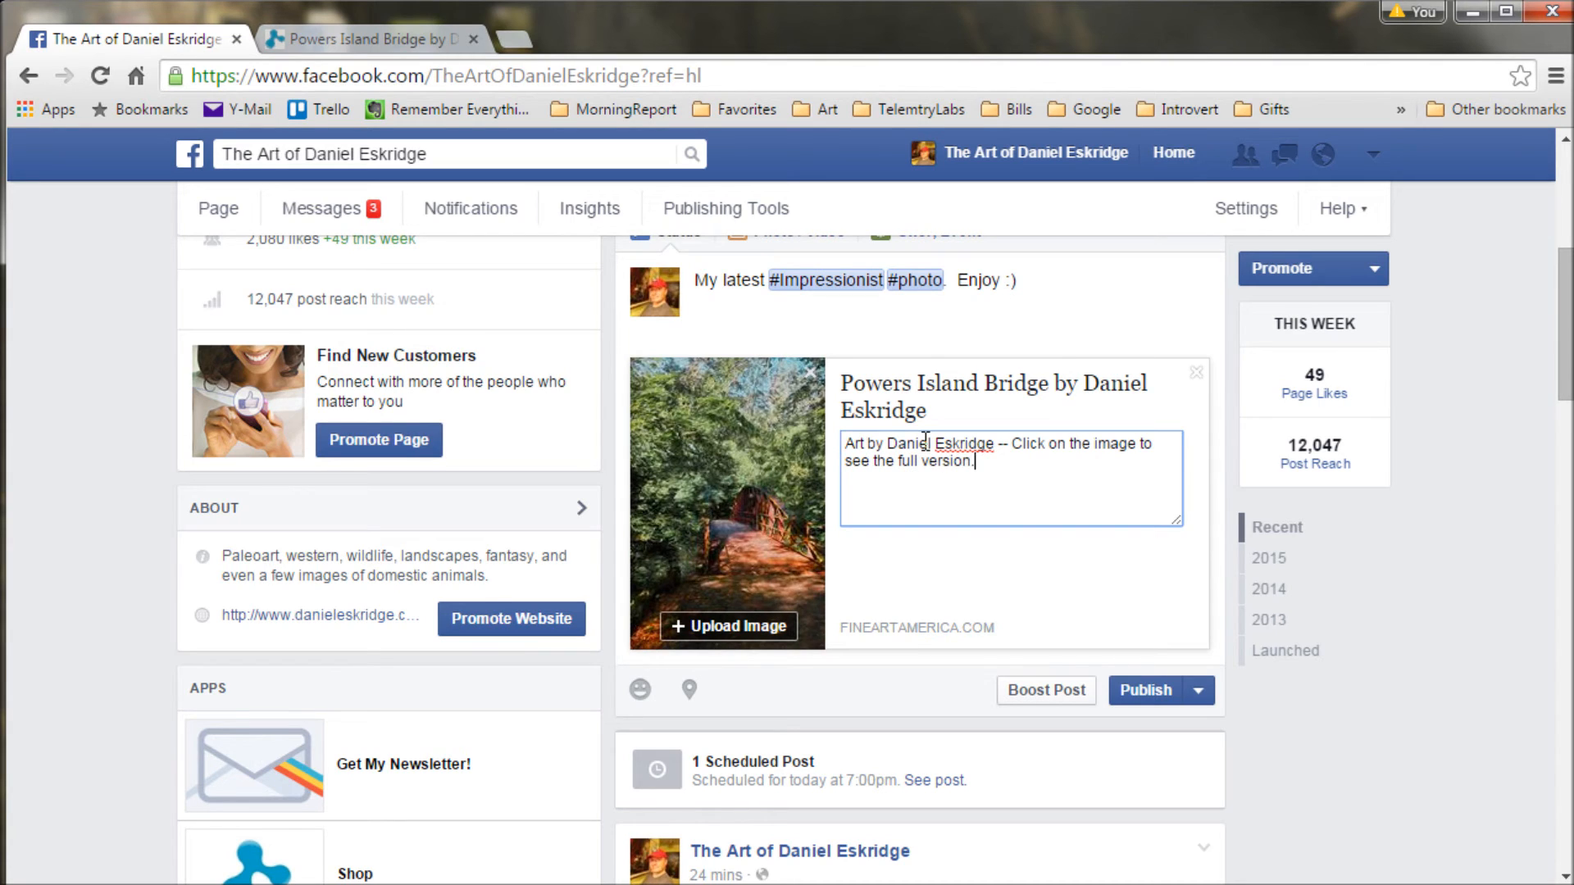
{"action": "type", "text": "and to ord"}
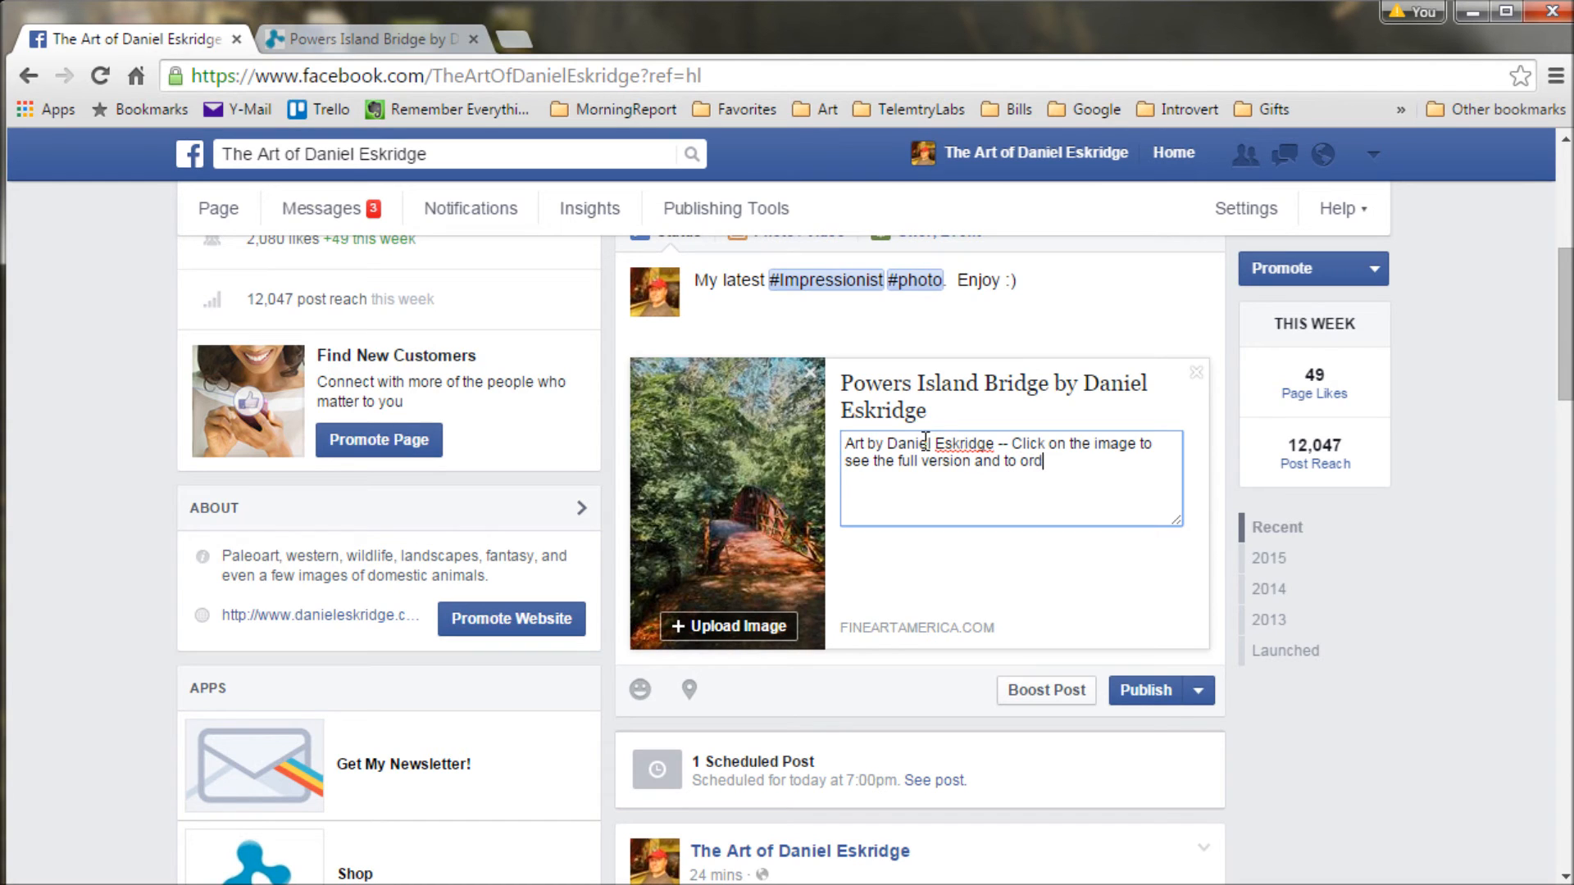
{"action": "type", "text": "er prints."}
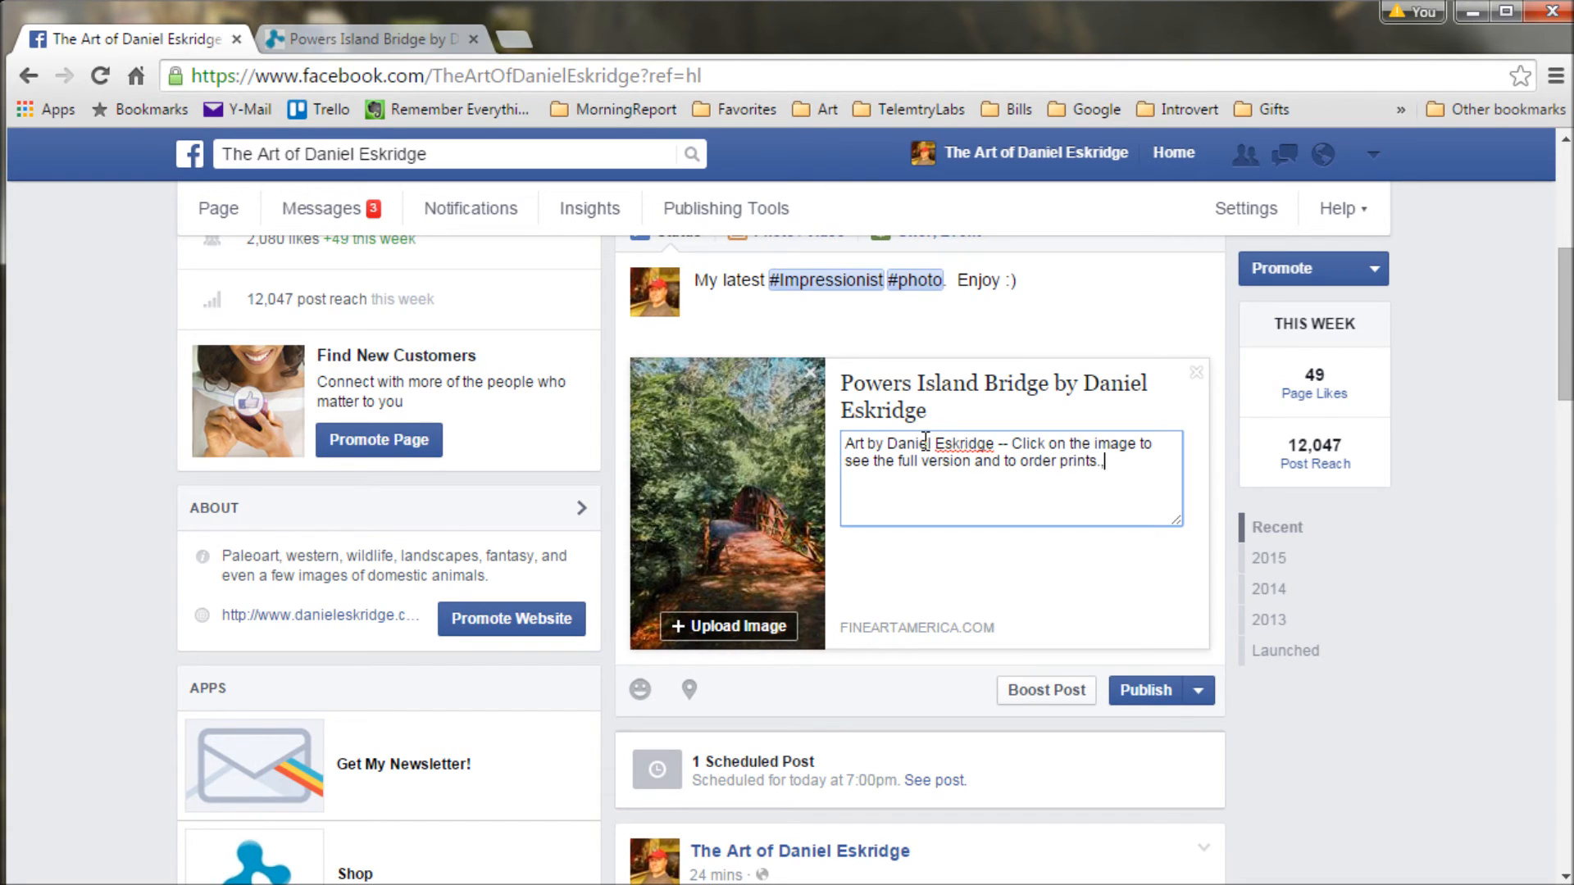
- Delete the byline from the link title, leaving just Powers Island Bridge
{"action": "triple_click", "coordinate": [996, 396]}
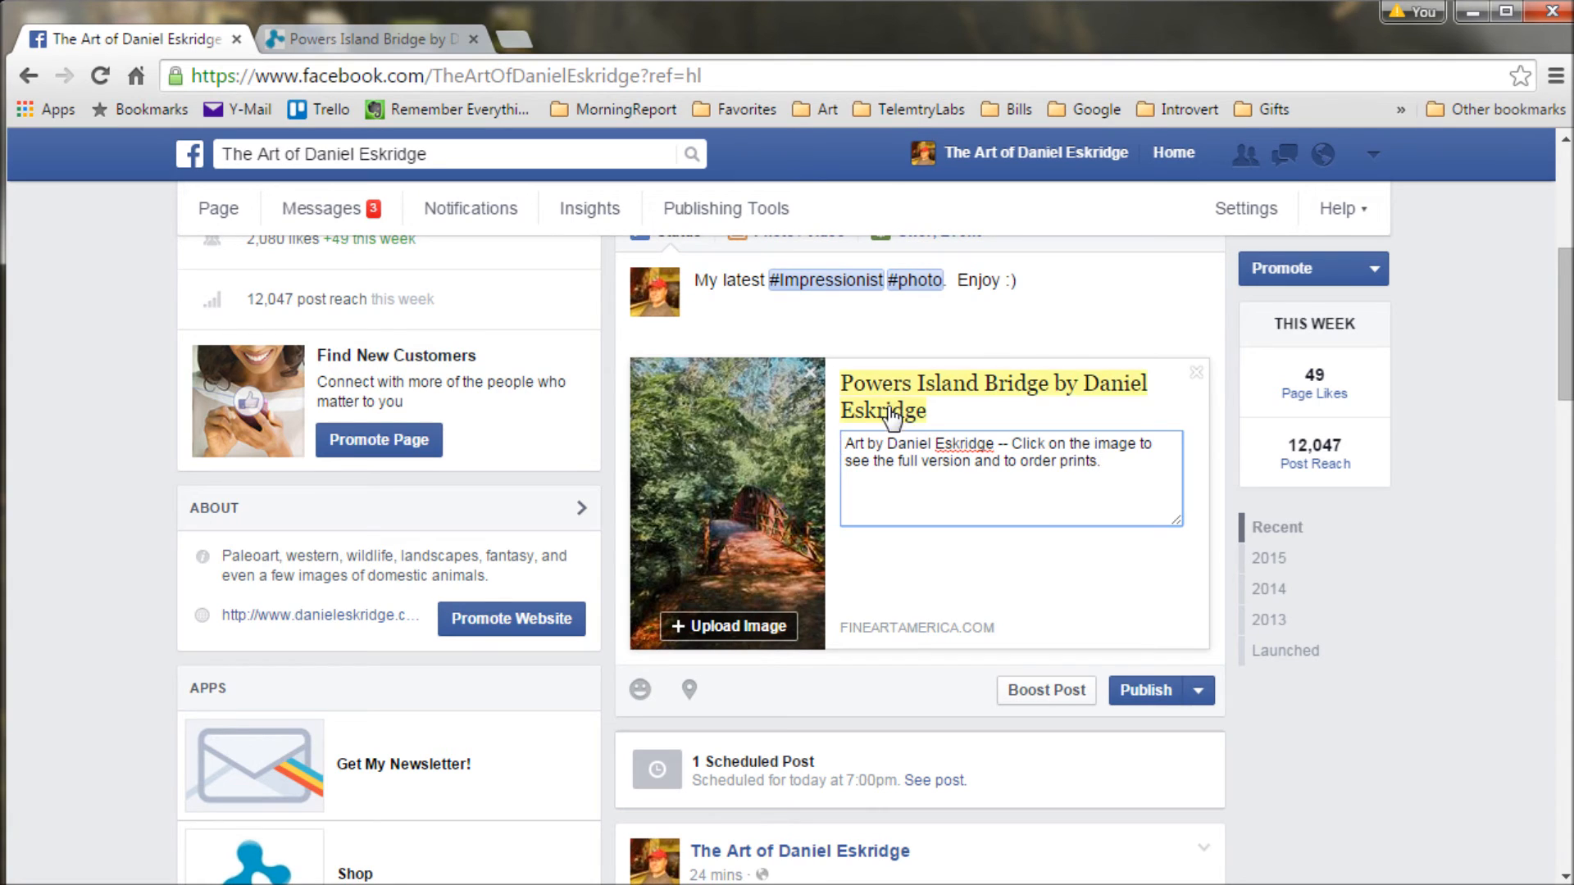
{"action": "left_click", "coordinate": [993, 390]}
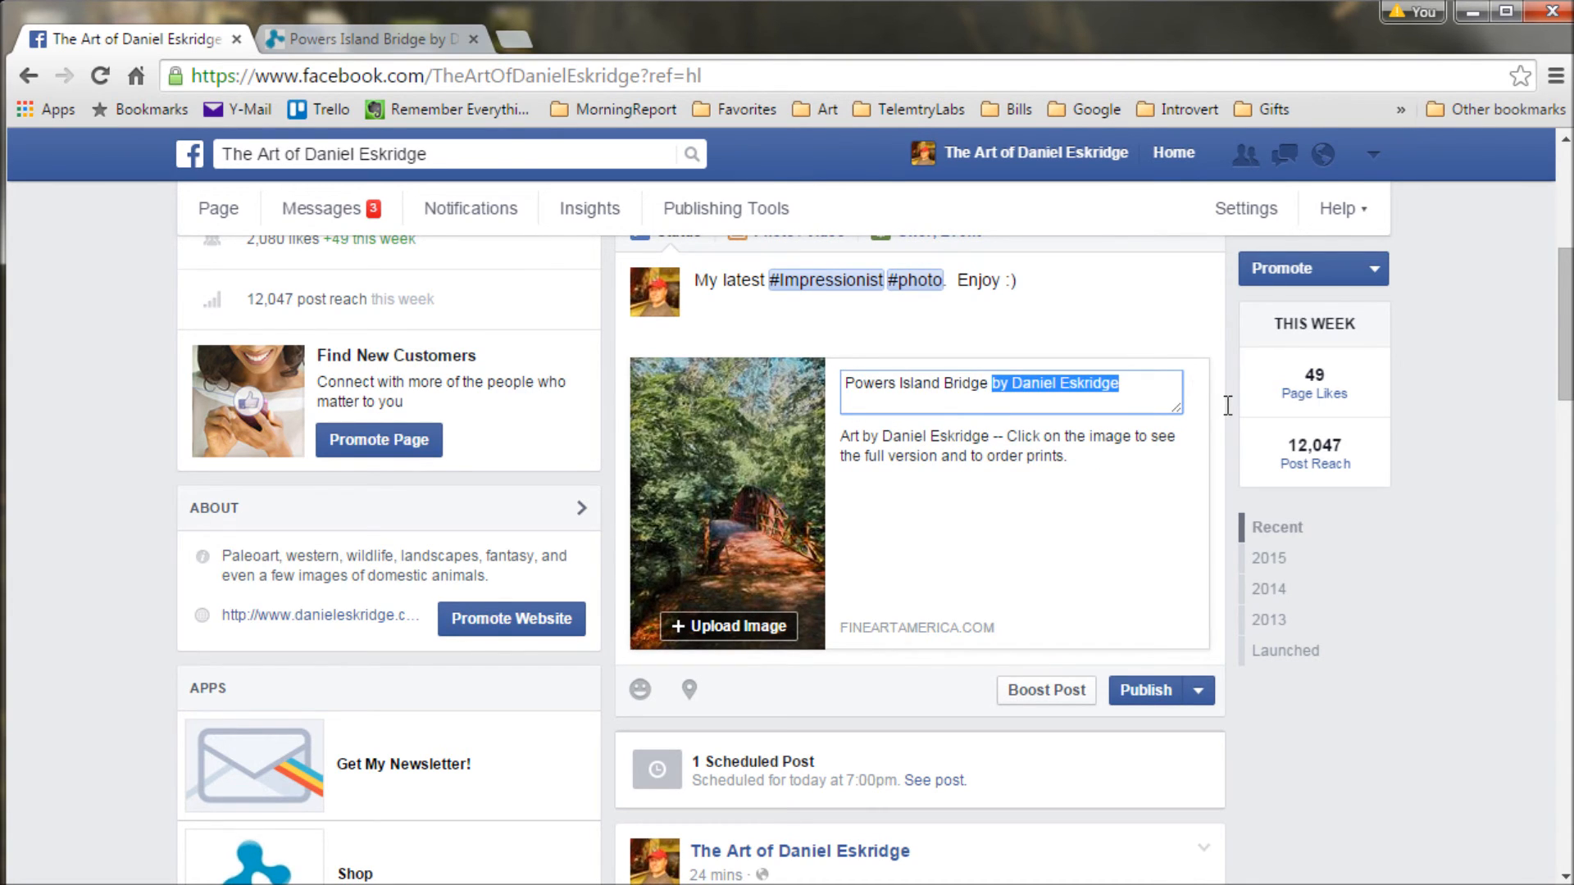
{"action": "key", "text": "Delete"}
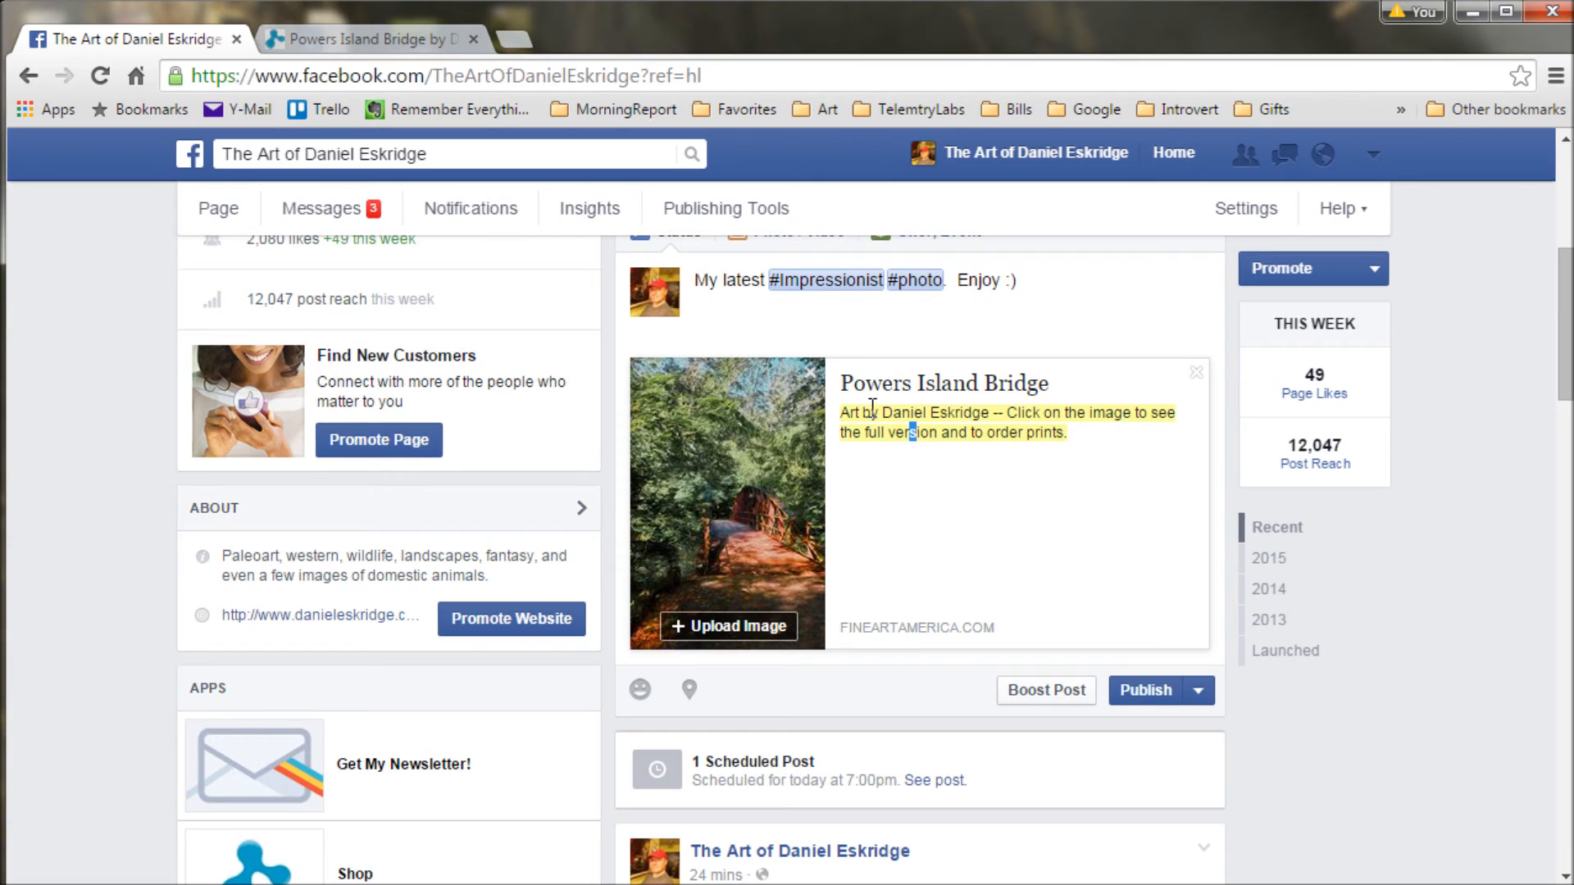
{"action": "mouse_move", "coordinate": [1051, 446]}
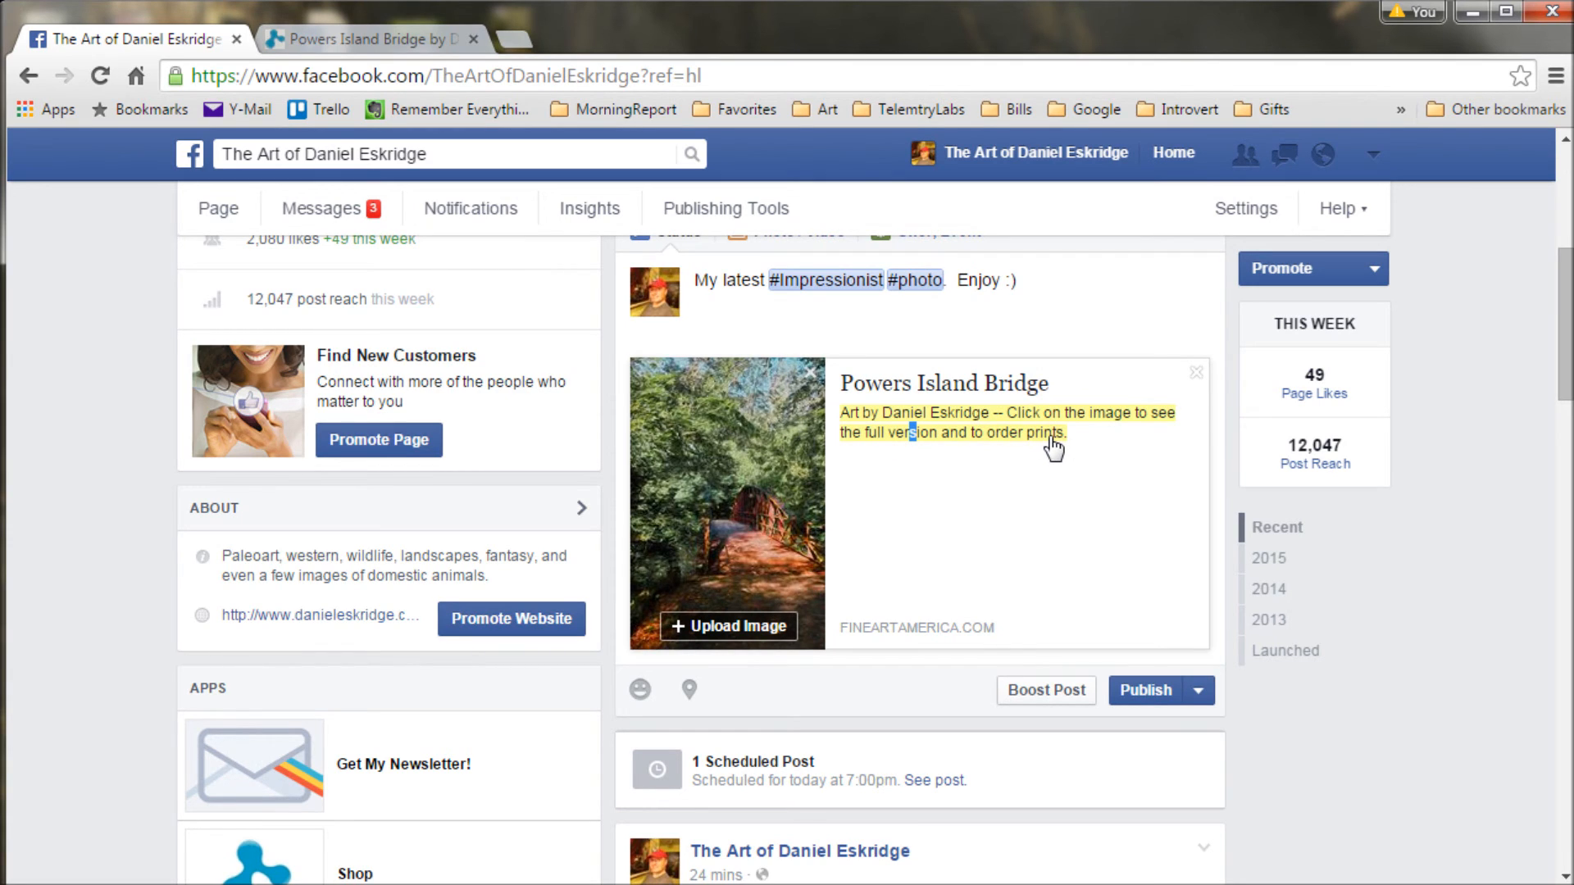
{"action": "mouse_move", "coordinate": [1070, 464]}
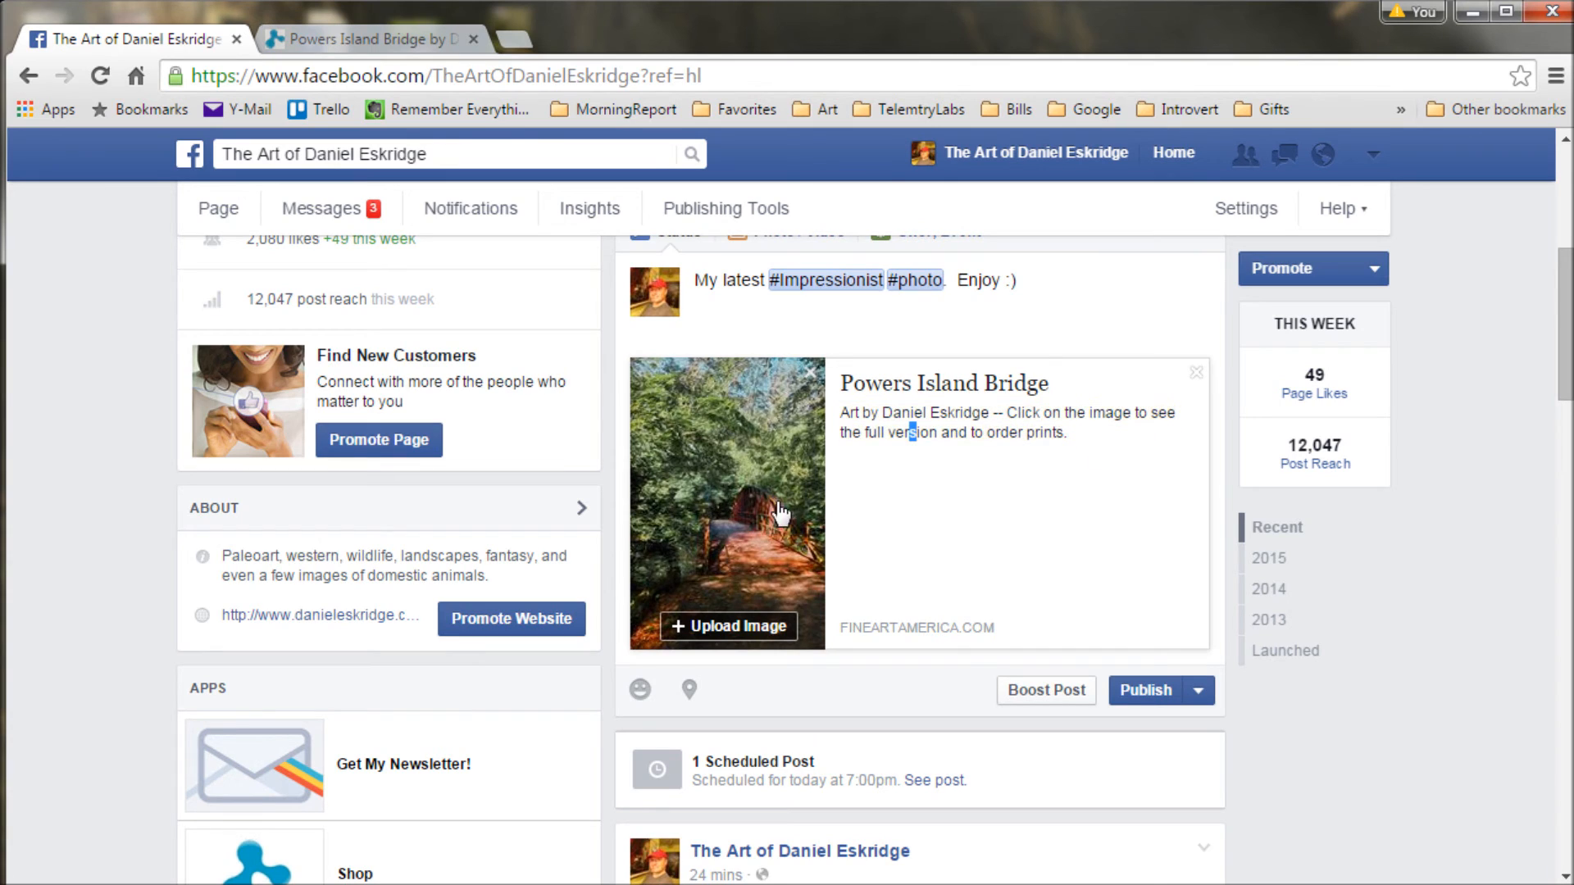
{"action": "mouse_move", "coordinate": [1107, 841]}
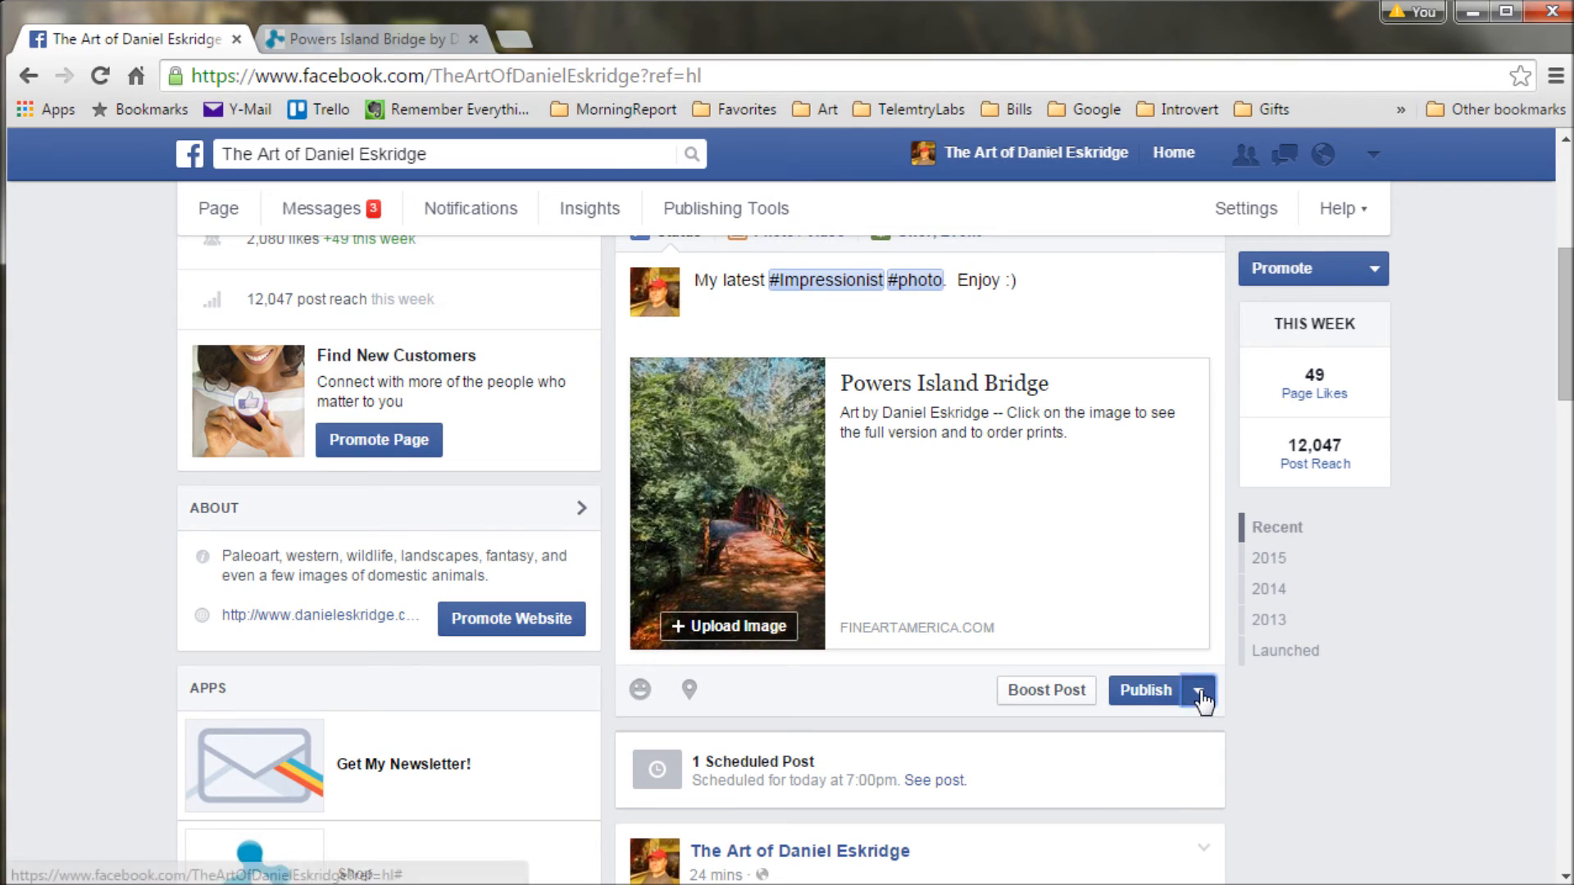
- Publish the Powers Island Bridge post and scroll down to it on the timeline
{"action": "left_click", "coordinate": [1194, 690]}
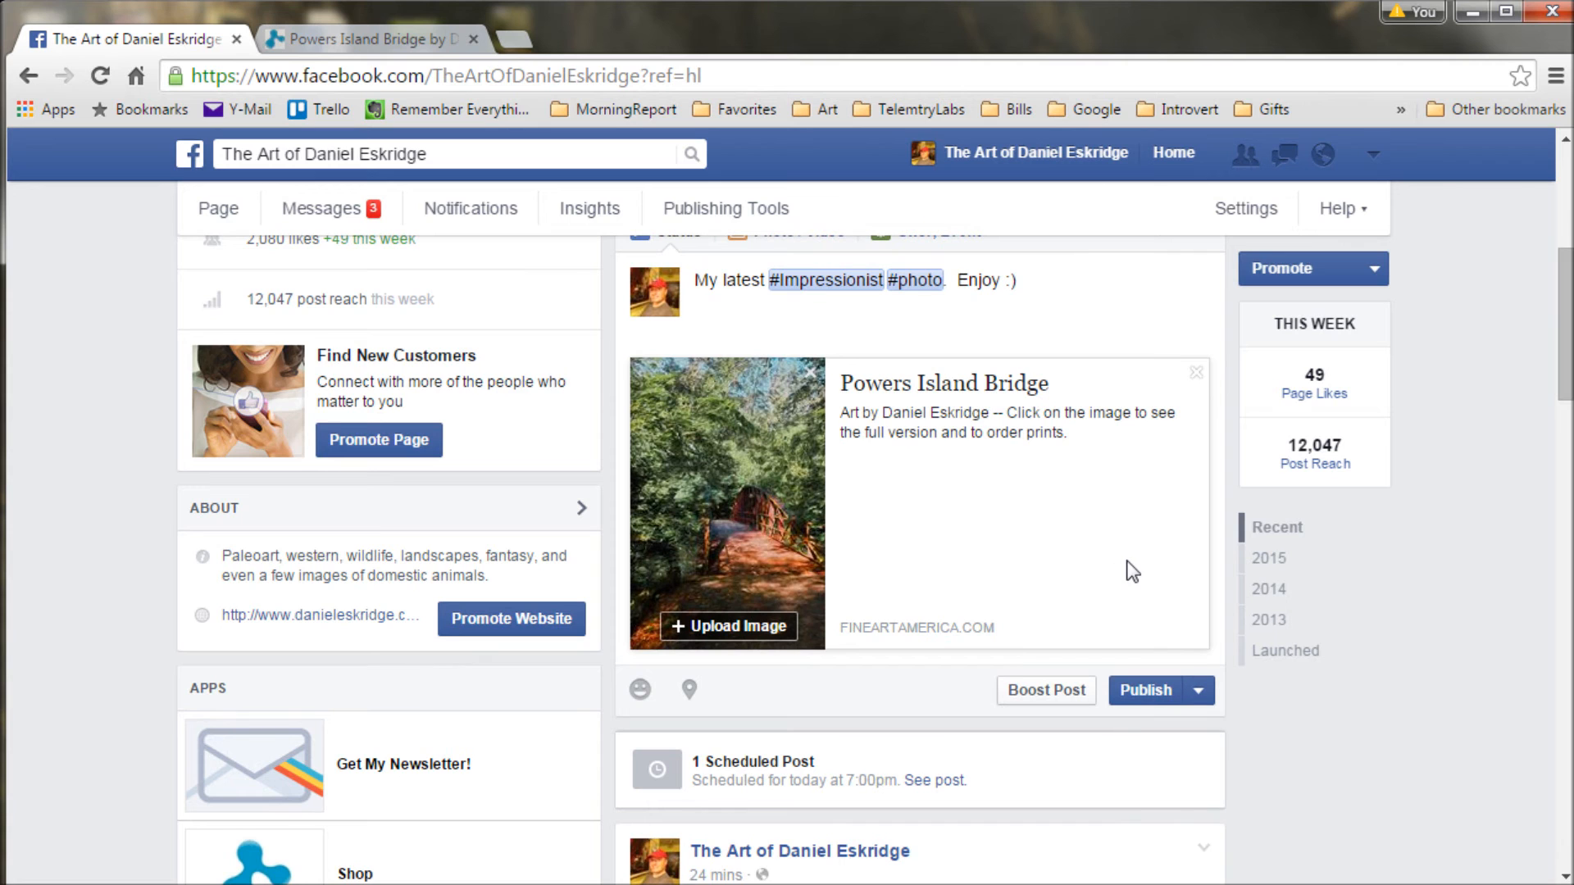
{"action": "left_click", "coordinate": [1143, 689]}
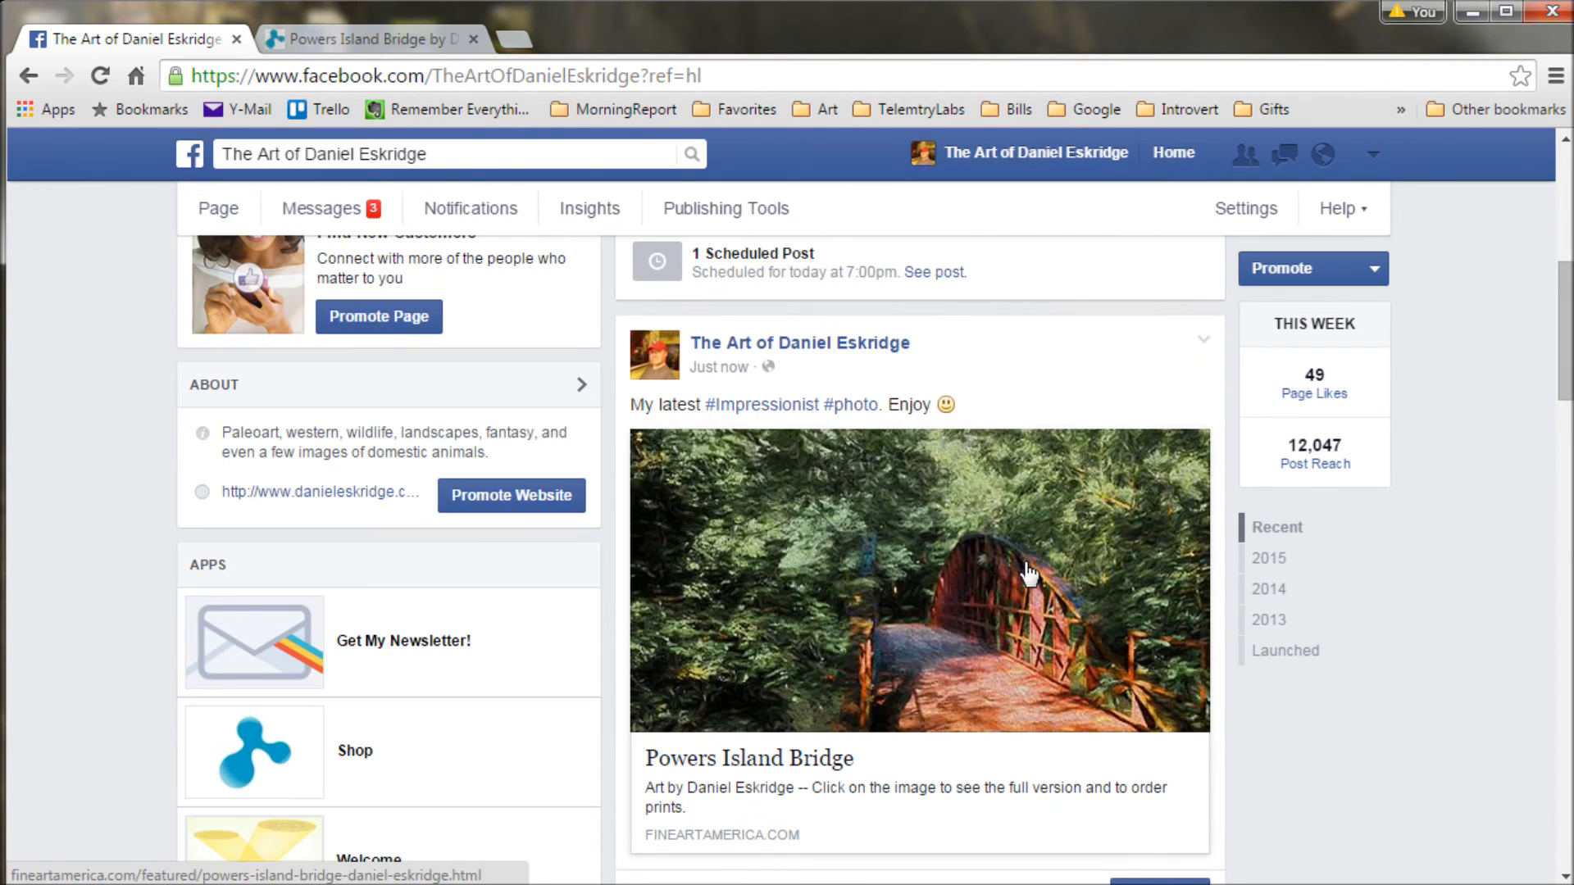
{"action": "scroll", "scroll_direction": "down", "scroll_amount": 3}
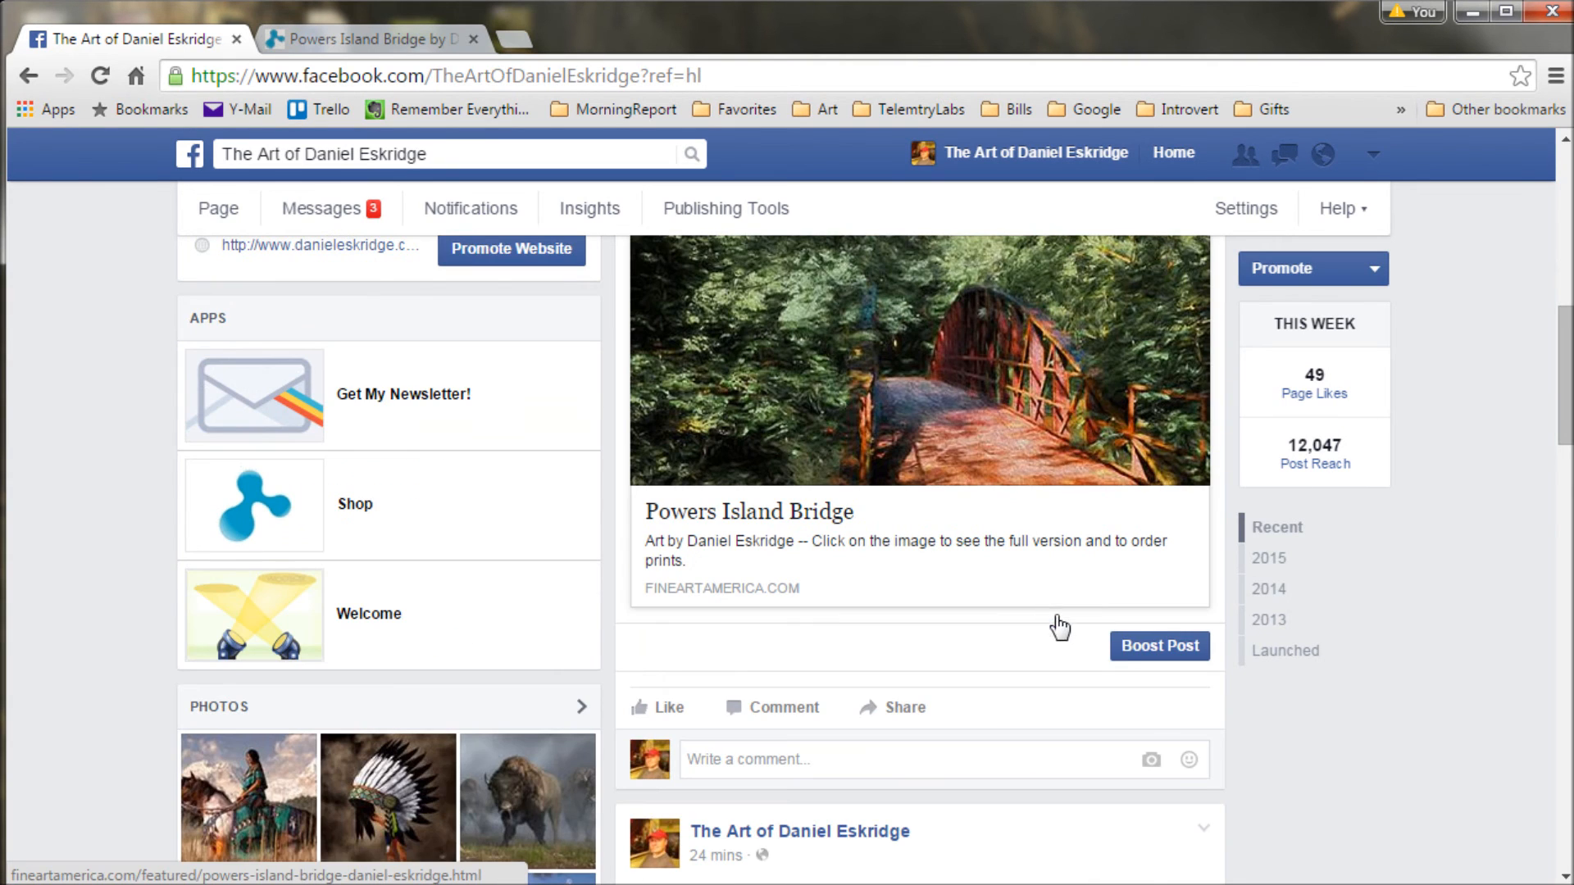
{"action": "mouse_move", "coordinate": [1159, 653]}
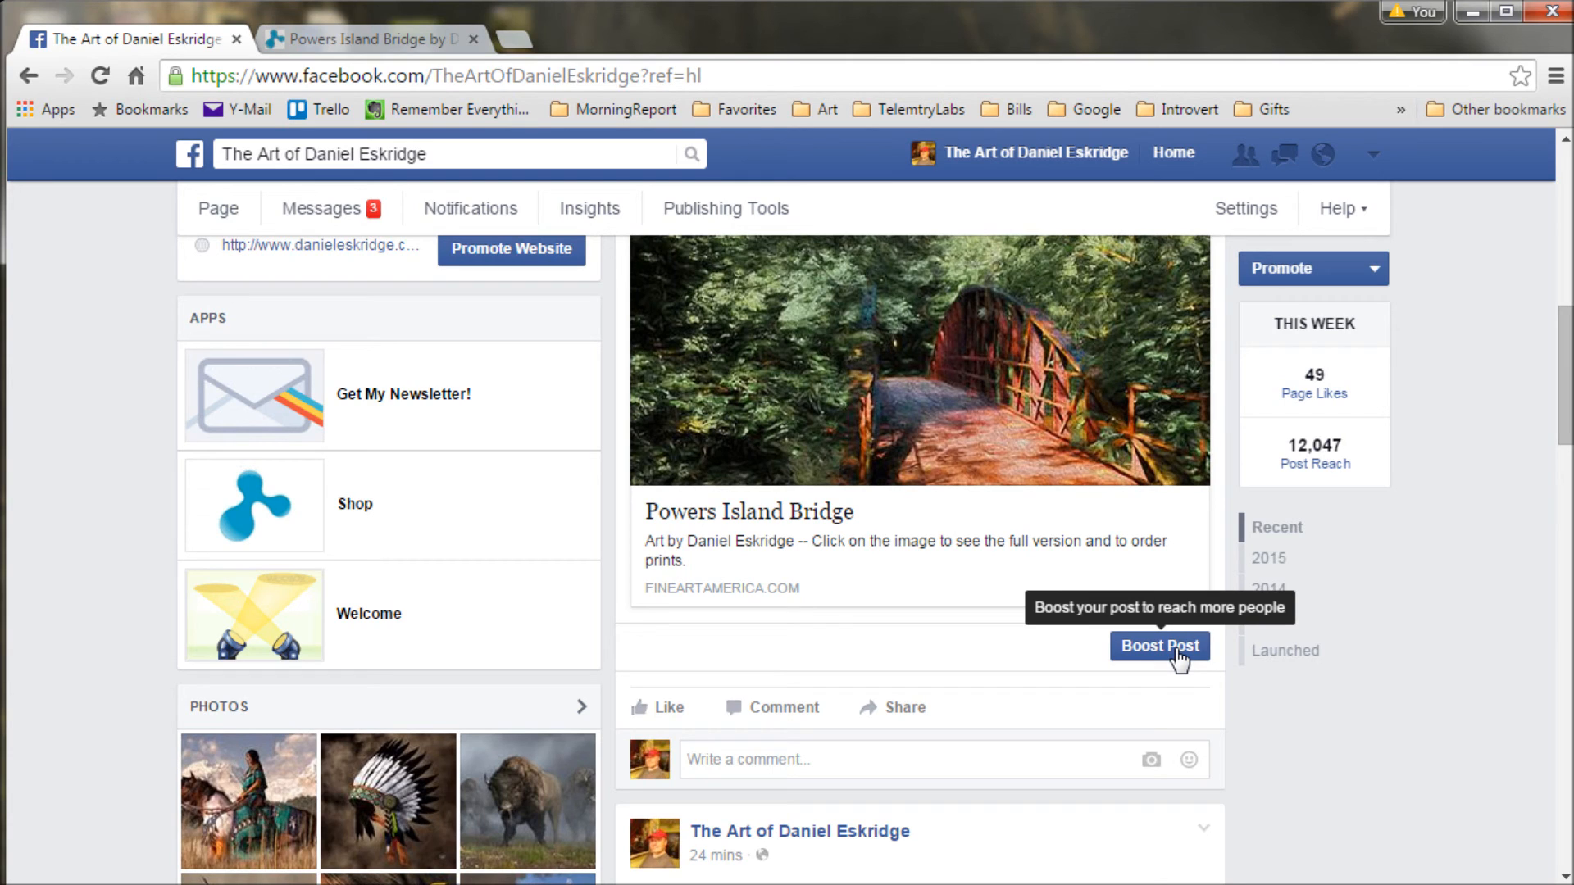
{"action": "mouse_move", "coordinate": [1170, 657]}
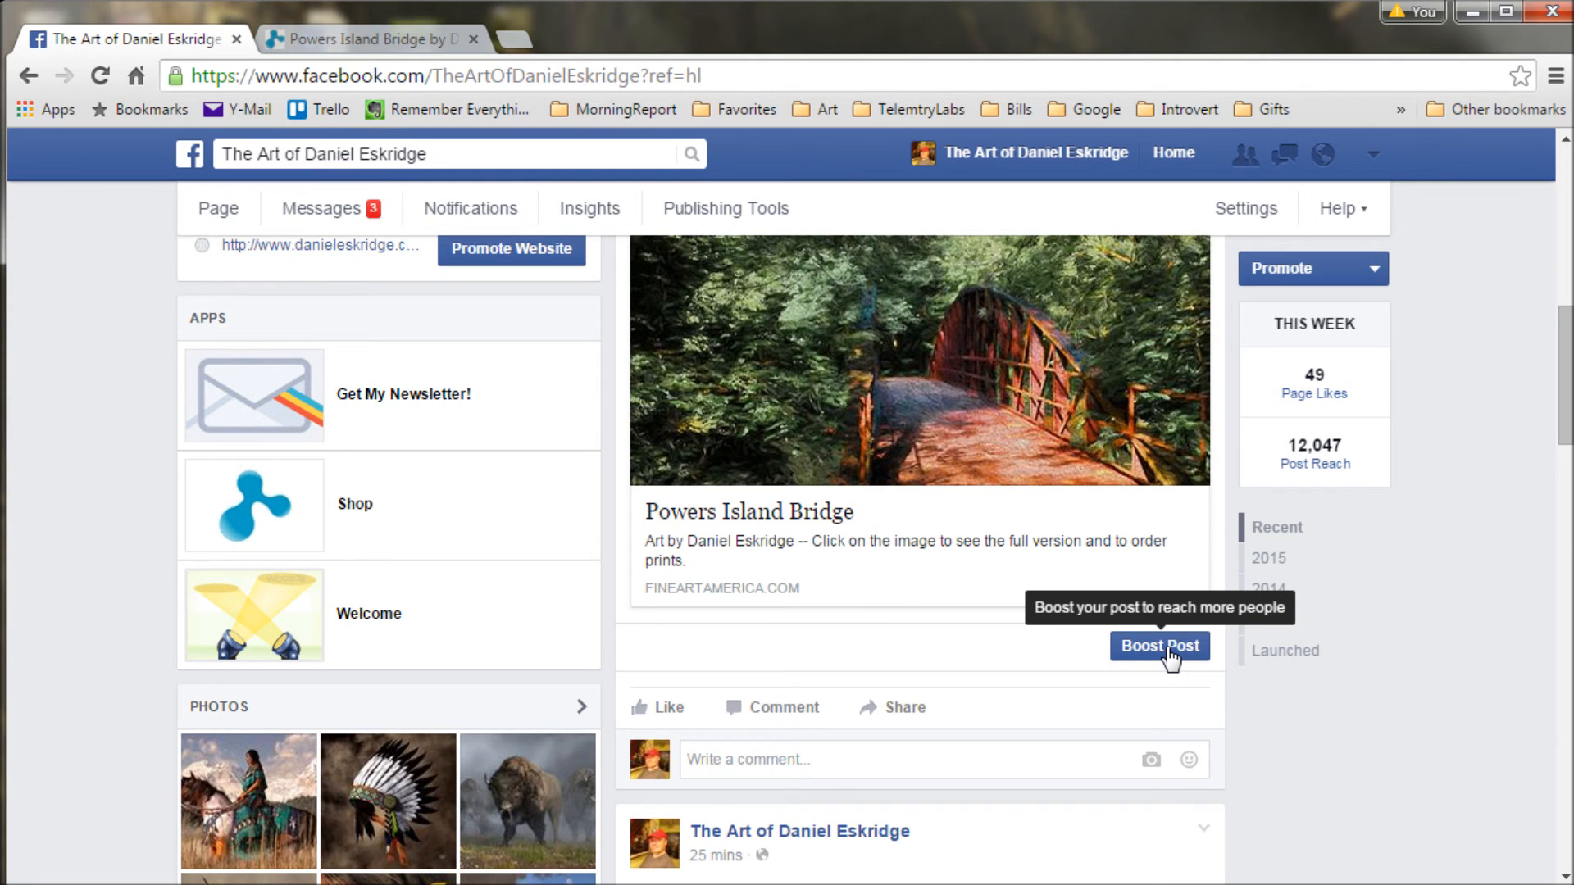
{"action": "left_click", "coordinate": [1158, 645]}
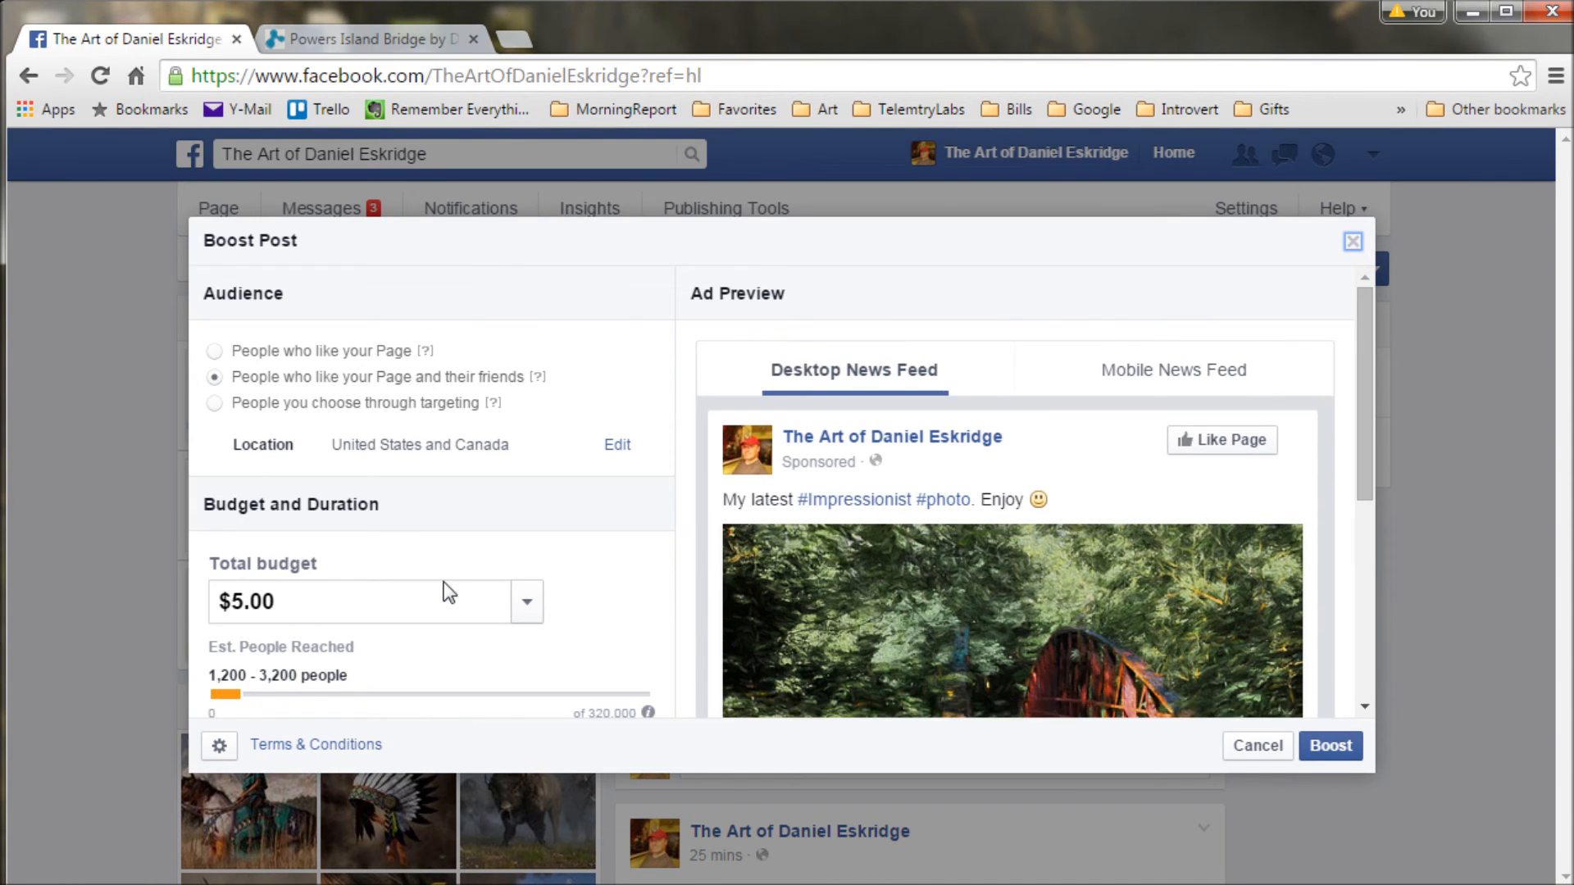
{"action": "mouse_move", "coordinate": [254, 319]}
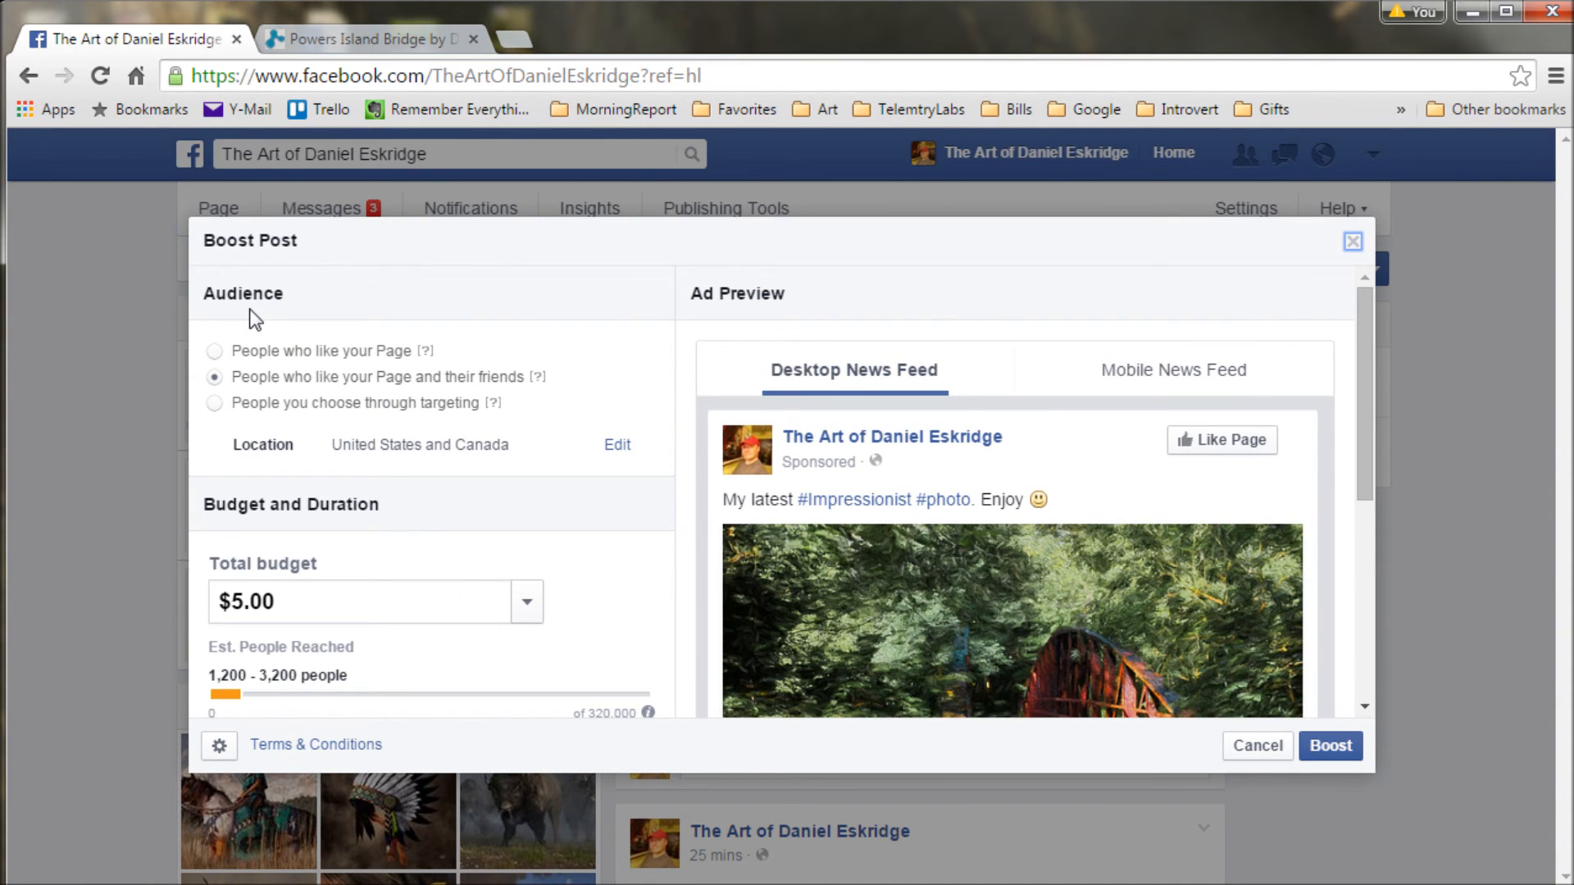
{"action": "mouse_move", "coordinate": [260, 362]}
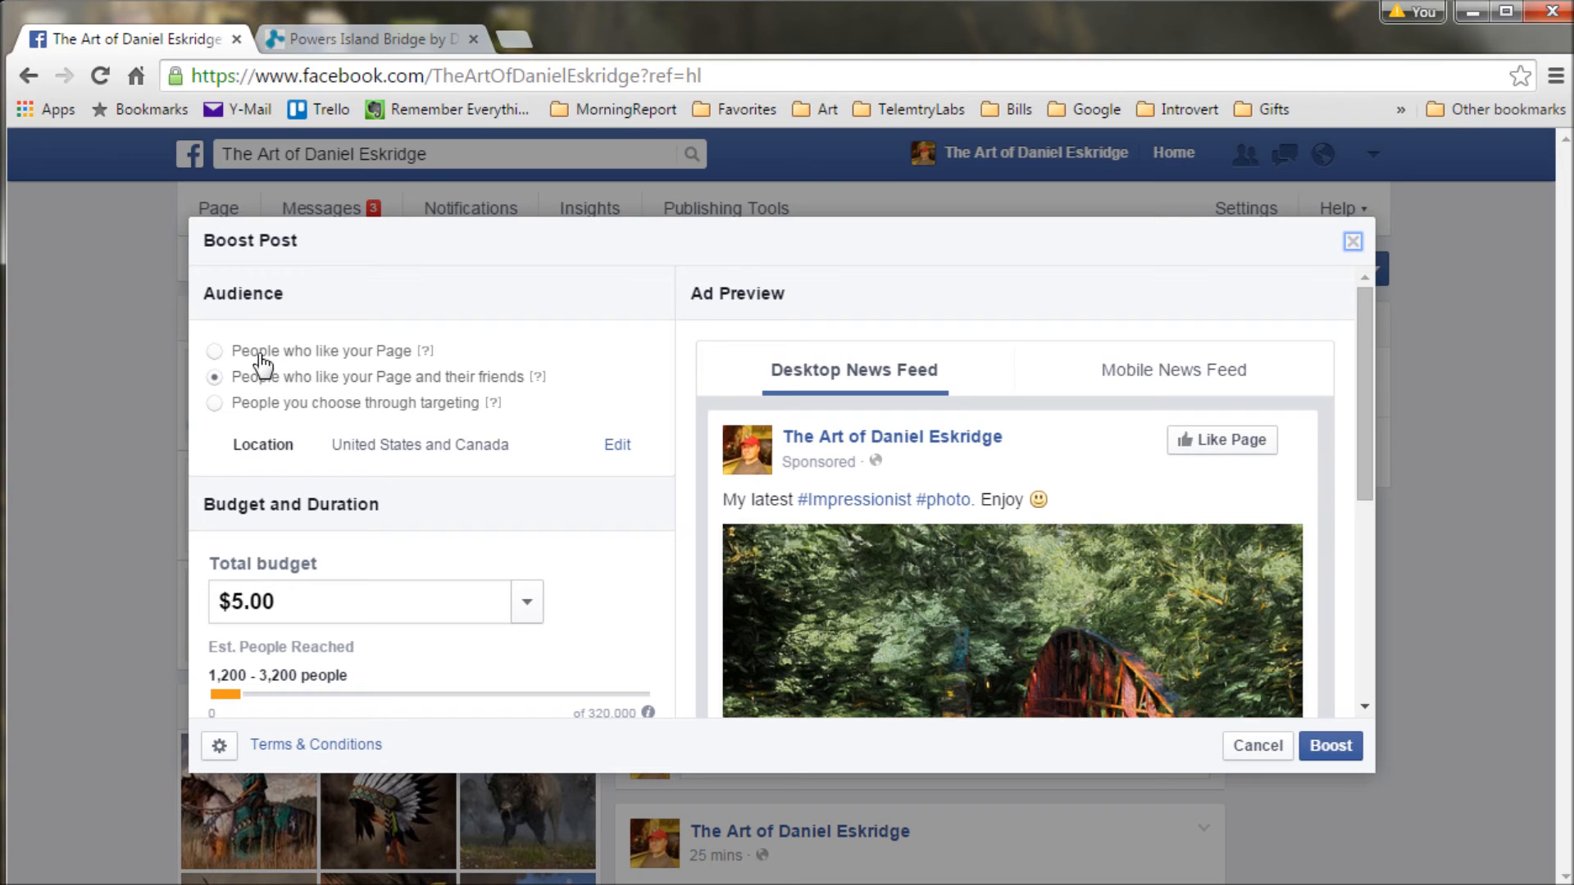
- Set the boost audience to 'People you choose through targeting' and begin a new audience
{"action": "left_click", "coordinate": [214, 350]}
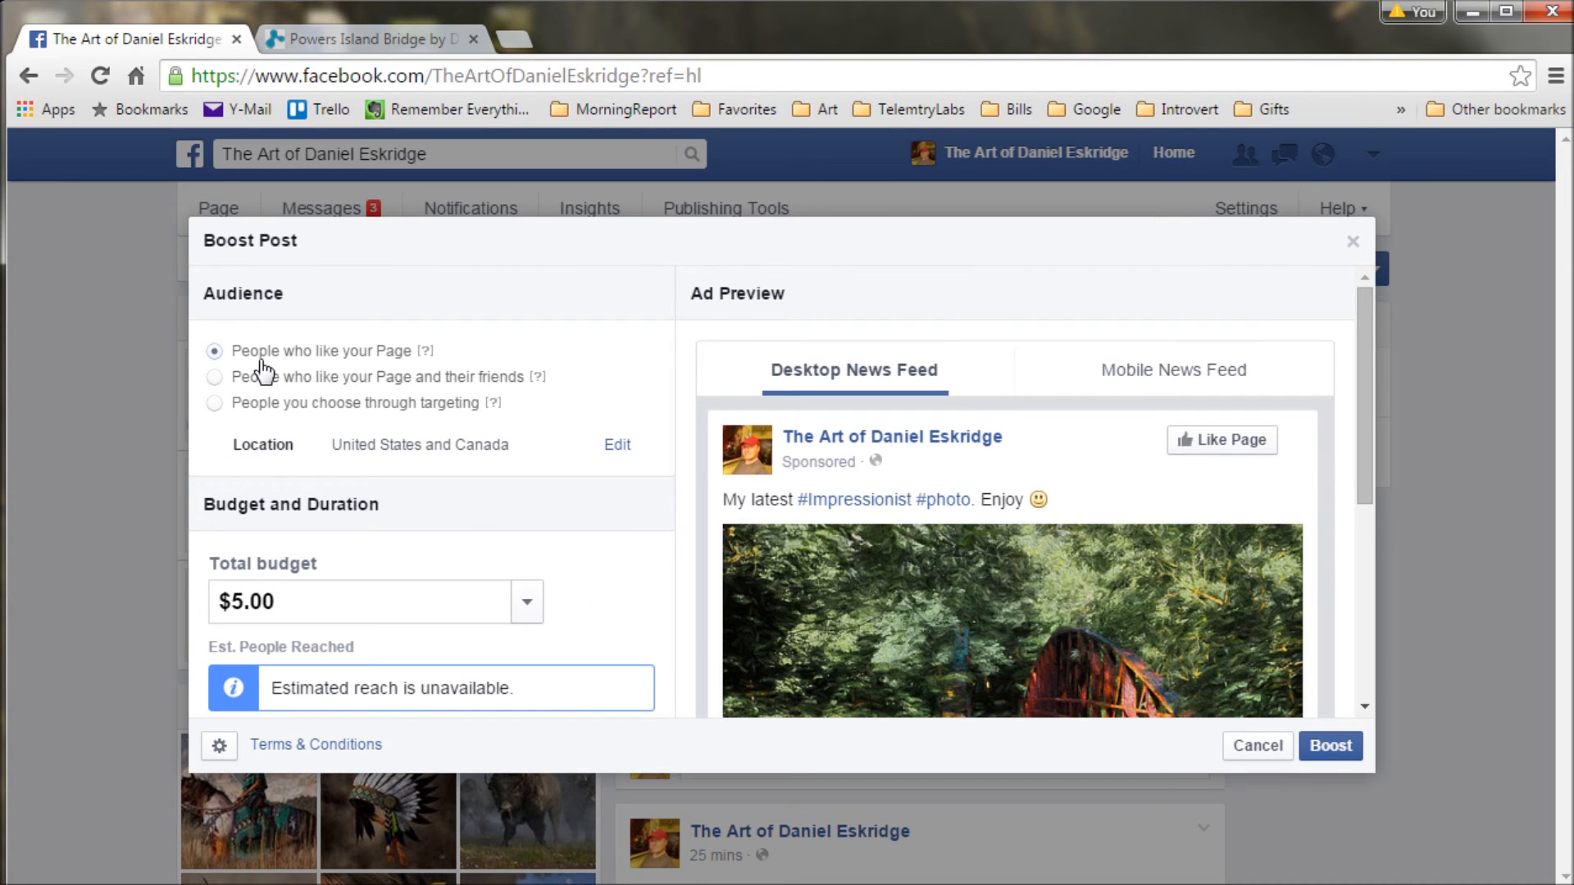
{"action": "left_click", "coordinate": [214, 376]}
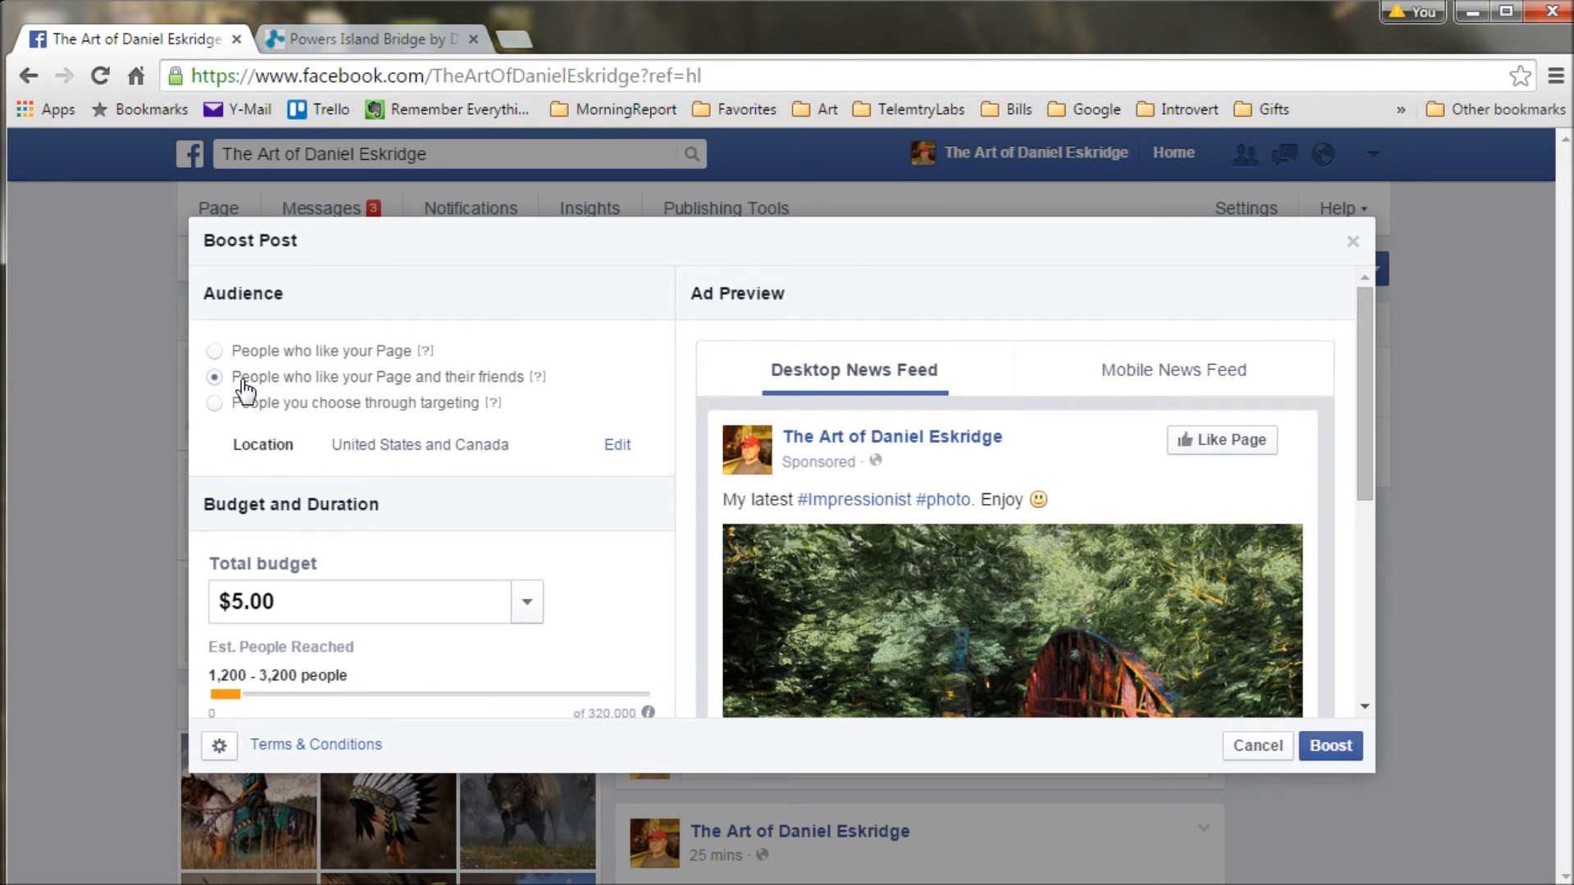
{"action": "mouse_move", "coordinate": [241, 412]}
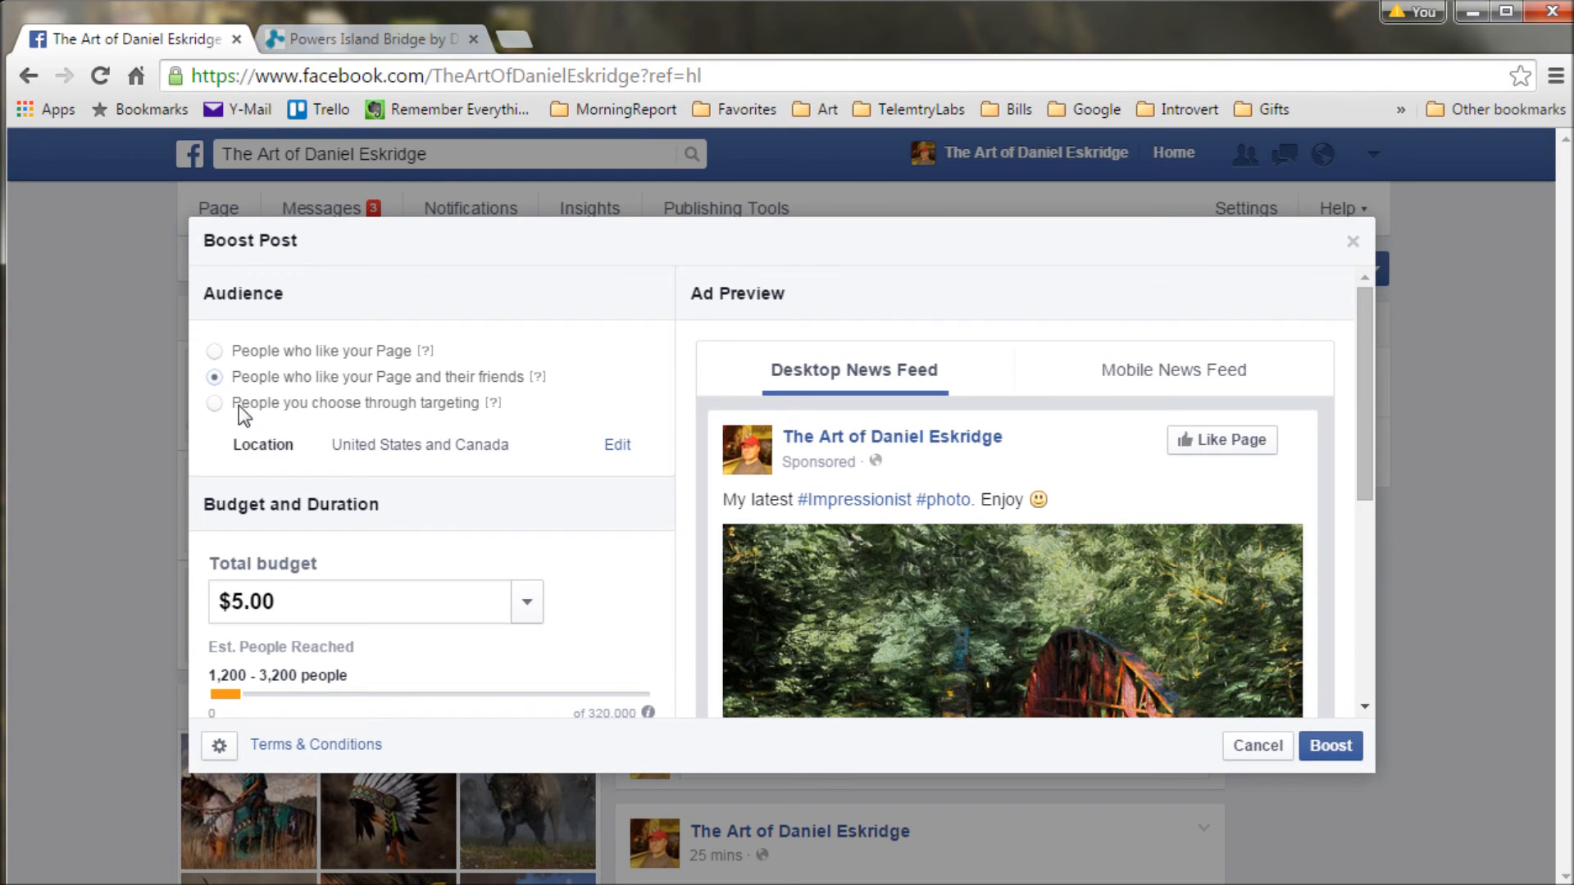
{"action": "left_click", "coordinate": [214, 402]}
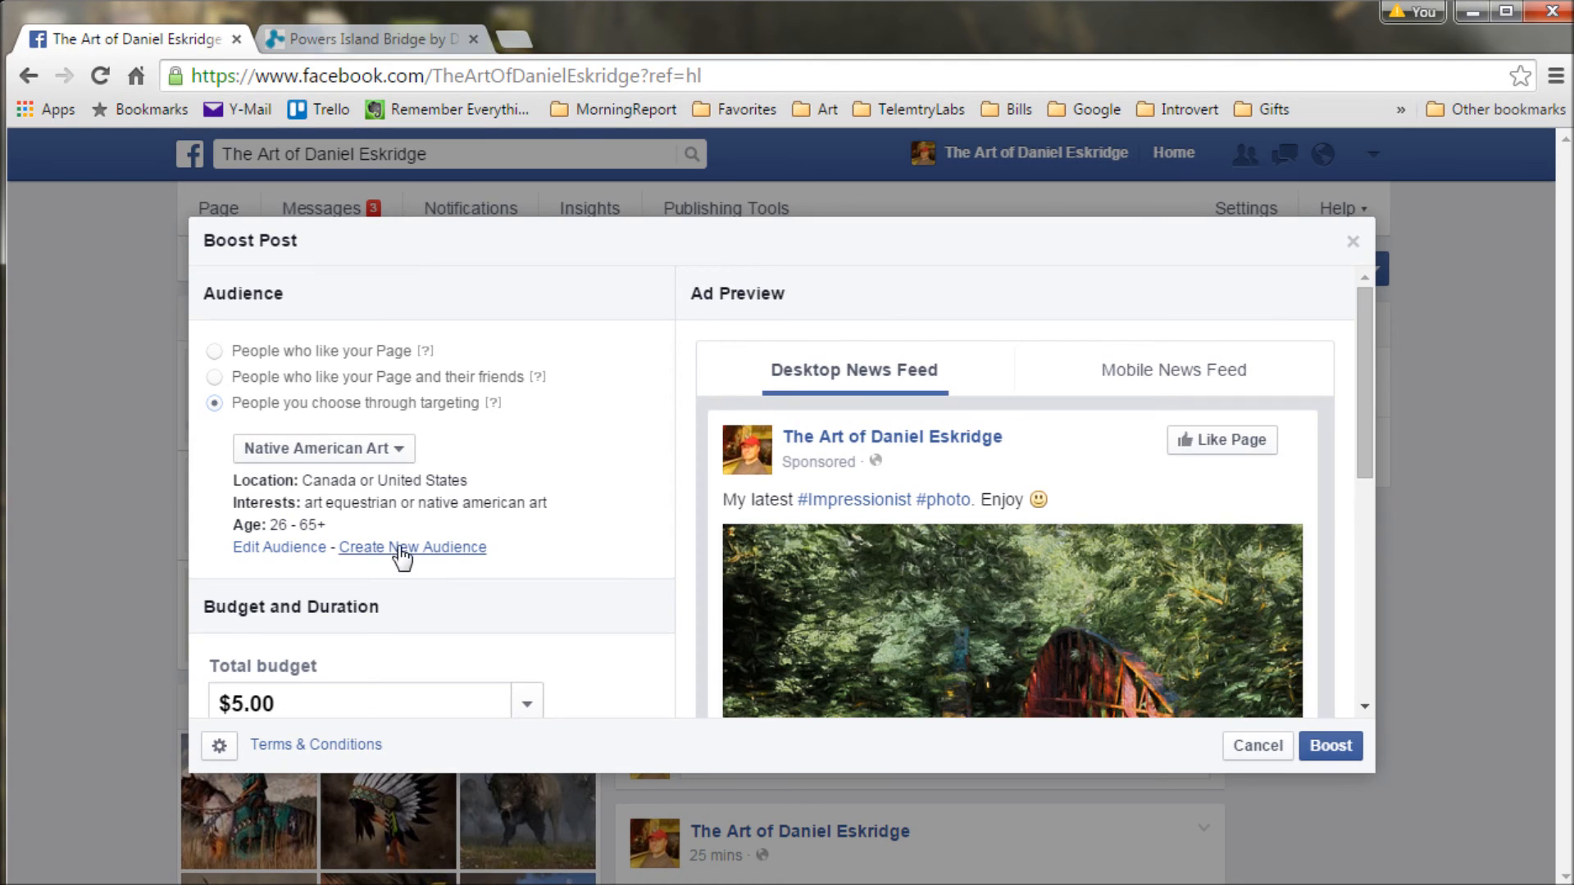
{"action": "left_click", "coordinate": [412, 547]}
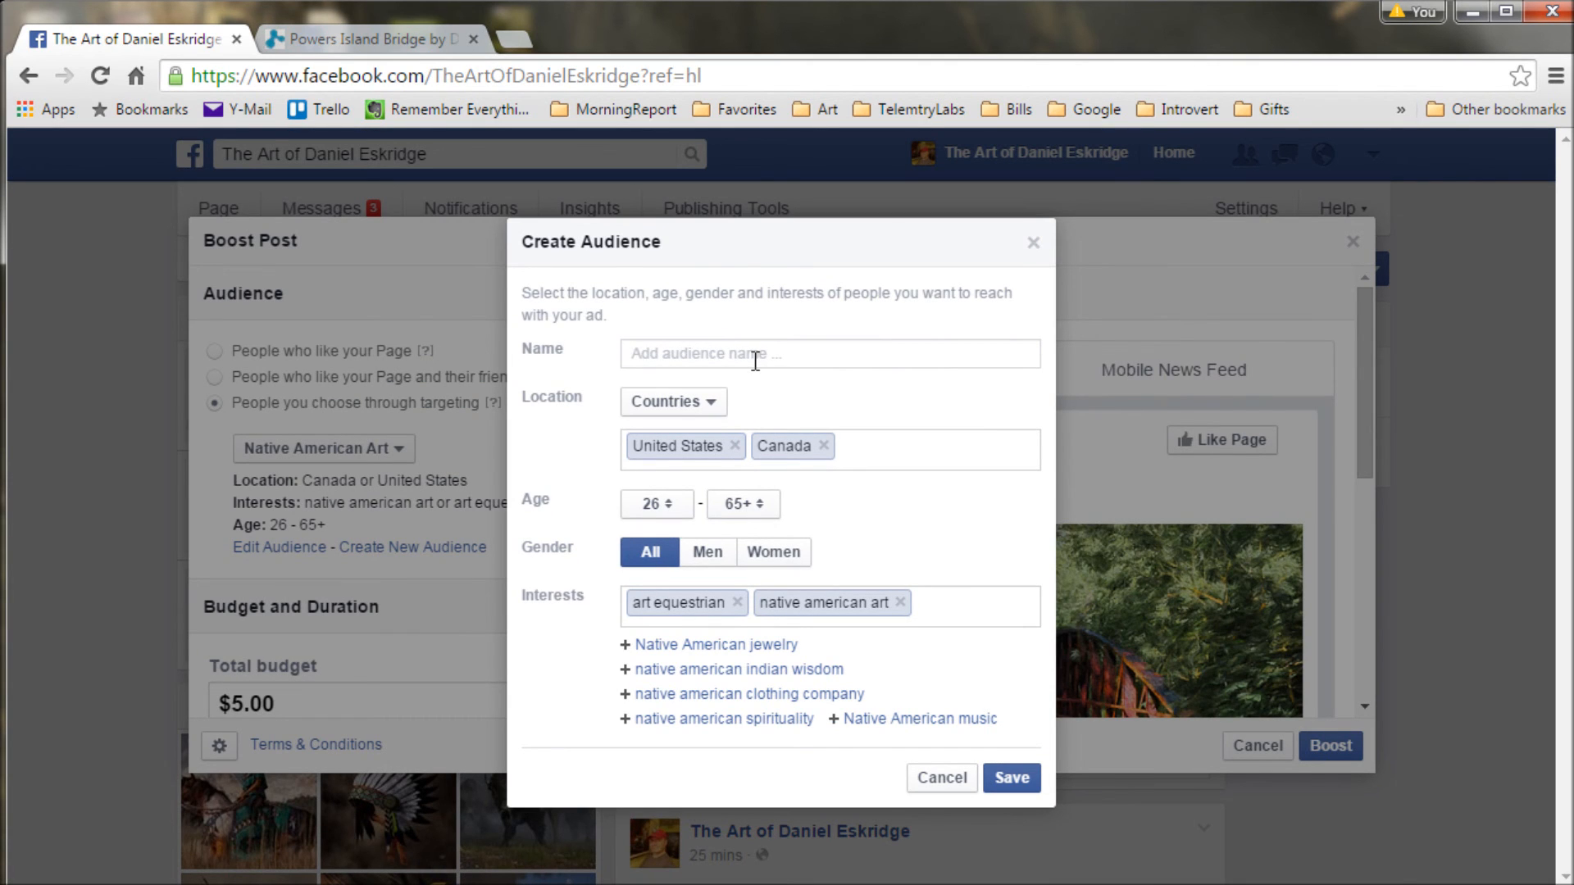
- Name the audience Impressionists and add Impressionism as its interest
{"action": "type", "text": "Impress"}
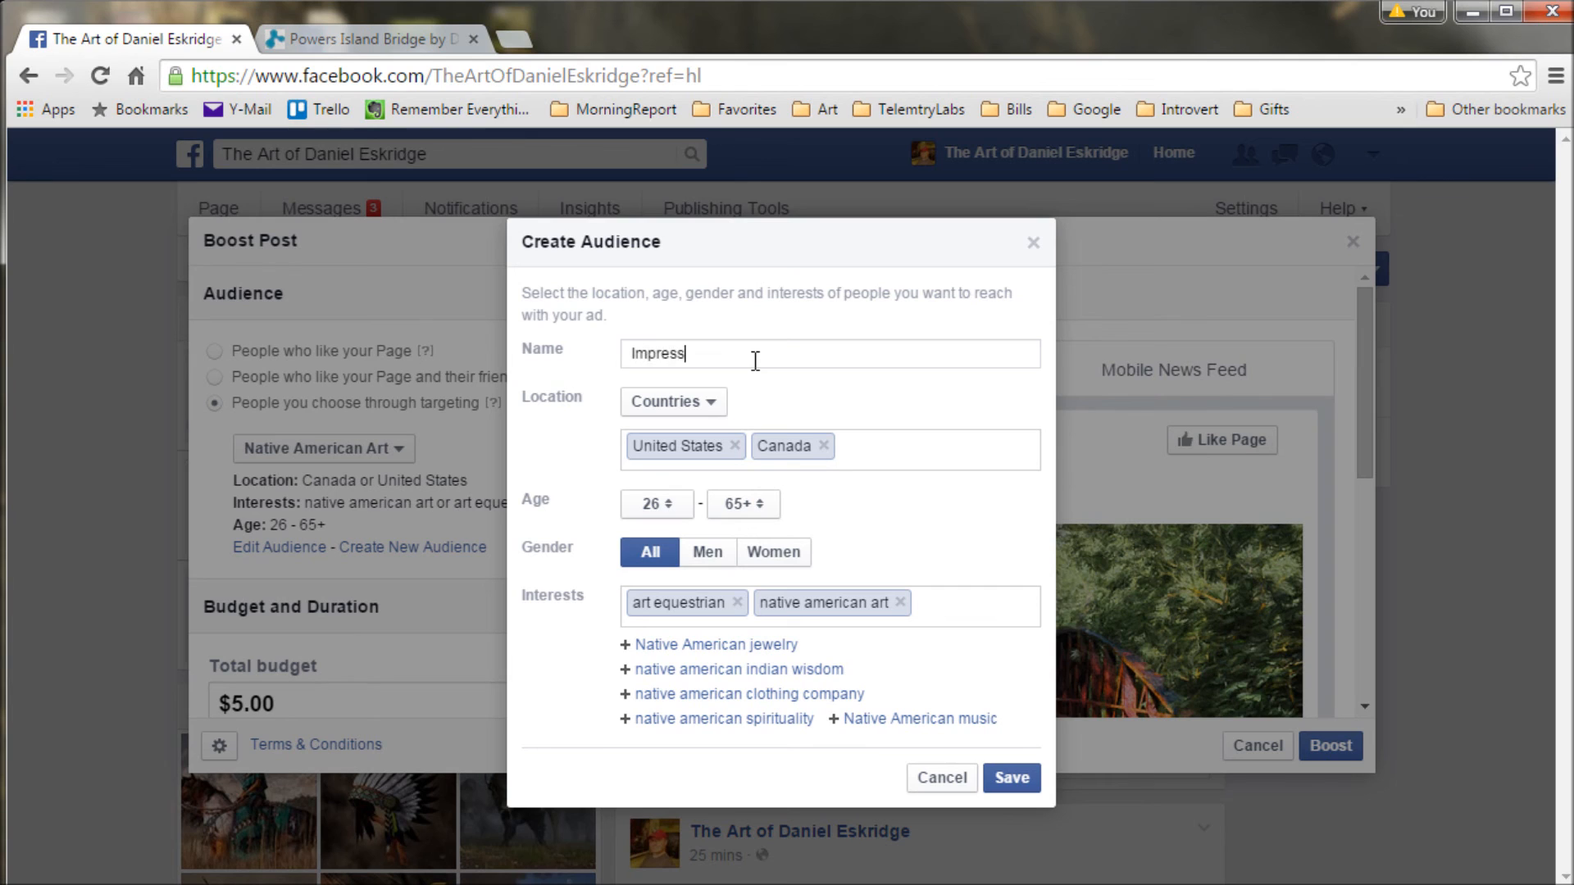
{"action": "type", "text": "ionists"}
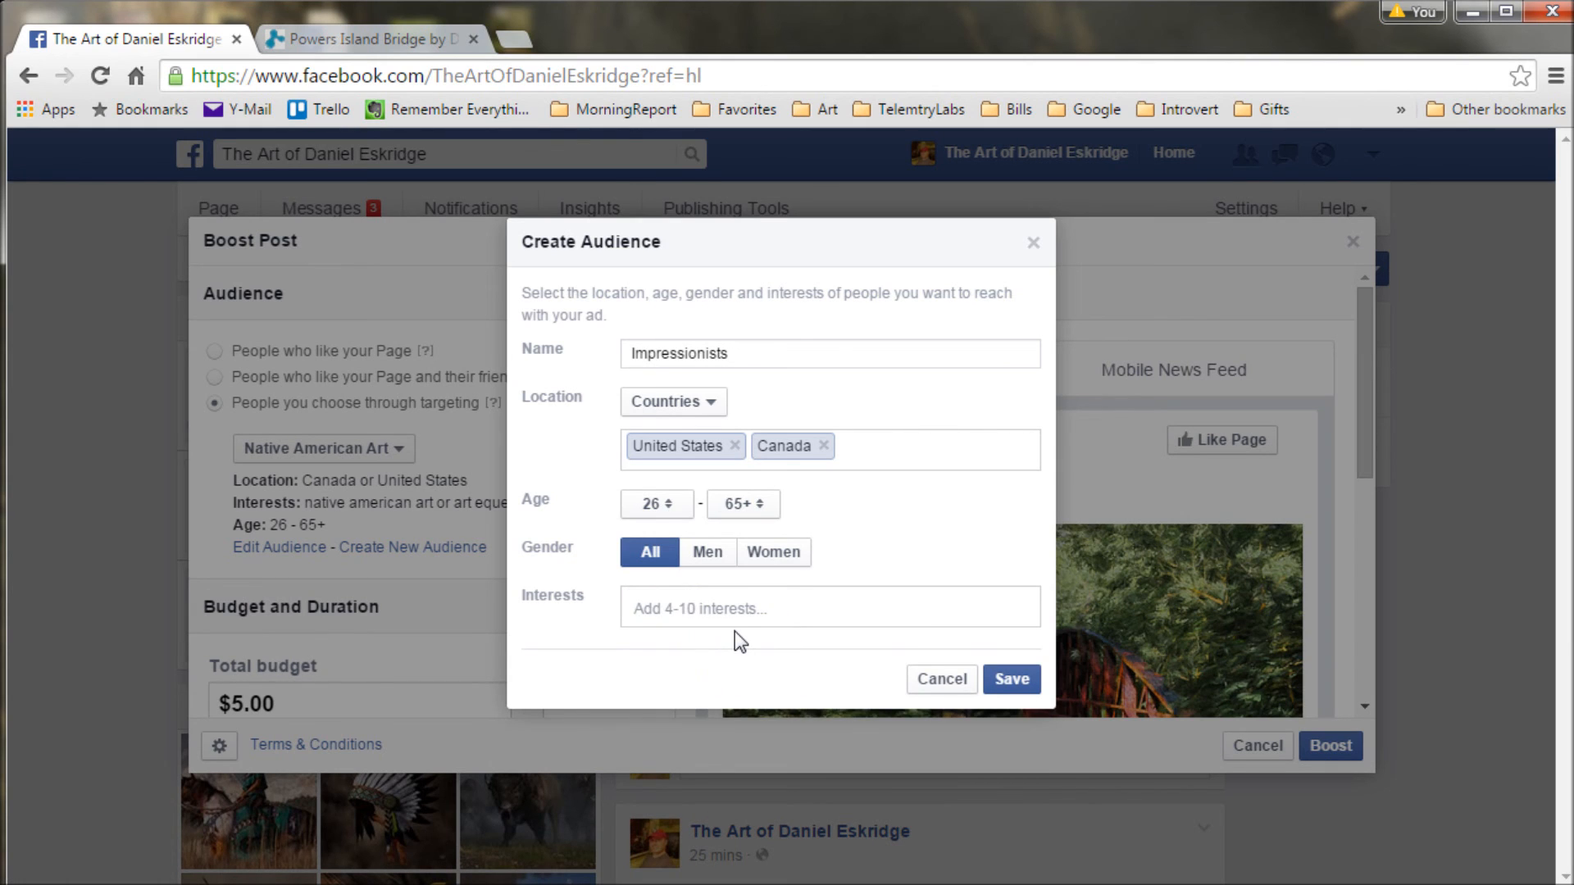
{"action": "type", "text": "impre"}
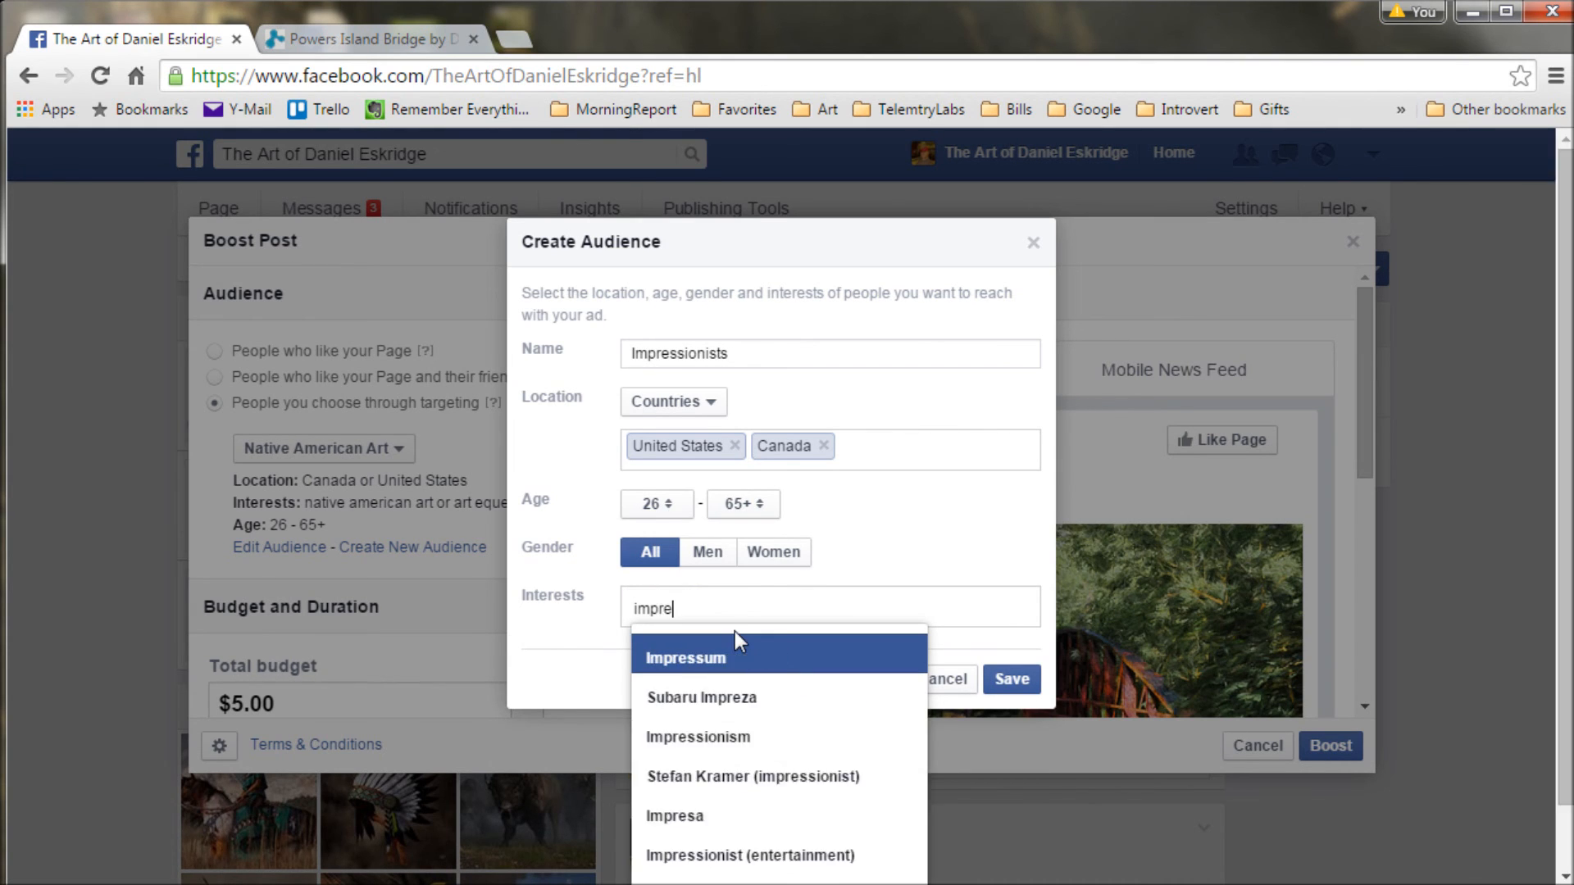
{"action": "type", "text": "ss"}
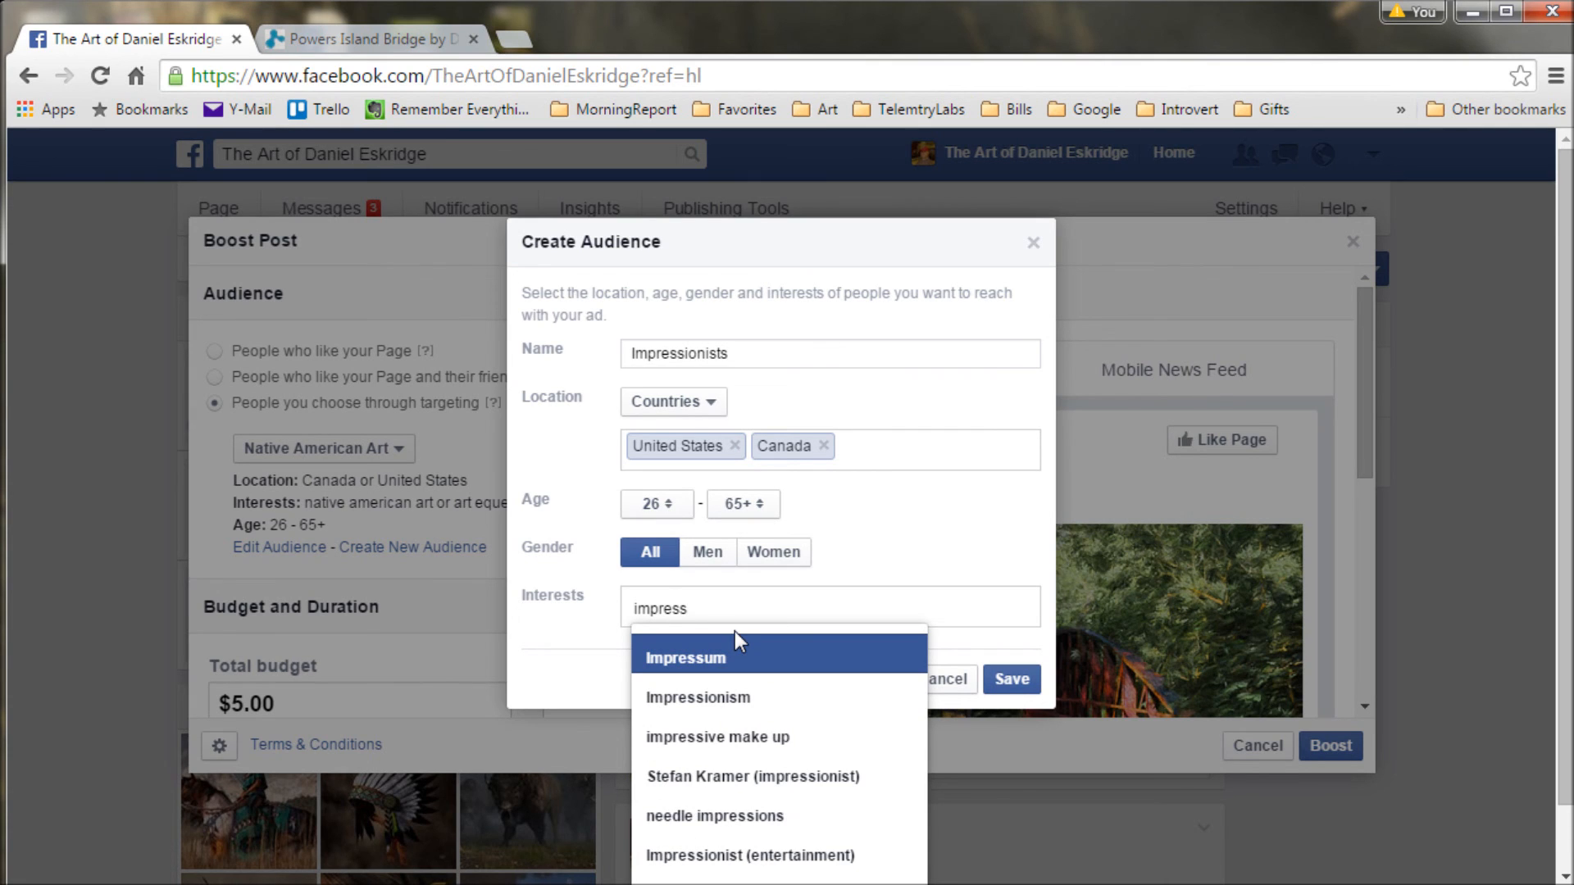
{"action": "left_click", "coordinate": [696, 697]}
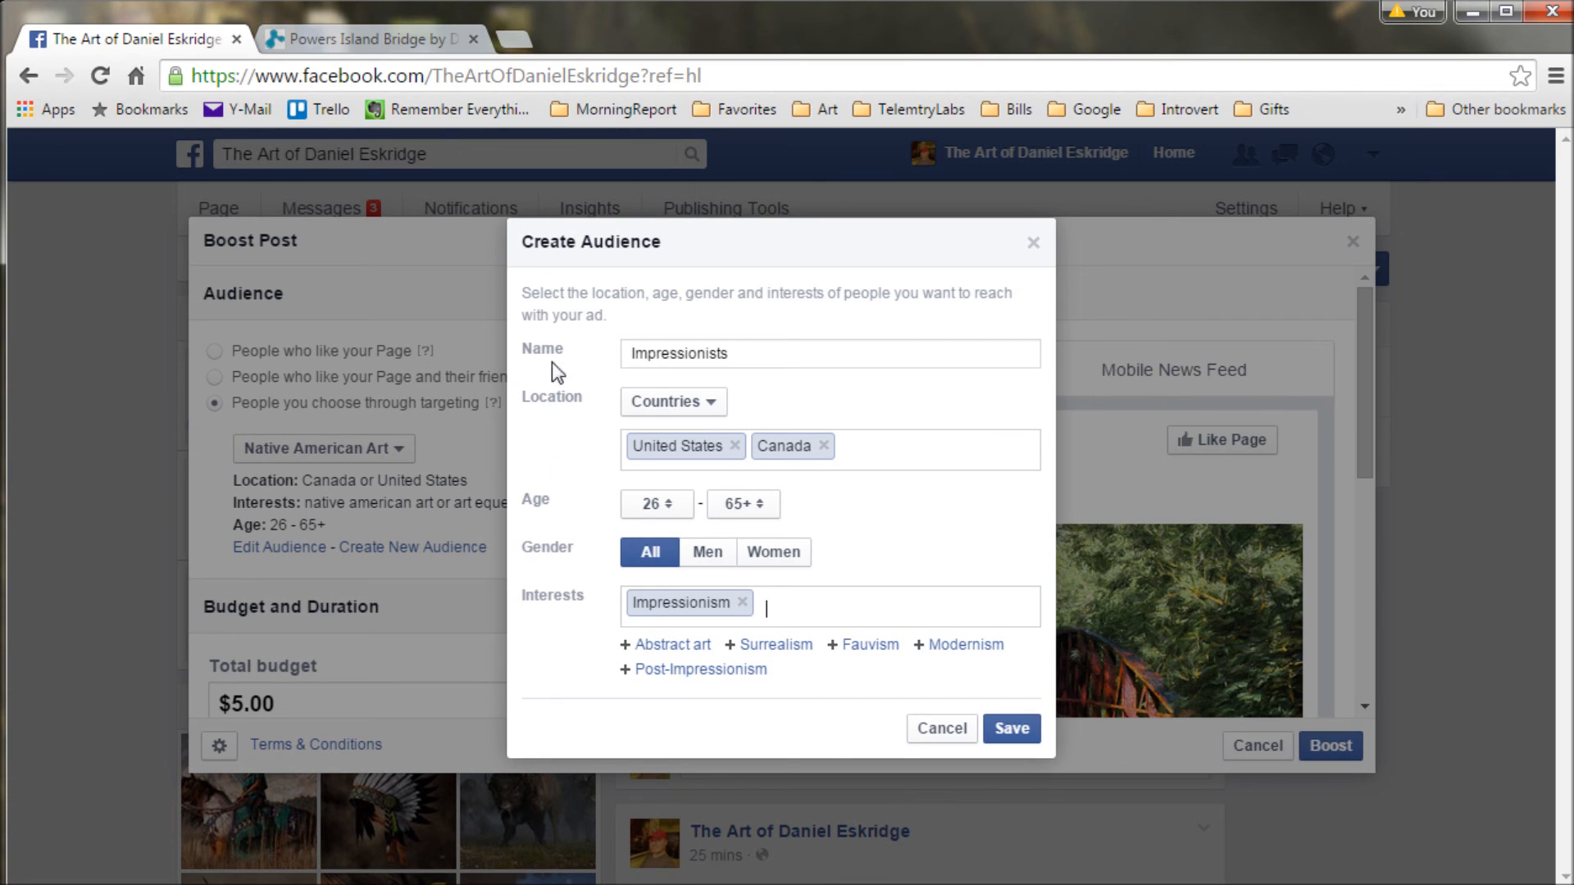
{"action": "mouse_move", "coordinate": [993, 693]}
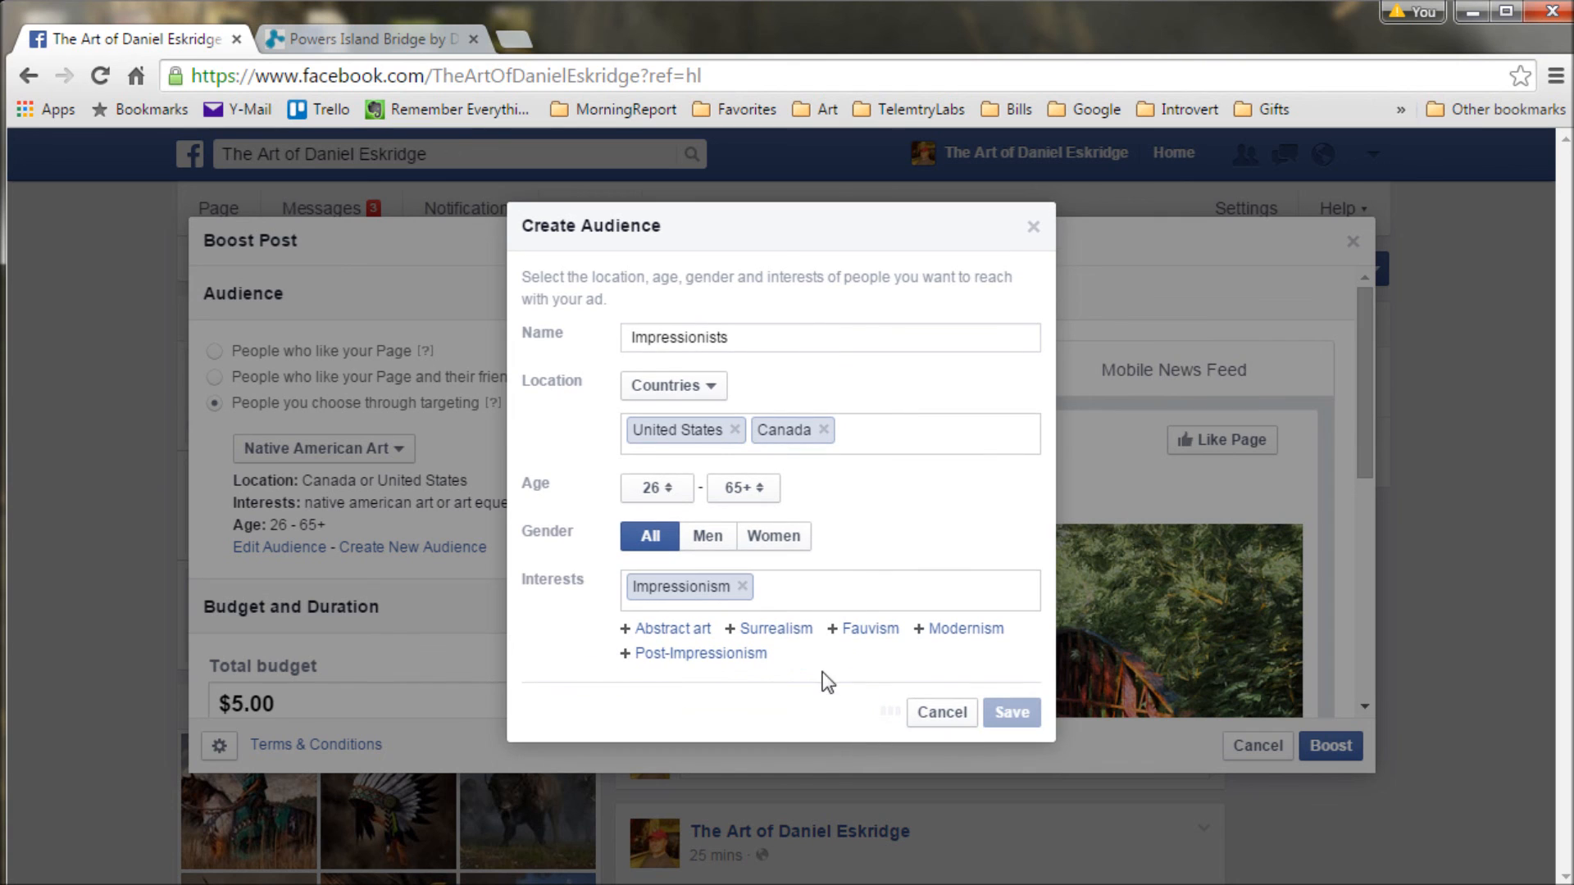
- Save the Impressionists audience and scroll down to the boost's Budget and Duration settings
{"action": "left_click", "coordinate": [1010, 712]}
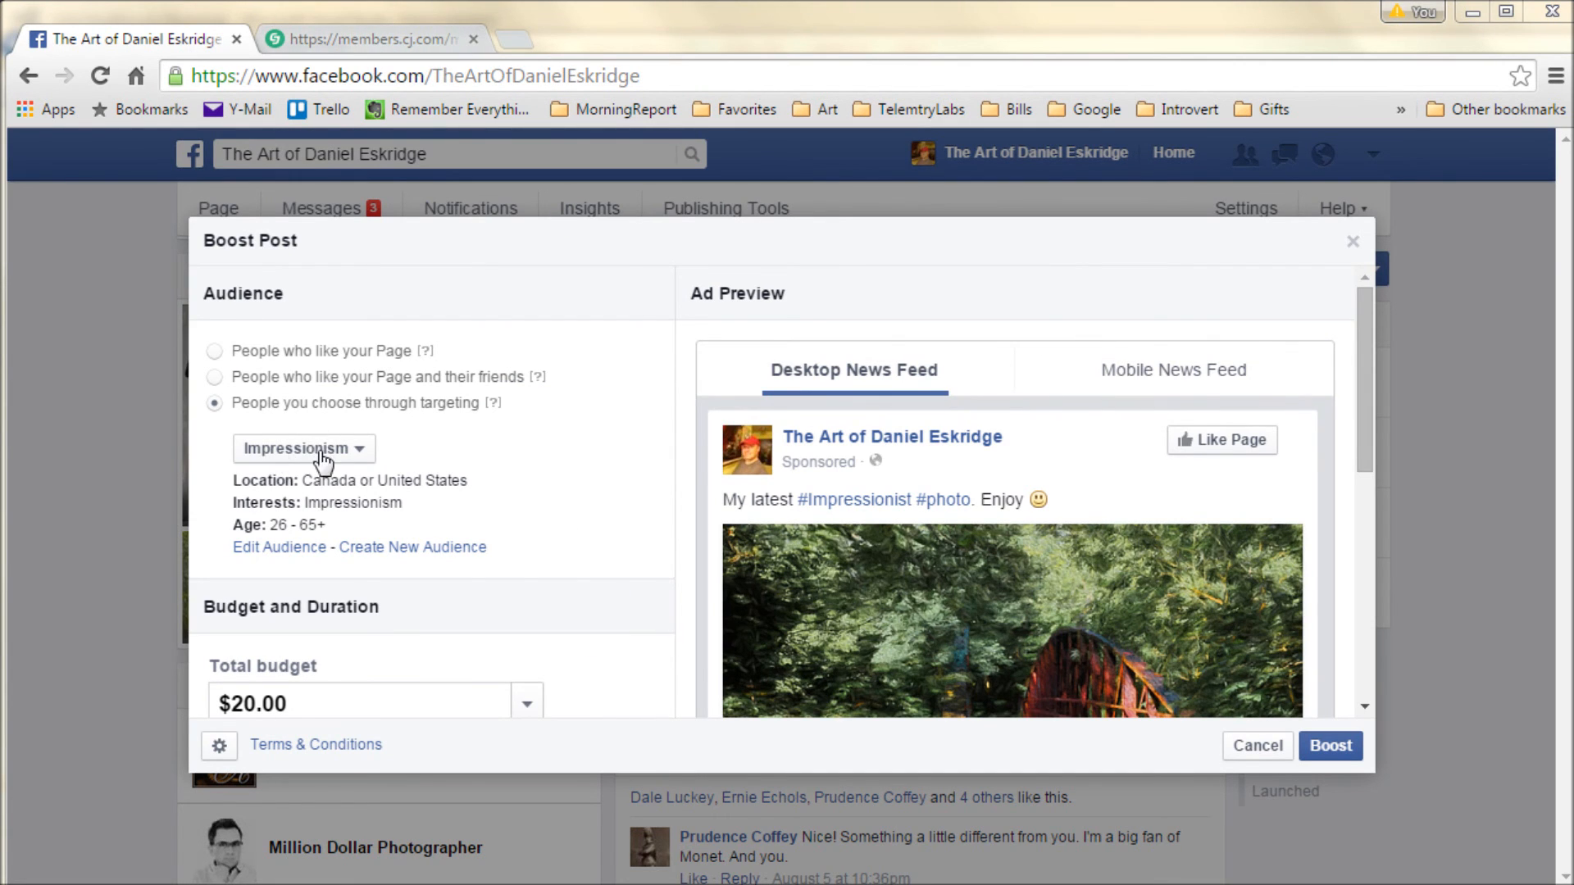
{"action": "mouse_move", "coordinate": [407, 472]}
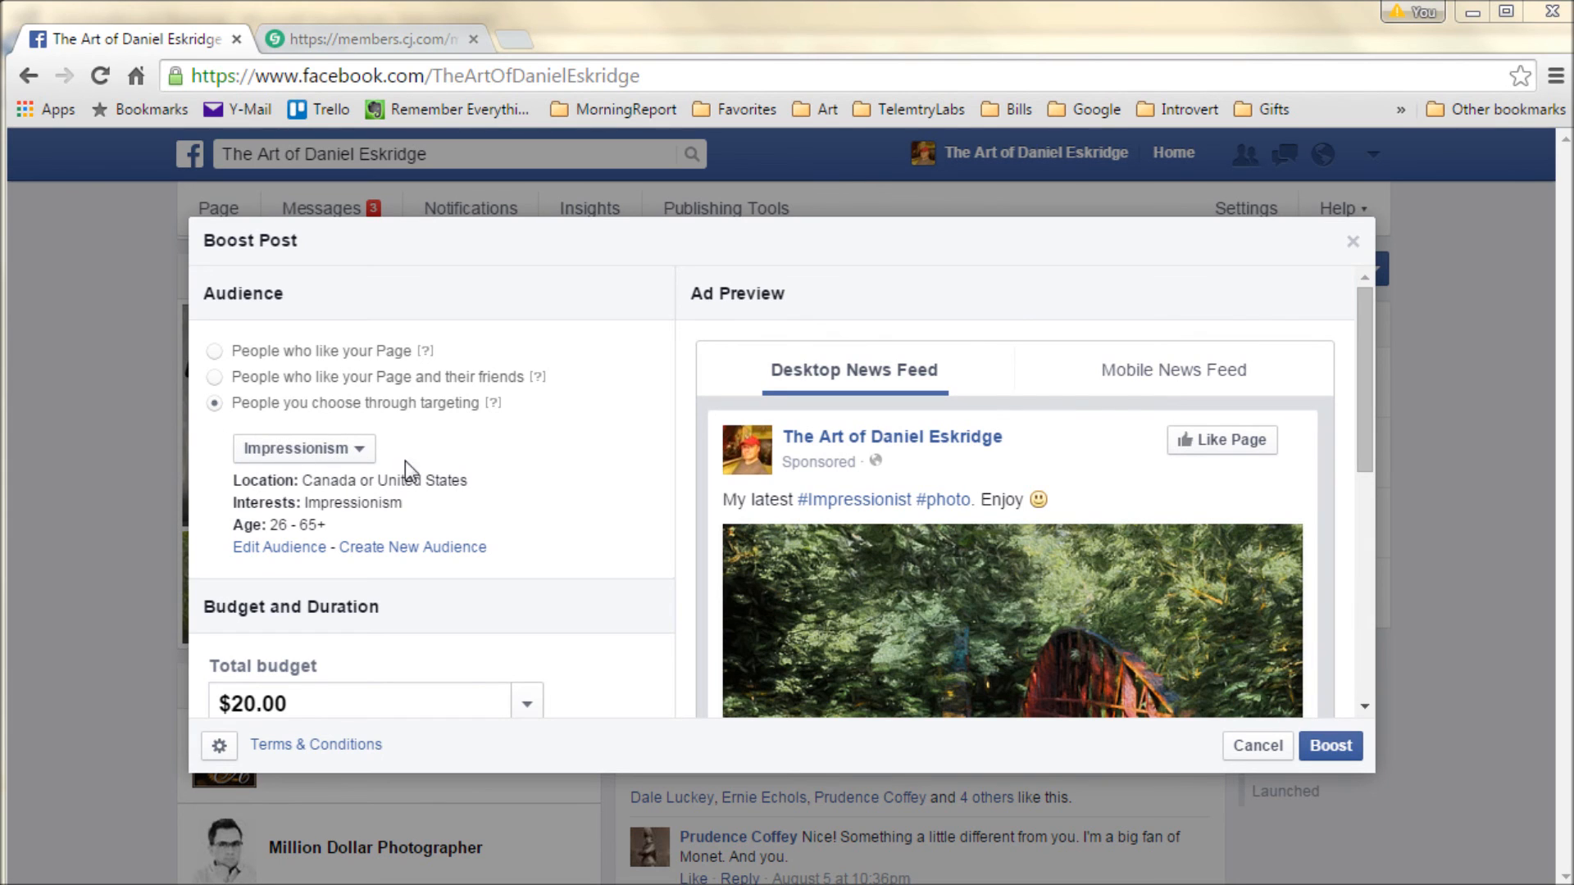
{"action": "mouse_move", "coordinate": [618, 645]}
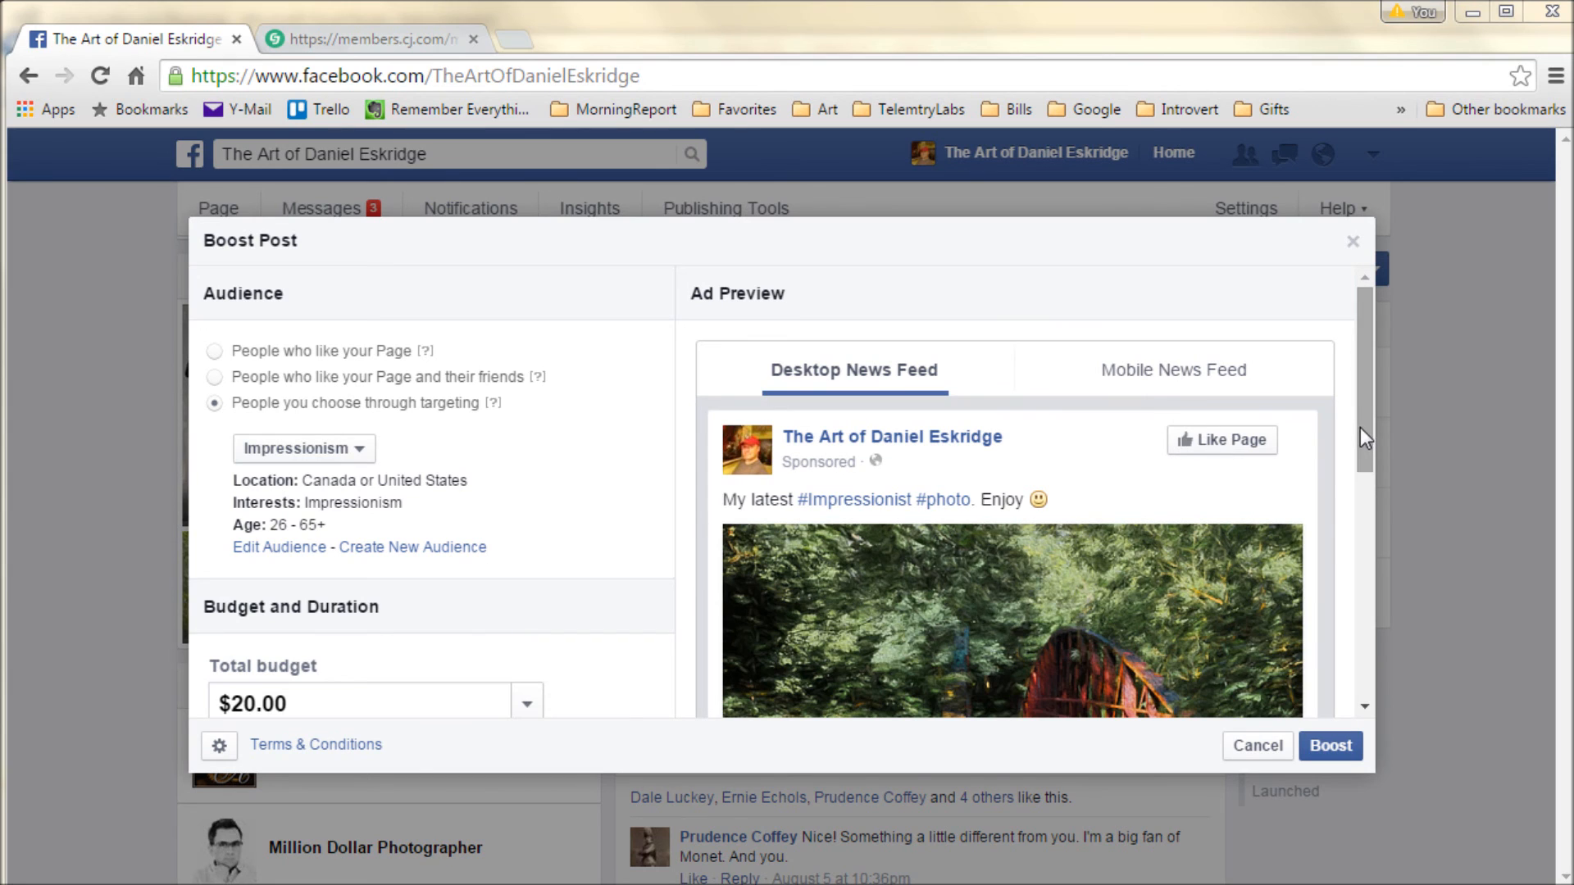
{"action": "scroll", "scroll_direction": "down", "scroll_amount": 3}
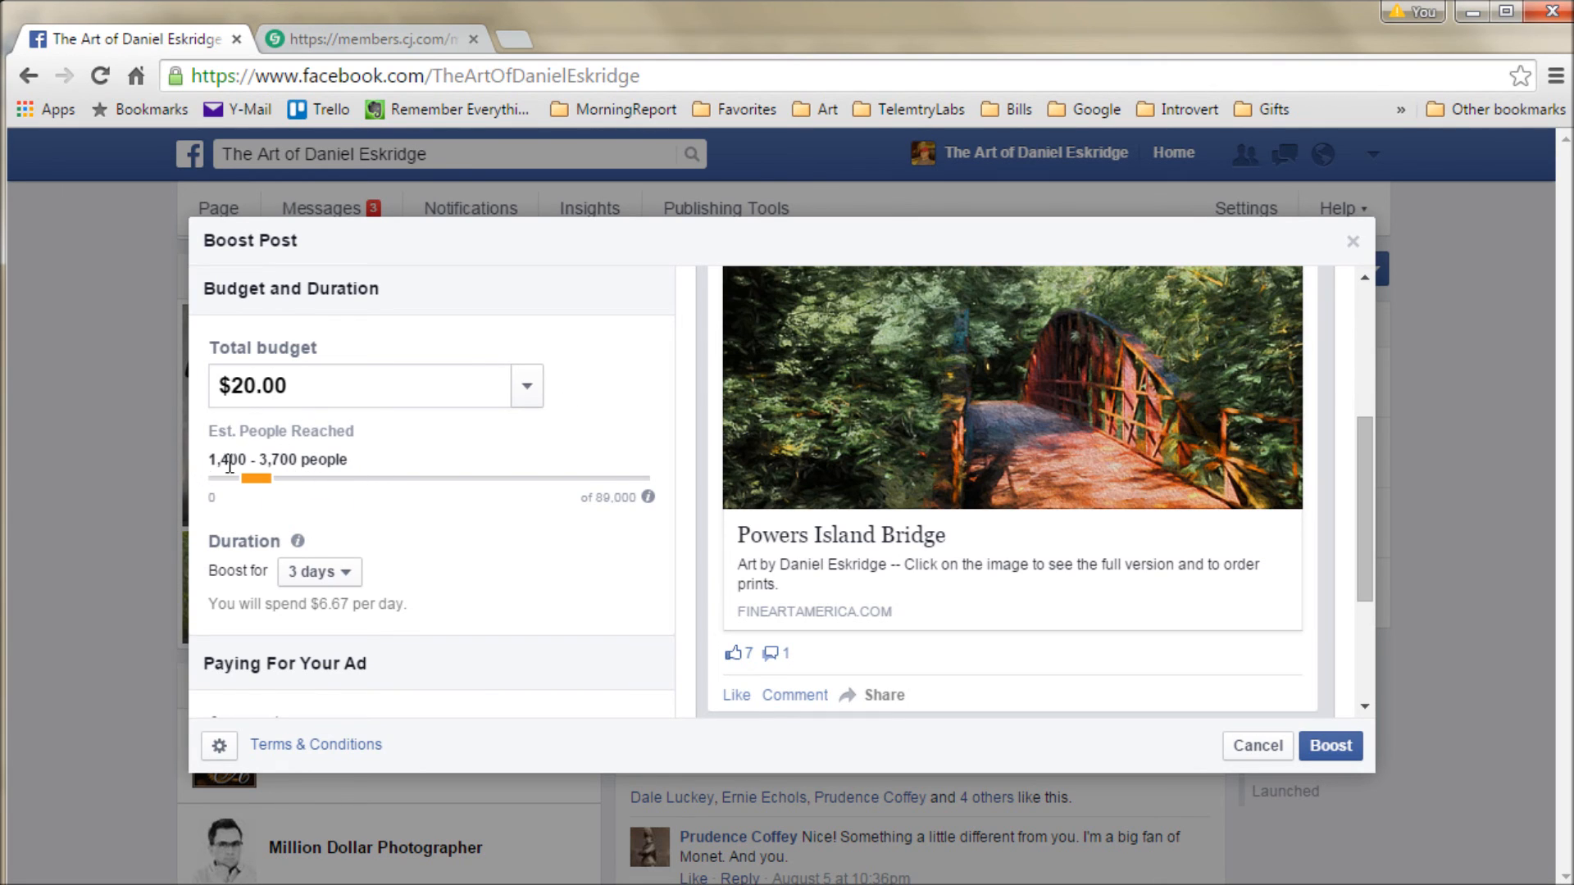
{"action": "mouse_move", "coordinate": [340, 485]}
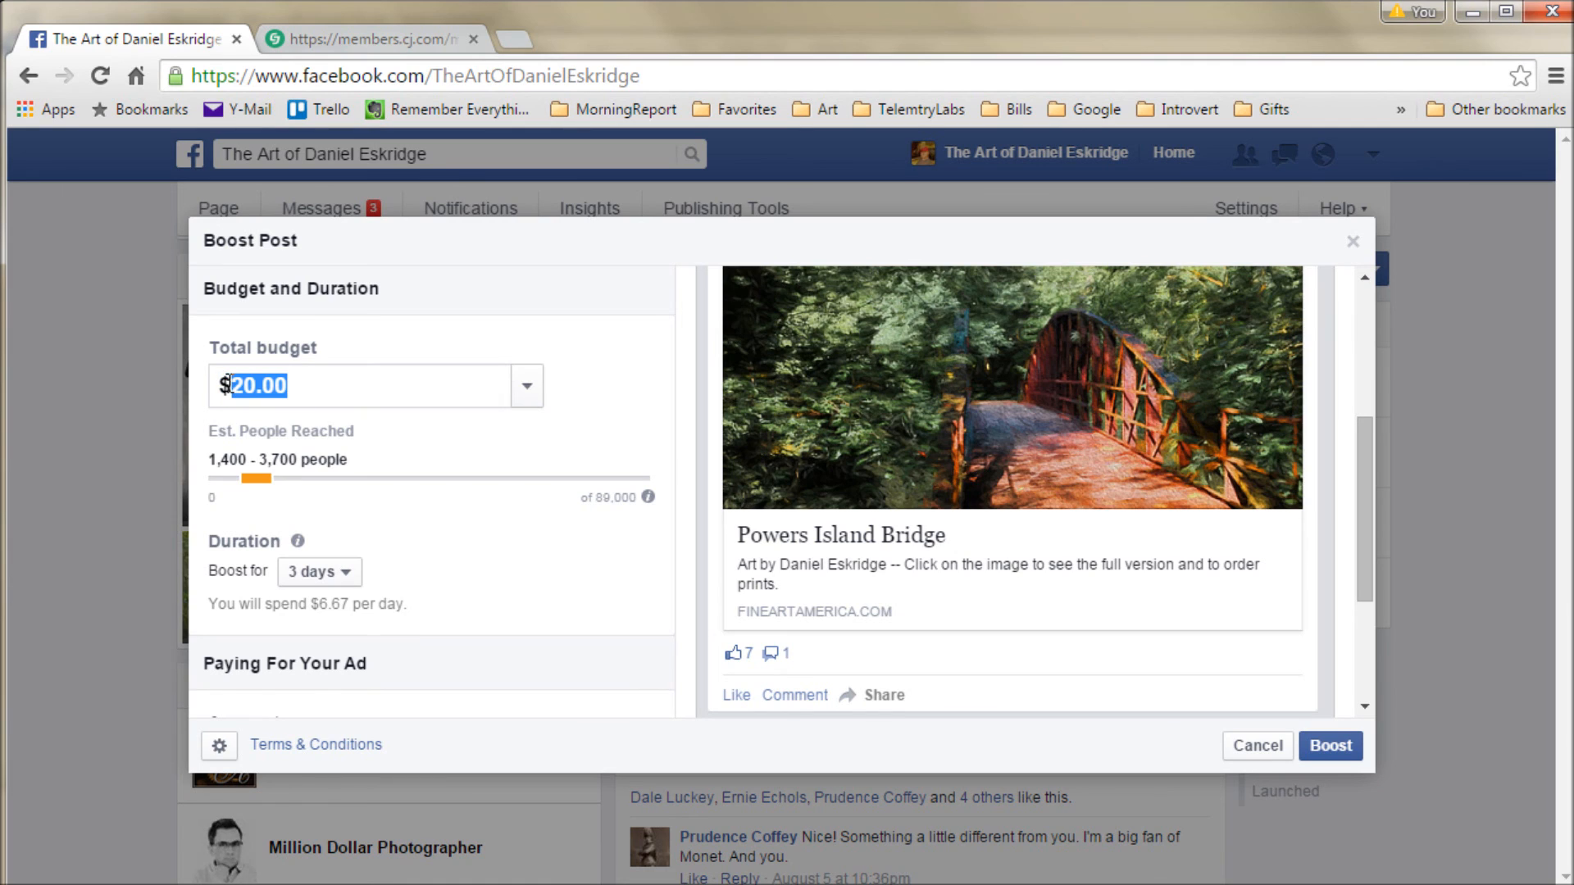
- Set the boost's total budget to $1 and its duration to 1 day
{"action": "type", "text": "1"}
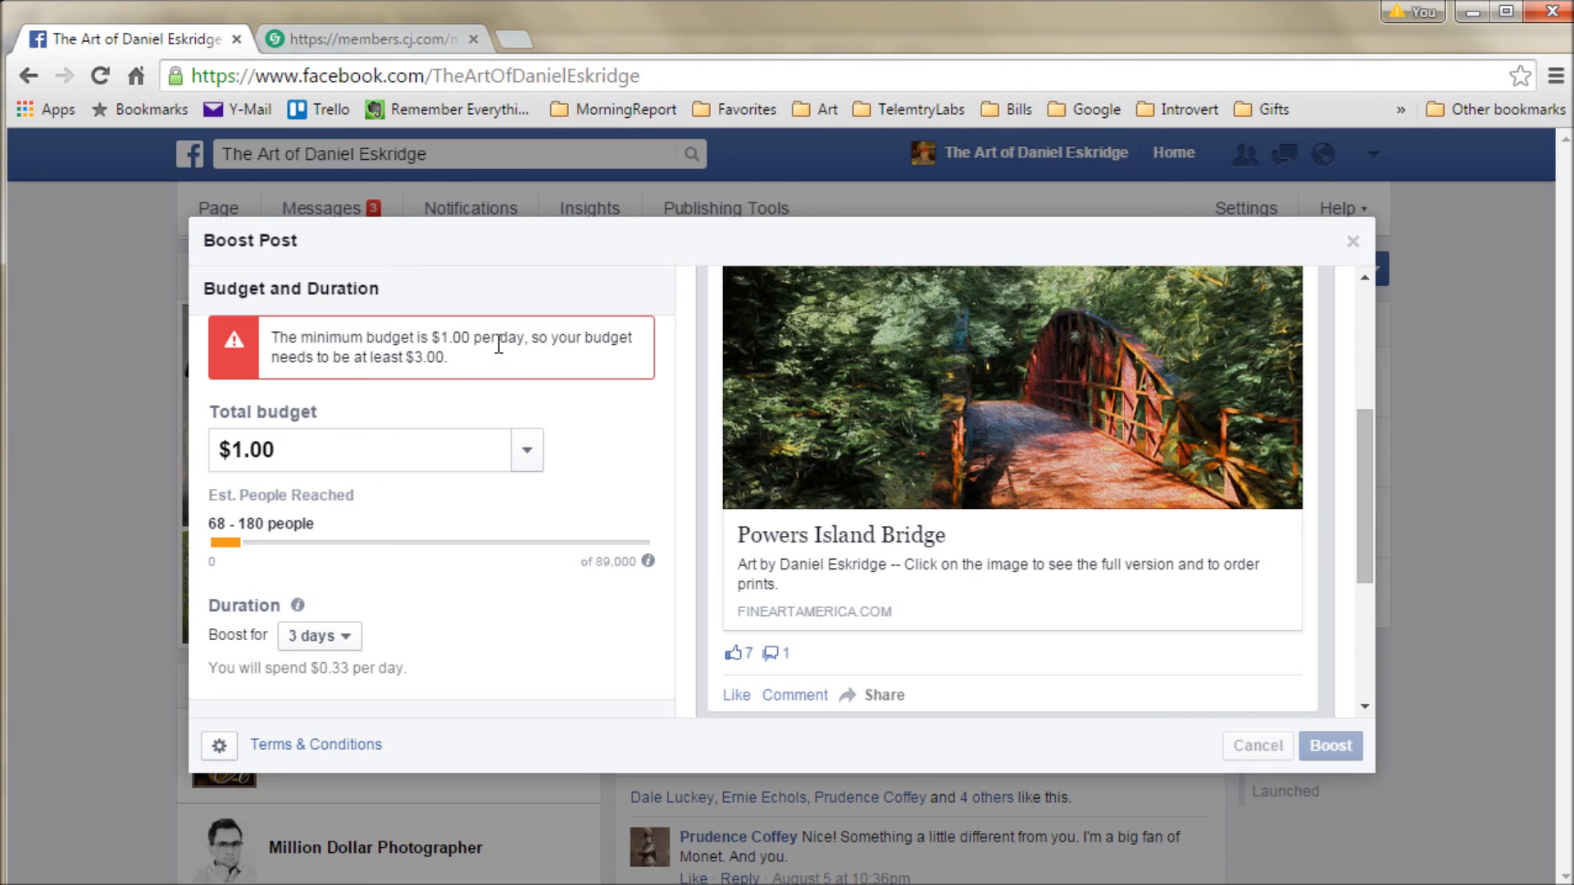
{"action": "left_click", "coordinate": [318, 635]}
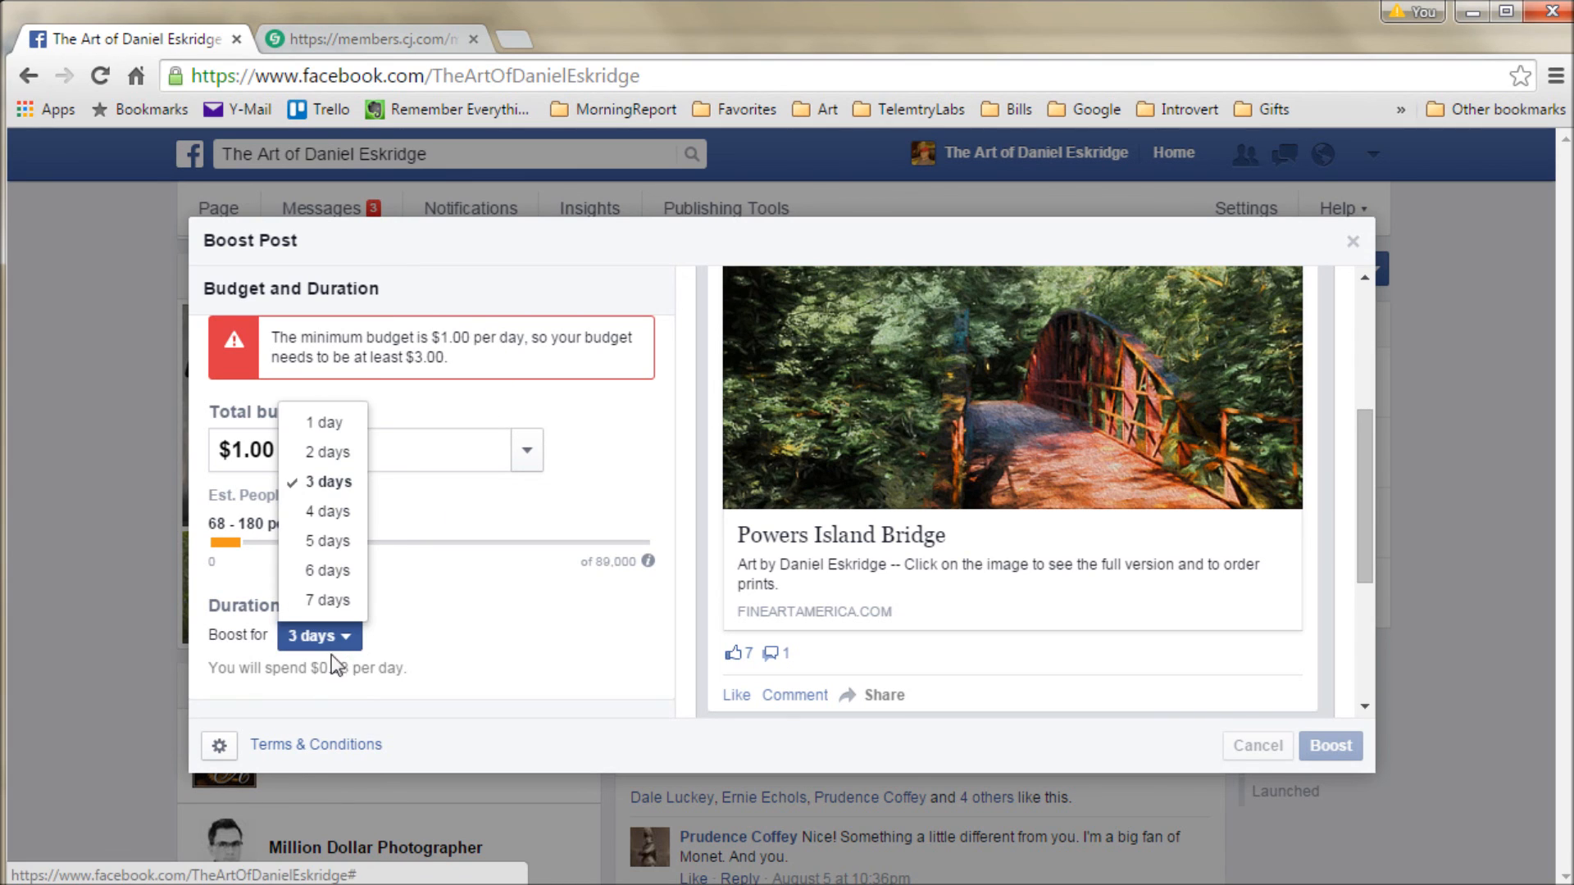
{"action": "left_click", "coordinate": [323, 421]}
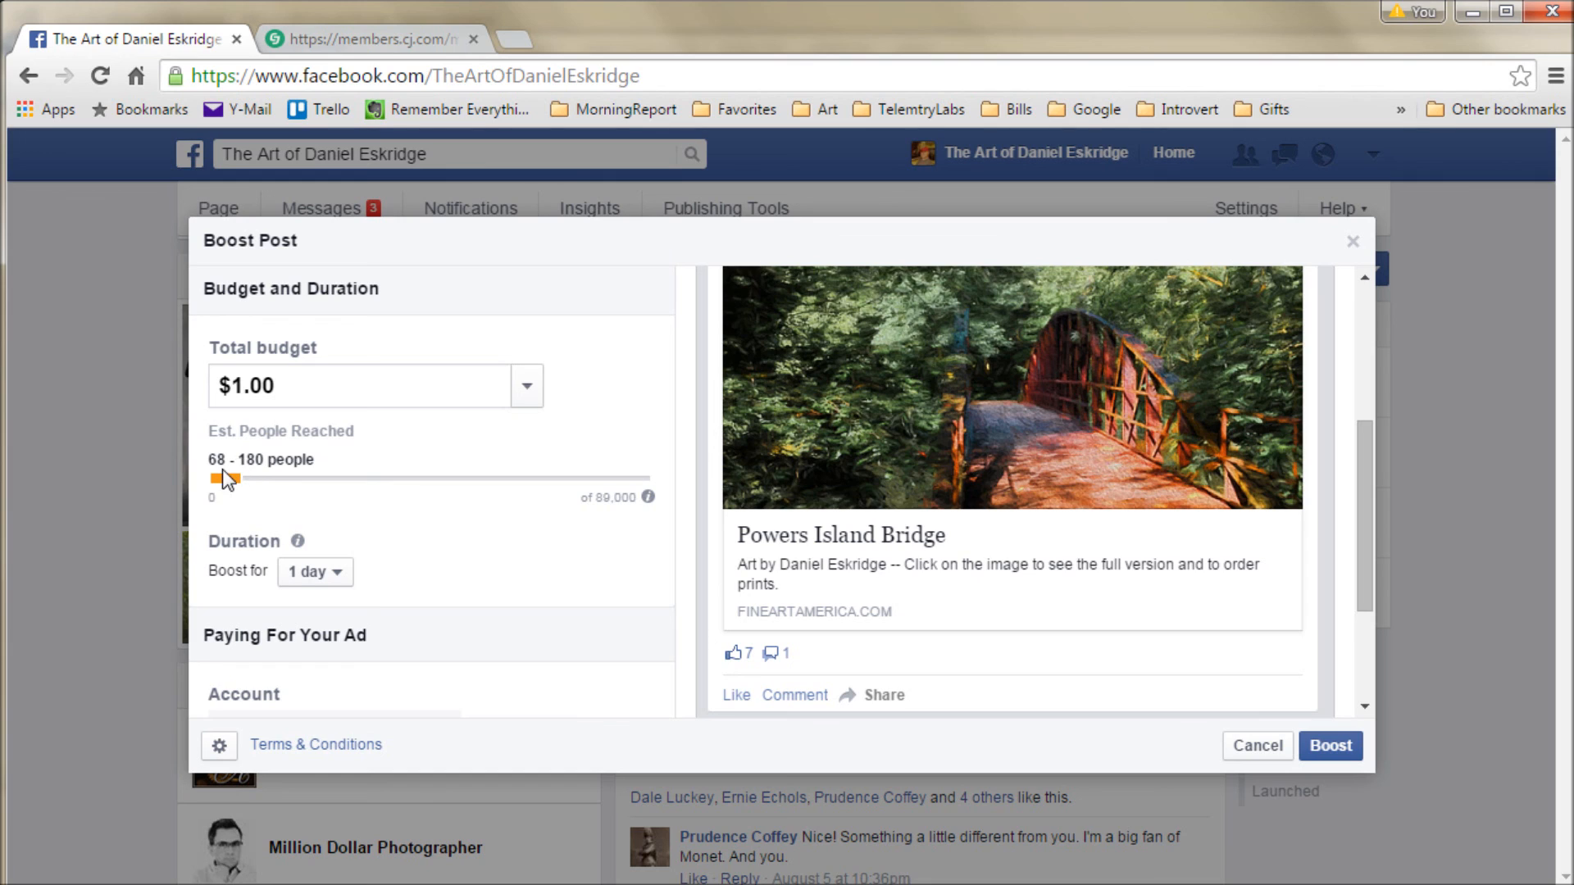
{"action": "mouse_move", "coordinate": [362, 563]}
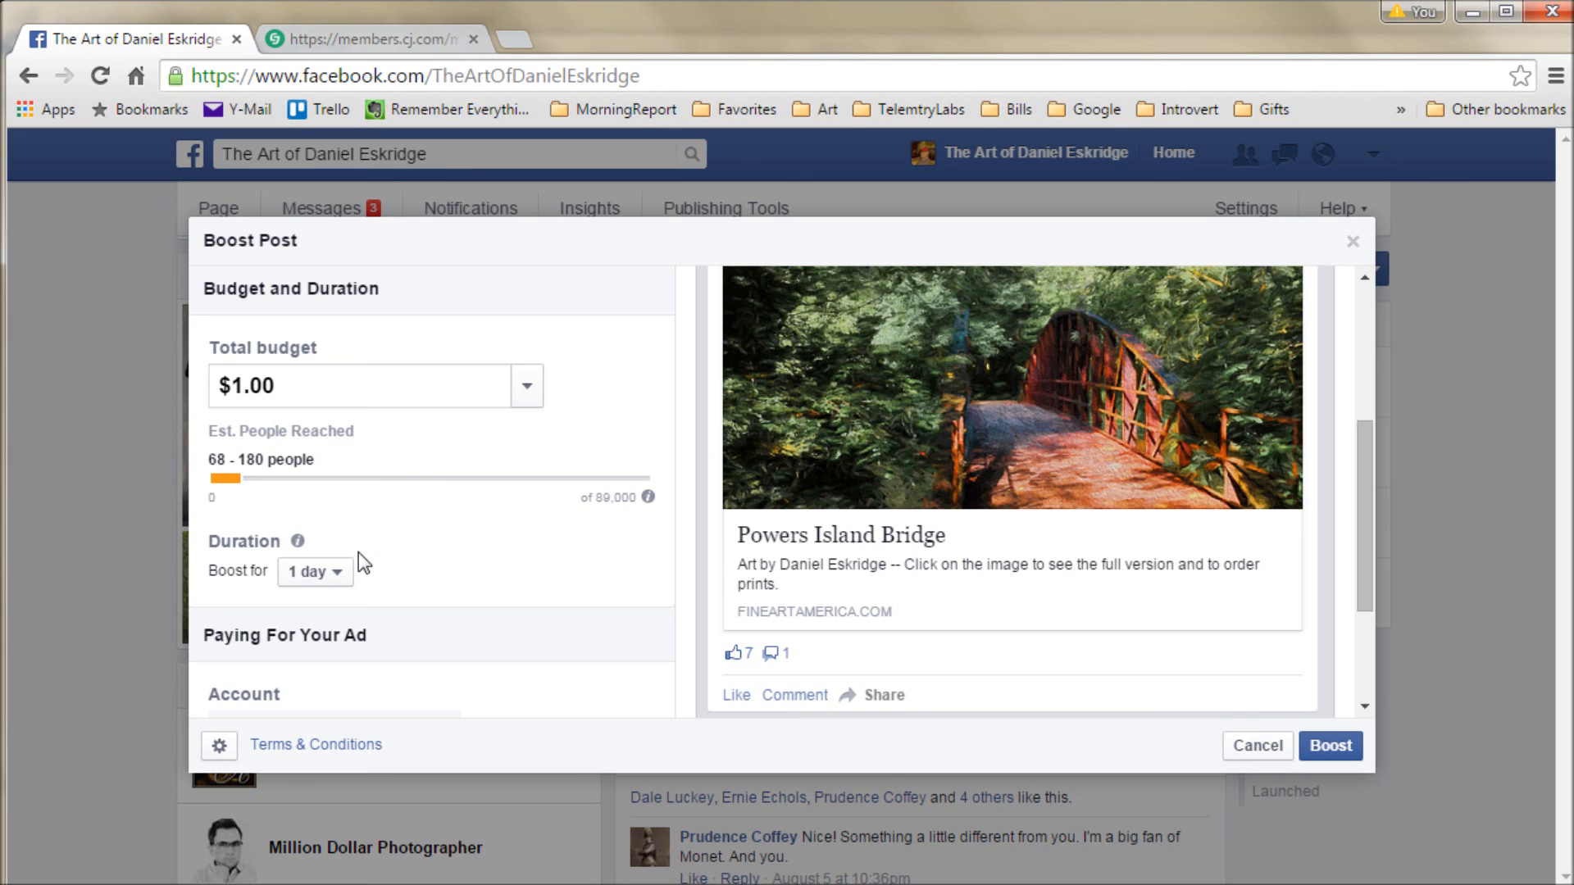
{"action": "scroll", "scroll_direction": "down", "scroll_amount": 3}
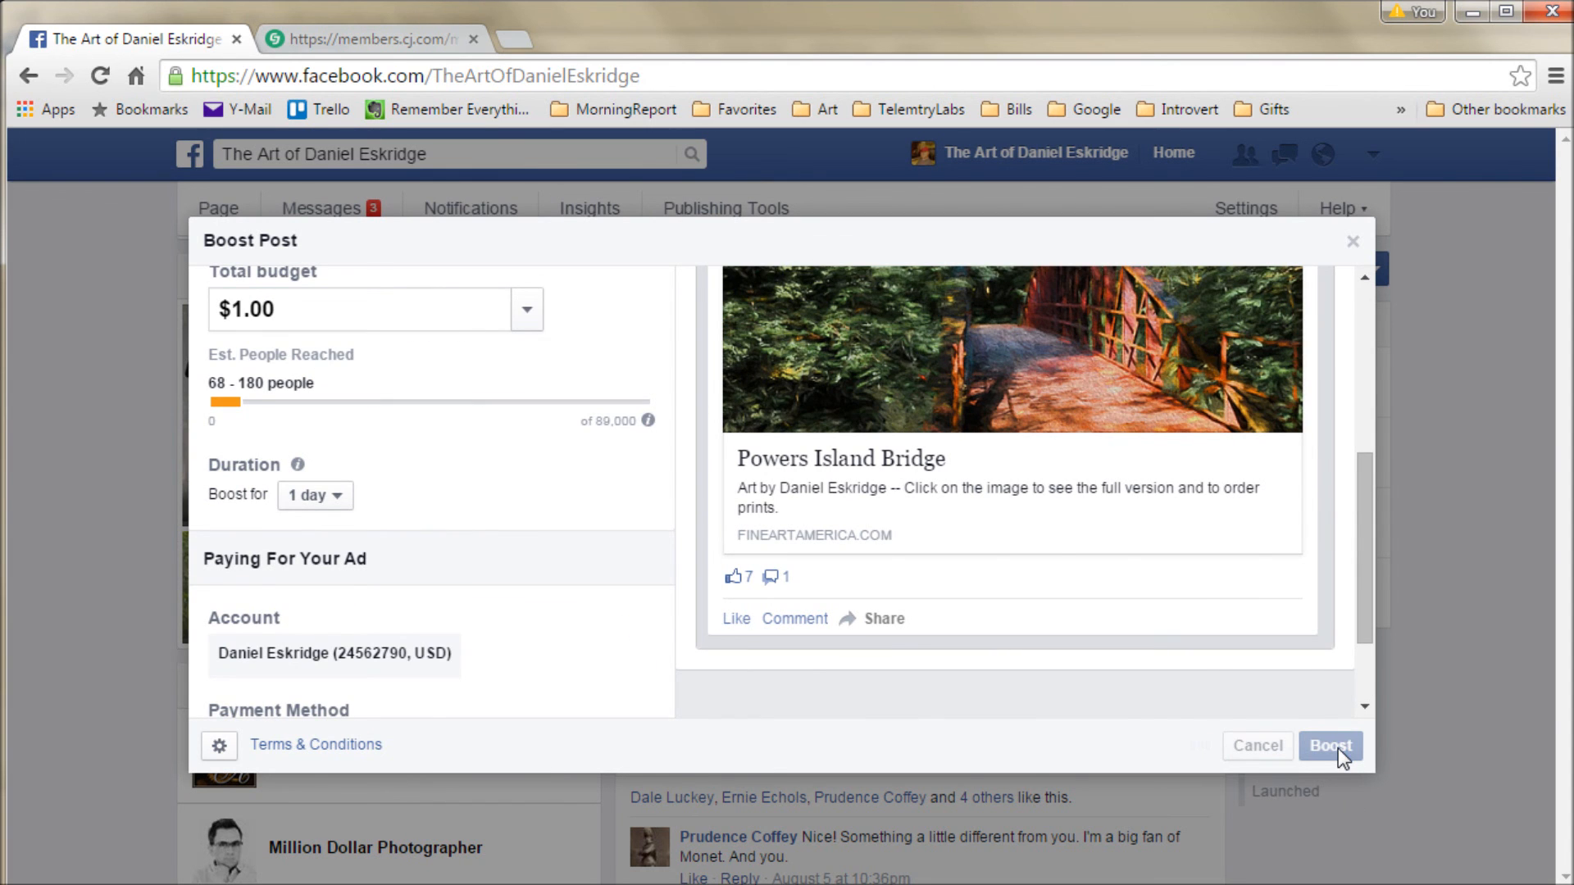
- Submit the $1.00 bridge post boost and close the 'Promotion submitted' confirmation
{"action": "left_click", "coordinate": [1329, 746]}
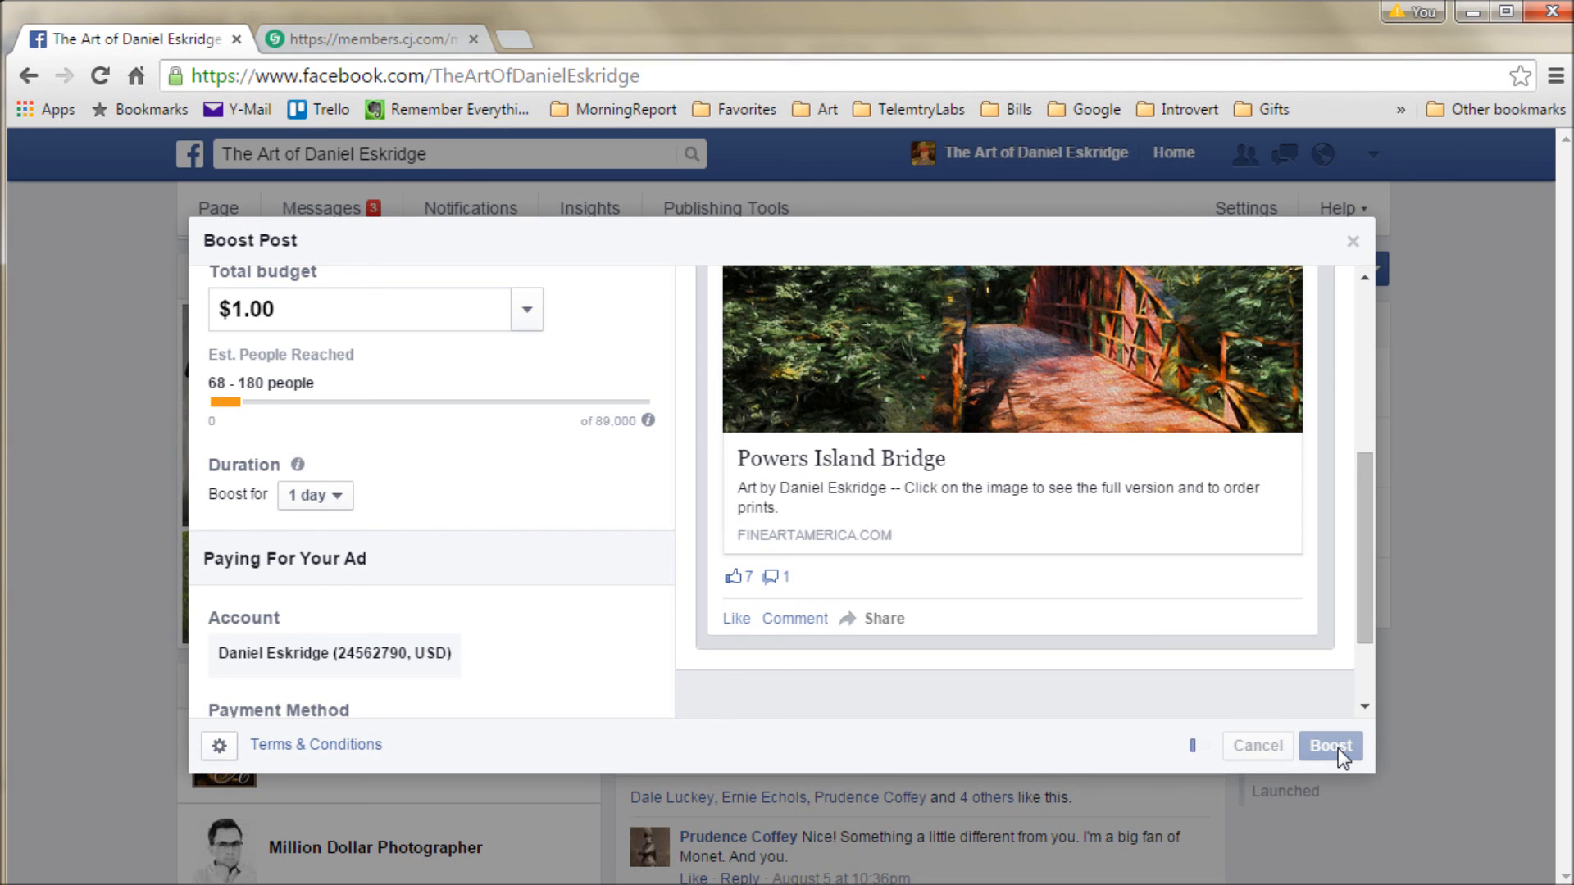
{"action": "left_click", "coordinate": [1329, 746]}
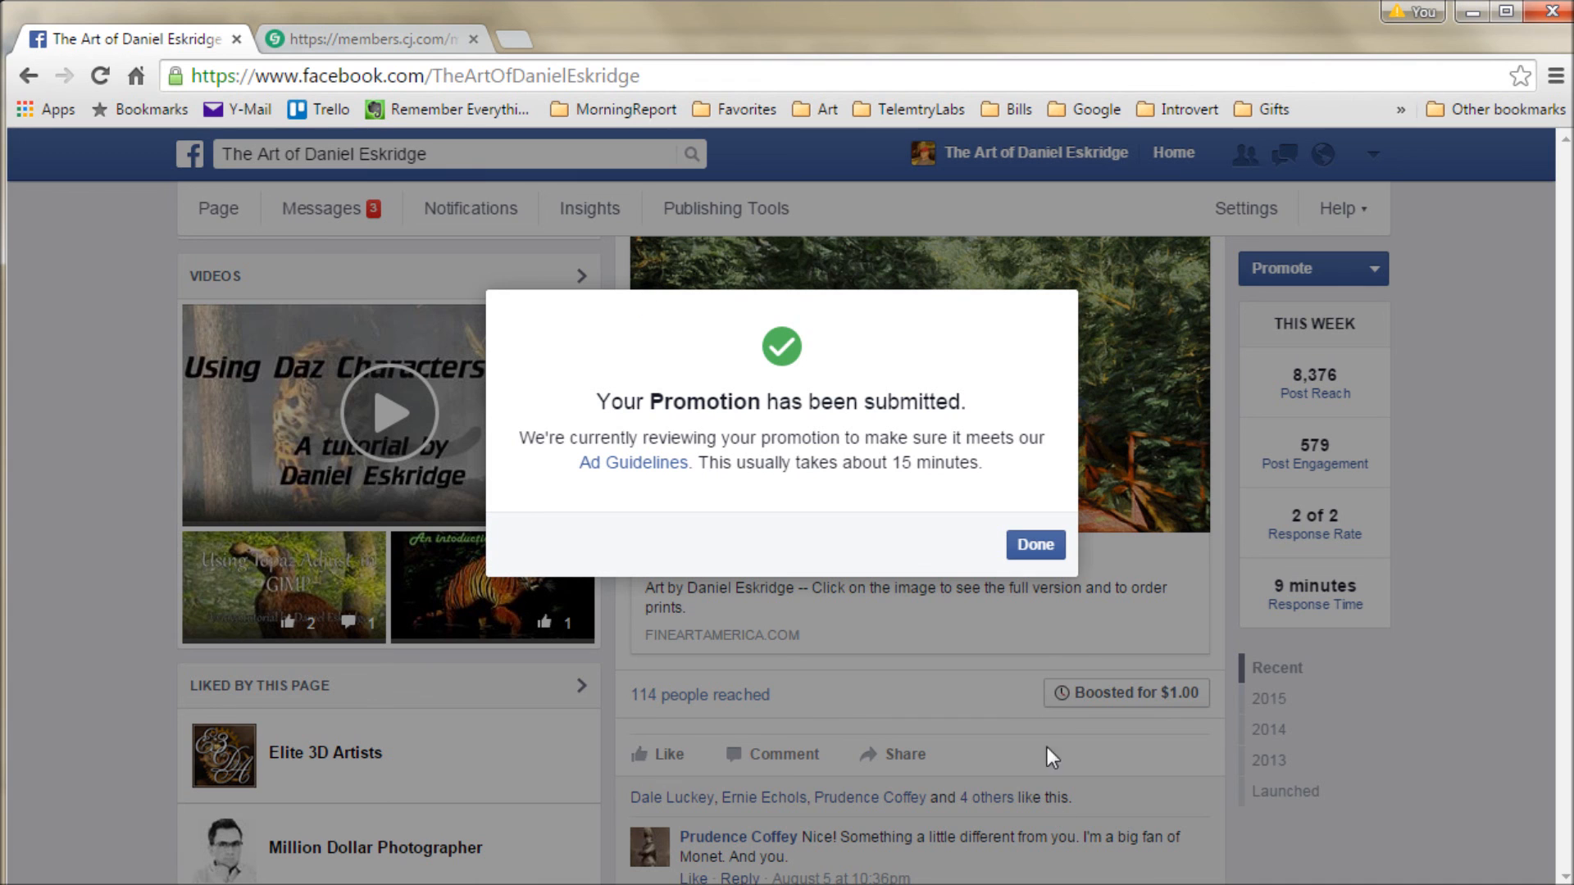
{"action": "left_click", "coordinate": [1033, 545]}
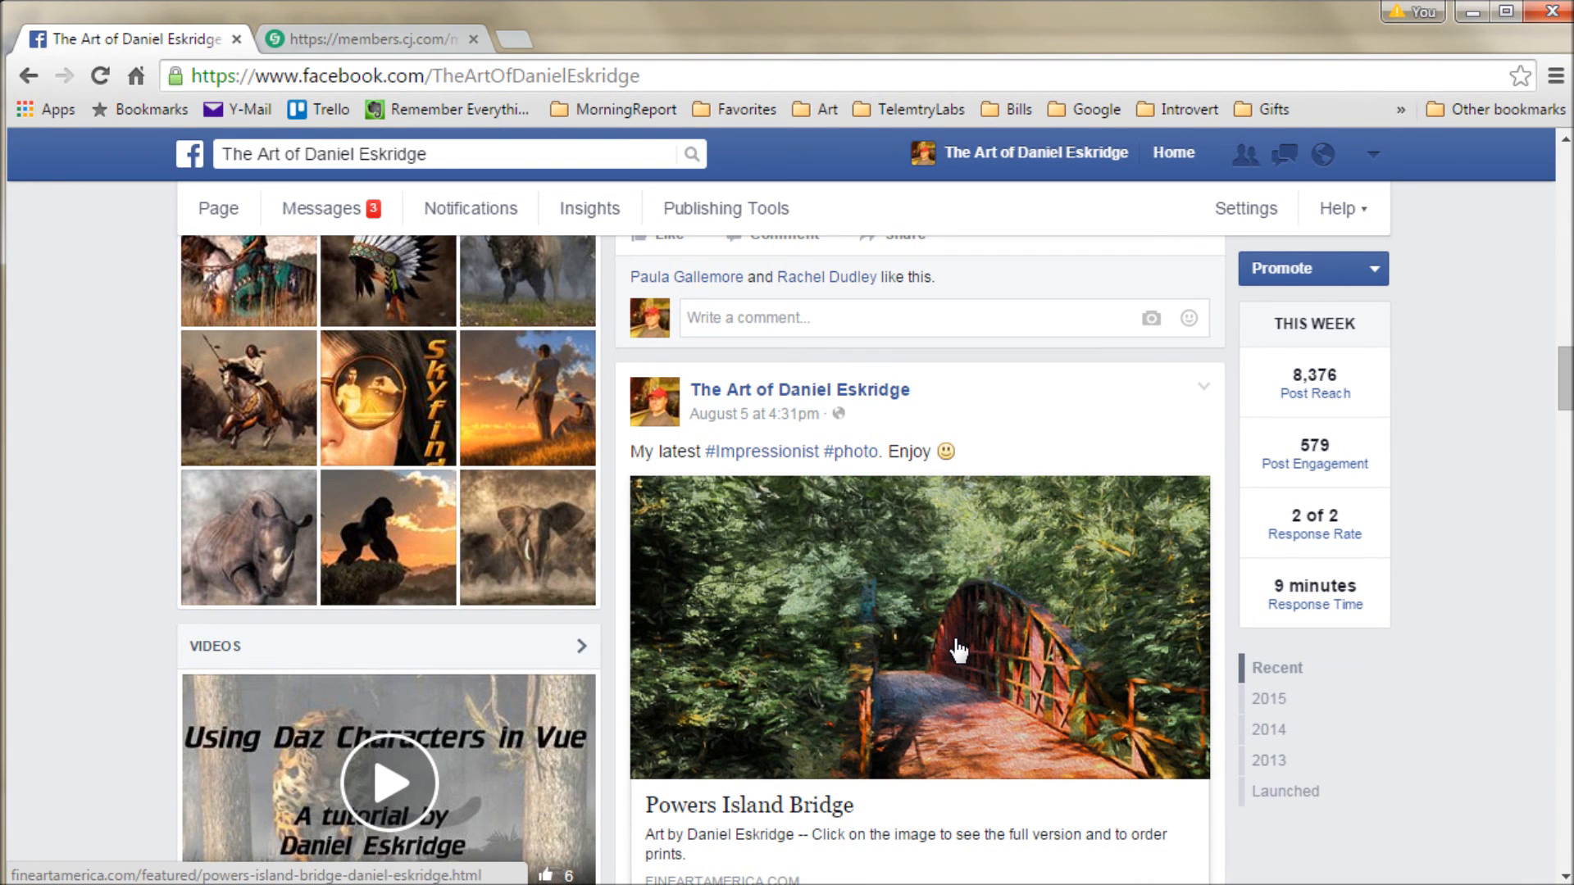
{"action": "scroll", "scroll_direction": "down", "scroll_amount": 3}
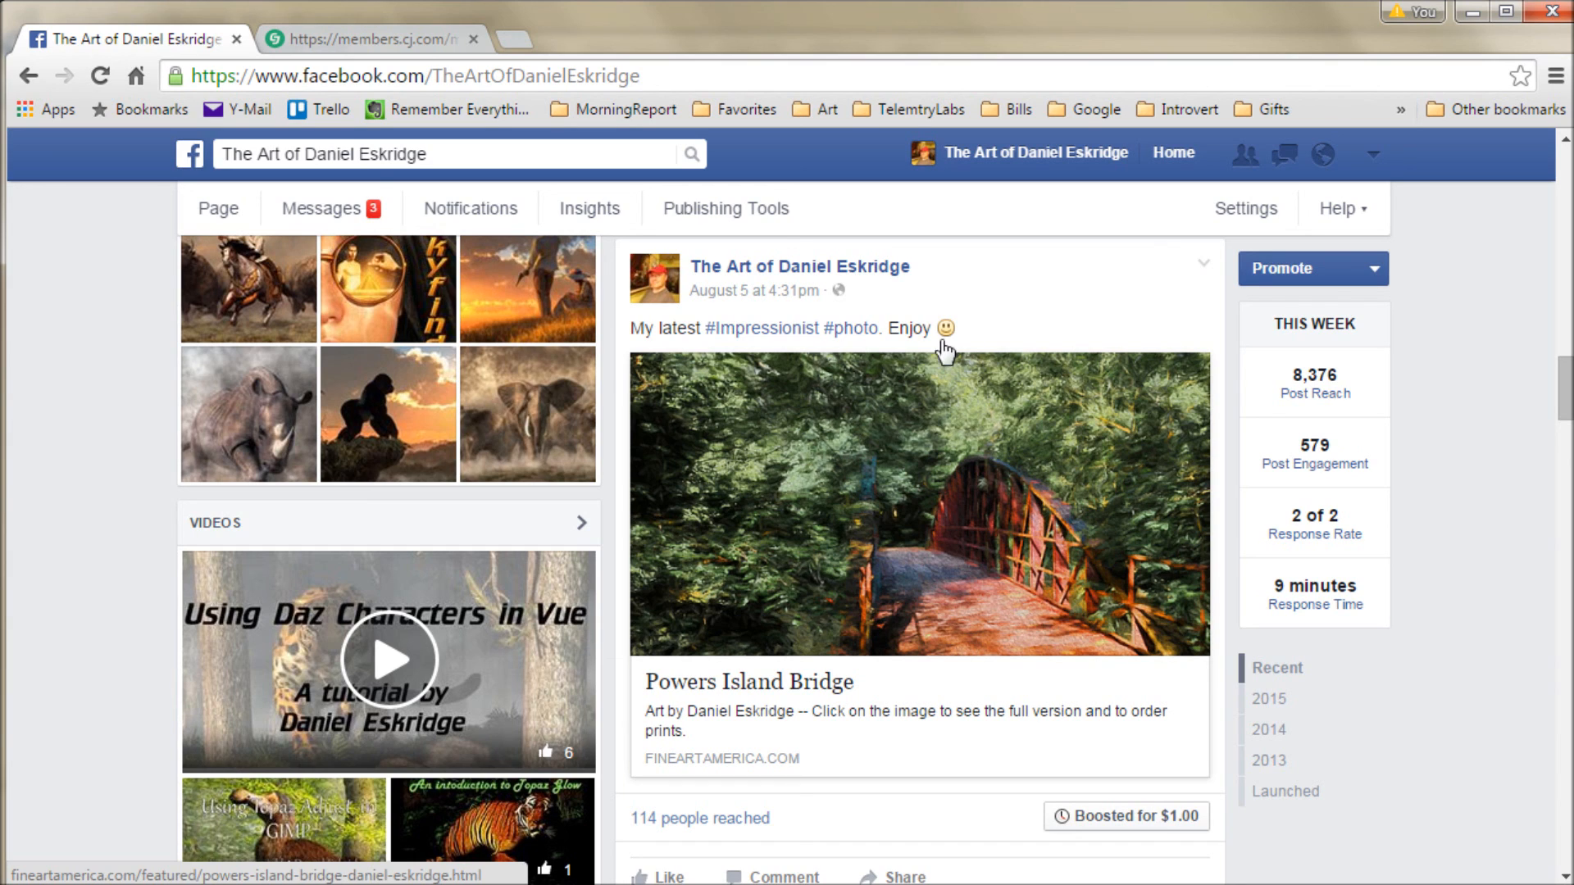
{"action": "mouse_move", "coordinate": [800, 390]}
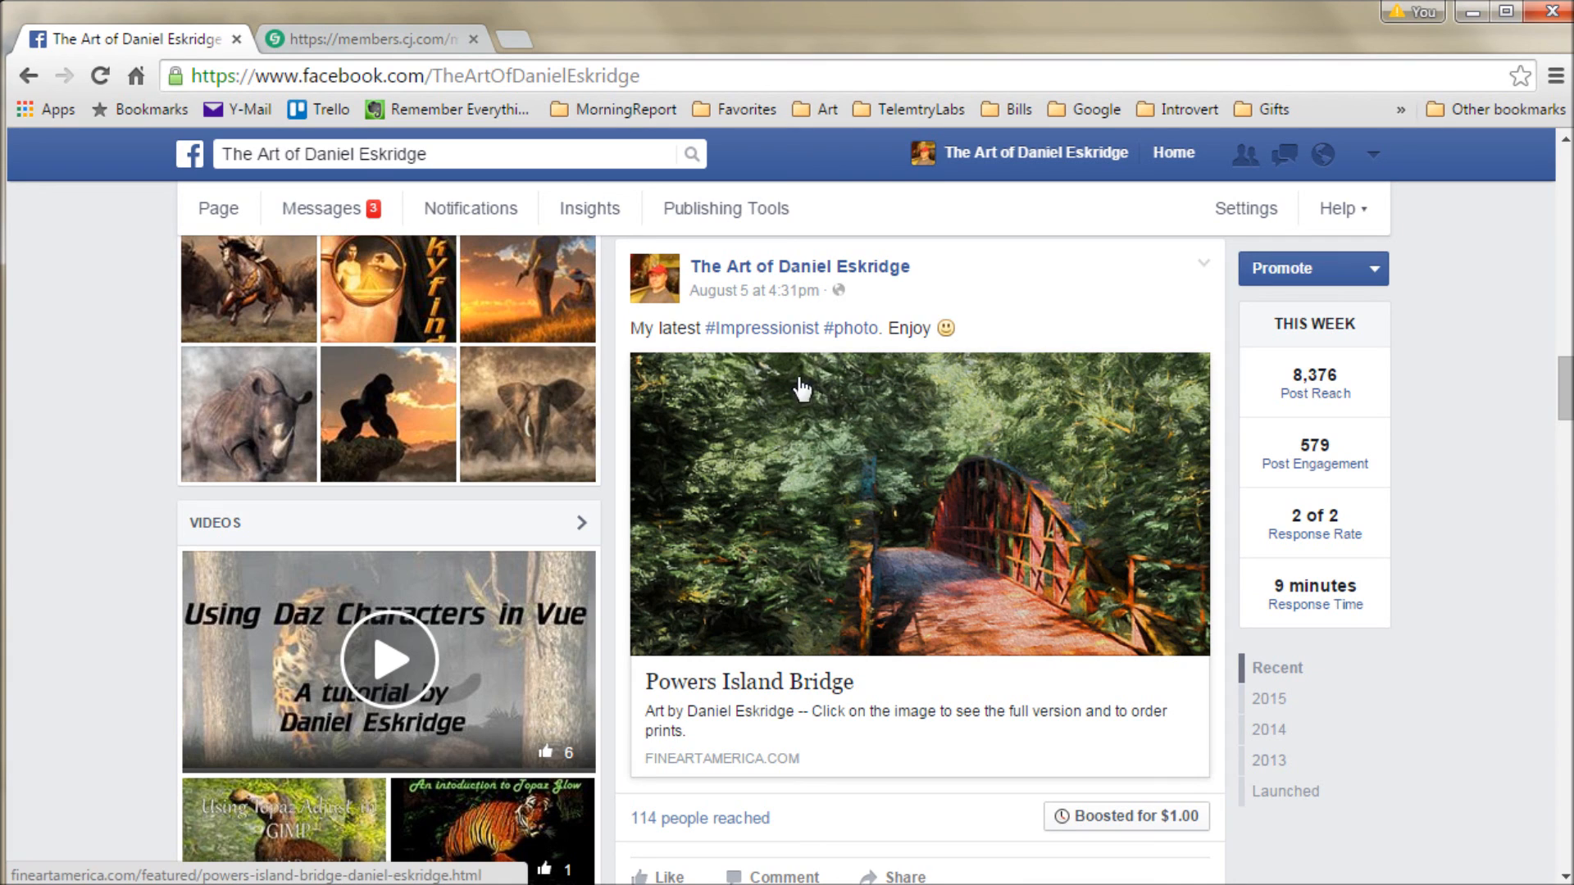
{"action": "mouse_move", "coordinate": [768, 529]}
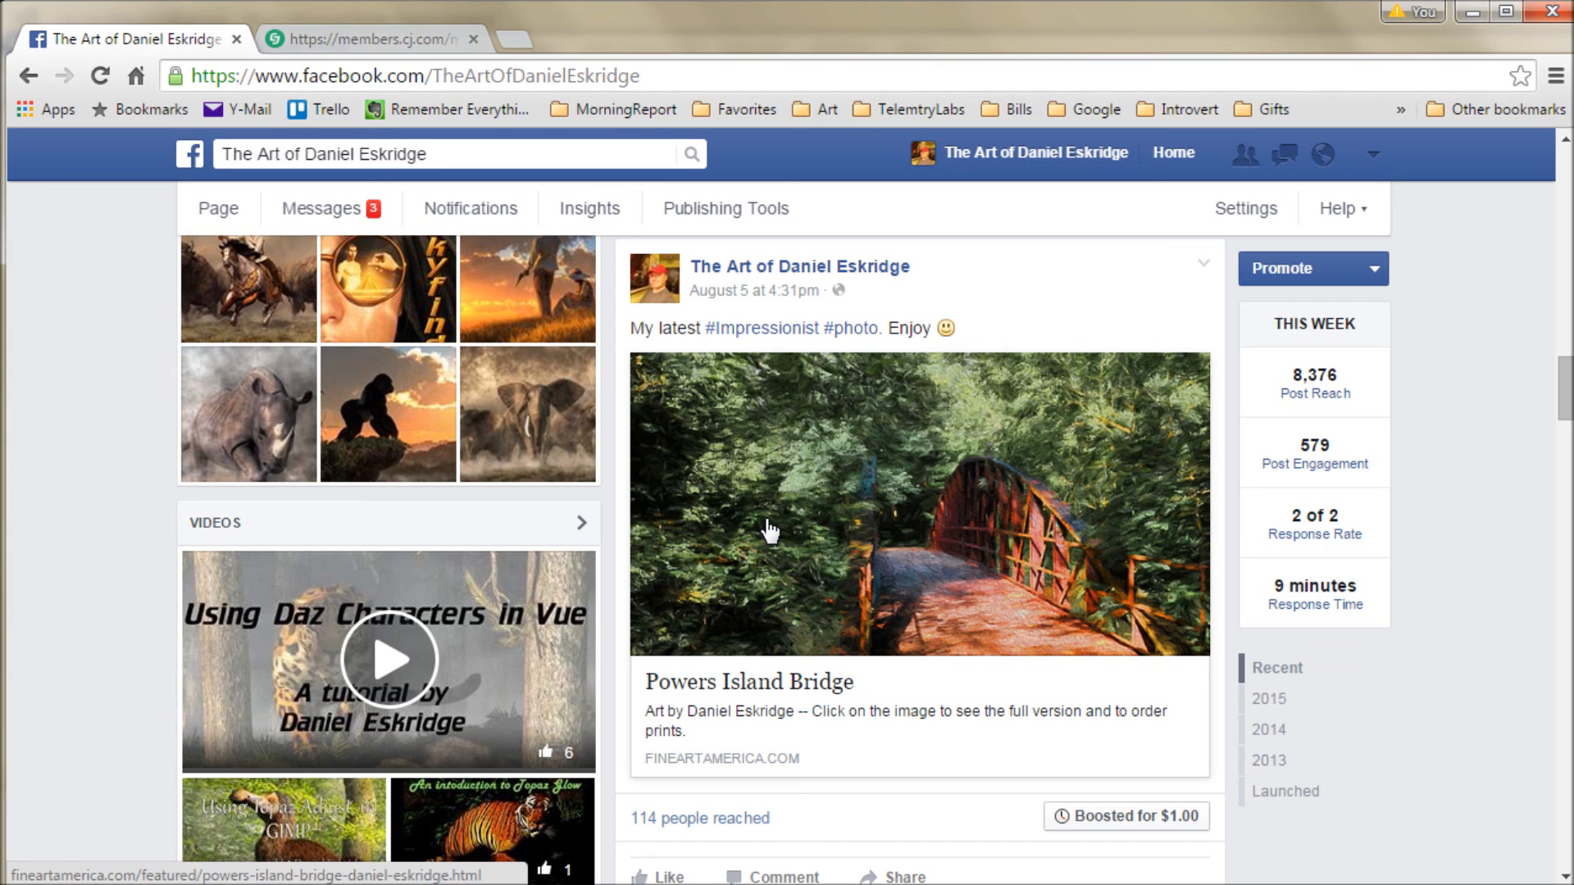
{"action": "mouse_move", "coordinate": [1014, 632]}
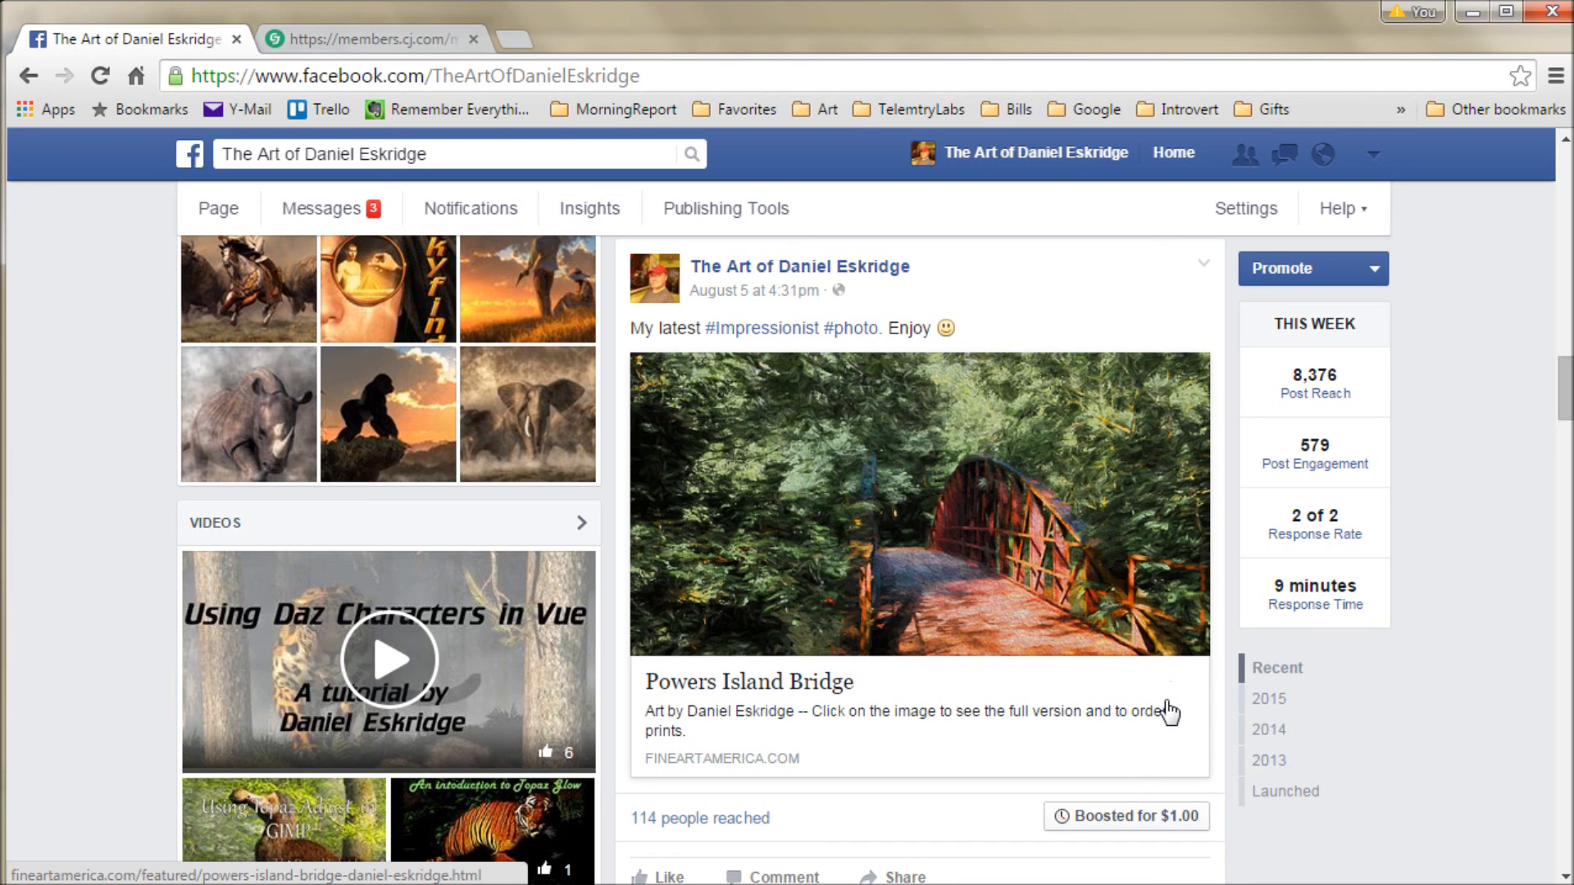
{"action": "mouse_move", "coordinate": [1159, 723]}
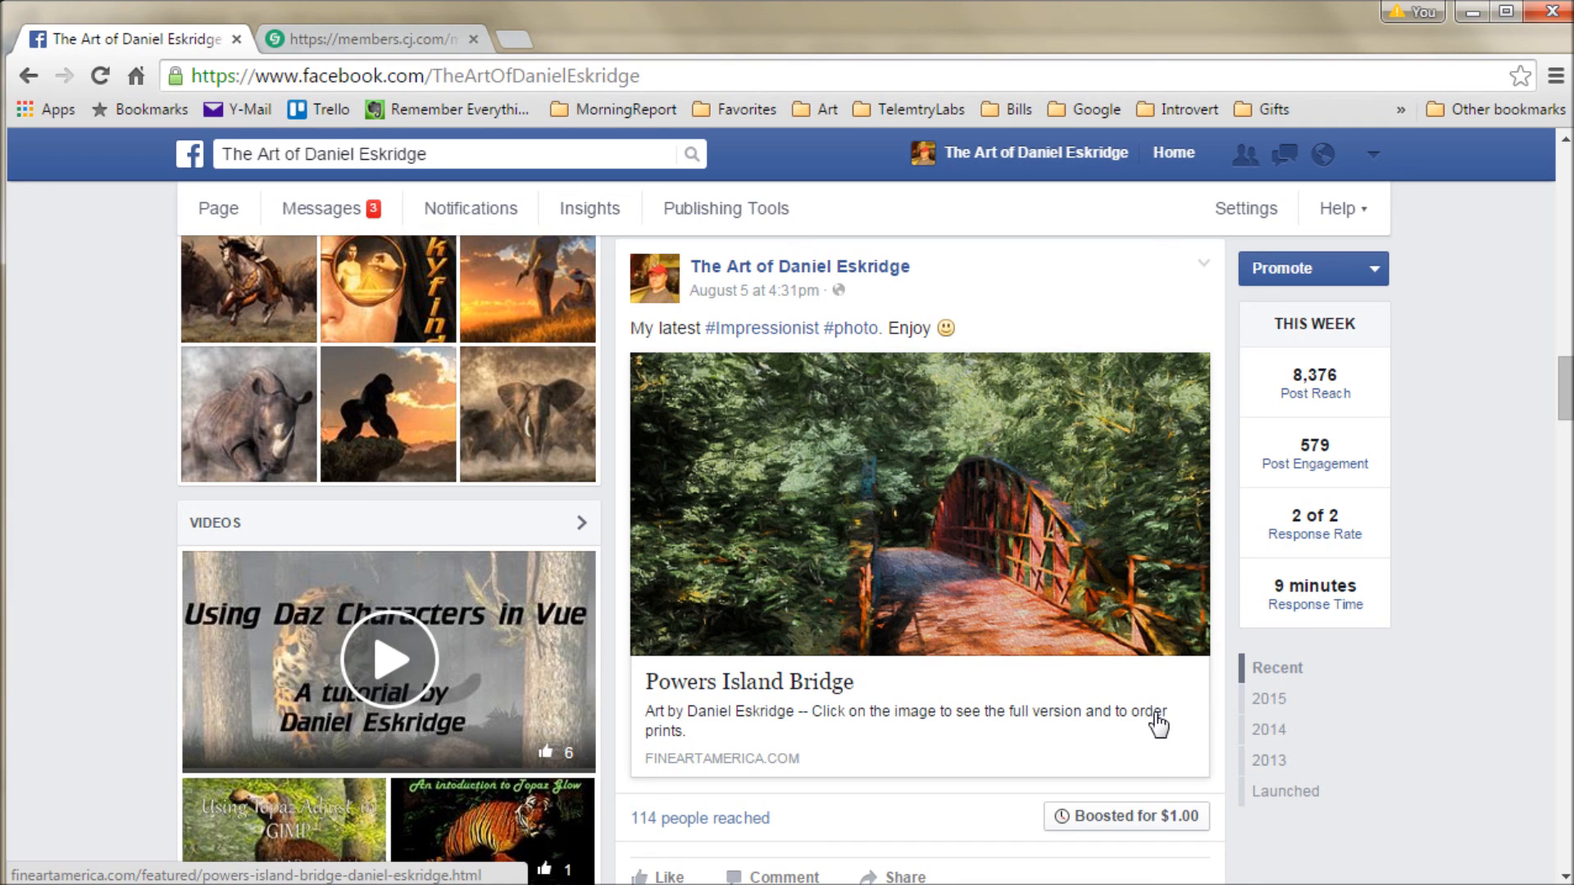